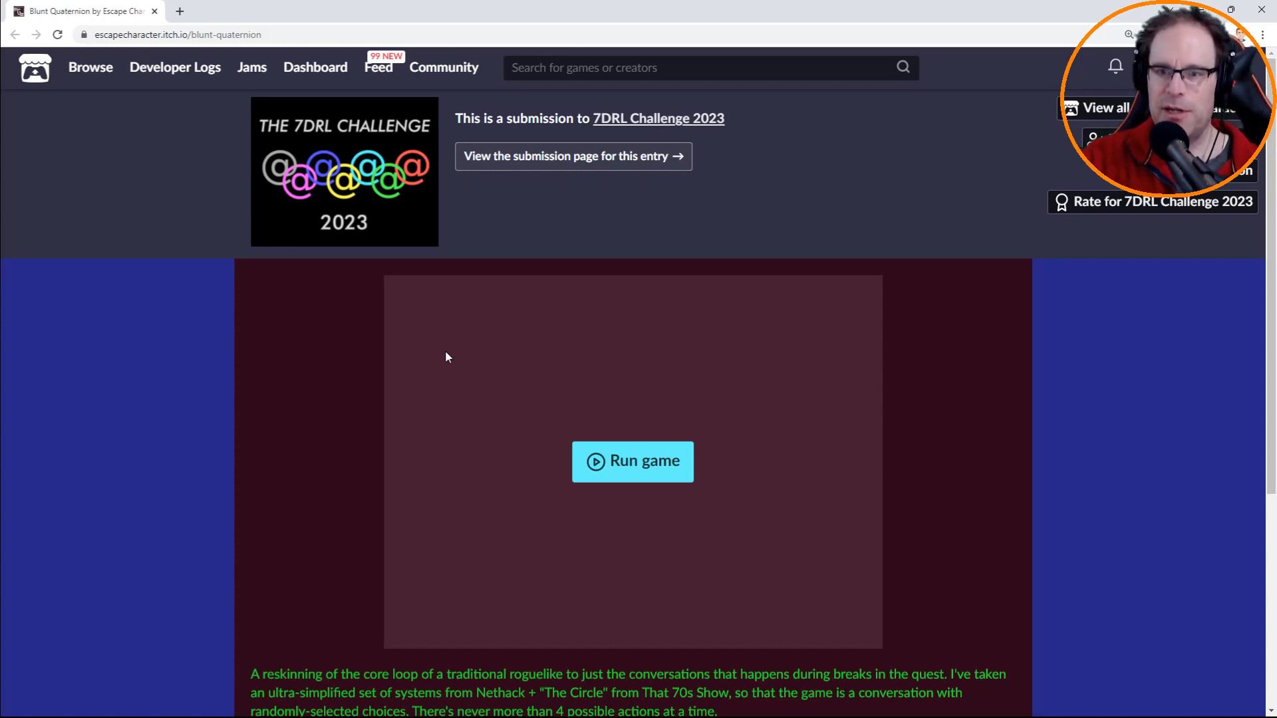
{"action": "mouse_move", "coordinate": [446, 342]}
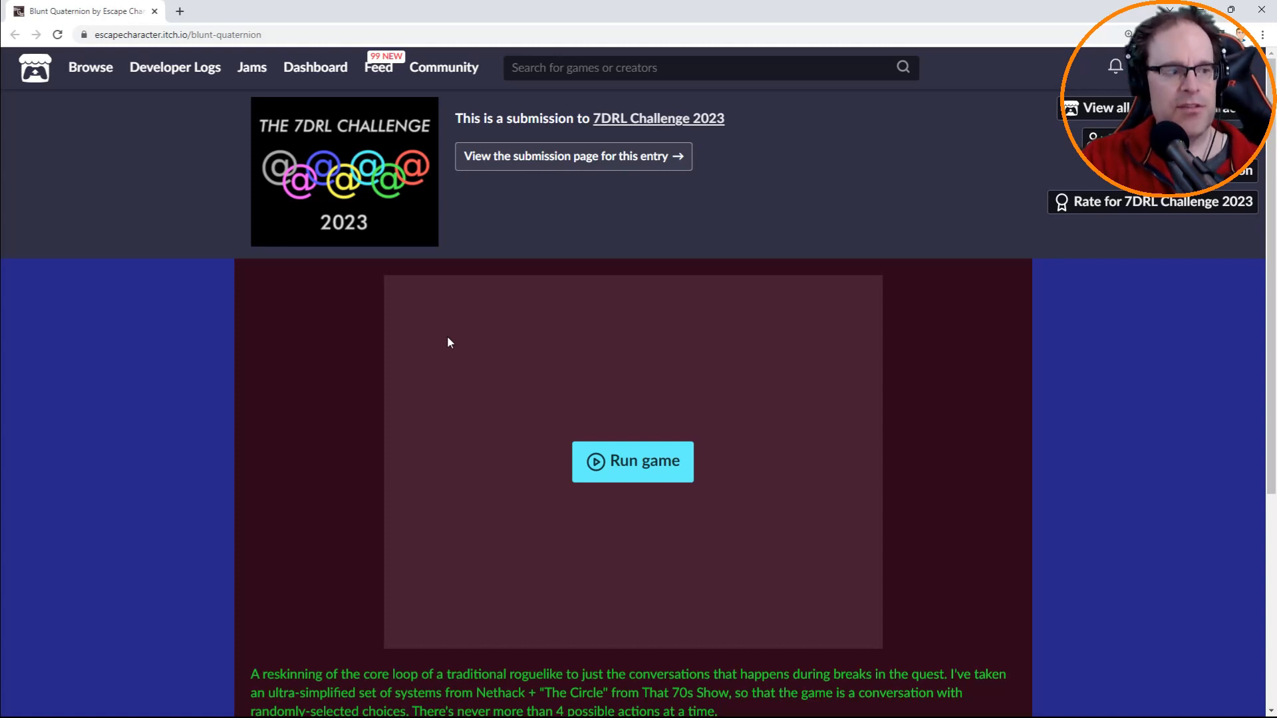
{"action": "mouse_move", "coordinate": [354, 415]}
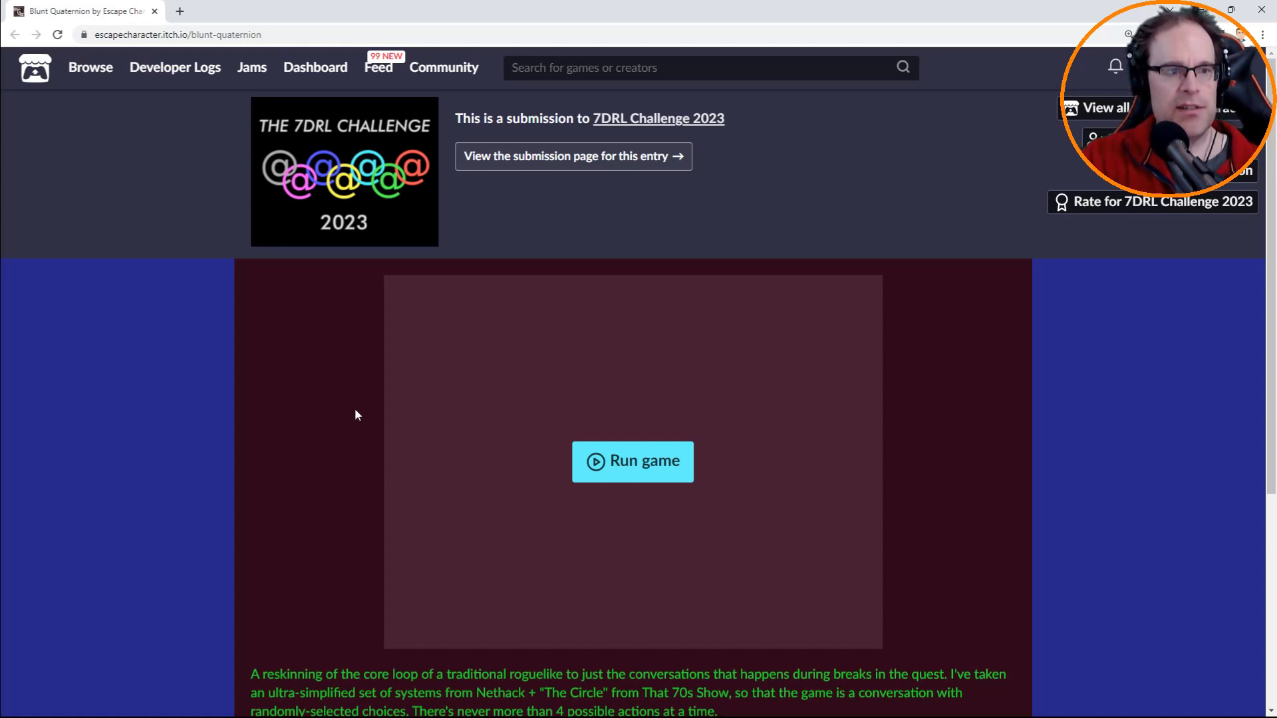
{"action": "mouse_move", "coordinate": [341, 409]}
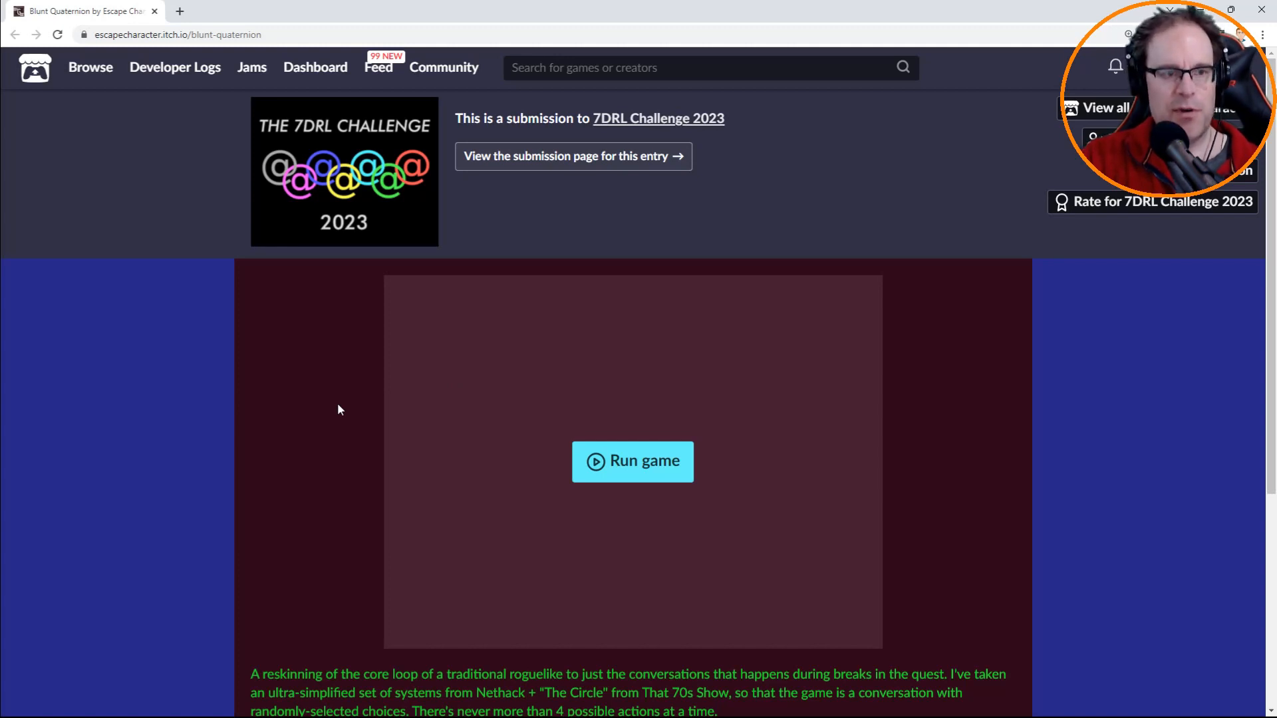
{"action": "mouse_move", "coordinate": [324, 400]}
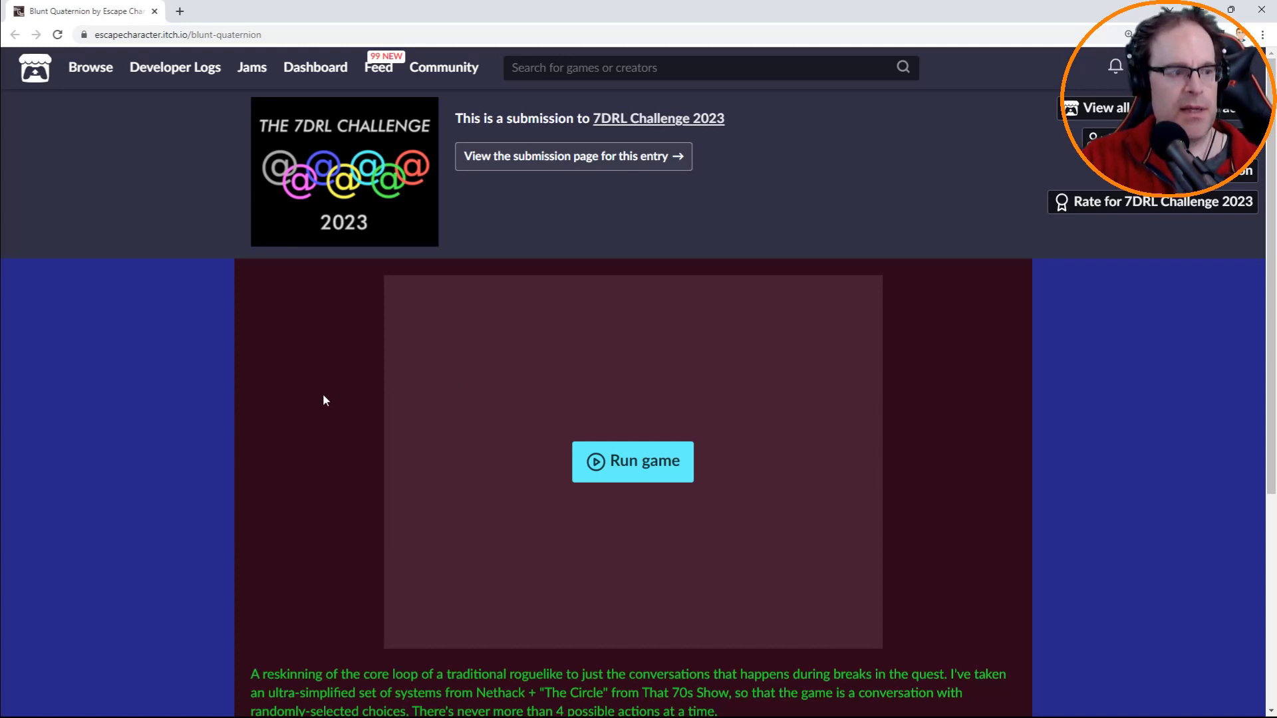
Run Blunt Quaternion full screen, then restart from the beginning via the help screen.
{"action": "scroll", "scroll_direction": "down", "scroll_amount": 3}
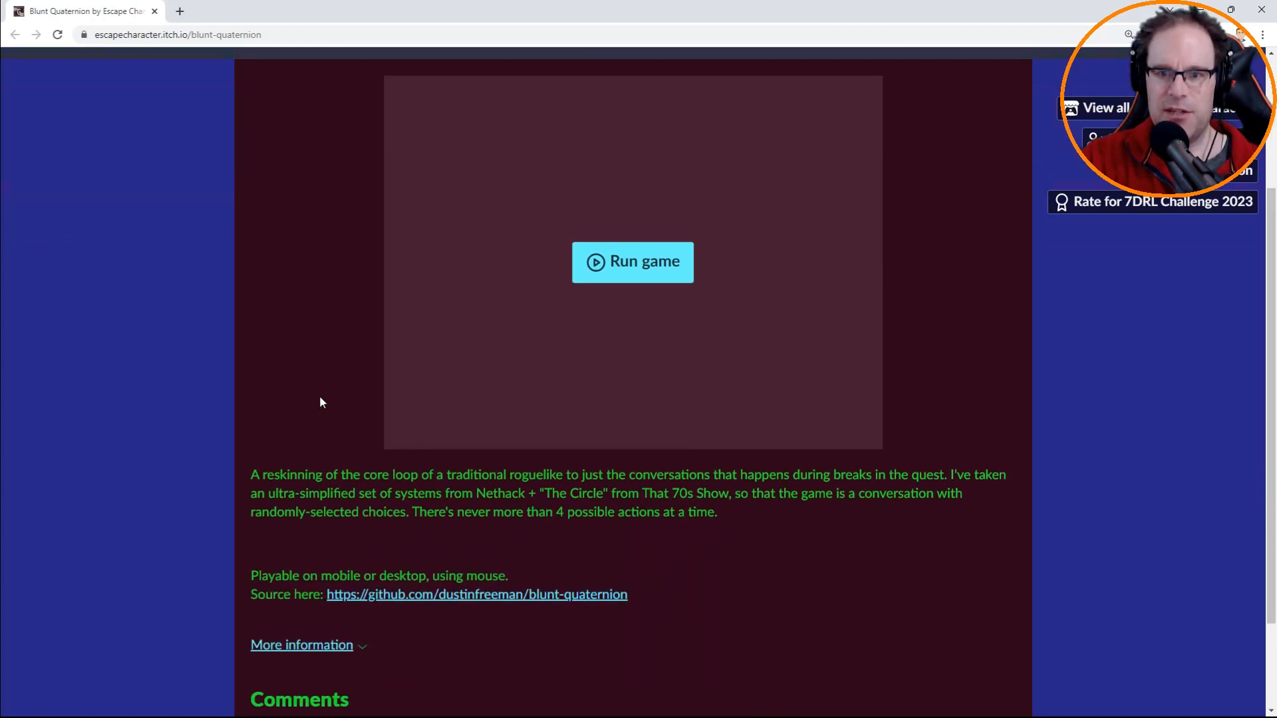
{"action": "scroll", "scroll_direction": "up", "scroll_amount": 3}
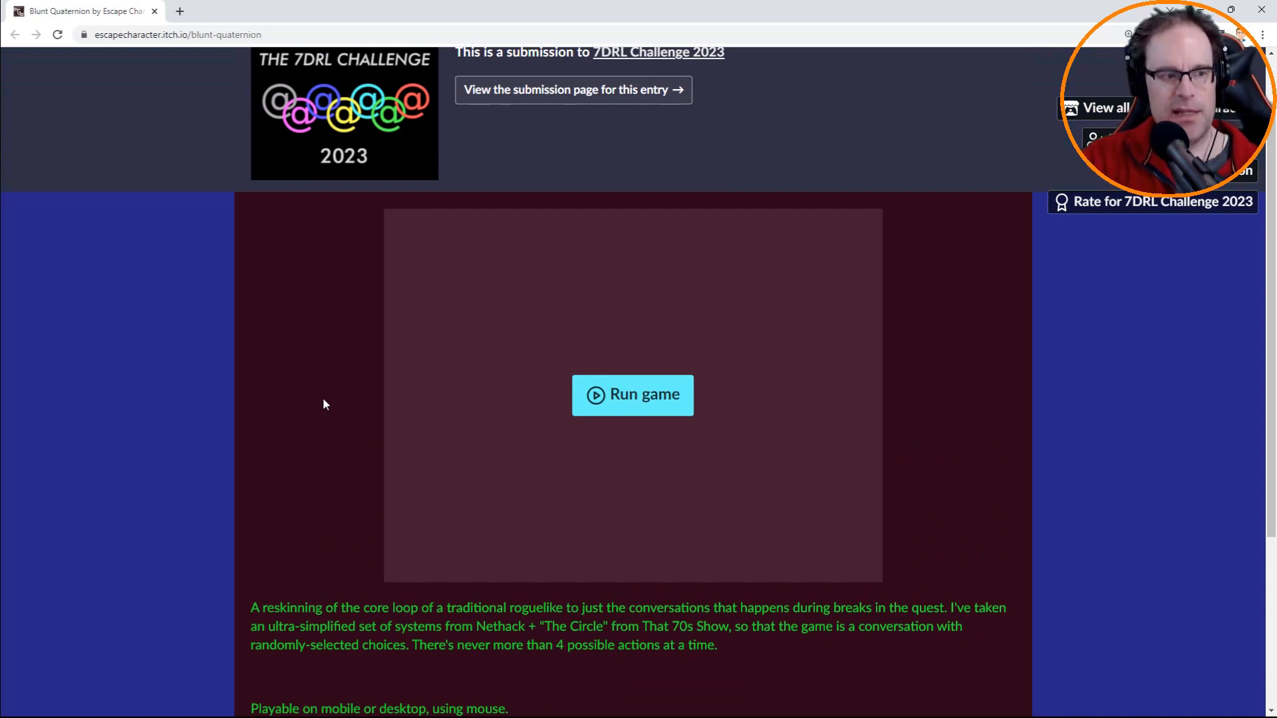
{"action": "mouse_move", "coordinate": [296, 407]}
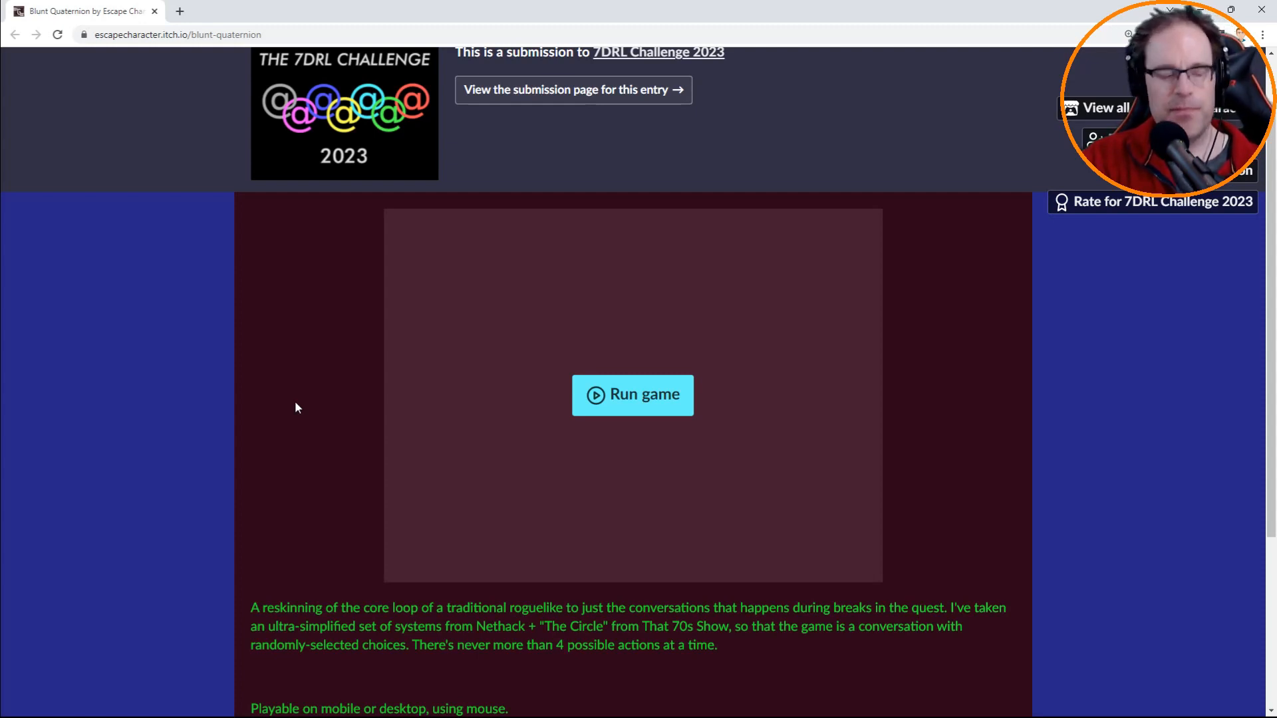
{"action": "scroll", "scroll_direction": "down", "scroll_amount": 3}
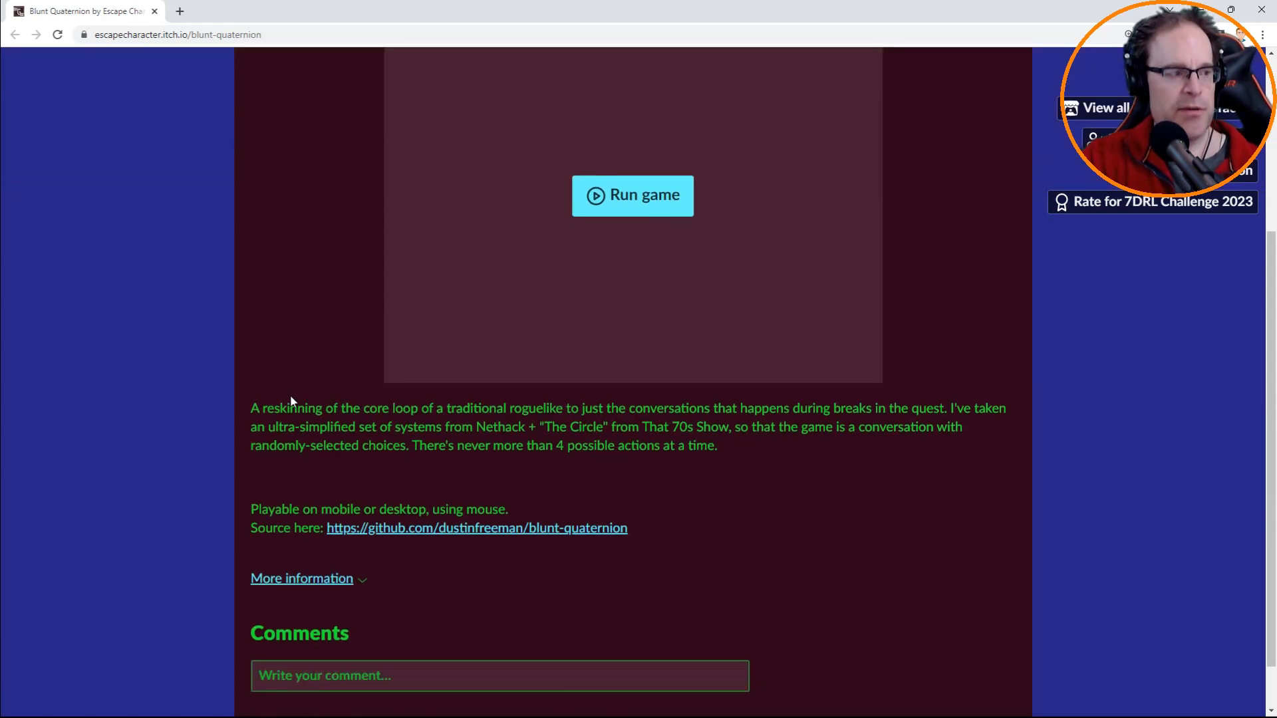
{"action": "mouse_move", "coordinate": [446, 422]}
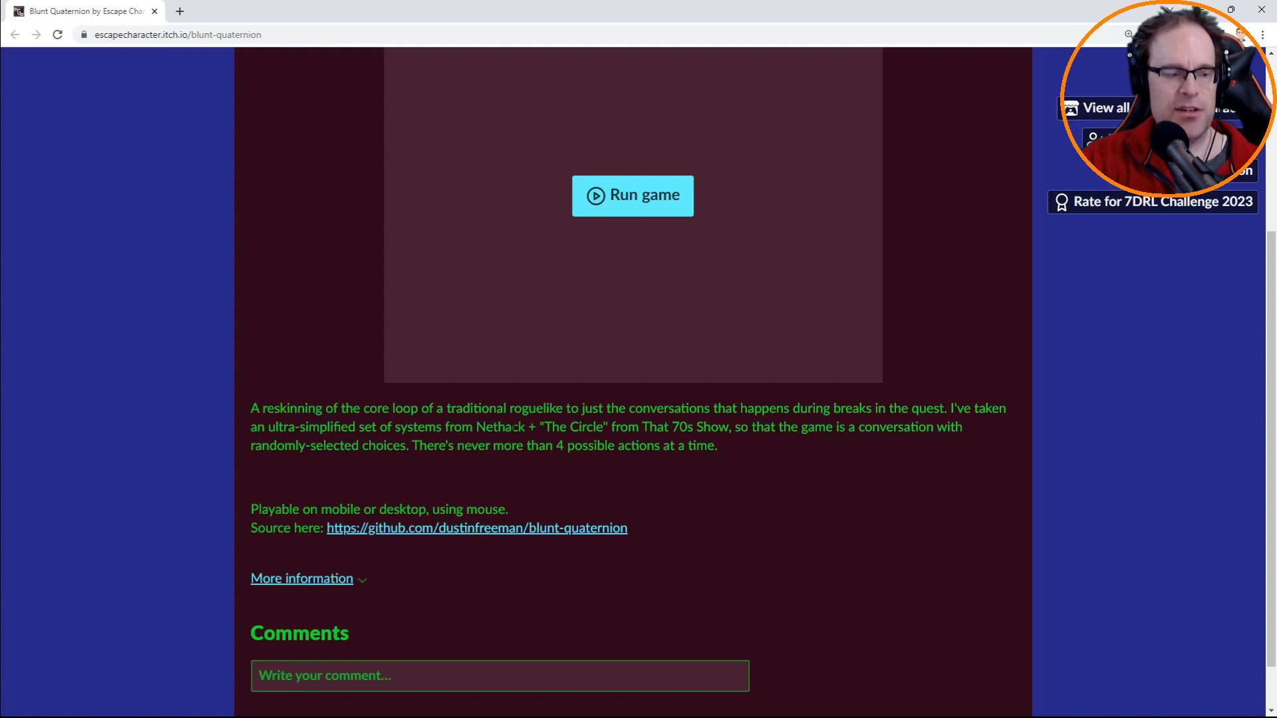
{"action": "mouse_move", "coordinate": [528, 461]}
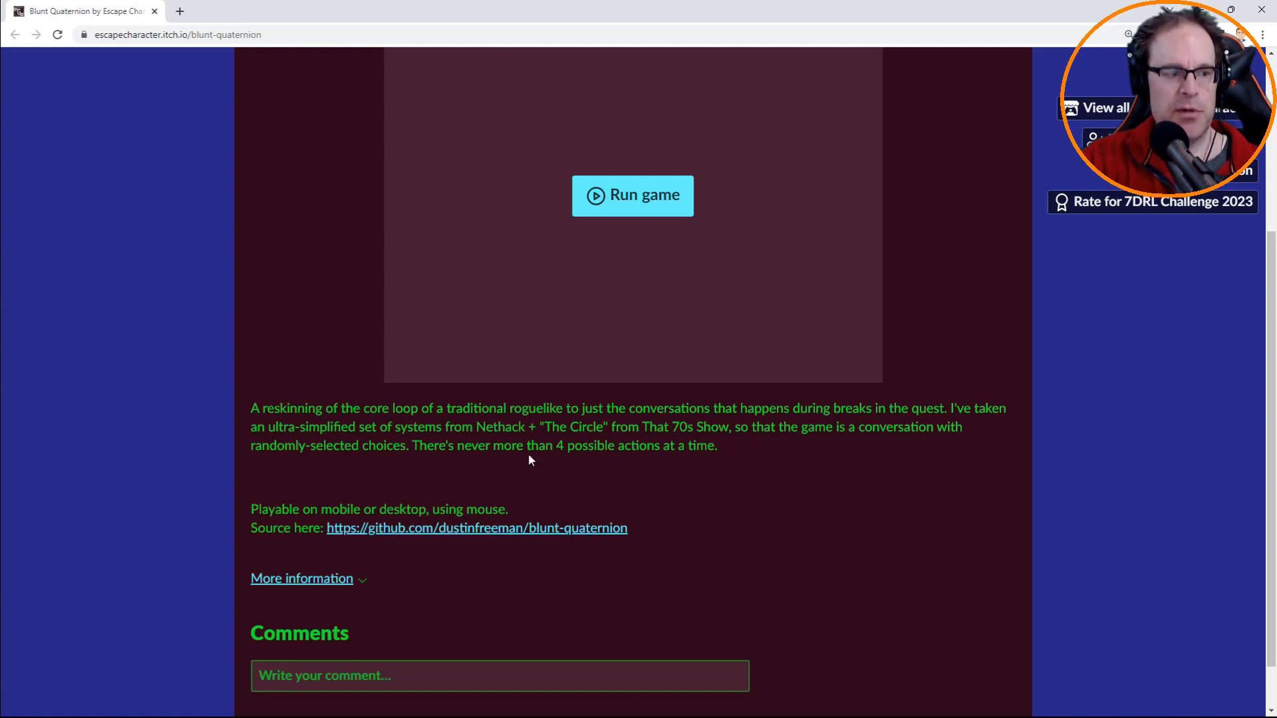
{"action": "mouse_move", "coordinate": [529, 469]}
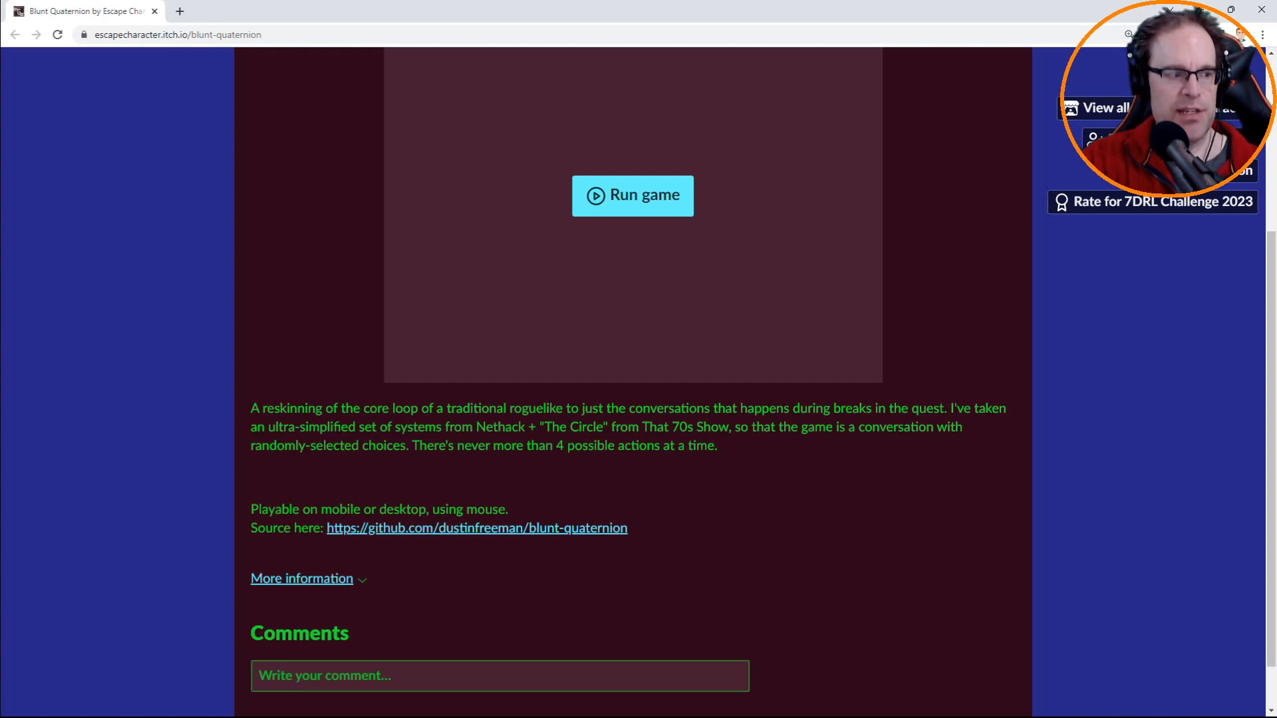
{"action": "mouse_move", "coordinate": [962, 497]}
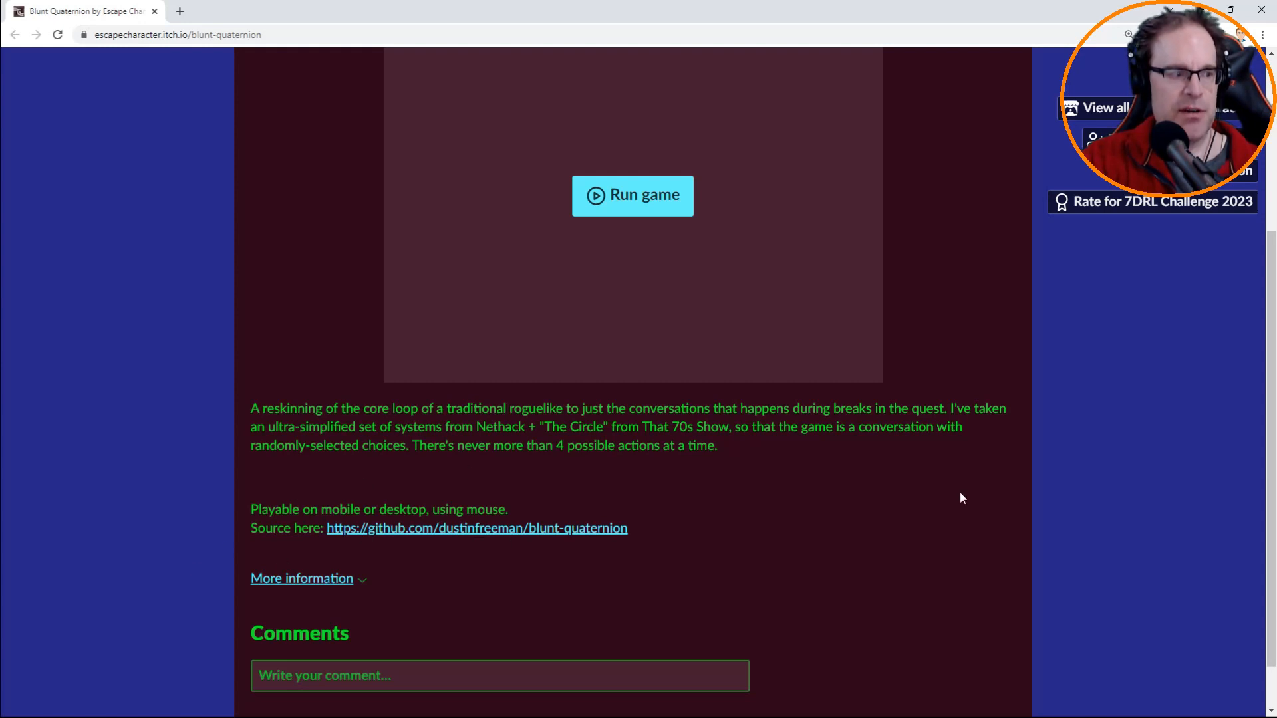
{"action": "scroll", "scroll_direction": "up", "scroll_amount": 3}
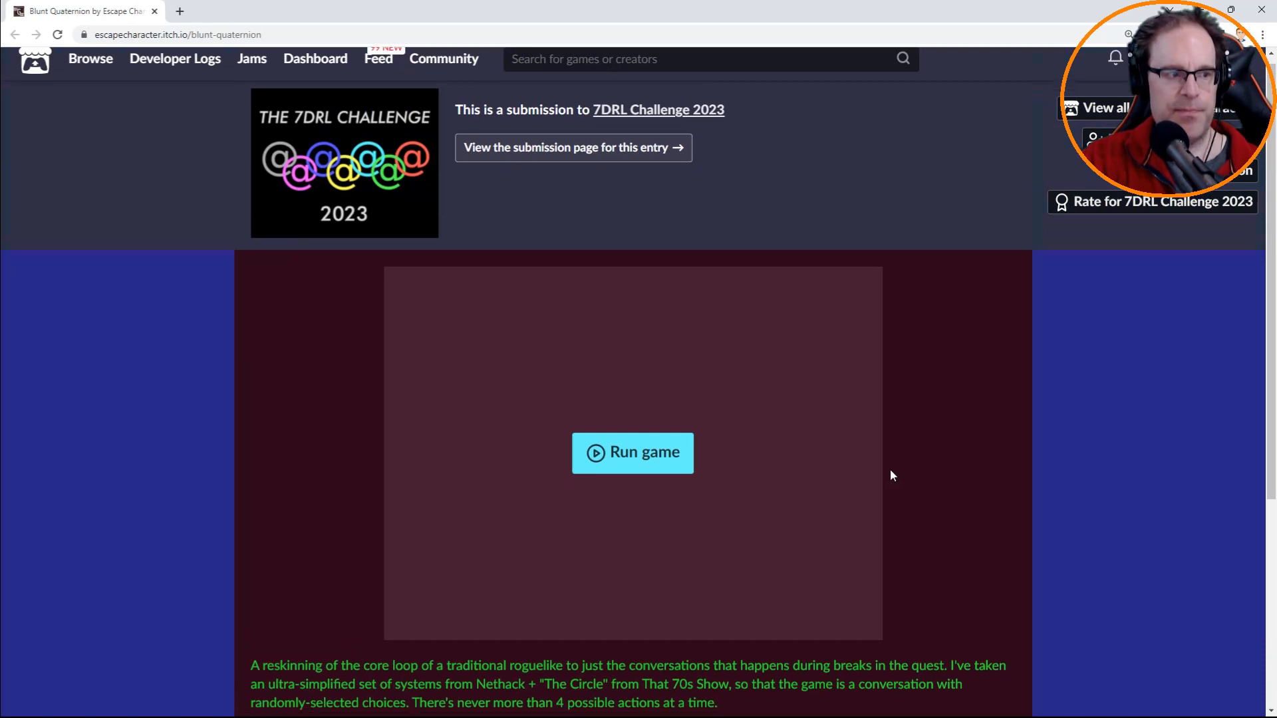
{"action": "scroll", "scroll_direction": "down", "scroll_amount": 3}
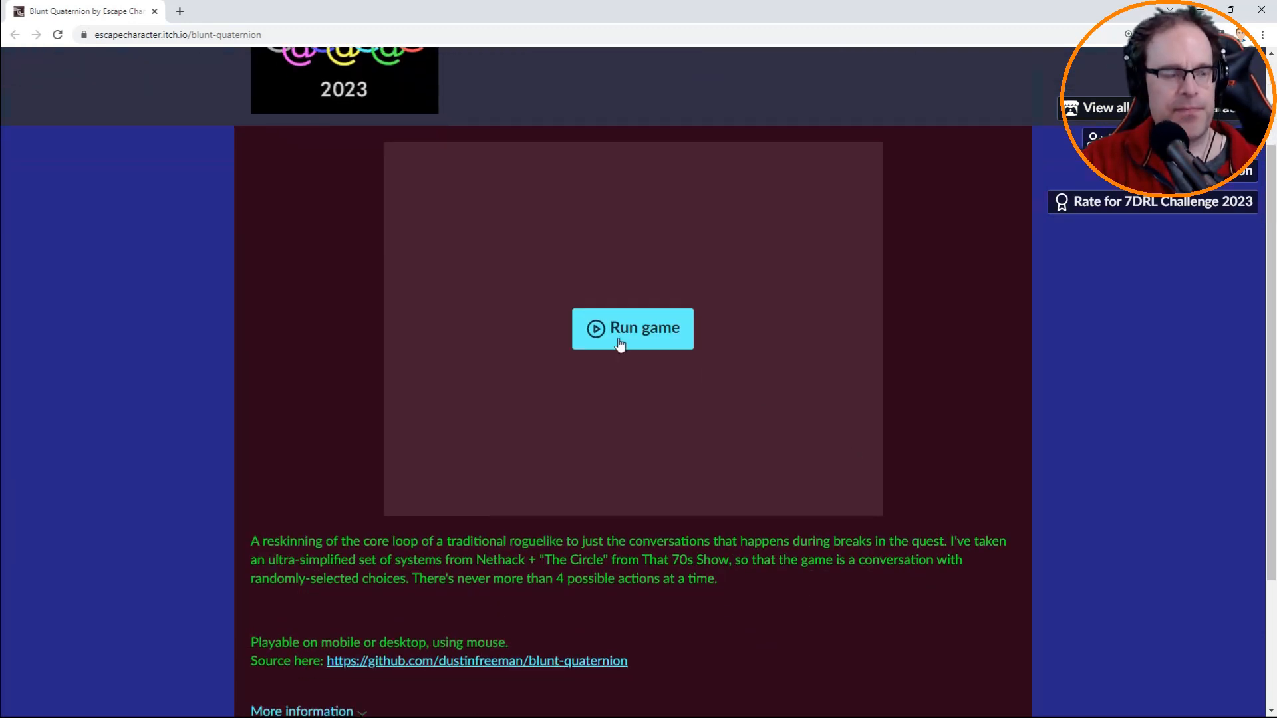
{"action": "left_click", "coordinate": [632, 327]}
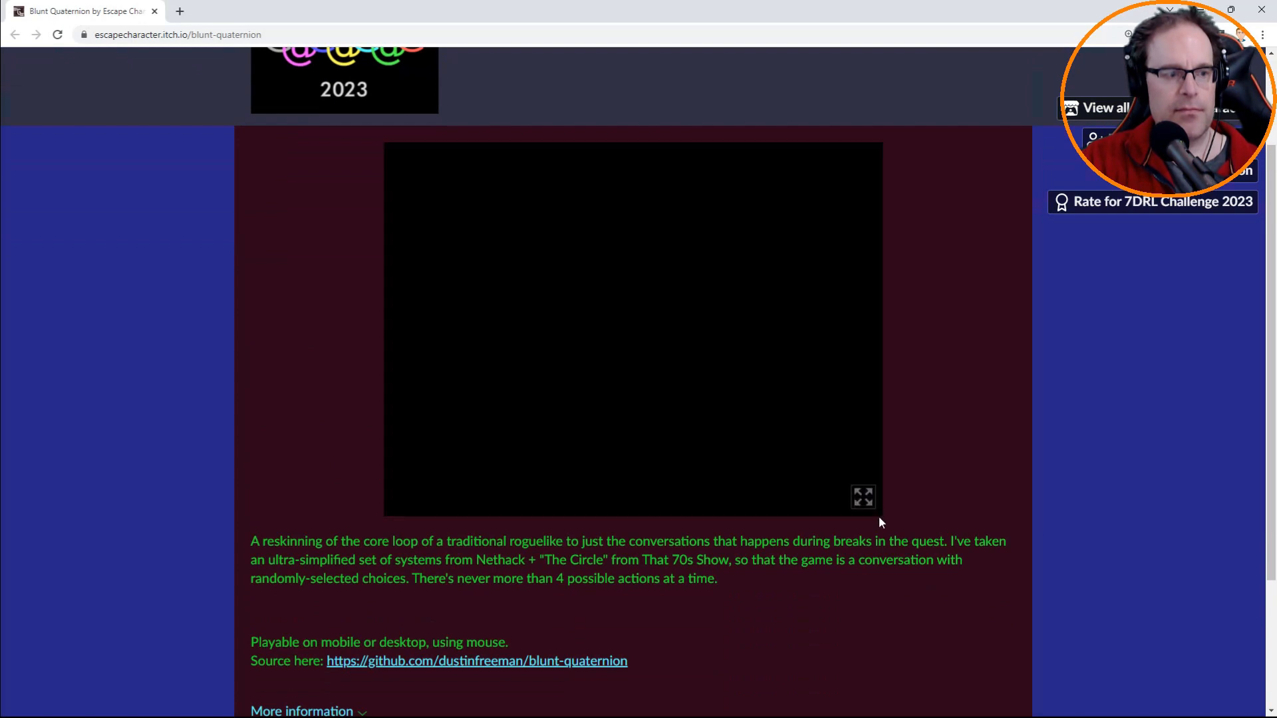
{"action": "left_click", "coordinate": [862, 498]}
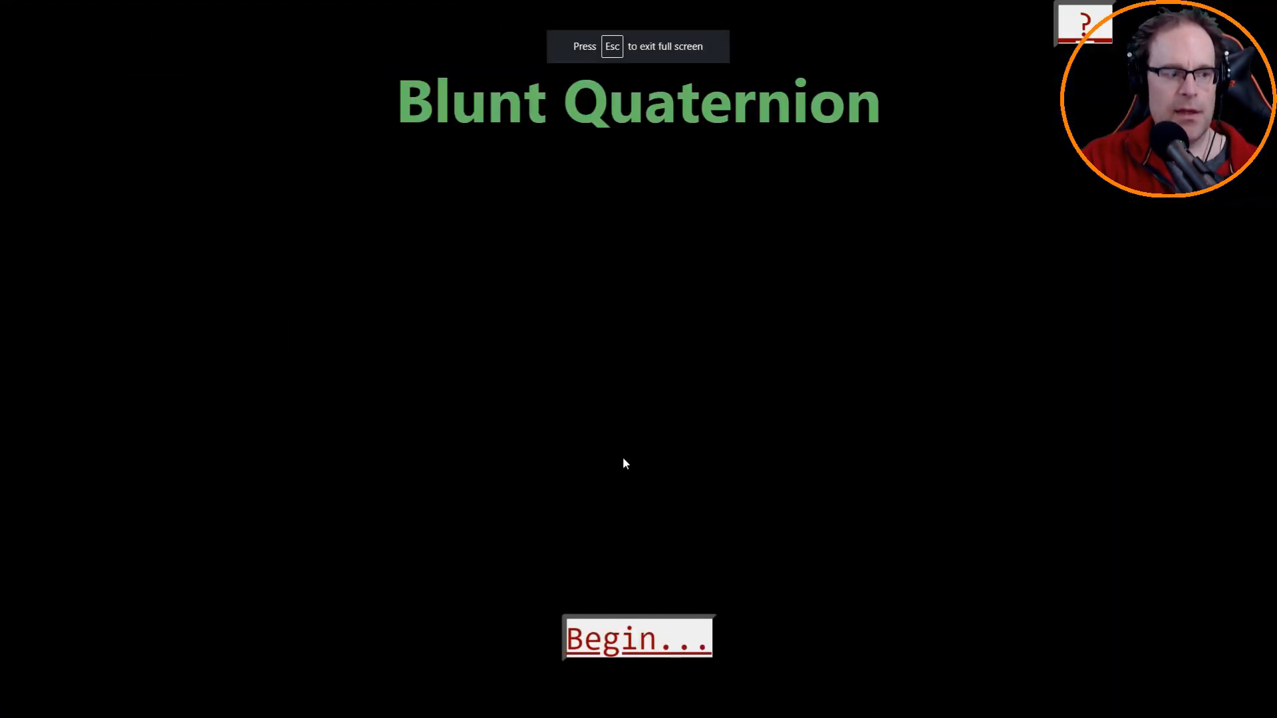
{"action": "mouse_move", "coordinate": [574, 532]}
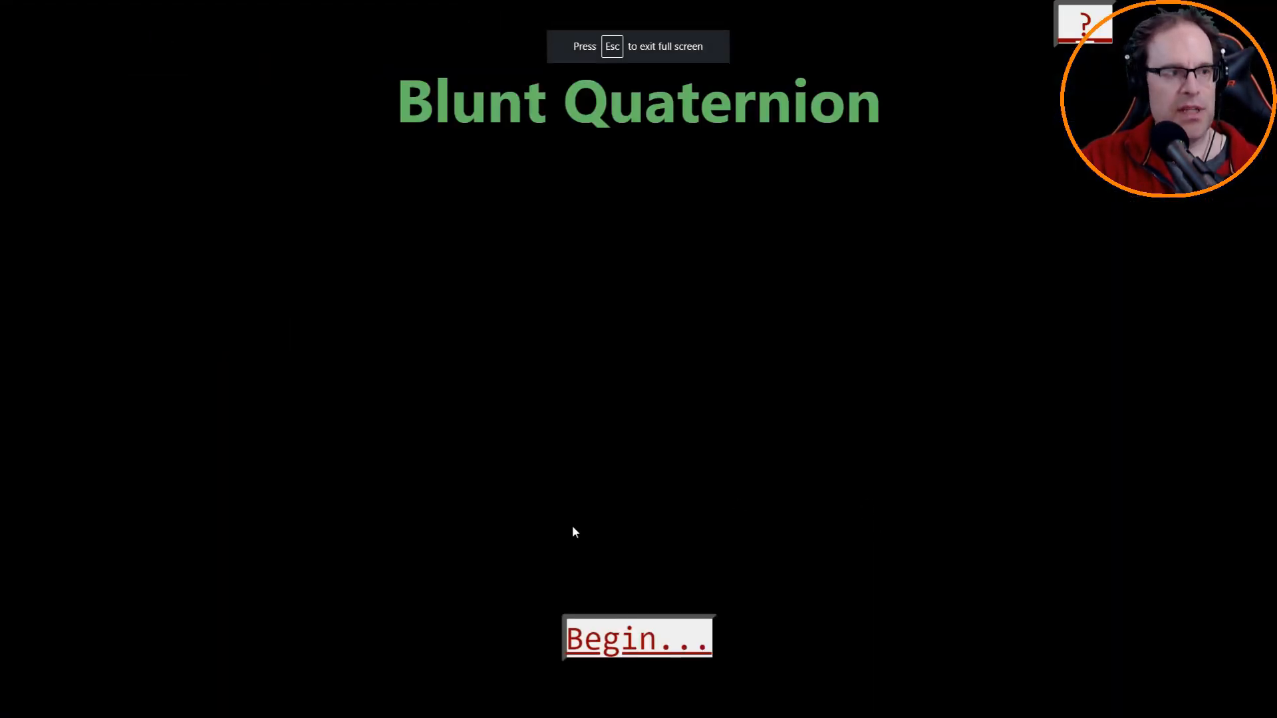
{"action": "left_click", "coordinate": [638, 638]}
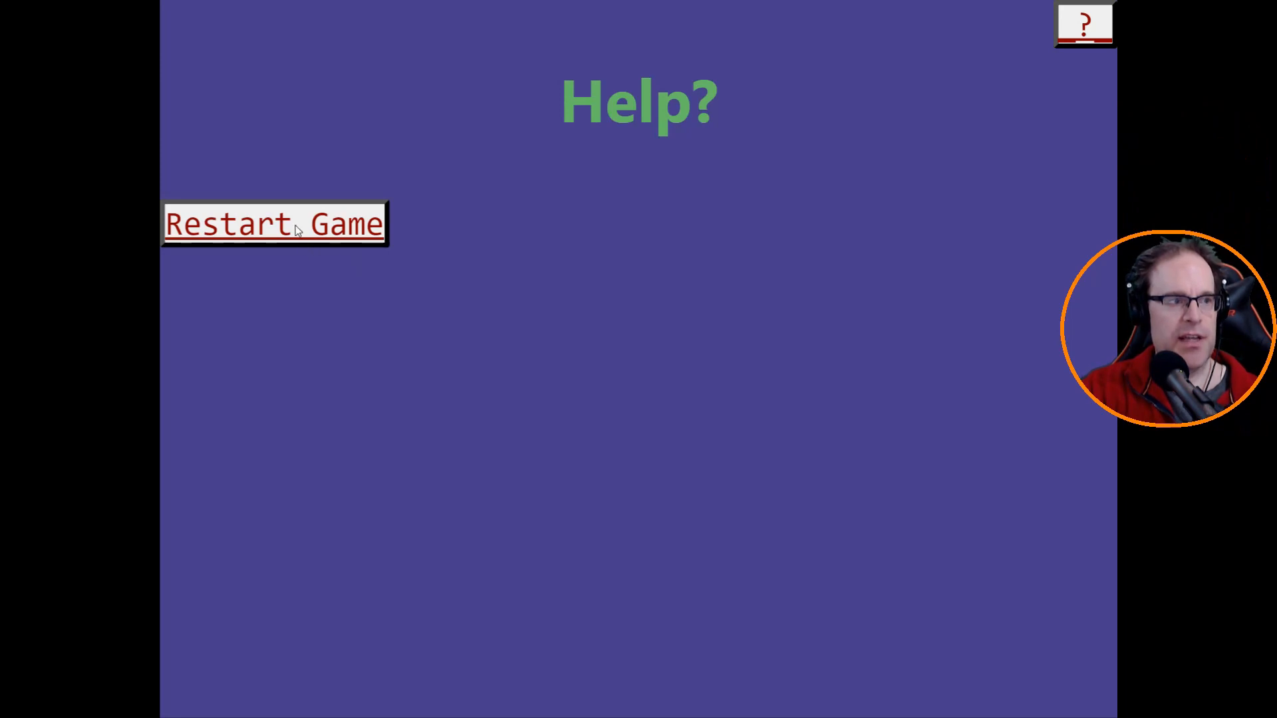
{"action": "left_click", "coordinate": [275, 224]}
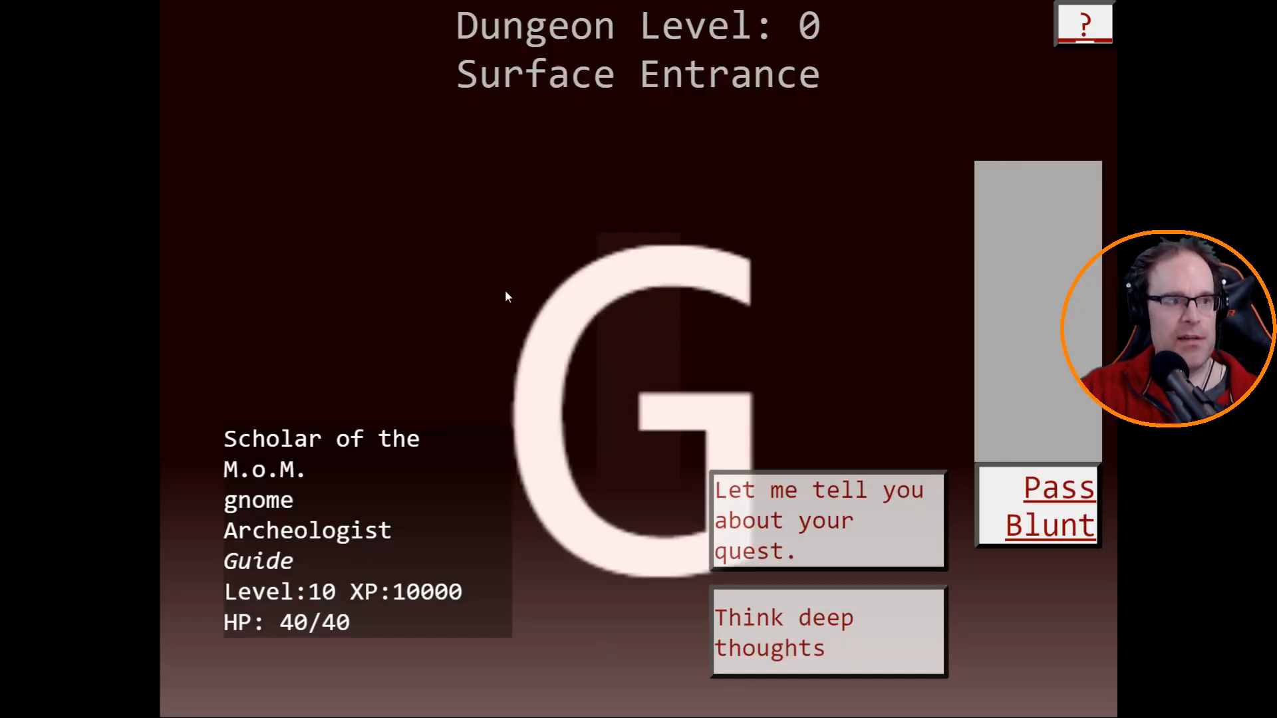
{"action": "mouse_move", "coordinate": [378, 365]}
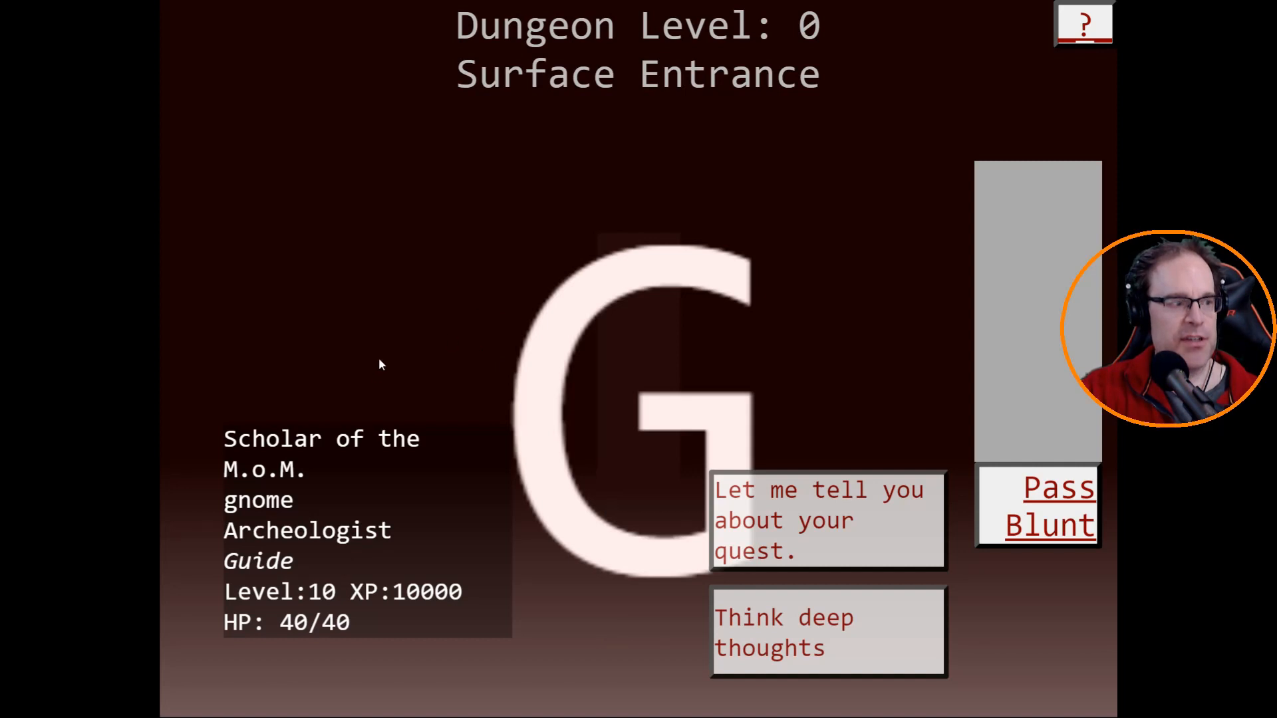
{"action": "mouse_move", "coordinate": [281, 489]}
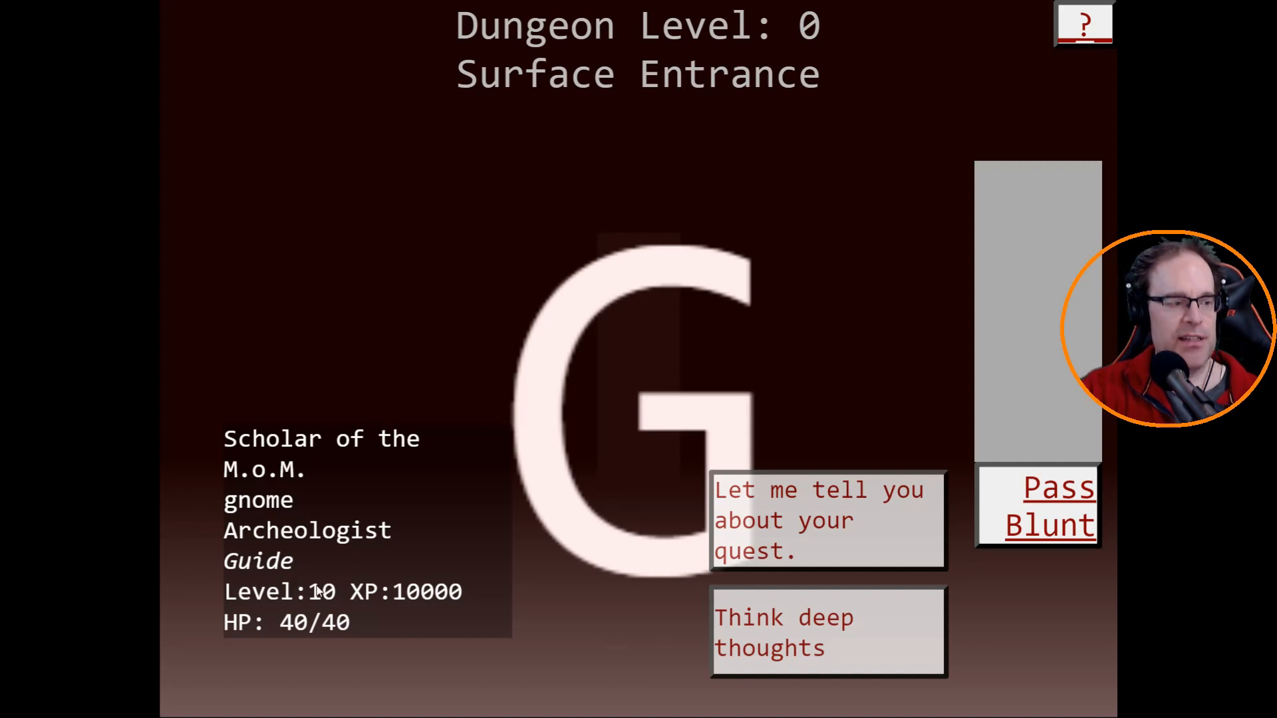
{"action": "mouse_move", "coordinate": [341, 566]}
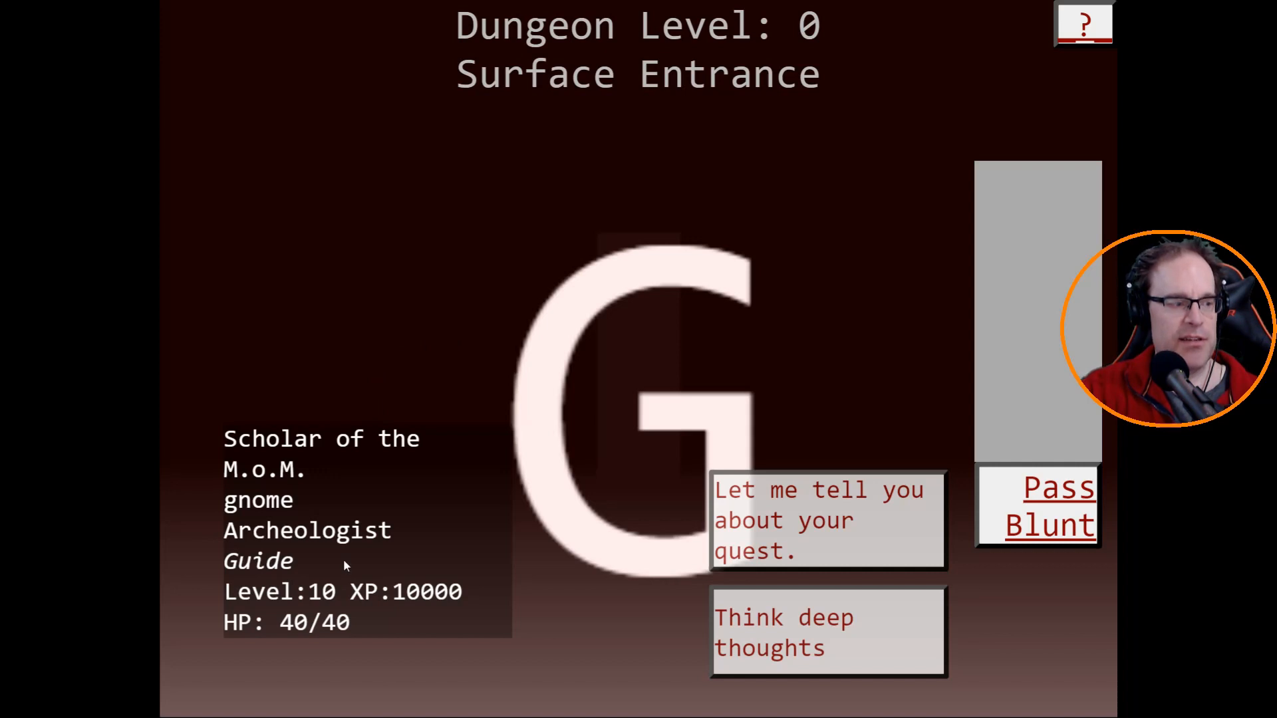
{"action": "mouse_move", "coordinate": [704, 545]}
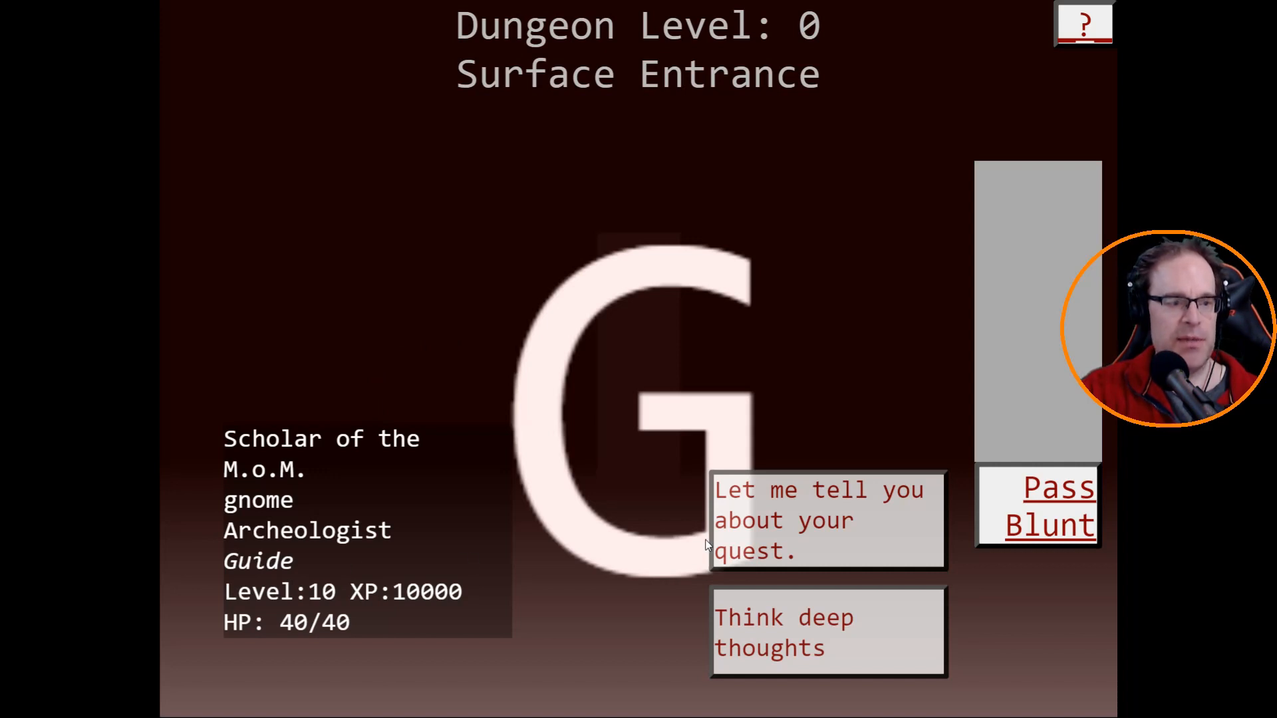
{"action": "mouse_move", "coordinate": [775, 609]}
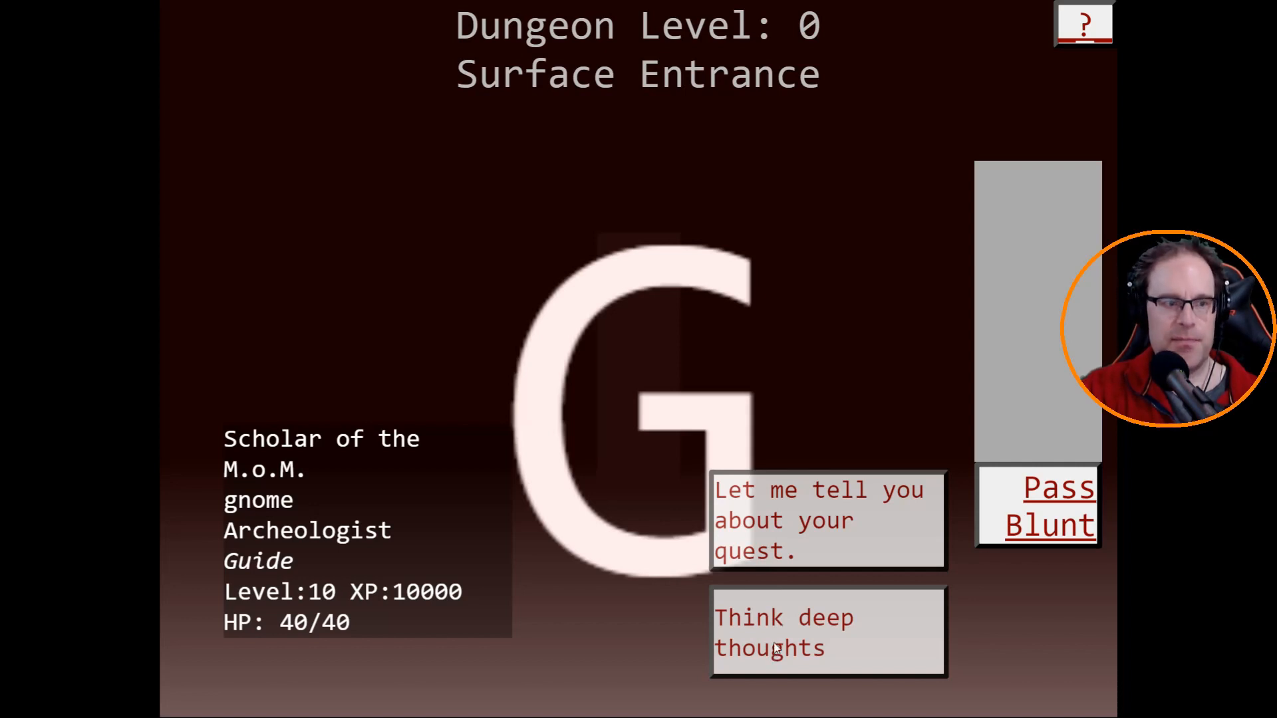
{"action": "mouse_move", "coordinate": [1024, 335]}
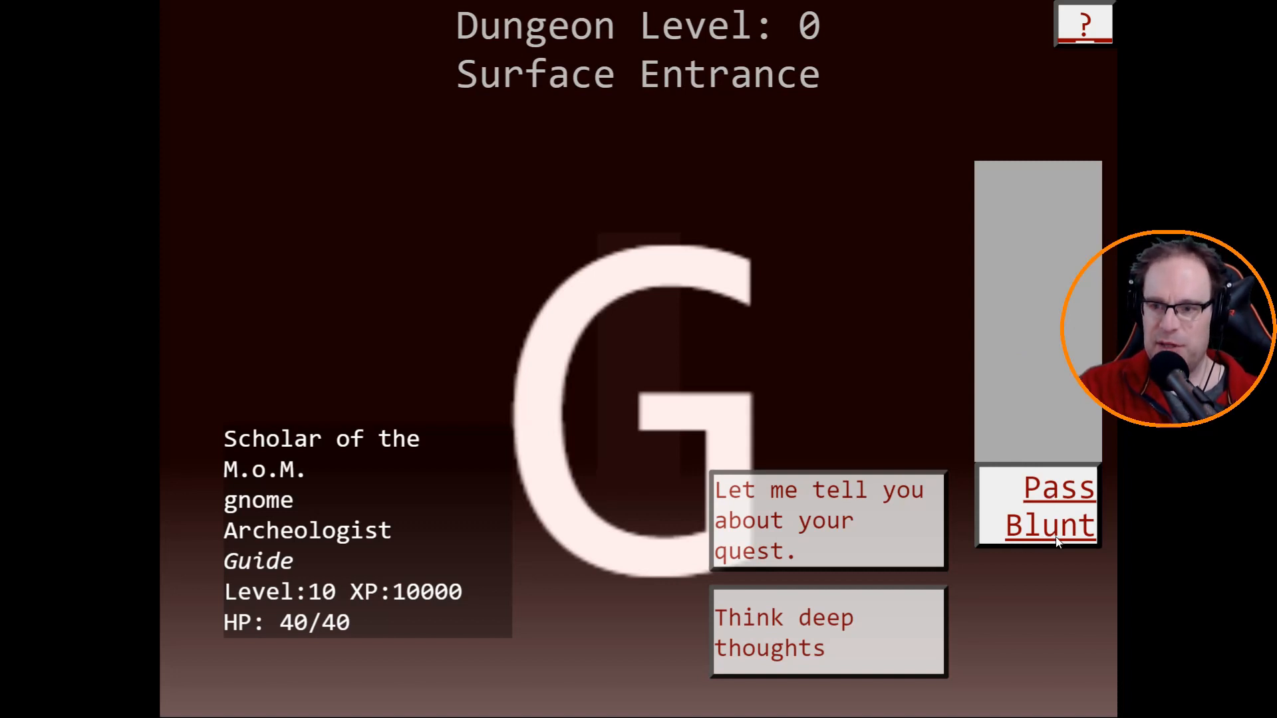
{"action": "mouse_move", "coordinate": [866, 545]}
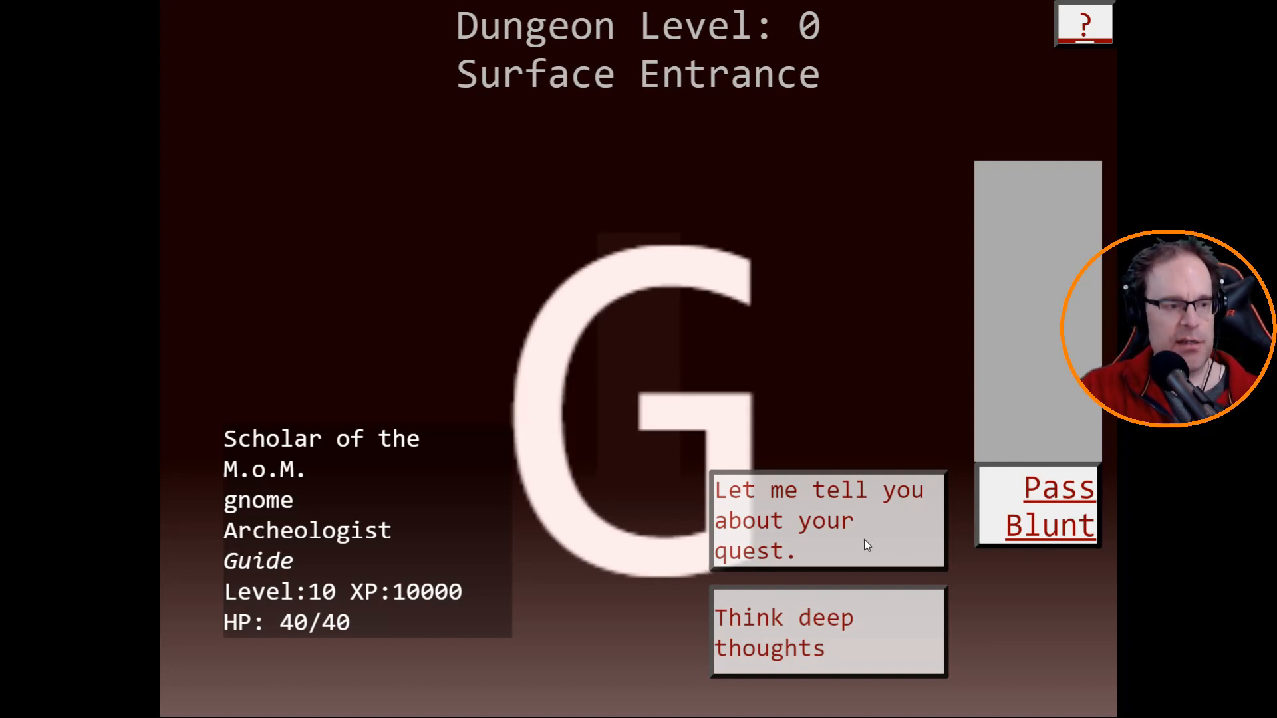
{"action": "mouse_move", "coordinate": [778, 634]}
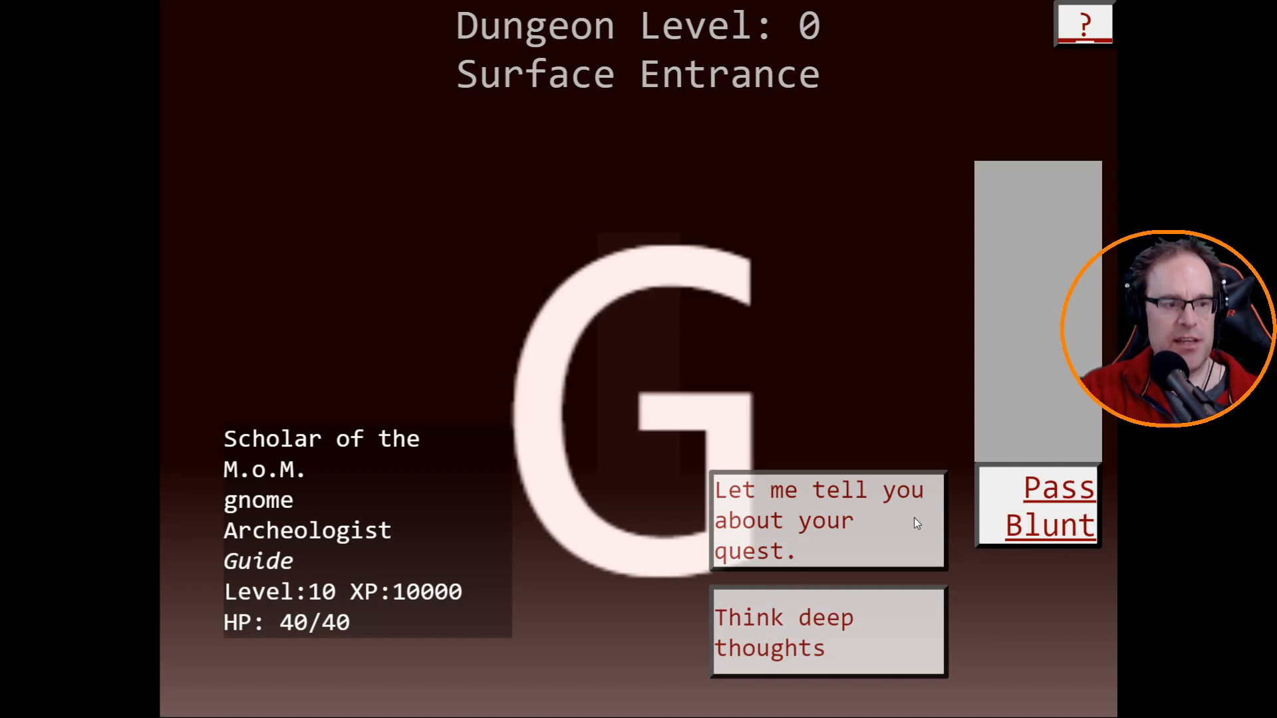
{"action": "mouse_move", "coordinate": [1039, 554]}
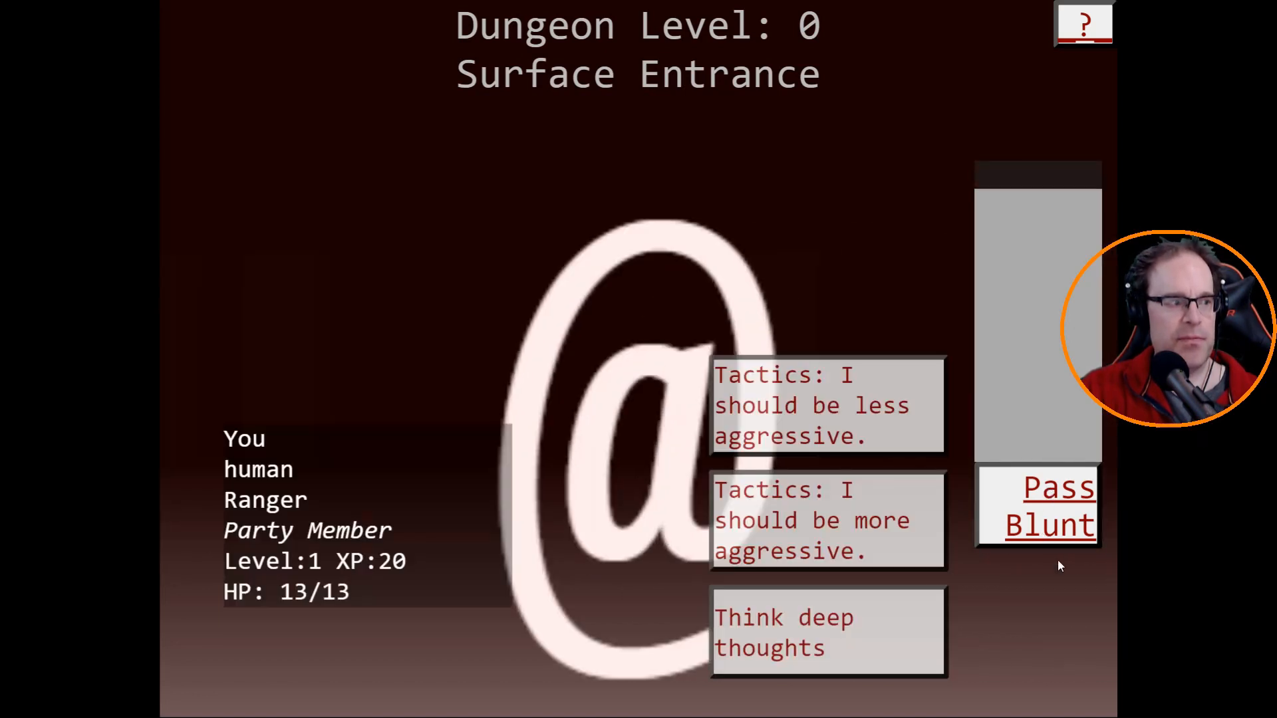
{"action": "mouse_move", "coordinate": [290, 500]}
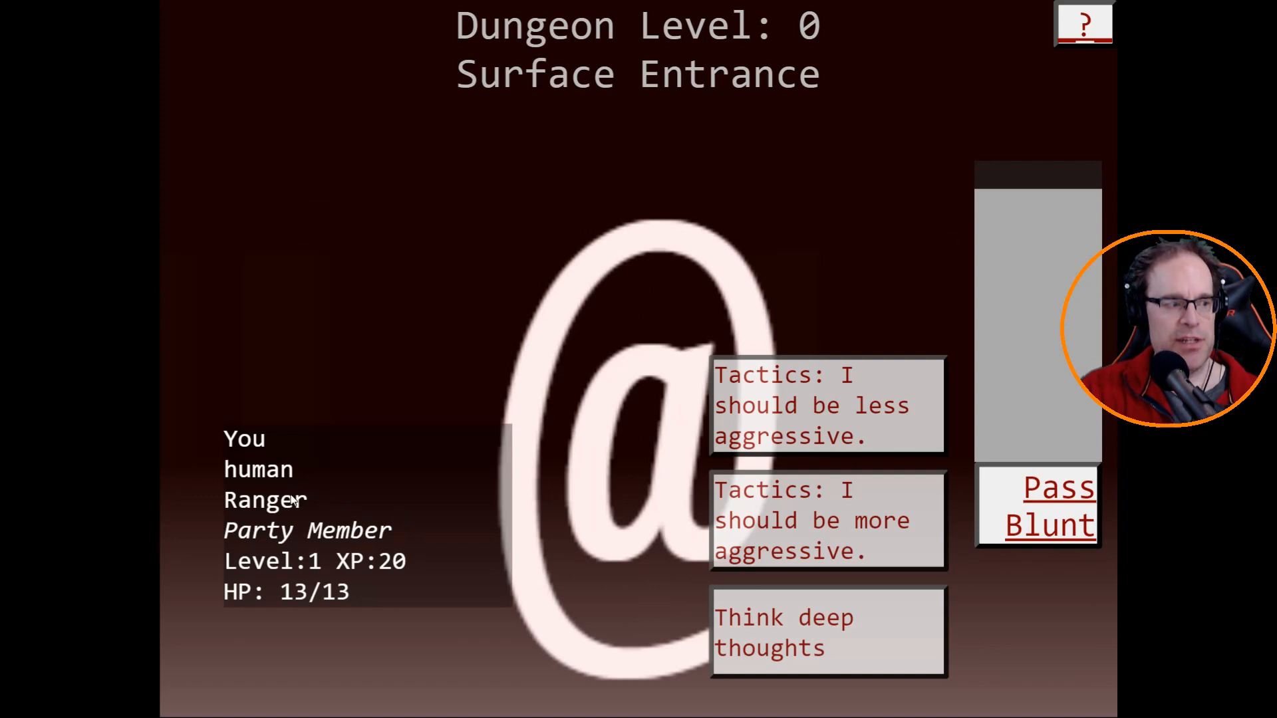
{"action": "mouse_move", "coordinate": [638, 446]}
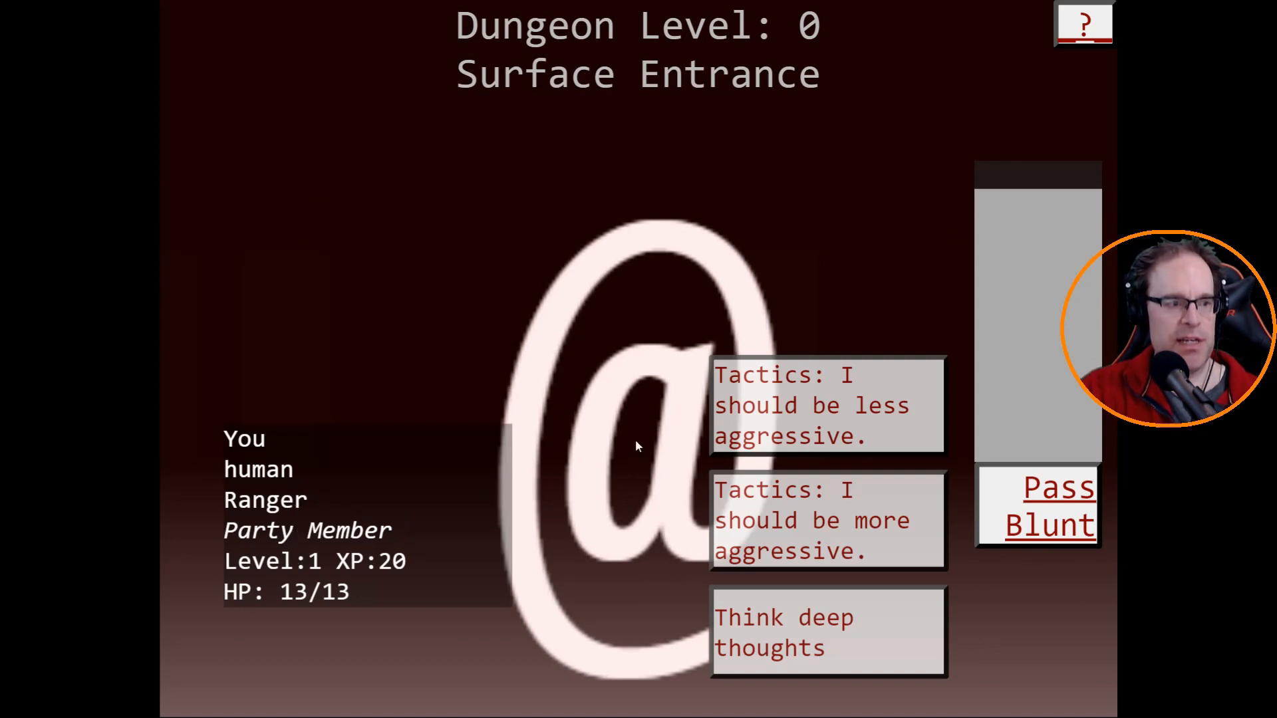
{"action": "mouse_move", "coordinate": [767, 397]}
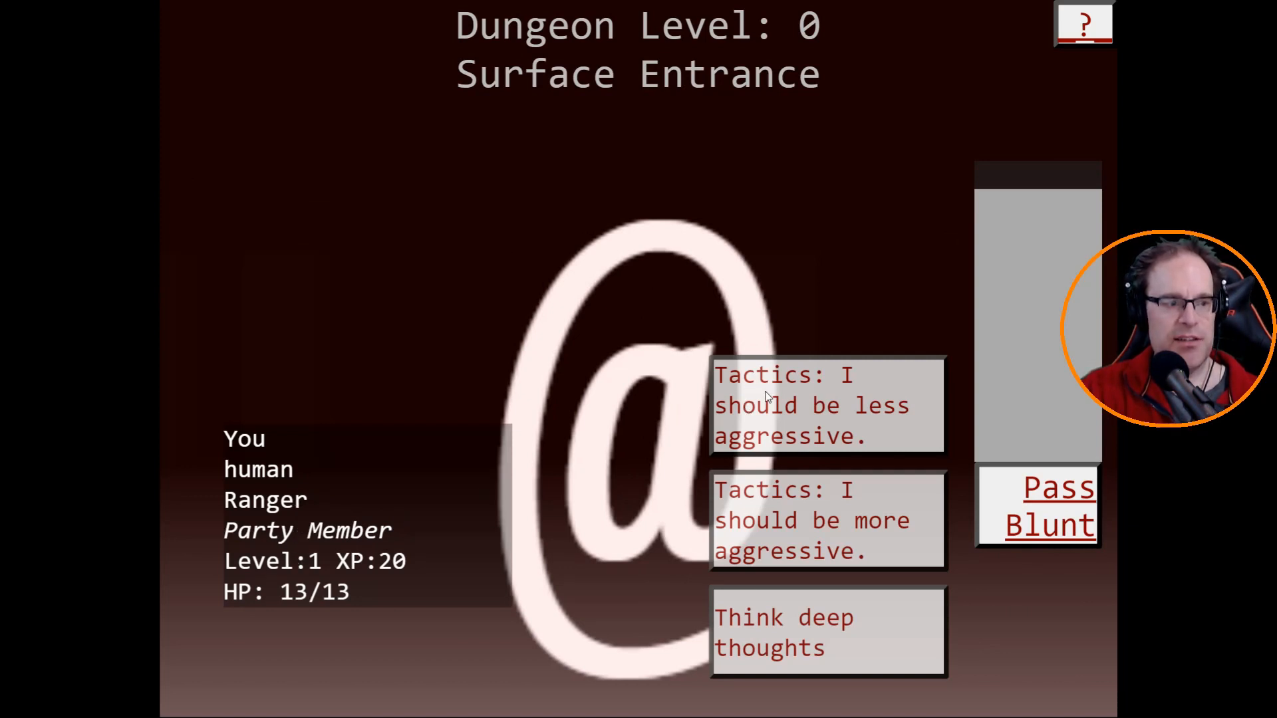
{"action": "mouse_move", "coordinate": [777, 619]}
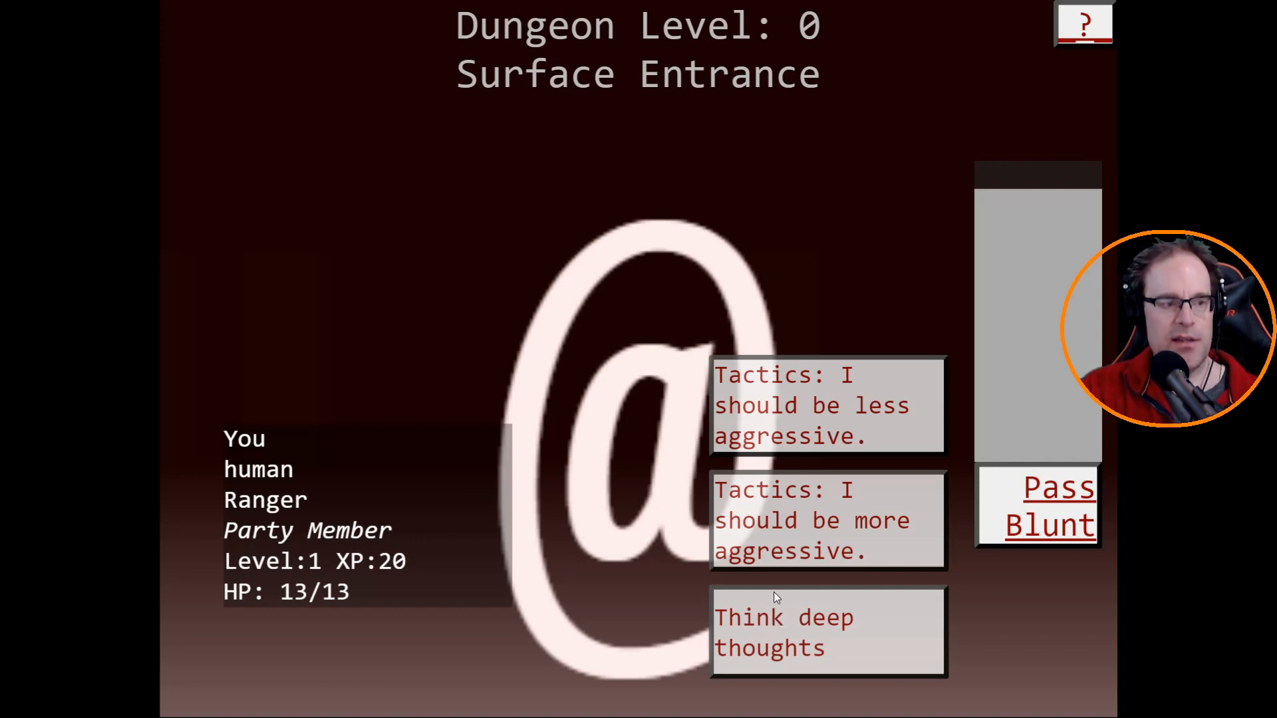
{"action": "mouse_move", "coordinate": [802, 514]}
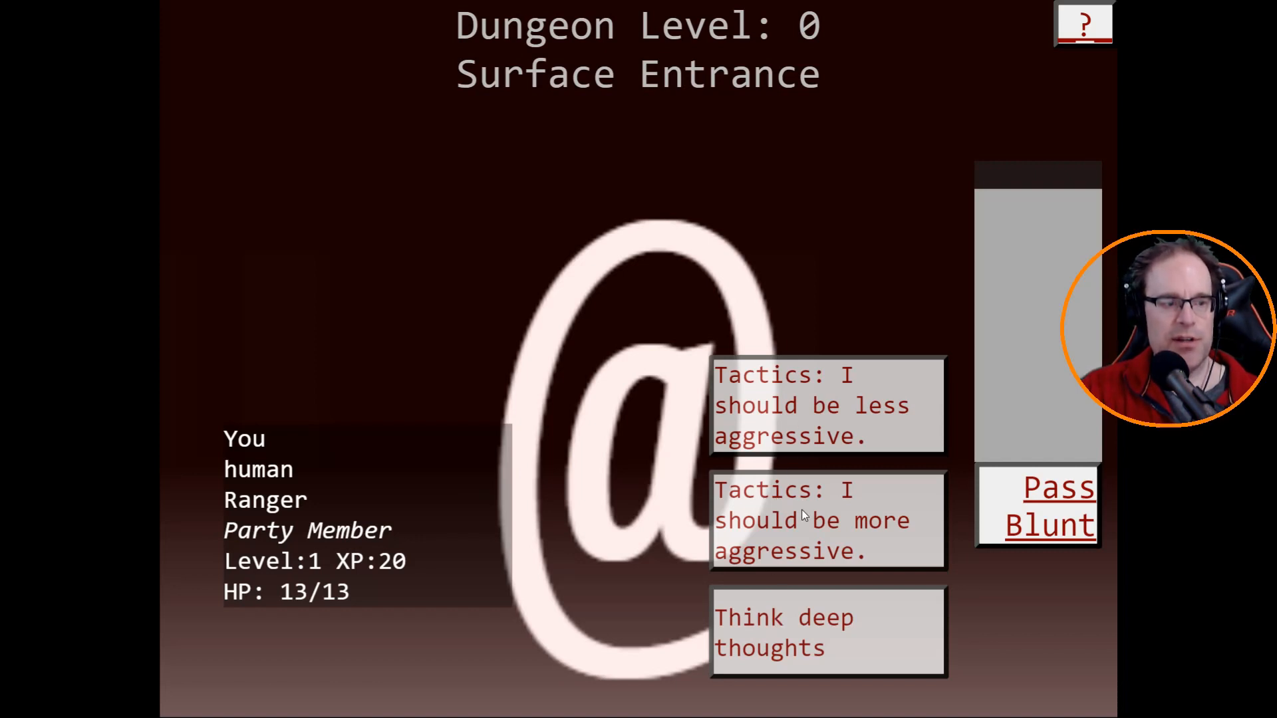
Pick the Ranger's 'Tactics: I should be more aggressive.' option.
{"action": "left_click", "coordinate": [812, 520]}
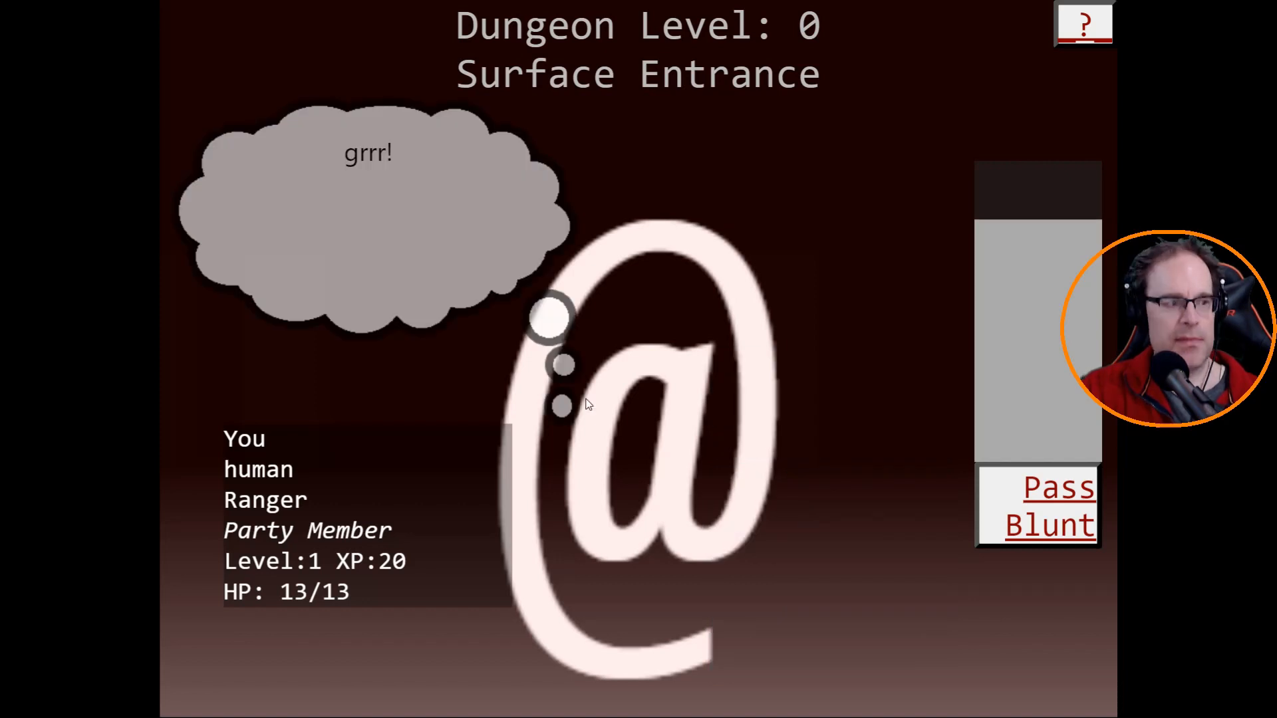
{"action": "mouse_move", "coordinate": [599, 525]}
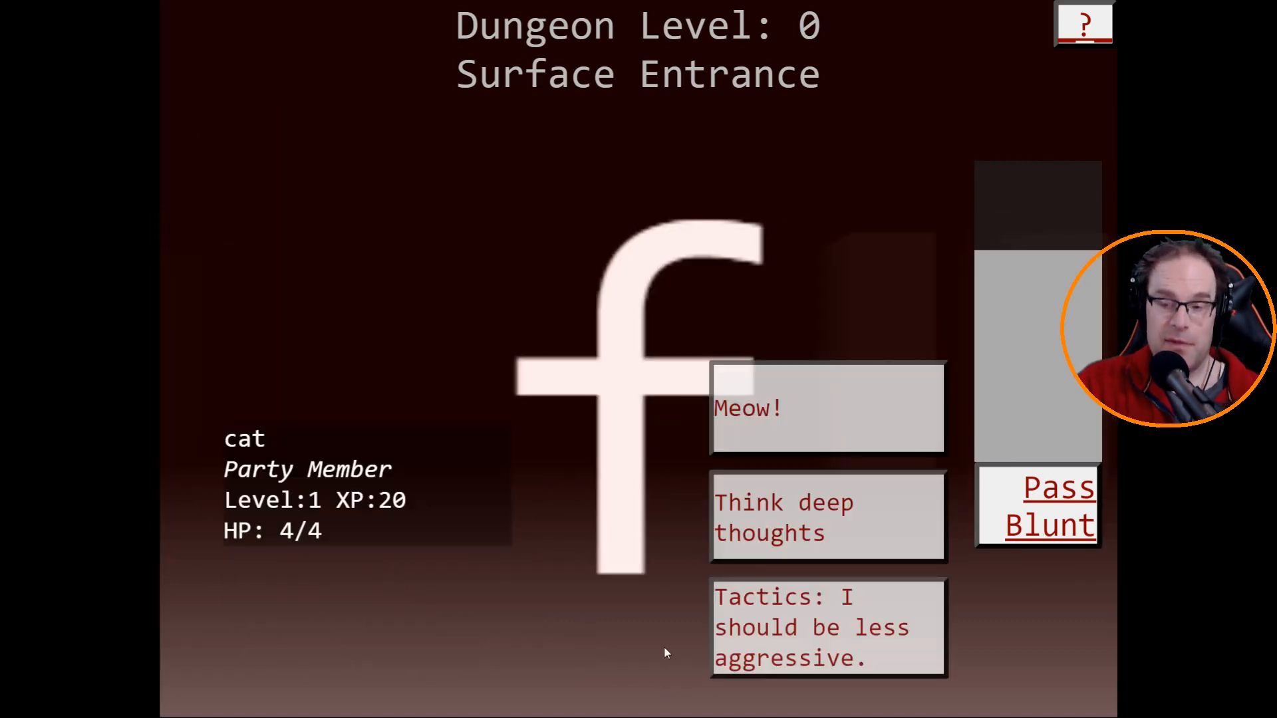
{"action": "mouse_move", "coordinate": [294, 505]}
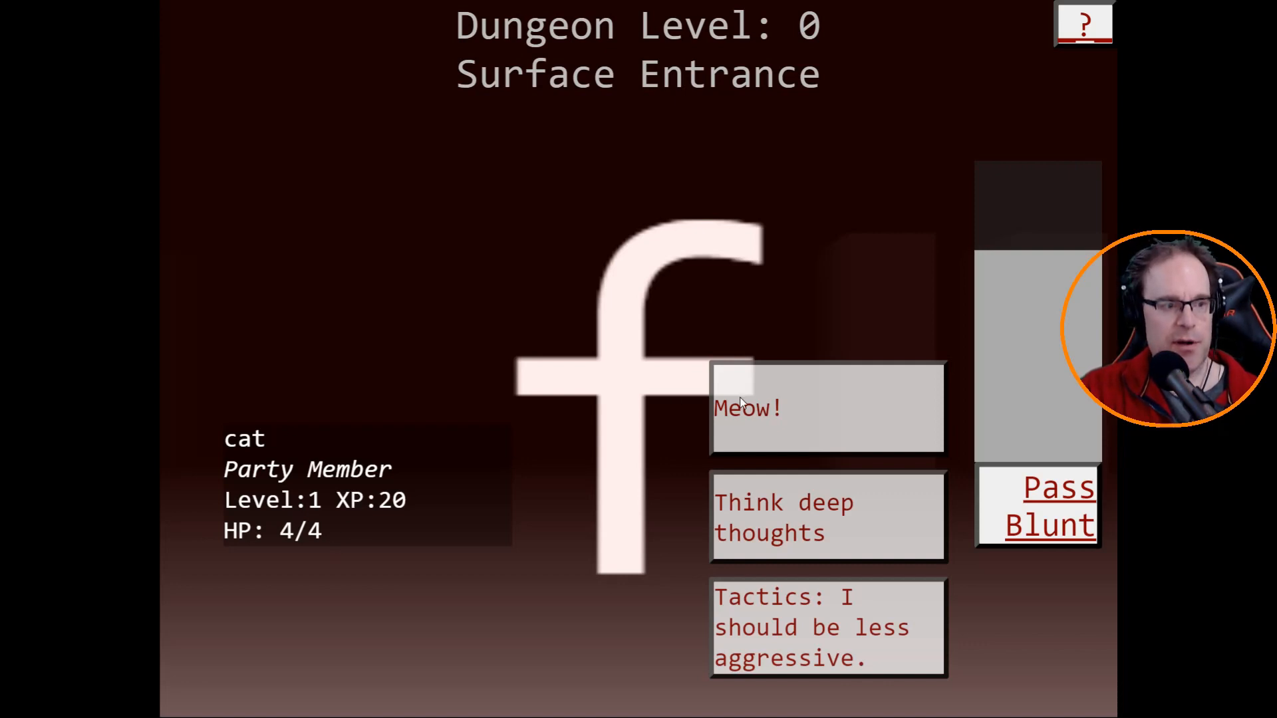
{"action": "mouse_move", "coordinate": [763, 620]}
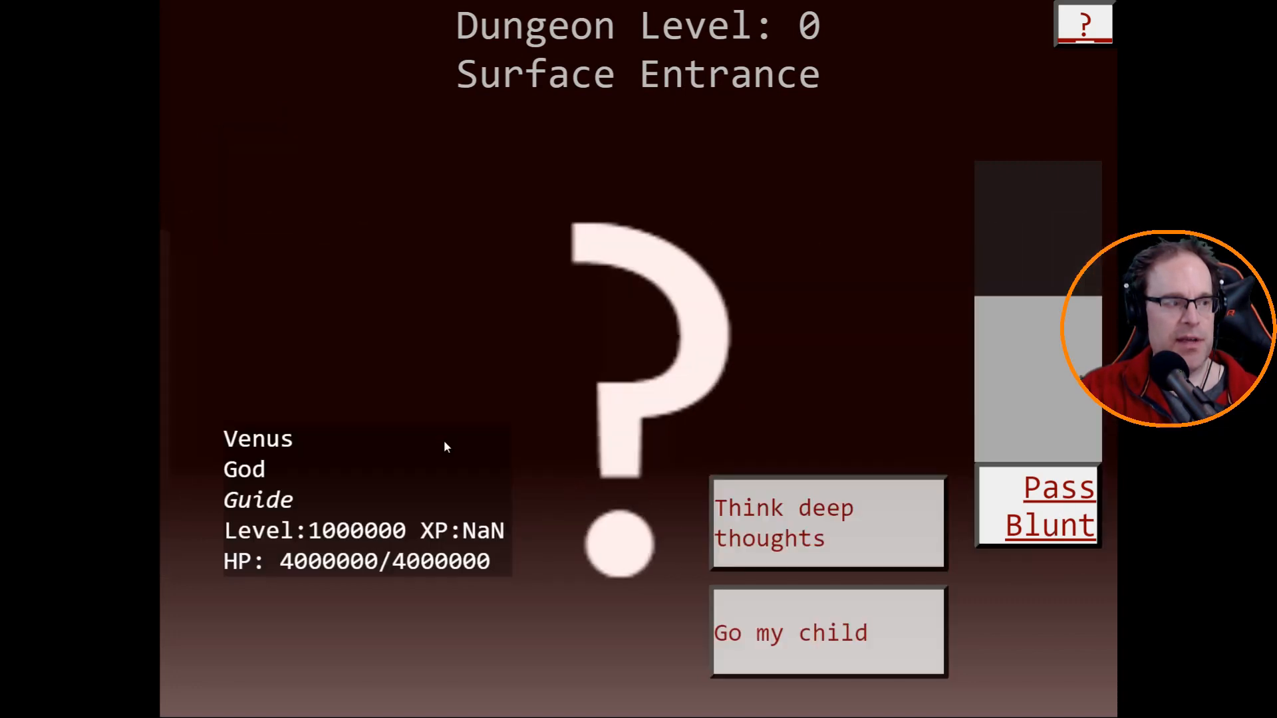
{"action": "mouse_move", "coordinate": [306, 480]}
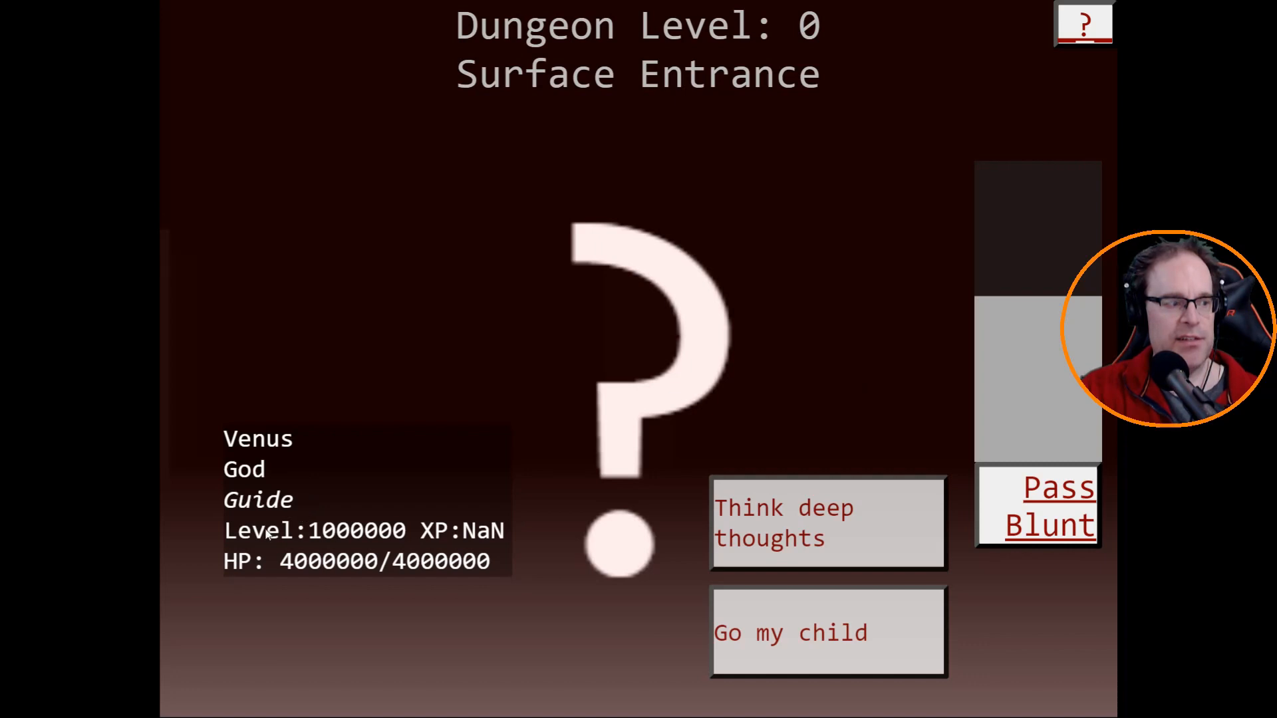
{"action": "mouse_move", "coordinate": [422, 548]}
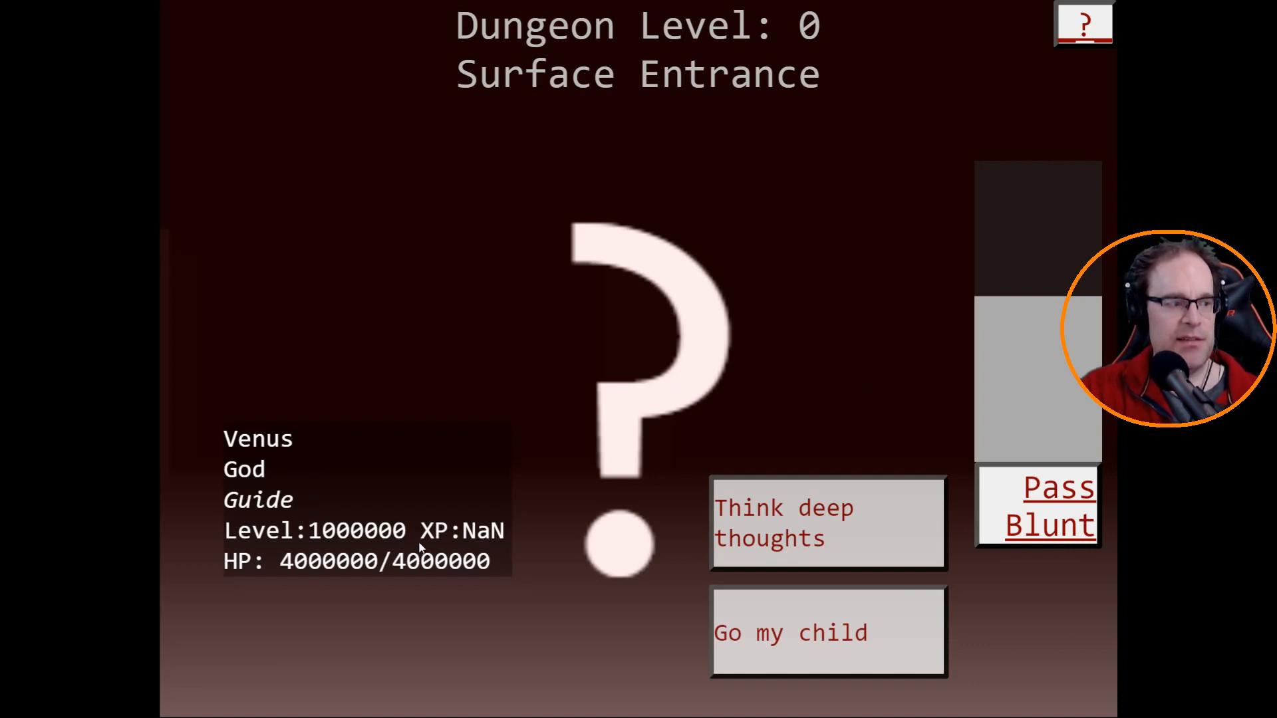
{"action": "mouse_move", "coordinate": [284, 573]}
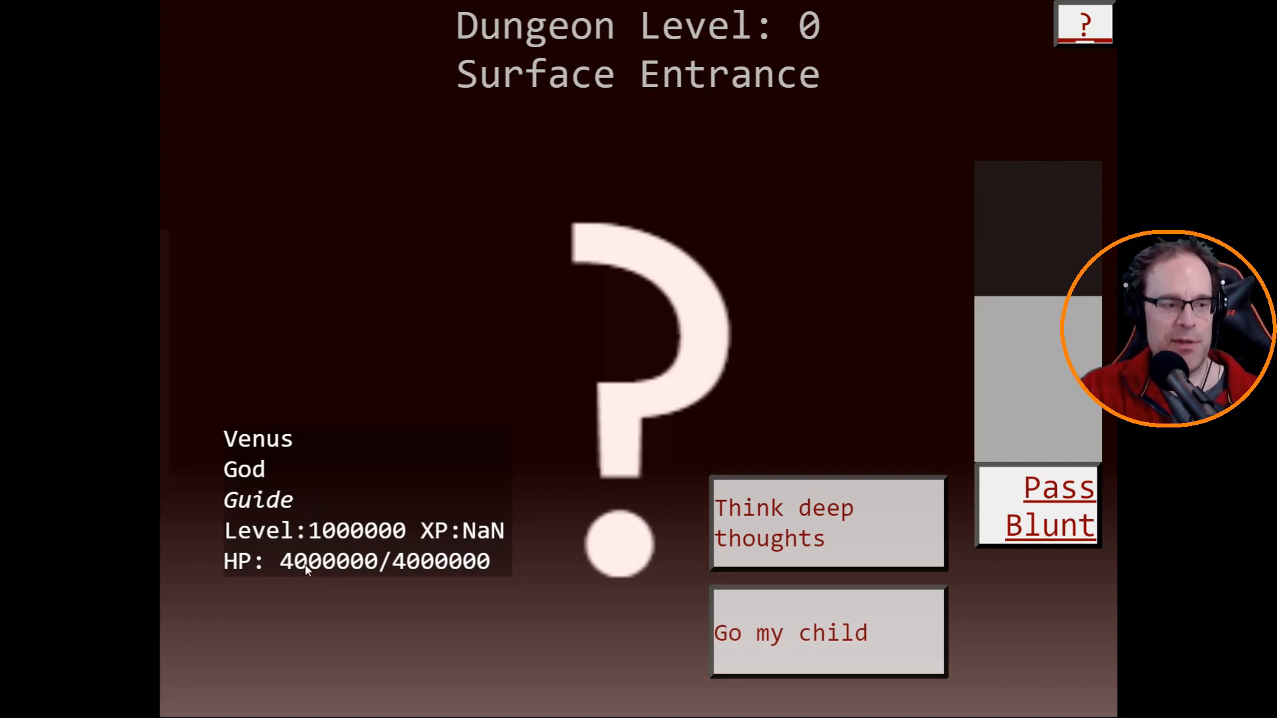
{"action": "mouse_move", "coordinate": [871, 494]}
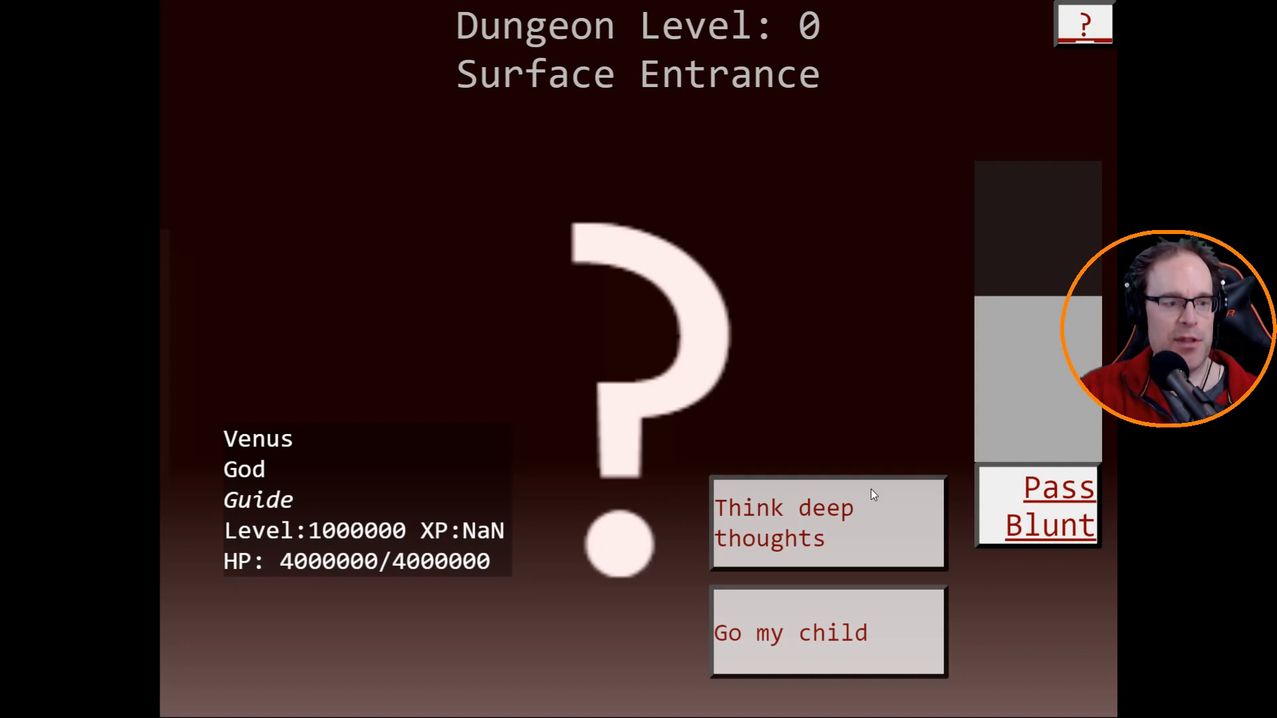
{"action": "mouse_move", "coordinate": [828, 660]}
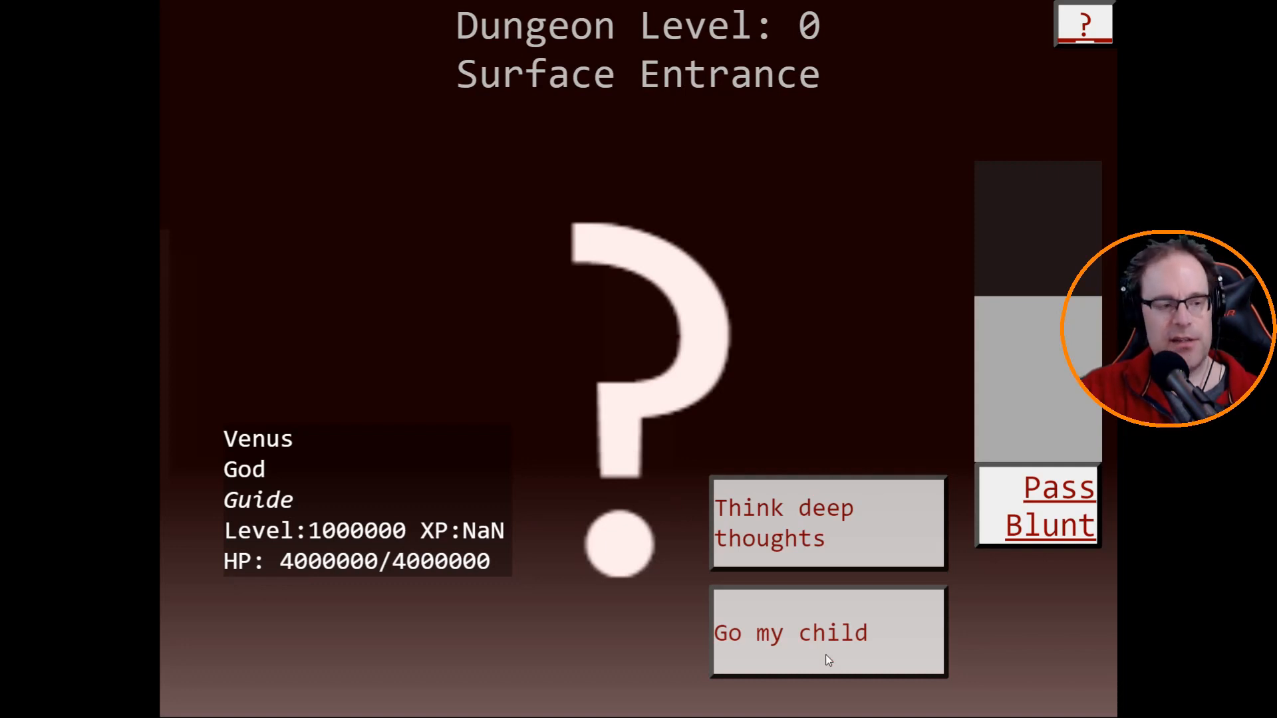
Choose 'Go my child' for Venus and continue past the gnome Scholar's turn.
{"action": "left_click", "coordinate": [827, 523]}
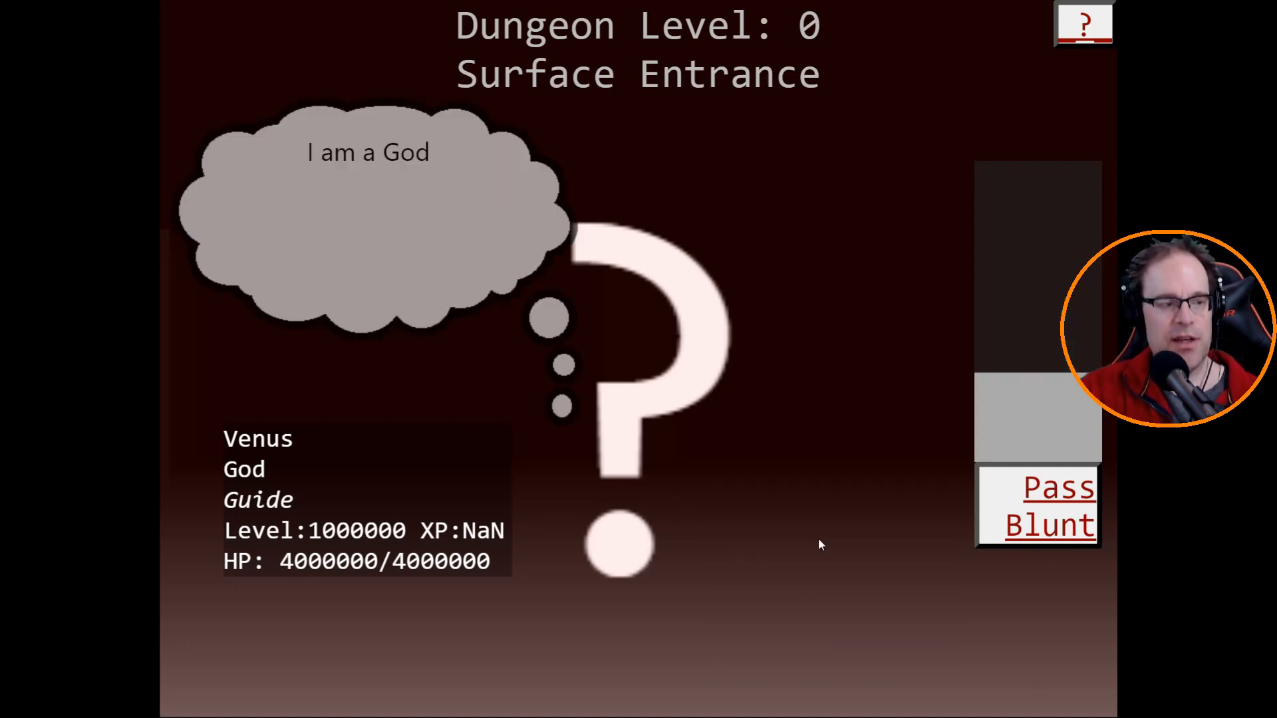
{"action": "mouse_move", "coordinate": [383, 146]}
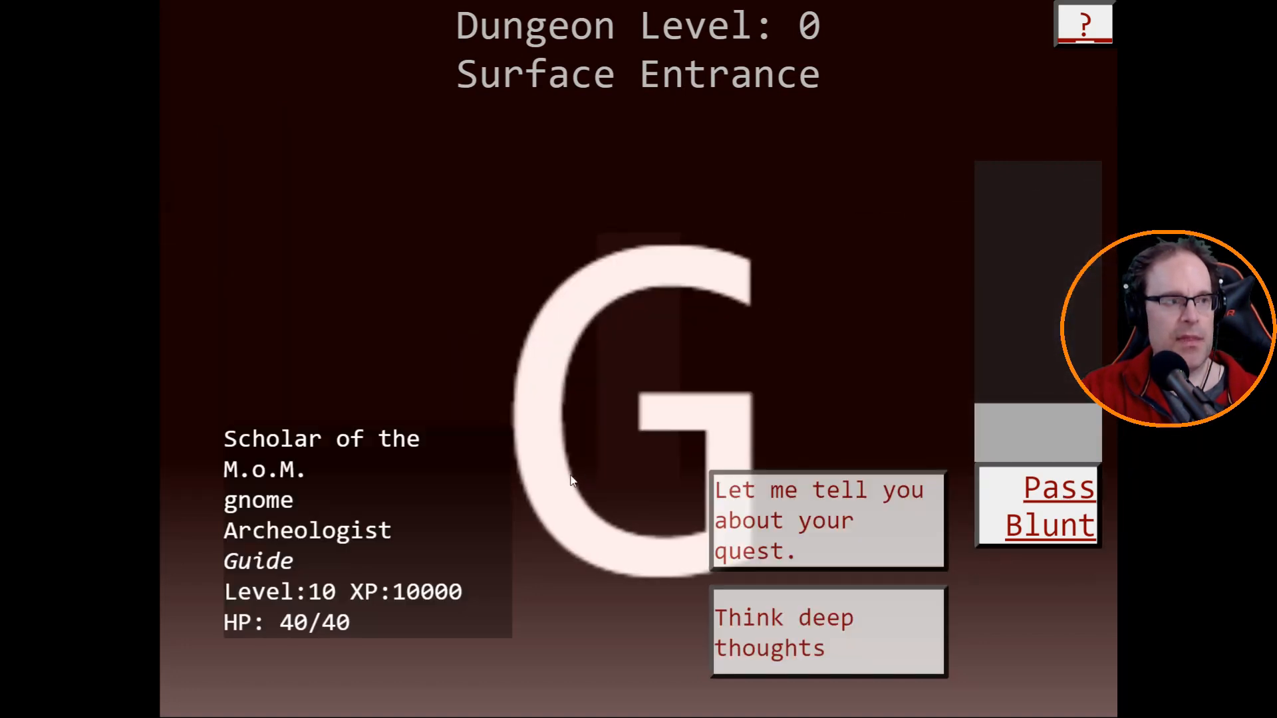
{"action": "mouse_move", "coordinate": [313, 501]}
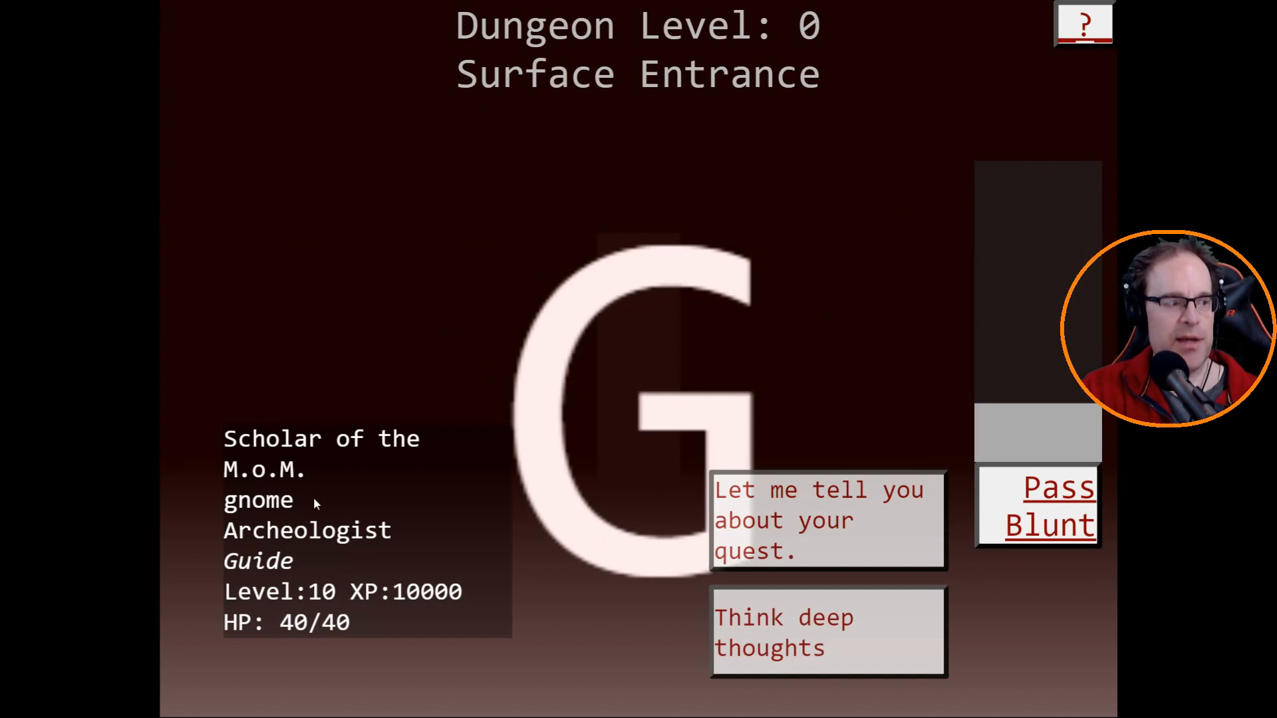
{"action": "mouse_move", "coordinate": [605, 486]}
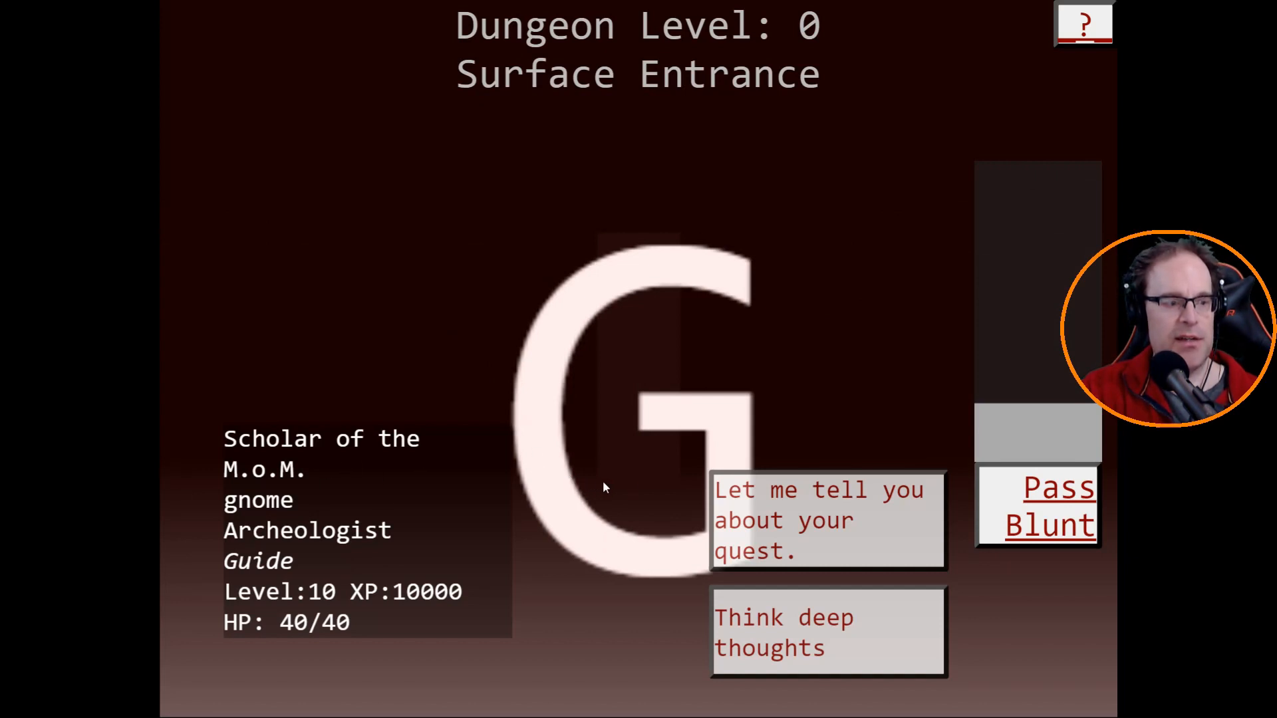
{"action": "left_click", "coordinate": [827, 631]}
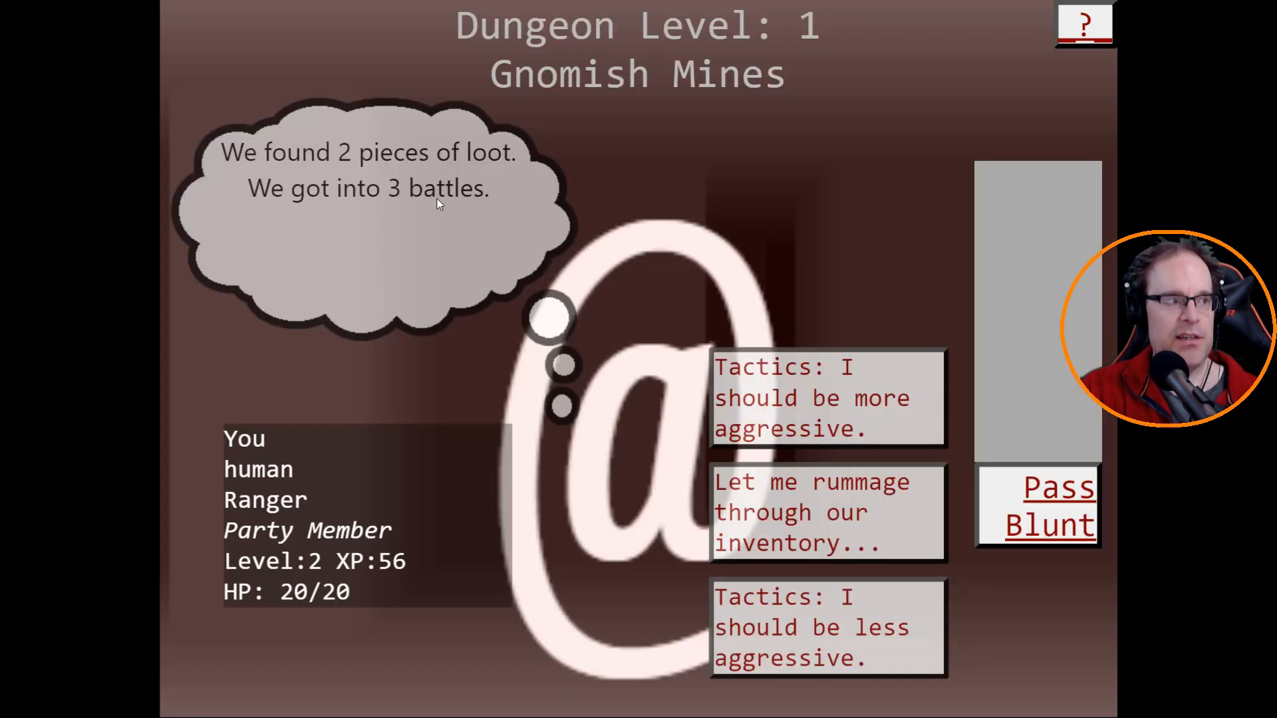
{"action": "mouse_move", "coordinate": [396, 211]}
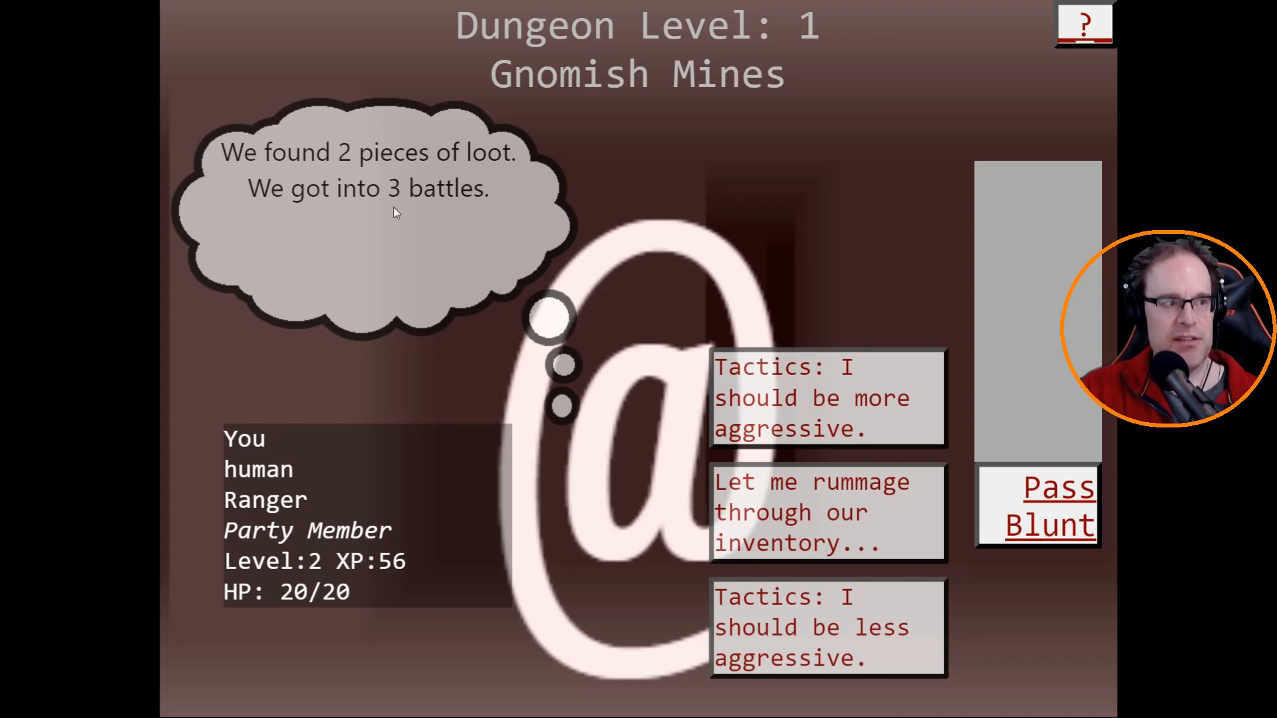
{"action": "mouse_move", "coordinate": [643, 338]}
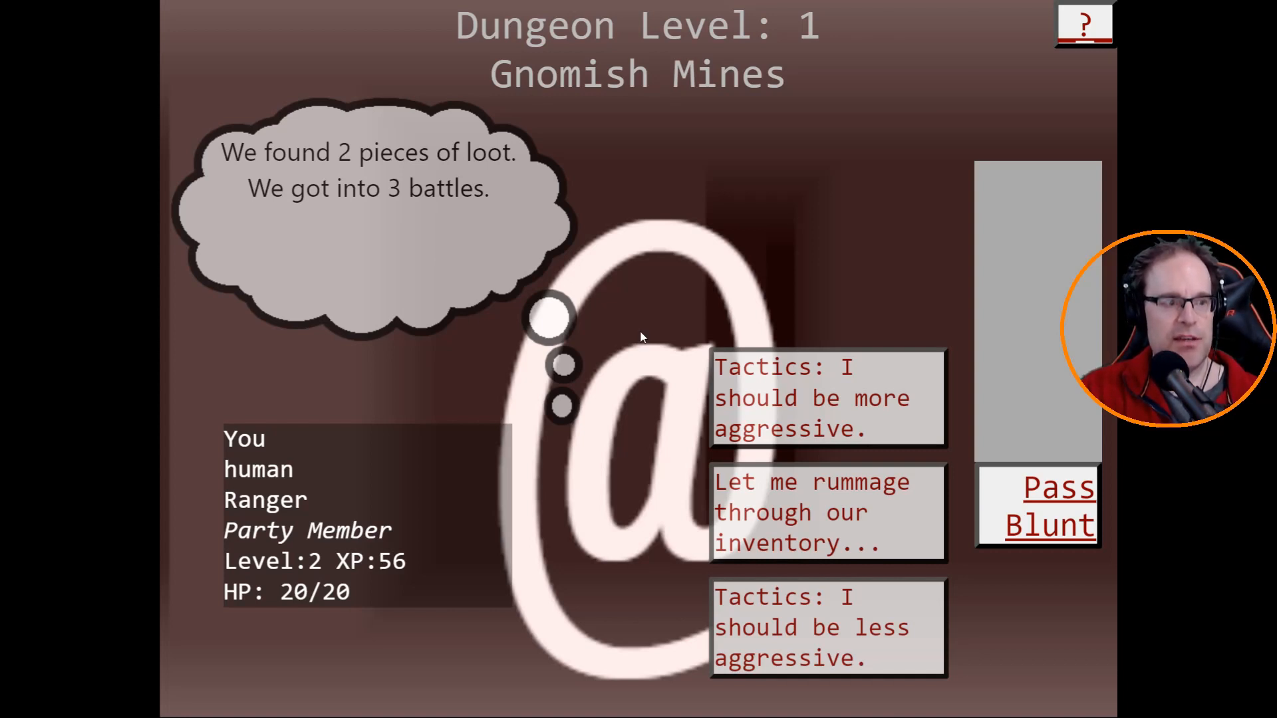
{"action": "mouse_move", "coordinate": [814, 391]}
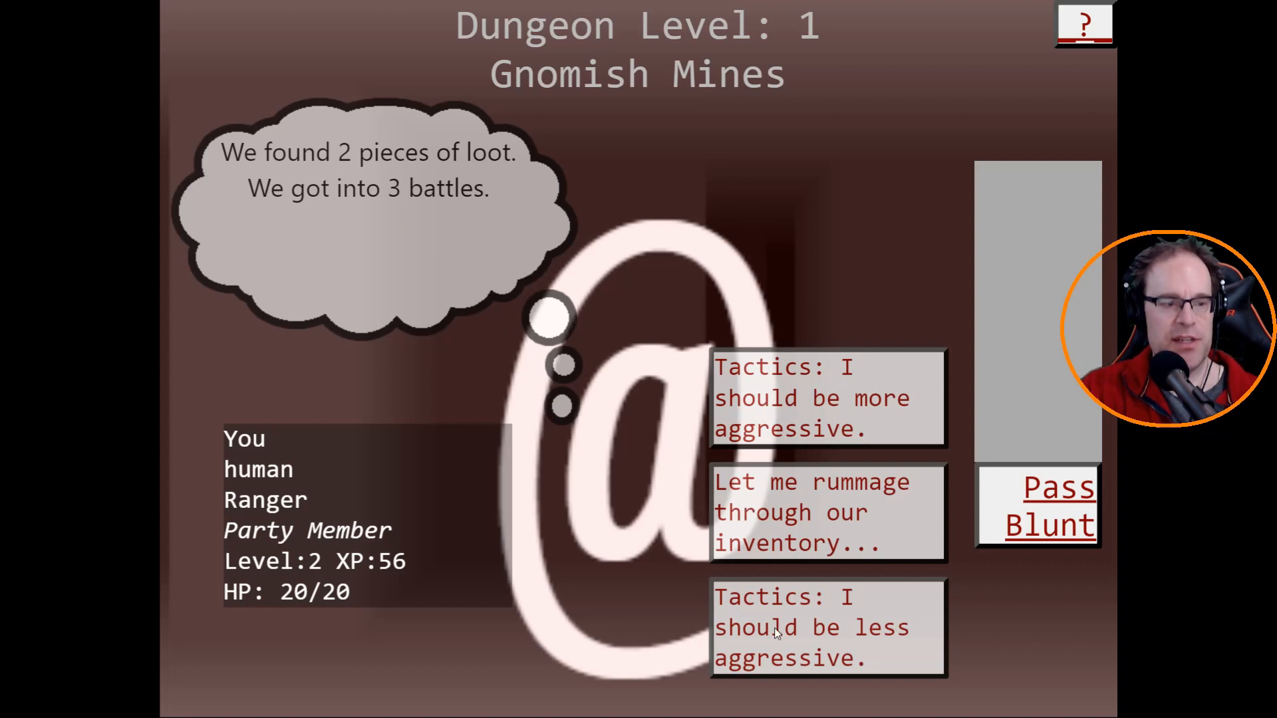
Rummage the inventory, drink the potion of booze, and continue delving to level 2.
{"action": "left_click", "coordinate": [812, 512]}
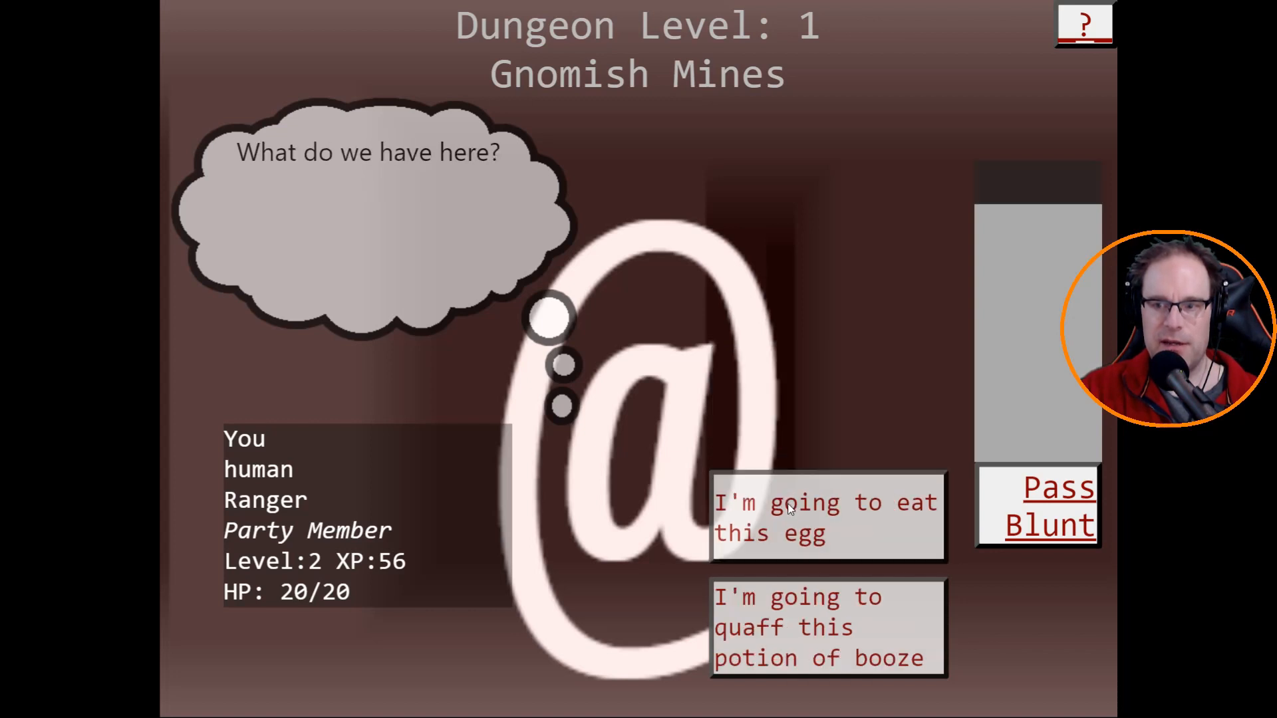
{"action": "mouse_move", "coordinate": [321, 228]}
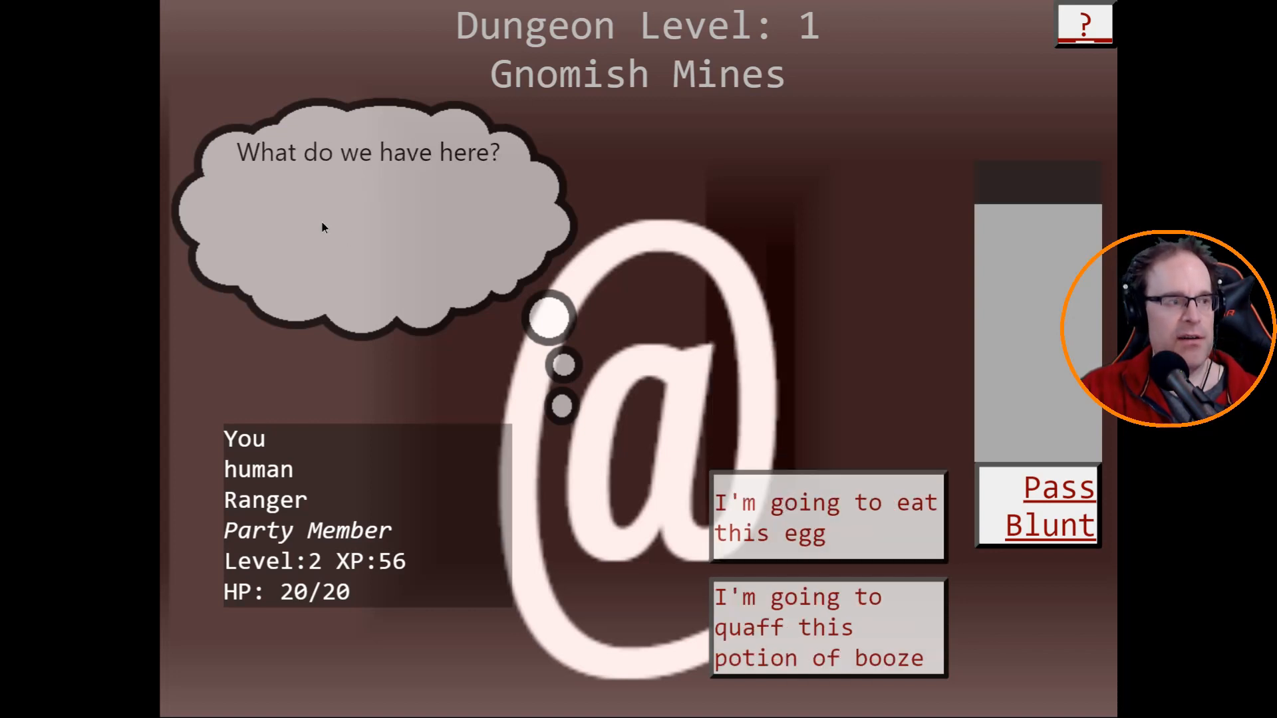
{"action": "mouse_move", "coordinate": [765, 501]}
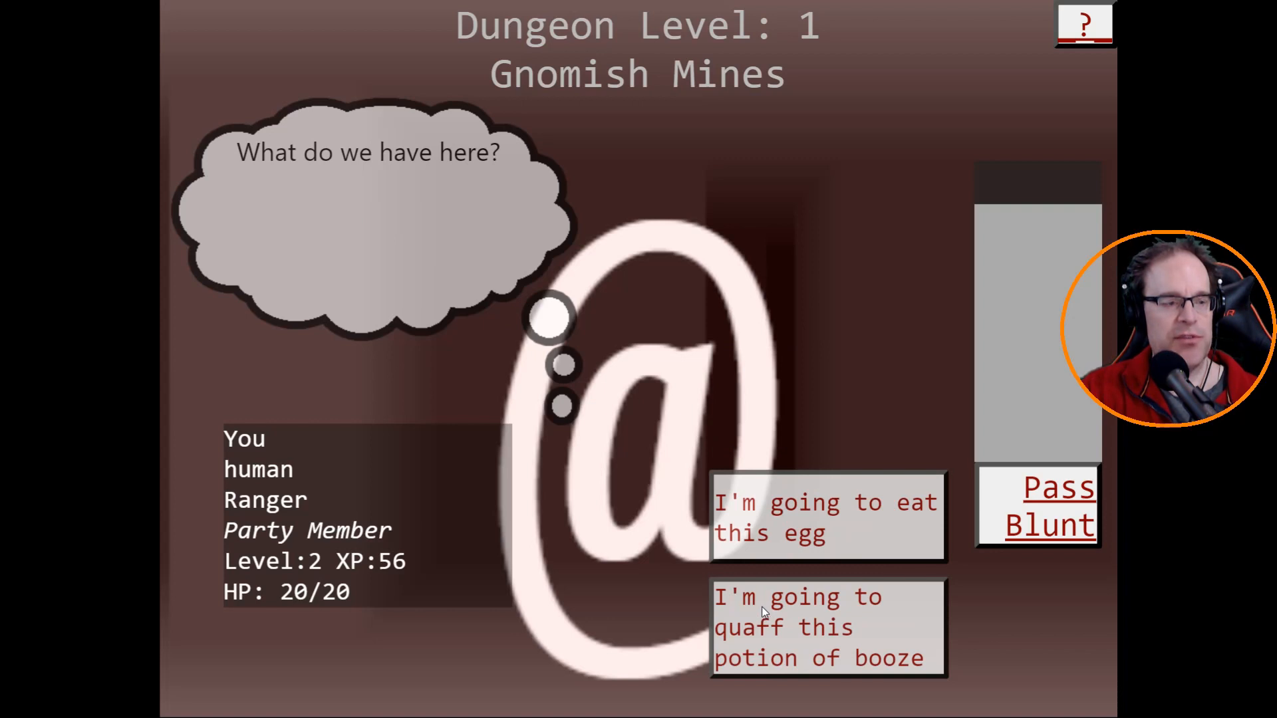
{"action": "left_click", "coordinate": [827, 517]}
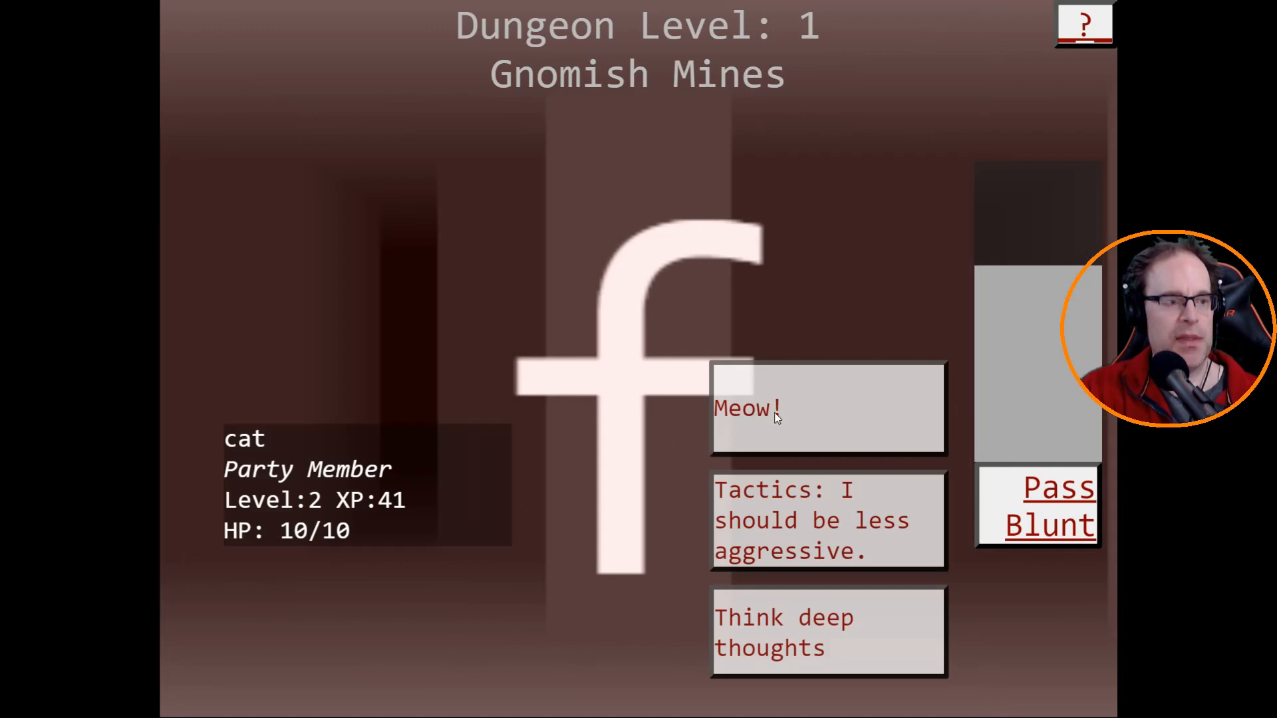
{"action": "mouse_move", "coordinate": [786, 492]}
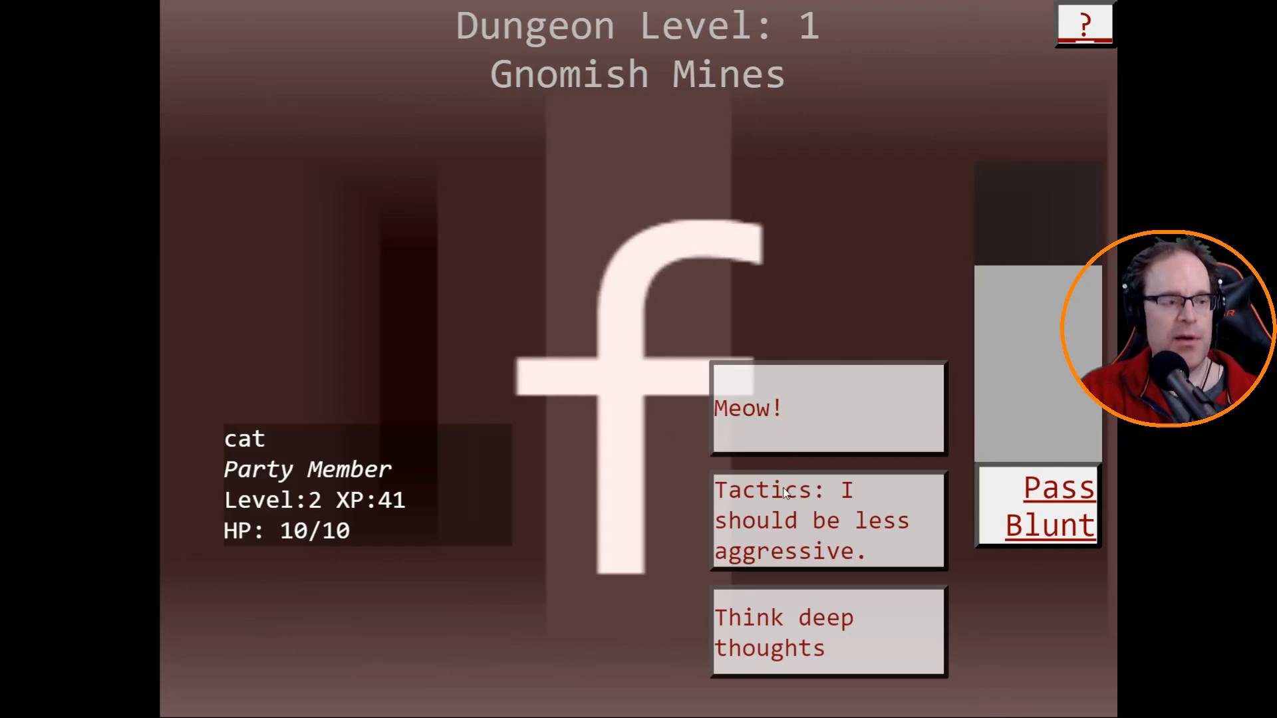
{"action": "mouse_move", "coordinate": [747, 628]}
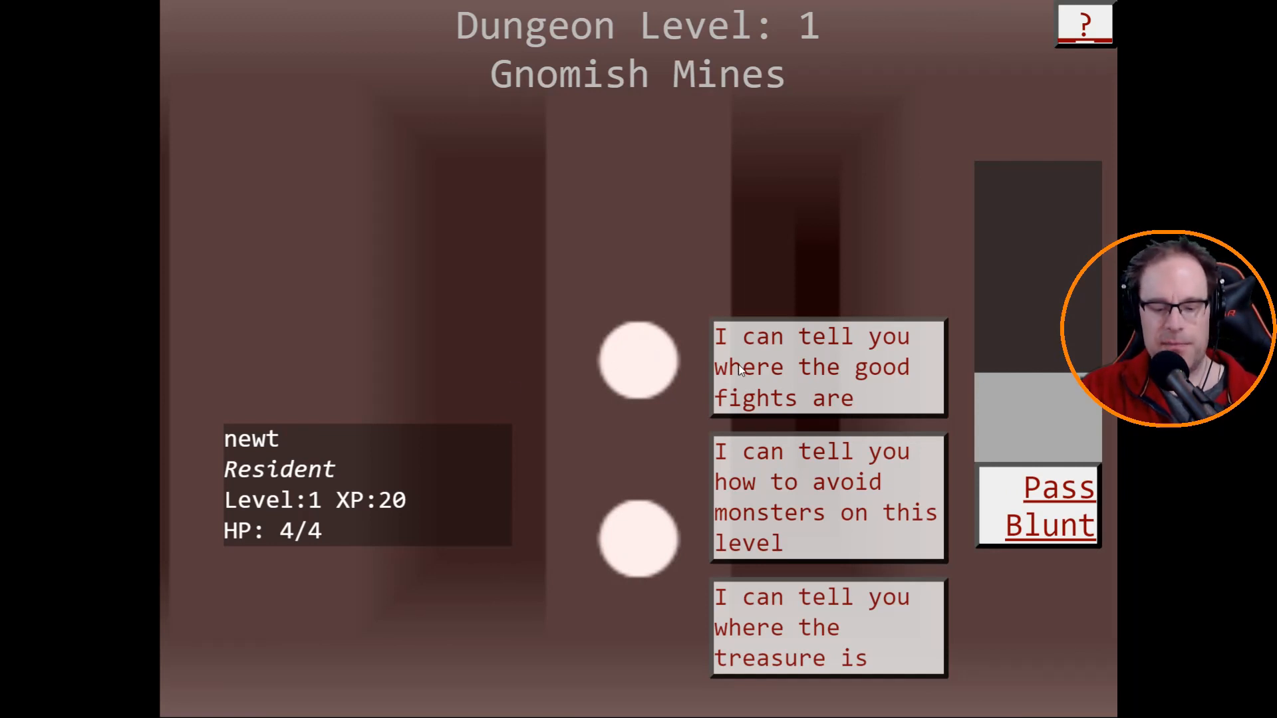
{"action": "mouse_move", "coordinate": [737, 366]}
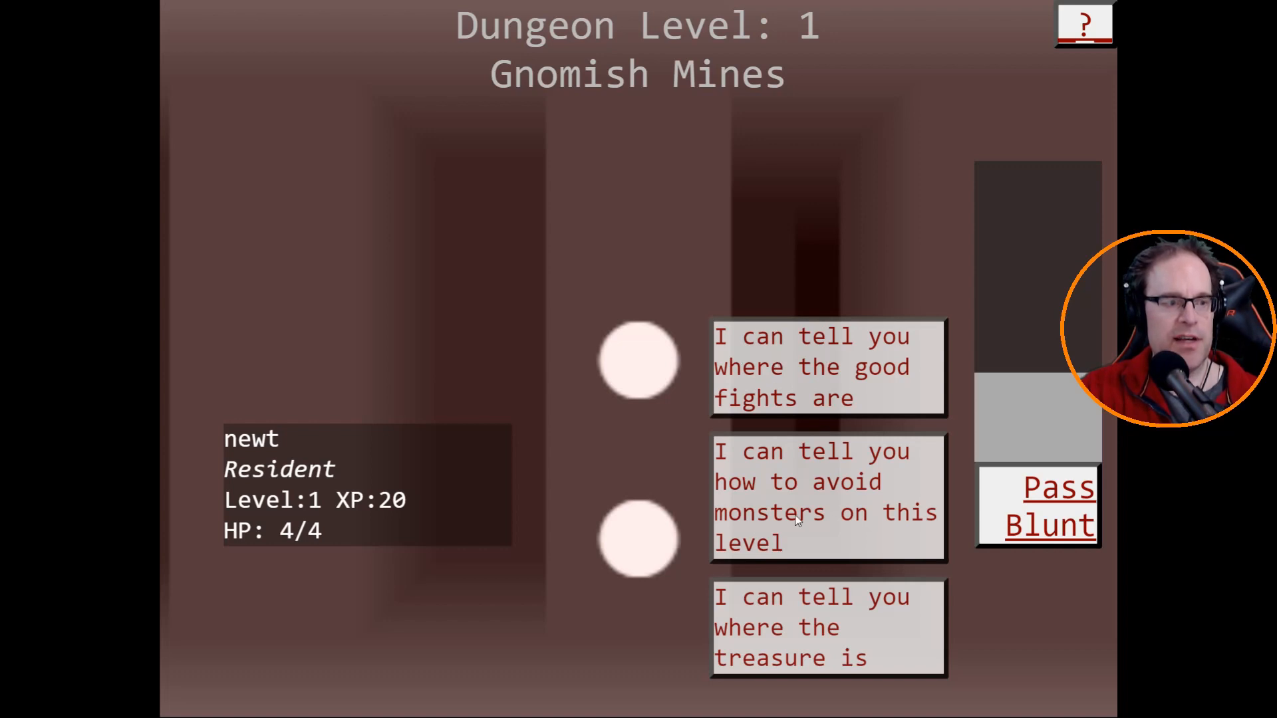
{"action": "mouse_move", "coordinate": [758, 646]}
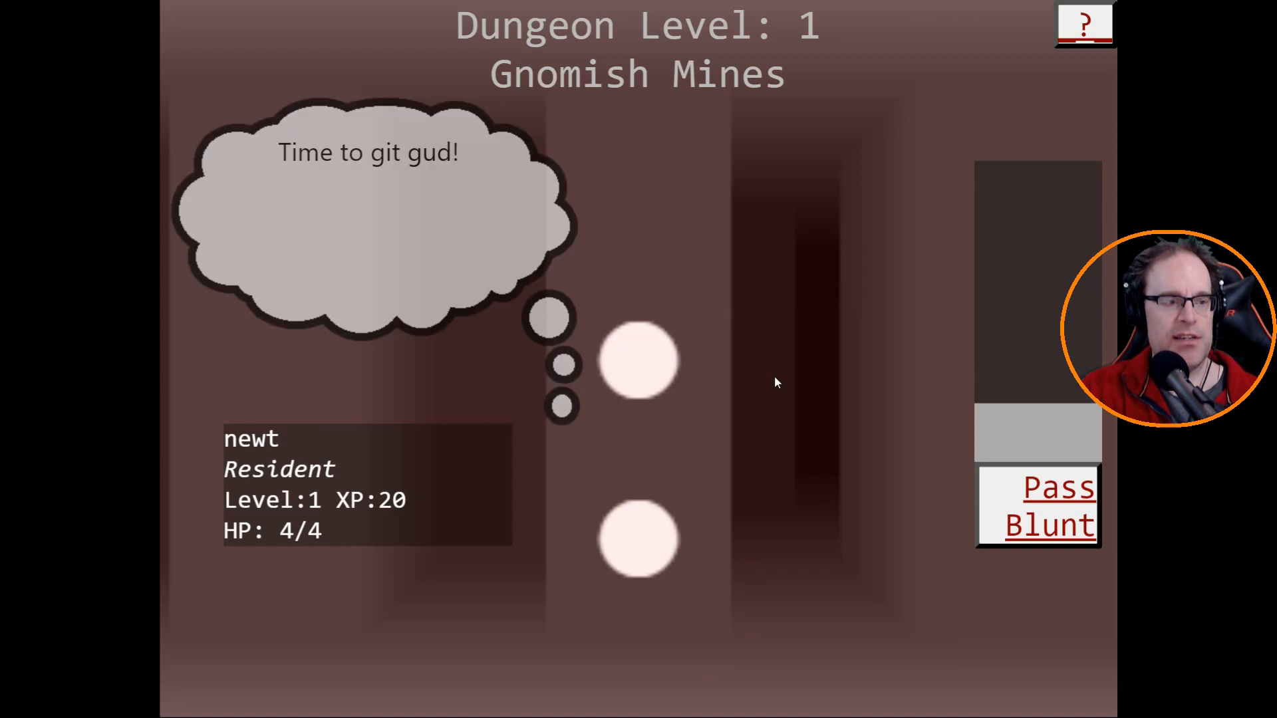
{"action": "mouse_move", "coordinate": [391, 268]}
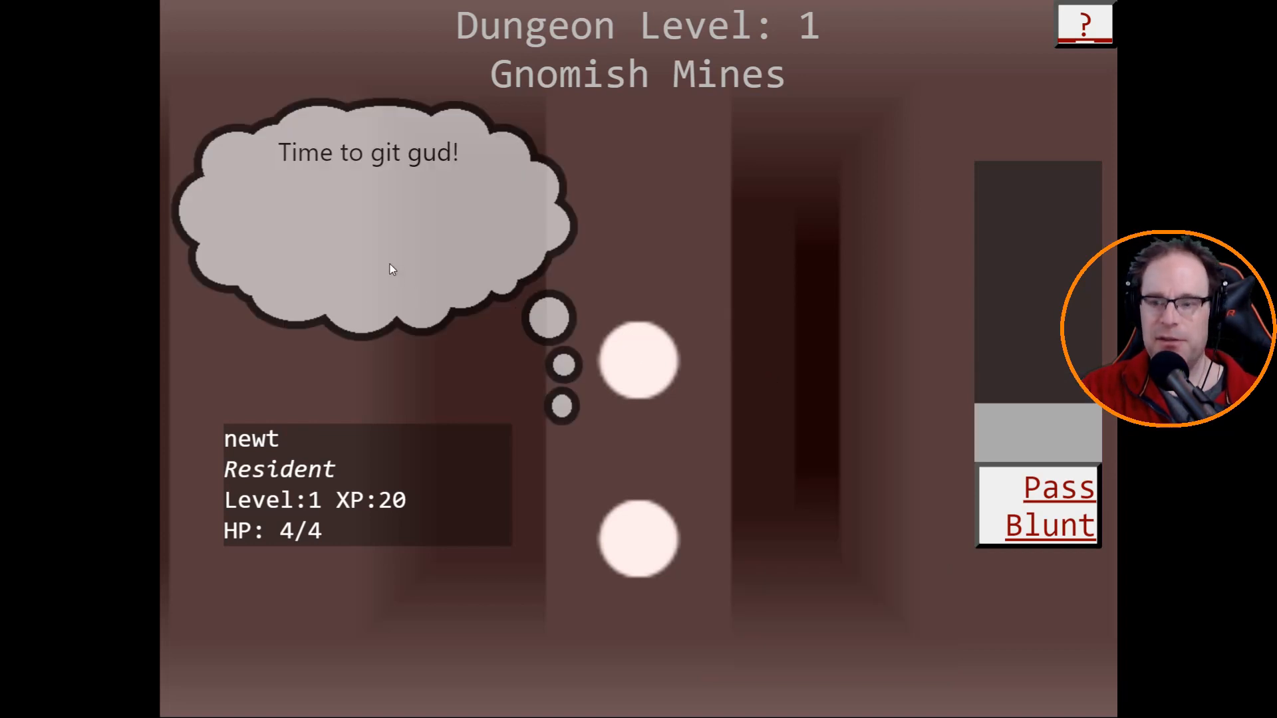
{"action": "mouse_move", "coordinate": [947, 491]}
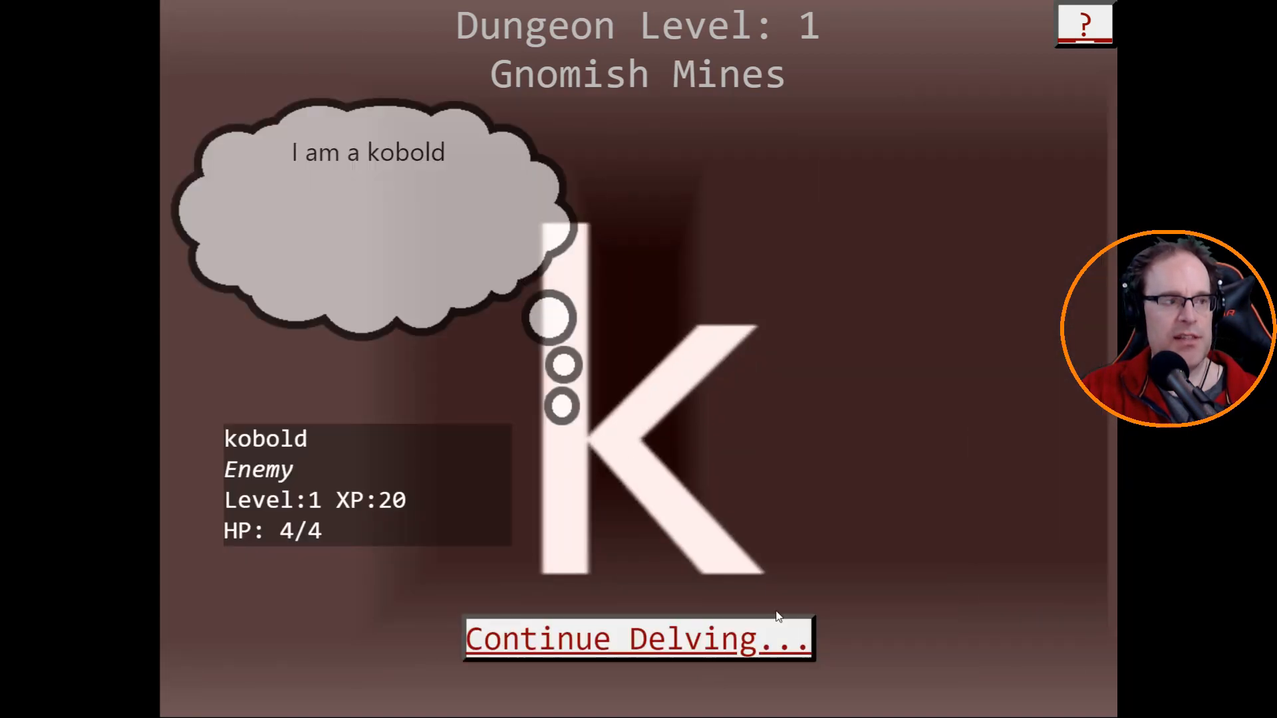
{"action": "left_click", "coordinate": [637, 638]}
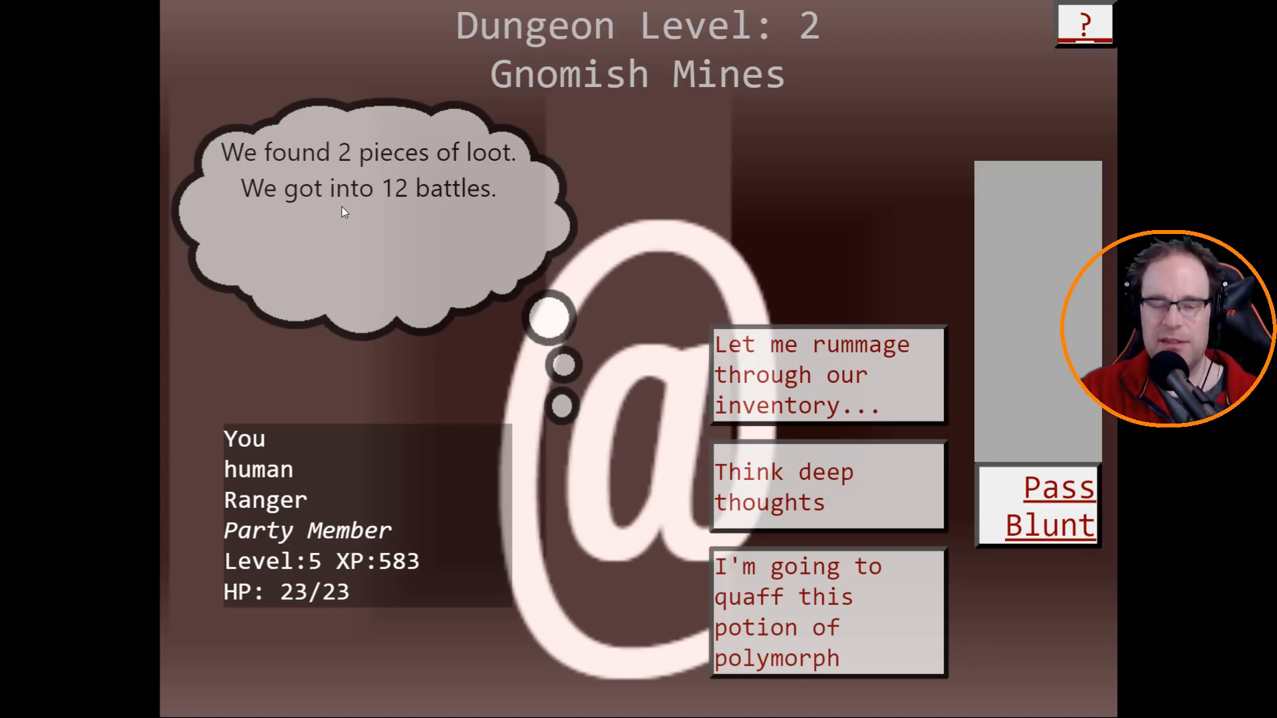
{"action": "mouse_move", "coordinate": [777, 514]}
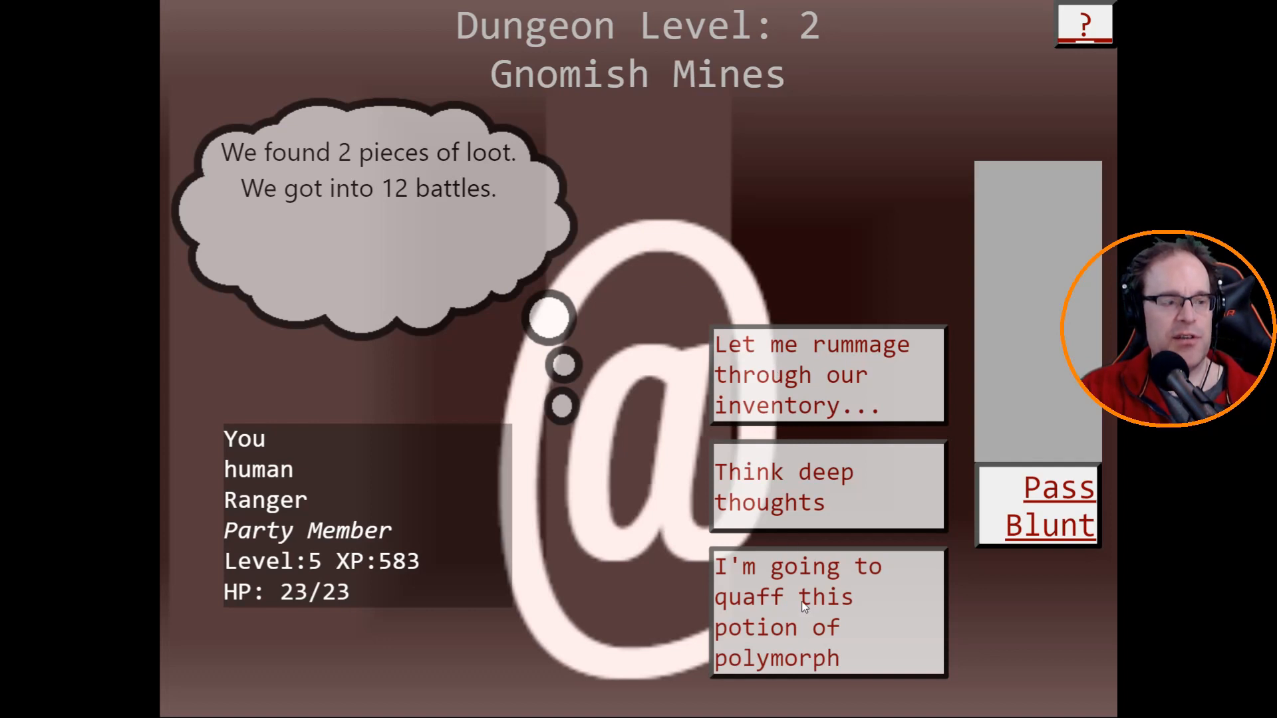
{"action": "mouse_move", "coordinate": [779, 381]}
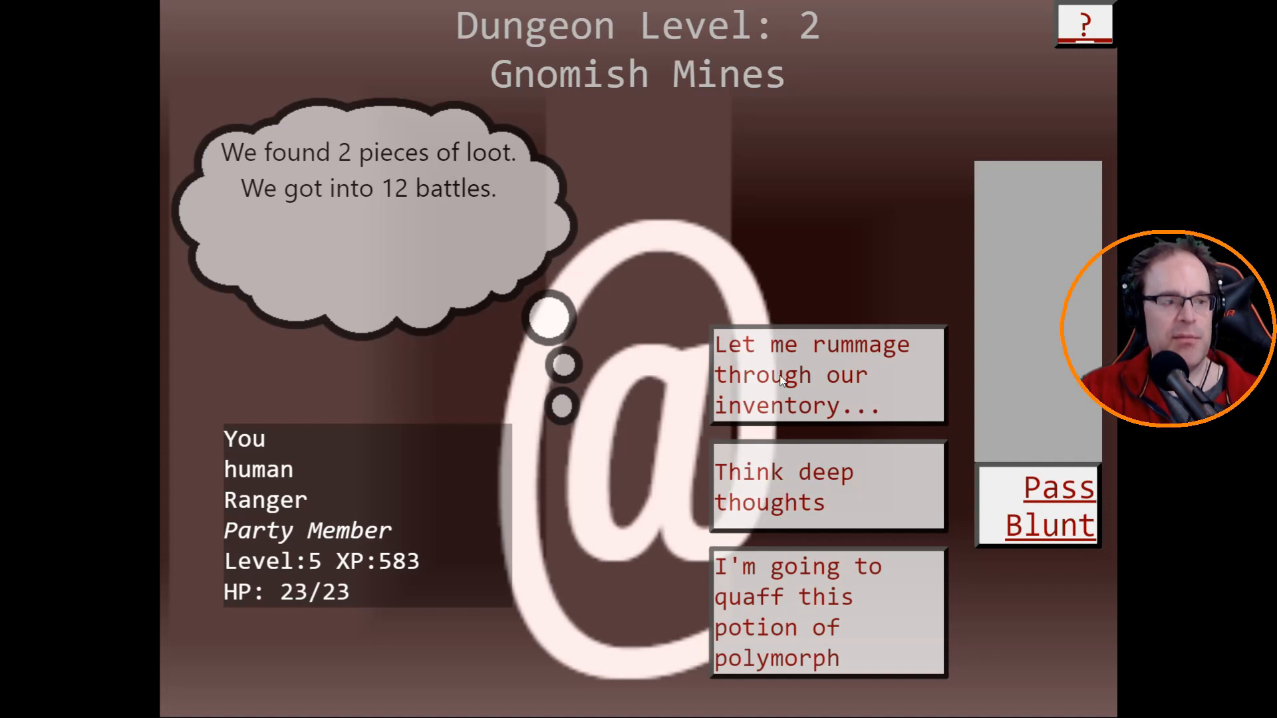
{"action": "mouse_move", "coordinate": [797, 670]}
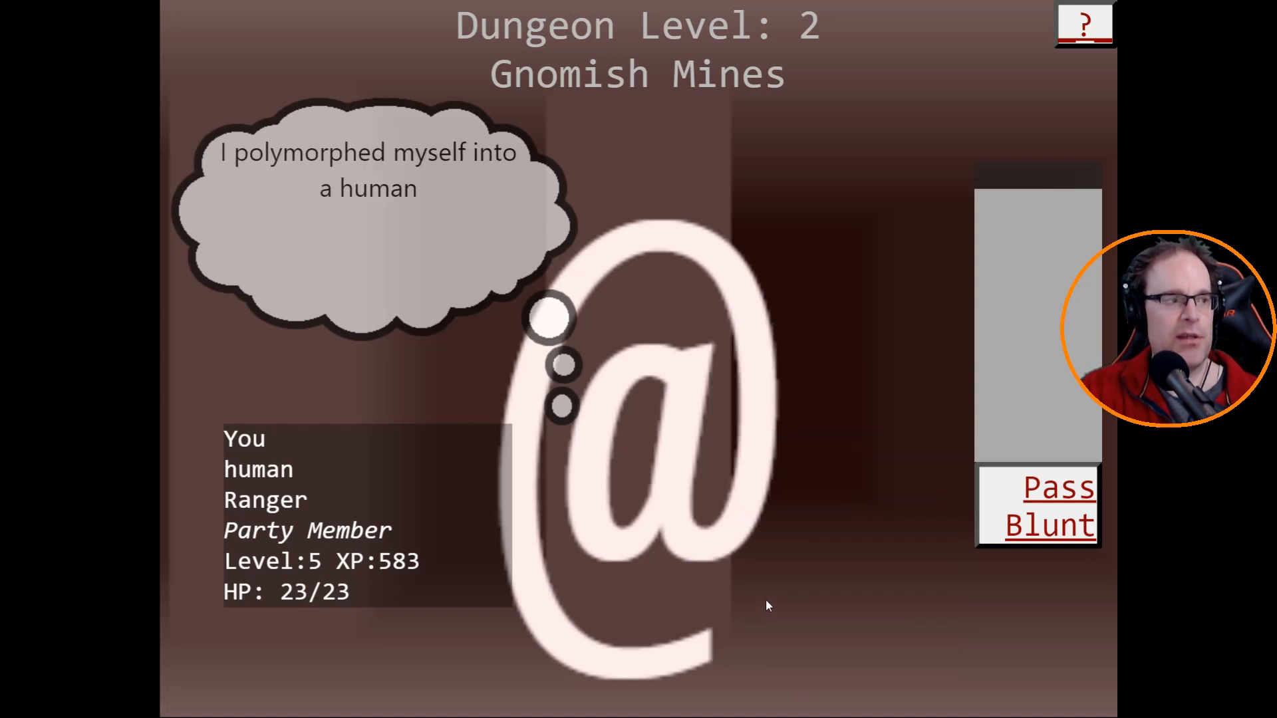
{"action": "mouse_move", "coordinate": [667, 476]}
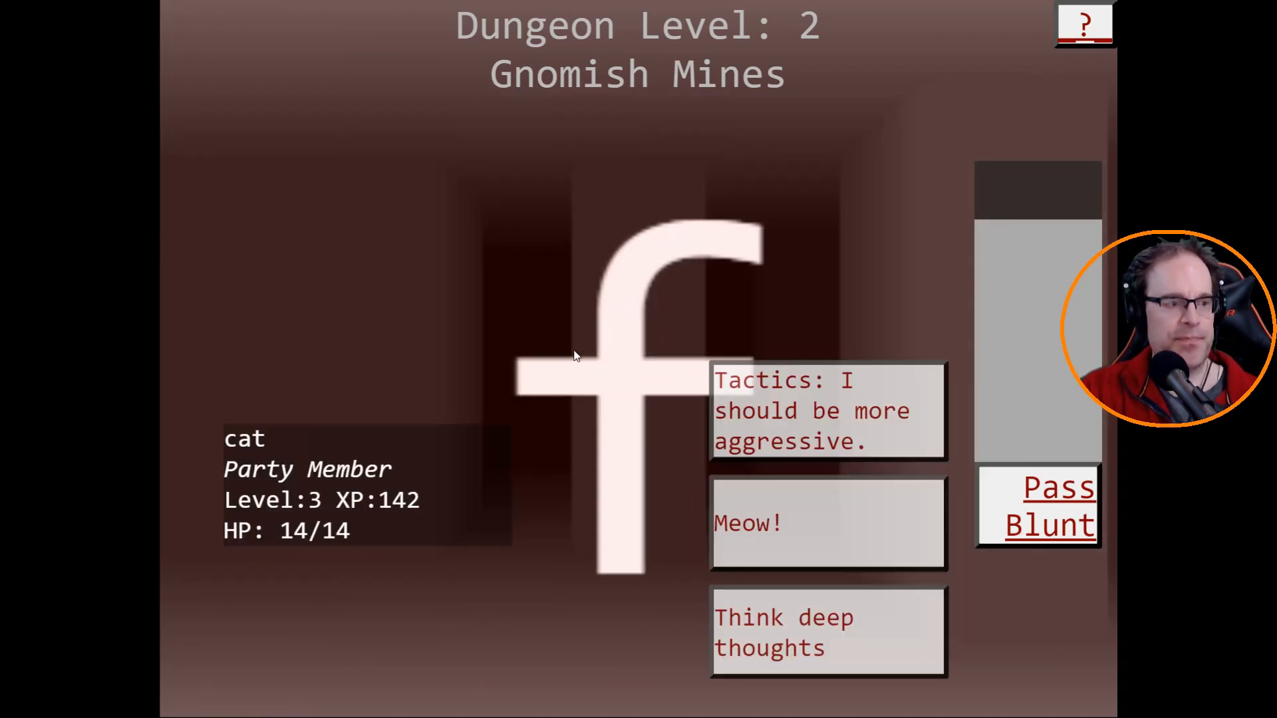
{"action": "mouse_move", "coordinate": [344, 432]}
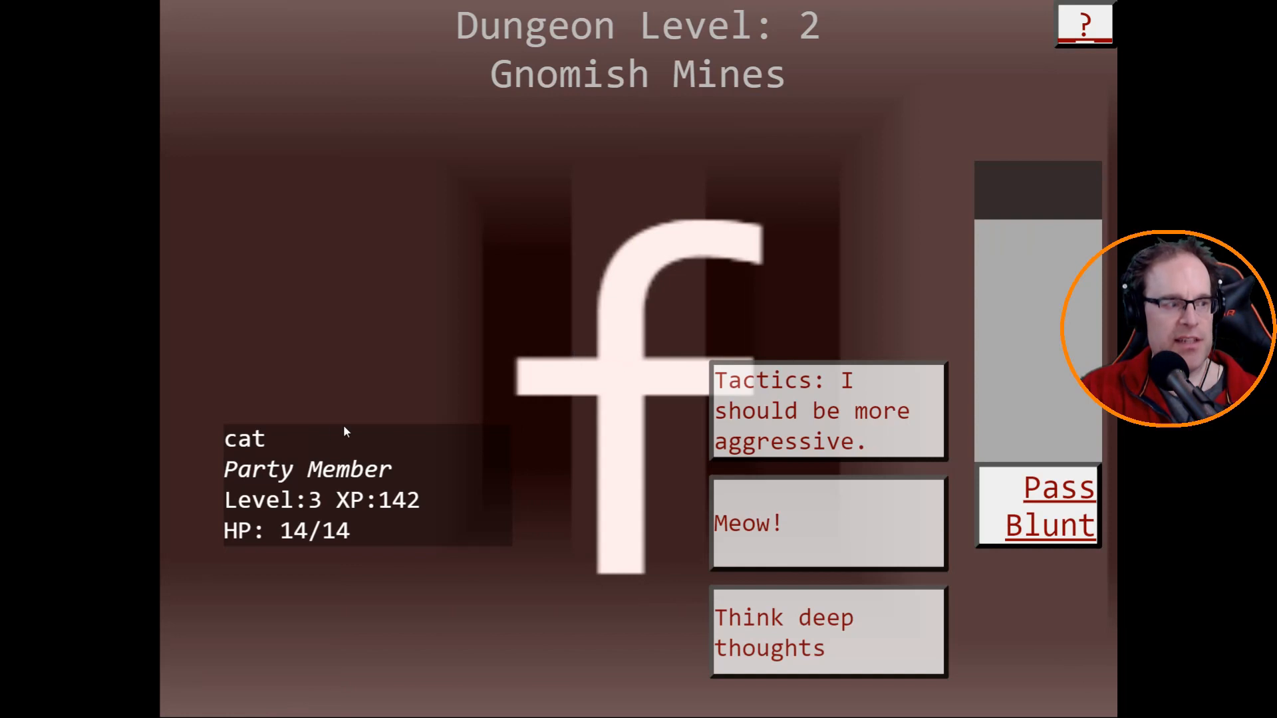
{"action": "mouse_move", "coordinate": [823, 521]}
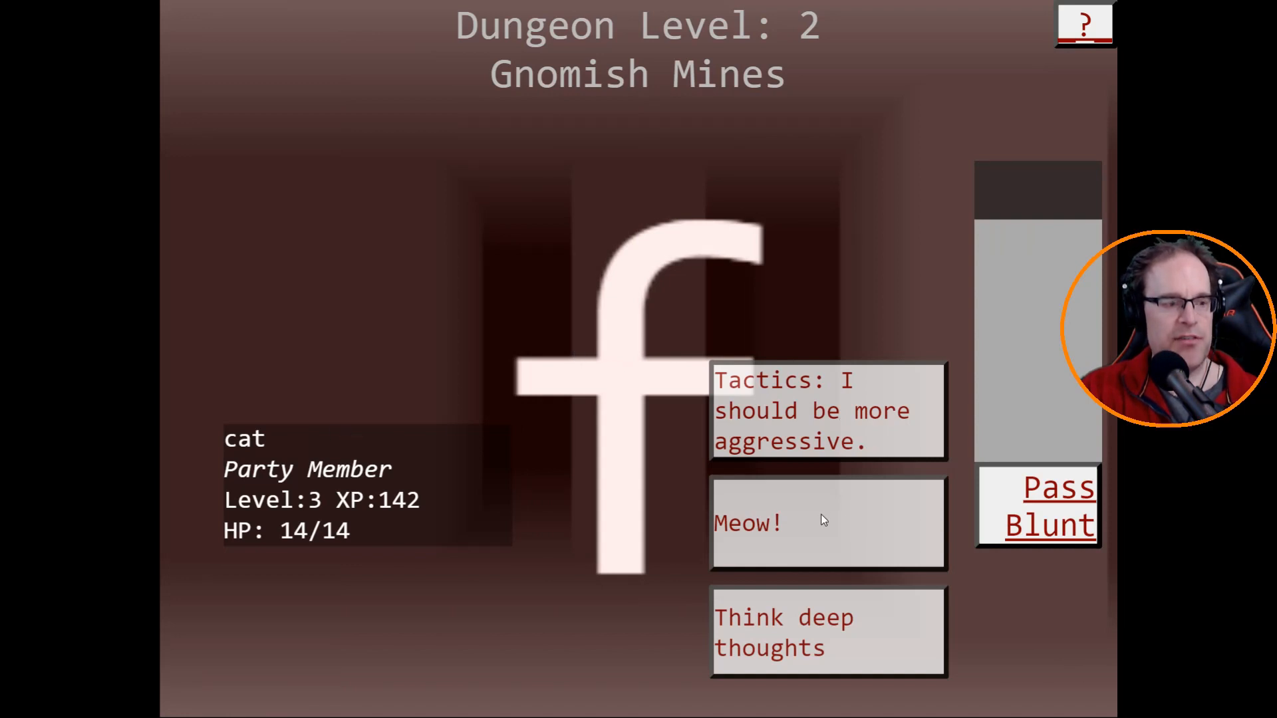
Answer 'Meow!' for the cat and ask the dwarf where the treasure is.
{"action": "left_click", "coordinate": [828, 410]}
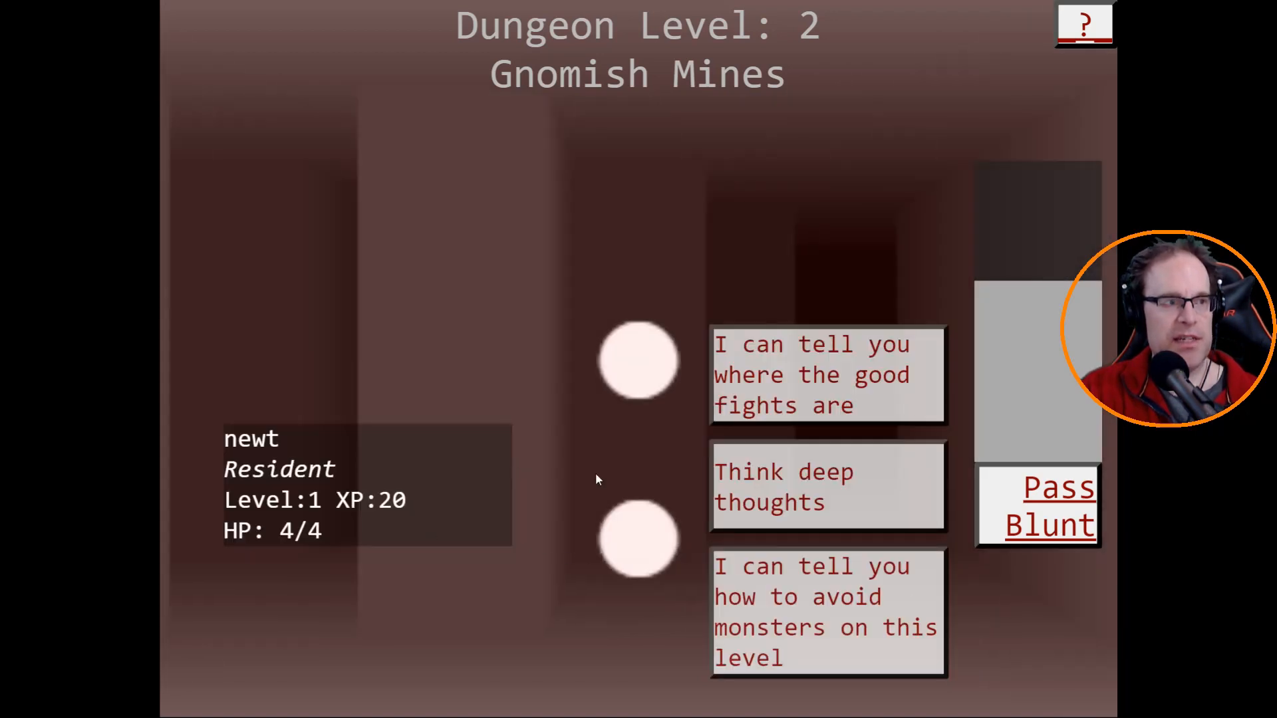
{"action": "mouse_move", "coordinate": [719, 478]}
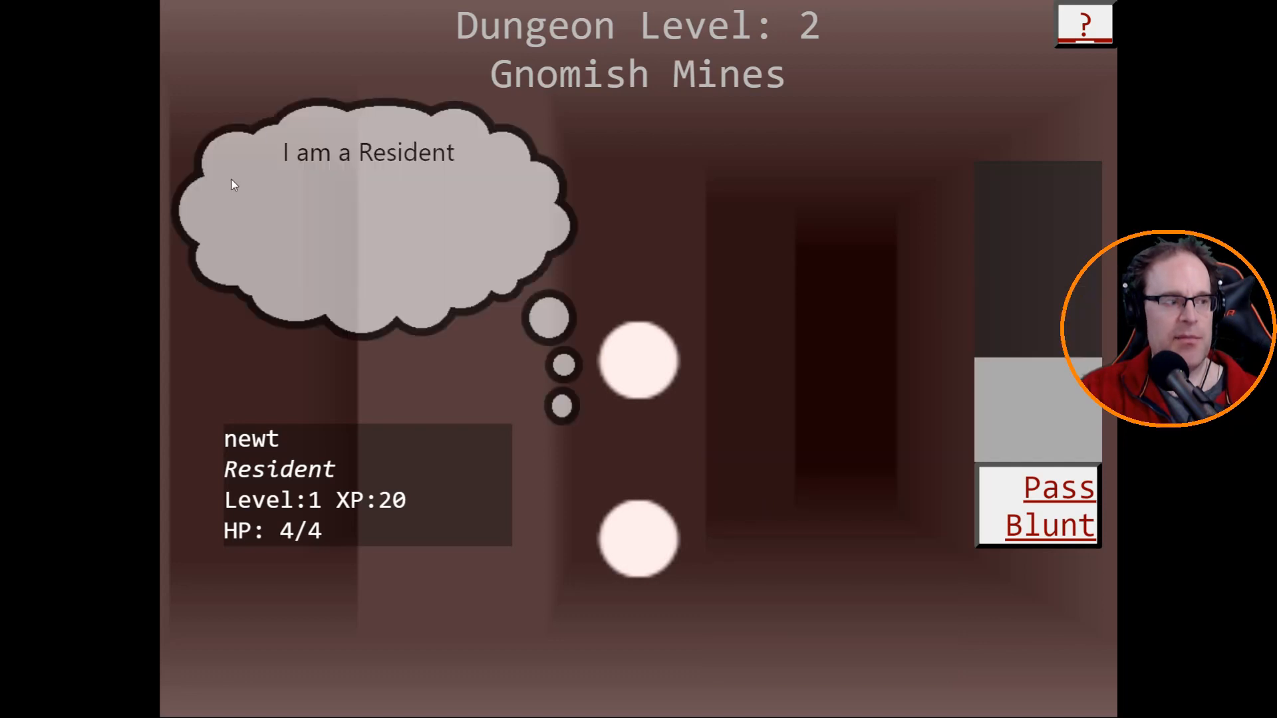
{"action": "mouse_move", "coordinate": [1024, 450]}
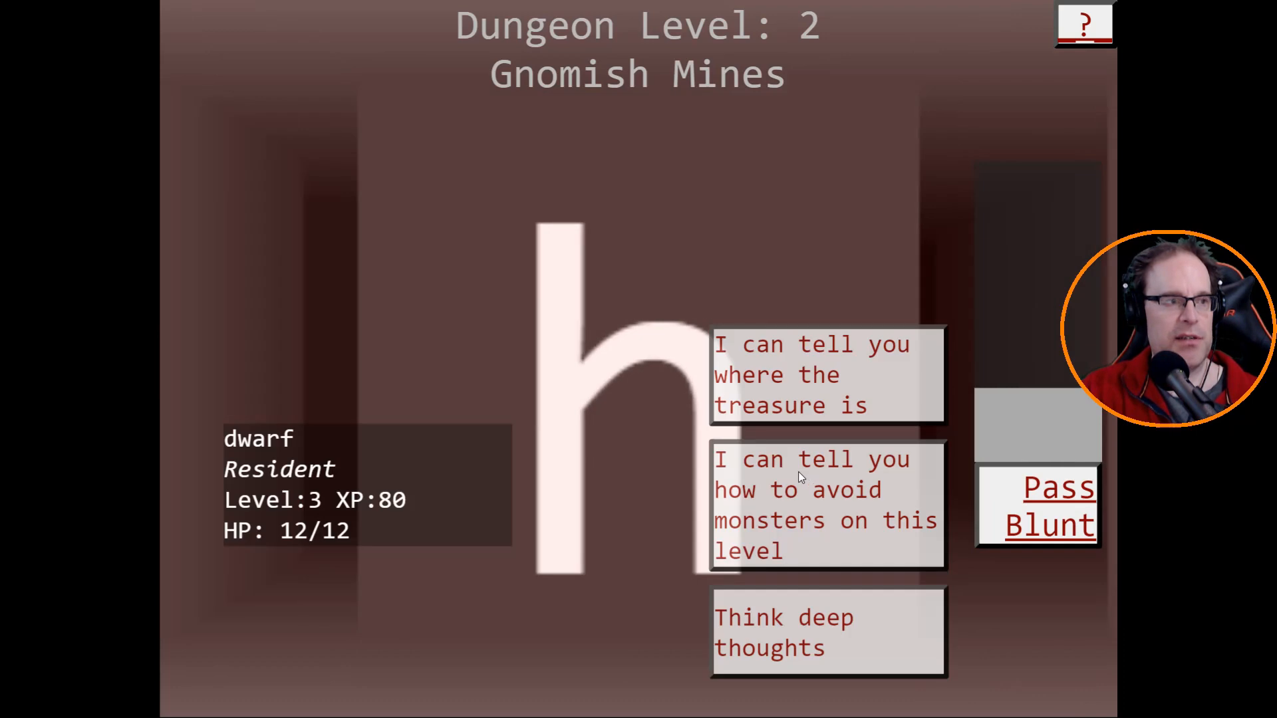
{"action": "mouse_move", "coordinate": [675, 374]}
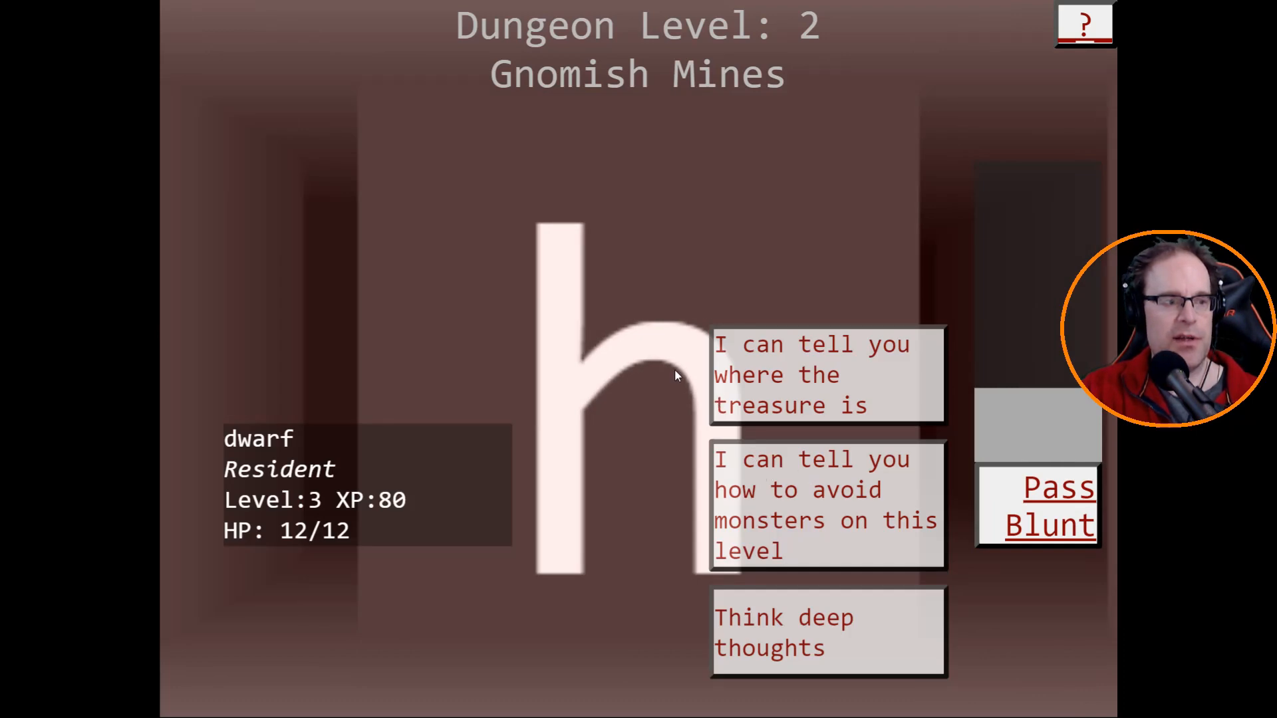
{"action": "mouse_move", "coordinate": [753, 504]}
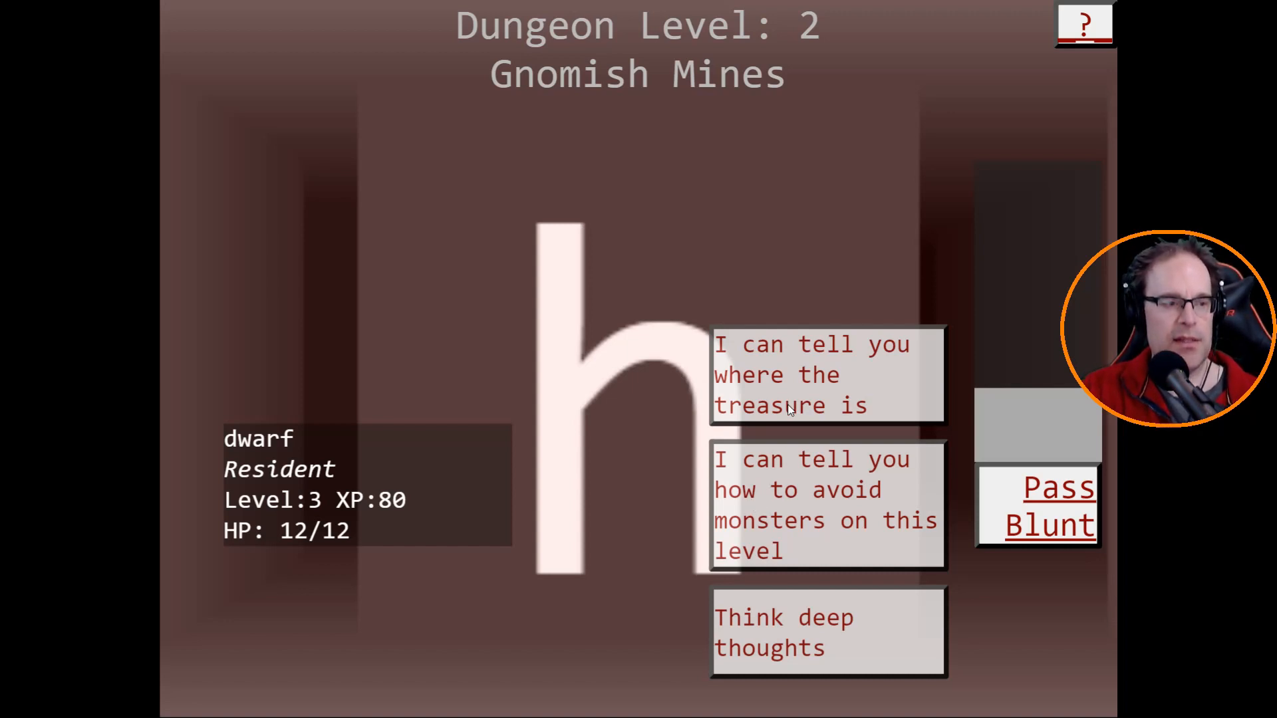
{"action": "left_click", "coordinate": [812, 375]}
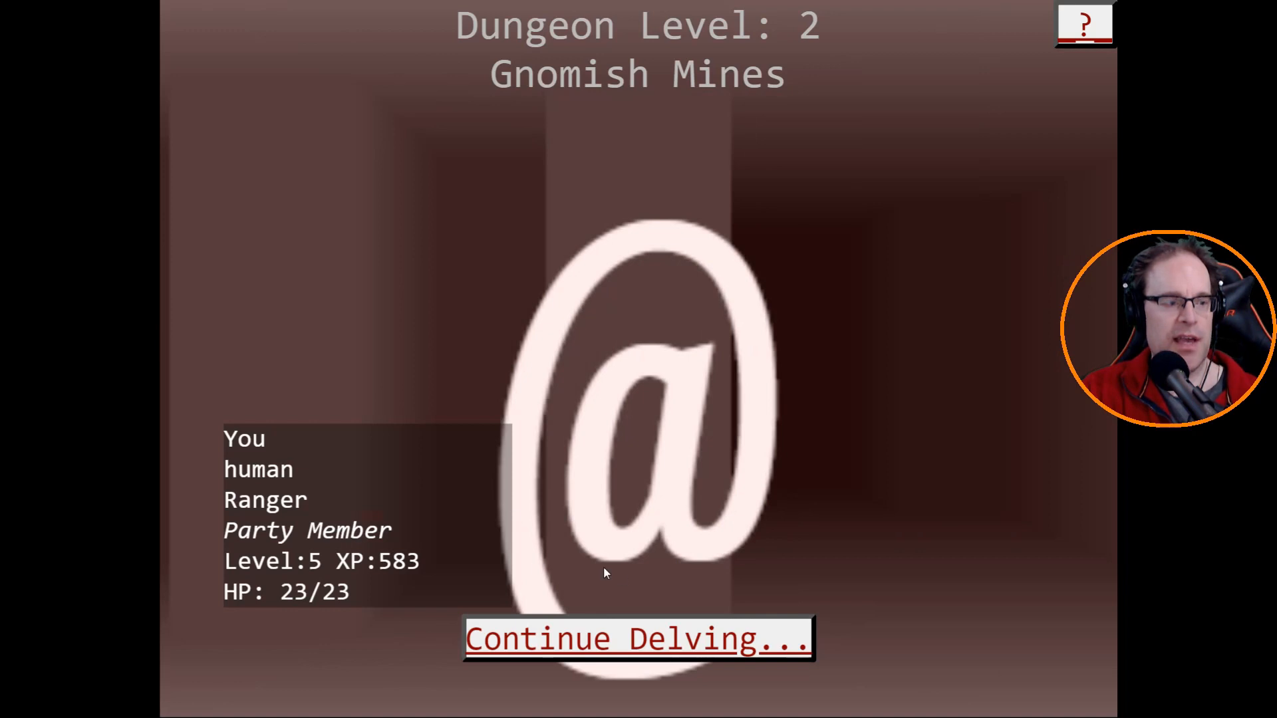
Descend to Mine Town, ask Elbereth for protection, then delve on to level 4.
{"action": "left_click", "coordinate": [638, 639]}
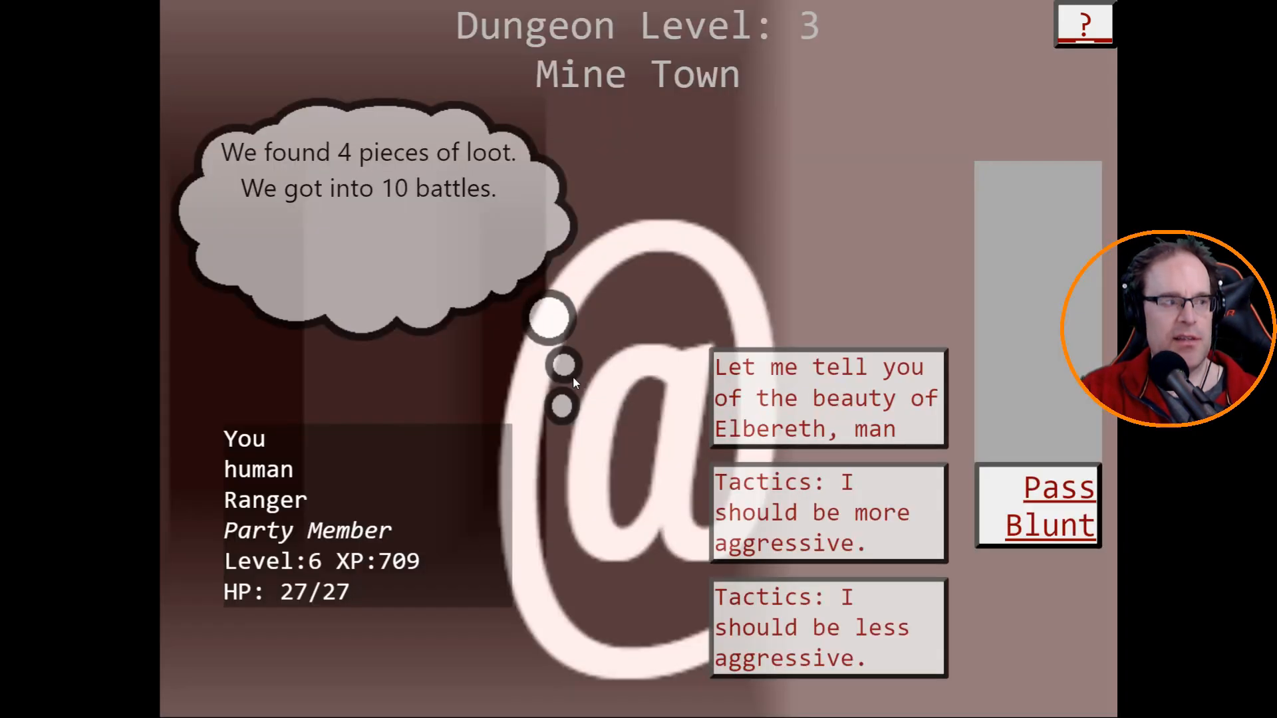
{"action": "mouse_move", "coordinate": [371, 241]}
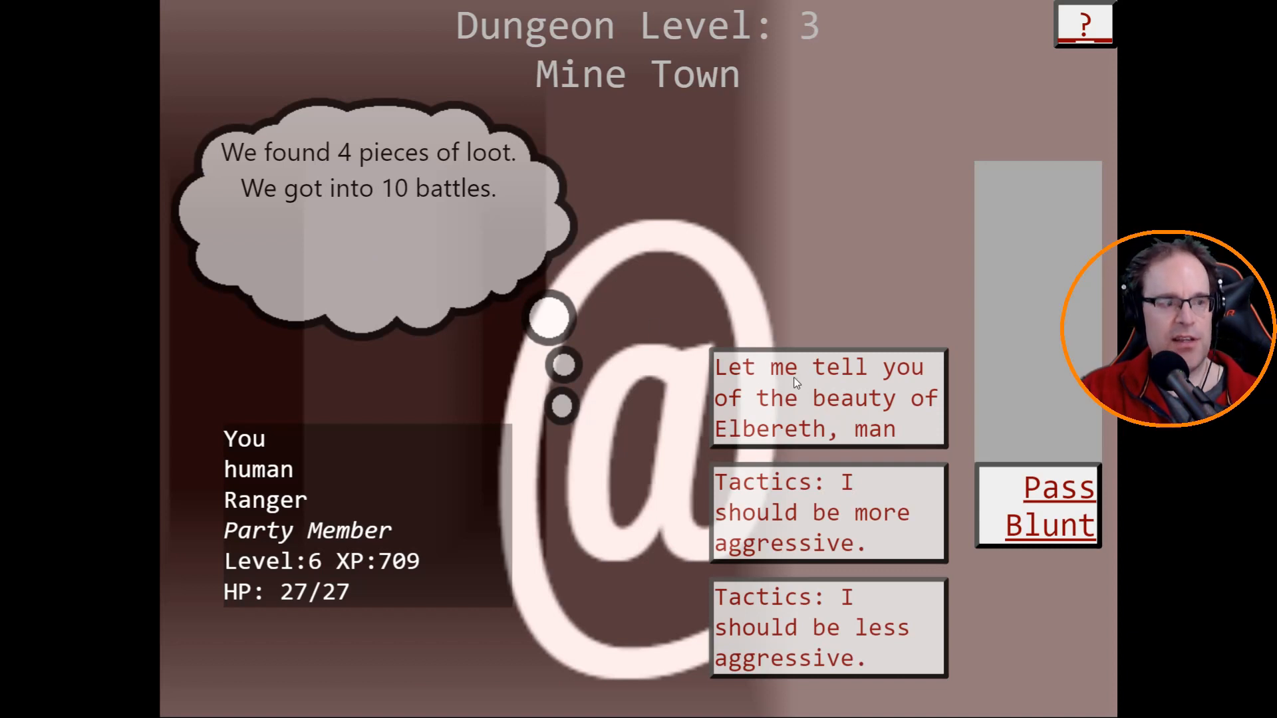
{"action": "mouse_move", "coordinate": [820, 399]}
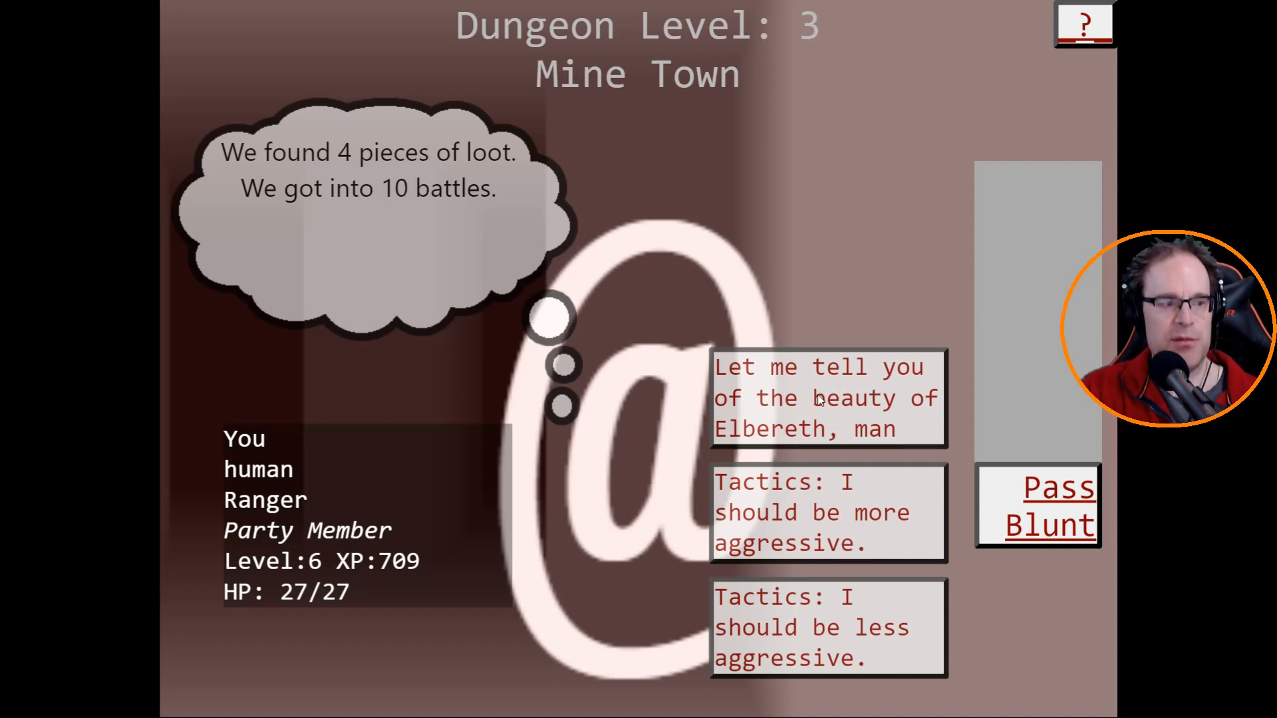
{"action": "mouse_move", "coordinate": [823, 479]}
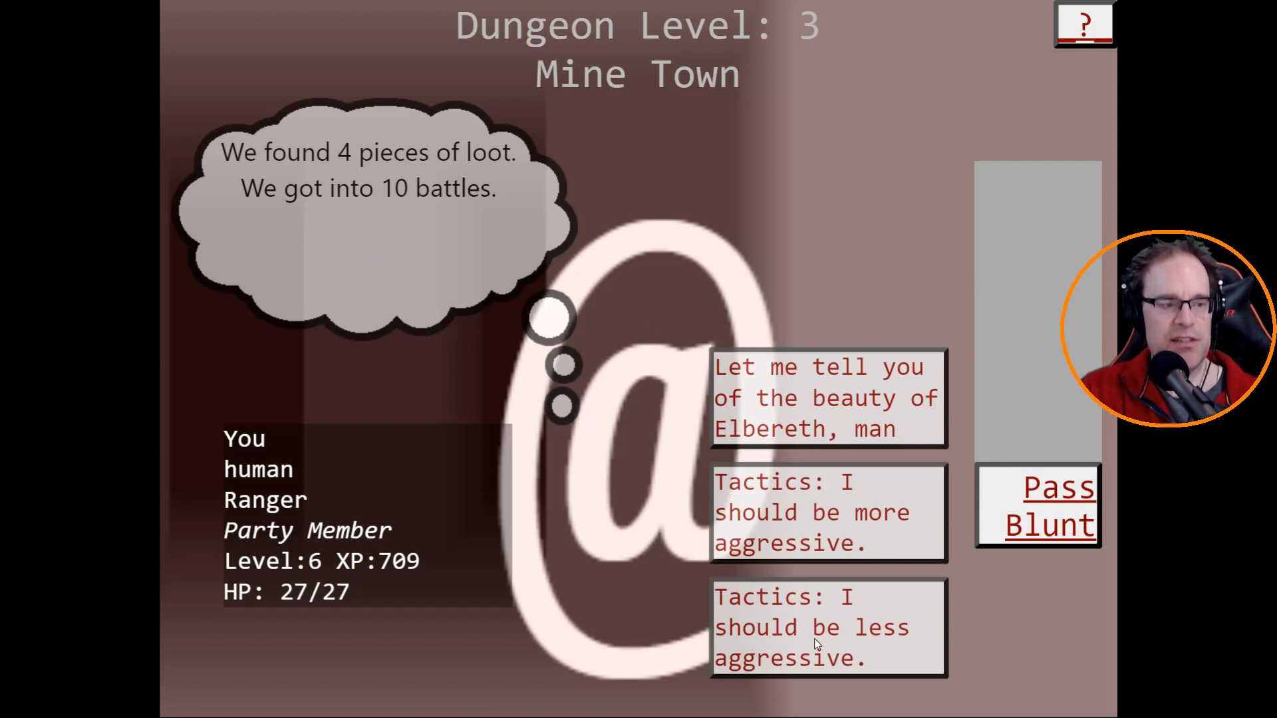
{"action": "left_click", "coordinate": [828, 398]}
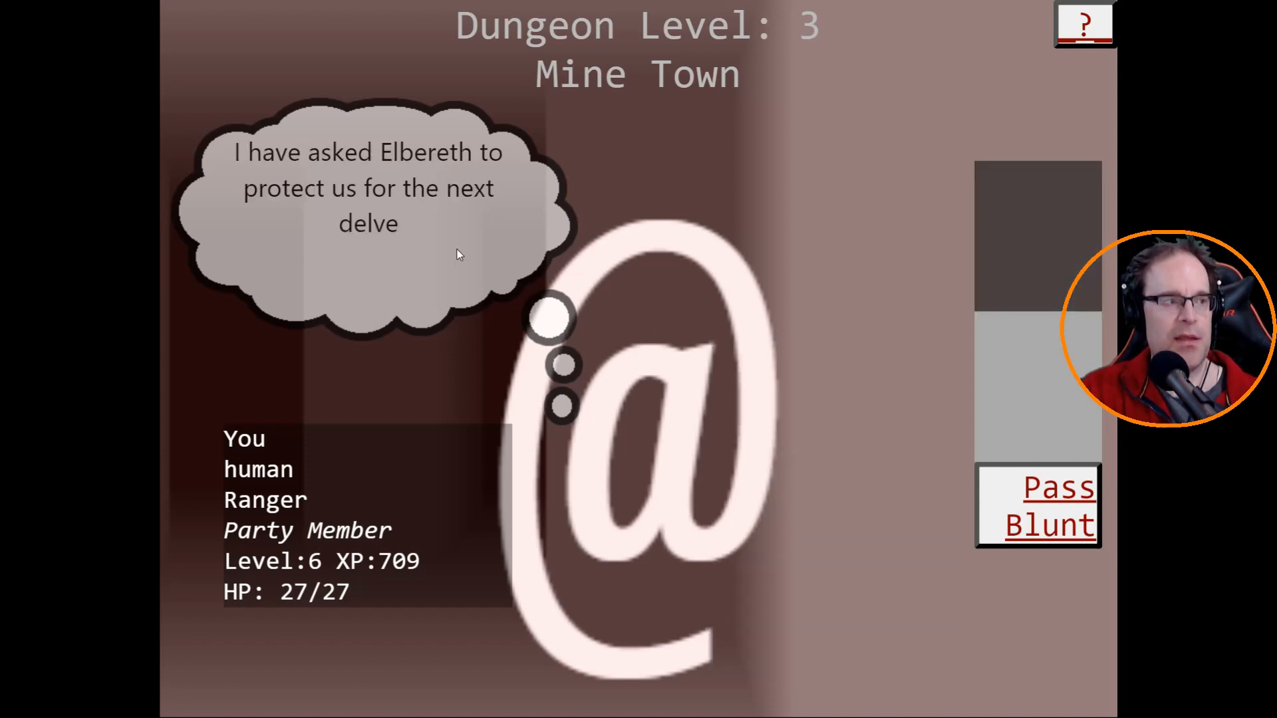
{"action": "mouse_move", "coordinate": [376, 242]}
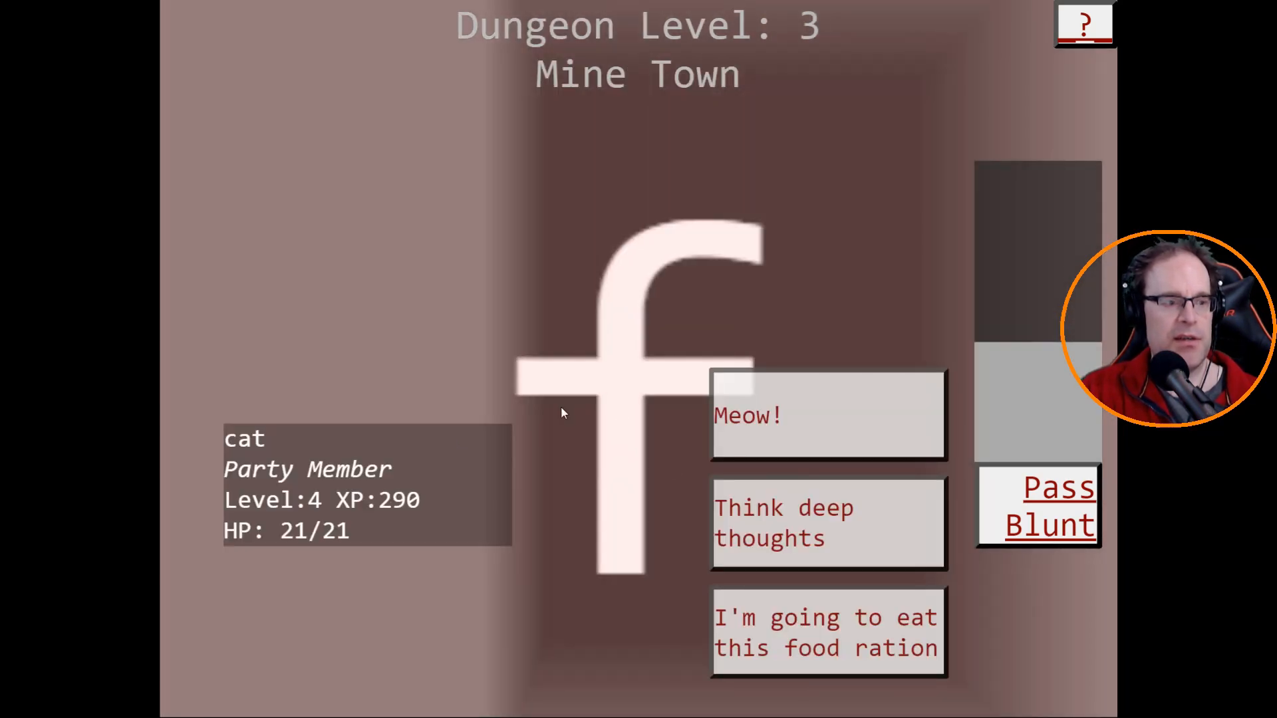
{"action": "mouse_move", "coordinate": [769, 627]}
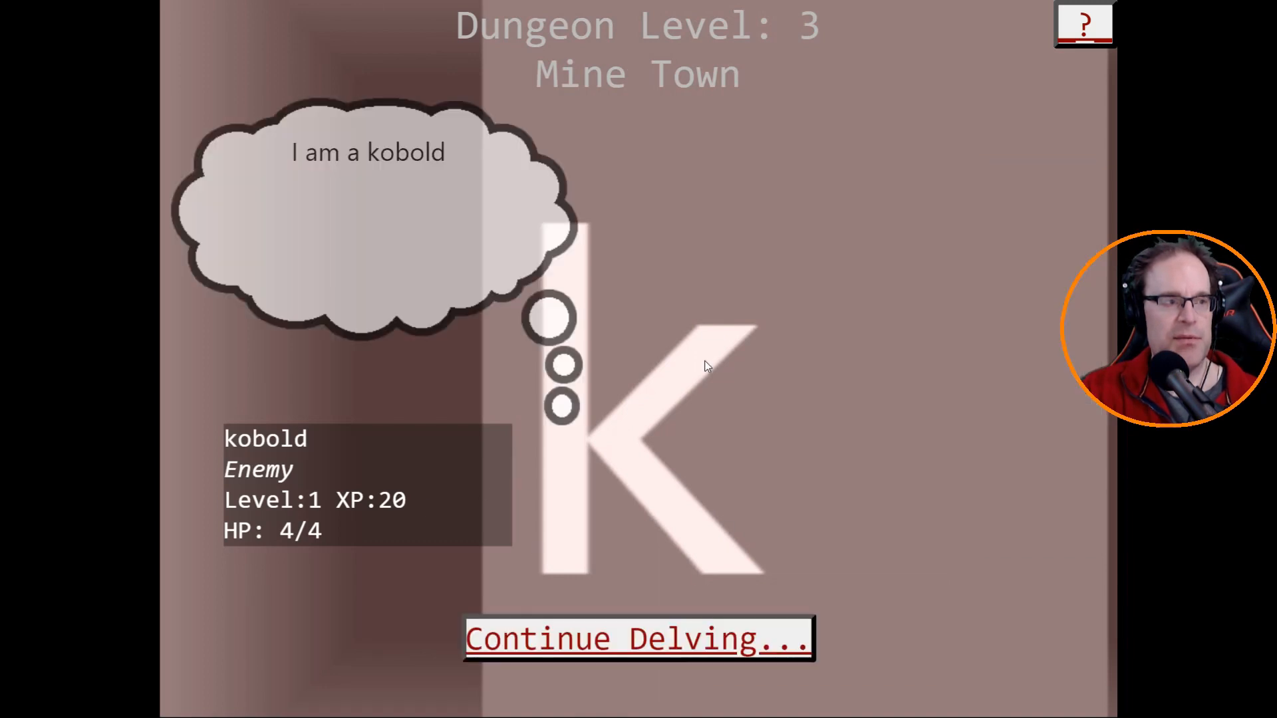
{"action": "left_click", "coordinate": [638, 638]}
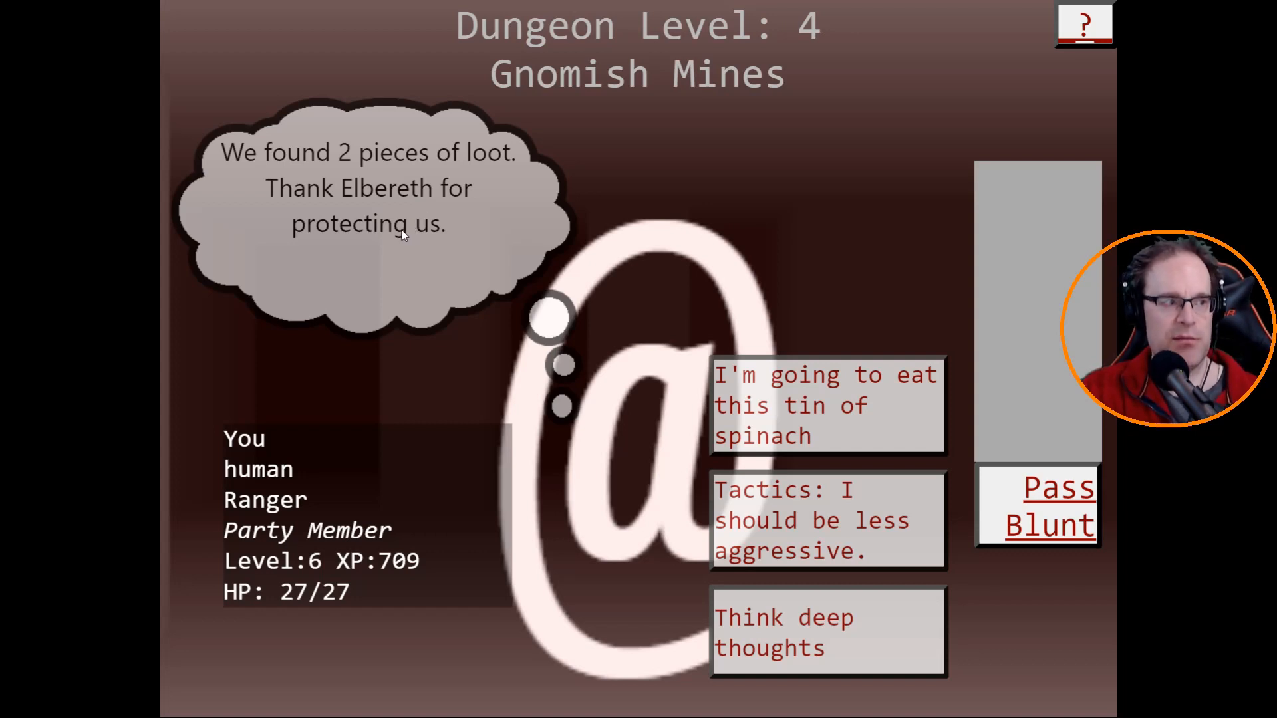
{"action": "mouse_move", "coordinate": [1017, 166]}
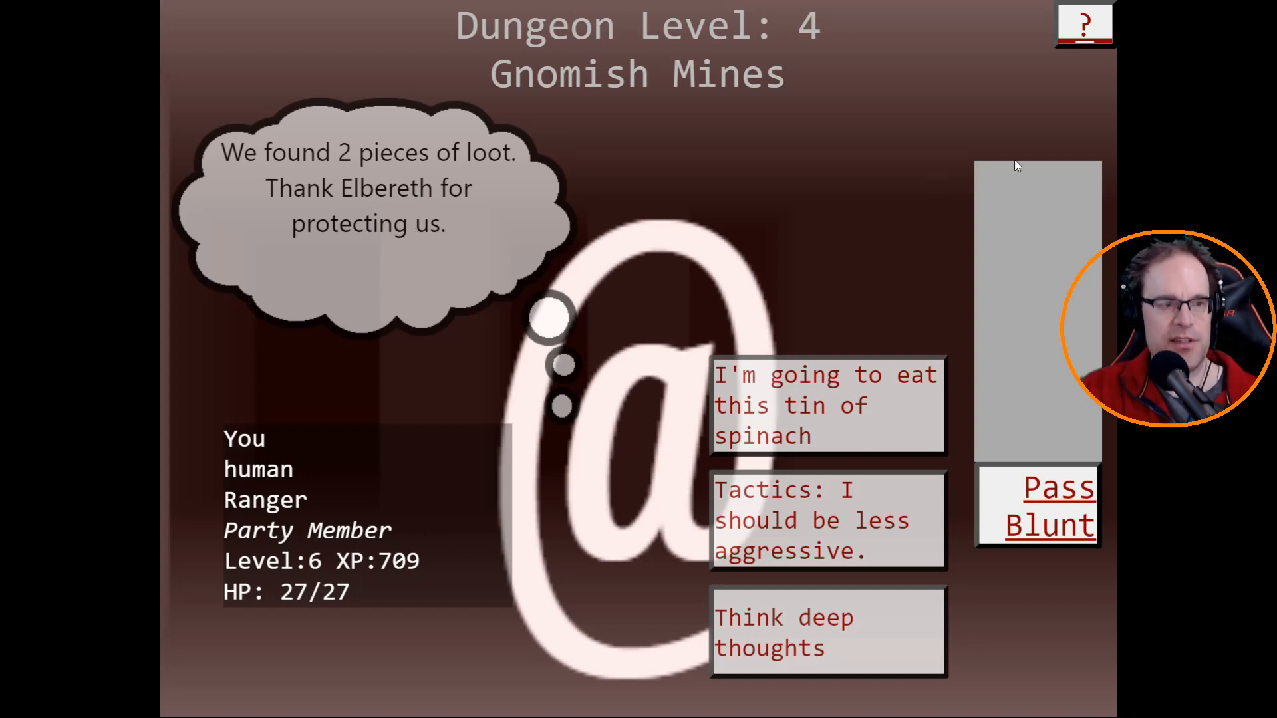
{"action": "mouse_move", "coordinate": [1002, 226]}
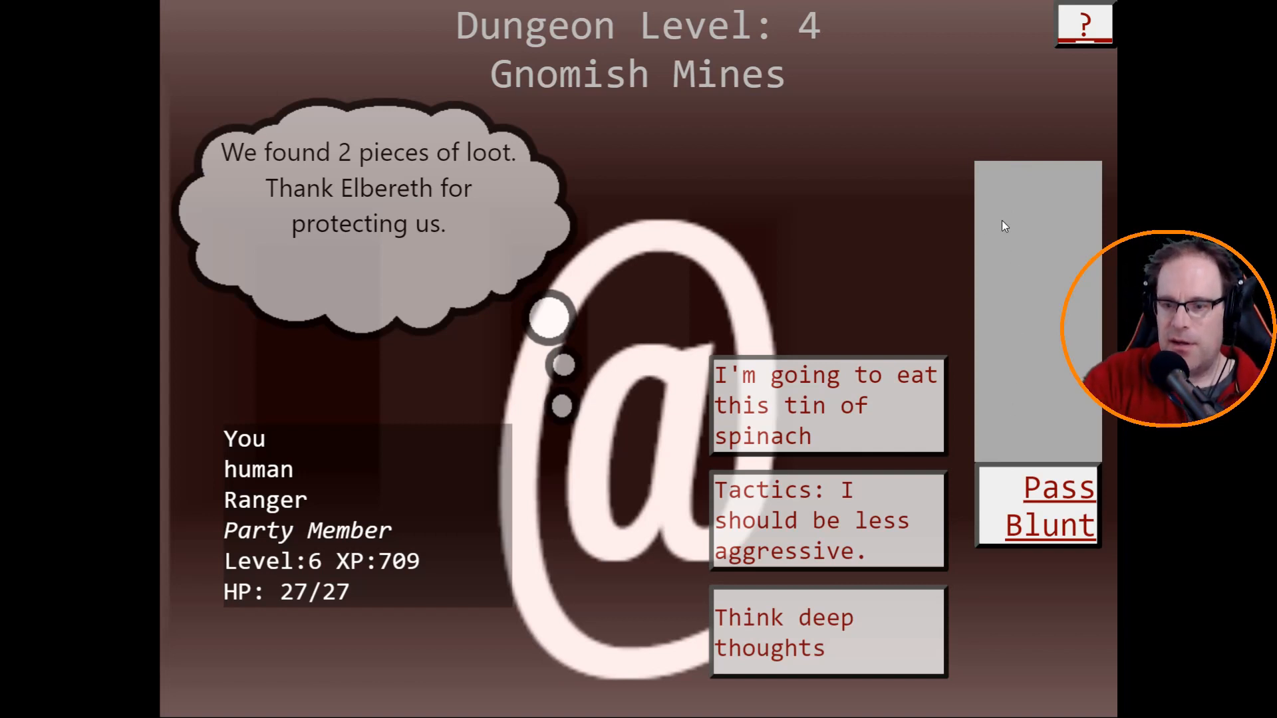
{"action": "mouse_move", "coordinate": [1024, 235]}
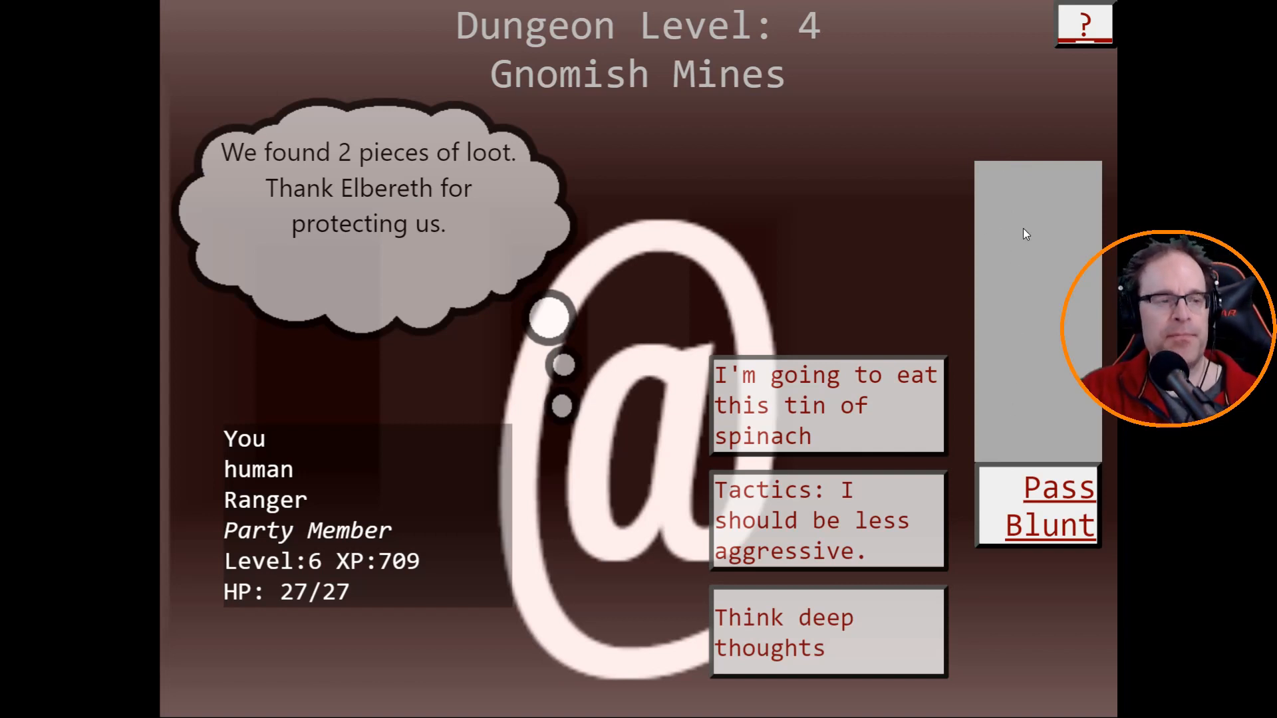
{"action": "mouse_move", "coordinate": [997, 312]}
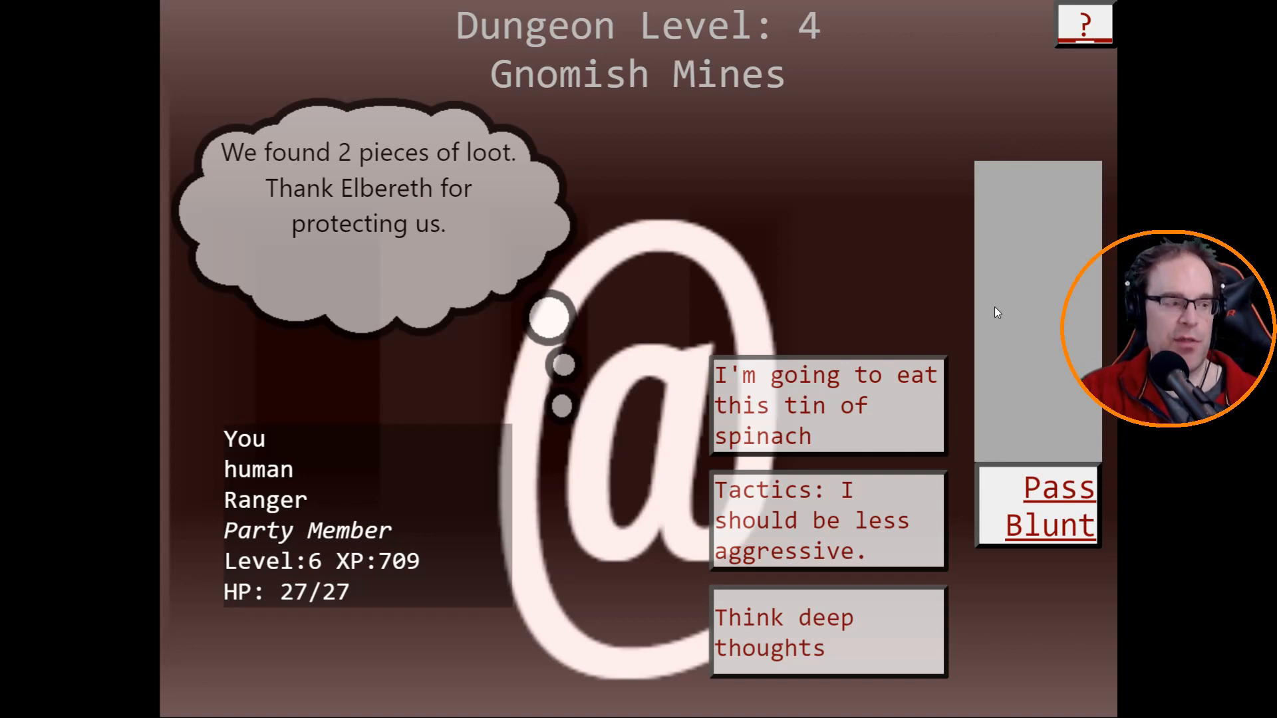
{"action": "mouse_move", "coordinate": [777, 454]}
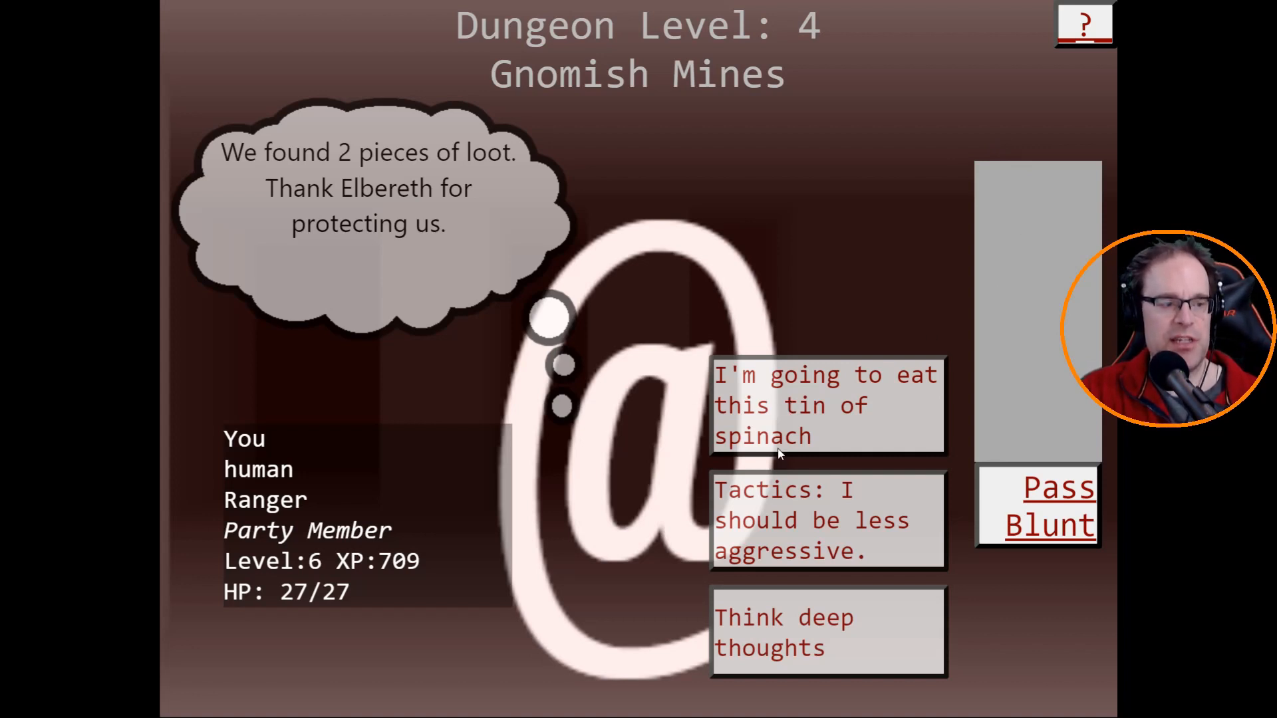
{"action": "mouse_move", "coordinate": [778, 627]}
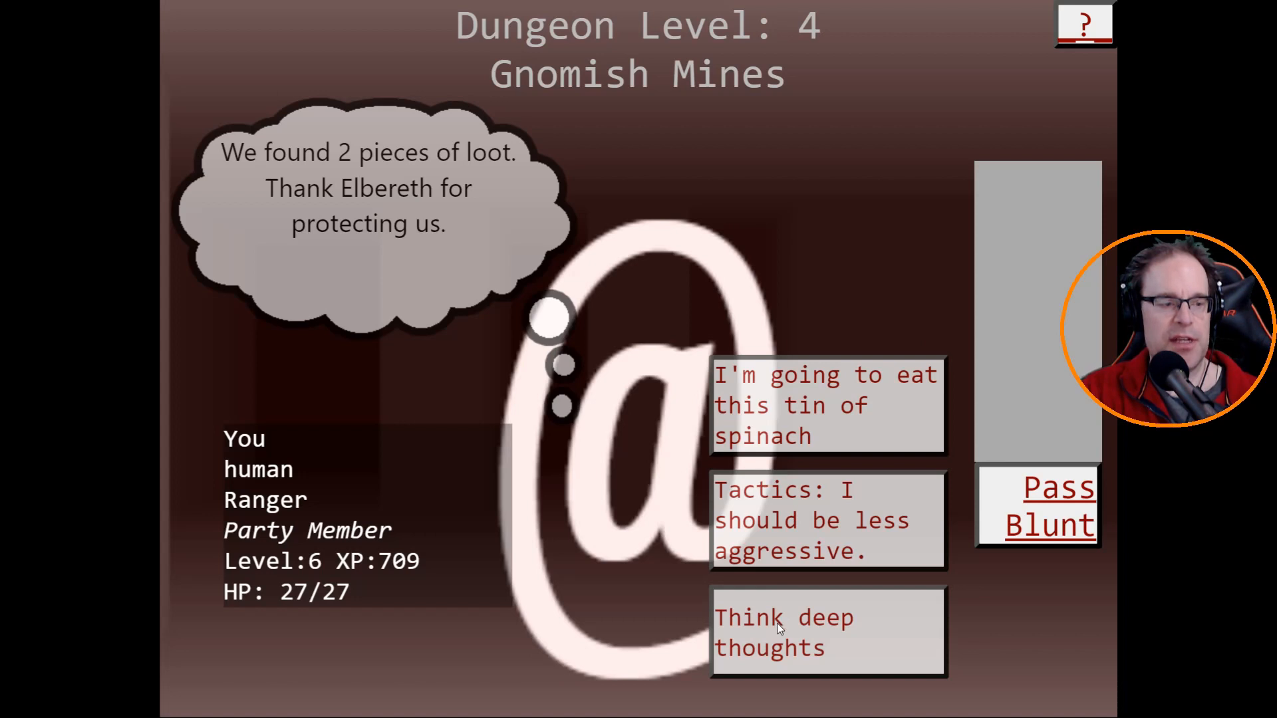
{"action": "mouse_move", "coordinate": [769, 439]}
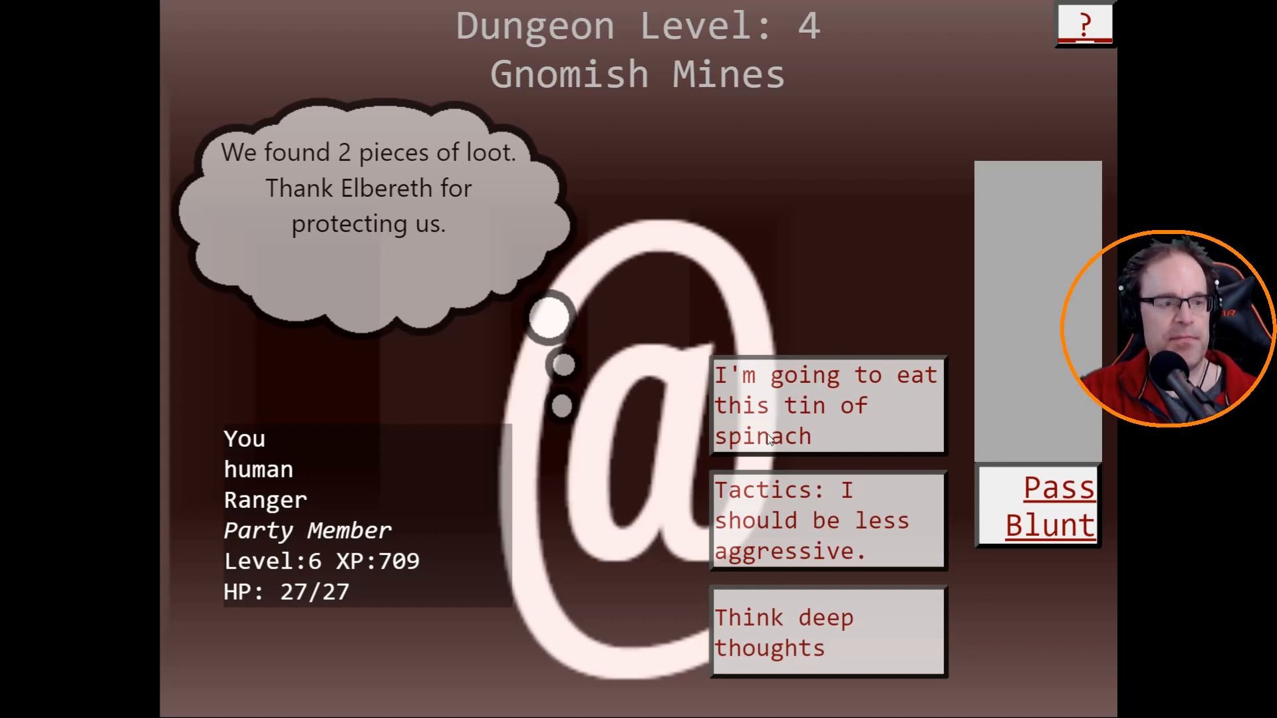
Have the Ranger eat the tin of spinach and the newt reveal the treasure.
{"action": "left_click", "coordinate": [829, 406]}
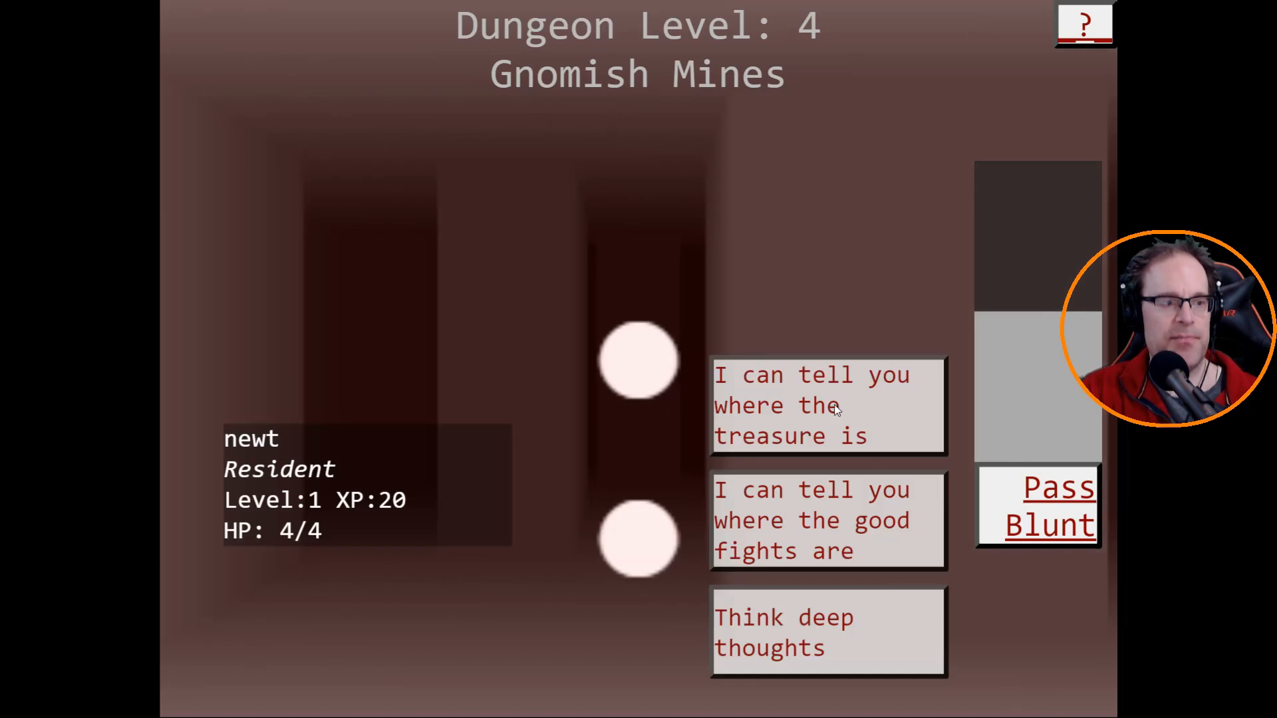
{"action": "left_click", "coordinate": [784, 632]}
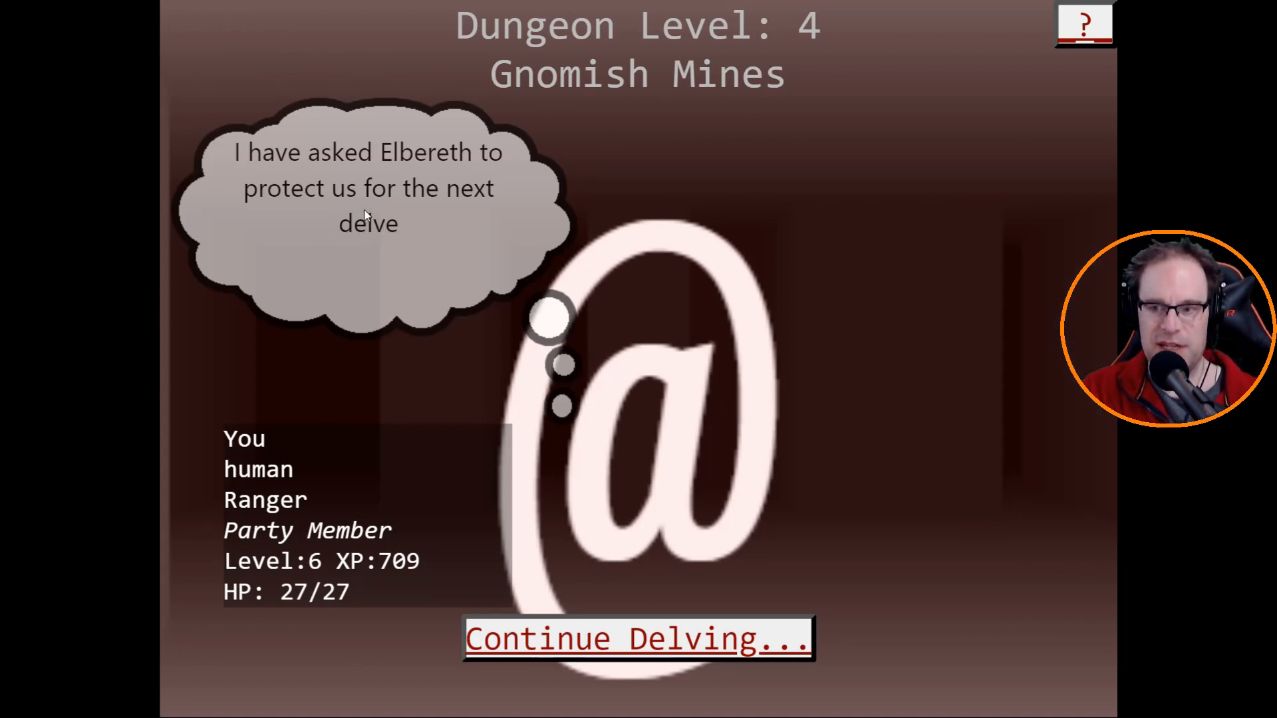
Delve to the Oracle, rummage the inventory, and put on the ring of warning.
{"action": "left_click", "coordinate": [638, 639]}
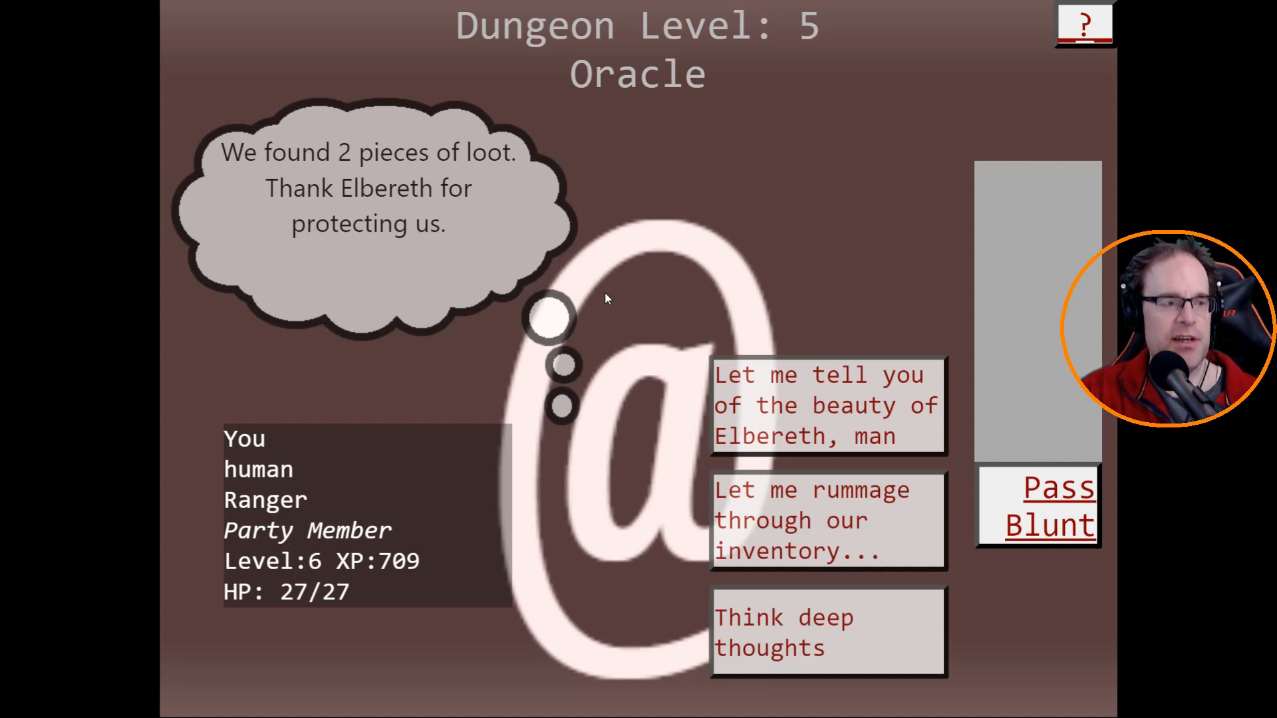
{"action": "mouse_move", "coordinate": [838, 522]}
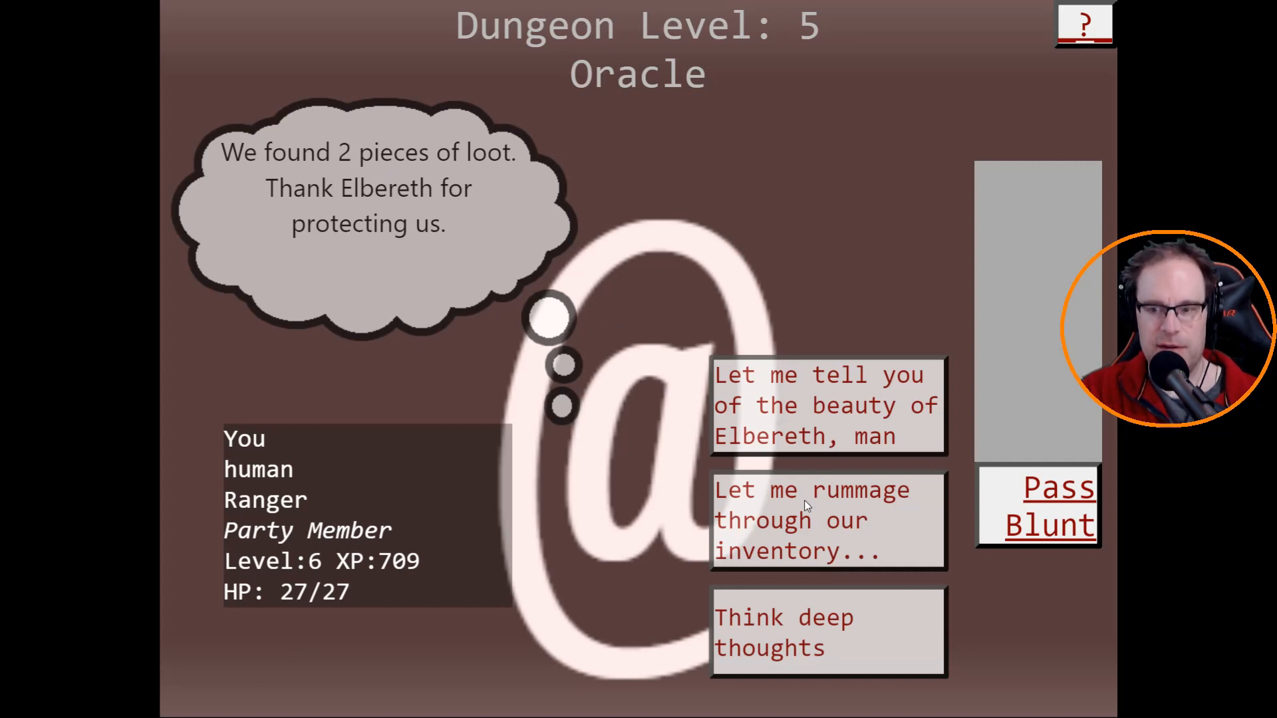
{"action": "left_click", "coordinate": [828, 520]}
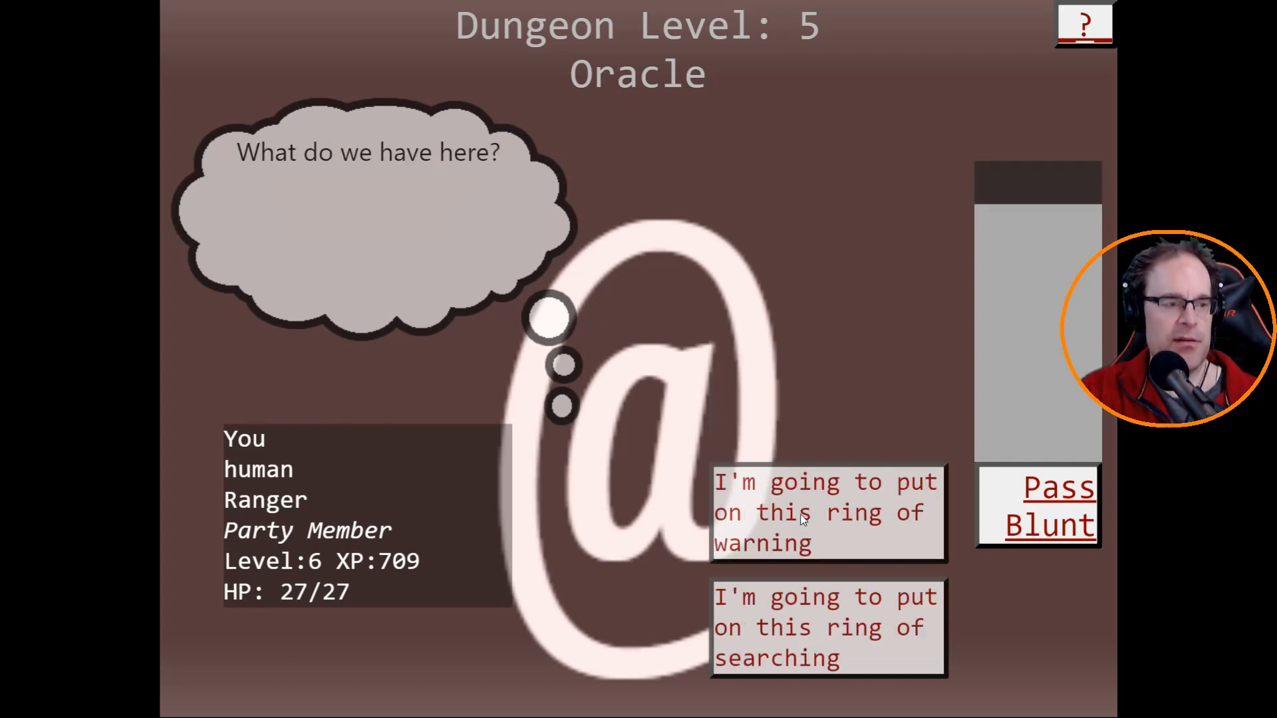
{"action": "mouse_move", "coordinate": [845, 503]}
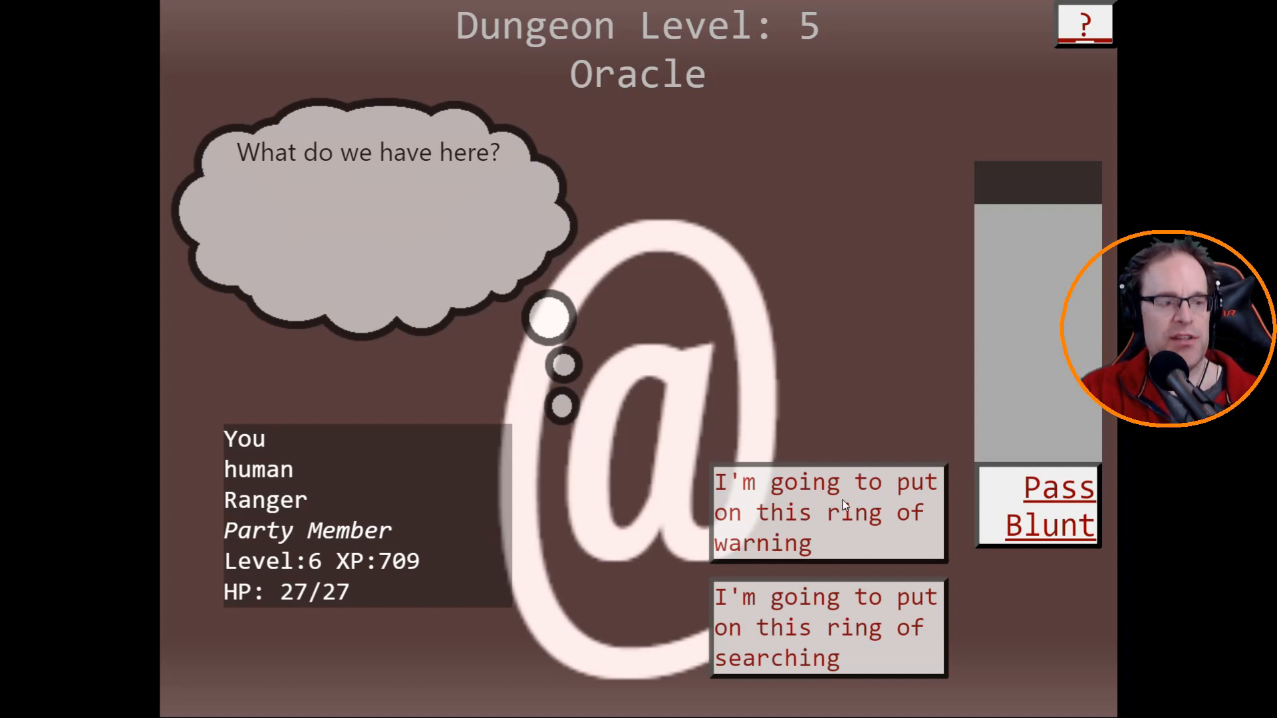
{"action": "mouse_move", "coordinate": [817, 650]}
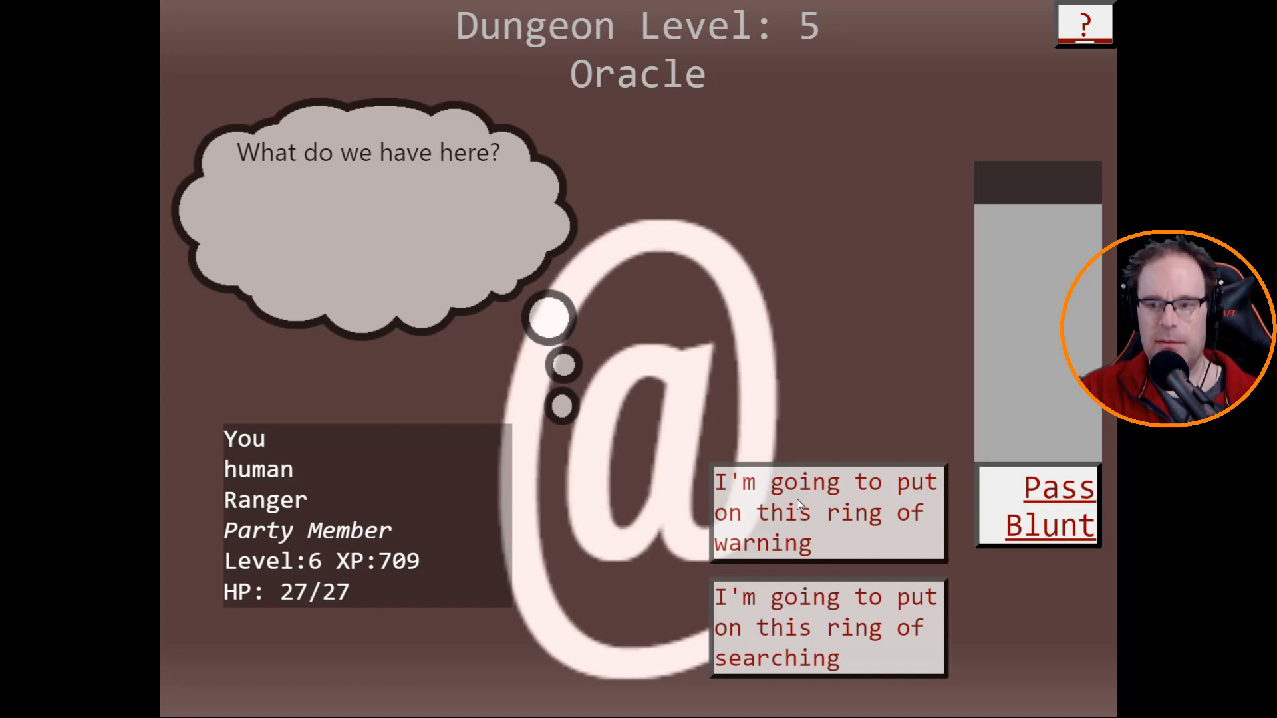
{"action": "left_click", "coordinate": [826, 512]}
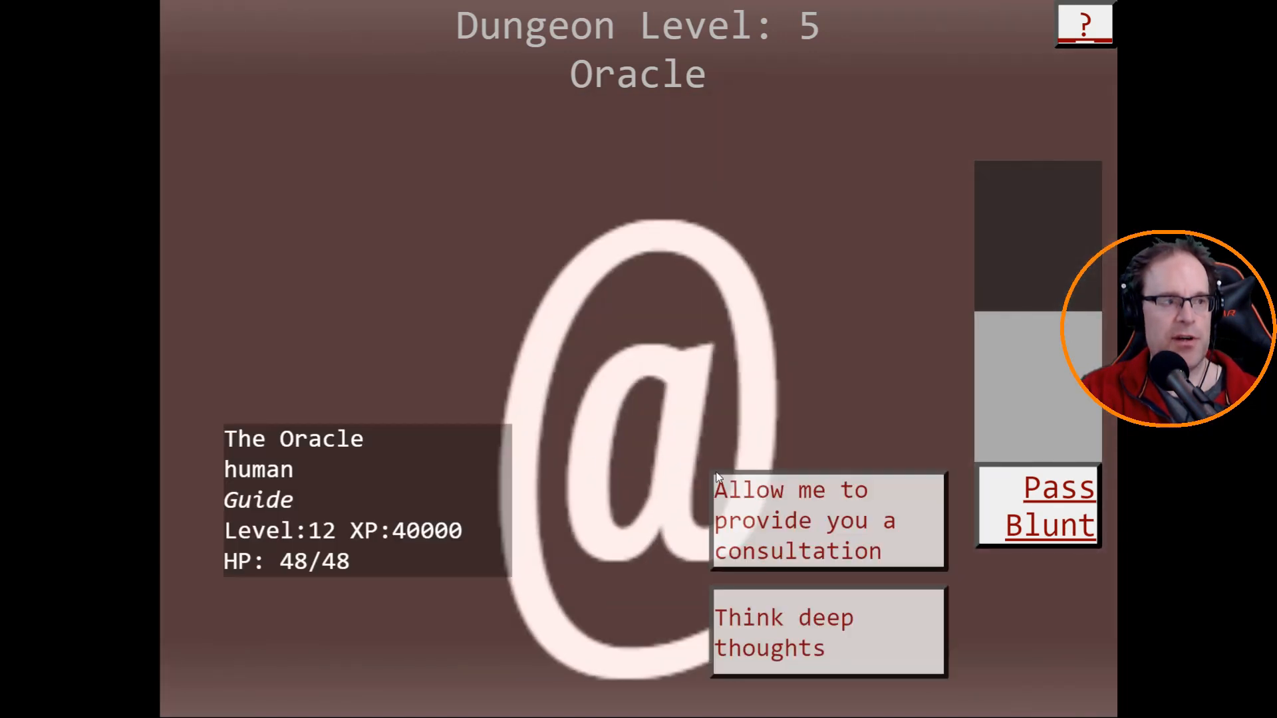
{"action": "mouse_move", "coordinate": [745, 541]}
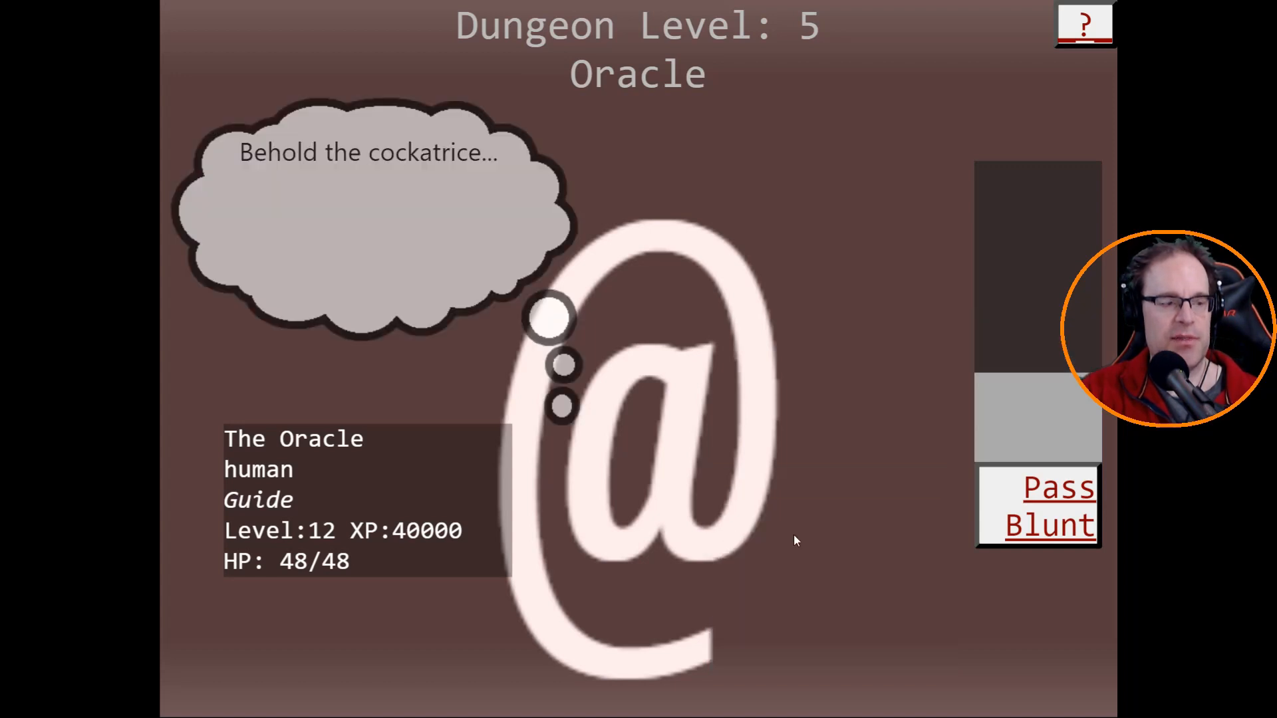
{"action": "mouse_move", "coordinate": [355, 247]}
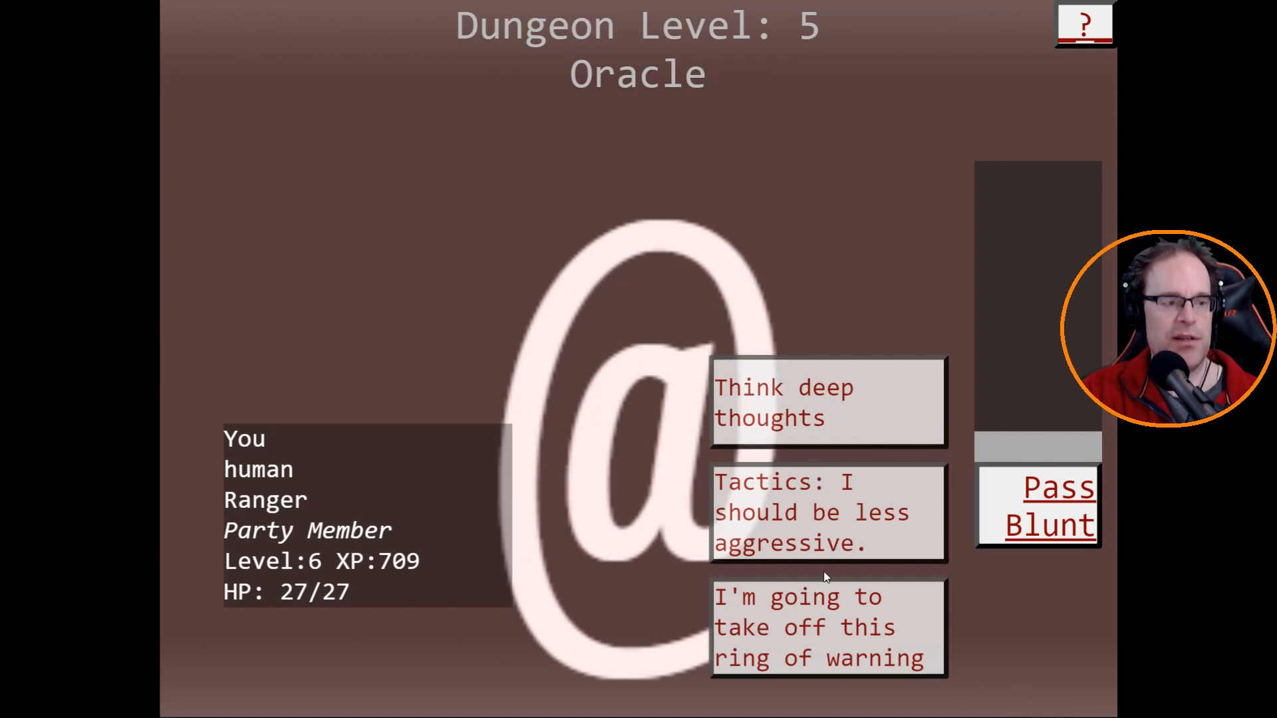
{"action": "mouse_move", "coordinate": [797, 642]}
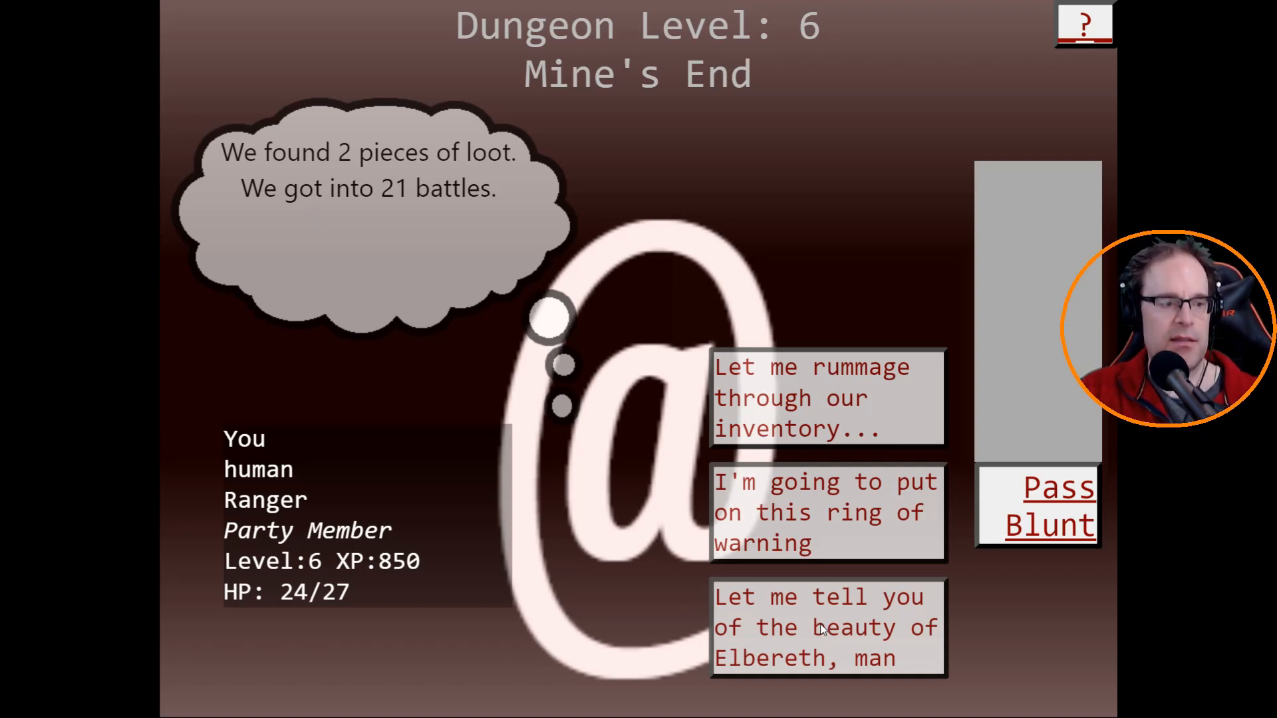
Eat the egg from the inventory, pass the turn, and delve to Fort Ludios.
{"action": "left_click", "coordinate": [827, 398]}
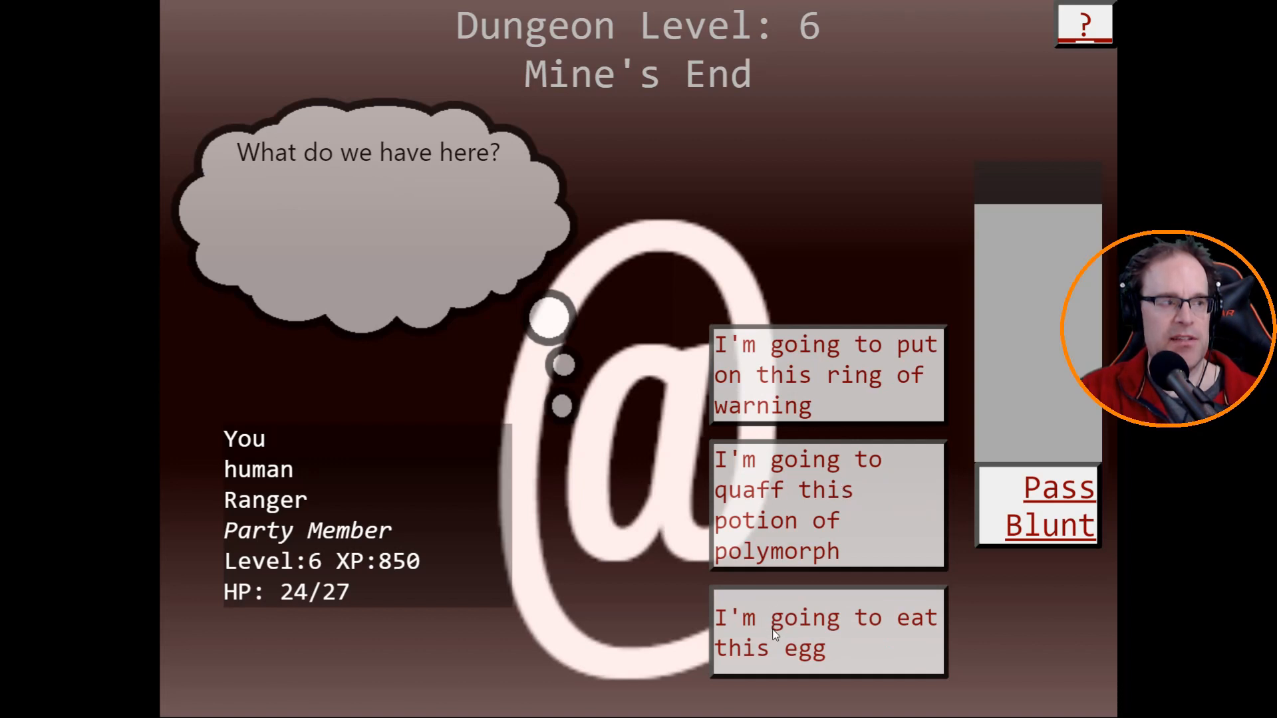
{"action": "left_click", "coordinate": [828, 632]}
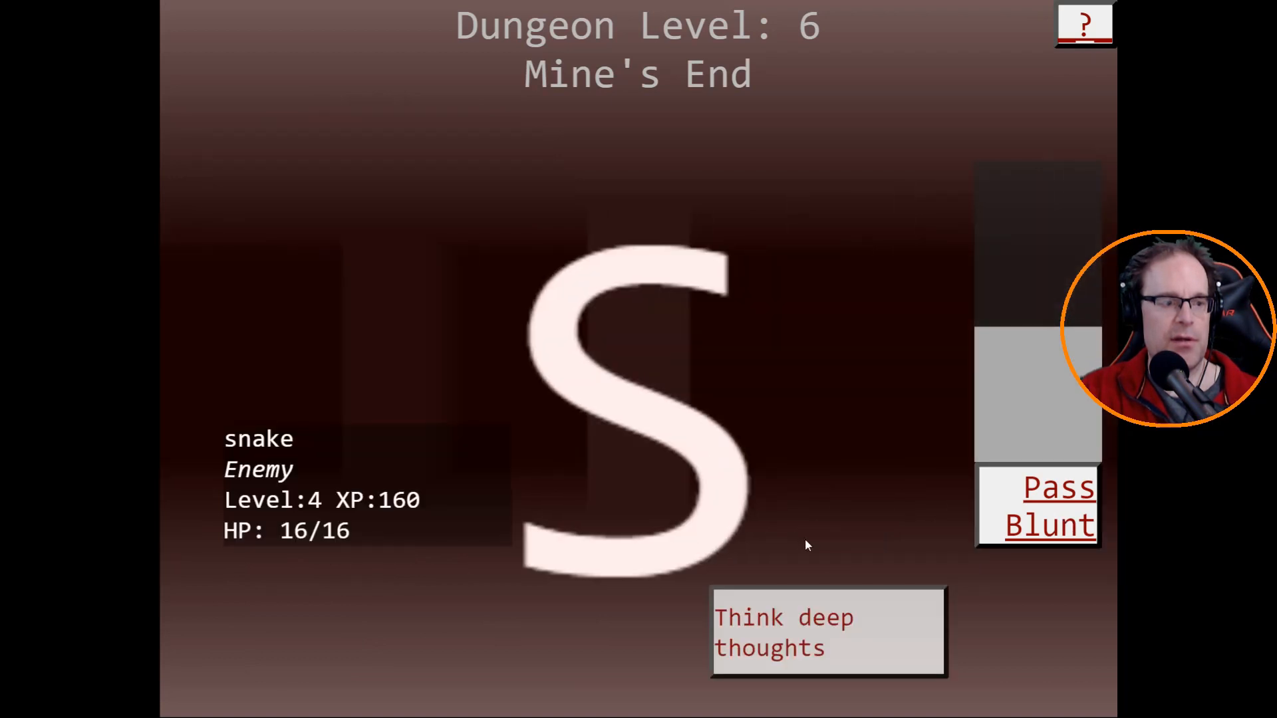
{"action": "mouse_move", "coordinate": [771, 516]}
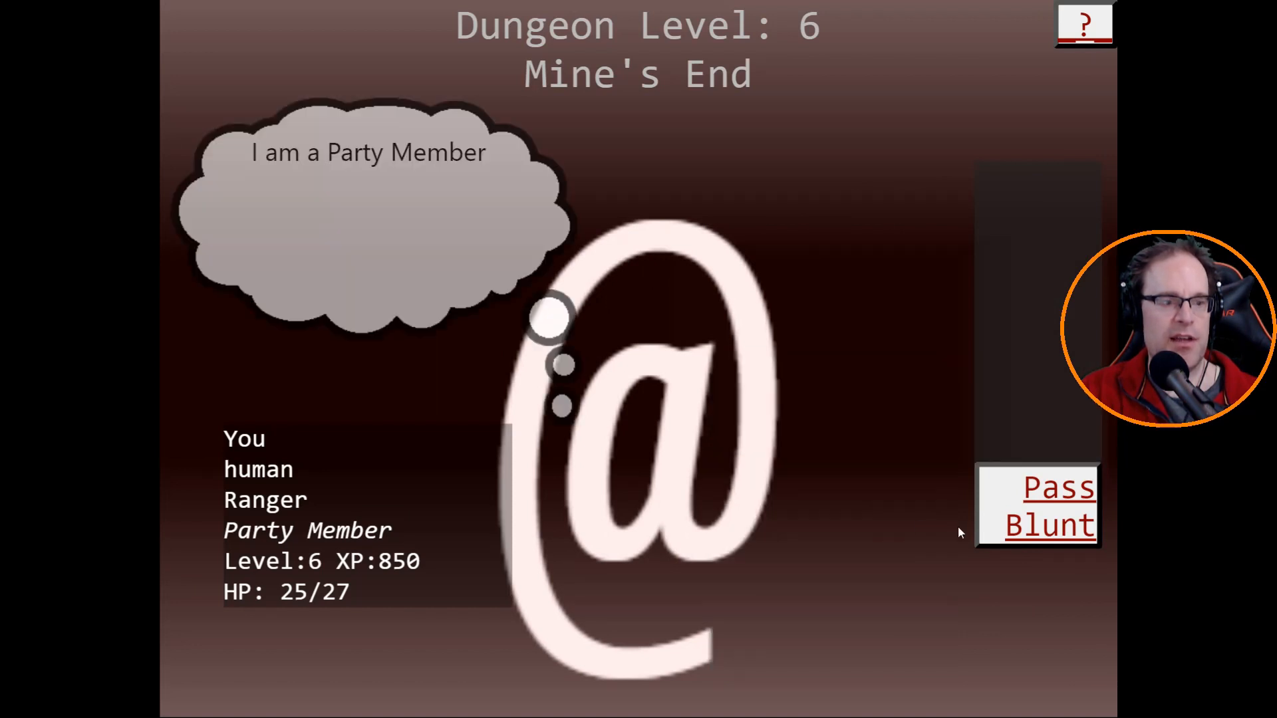
{"action": "left_click", "coordinate": [1050, 506]}
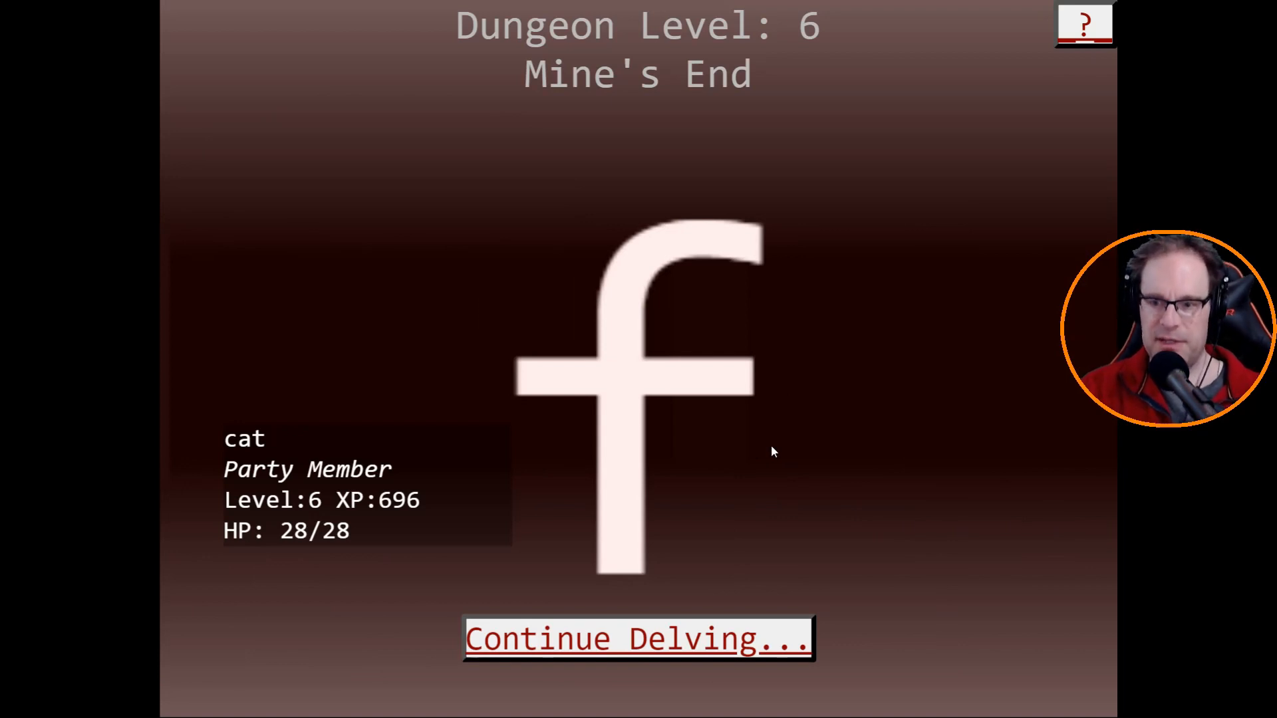
{"action": "left_click", "coordinate": [638, 638]}
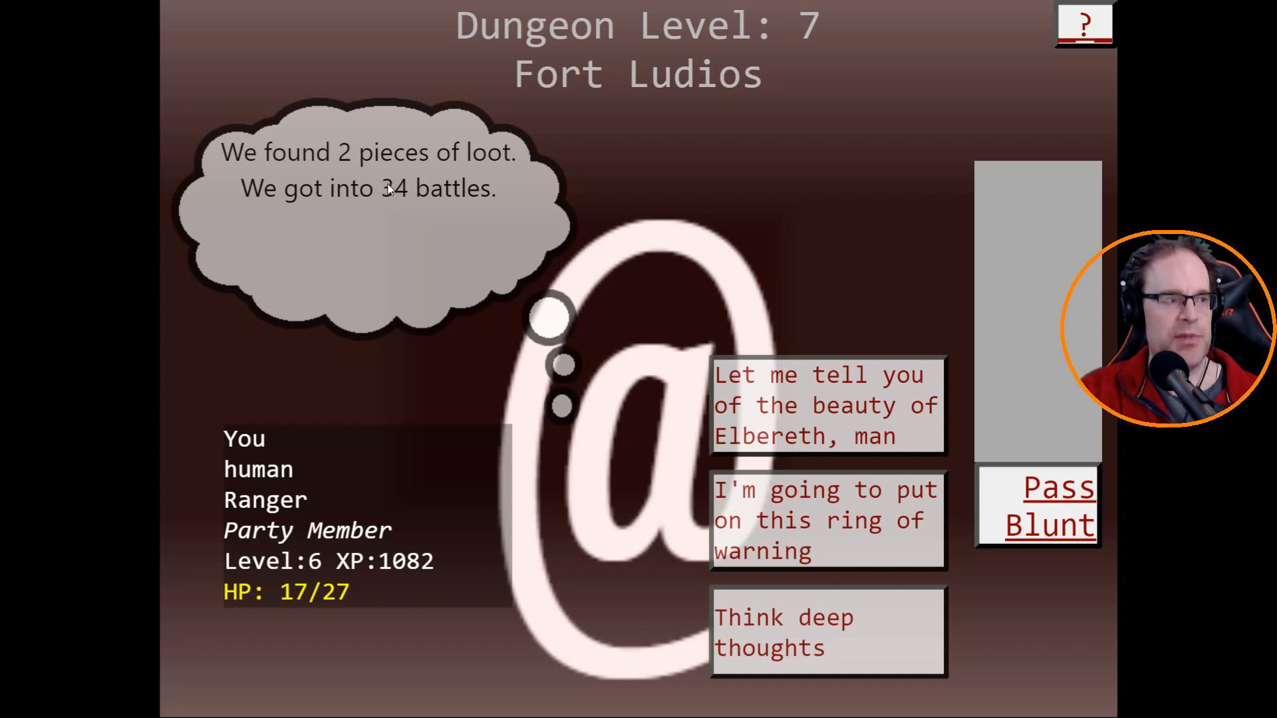
{"action": "mouse_move", "coordinate": [289, 602]}
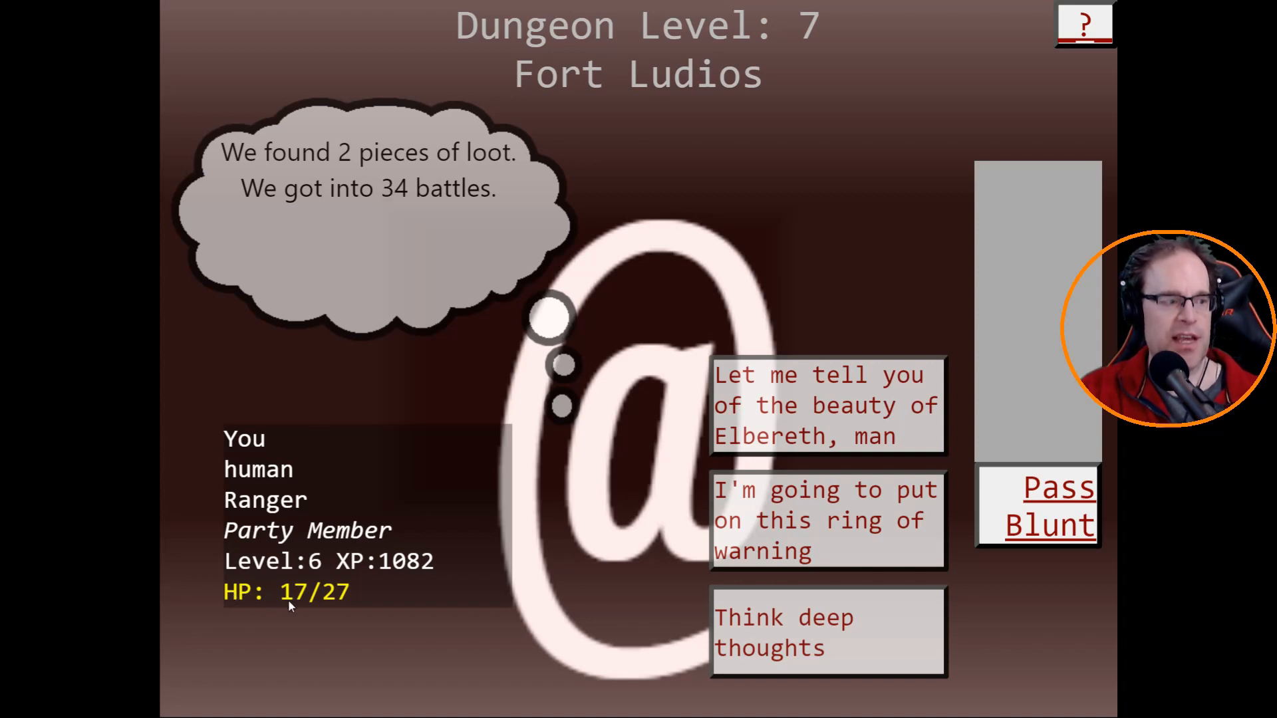
{"action": "mouse_move", "coordinate": [656, 577]}
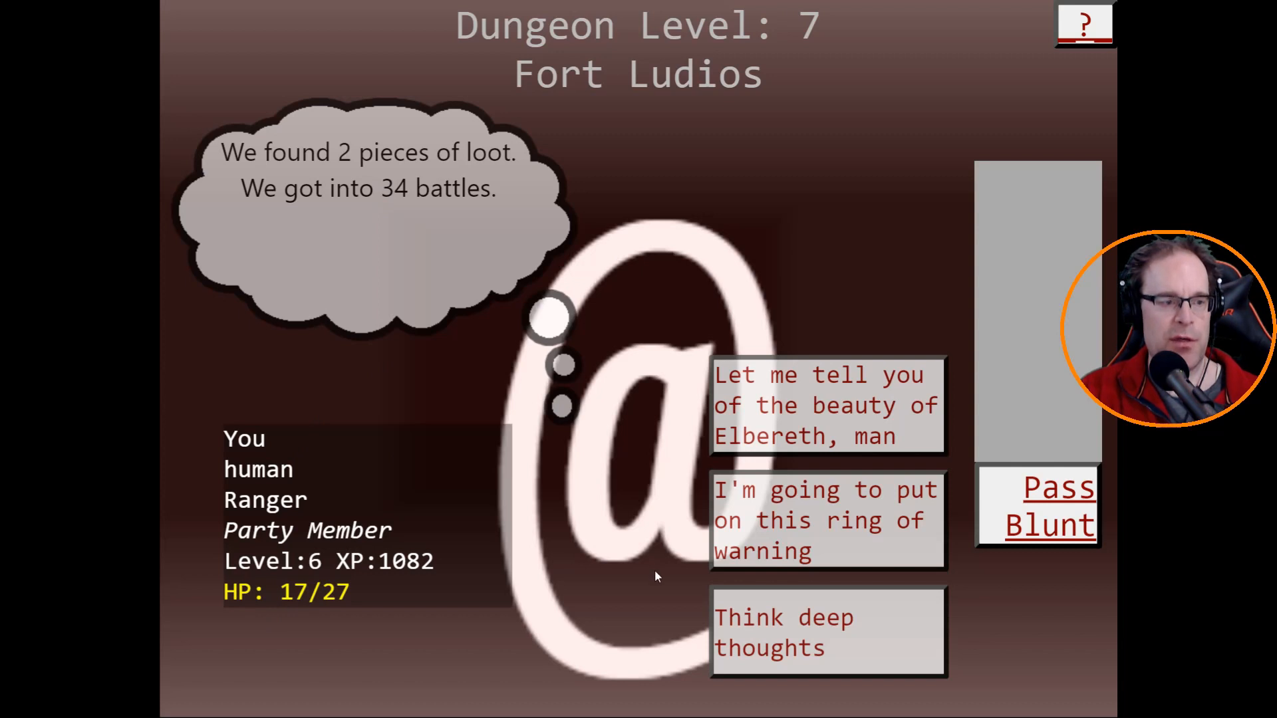
{"action": "mouse_move", "coordinate": [1059, 493]}
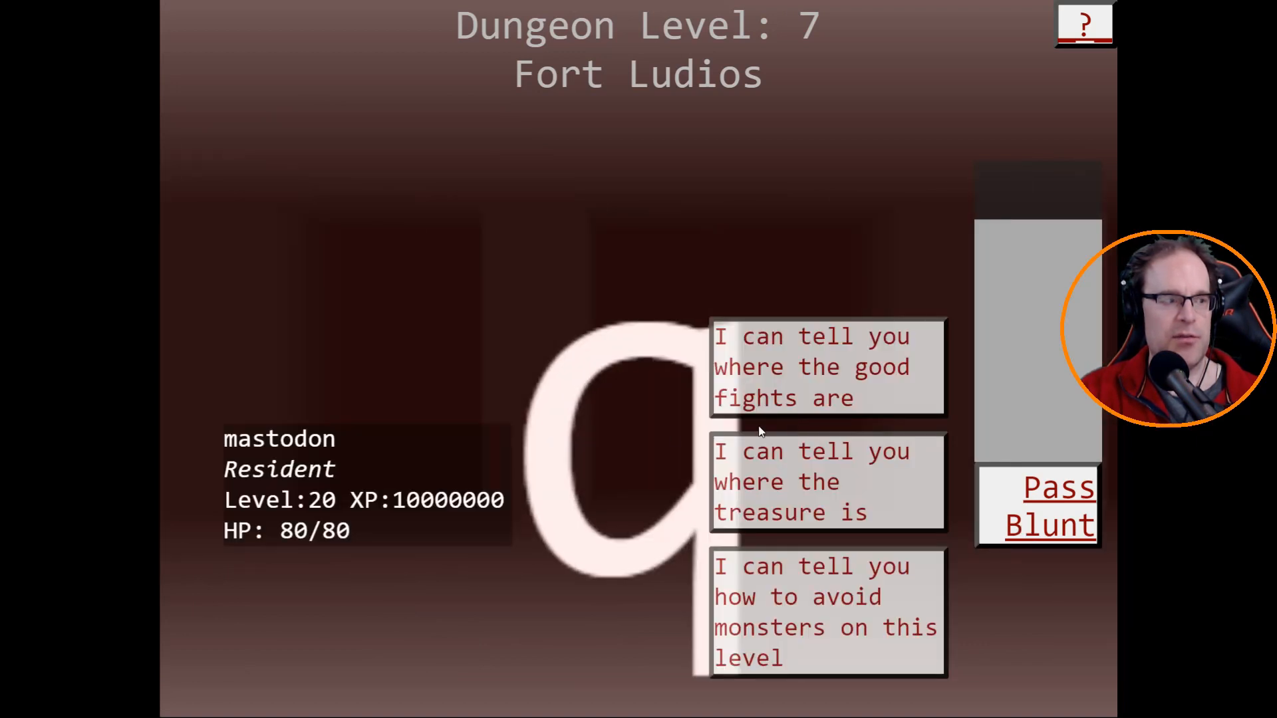
{"action": "mouse_move", "coordinate": [672, 383]}
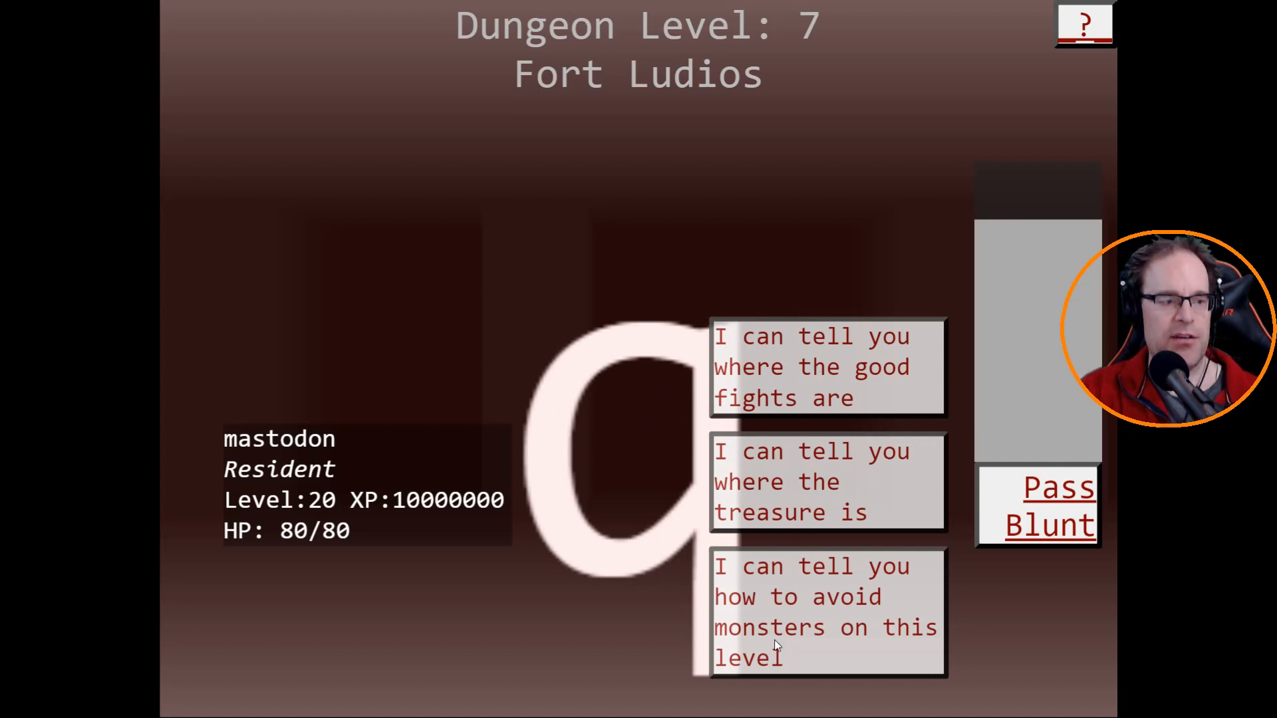
{"action": "mouse_move", "coordinate": [779, 485]}
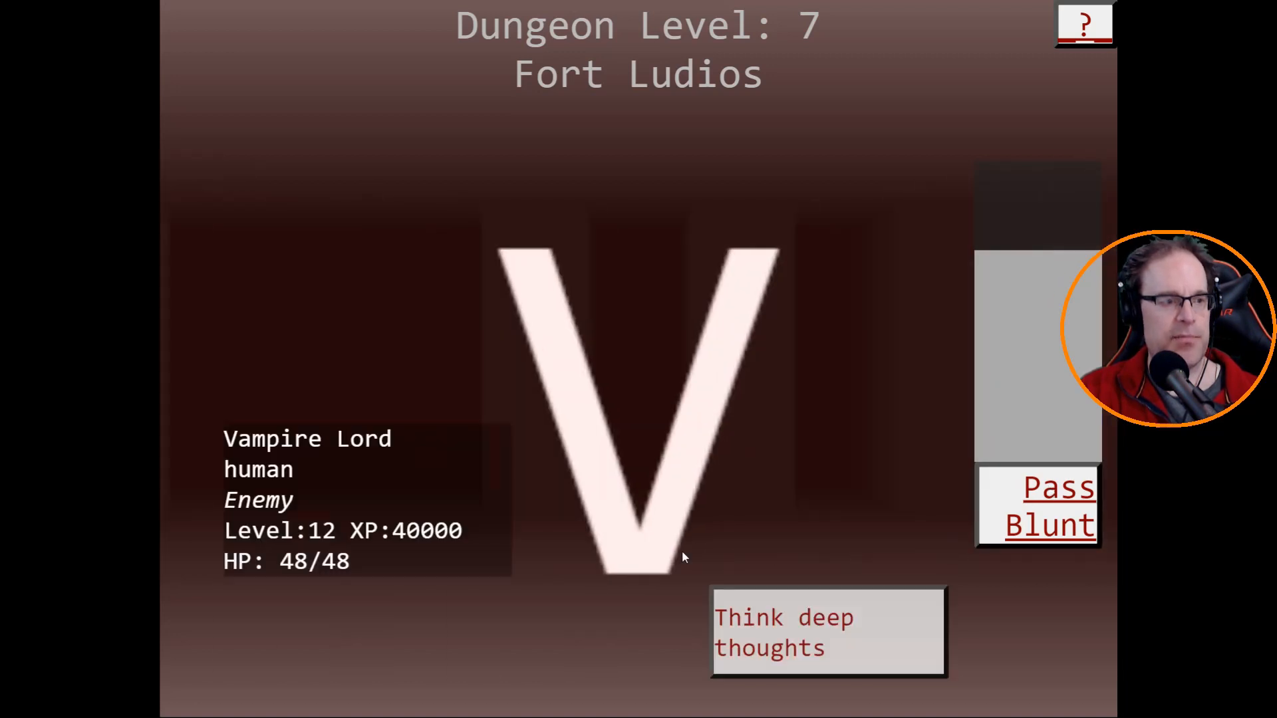
{"action": "mouse_move", "coordinate": [658, 524]}
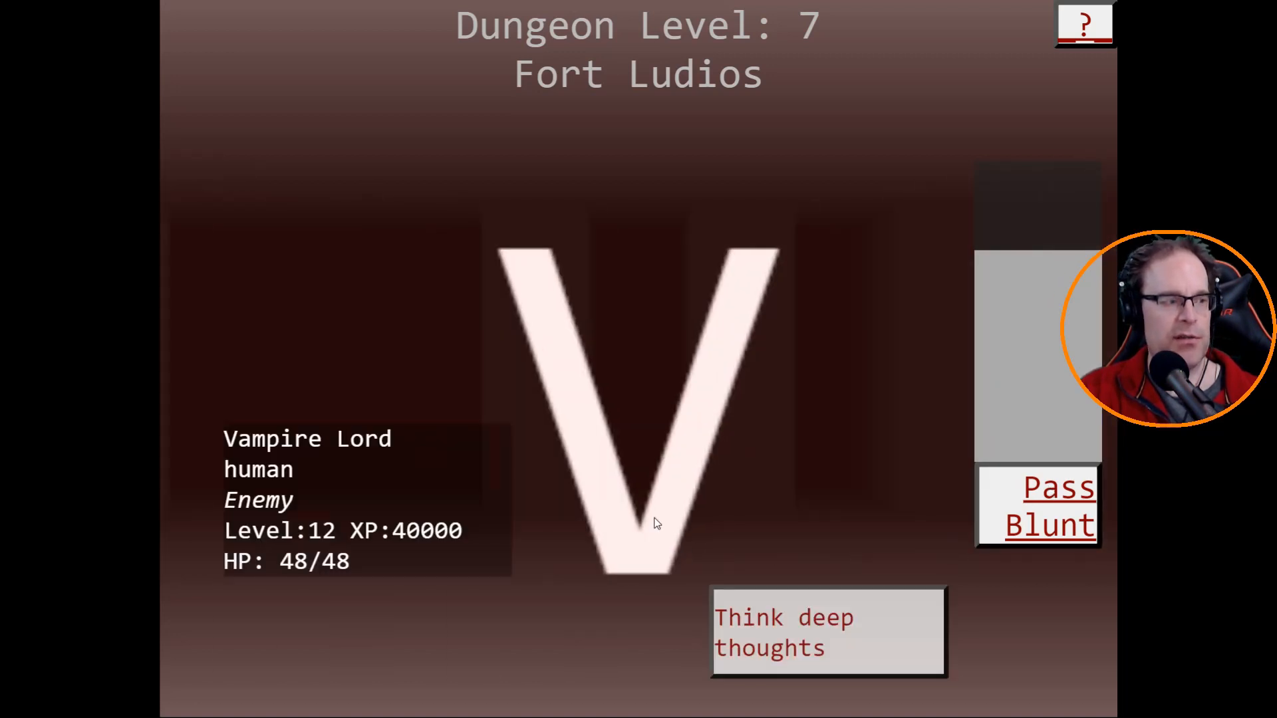
{"action": "mouse_move", "coordinate": [1022, 505]}
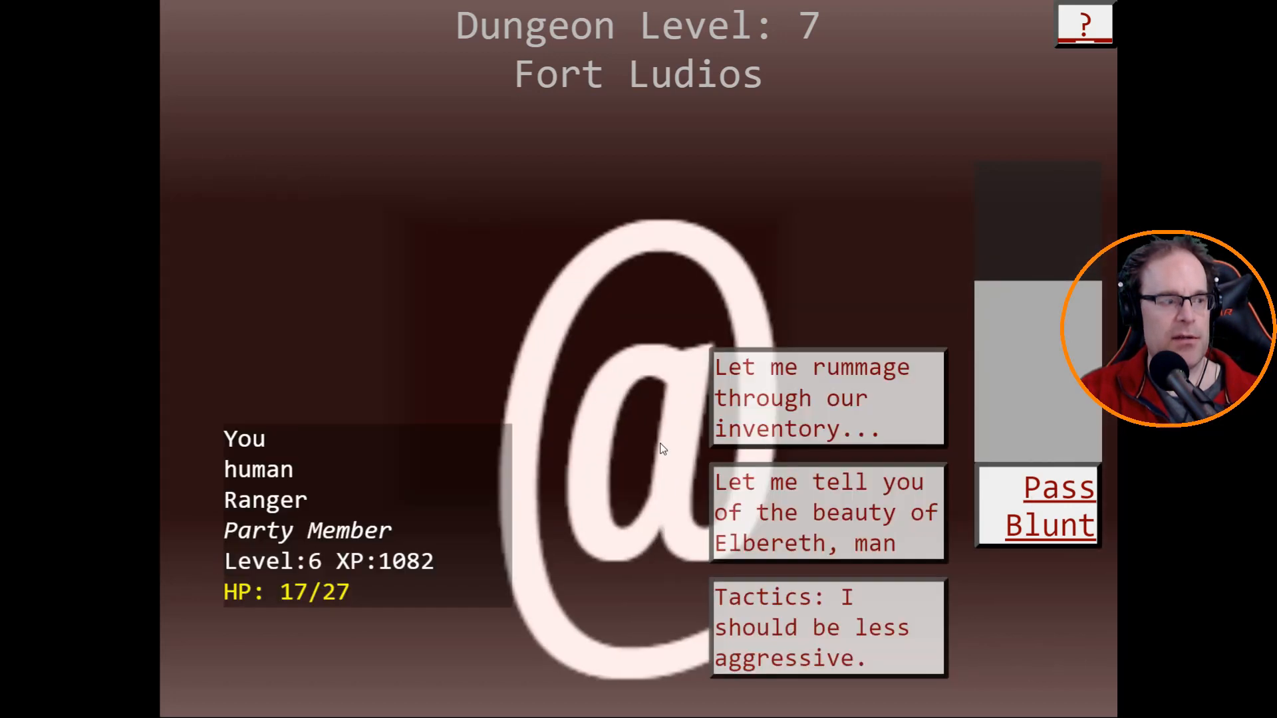
{"action": "mouse_move", "coordinate": [630, 447]}
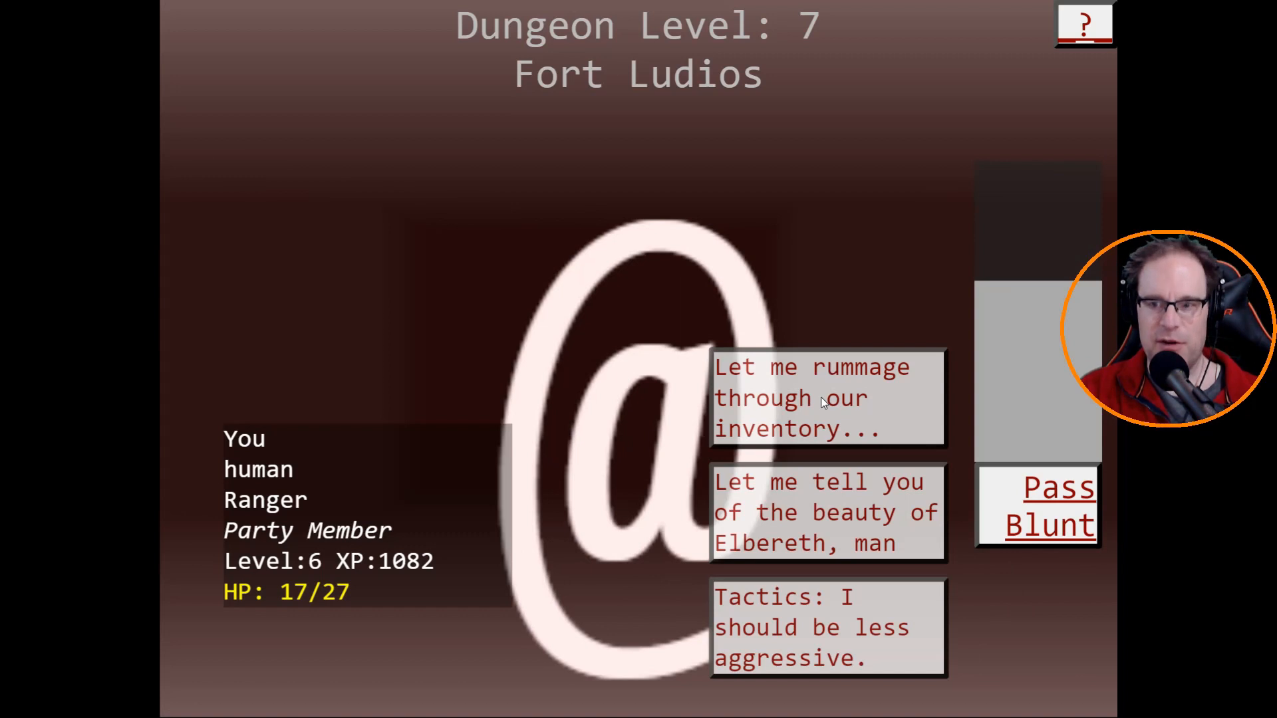
Have the Ranger rummage the inventory and the cat eat the tin of spinach.
{"action": "left_click", "coordinate": [813, 398]}
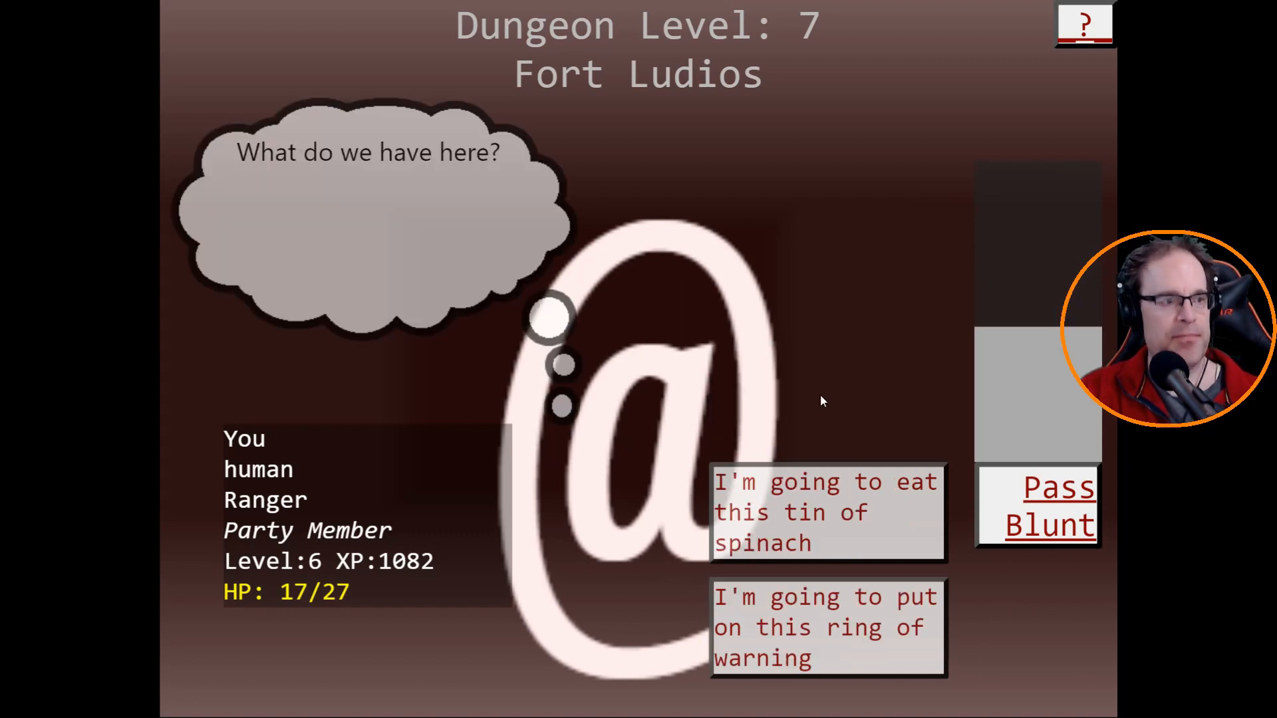
{"action": "mouse_move", "coordinate": [827, 627]}
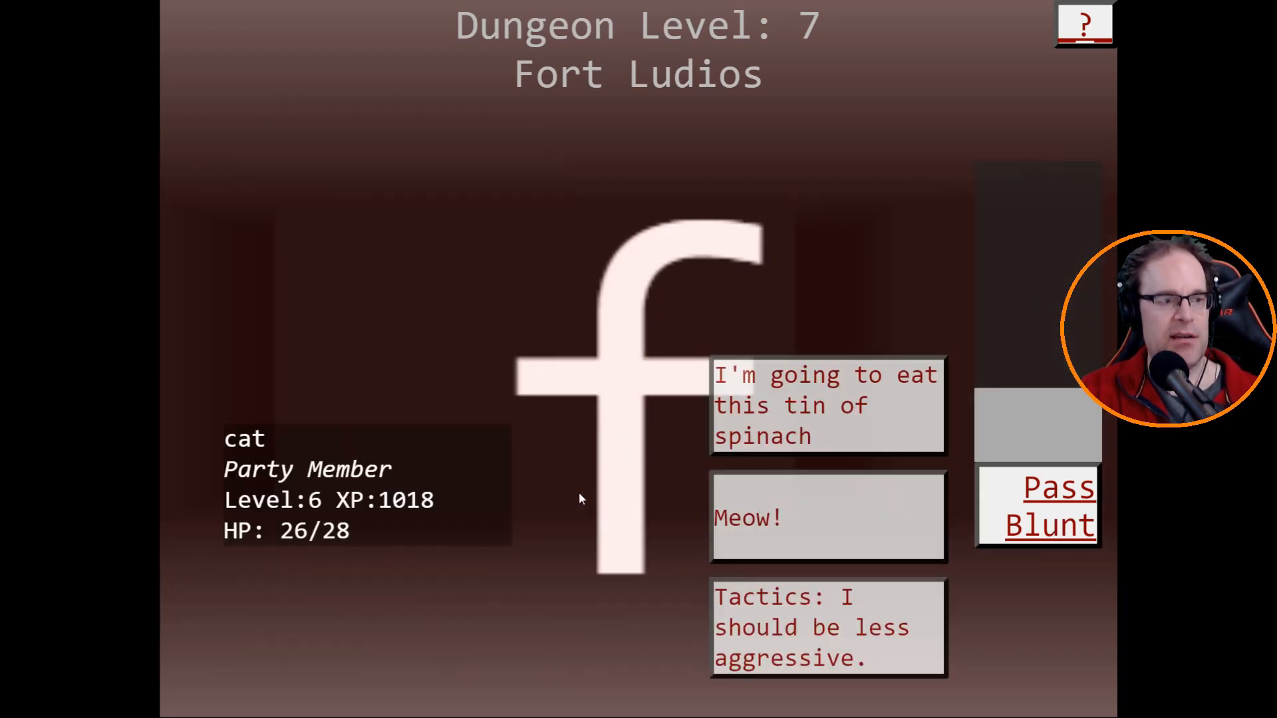
{"action": "mouse_move", "coordinate": [780, 438]}
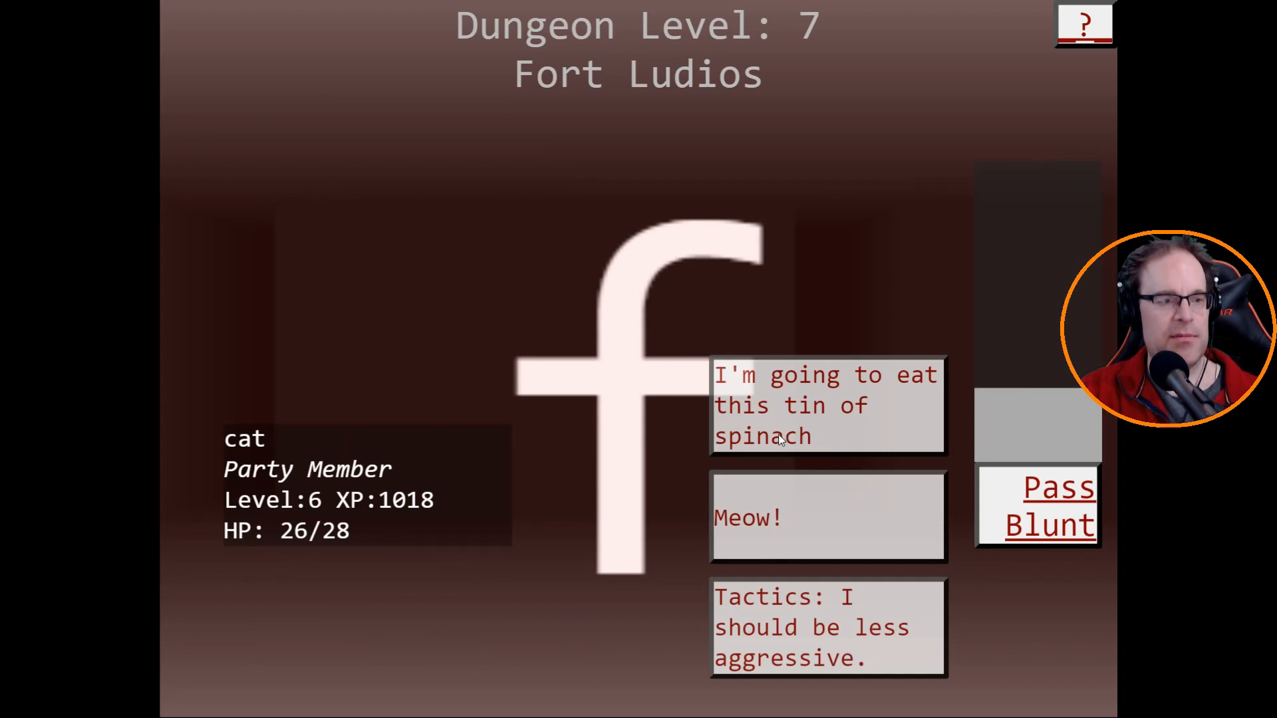
{"action": "left_click", "coordinate": [827, 517]}
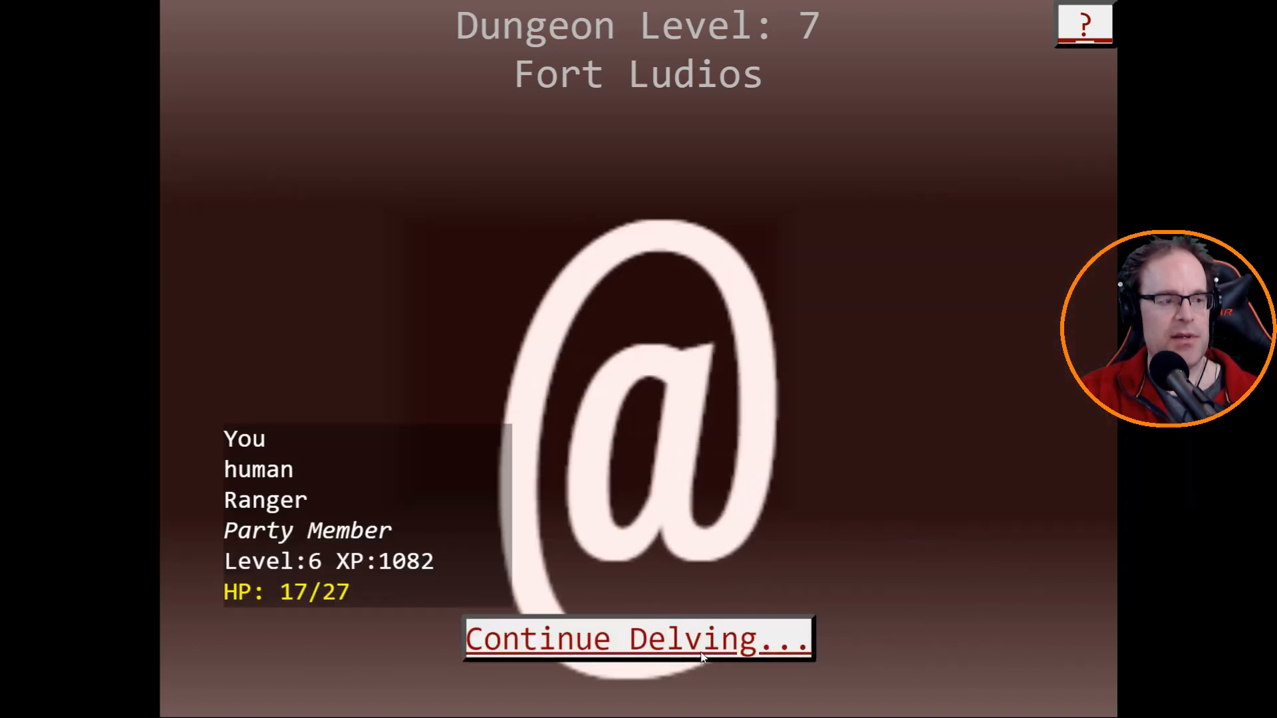
Descend to Sanctum and pass the ranger, cat and Marilith turns to finish the battle.
{"action": "left_click", "coordinate": [637, 638]}
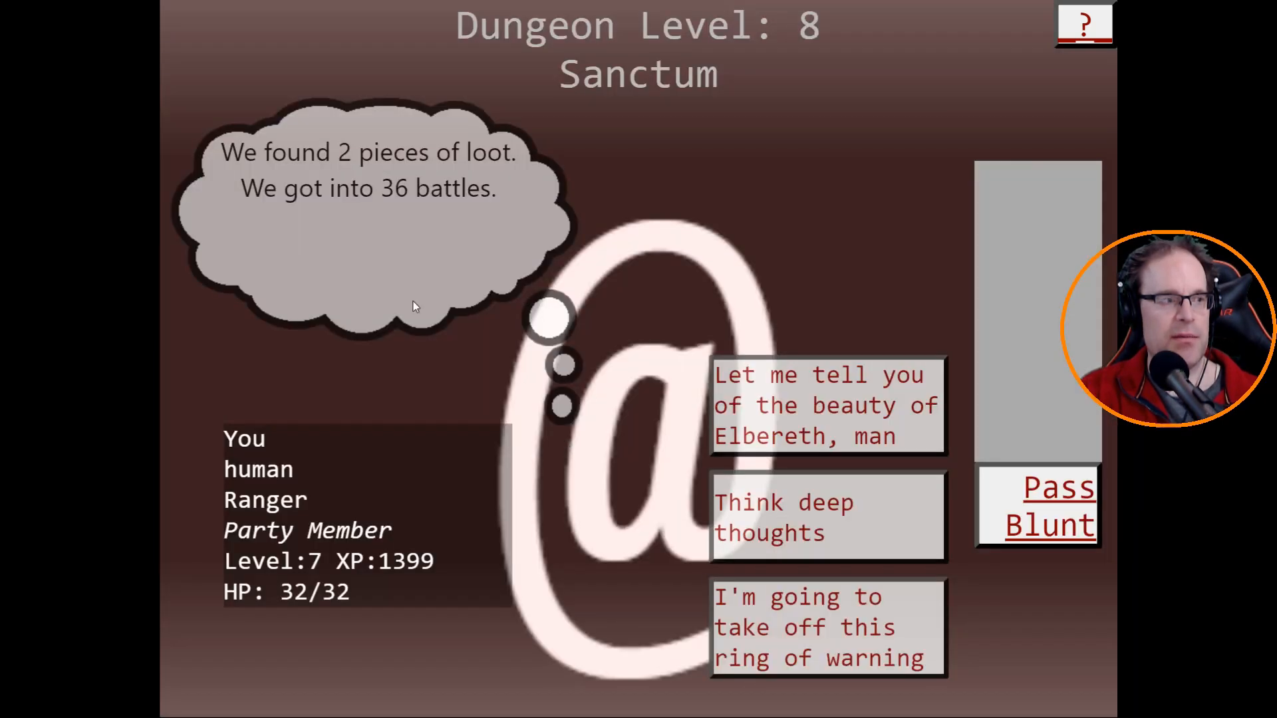
{"action": "mouse_move", "coordinate": [397, 266]}
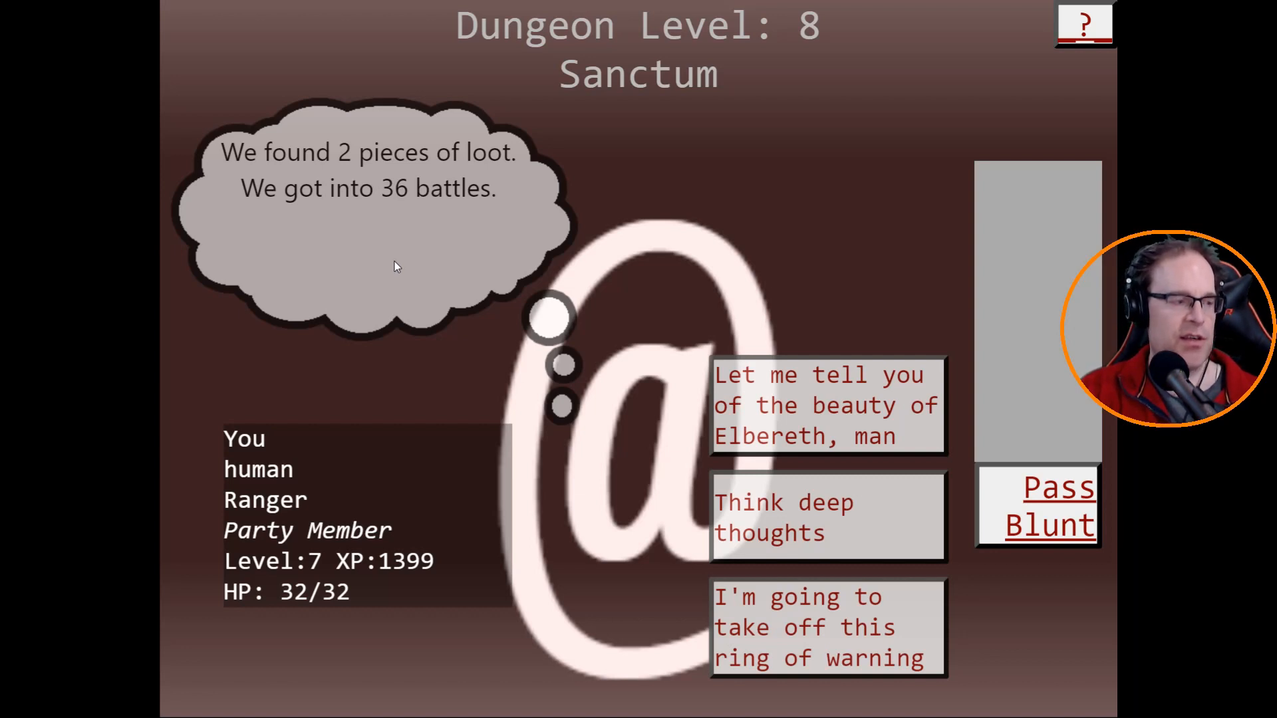
{"action": "mouse_move", "coordinate": [308, 568]}
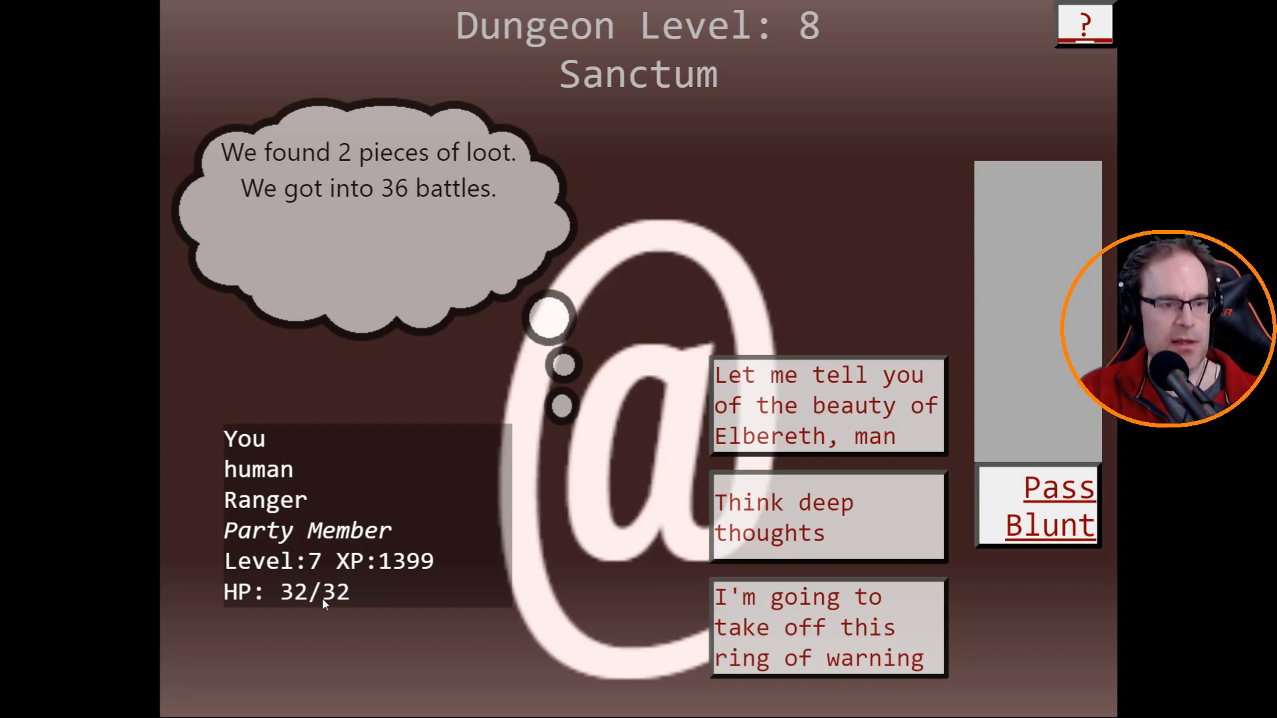
{"action": "mouse_move", "coordinate": [610, 525]}
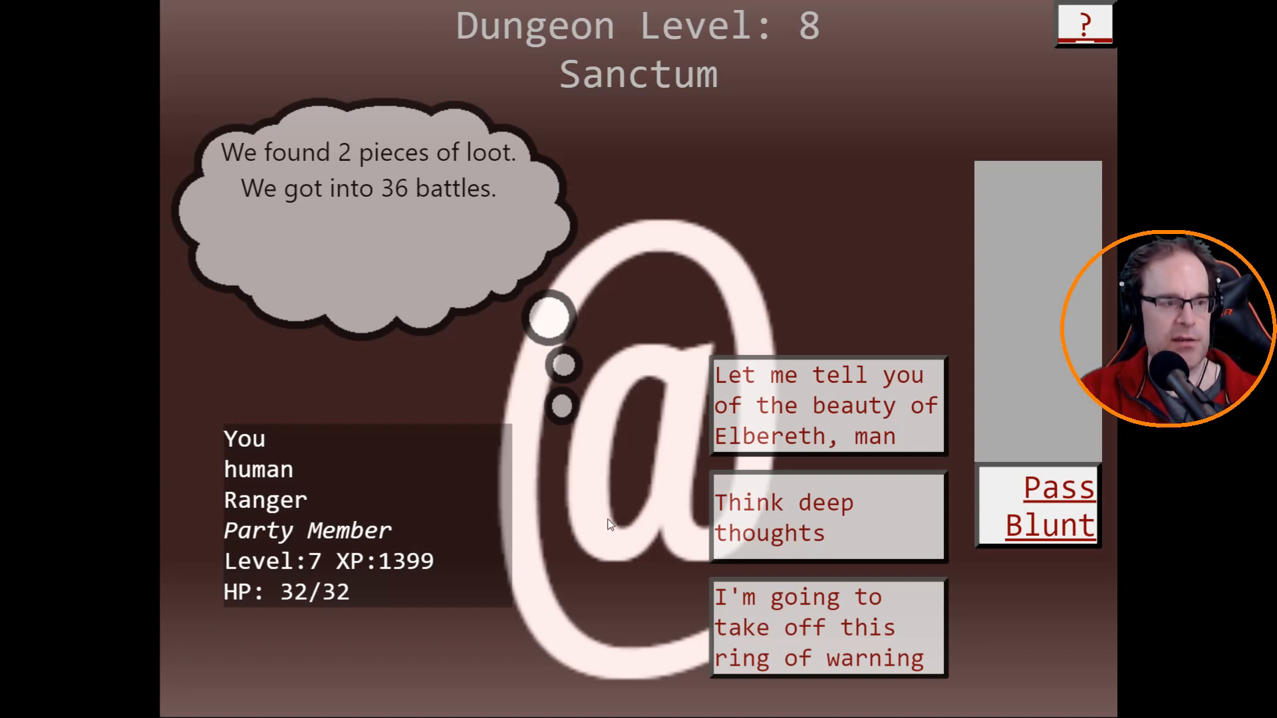
{"action": "mouse_move", "coordinate": [757, 641]}
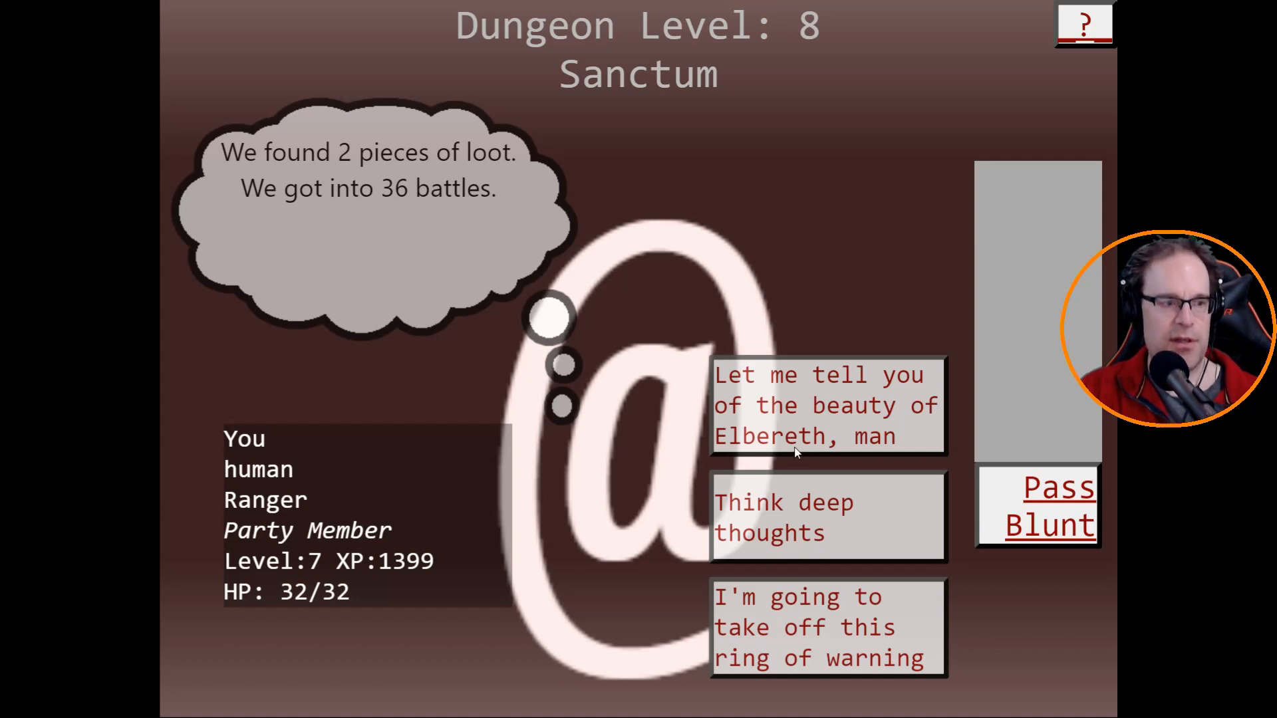
{"action": "left_click", "coordinate": [827, 406]}
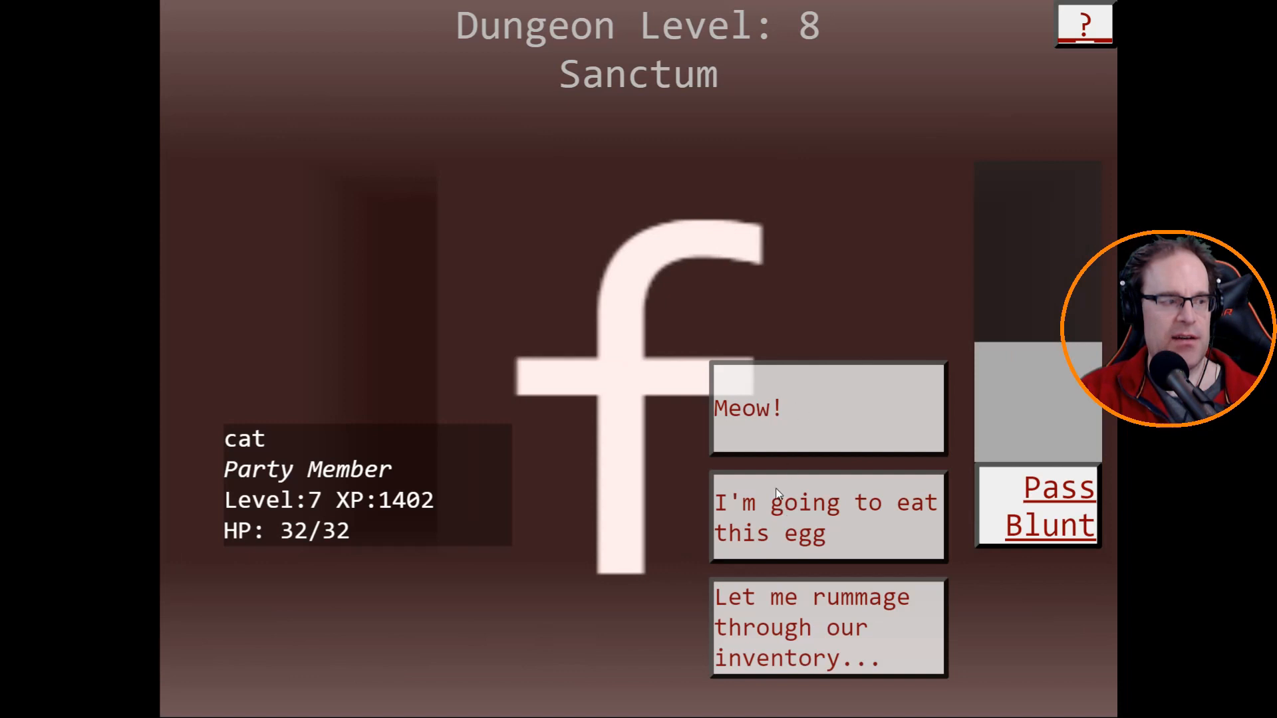
{"action": "left_click", "coordinate": [827, 517]}
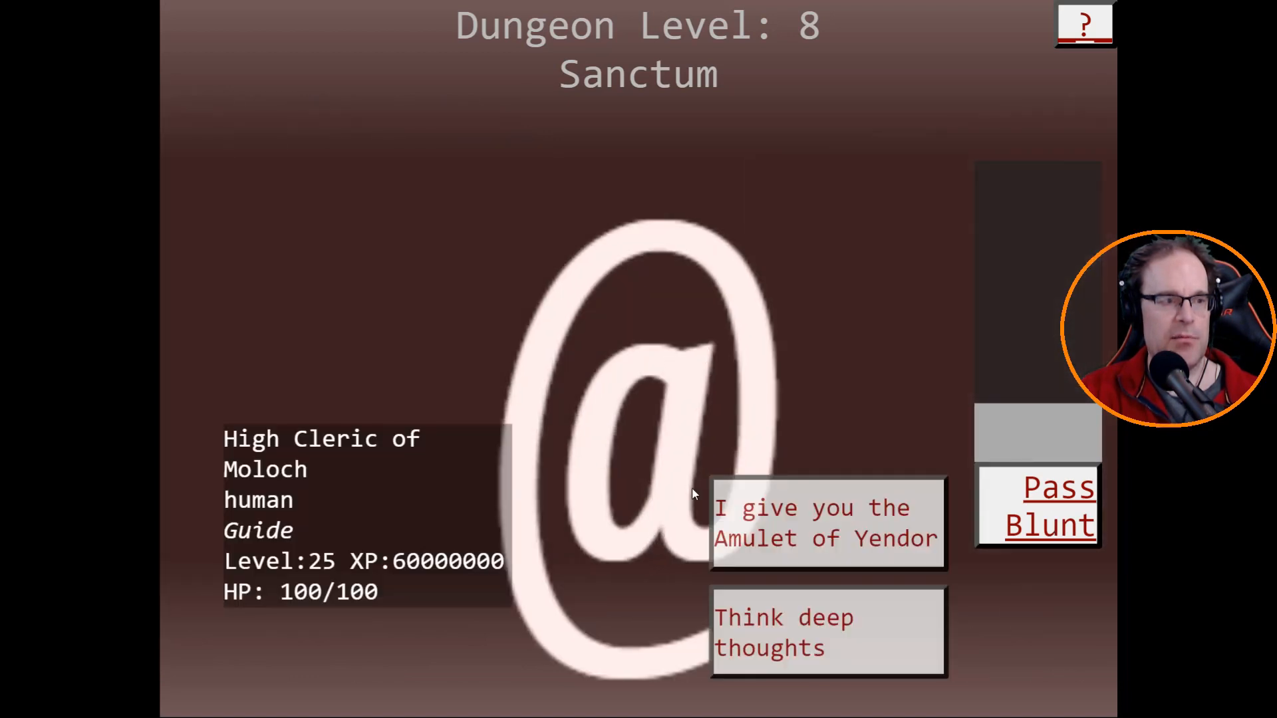
{"action": "mouse_move", "coordinate": [395, 491]}
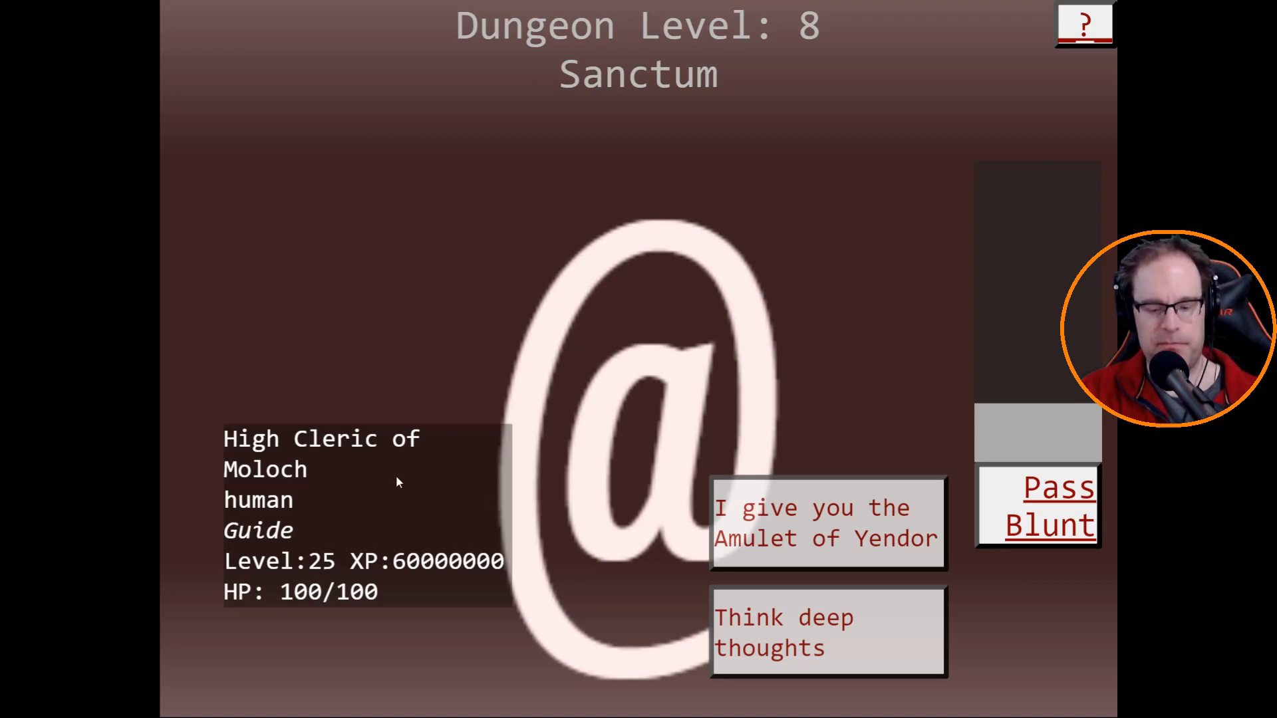
{"action": "mouse_move", "coordinate": [779, 529]}
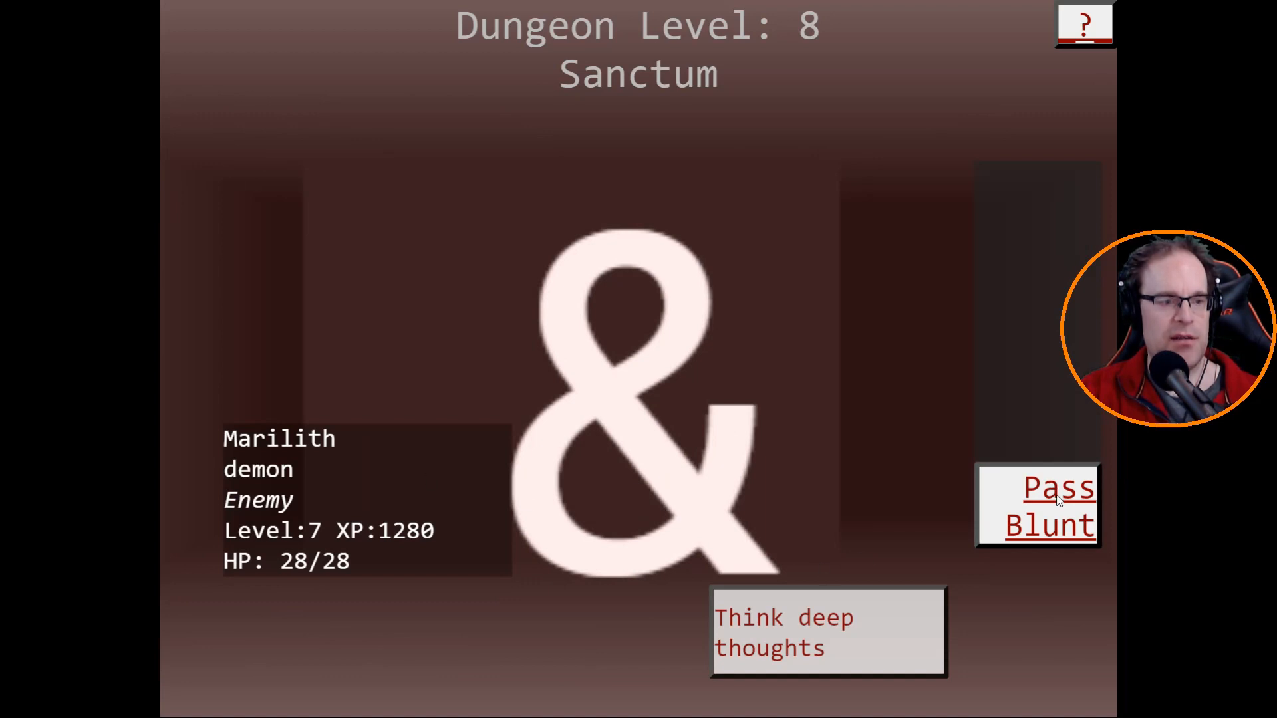
{"action": "left_click", "coordinate": [1048, 505]}
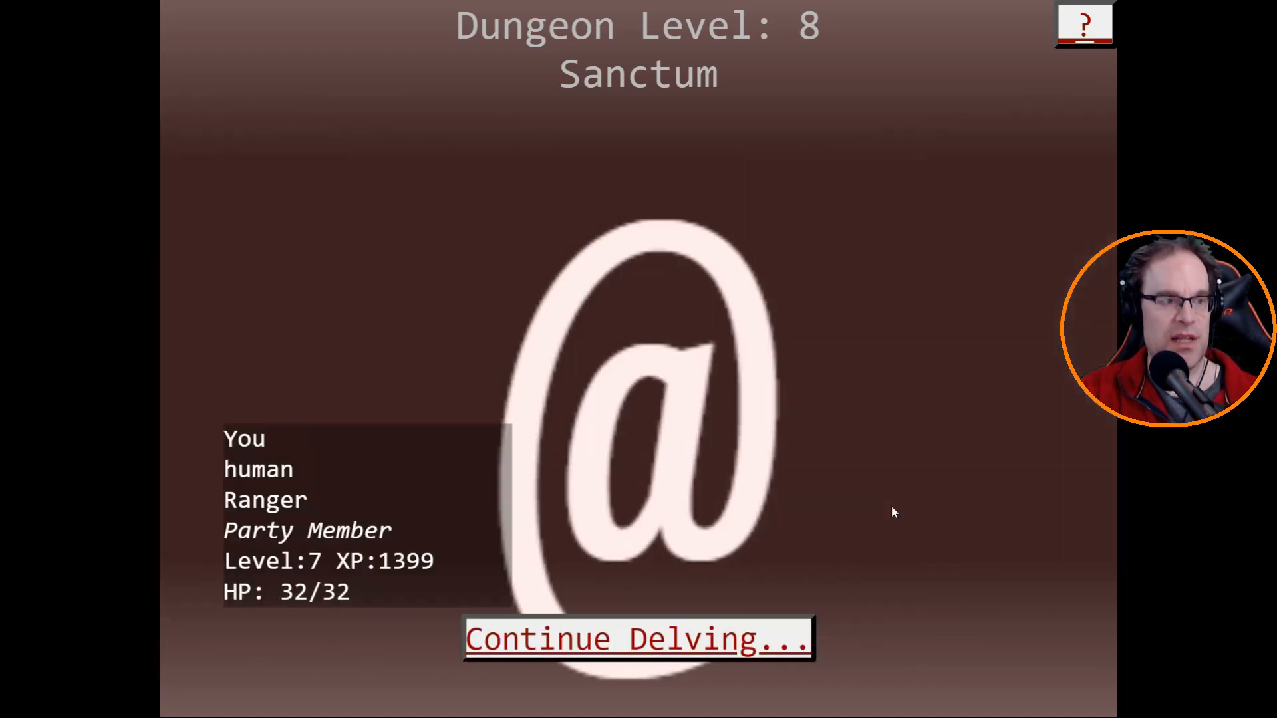
Continue to the next Sanctum encounter and pass the ranger's turn.
{"action": "left_click", "coordinate": [638, 638]}
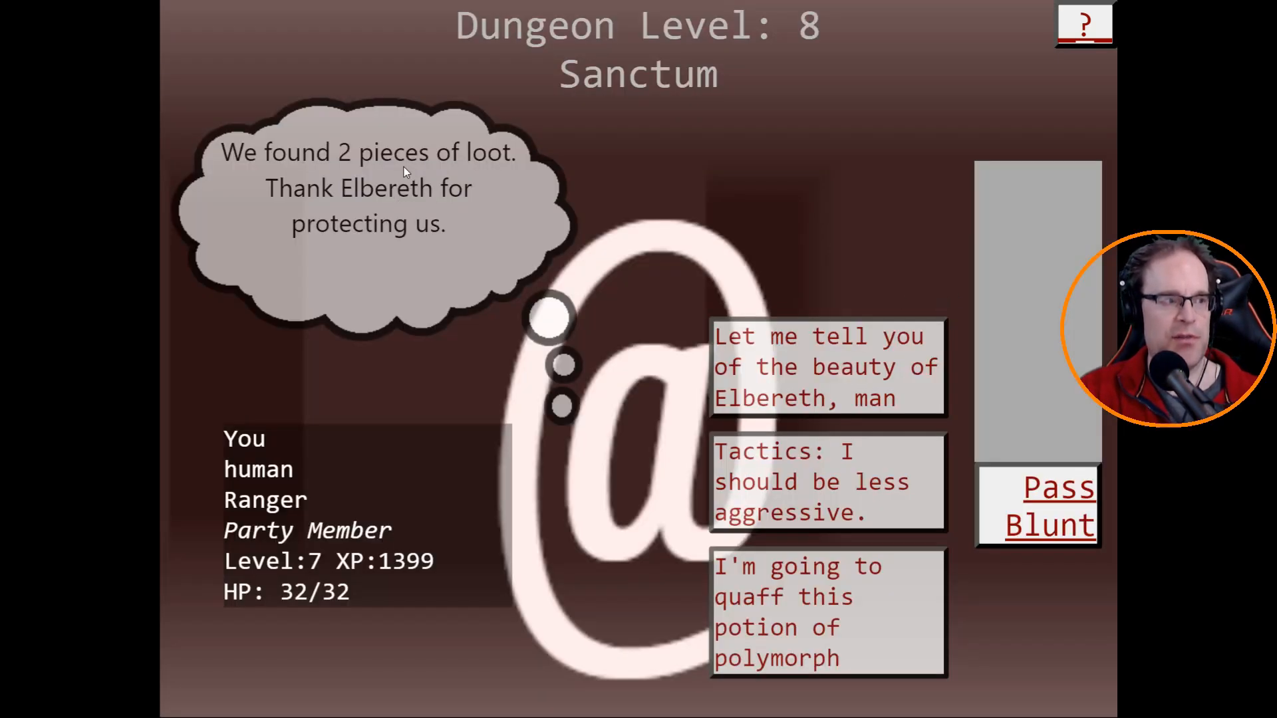
{"action": "mouse_move", "coordinate": [374, 250]}
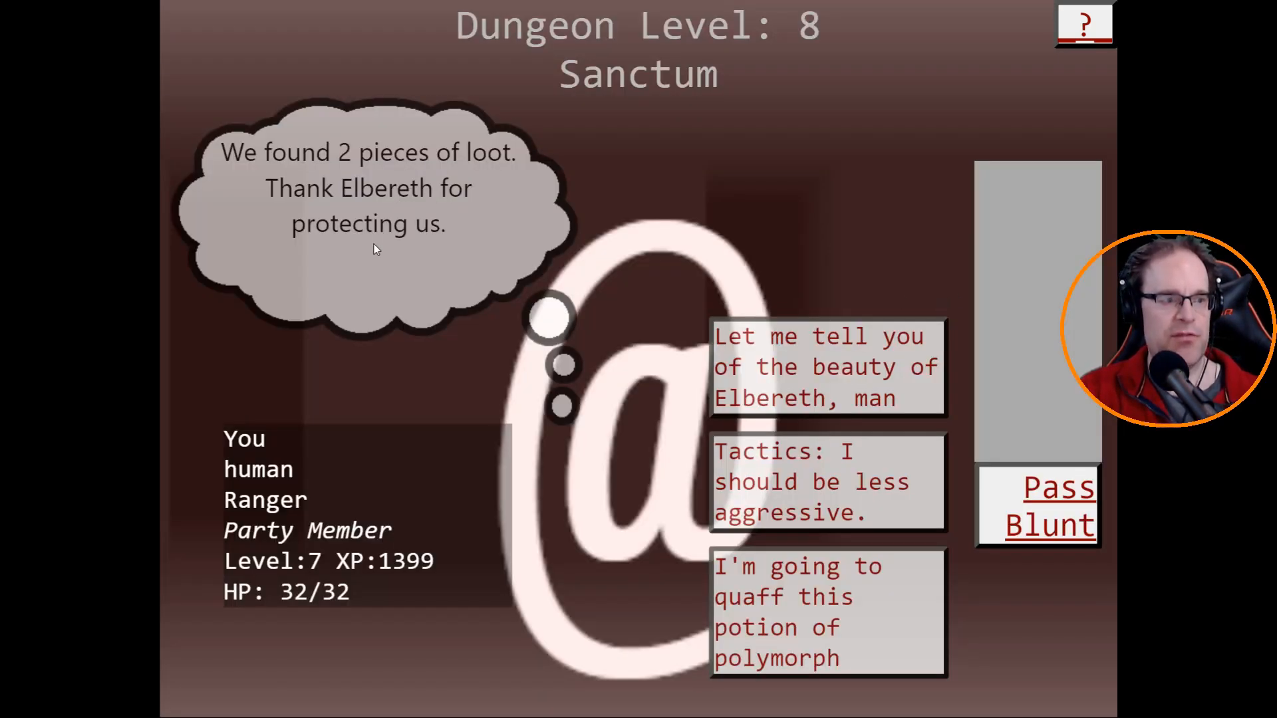
{"action": "mouse_move", "coordinate": [489, 321]}
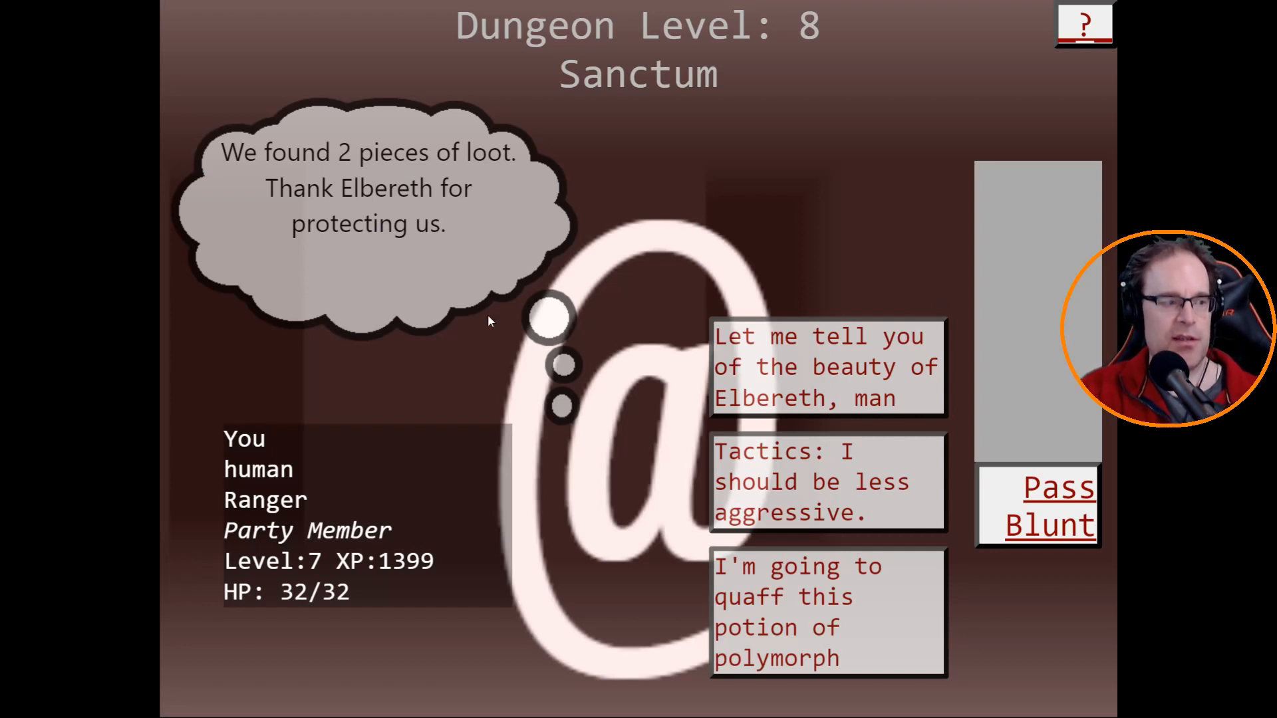
{"action": "mouse_move", "coordinate": [799, 324]}
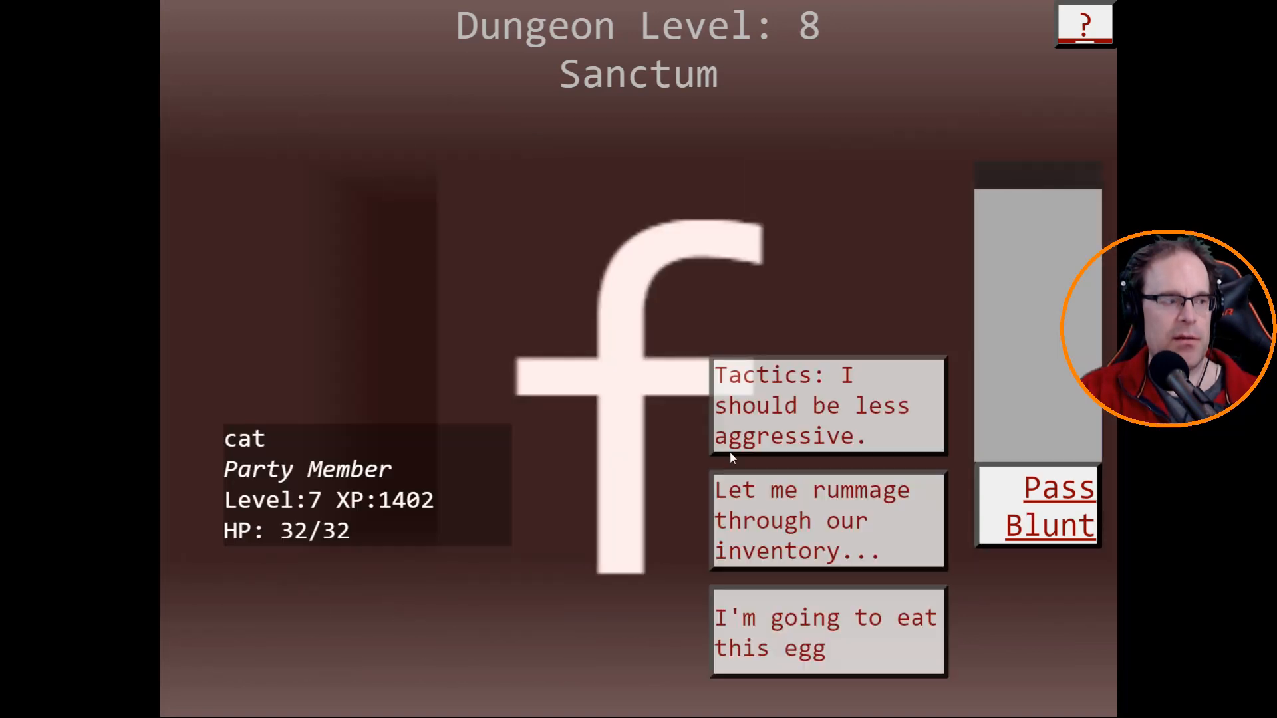
{"action": "mouse_move", "coordinate": [1050, 491]}
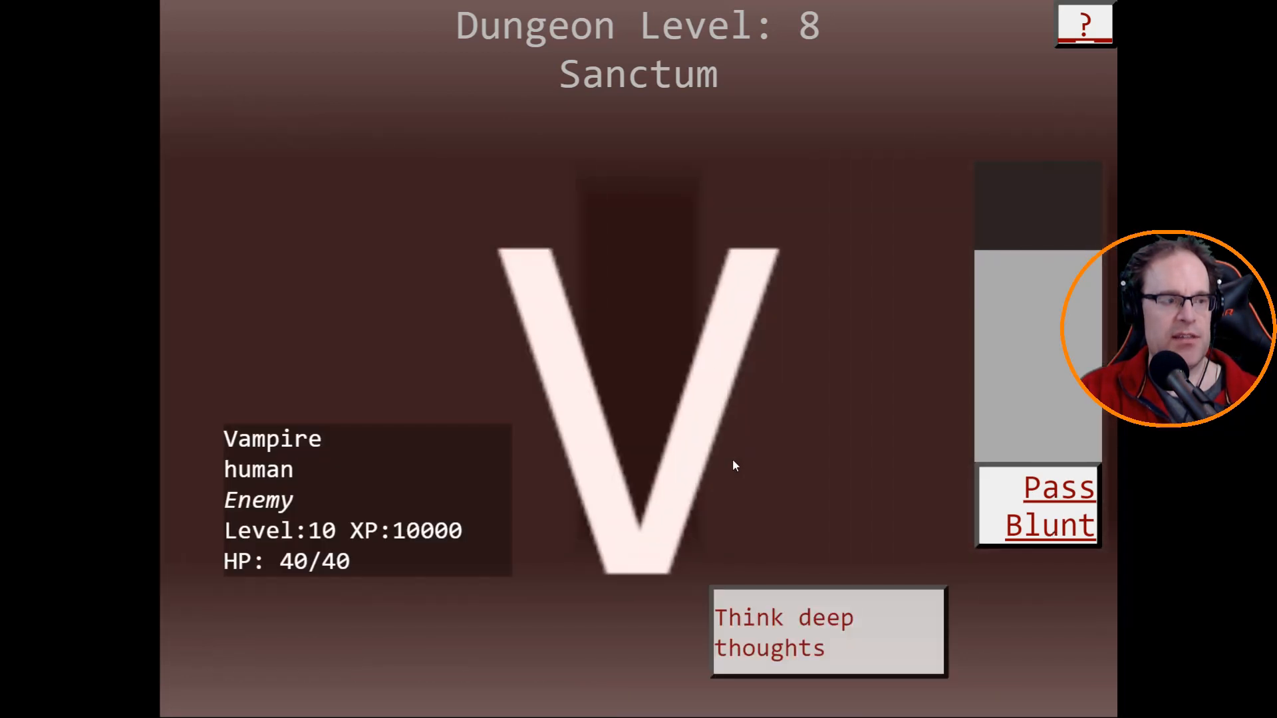
{"action": "mouse_move", "coordinate": [1049, 489]}
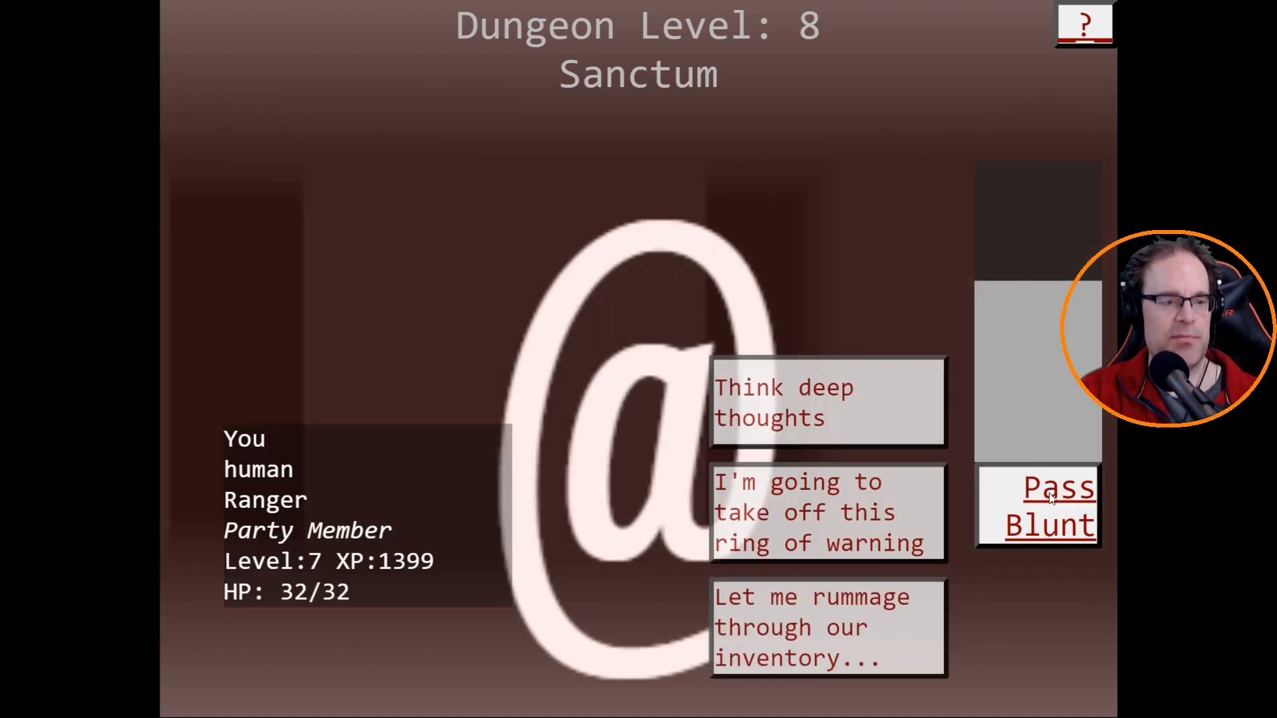
{"action": "left_click", "coordinate": [827, 403]}
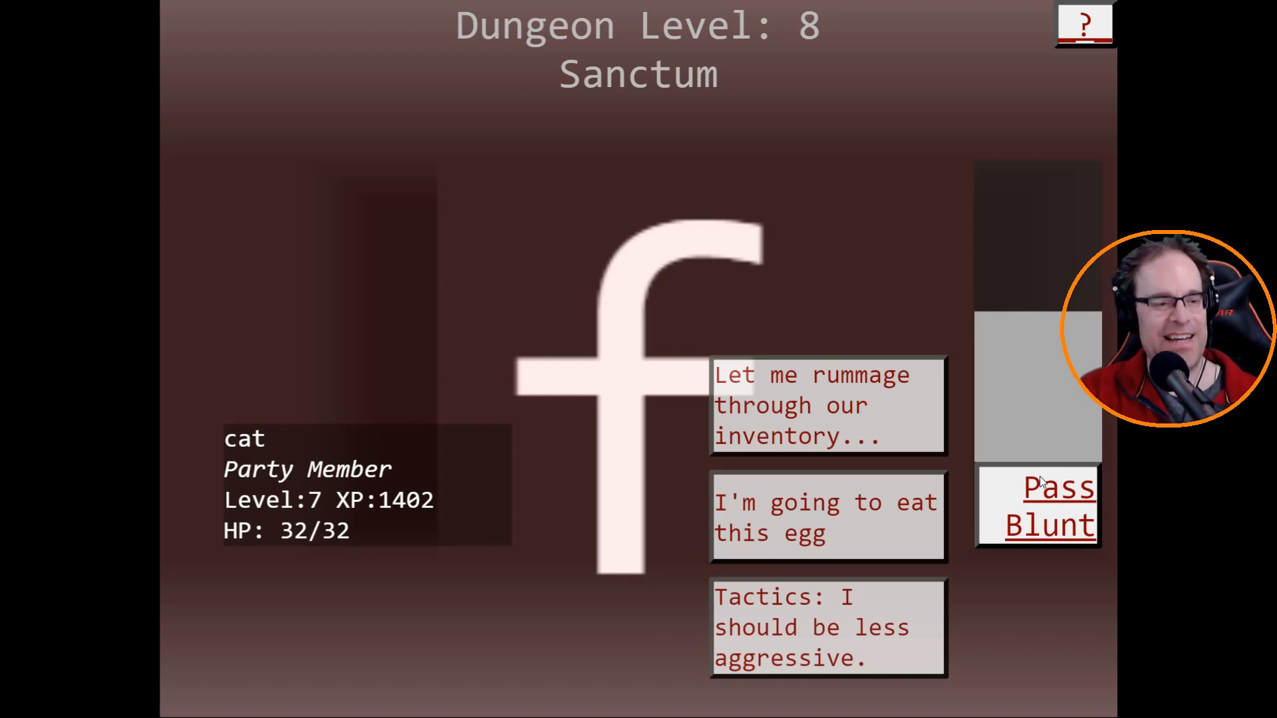
{"action": "mouse_move", "coordinate": [1055, 526]}
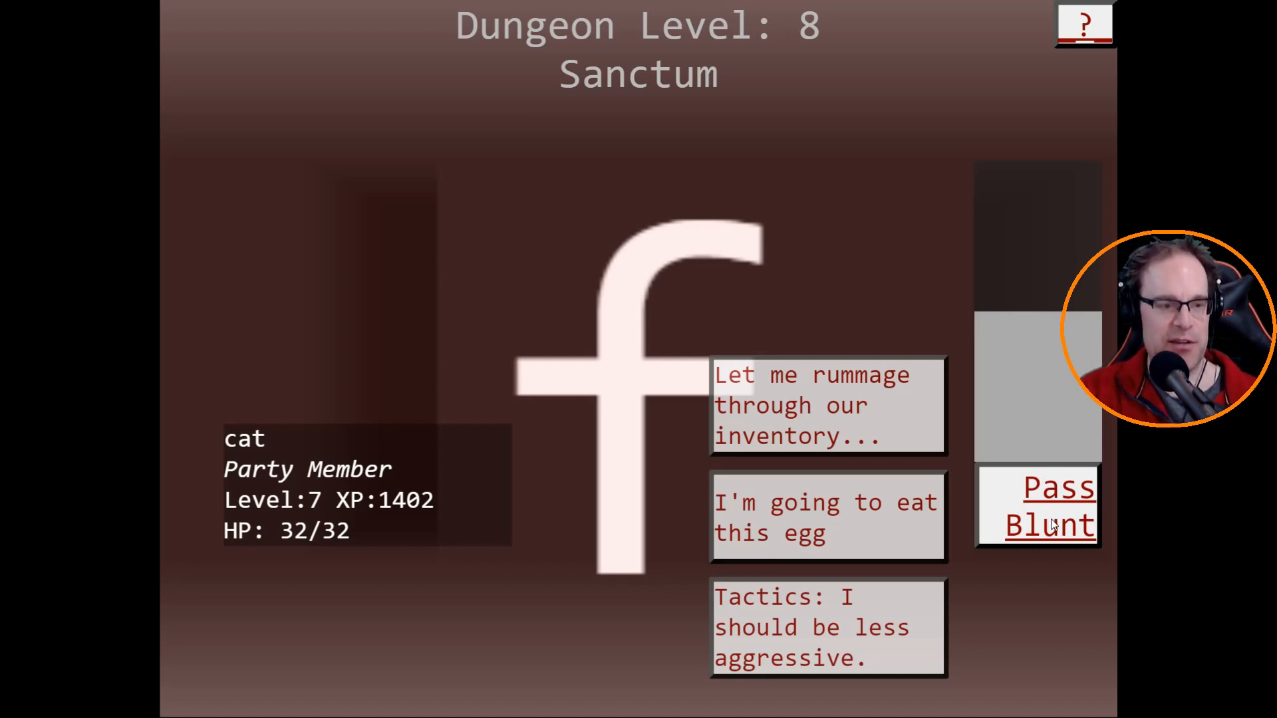
{"action": "mouse_move", "coordinate": [1055, 525]}
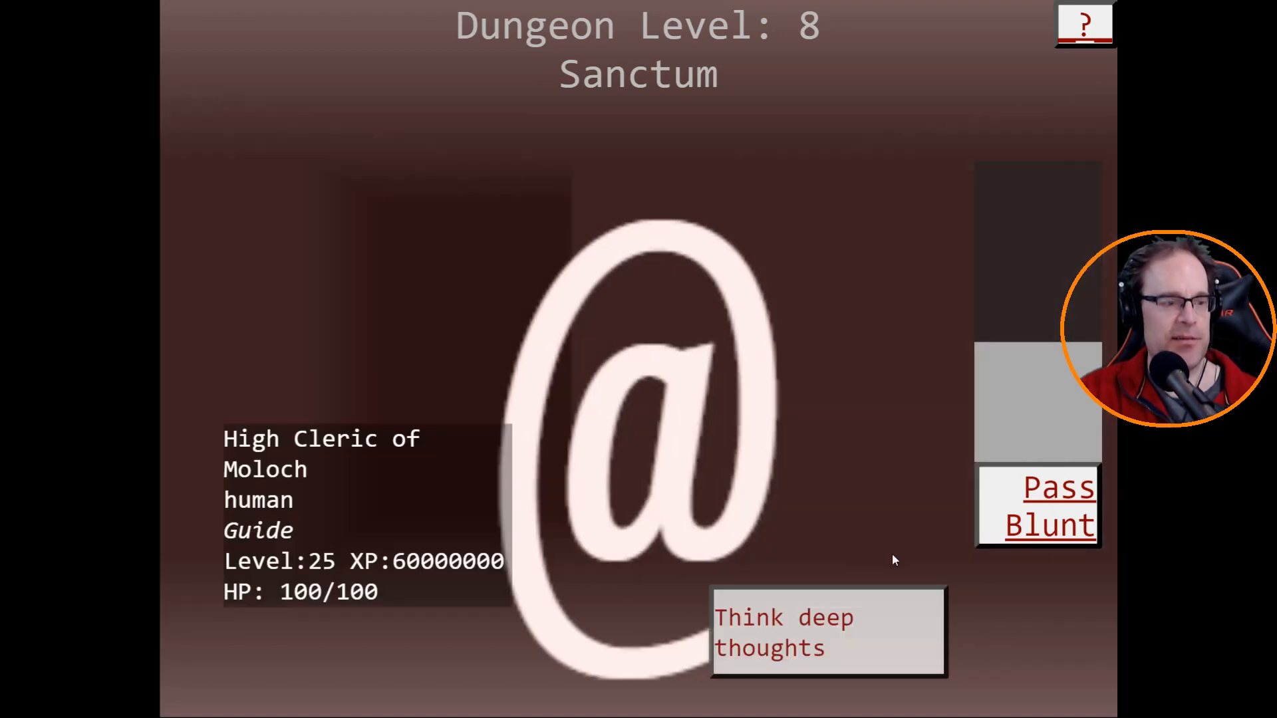
{"action": "mouse_move", "coordinate": [1054, 491]}
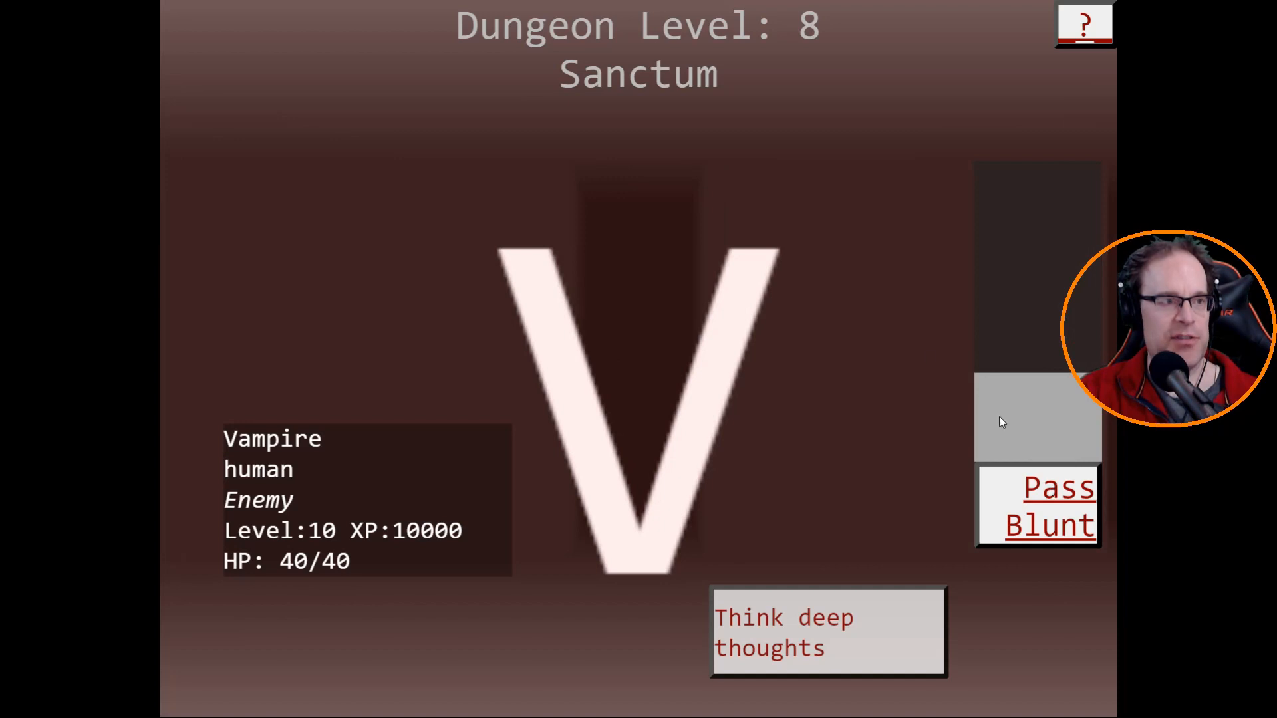
{"action": "mouse_move", "coordinate": [1041, 519]}
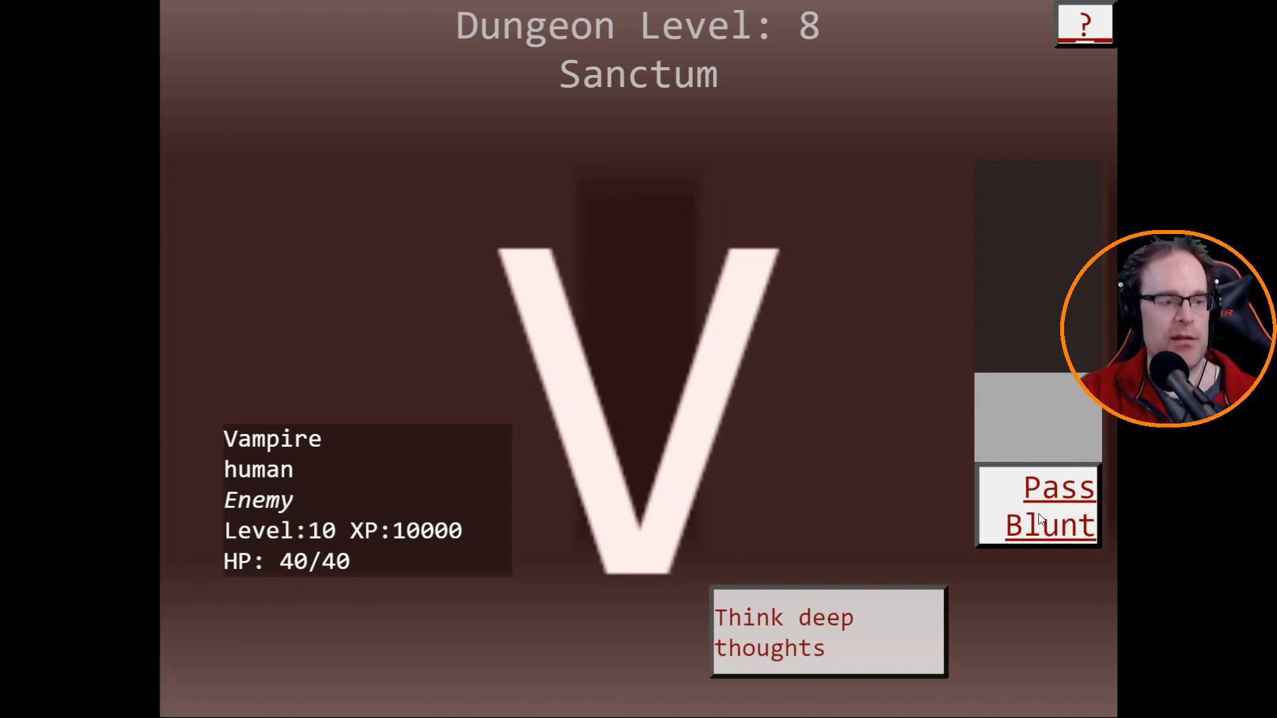
{"action": "mouse_move", "coordinate": [1031, 396]}
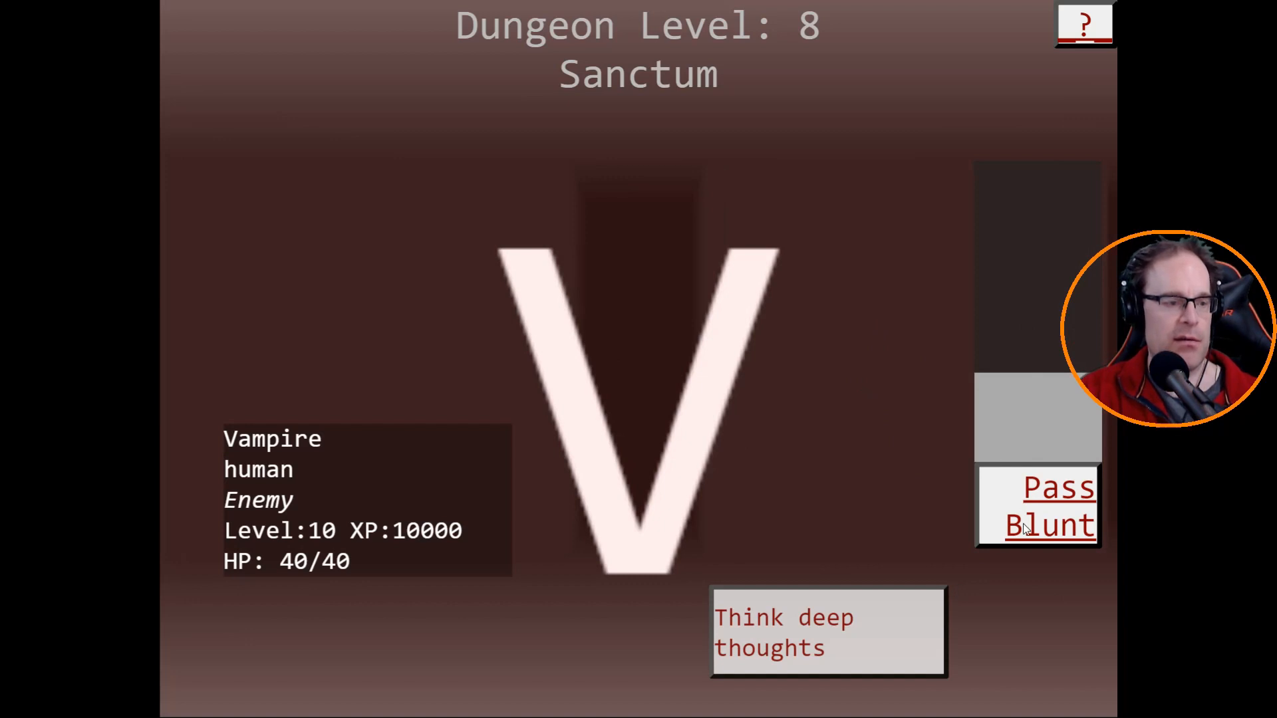
Pass the Vampire's, party's and Croesus's turns through the Fort Ludios fight.
{"action": "left_click", "coordinate": [1049, 505]}
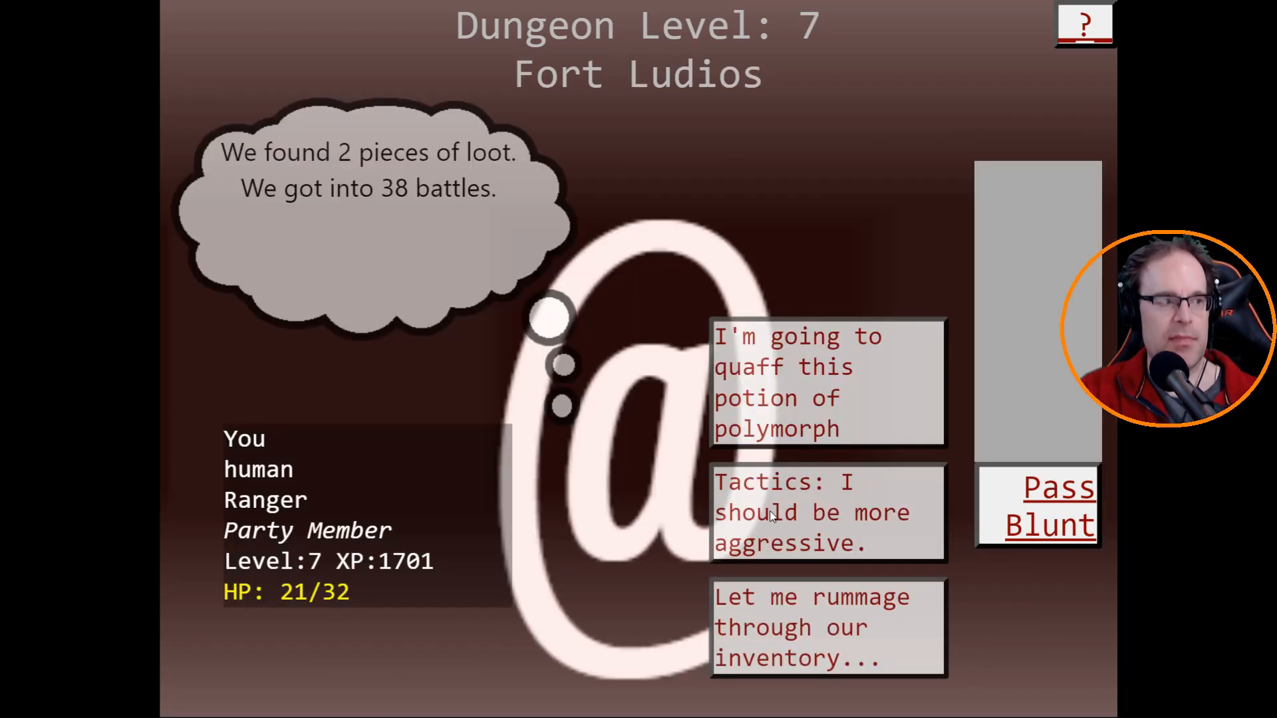
{"action": "mouse_move", "coordinate": [388, 296]}
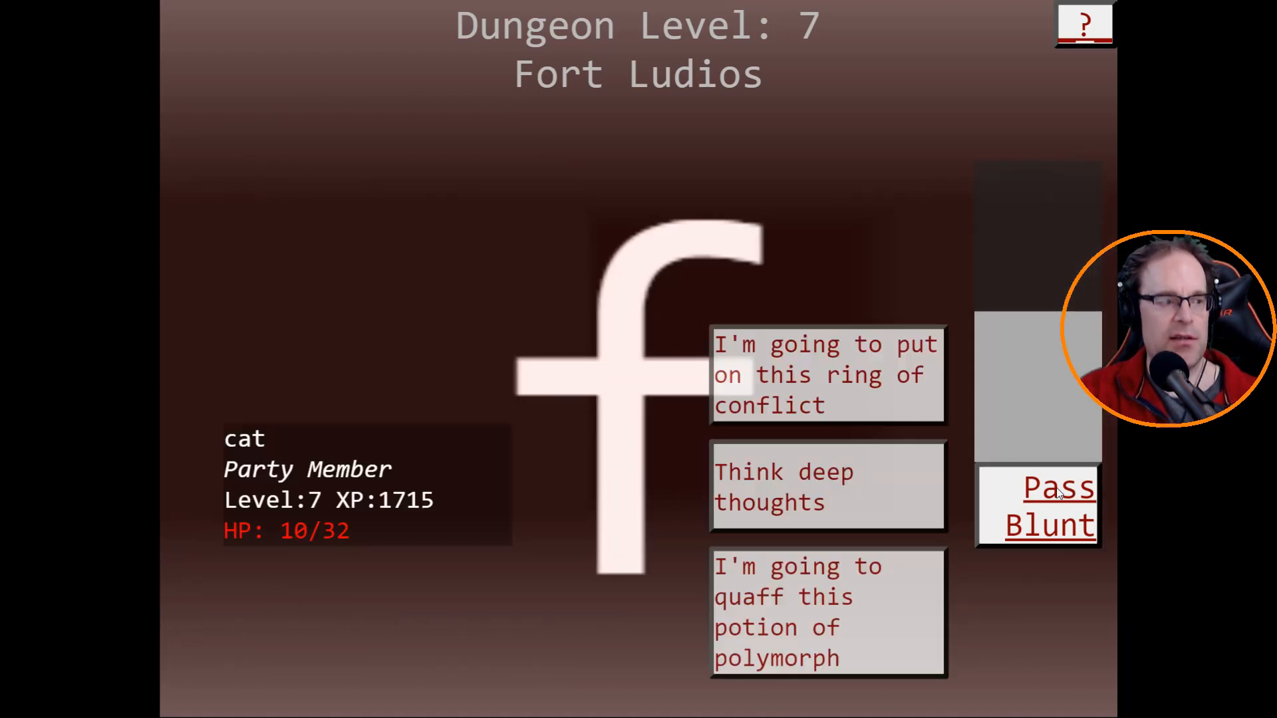
{"action": "mouse_move", "coordinate": [1084, 457]}
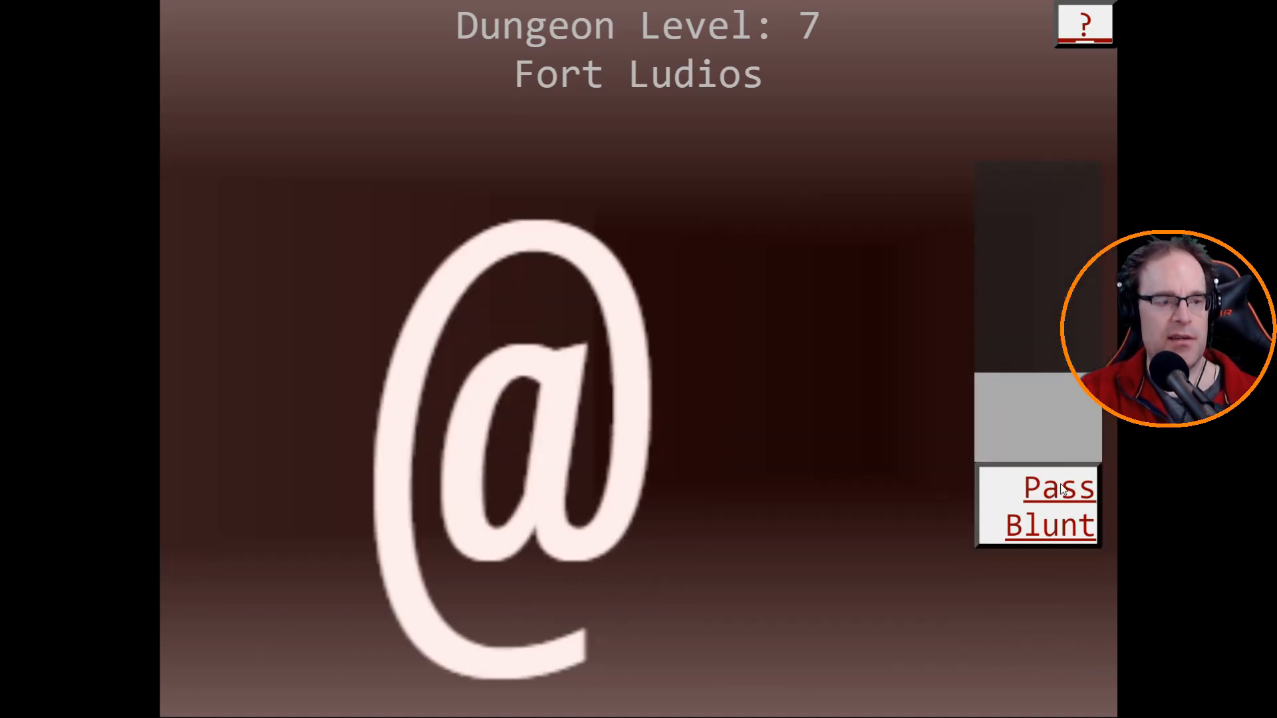
{"action": "left_click", "coordinate": [522, 407]}
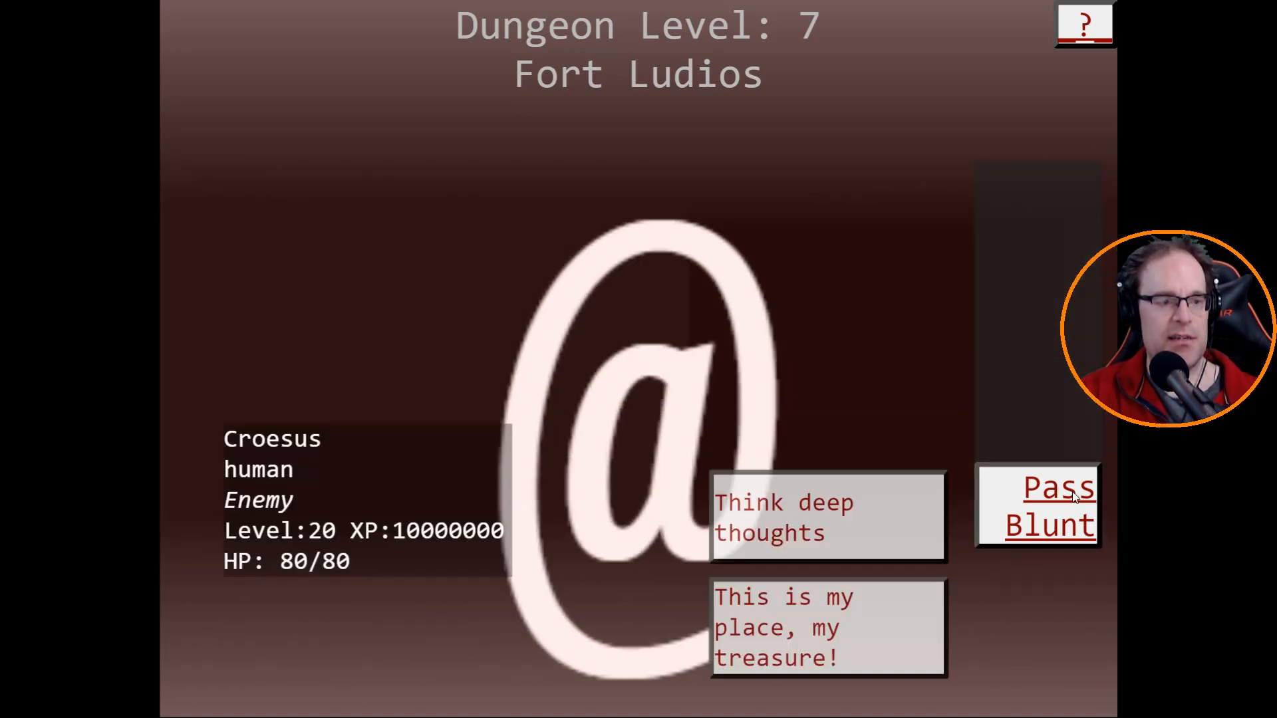
{"action": "left_click", "coordinate": [1058, 487]}
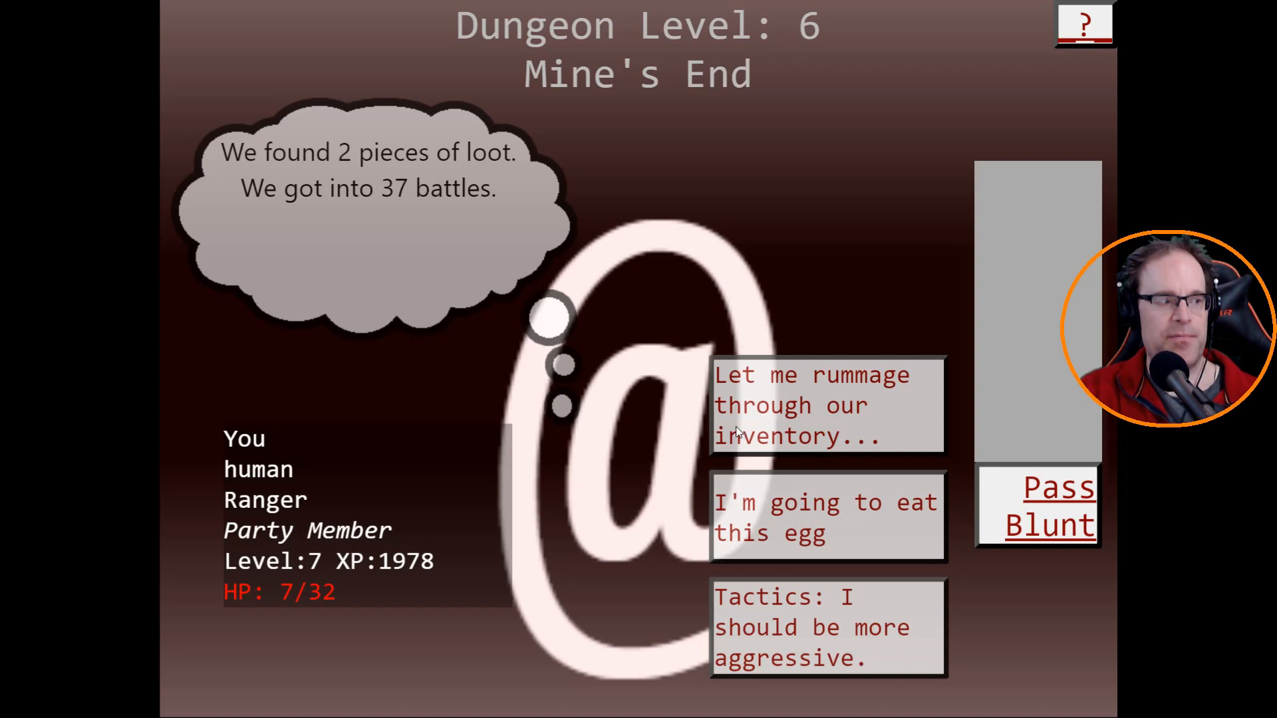
{"action": "mouse_move", "coordinate": [1074, 487]}
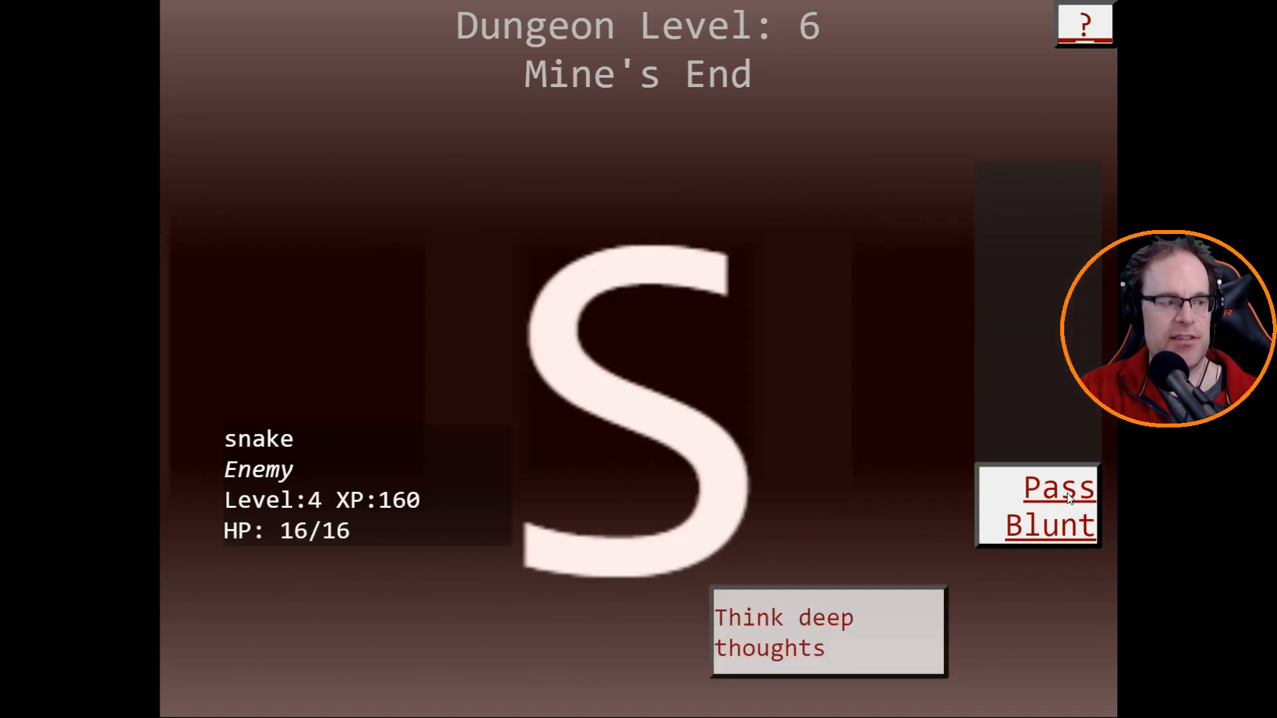
Continue delving down to Mine's End, dungeon level 6.
{"action": "left_click", "coordinate": [1049, 505]}
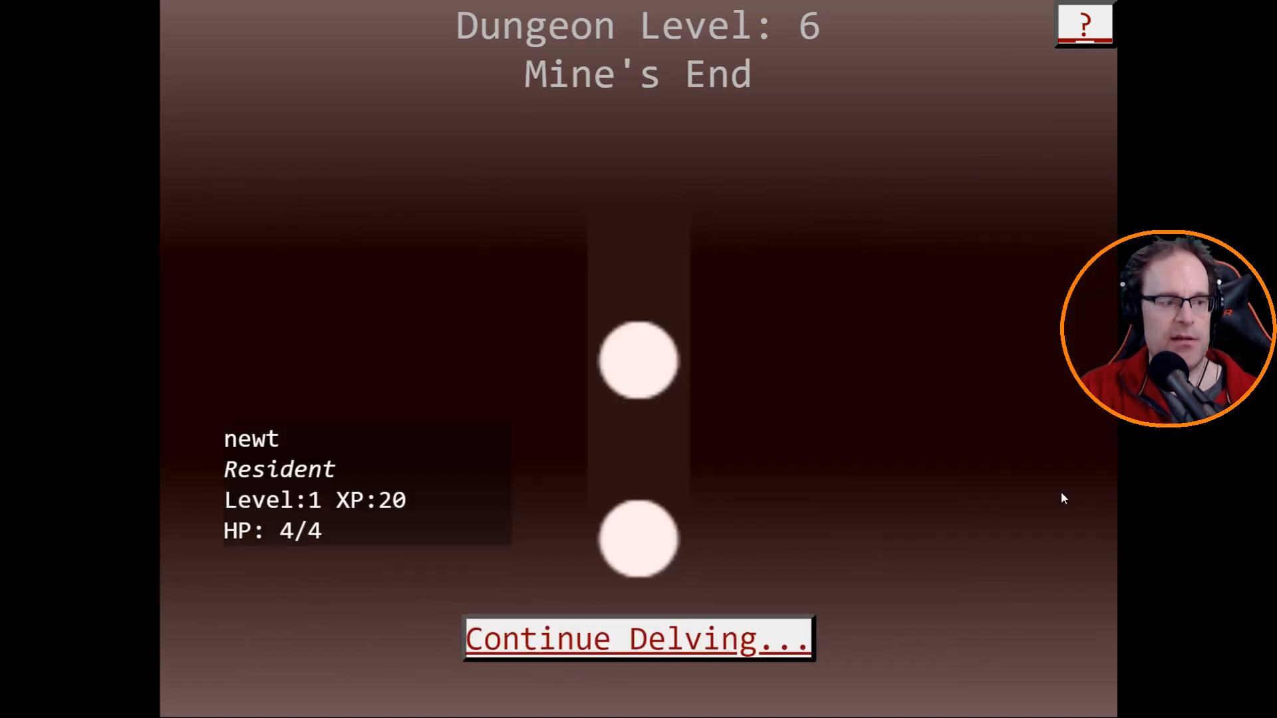
Continue delving into Mine's End until the run ends at the title screen.
{"action": "left_click", "coordinate": [637, 639]}
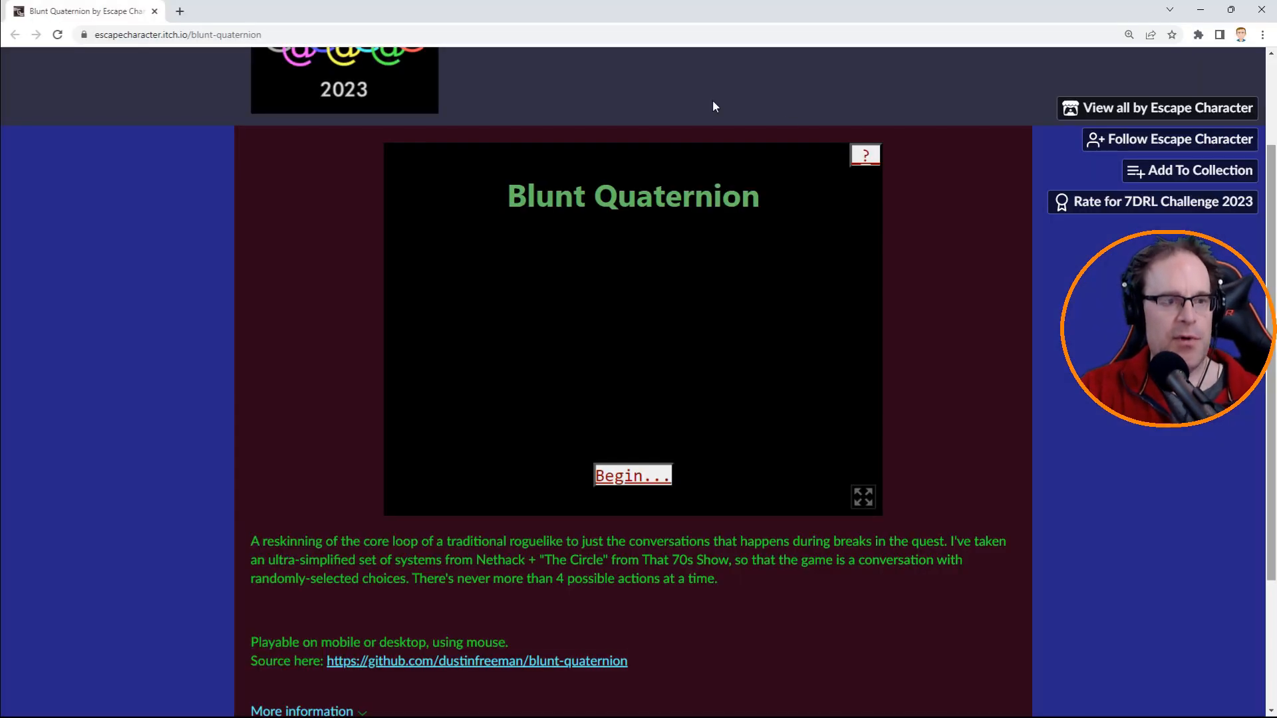
Scroll up the Blunt Quaternion page and go to floyza's Elemental Caverns page.
{"action": "scroll", "scroll_direction": "up", "scroll_amount": 3}
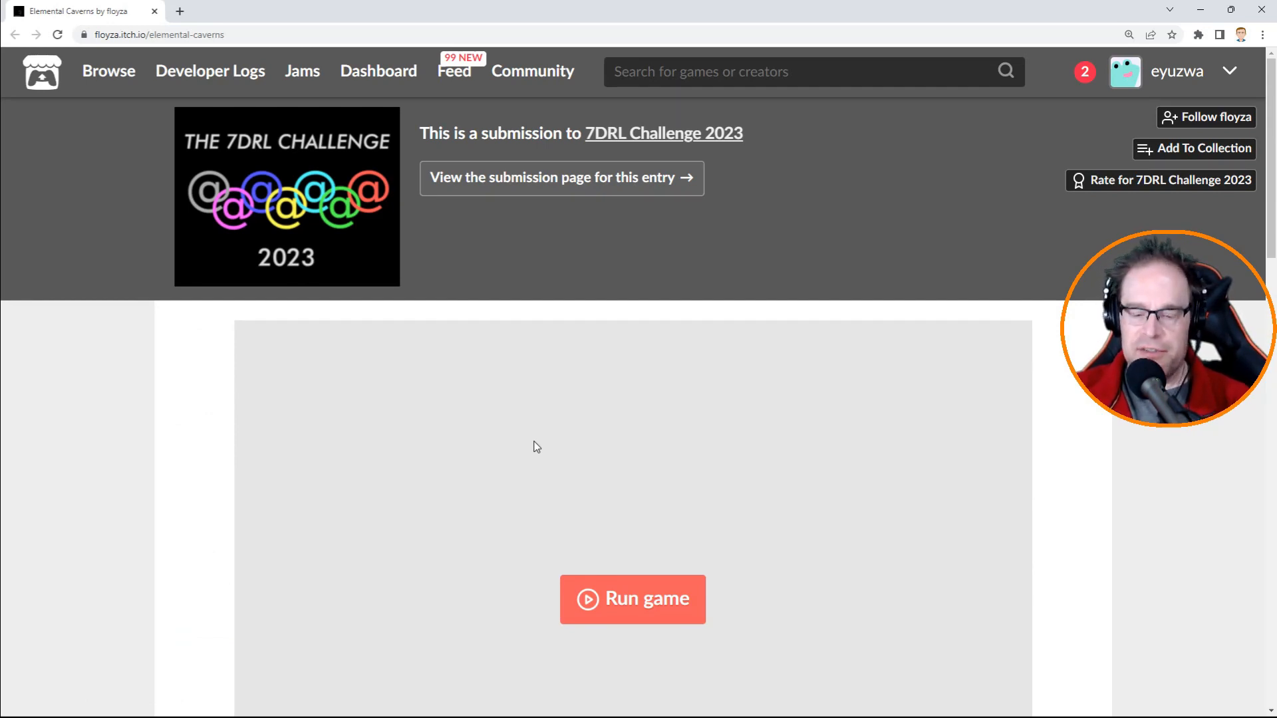
{"action": "mouse_move", "coordinate": [933, 398]}
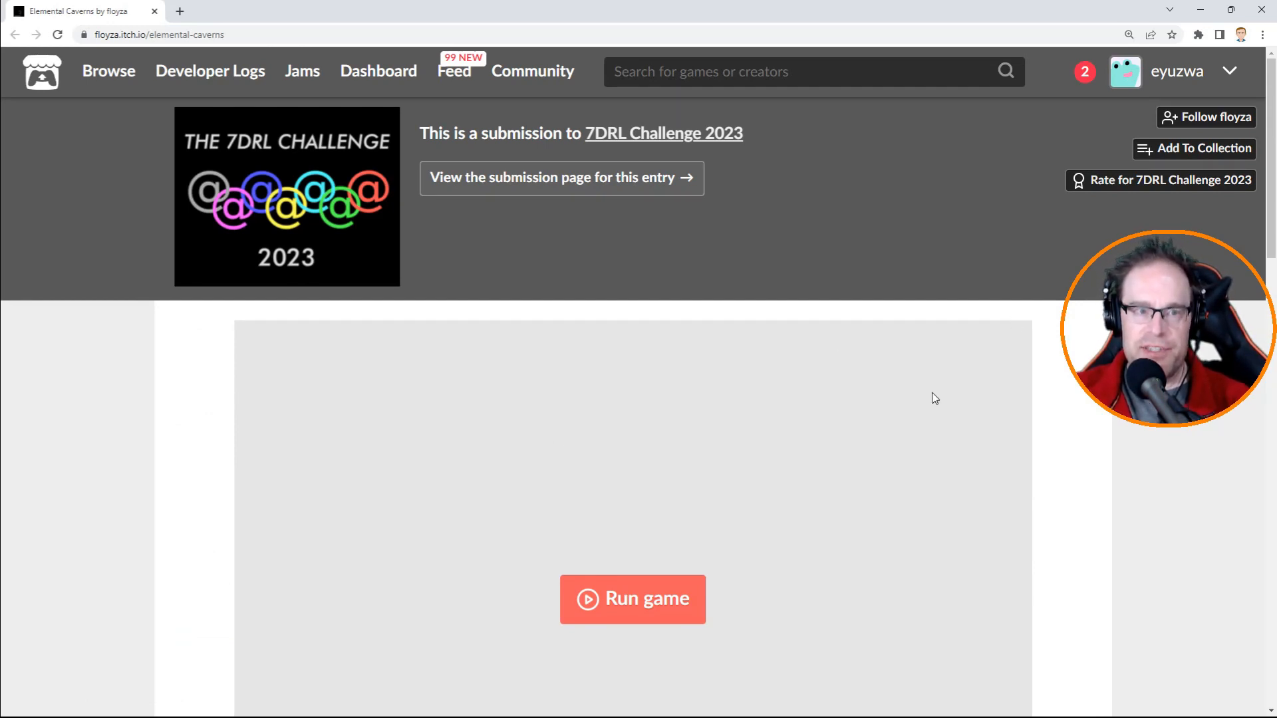
{"action": "mouse_move", "coordinate": [399, 490]}
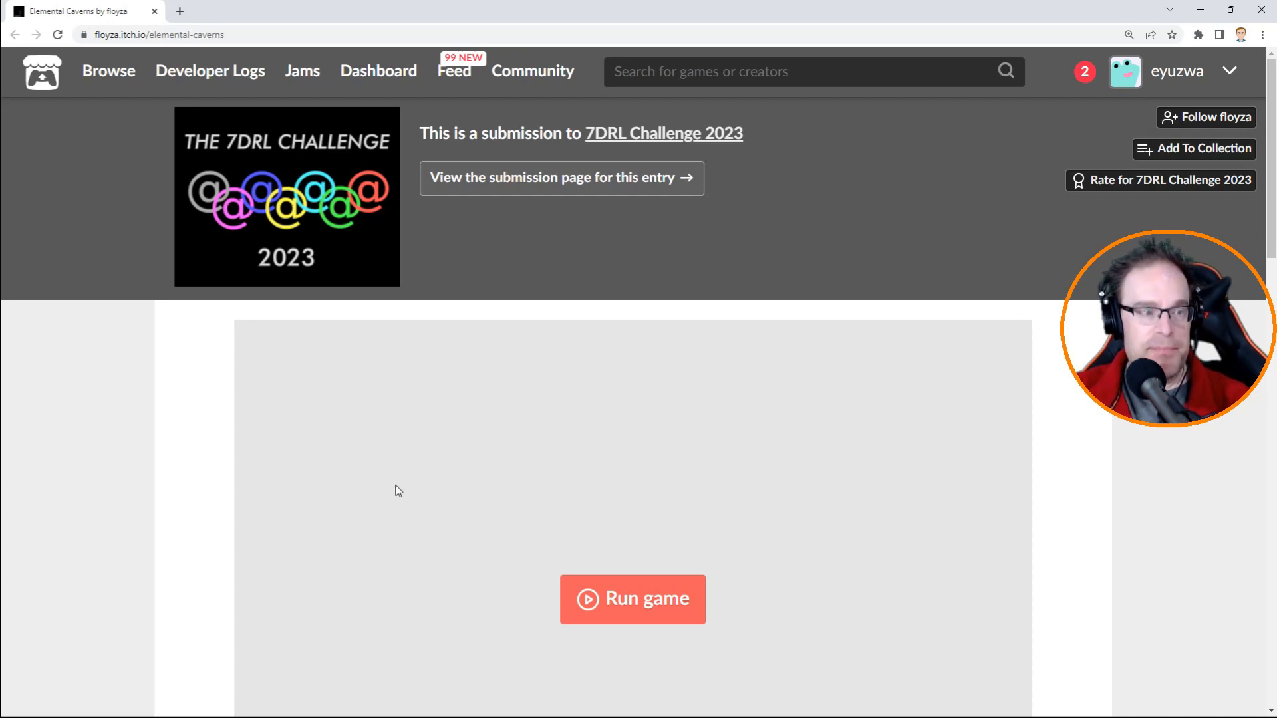
Scroll down to the Elemental Caverns description and Notes section.
{"action": "scroll", "scroll_direction": "down", "scroll_amount": 3}
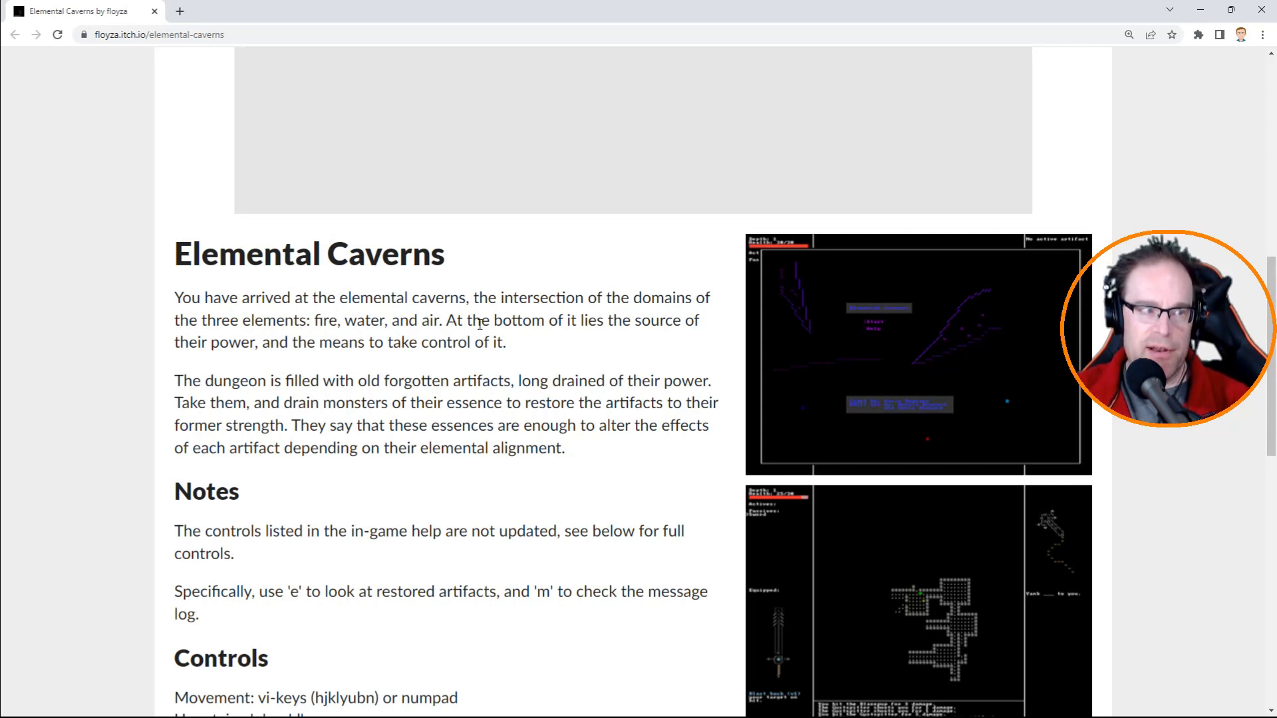
{"action": "mouse_move", "coordinate": [399, 314]}
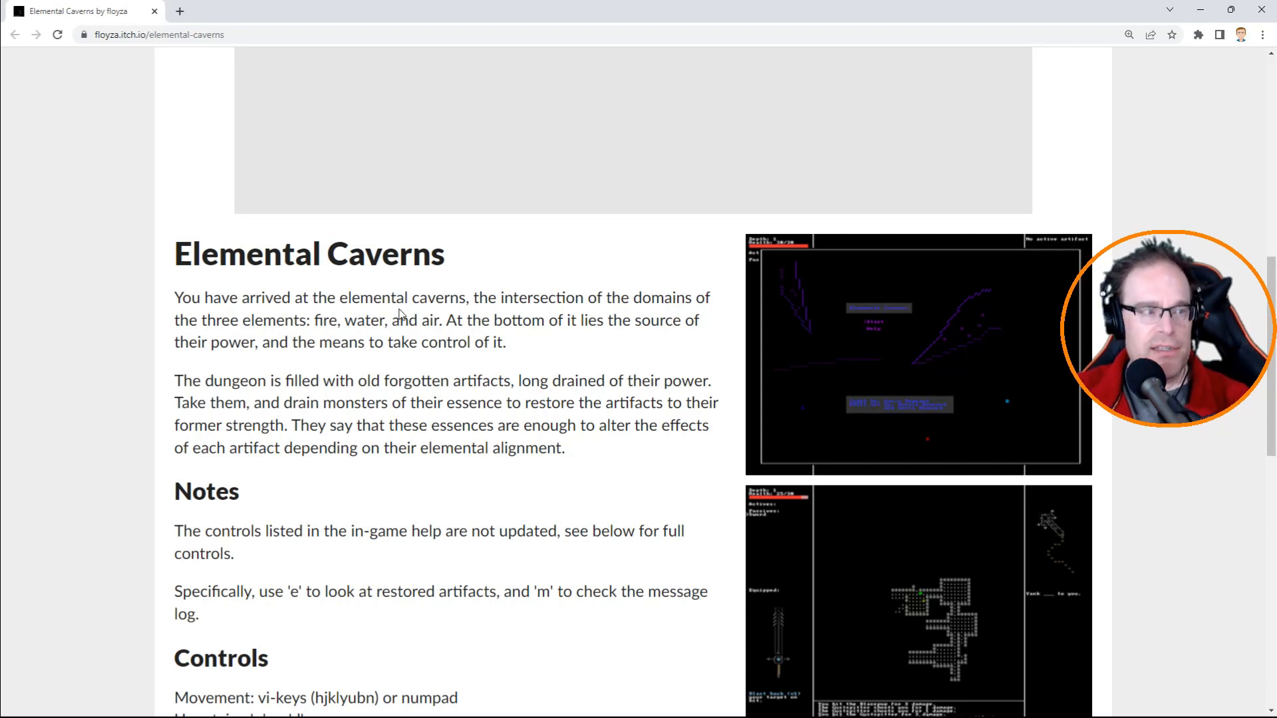
{"action": "mouse_move", "coordinate": [340, 357]}
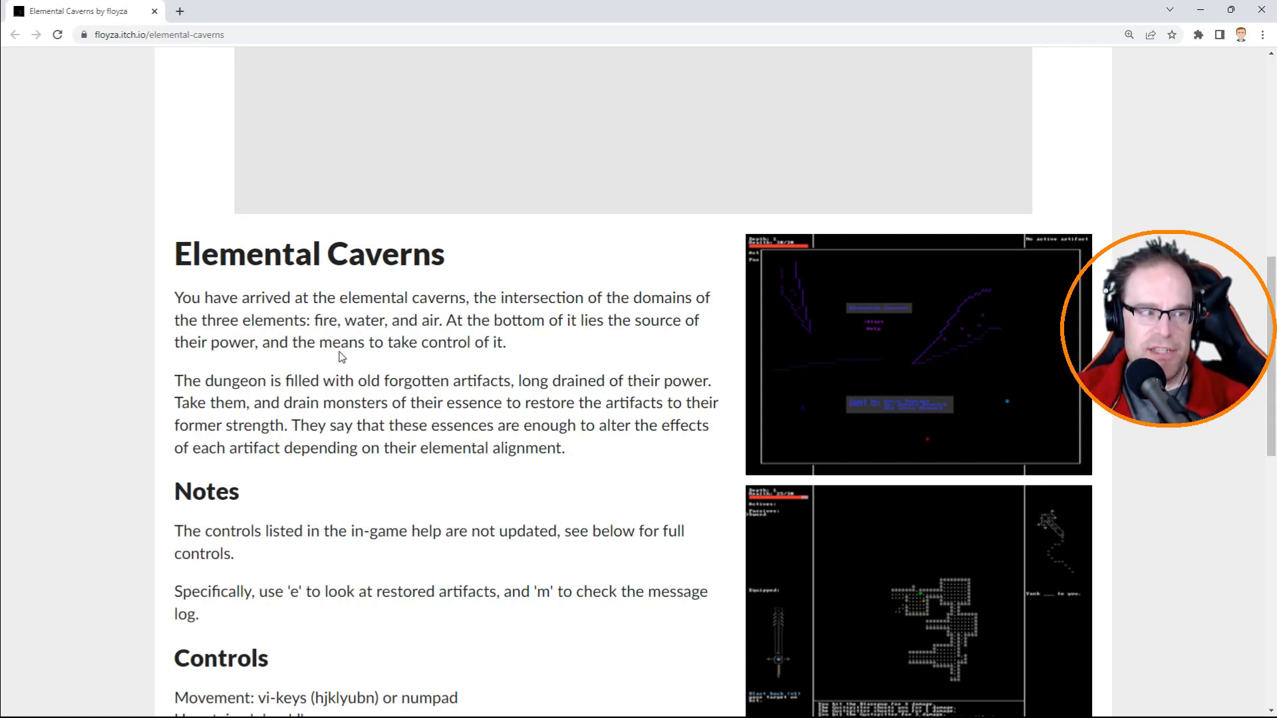
{"action": "mouse_move", "coordinate": [508, 287]}
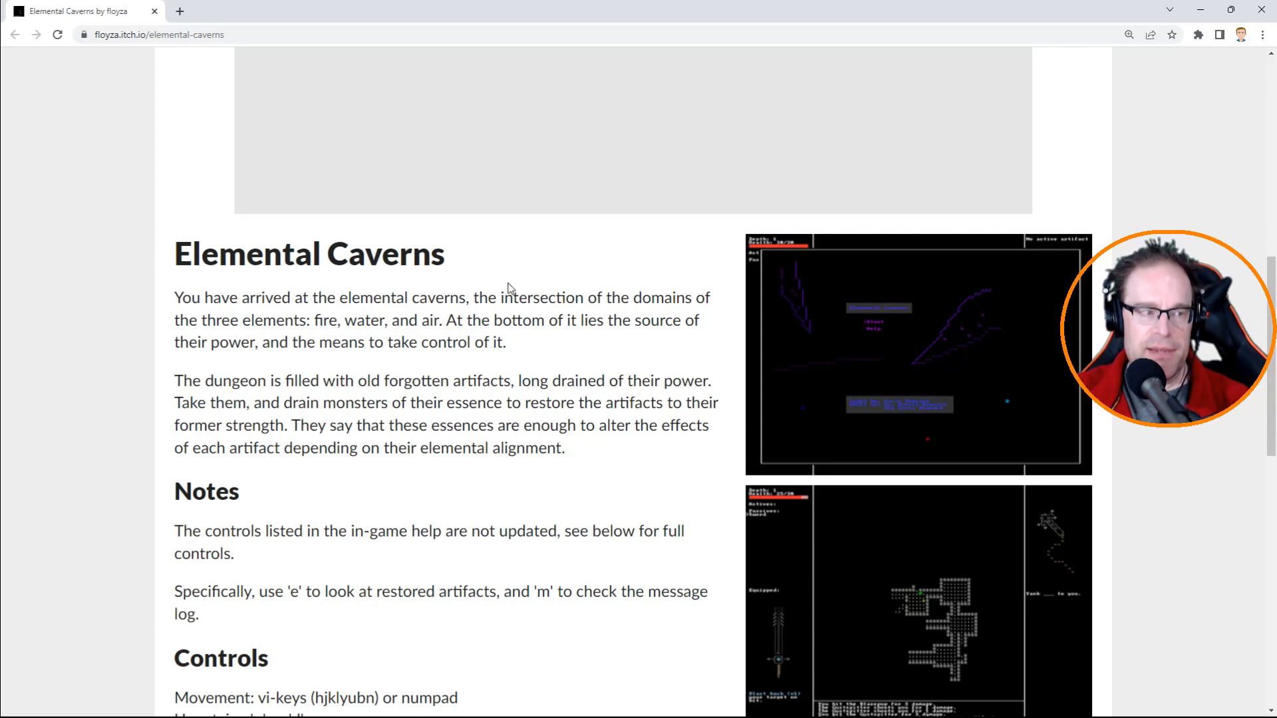
Scroll through the Controls and About sections, then back up to the game embed.
{"action": "scroll", "scroll_direction": "down", "scroll_amount": 3}
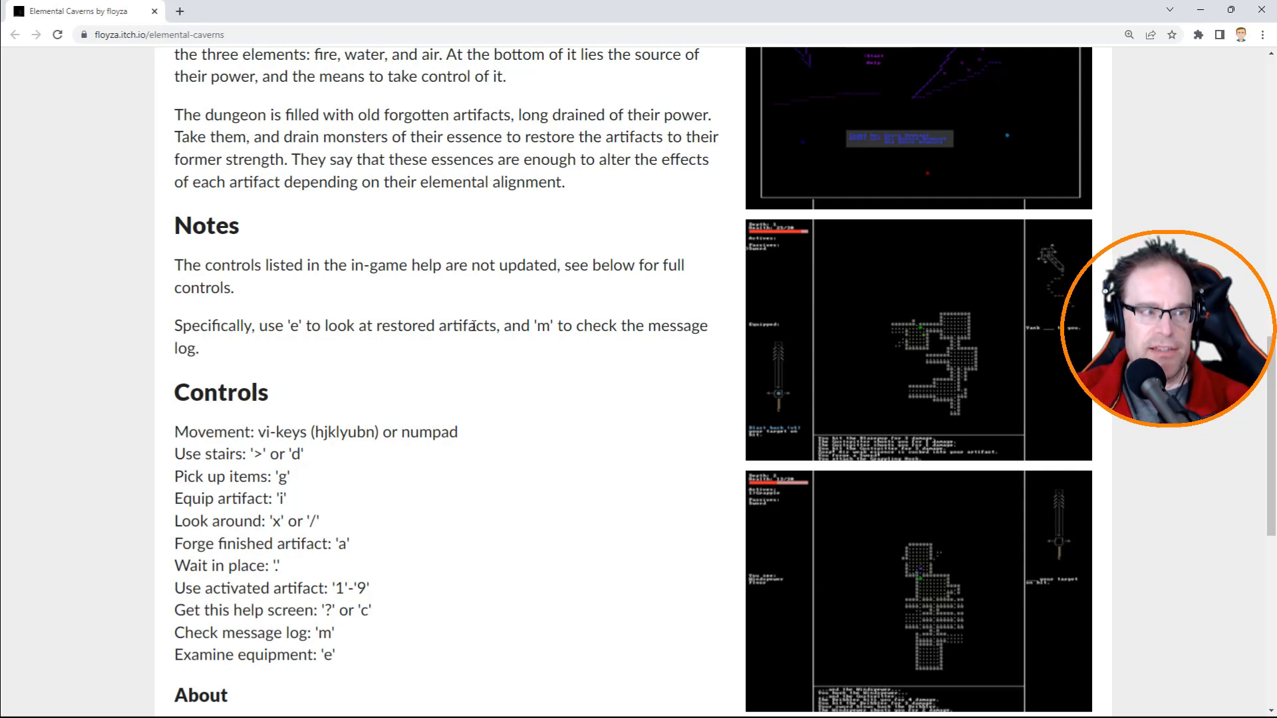
{"action": "scroll", "scroll_direction": "down", "scroll_amount": 3}
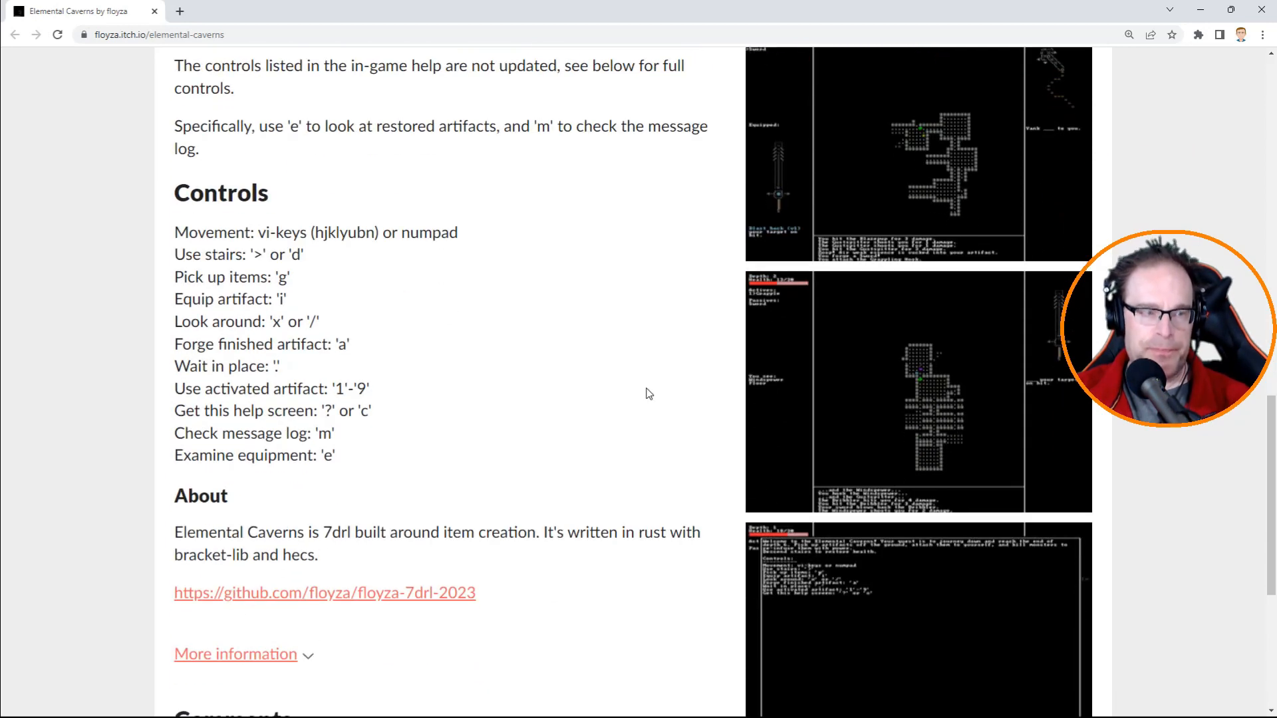
{"action": "mouse_move", "coordinate": [324, 315]}
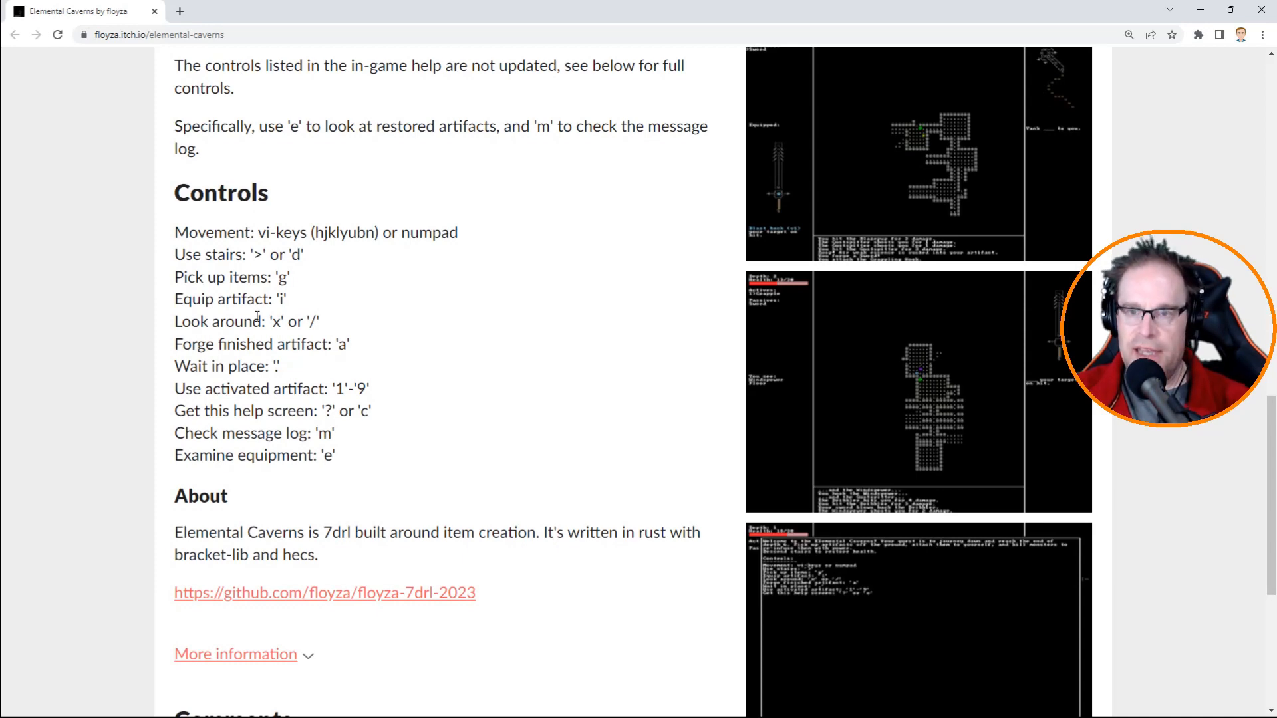
{"action": "mouse_move", "coordinate": [375, 316]}
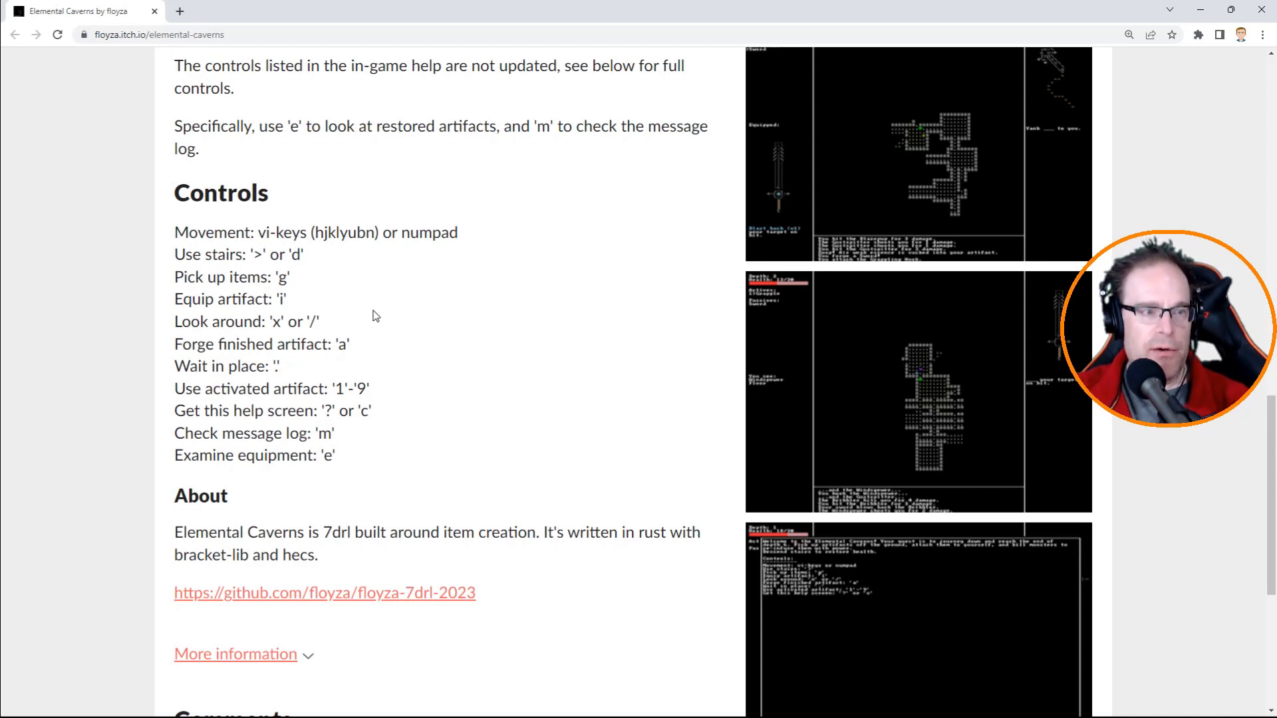
{"action": "scroll", "scroll_direction": "up", "scroll_amount": 3}
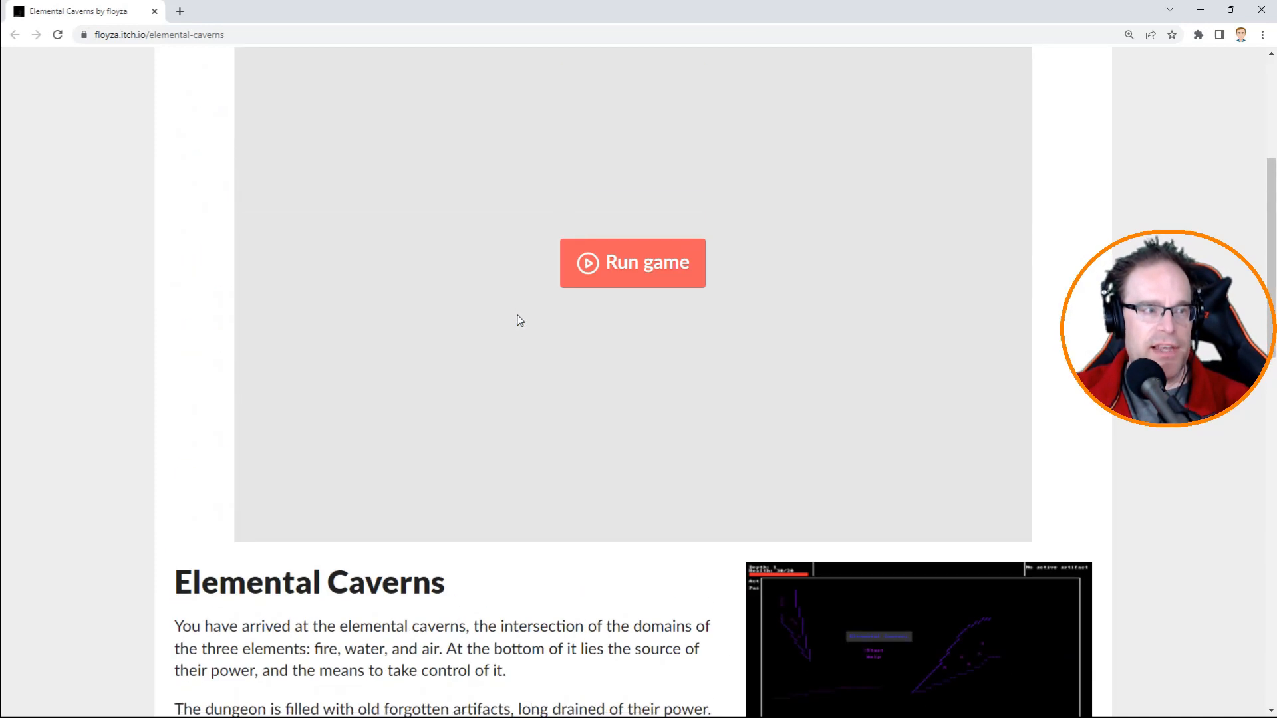
Scroll down to reread the Controls list, from movement keys to equipment.
{"action": "scroll", "scroll_direction": "down", "scroll_amount": 3}
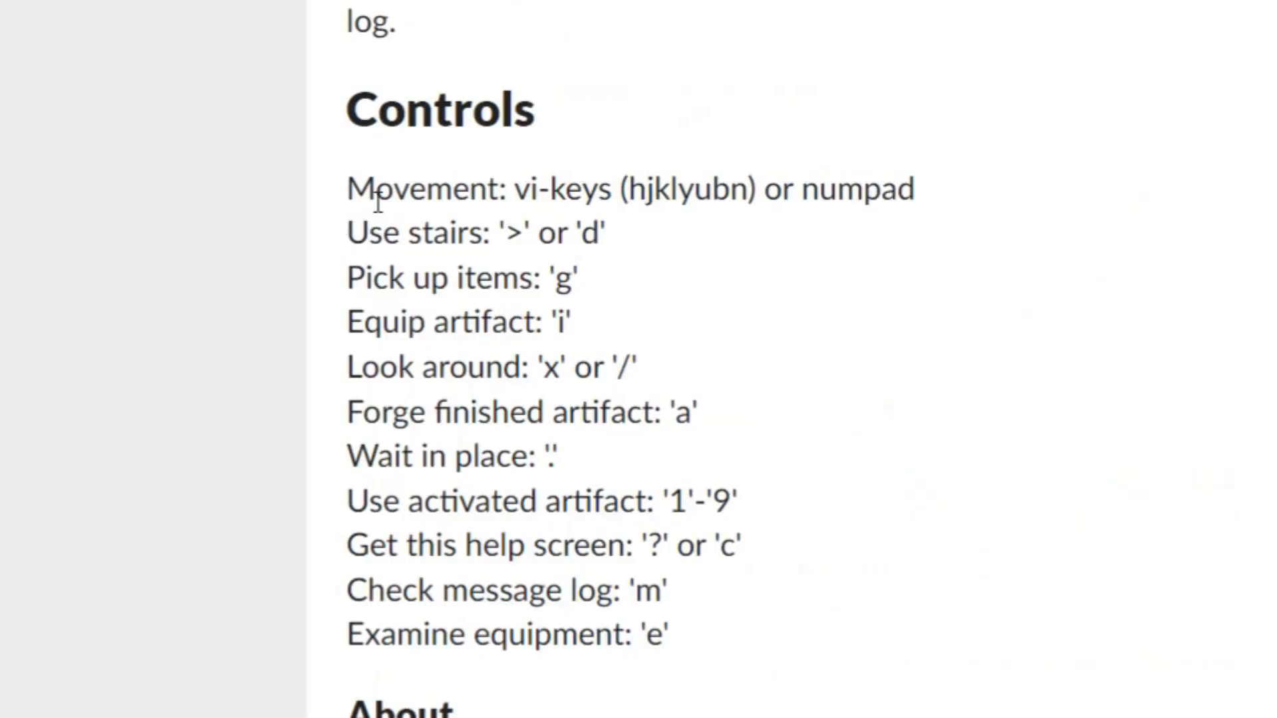
{"action": "mouse_move", "coordinate": [405, 271]}
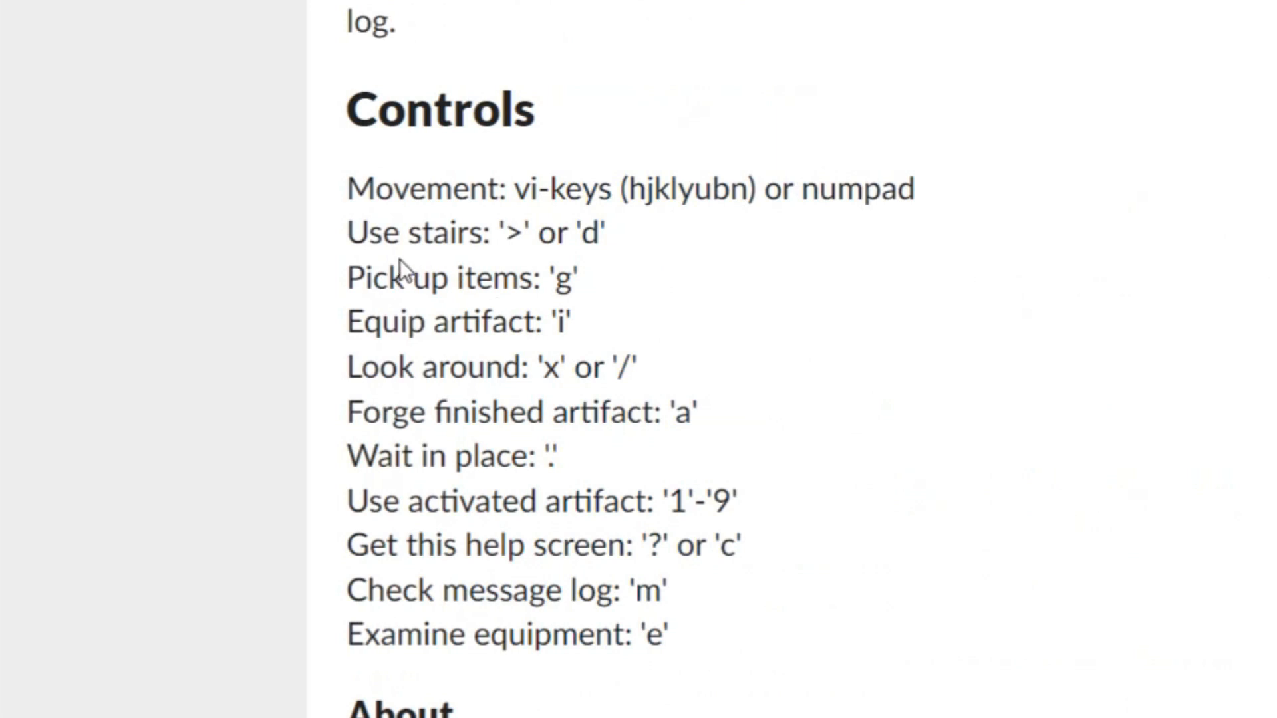
{"action": "mouse_move", "coordinate": [413, 324]}
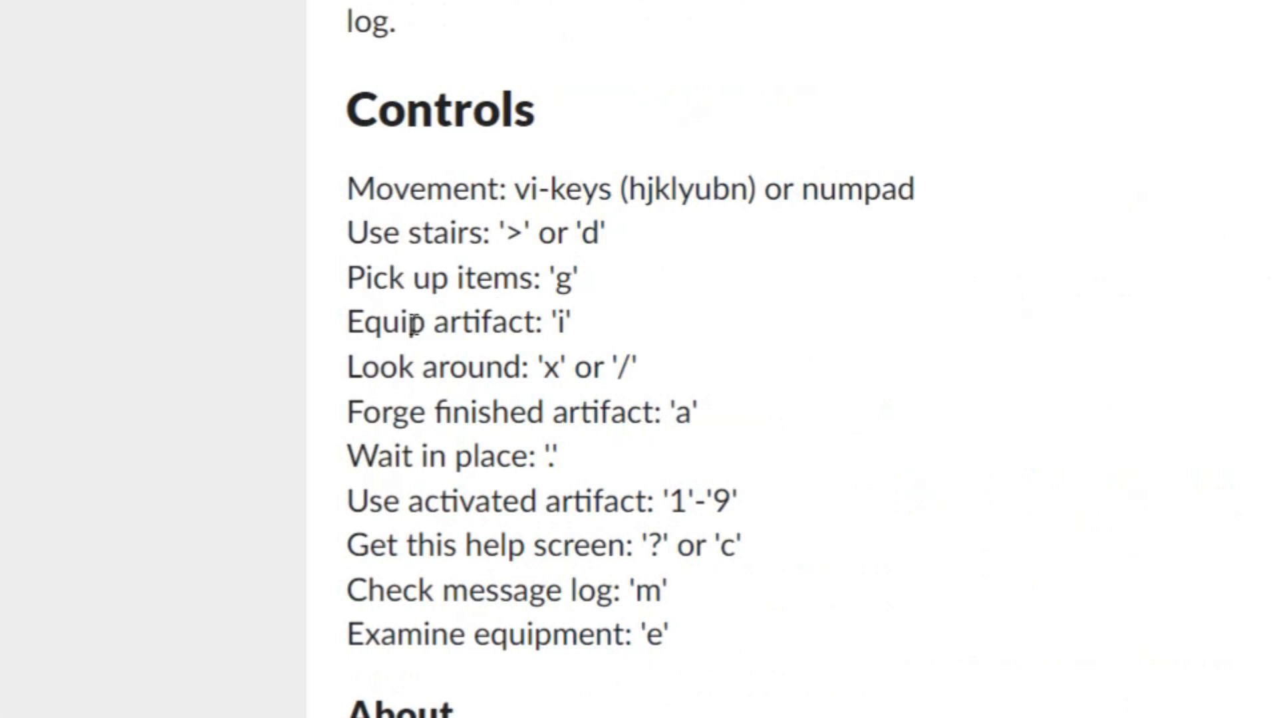
{"action": "mouse_move", "coordinate": [447, 405]}
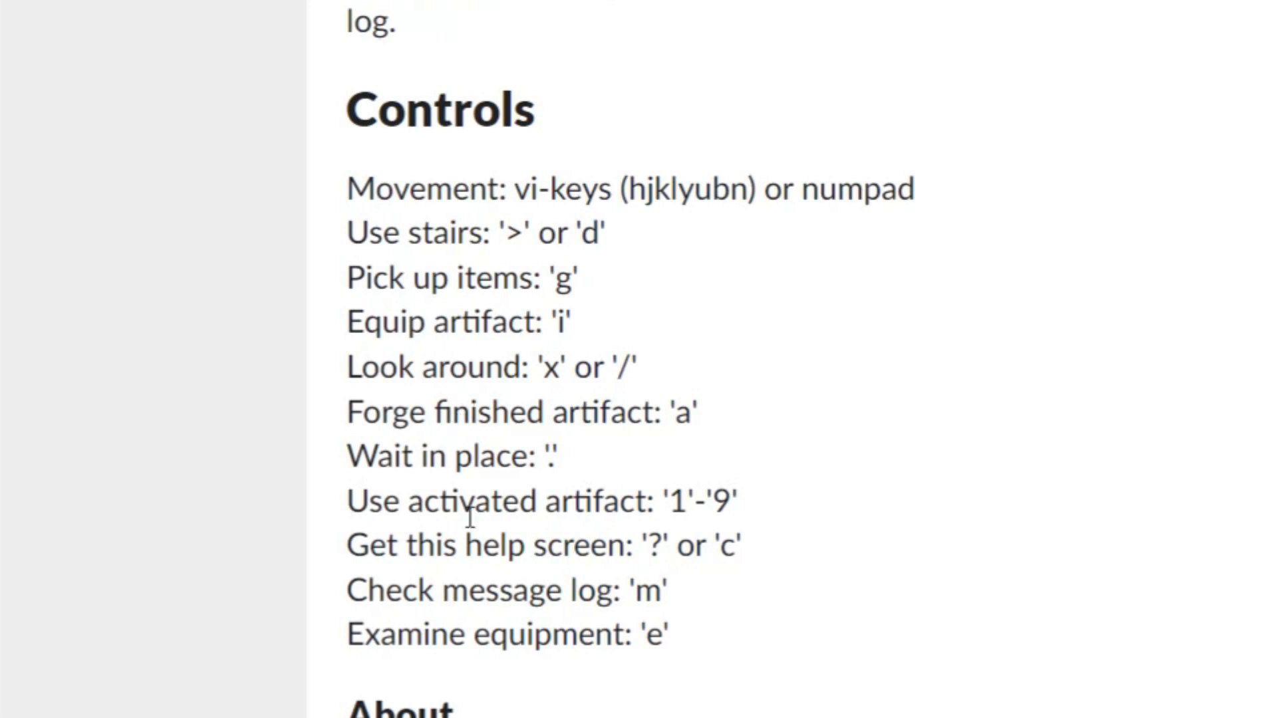
{"action": "mouse_move", "coordinate": [478, 603]}
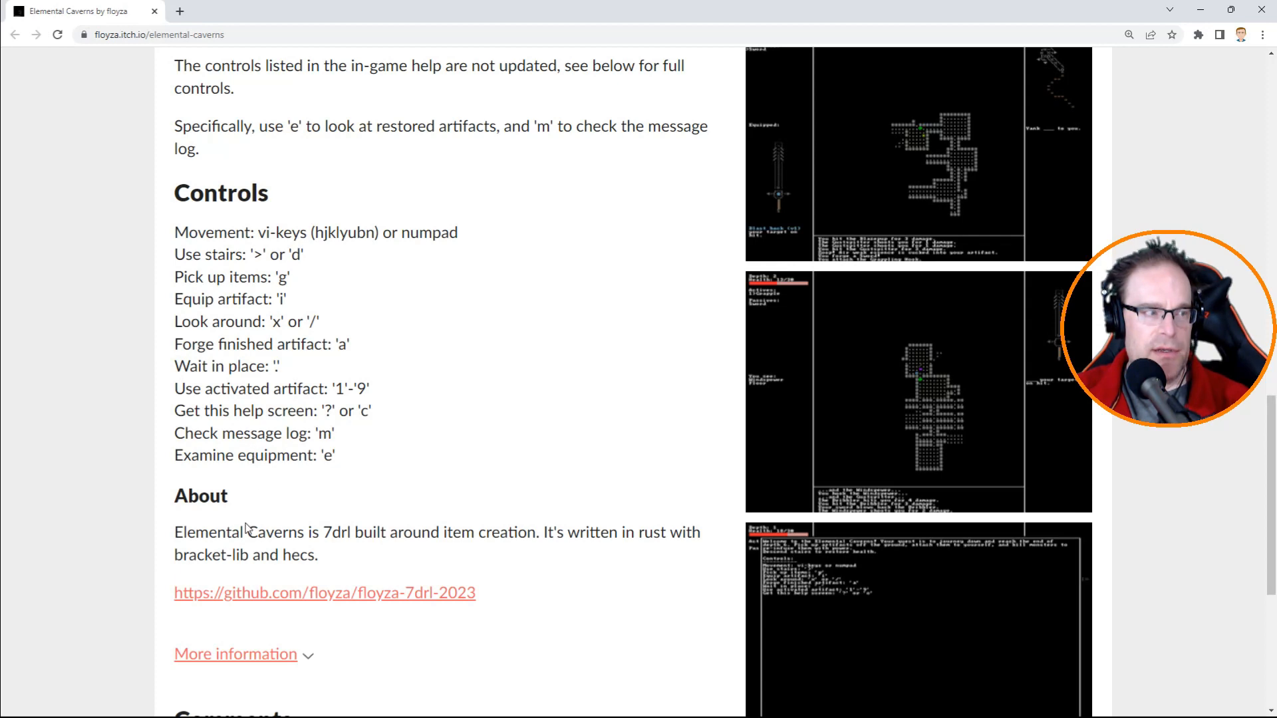
Scroll past the About and Comments sections, then back up to the description.
{"action": "scroll", "scroll_direction": "down", "scroll_amount": 3}
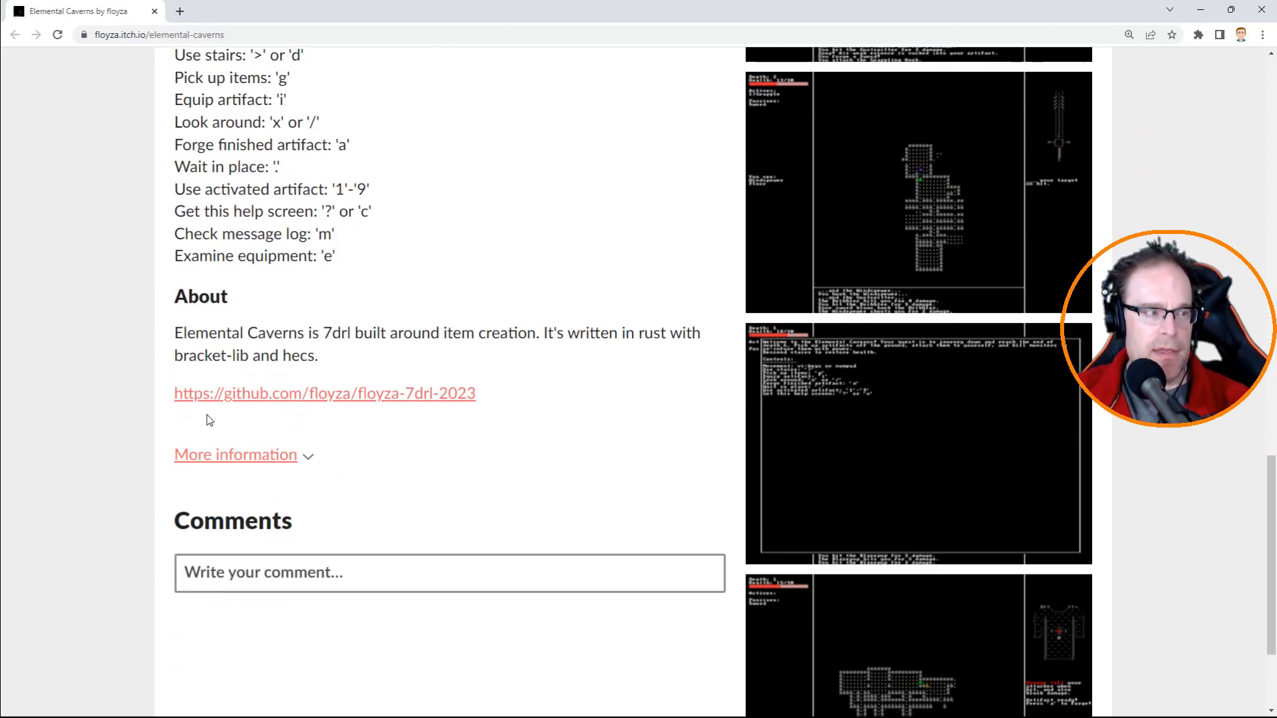
{"action": "mouse_move", "coordinate": [331, 335]}
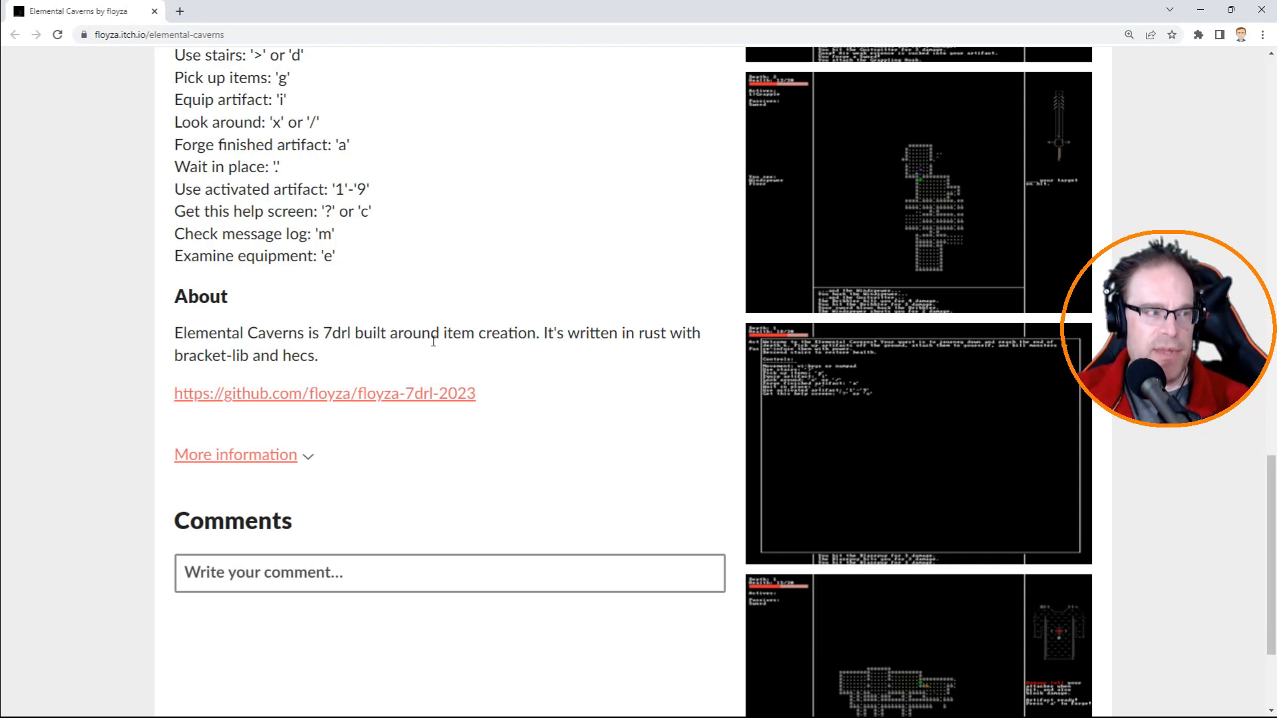
{"action": "mouse_move", "coordinate": [360, 399]}
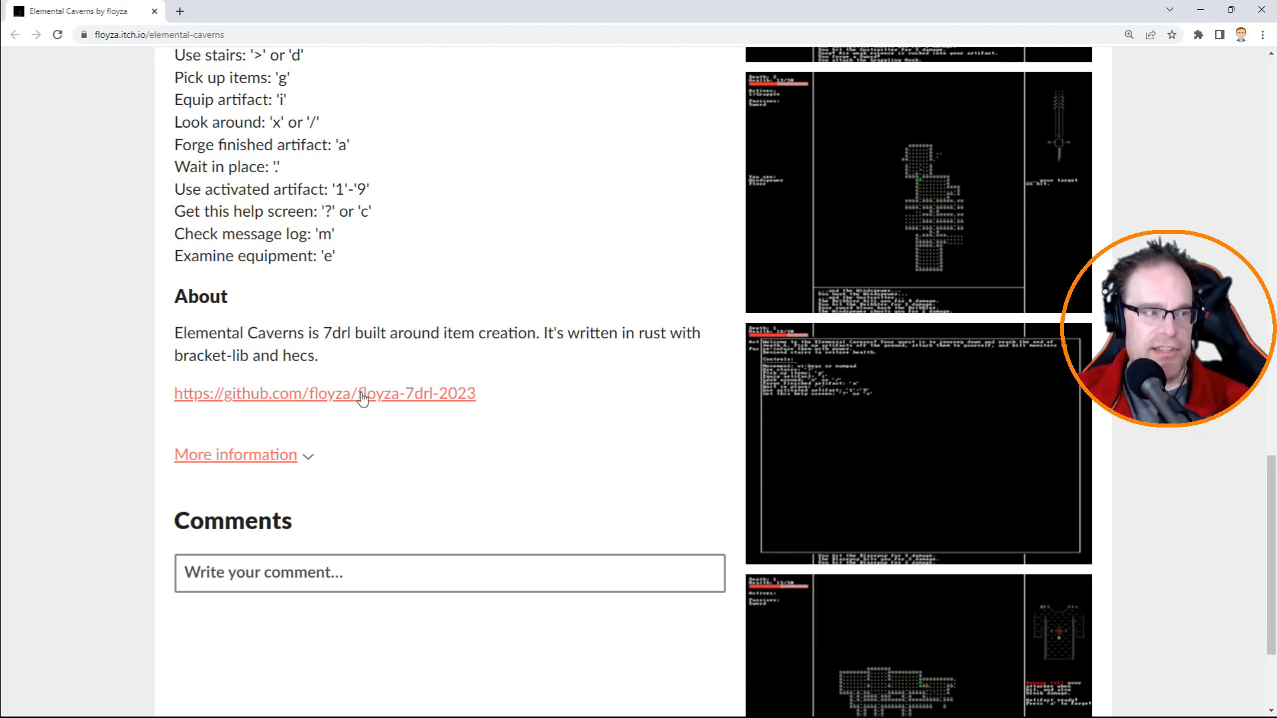
{"action": "scroll", "scroll_direction": "down", "scroll_amount": 3}
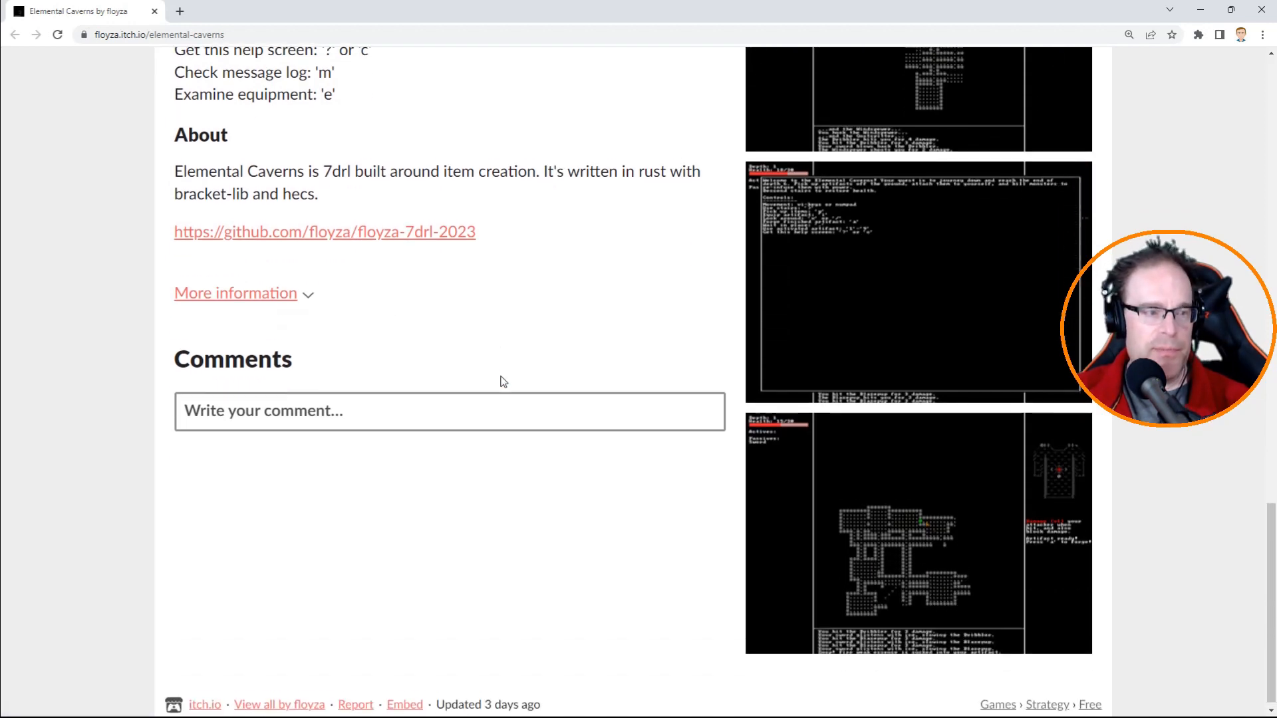
{"action": "scroll", "scroll_direction": "up", "scroll_amount": 3}
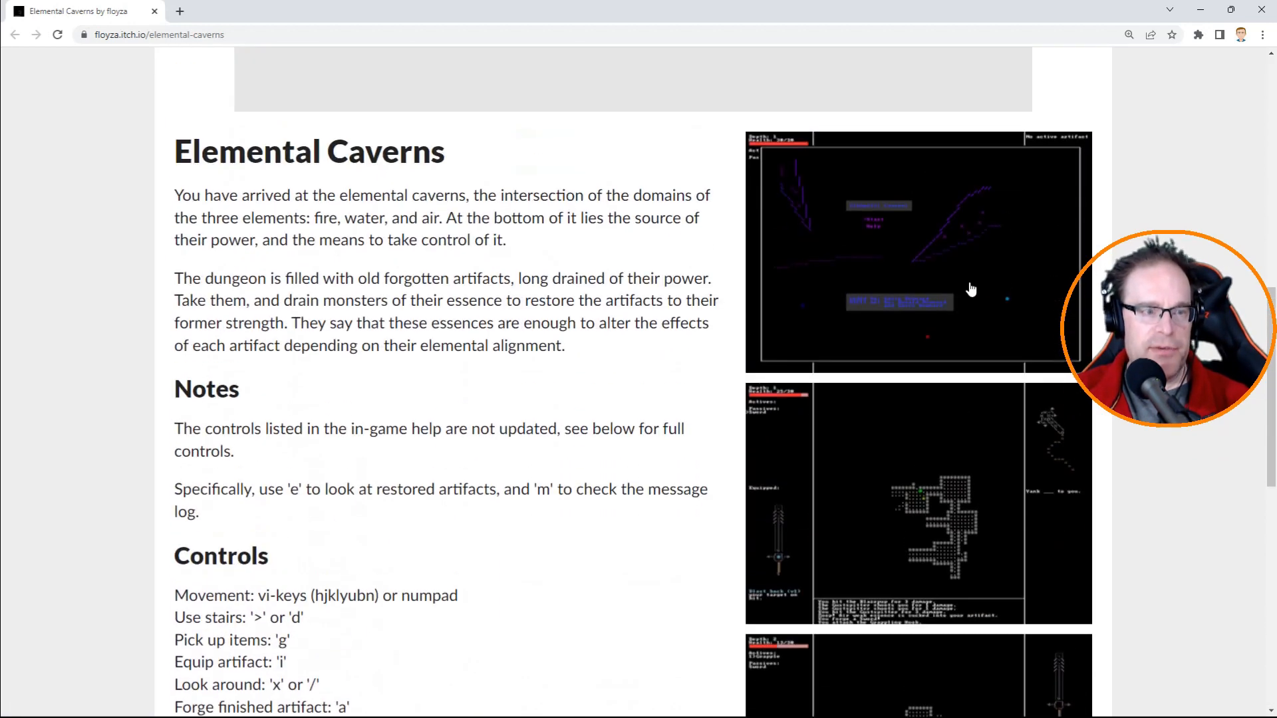
Enlarge the Elemental Caverns title-menu screenshot (Start and Help) in the image viewer.
{"action": "left_click", "coordinate": [916, 252]}
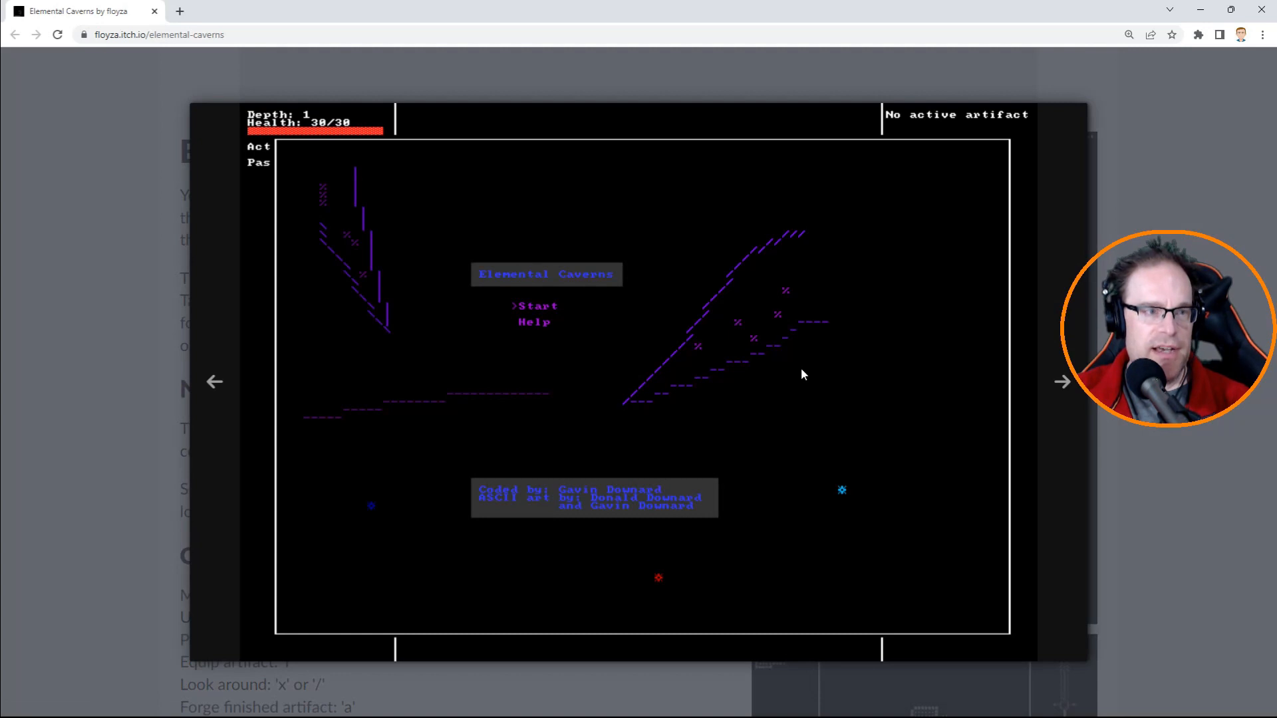
{"action": "mouse_move", "coordinate": [312, 405]}
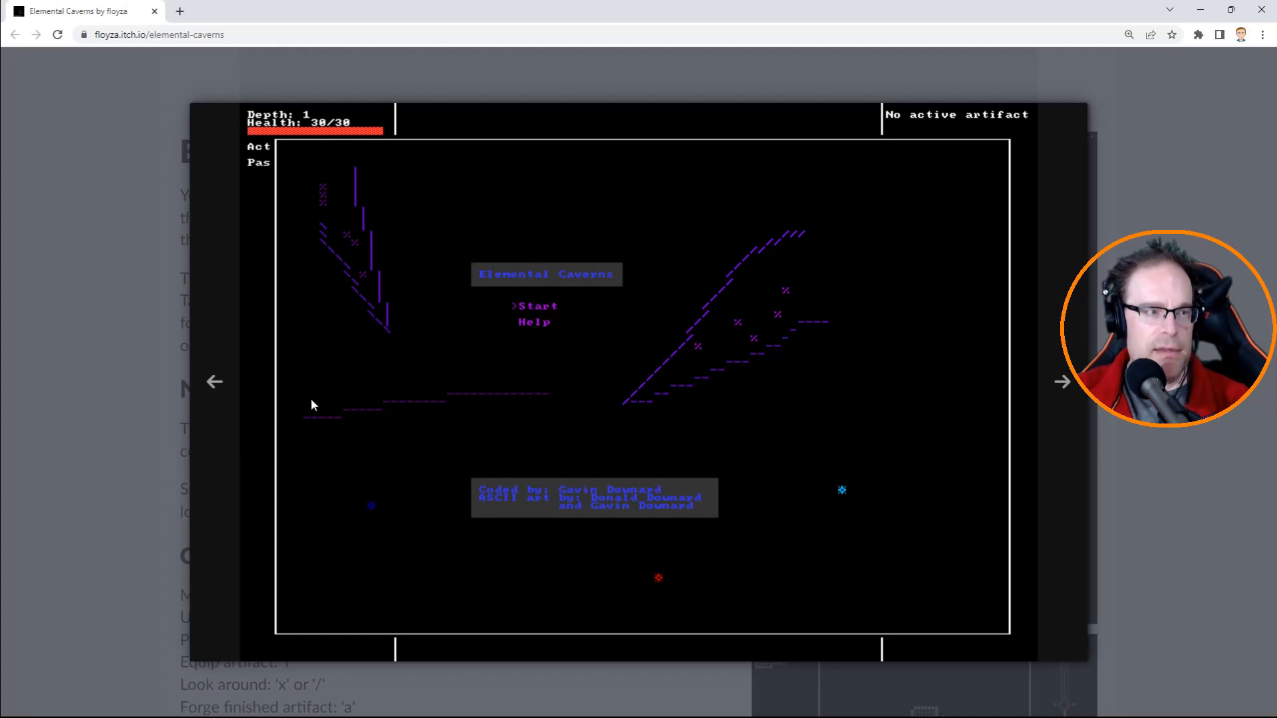
{"action": "mouse_move", "coordinate": [914, 326]}
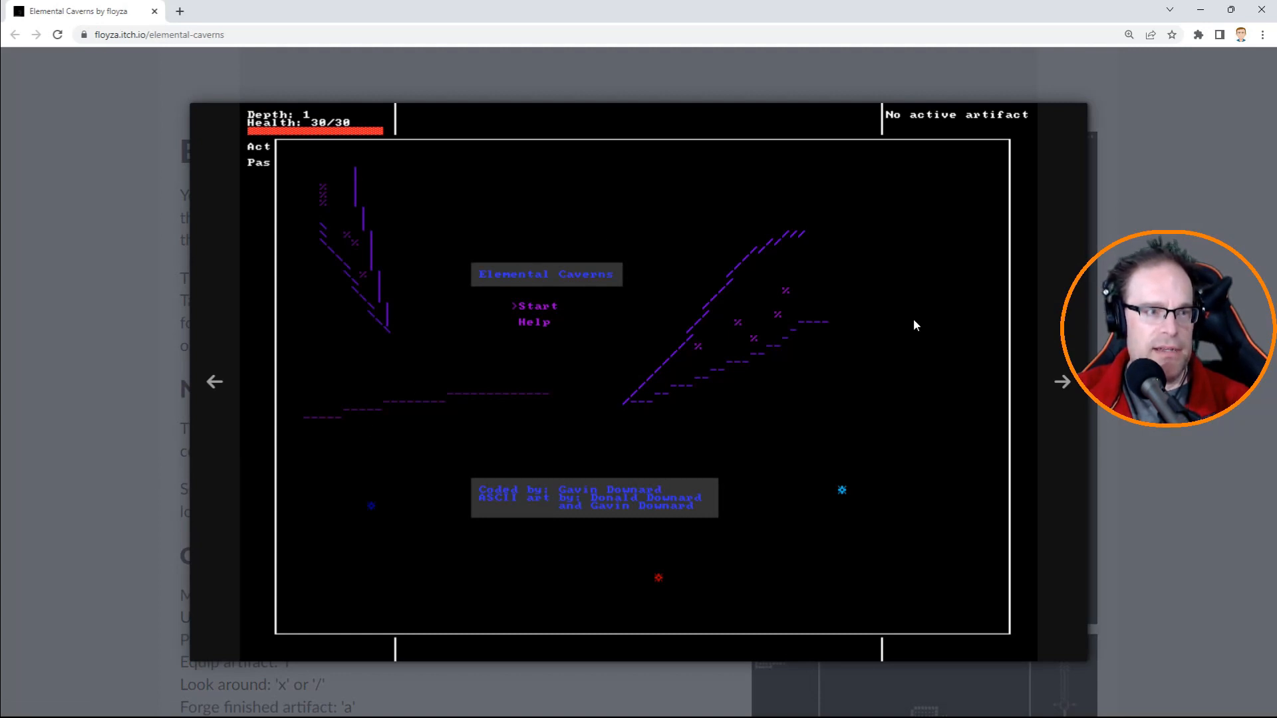
{"action": "mouse_move", "coordinate": [788, 371]}
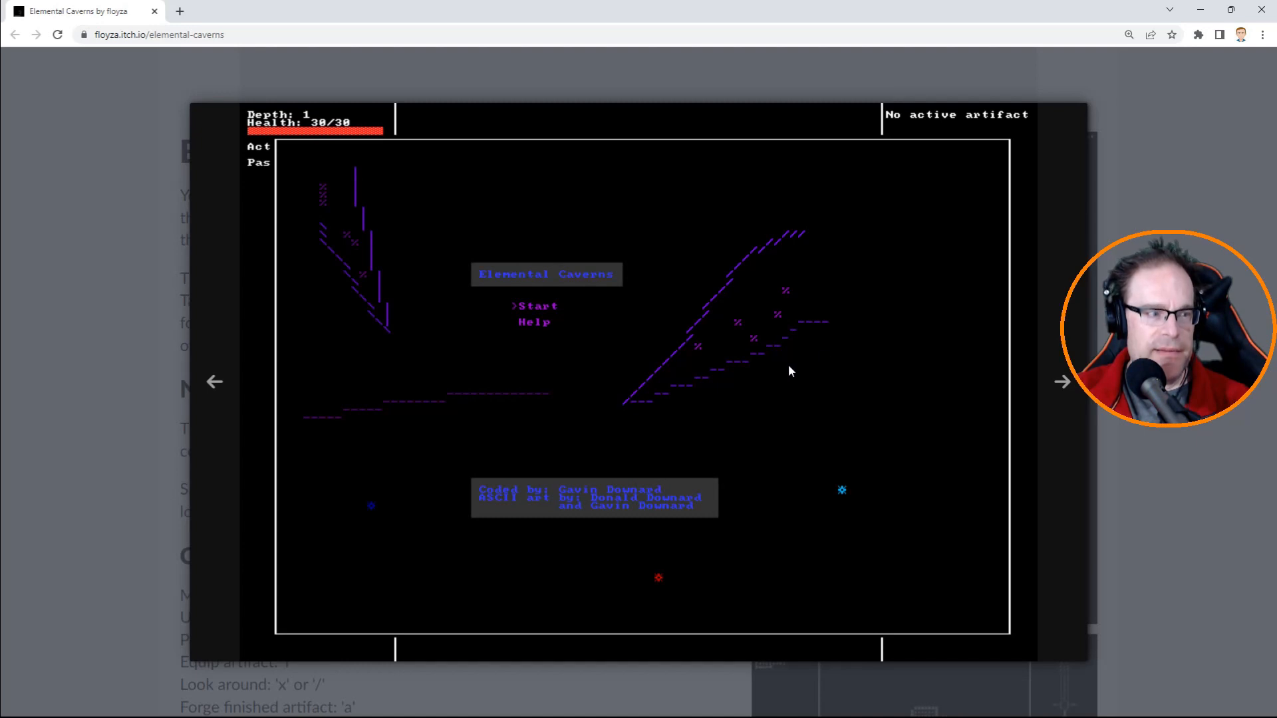
{"action": "mouse_move", "coordinate": [740, 417]}
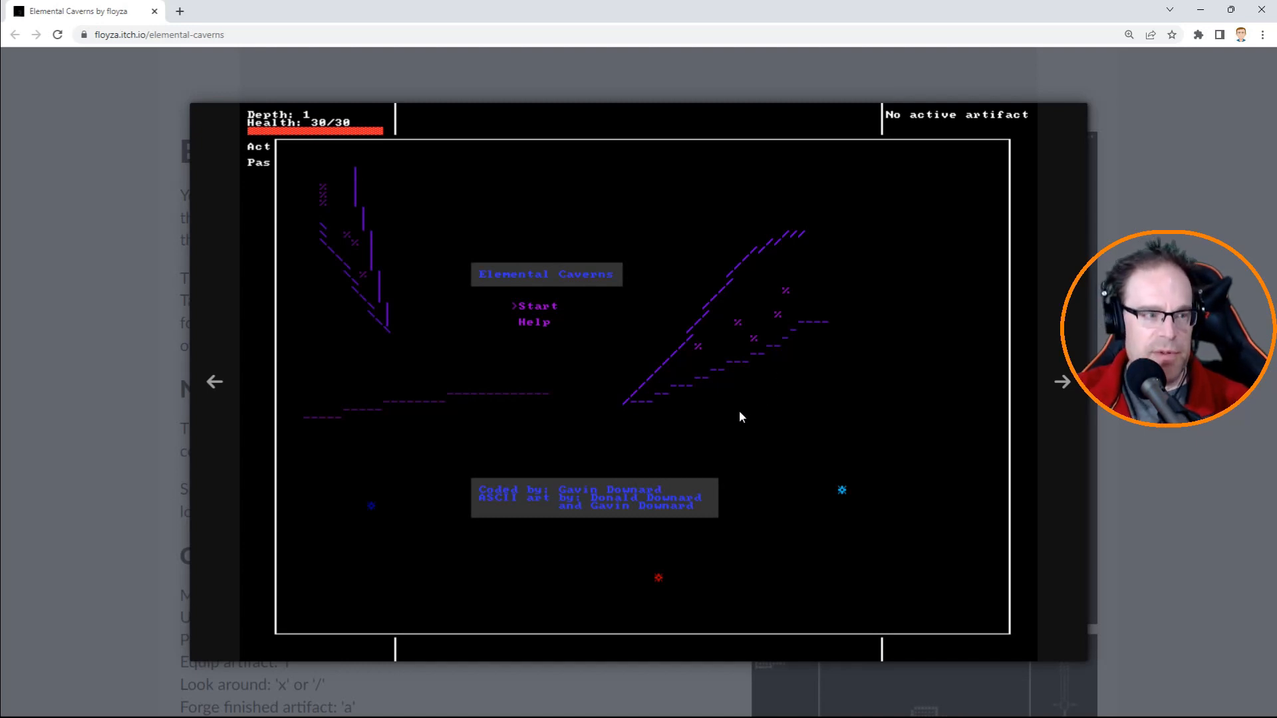
{"action": "mouse_move", "coordinate": [664, 342]}
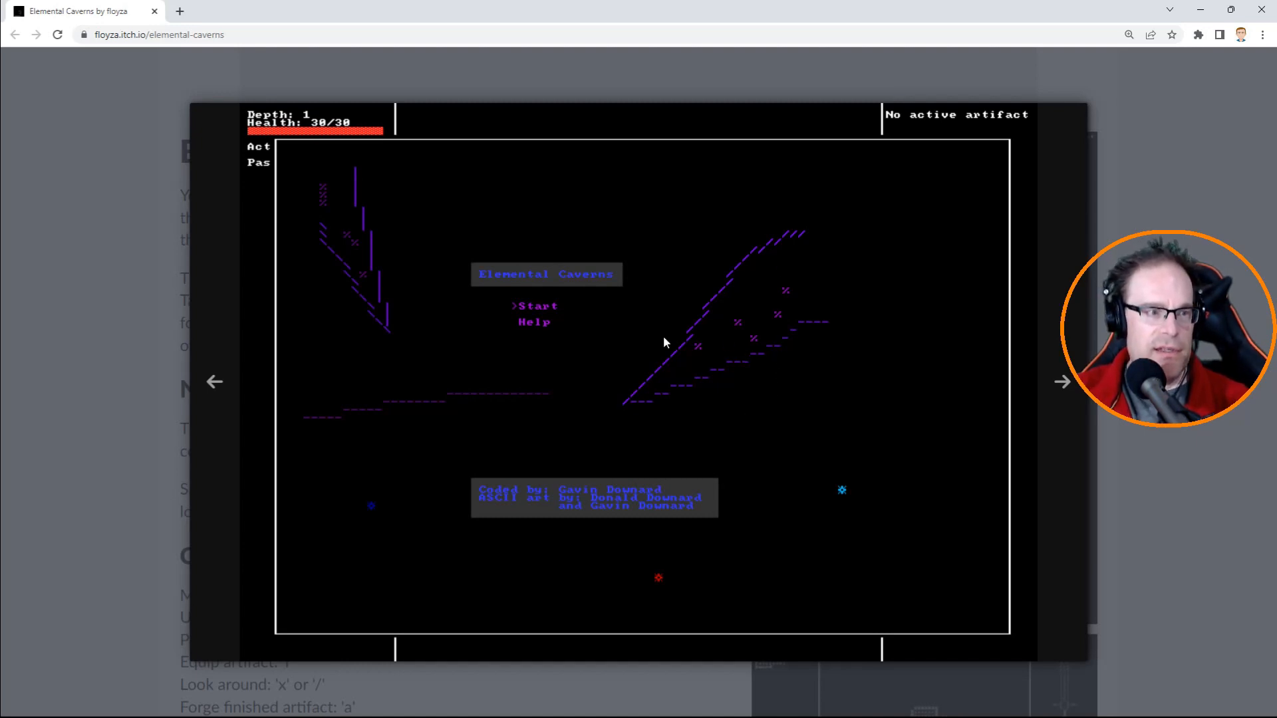
{"action": "mouse_move", "coordinate": [1060, 388]}
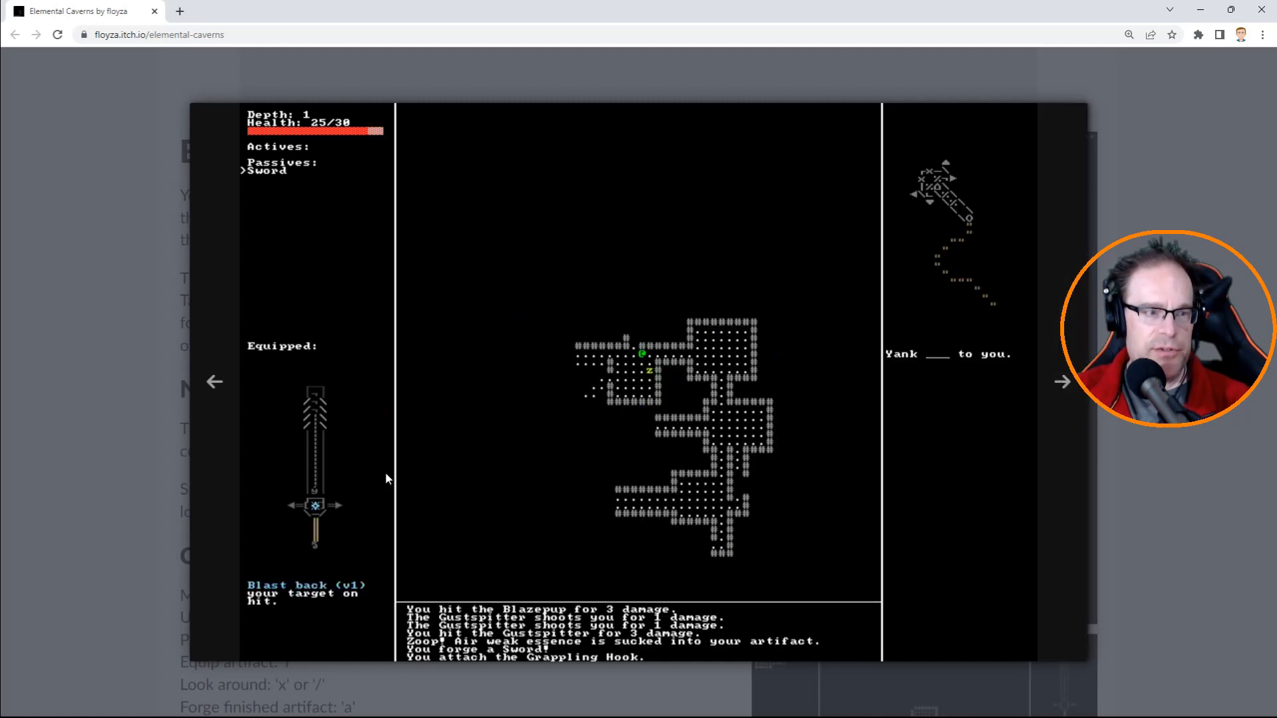
{"action": "mouse_move", "coordinate": [925, 268]}
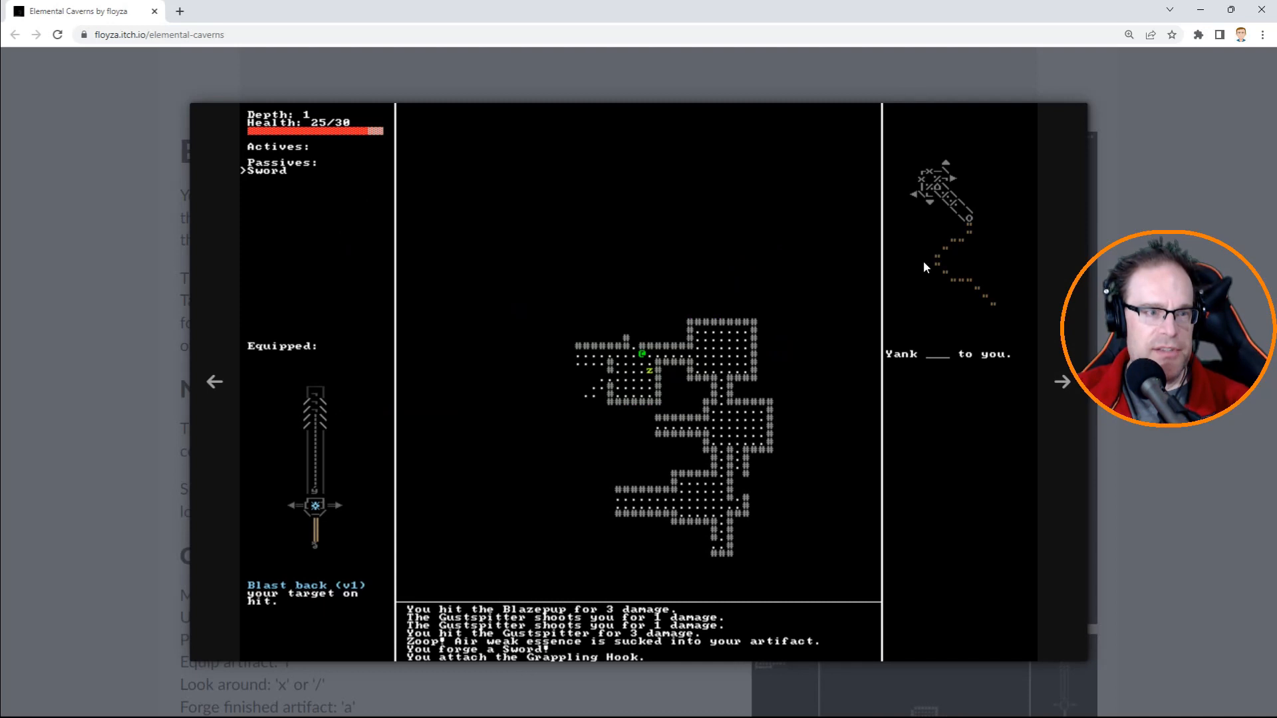
{"action": "mouse_move", "coordinate": [935, 241]}
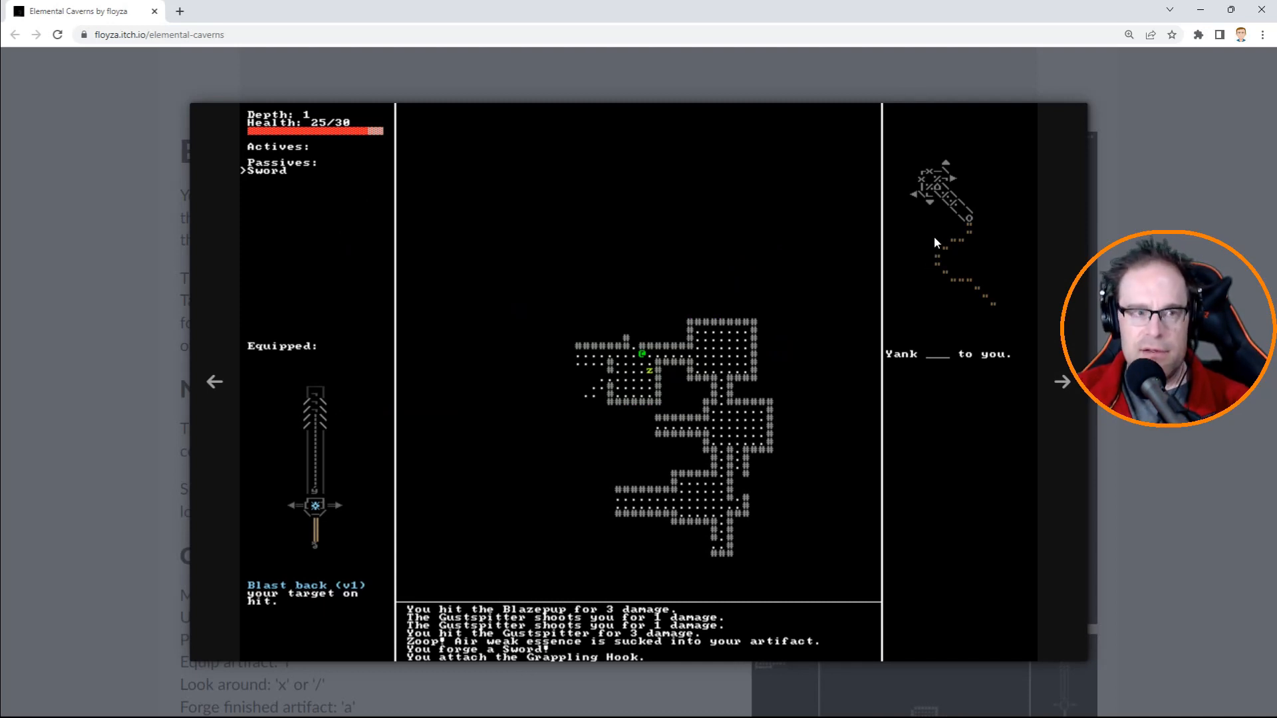
{"action": "mouse_move", "coordinate": [886, 318]}
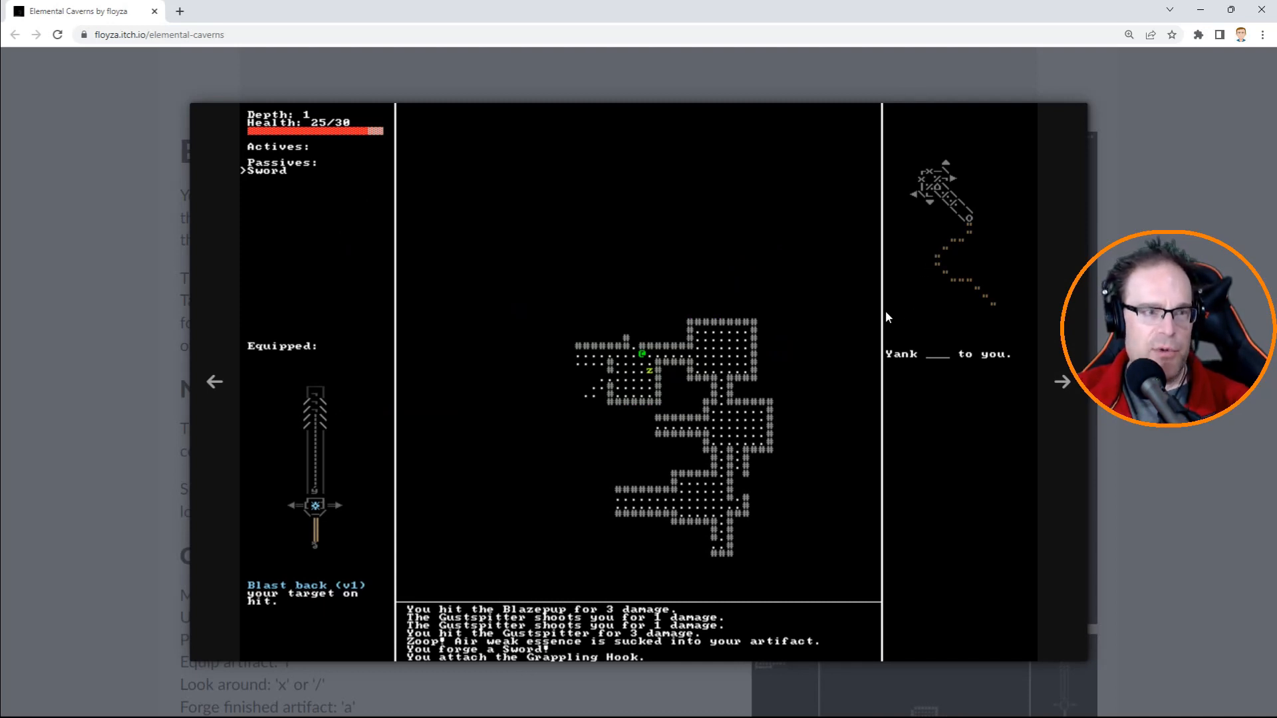
{"action": "mouse_move", "coordinate": [313, 497]}
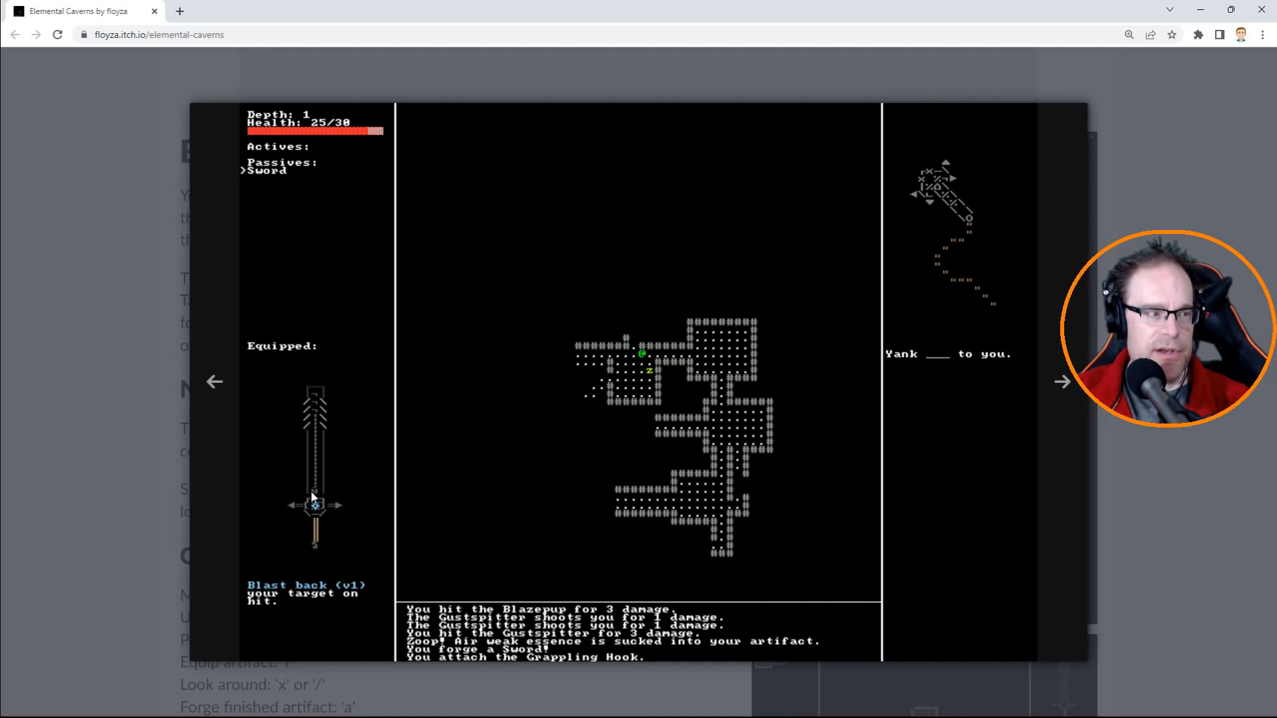
{"action": "mouse_move", "coordinate": [481, 610]}
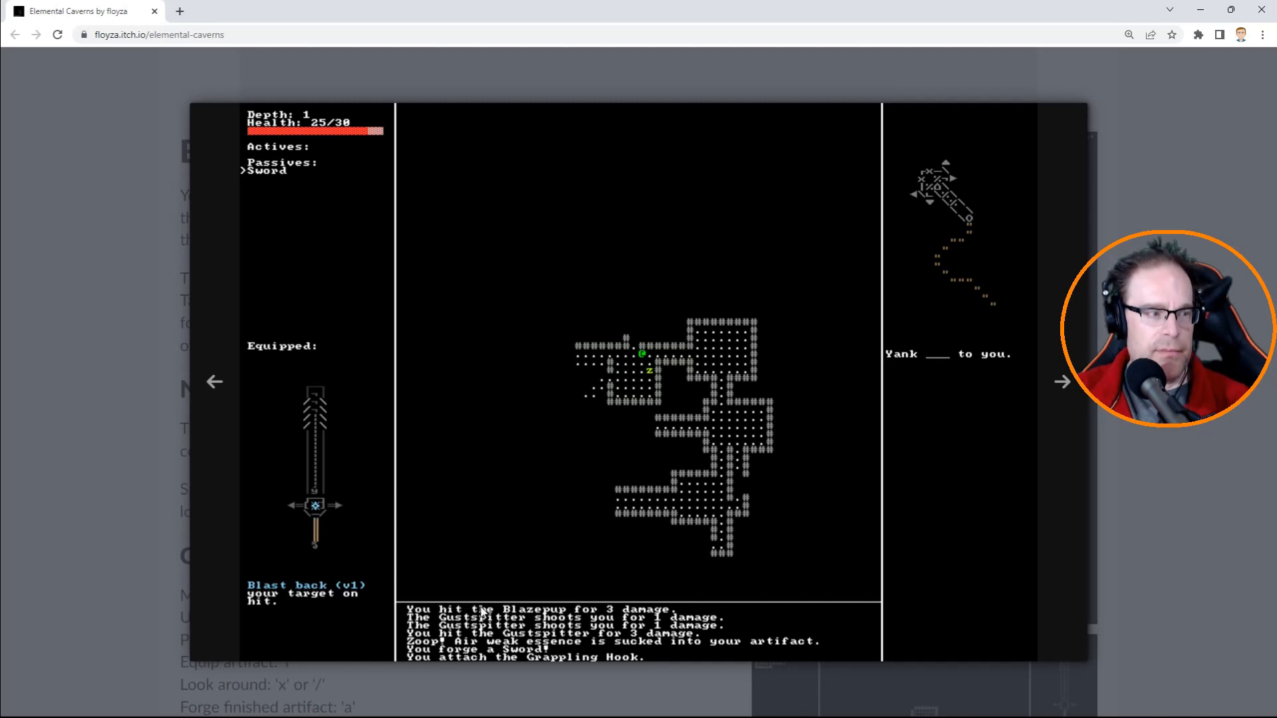
{"action": "mouse_move", "coordinate": [719, 332]}
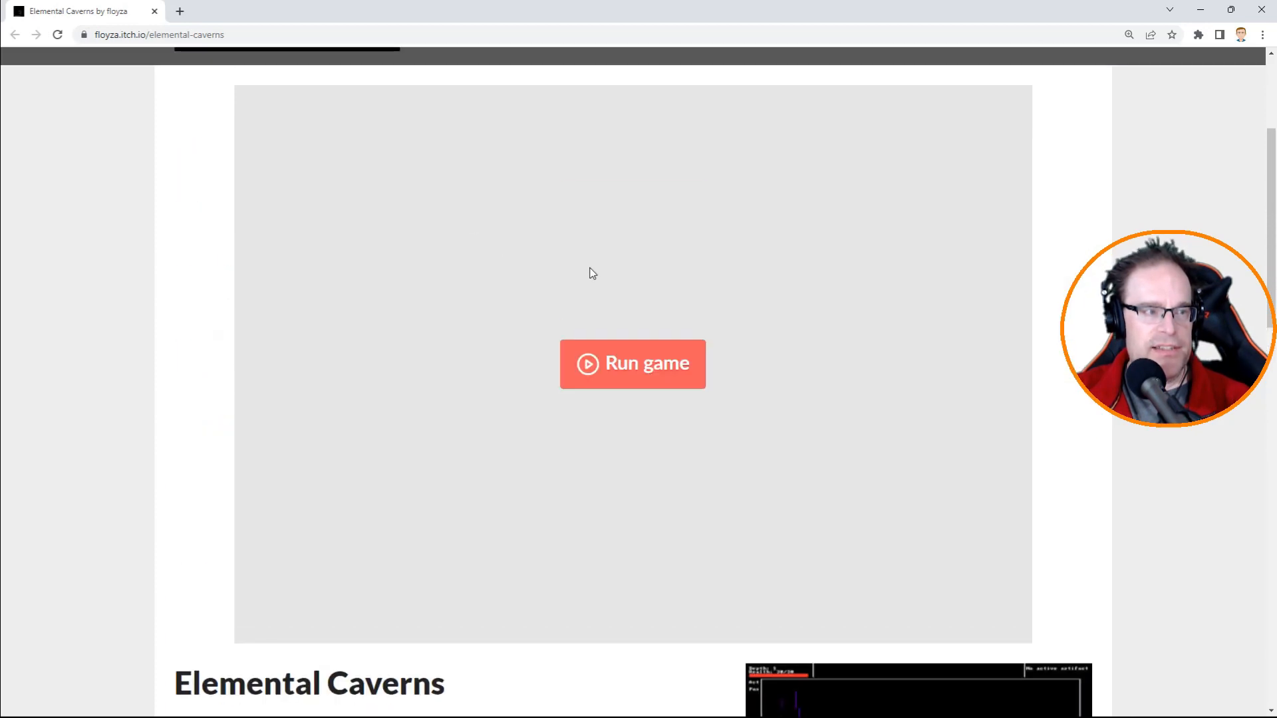
Launch Elemental Caverns in the page embed and switch the browser to fullscreen.
{"action": "left_click", "coordinate": [632, 363]}
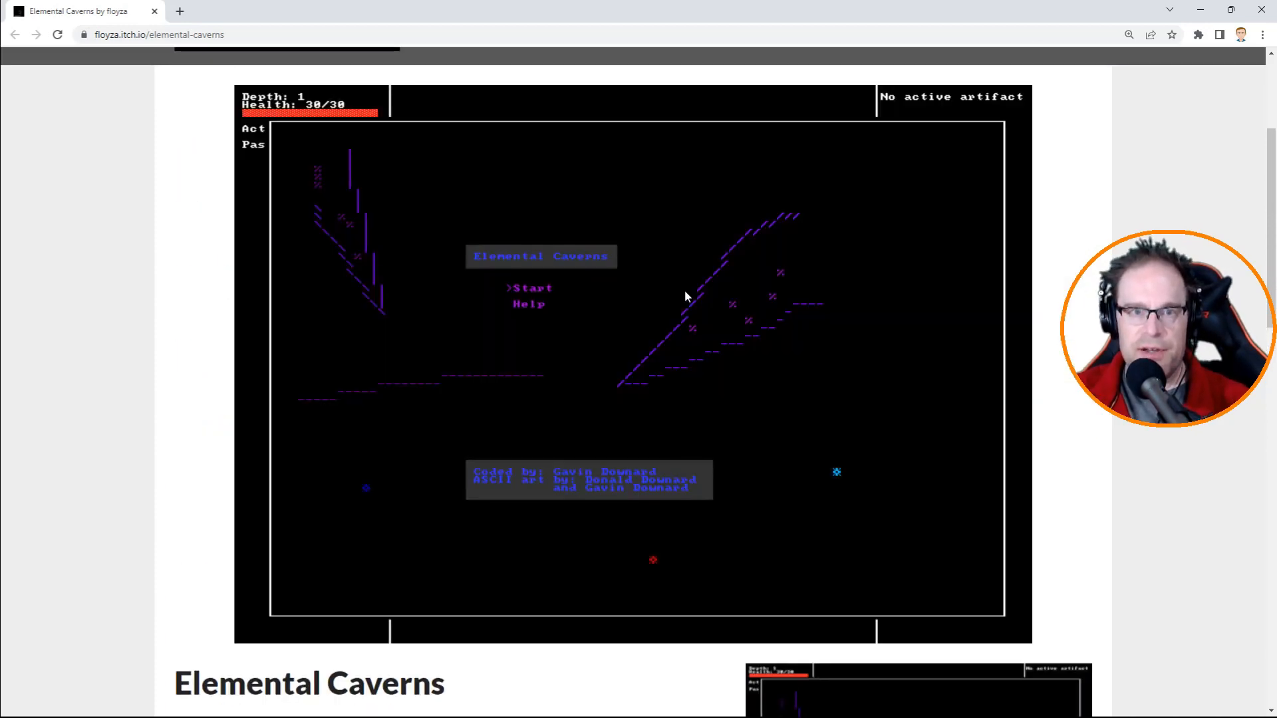
{"action": "mouse_move", "coordinate": [515, 344]}
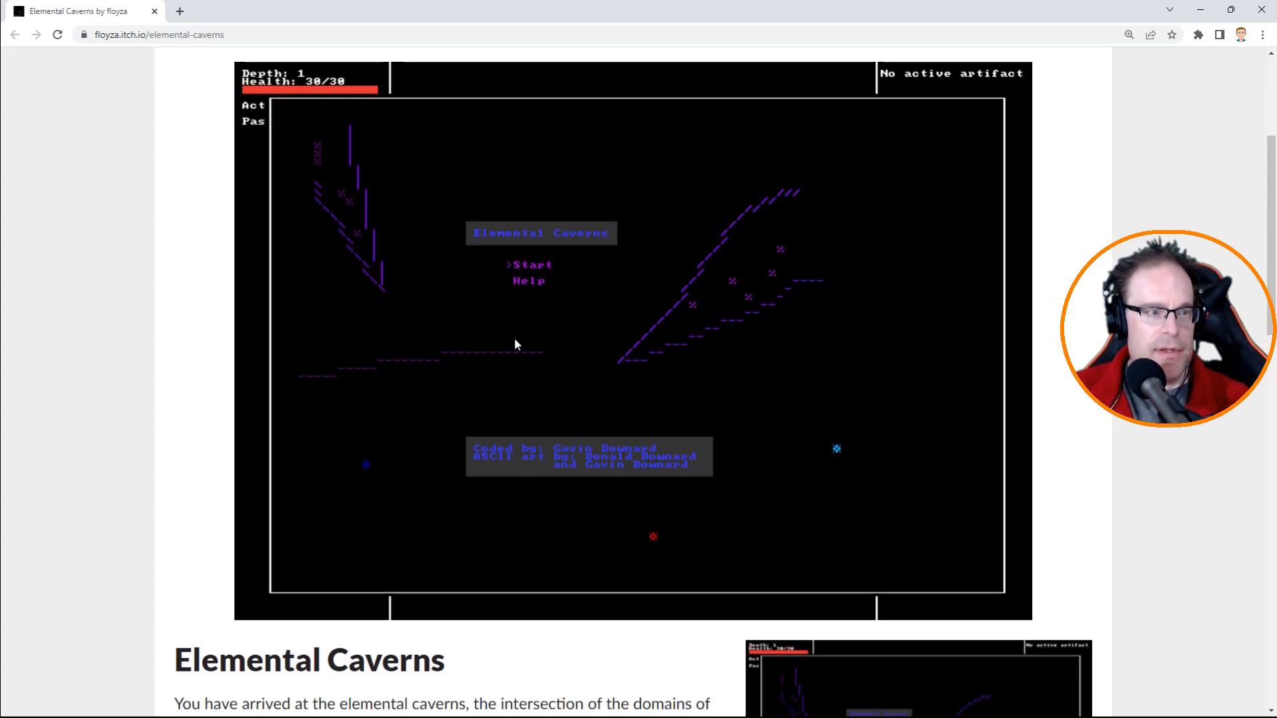
{"action": "key", "text": "f11"}
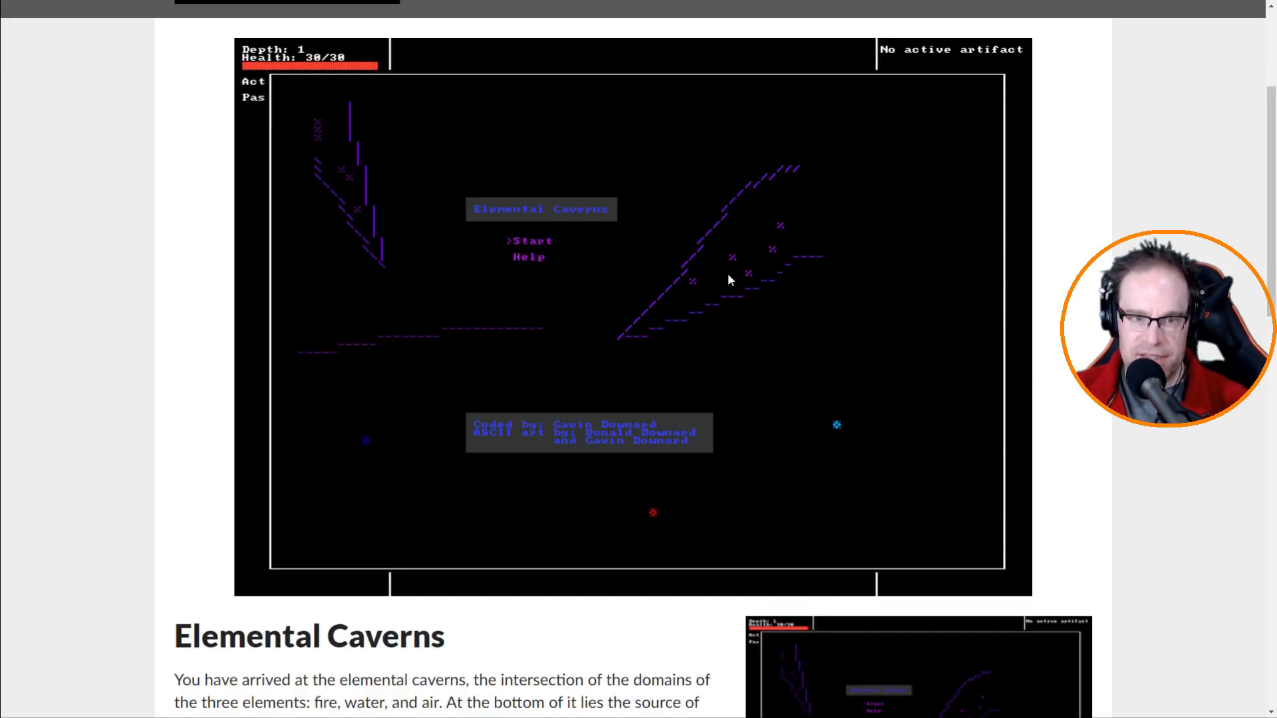
{"action": "mouse_move", "coordinate": [599, 283]}
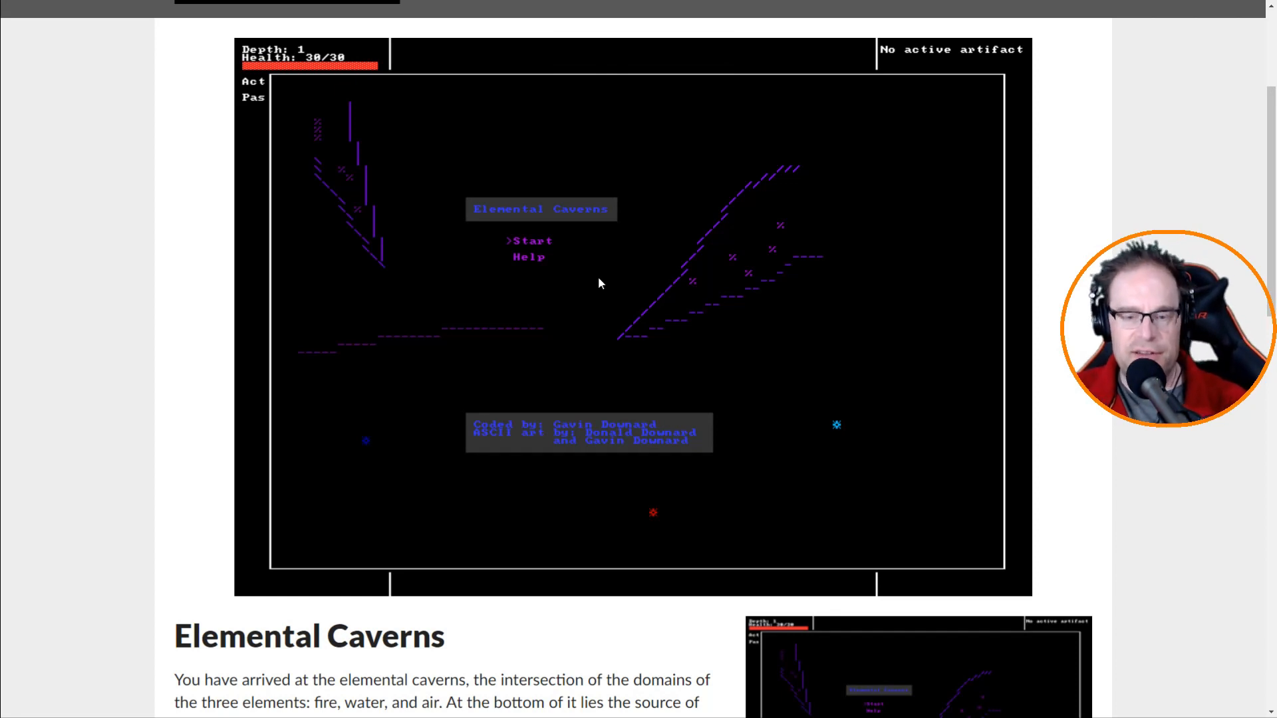
{"action": "mouse_move", "coordinate": [495, 313]}
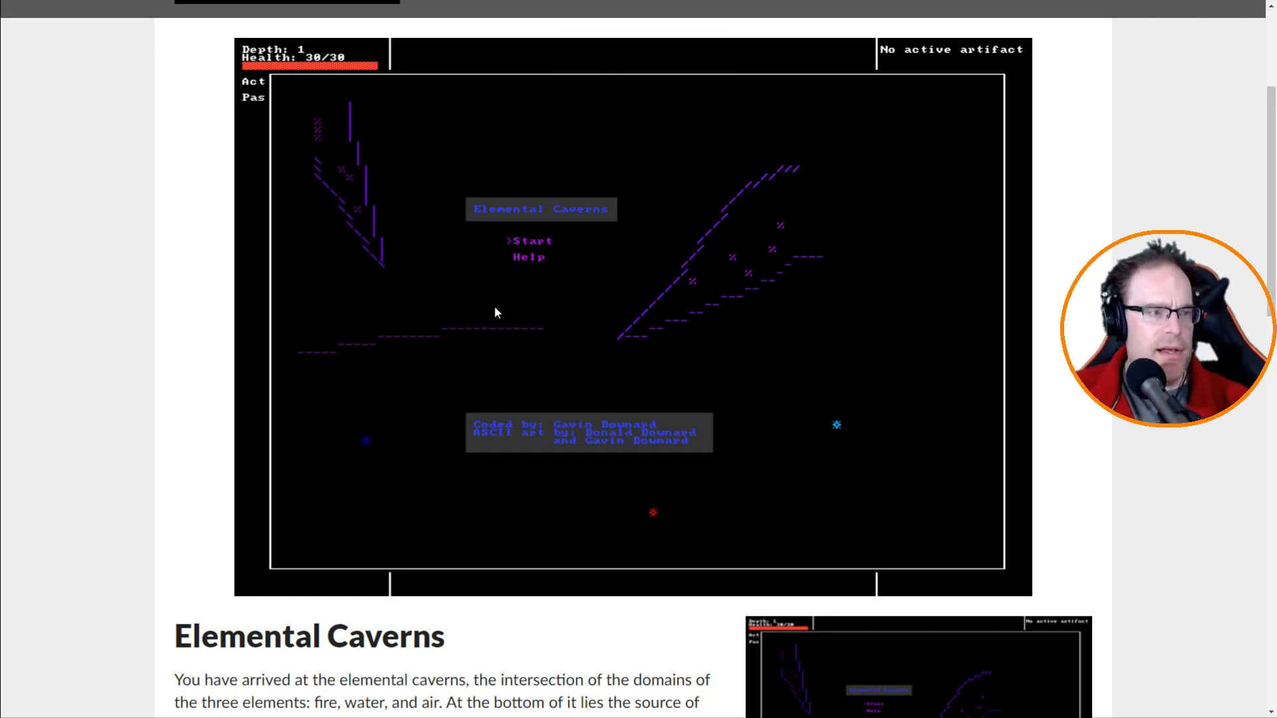
{"action": "scroll", "scroll_direction": "down", "scroll_amount": 3}
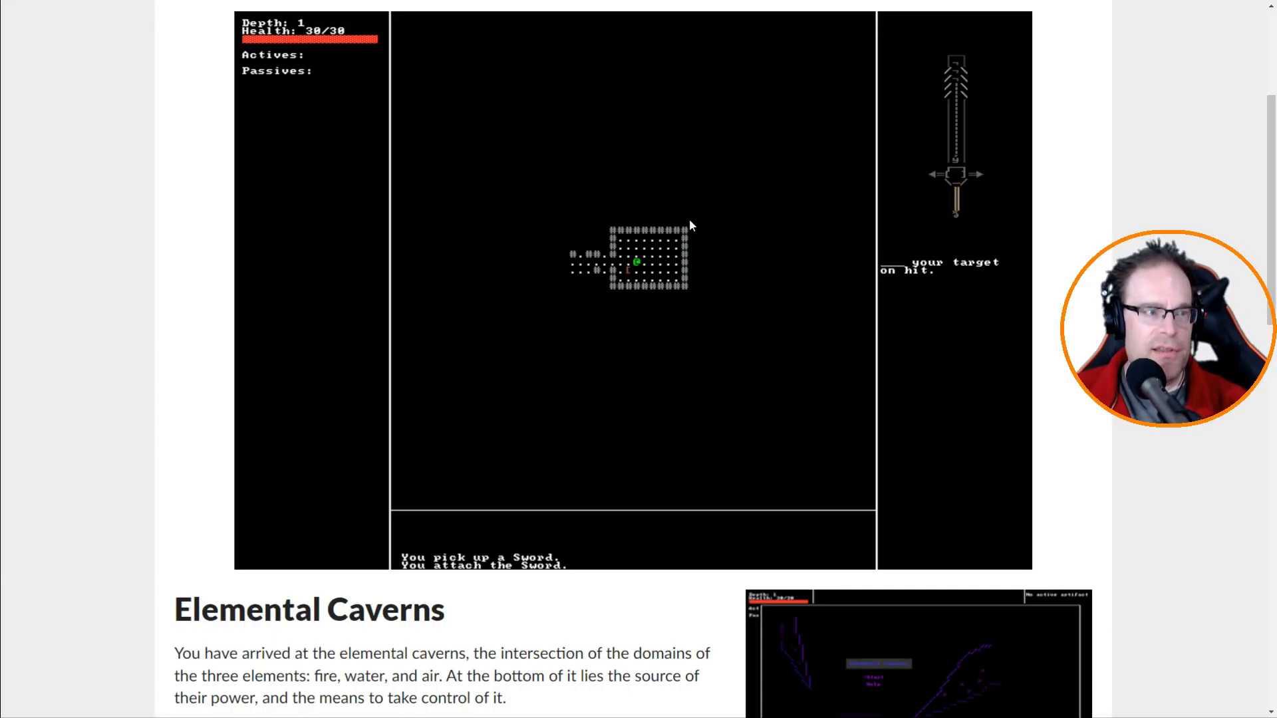
Pick up the Sword and Armor, fighting a Blazepup and Dribbler down to 19/30 health.
{"action": "scroll", "scroll_direction": "down", "scroll_amount": 3}
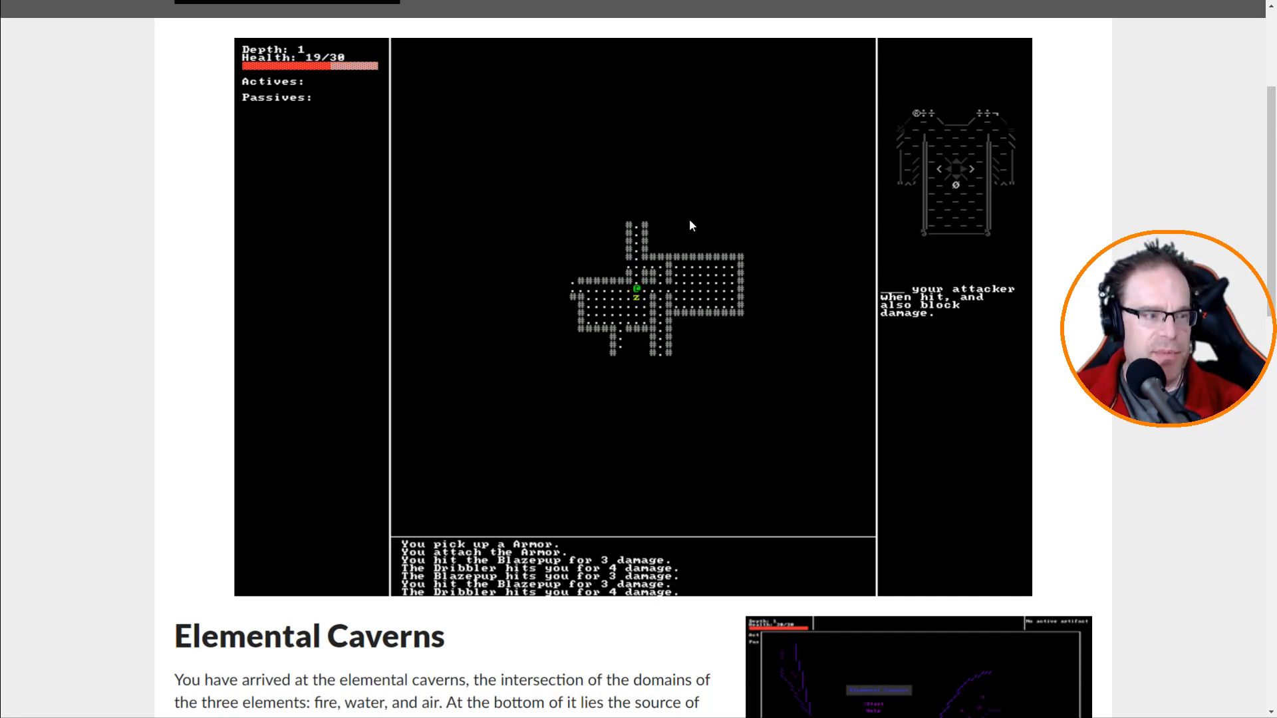
Fight on until the Armor absorbs air essence and the artifact is ready.
{"action": "scroll", "scroll_direction": "down", "scroll_amount": 3}
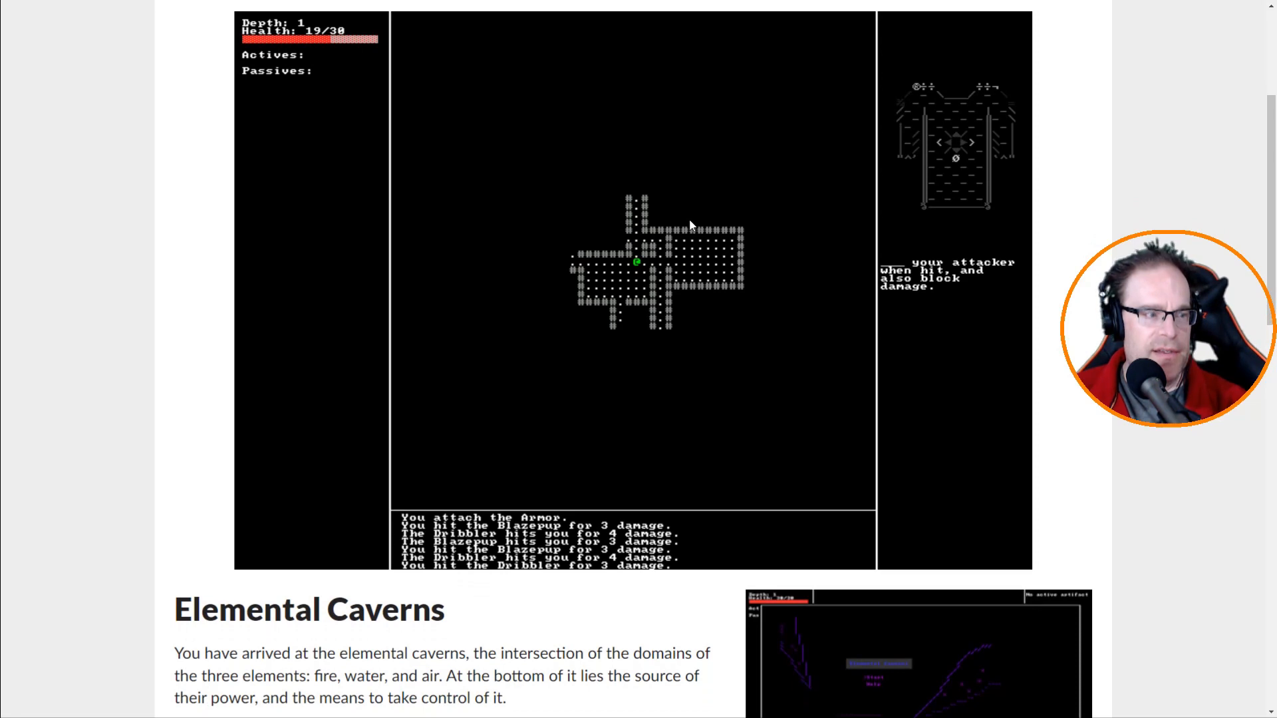
{"action": "scroll", "scroll_direction": "down", "scroll_amount": 3}
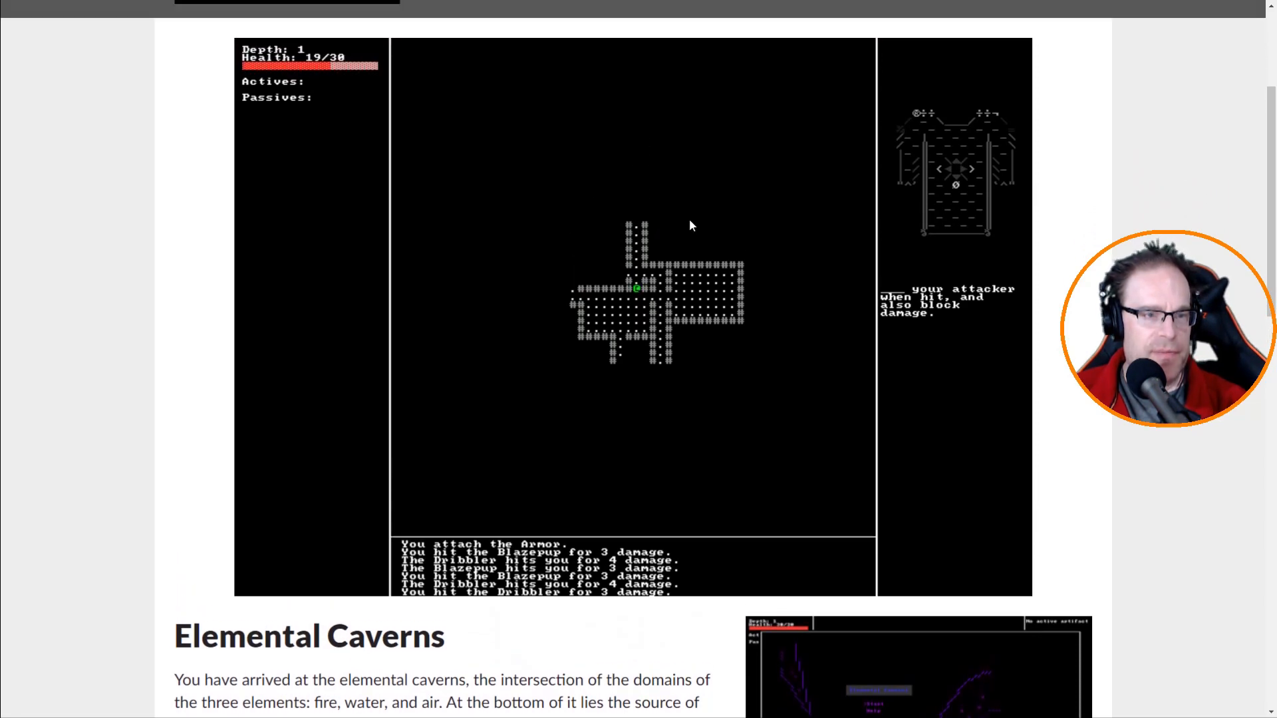
{"action": "scroll", "scroll_direction": "down", "scroll_amount": 3}
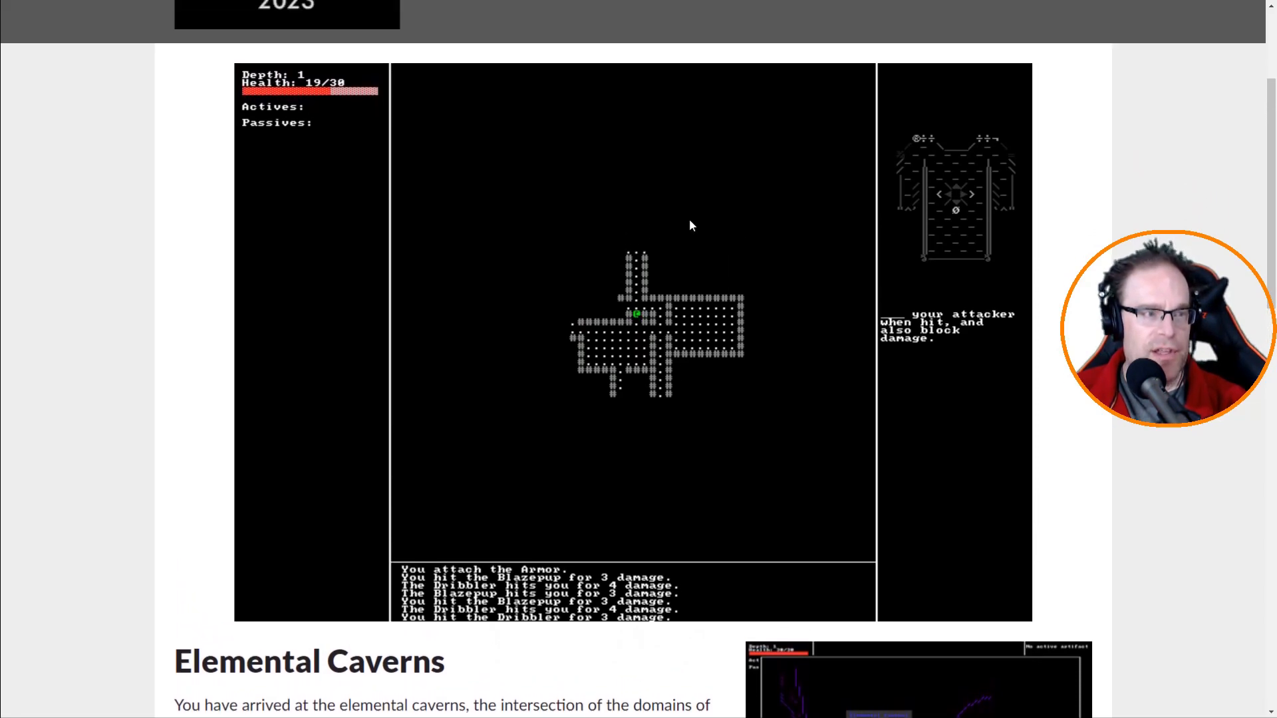
{"action": "scroll", "scroll_direction": "up", "scroll_amount": 3}
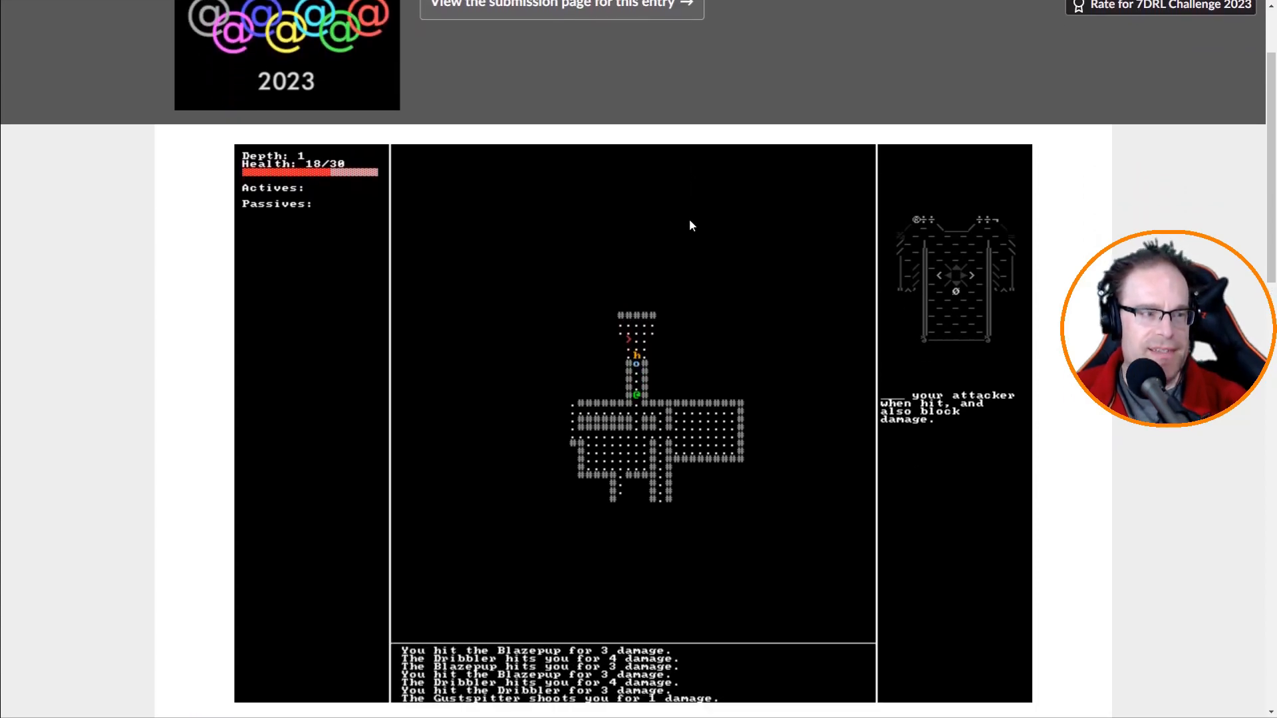
{"action": "scroll", "scroll_direction": "down", "scroll_amount": 3}
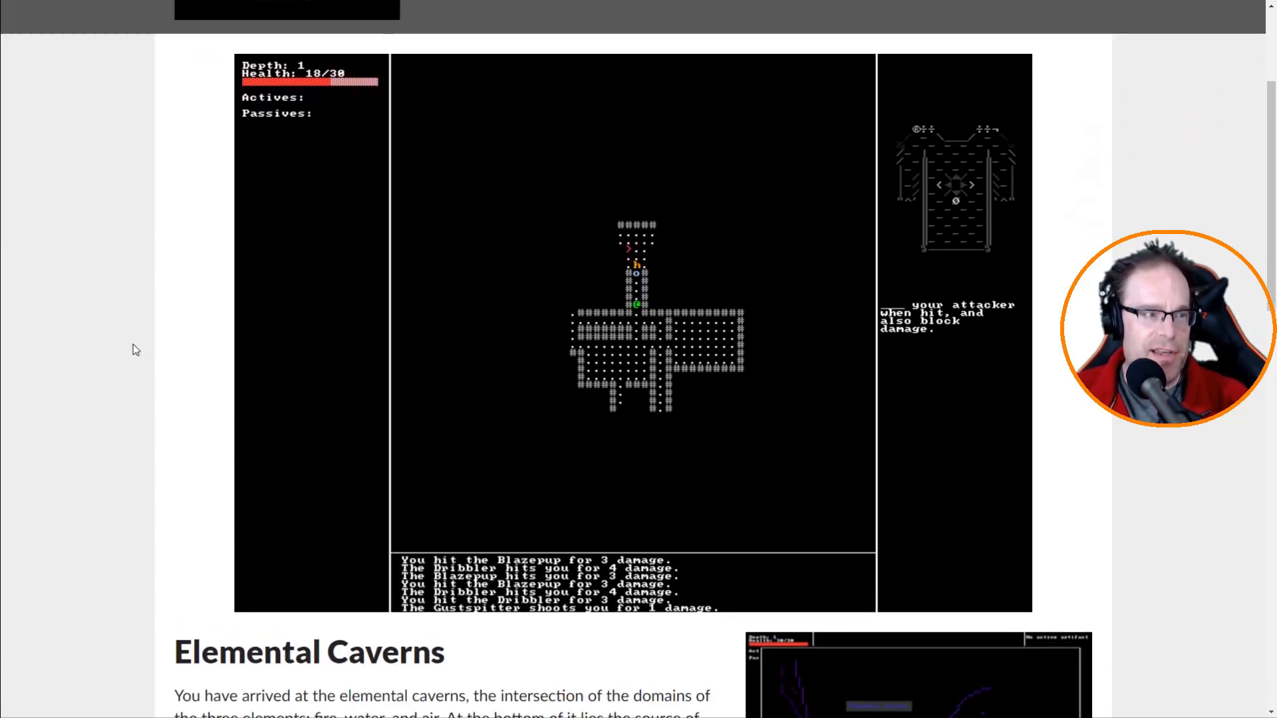
{"action": "scroll", "scroll_direction": "down", "scroll_amount": 3}
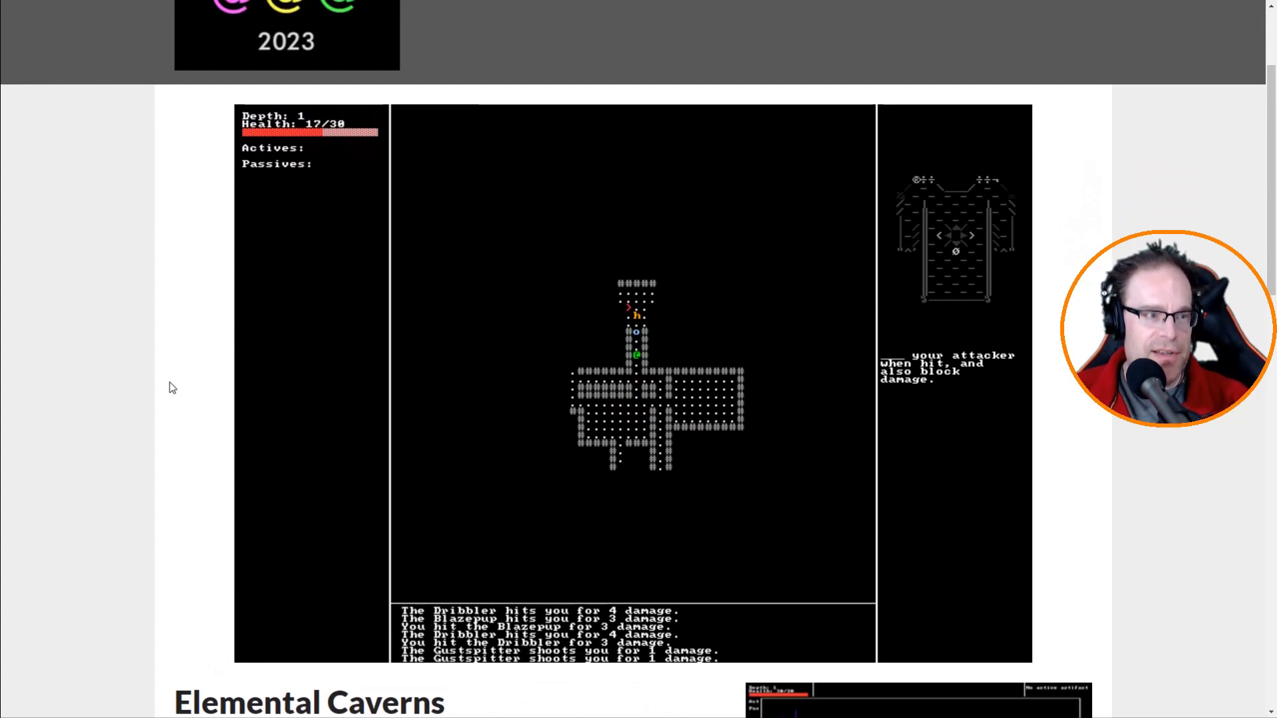
{"action": "scroll", "scroll_direction": "down", "scroll_amount": 3}
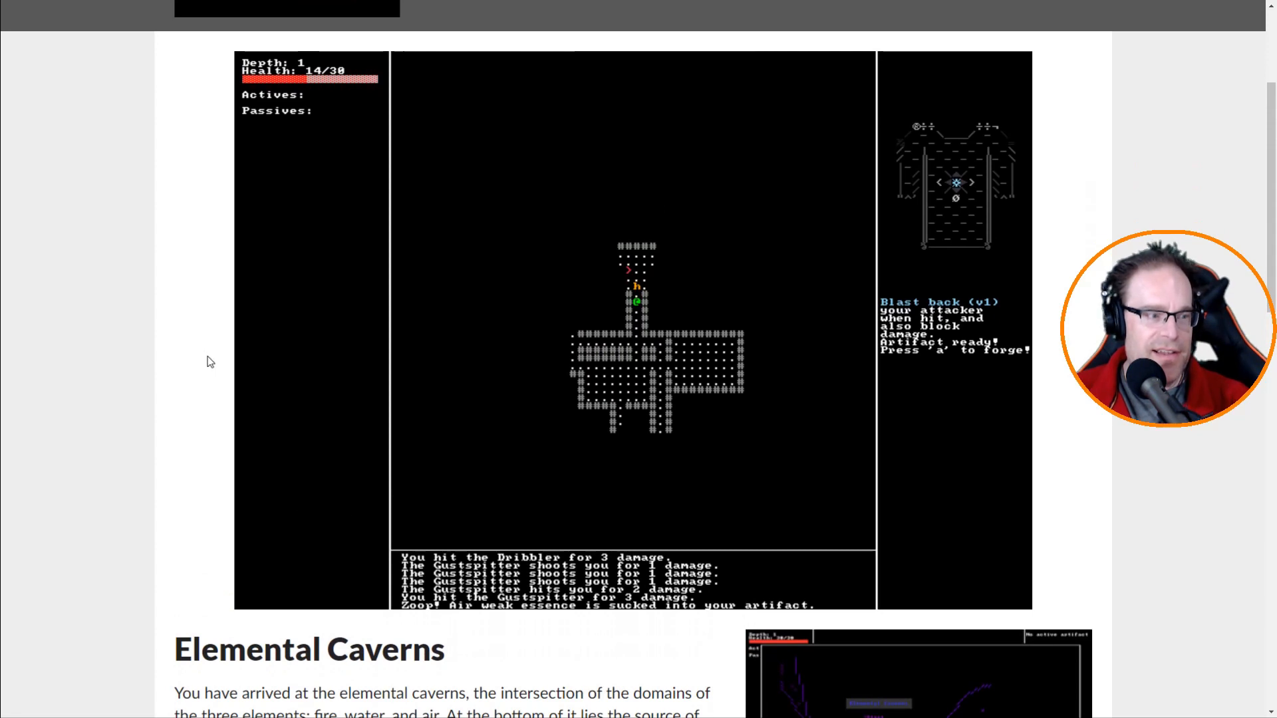
{"action": "mouse_move", "coordinate": [204, 353]}
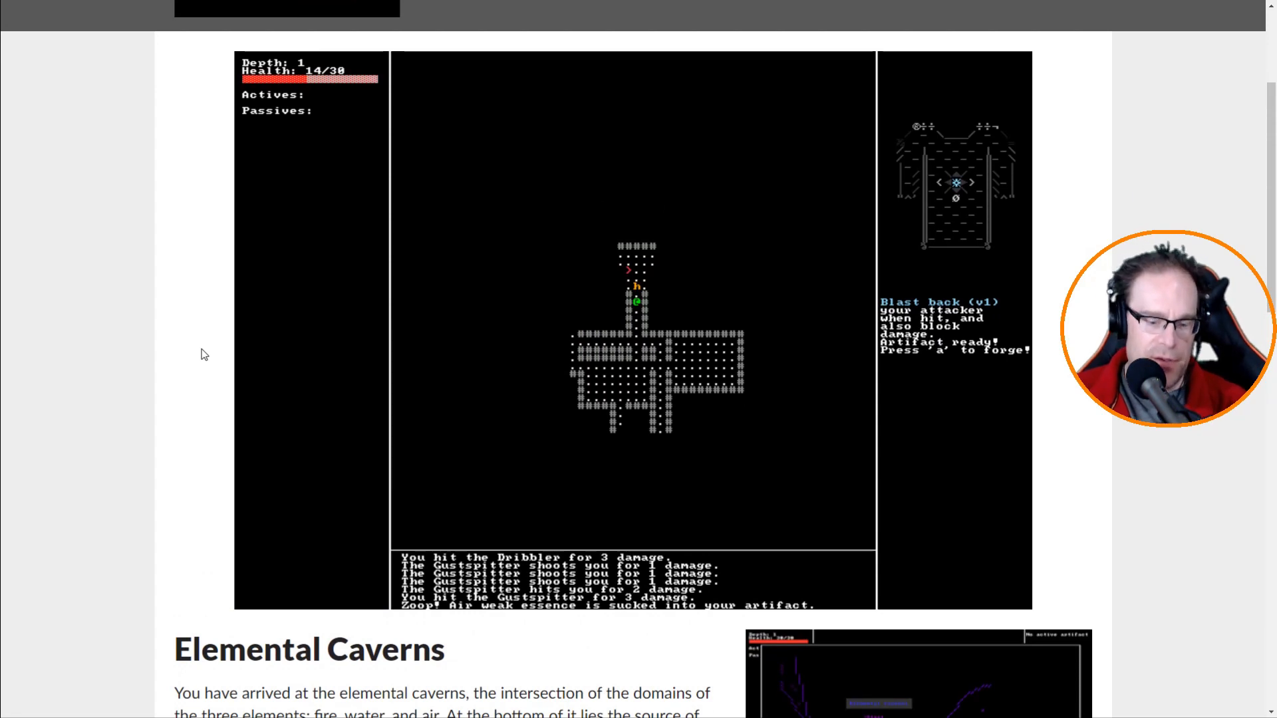
Forge the Armor into blast-back and keep fighting Blazepups down to 2/30 health.
{"action": "key", "text": "a"}
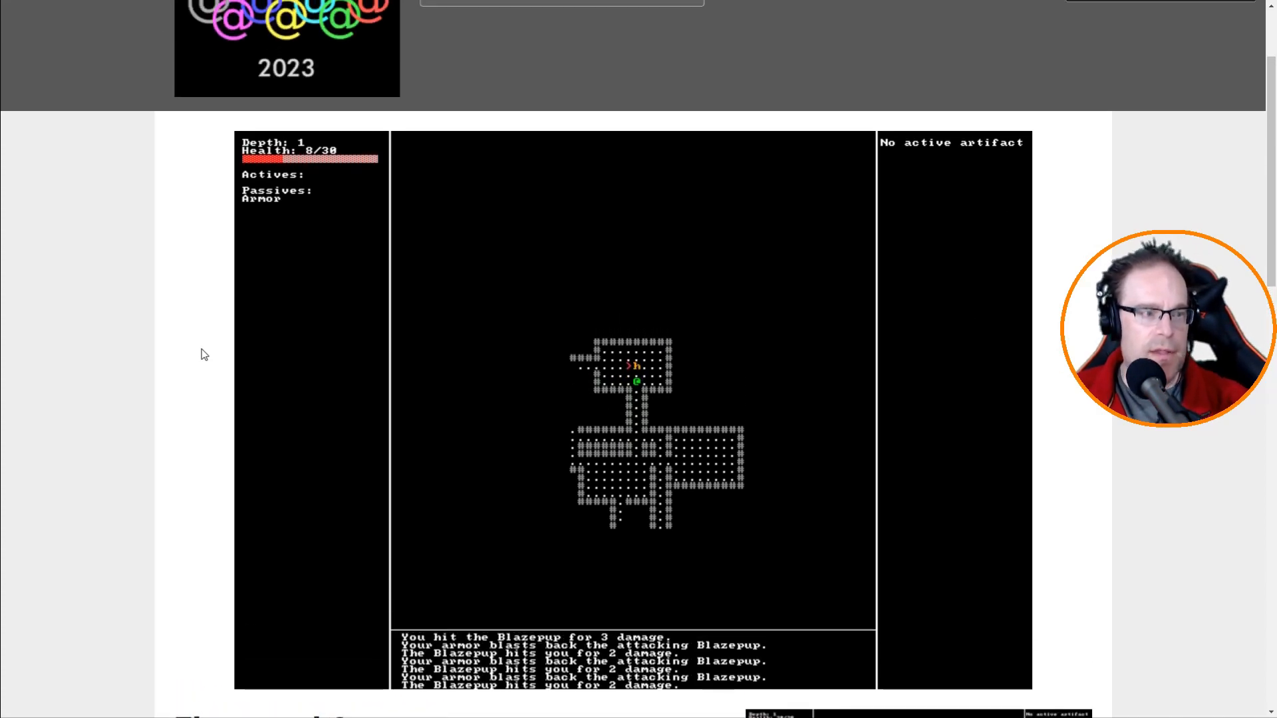
{"action": "scroll", "scroll_direction": "down", "scroll_amount": 3}
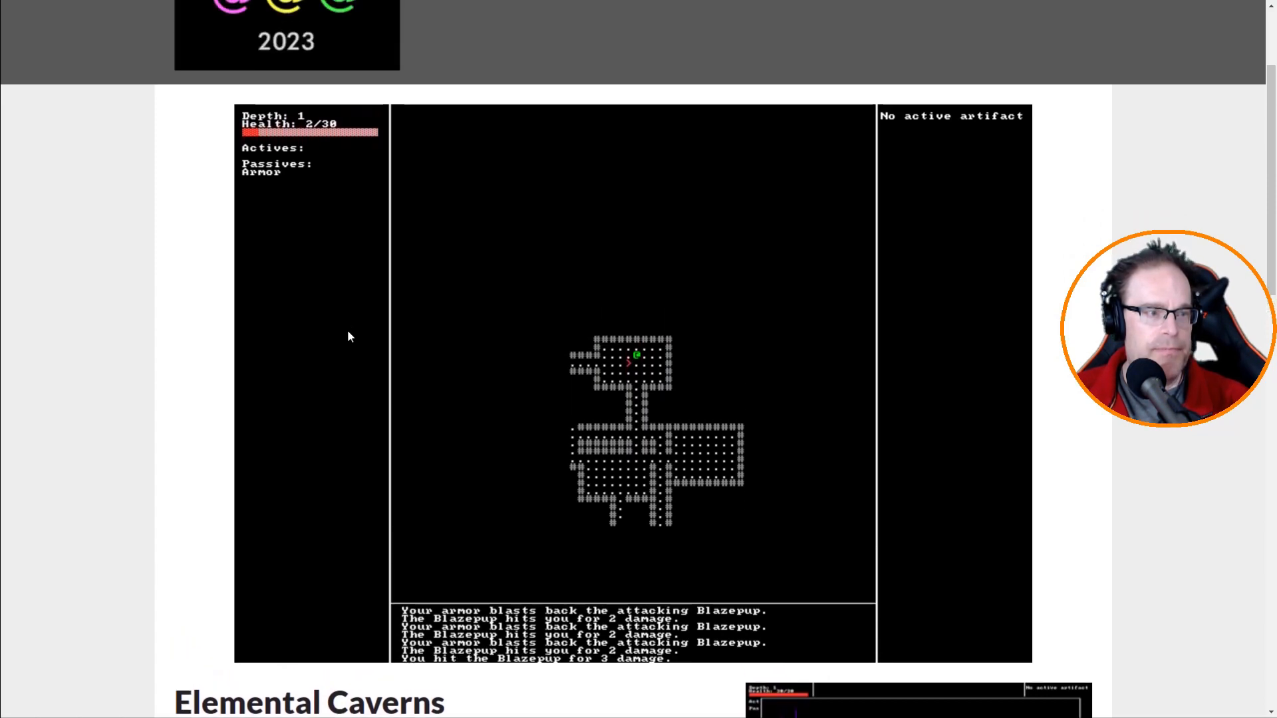
{"action": "scroll", "scroll_direction": "down", "scroll_amount": 3}
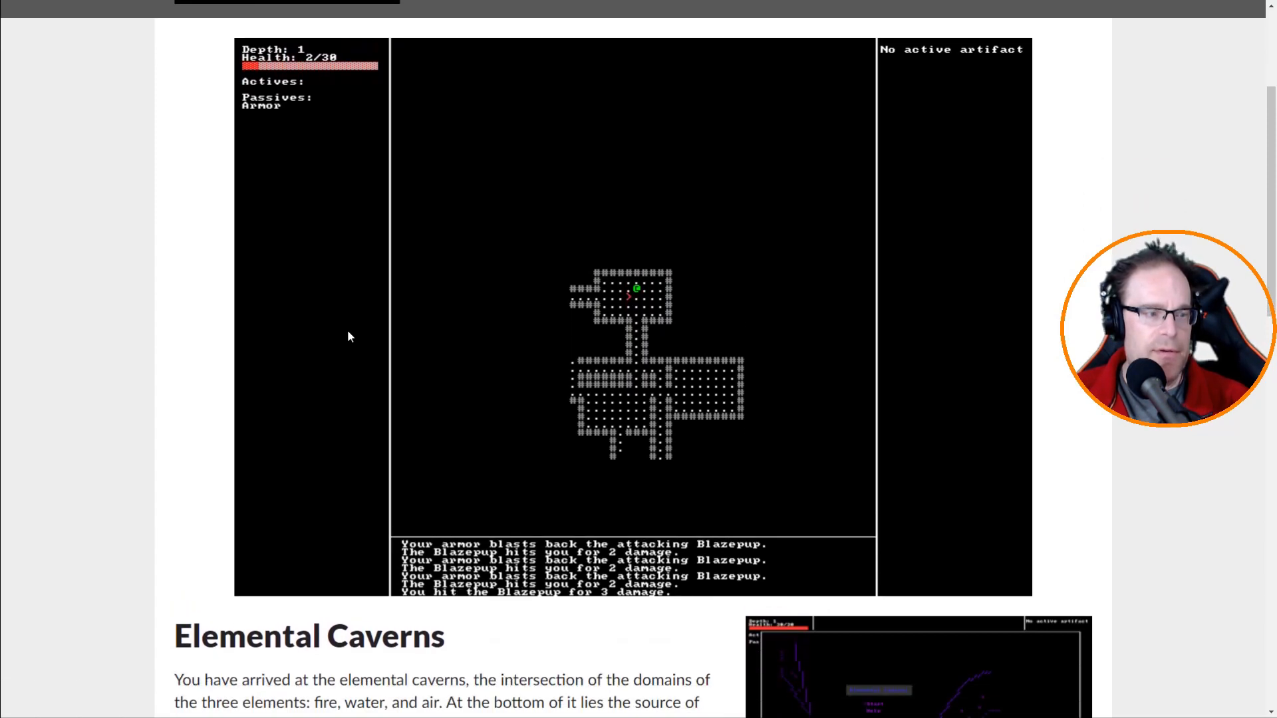
Find the stairs with look mode and reach Depth 2, health back at 23/30.
{"action": "scroll", "scroll_direction": "down", "scroll_amount": 3}
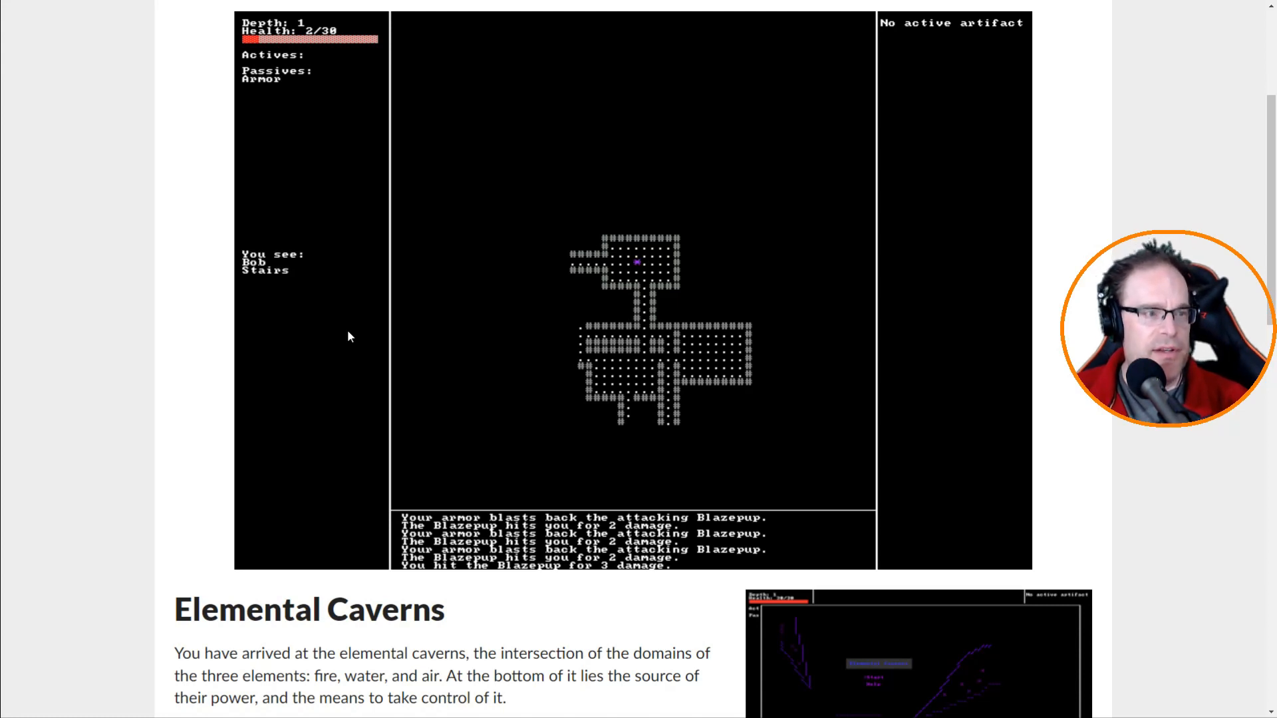
{"action": "scroll", "scroll_direction": "up", "scroll_amount": 3}
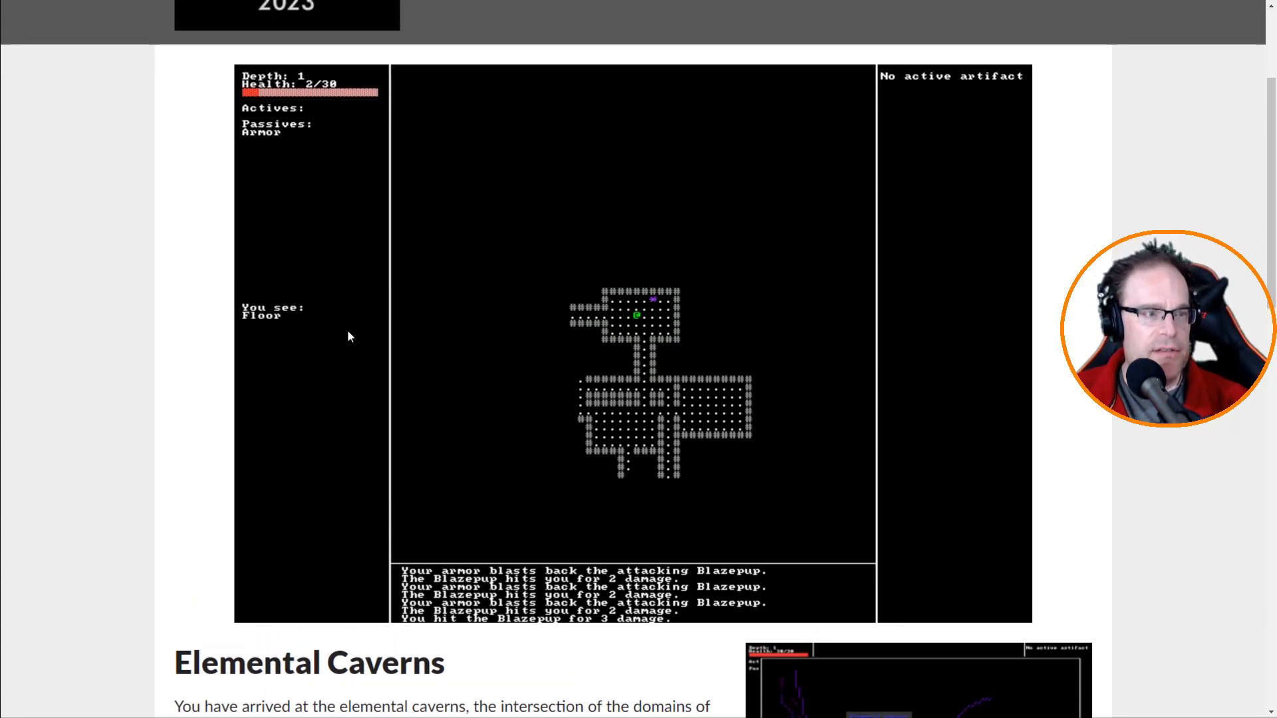
{"action": "scroll", "scroll_direction": "down", "scroll_amount": 3}
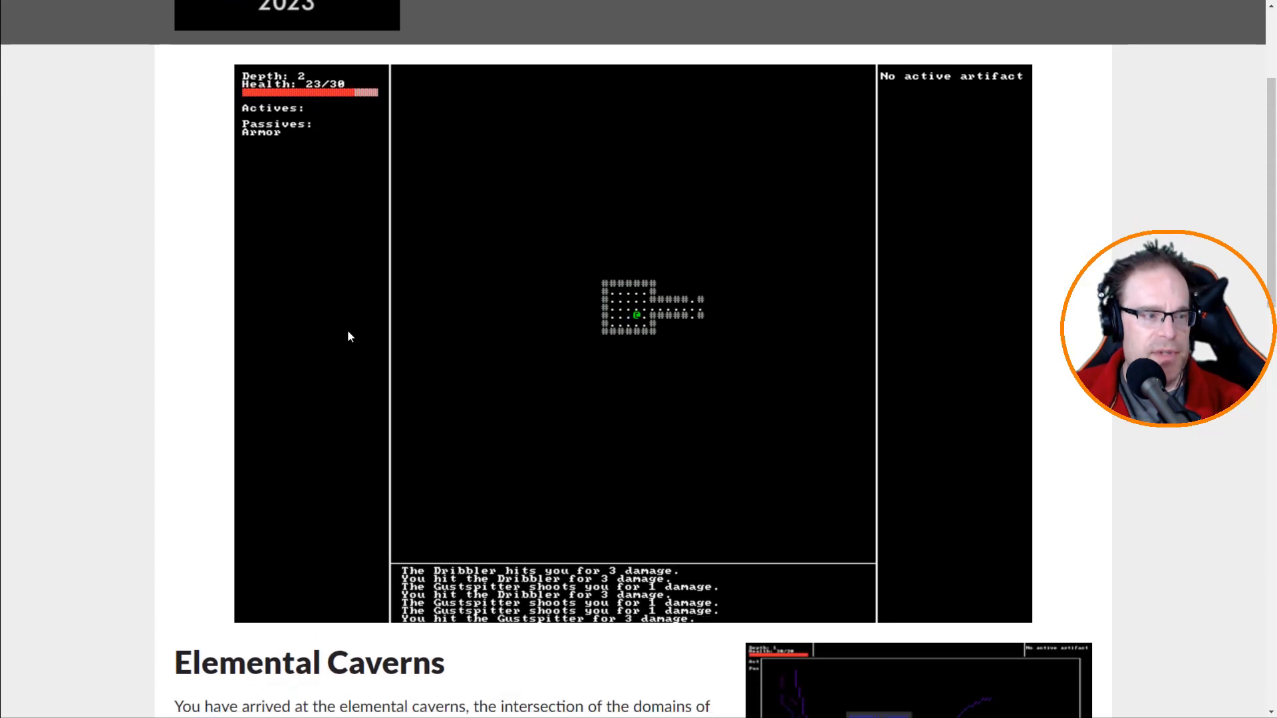
Fight on Depth 2 until an Icewalker kills the character, then reload the page.
{"action": "scroll", "scroll_direction": "down", "scroll_amount": 3}
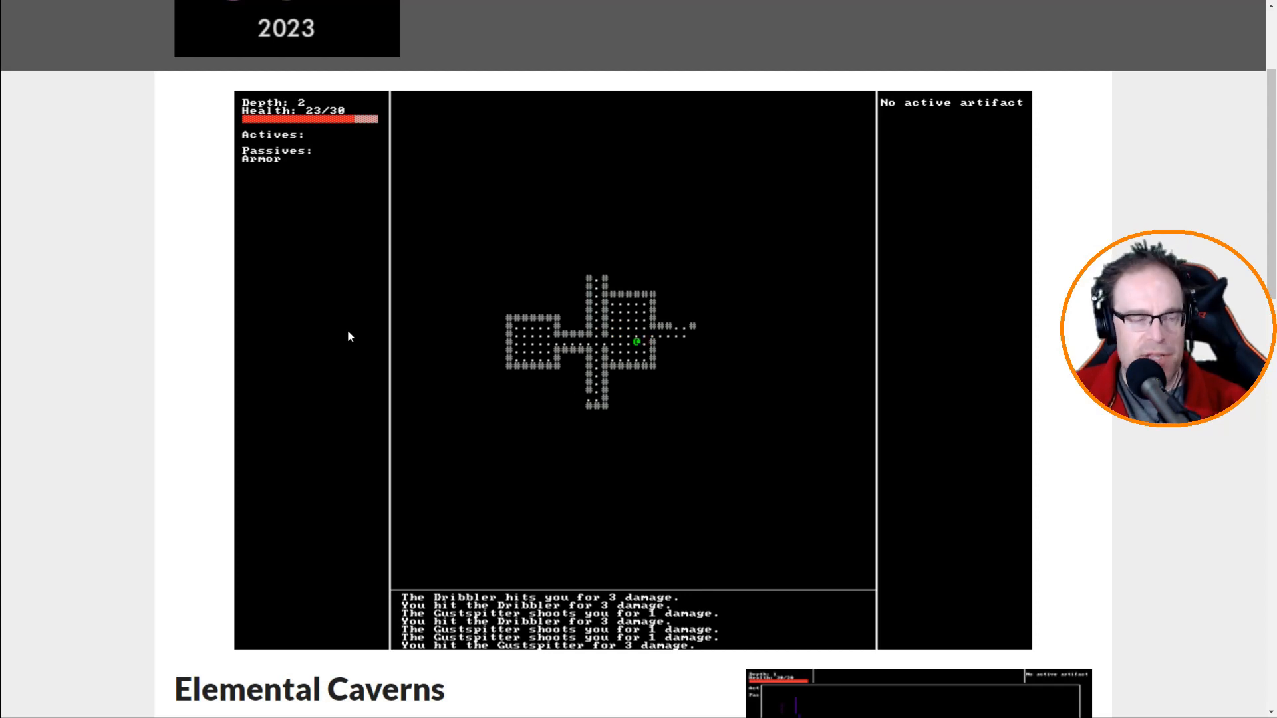
{"action": "scroll", "scroll_direction": "down", "scroll_amount": 3}
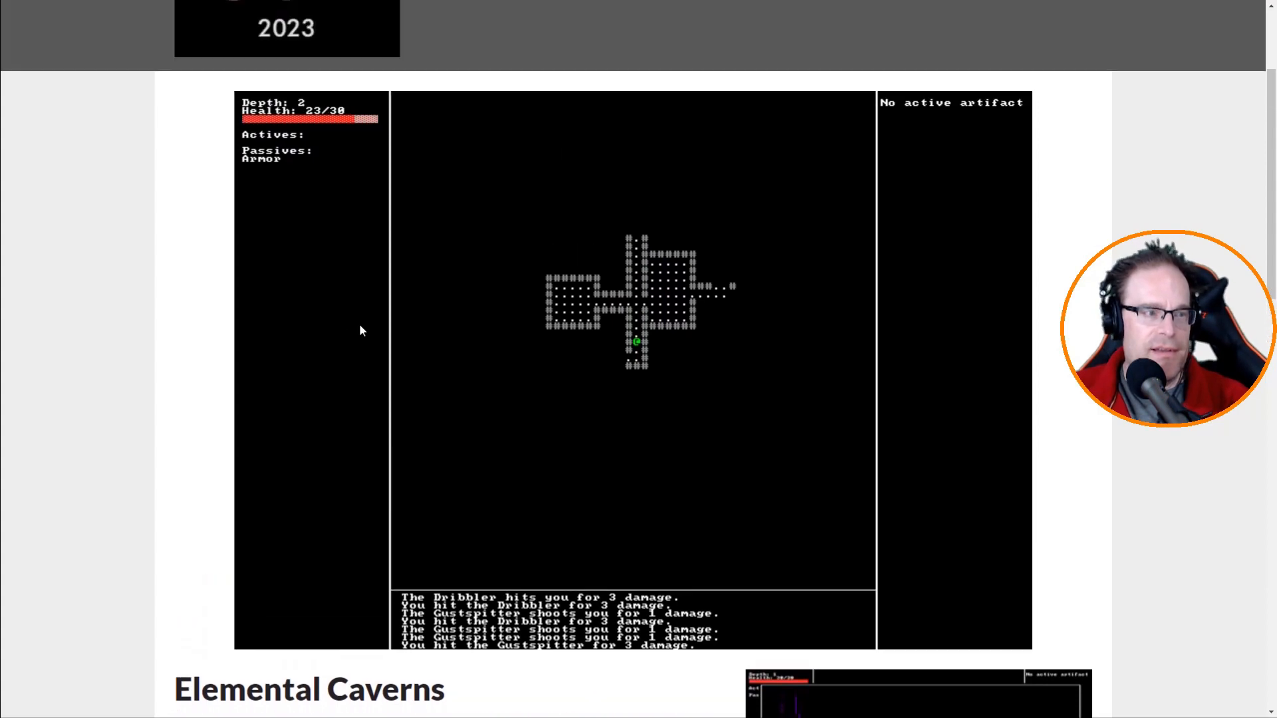
{"action": "scroll", "scroll_direction": "down", "scroll_amount": 3}
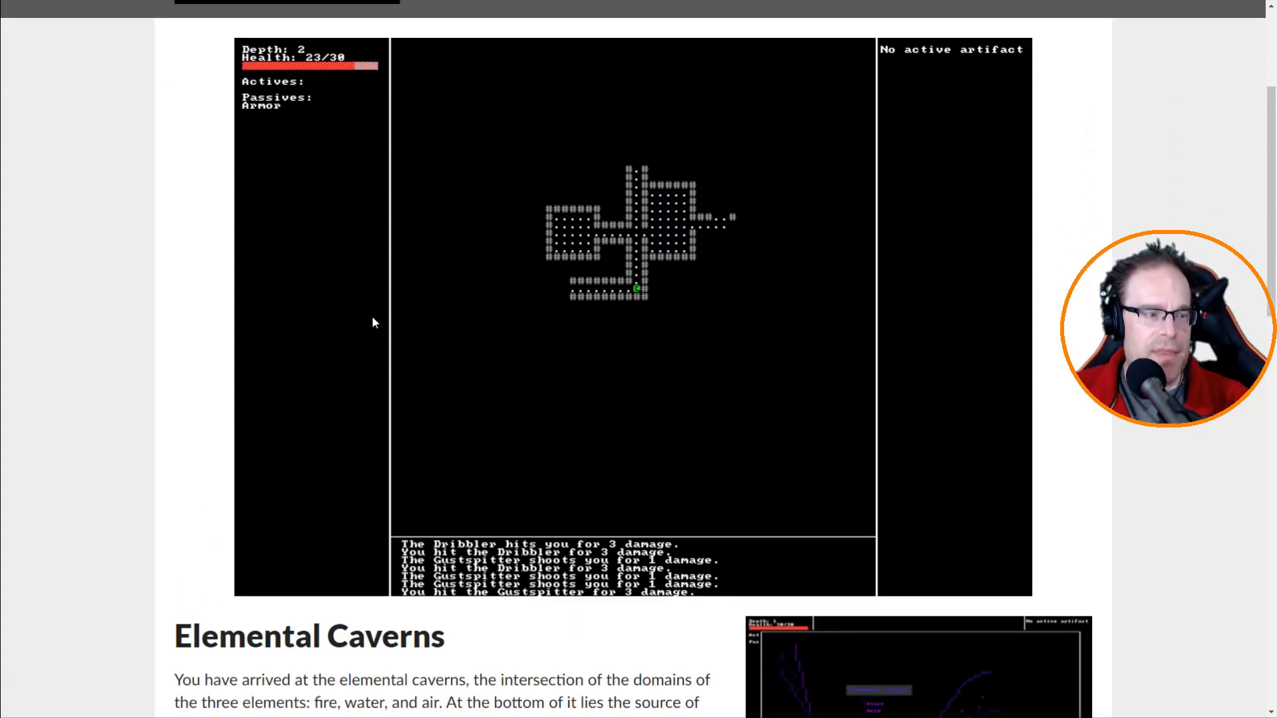
{"action": "scroll", "scroll_direction": "up", "scroll_amount": 3}
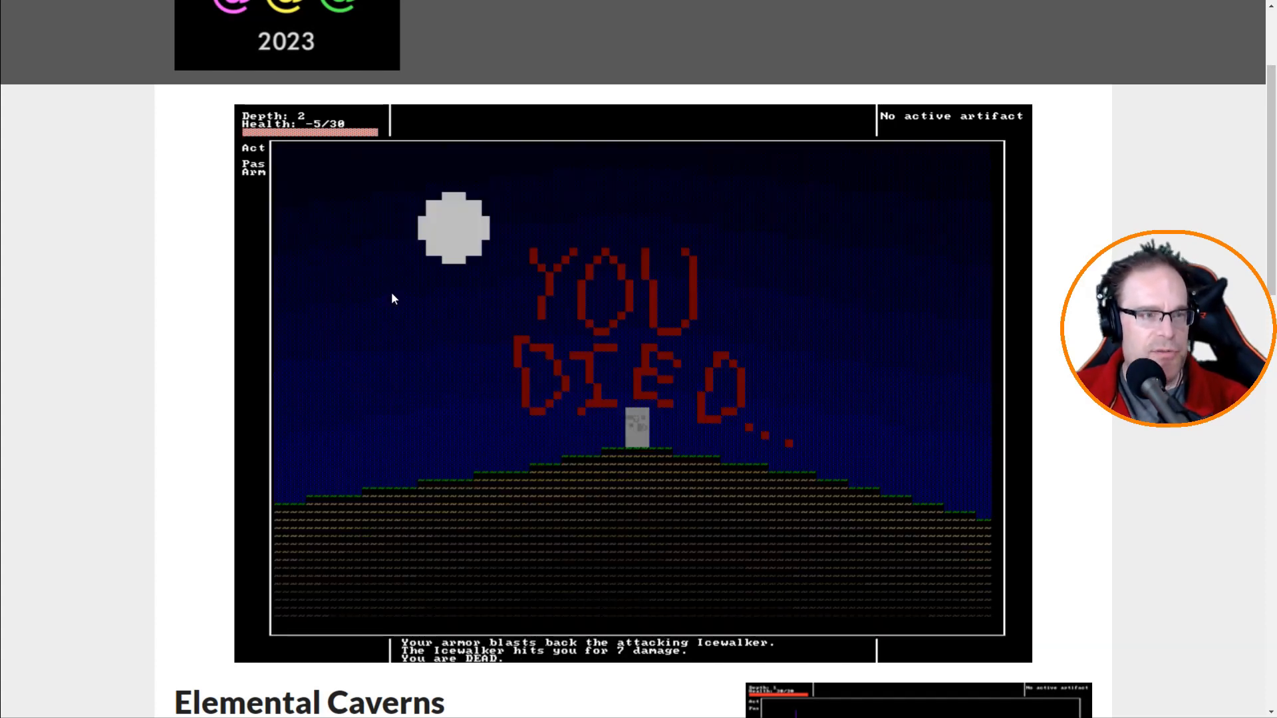
{"action": "mouse_move", "coordinate": [629, 421]}
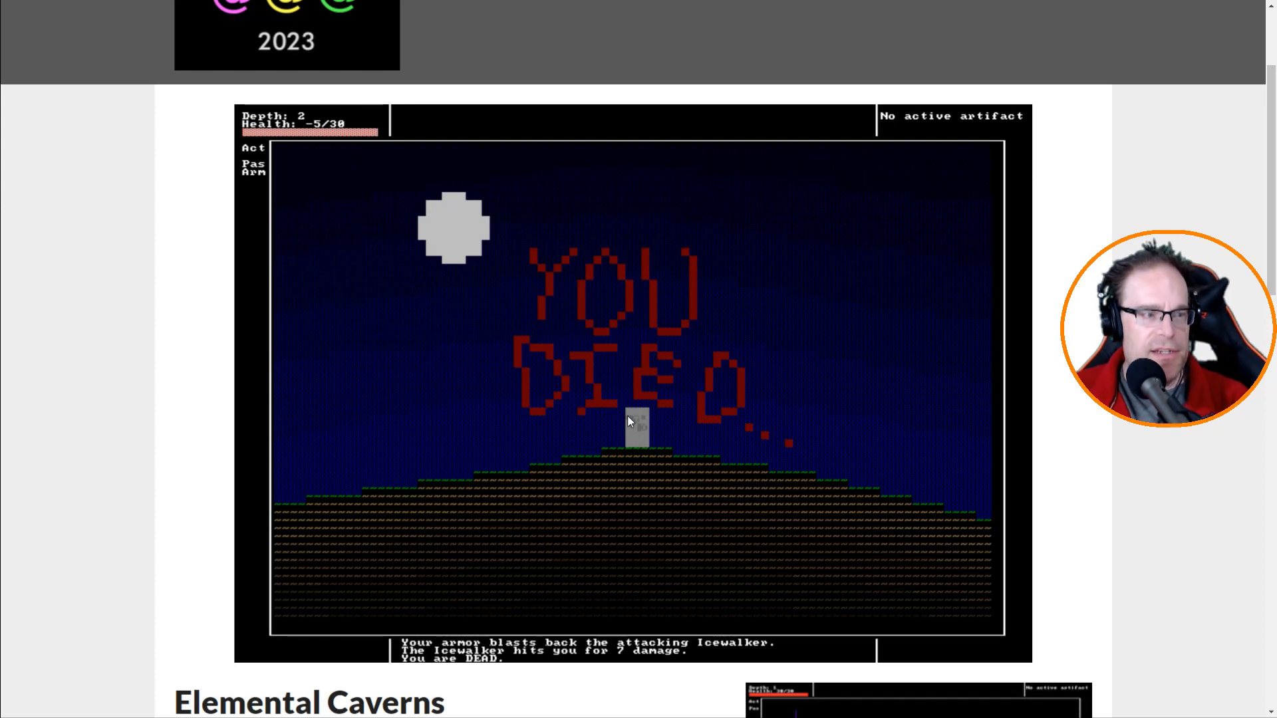
{"action": "mouse_move", "coordinate": [485, 293]}
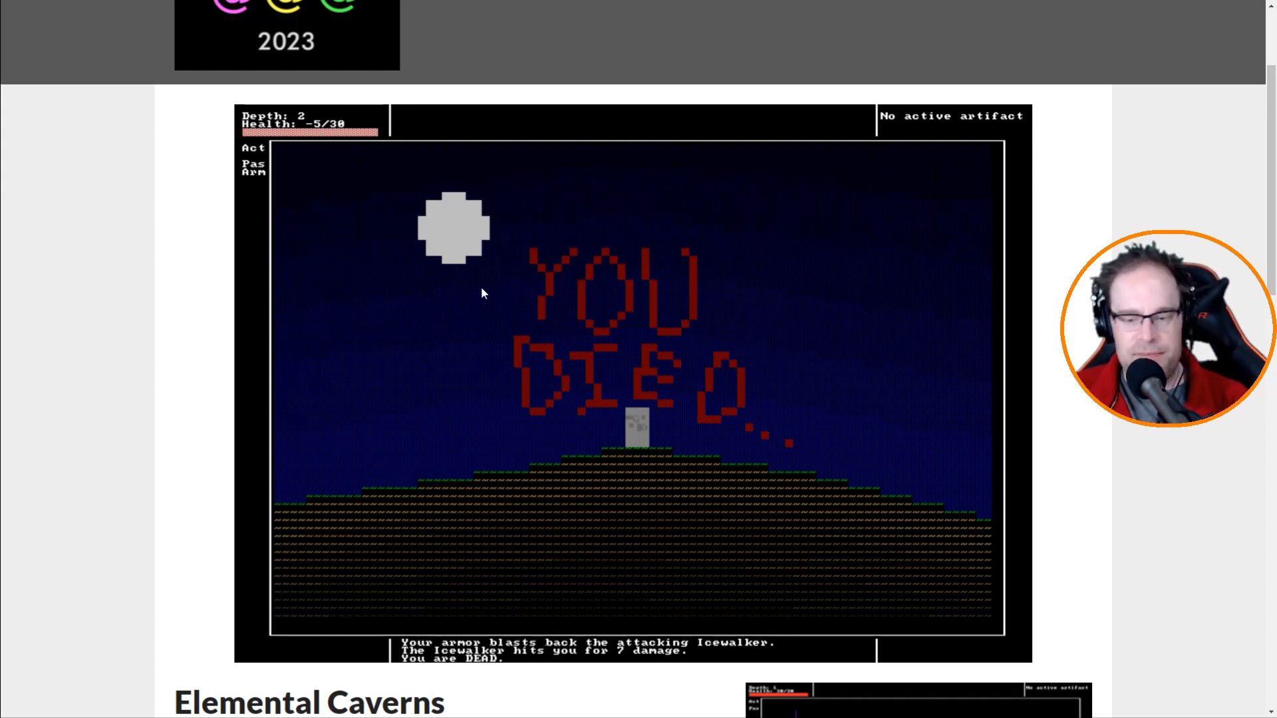
{"action": "mouse_move", "coordinate": [521, 294]}
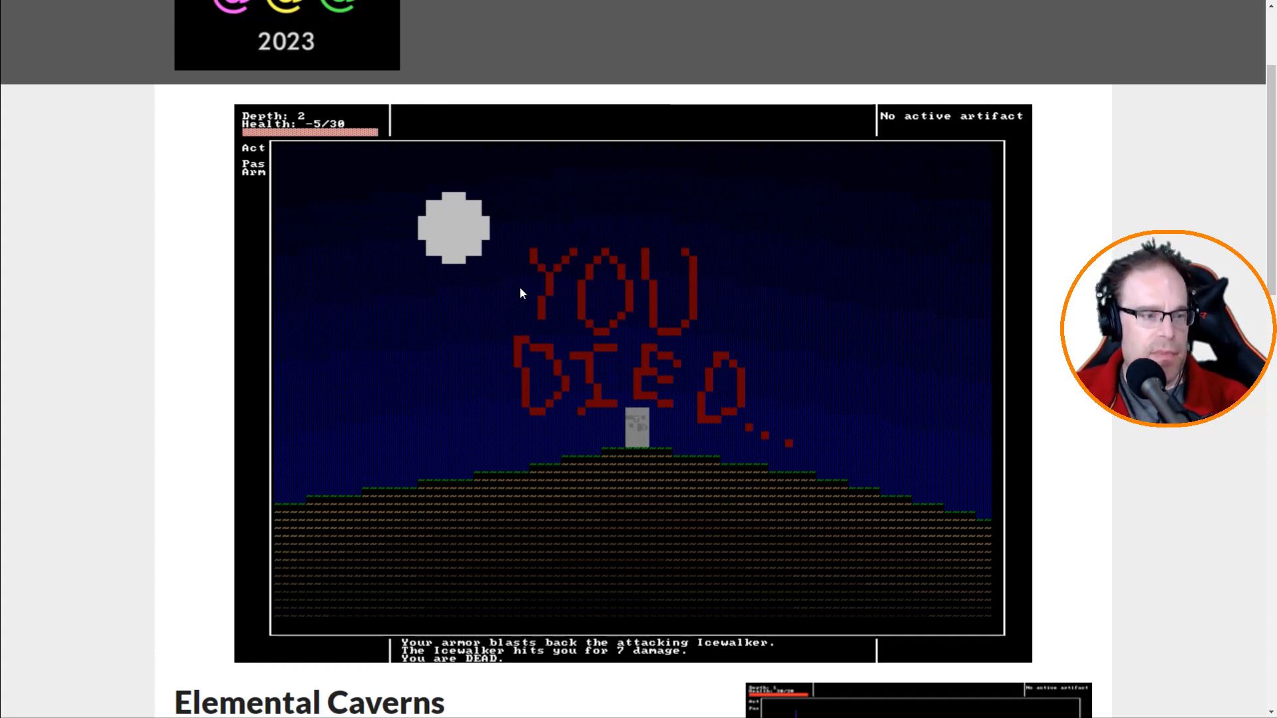
{"action": "scroll", "scroll_direction": "up", "scroll_amount": 3}
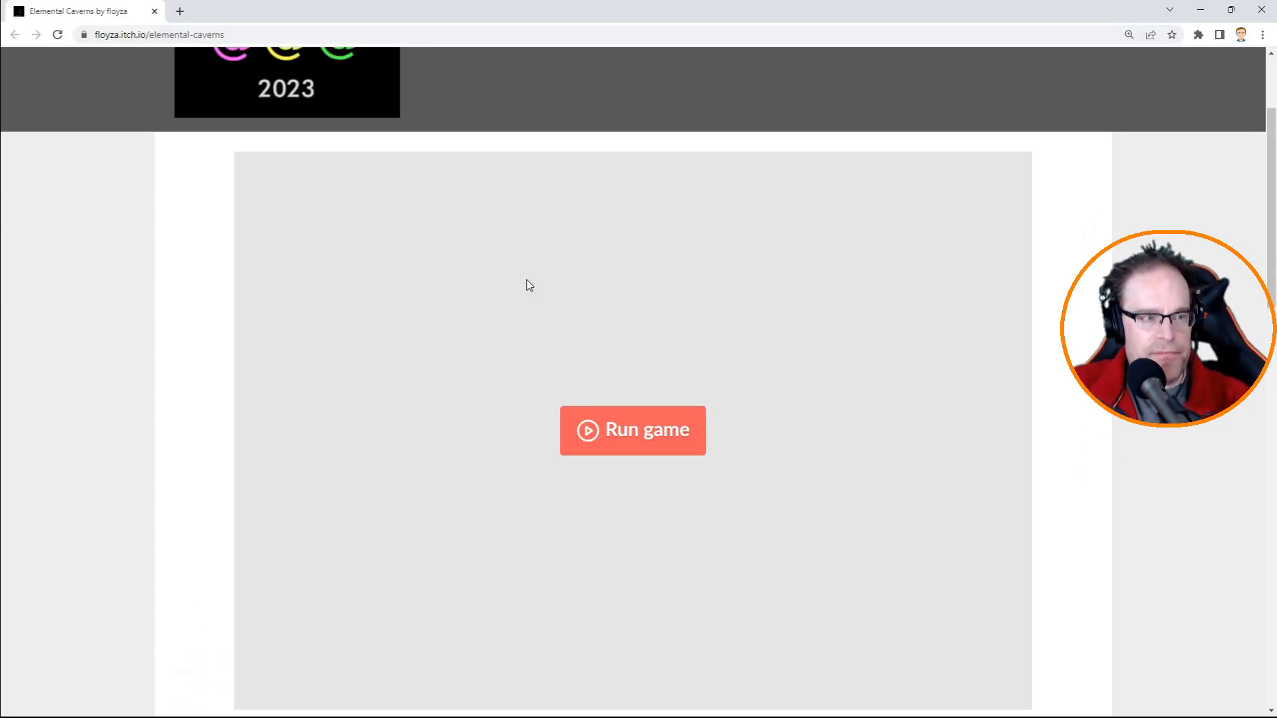
Launch a fresh Elemental Caverns run on Depth 1.
{"action": "left_click", "coordinate": [632, 431]}
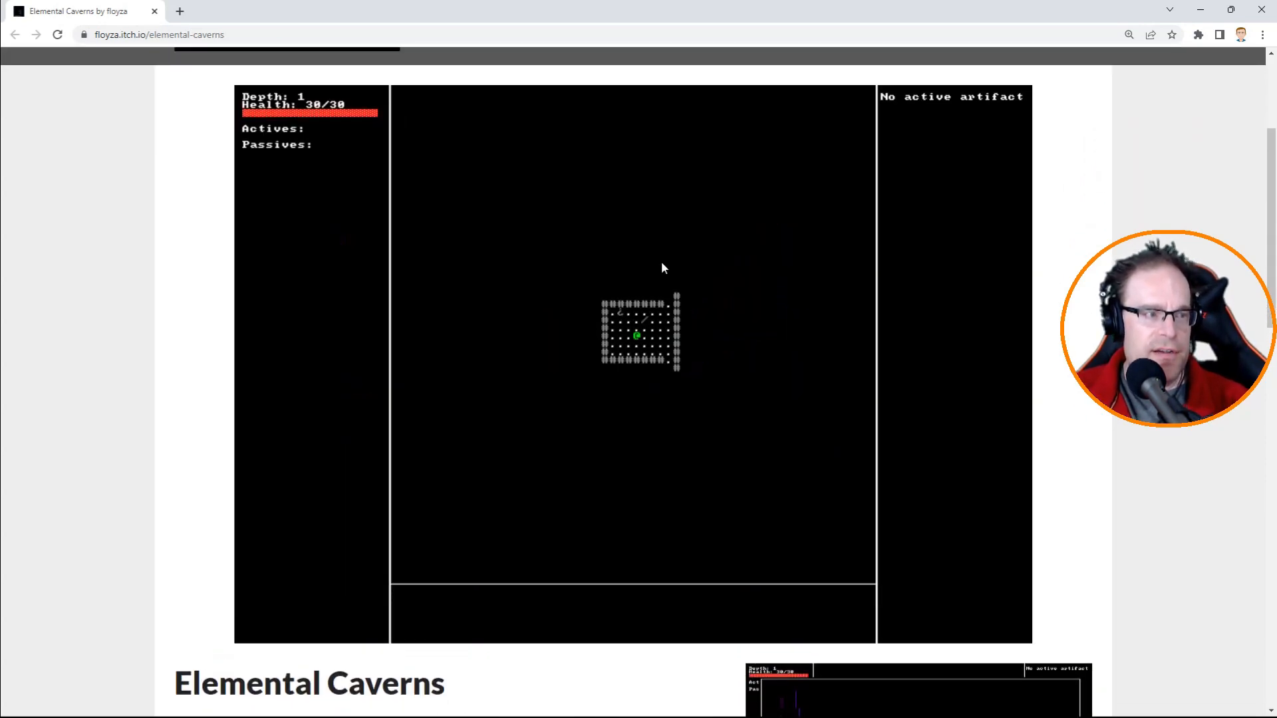
{"action": "scroll", "scroll_direction": "down", "scroll_amount": 3}
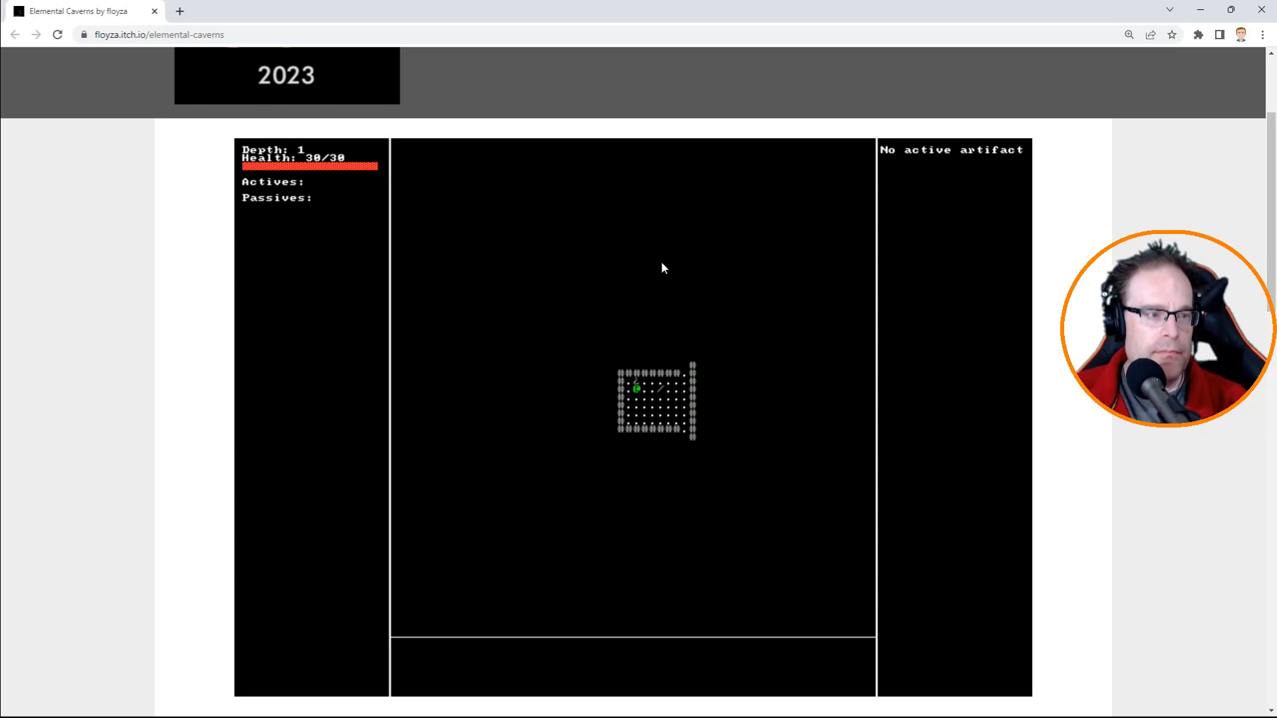
{"action": "scroll", "scroll_direction": "down", "scroll_amount": 3}
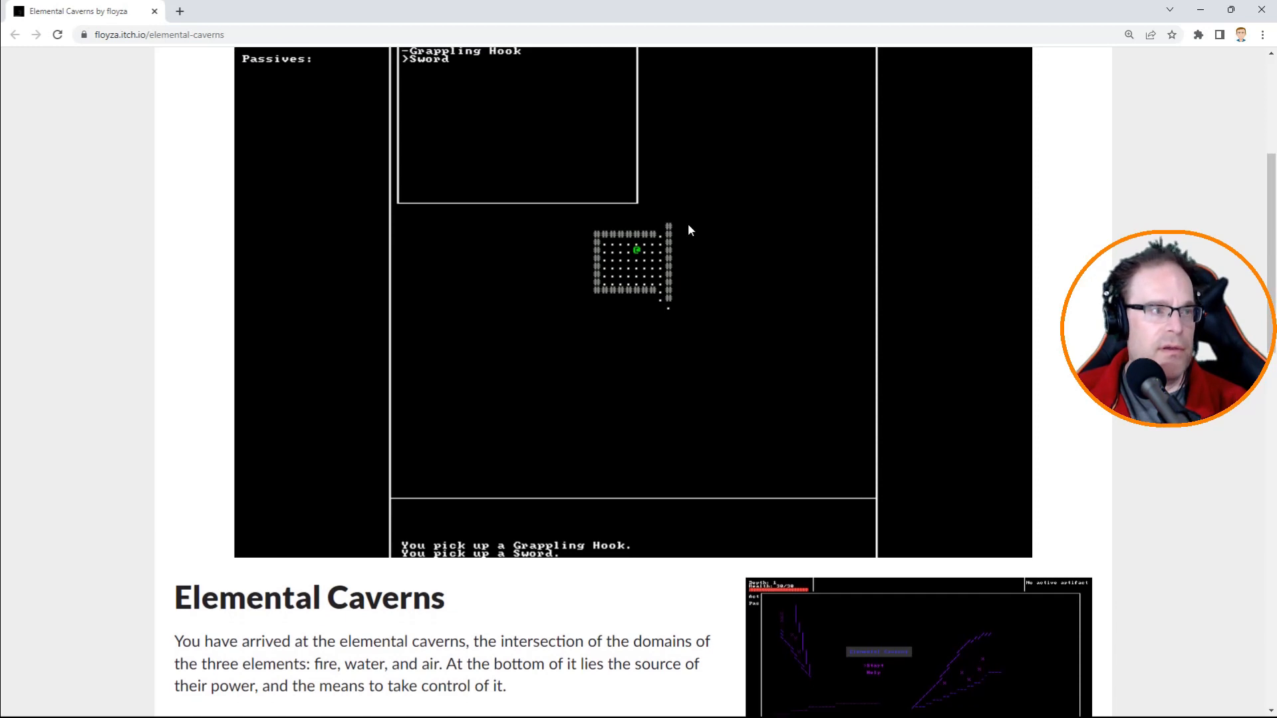
Collect the Grappling Hook and Sword, attach the Sword, and gain water essence at 19/30 health.
{"action": "scroll", "scroll_direction": "up", "scroll_amount": 3}
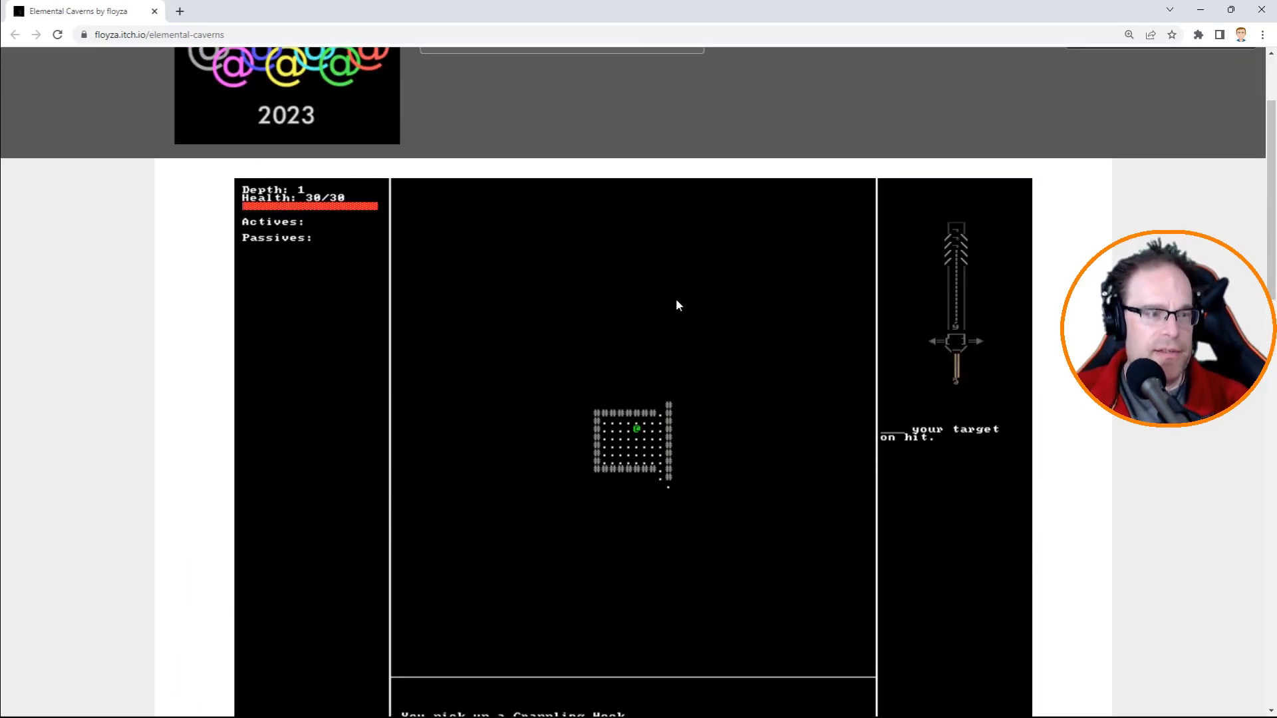
{"action": "scroll", "scroll_direction": "down", "scroll_amount": 3}
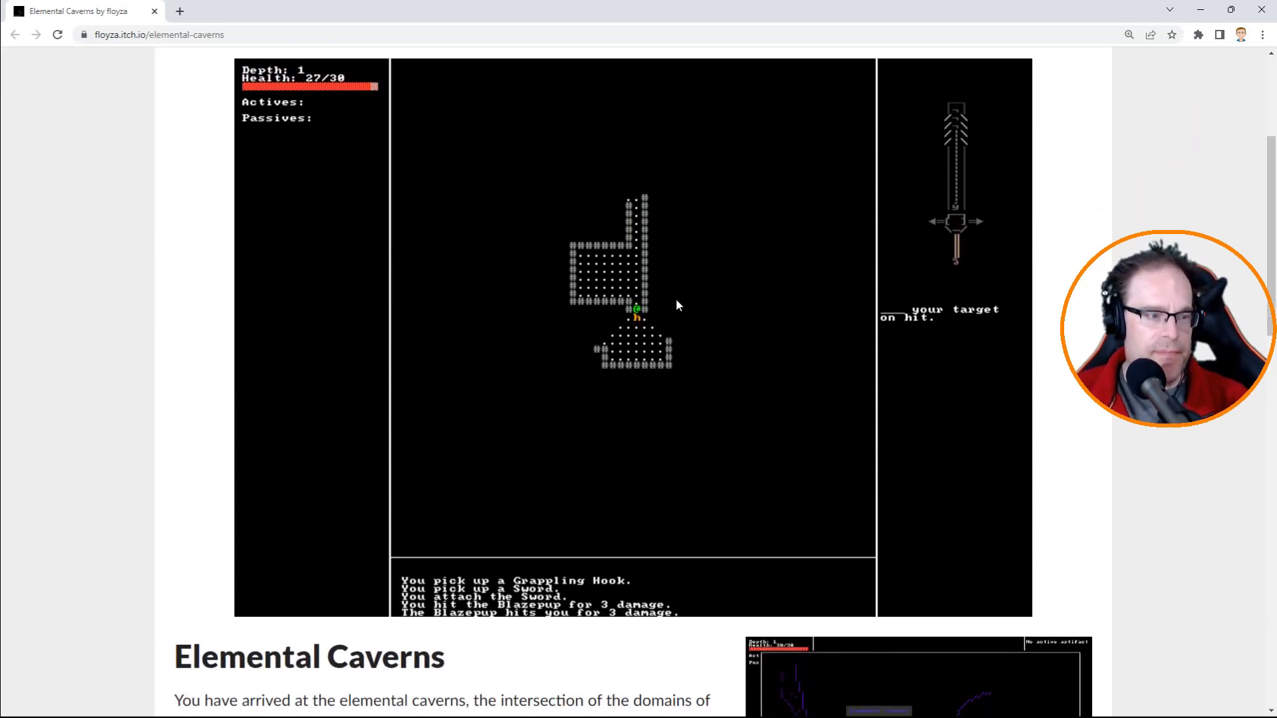
{"action": "scroll", "scroll_direction": "down", "scroll_amount": 3}
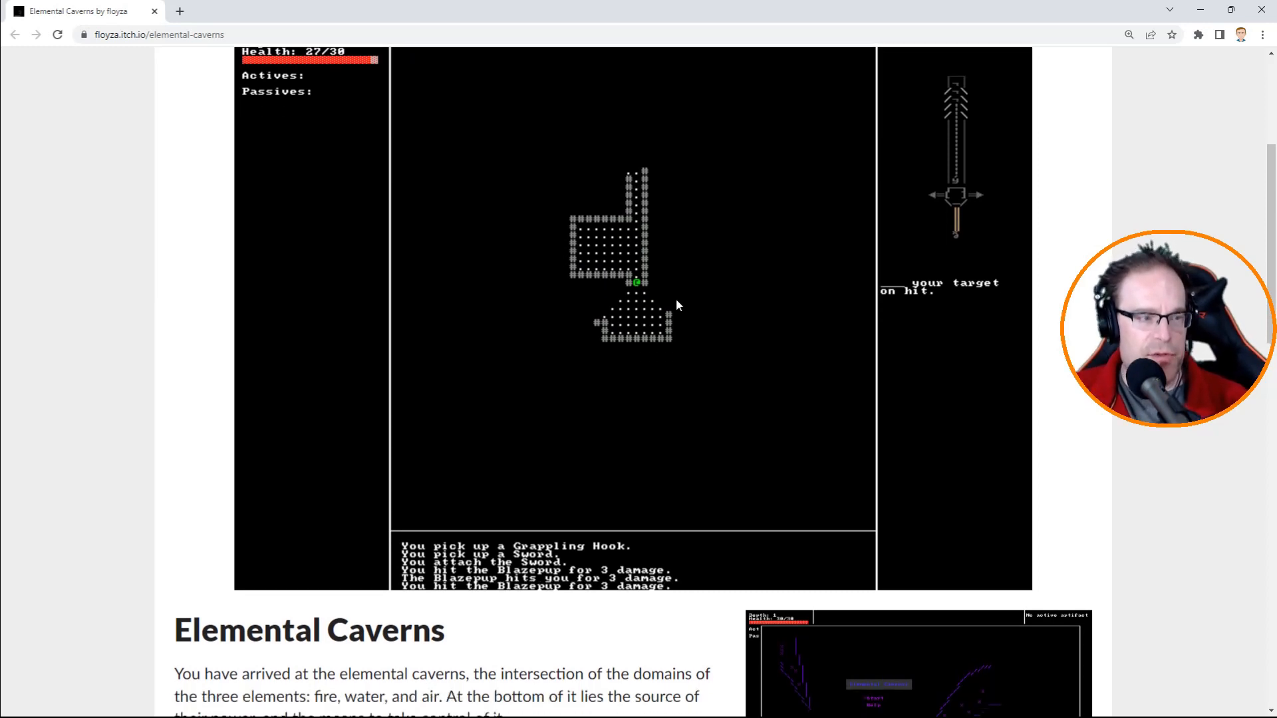
{"action": "scroll", "scroll_direction": "down", "scroll_amount": 3}
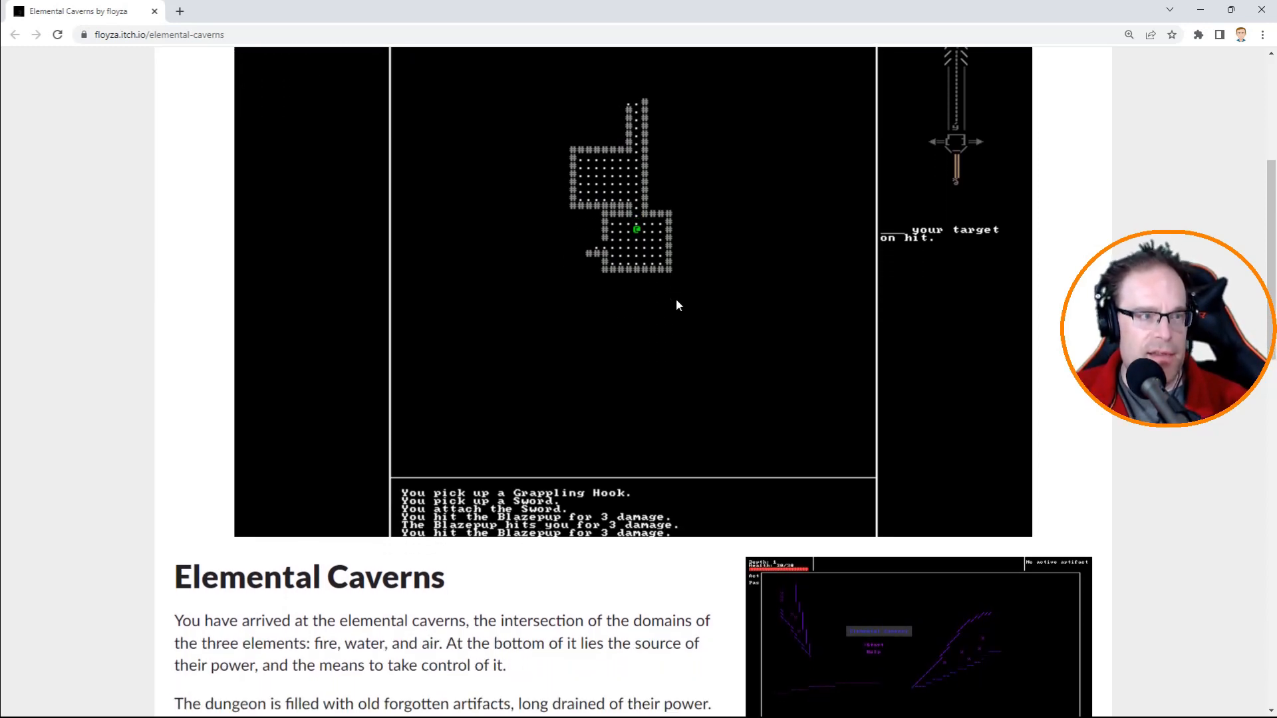
{"action": "scroll", "scroll_direction": "up", "scroll_amount": 3}
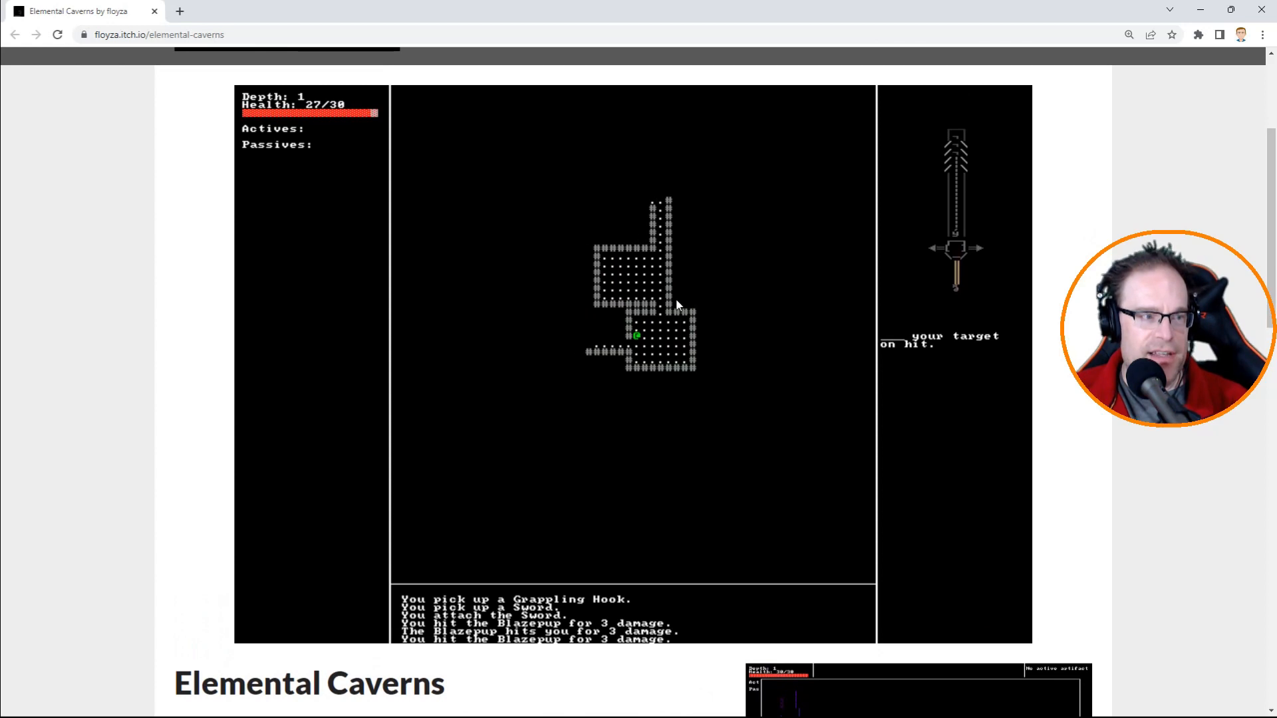
{"action": "scroll", "scroll_direction": "down", "scroll_amount": 3}
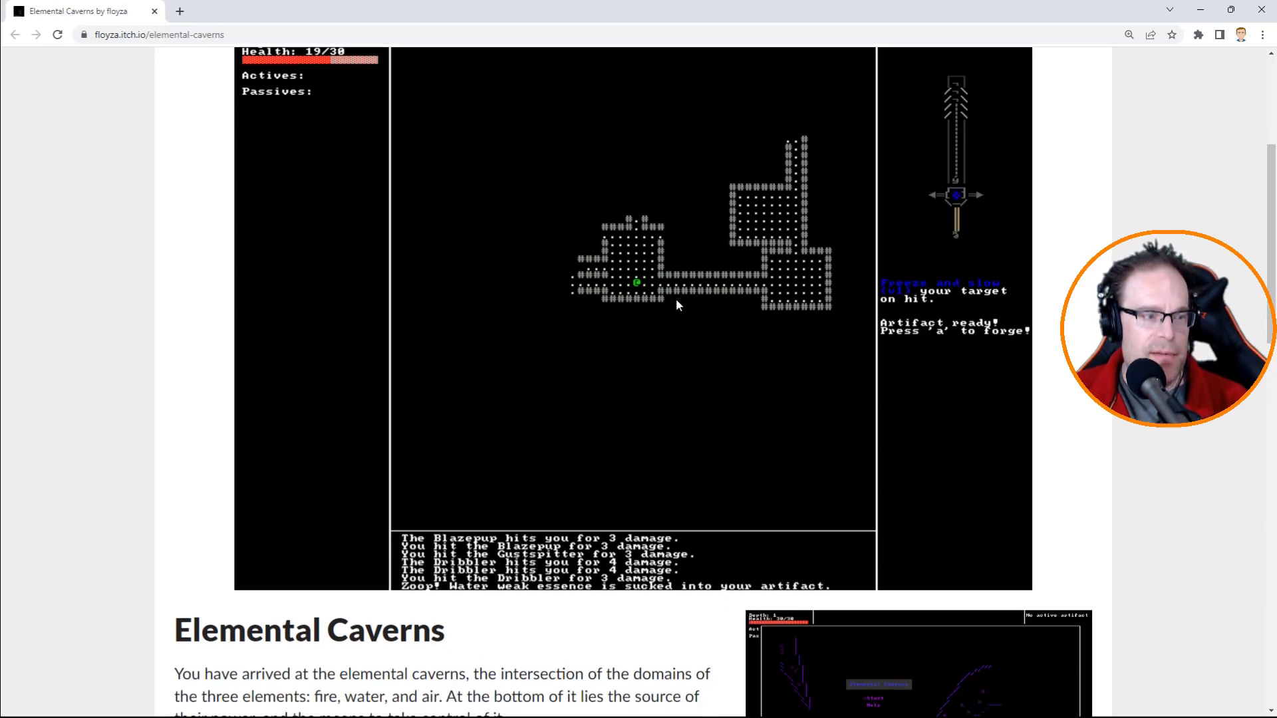
{"action": "scroll", "scroll_direction": "up", "scroll_amount": 3}
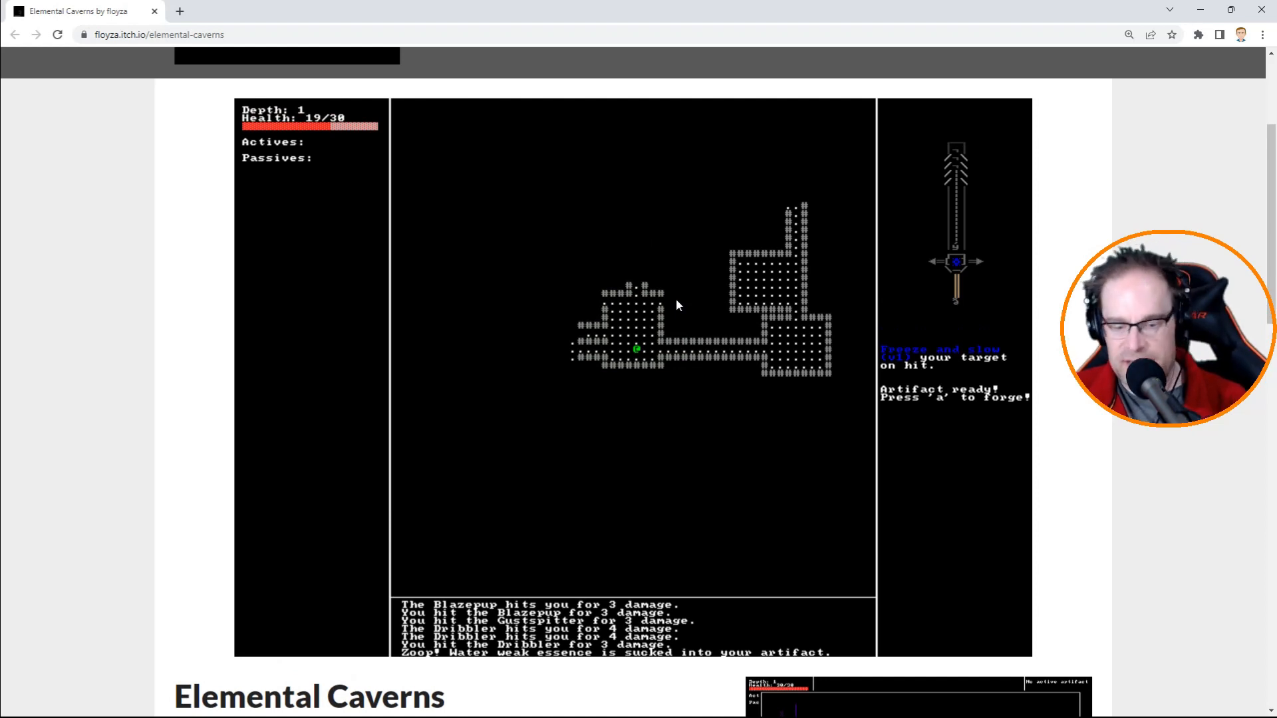
Forge the Sword with water essence and slow a Gustspitter and Blazepup with icy hits.
{"action": "key", "text": "a"}
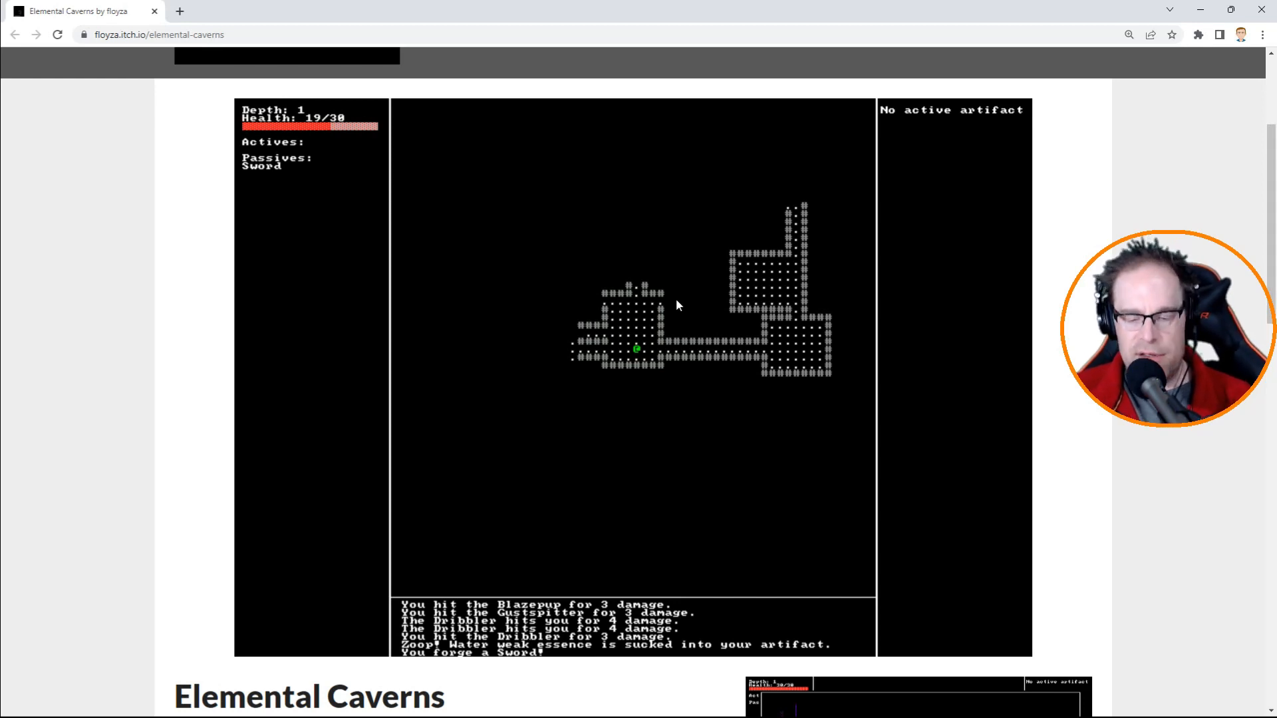
{"action": "scroll", "scroll_direction": "down", "scroll_amount": 3}
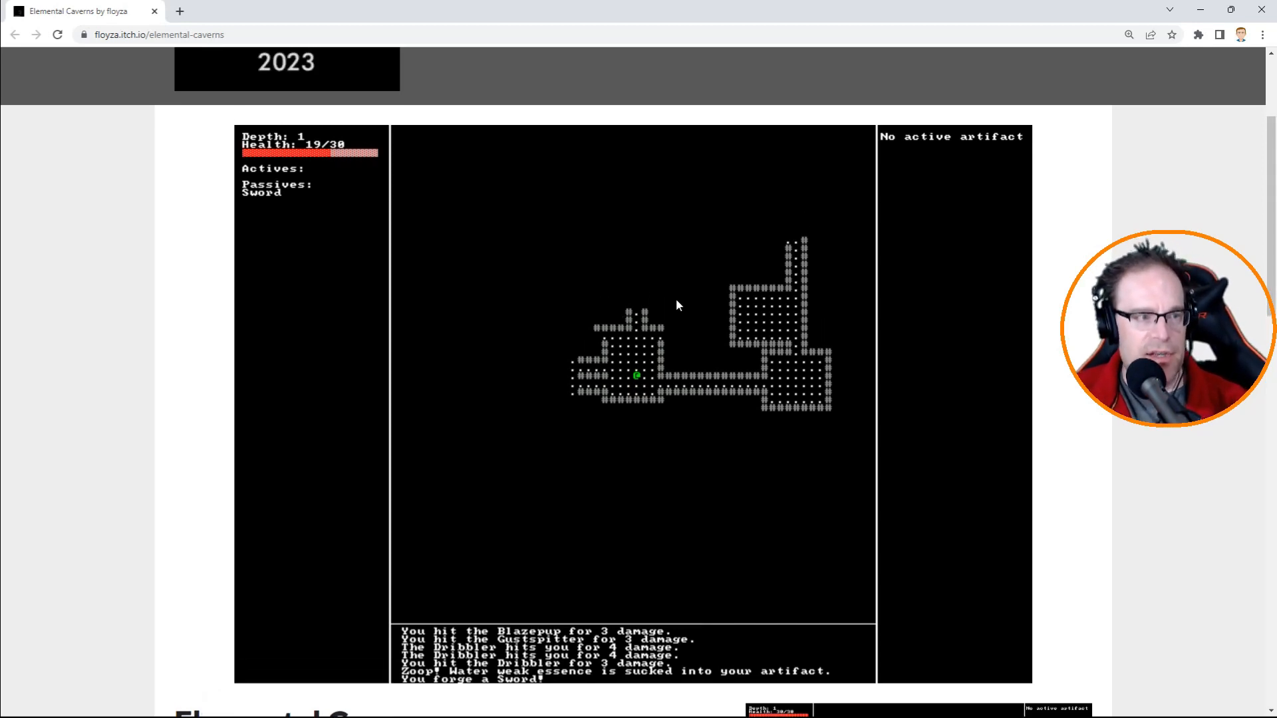
{"action": "scroll", "scroll_direction": "down", "scroll_amount": 3}
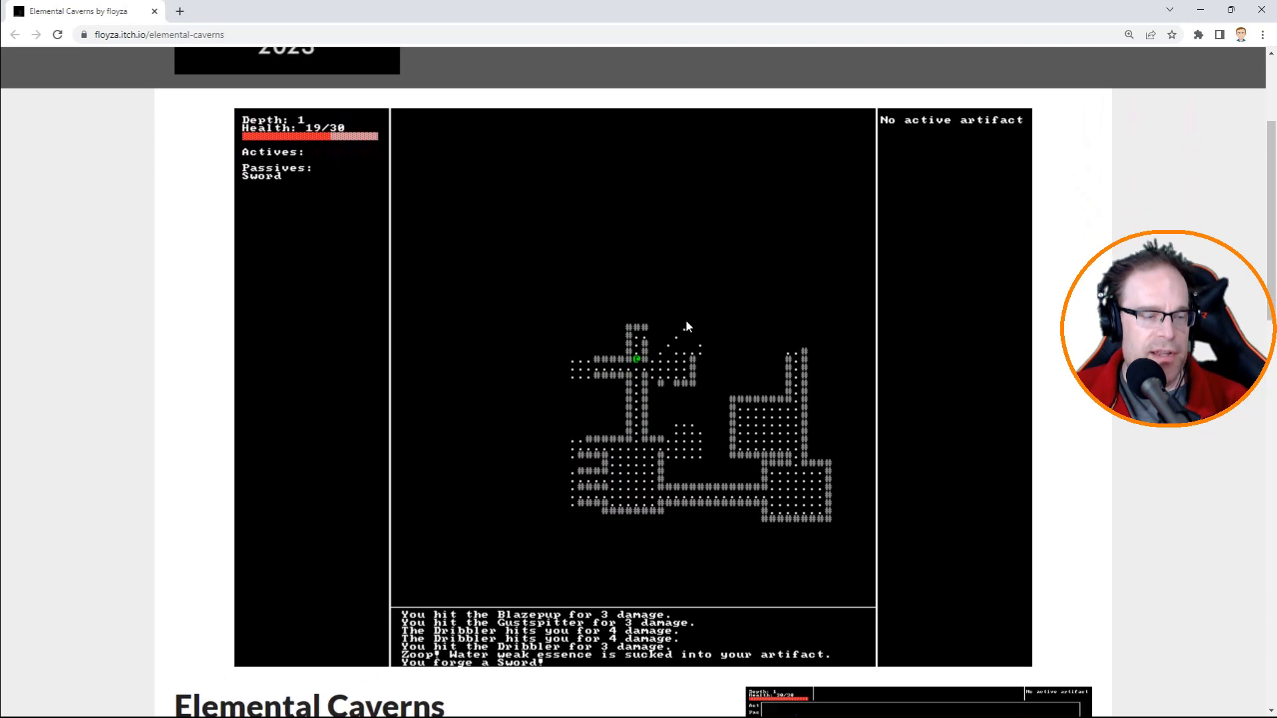
{"action": "scroll", "scroll_direction": "down", "scroll_amount": 3}
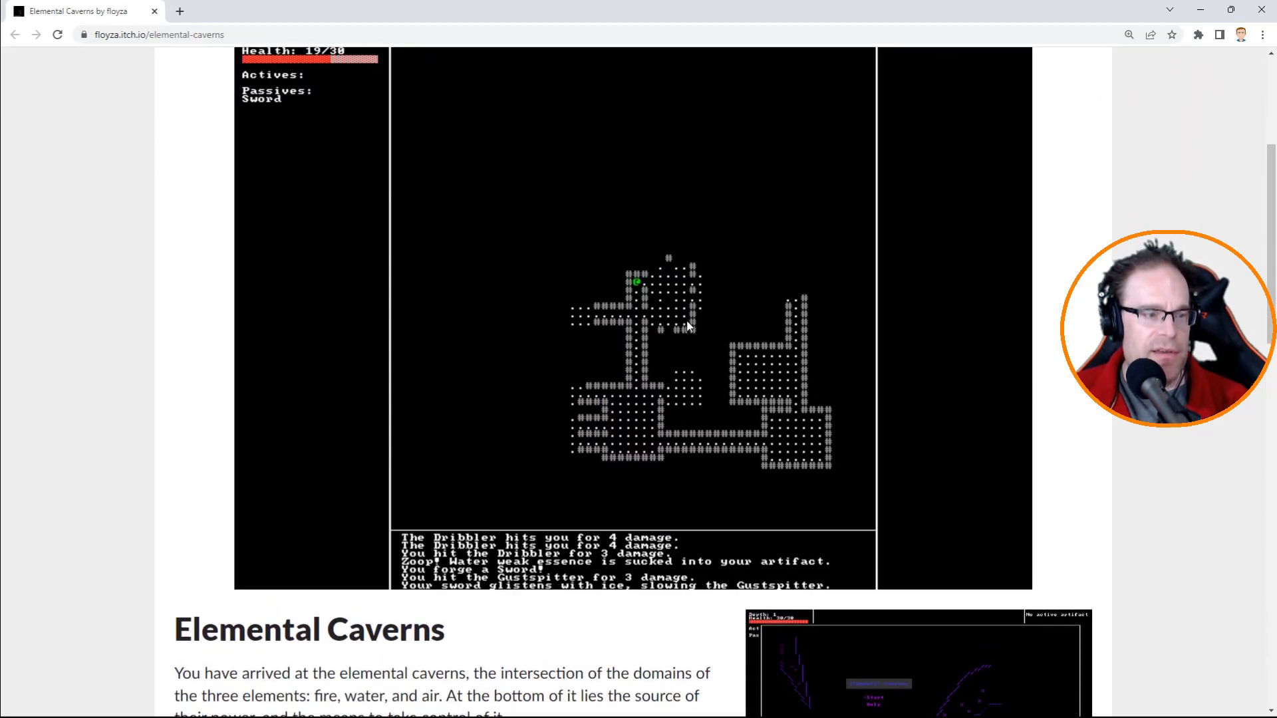
{"action": "mouse_move", "coordinate": [530, 358]}
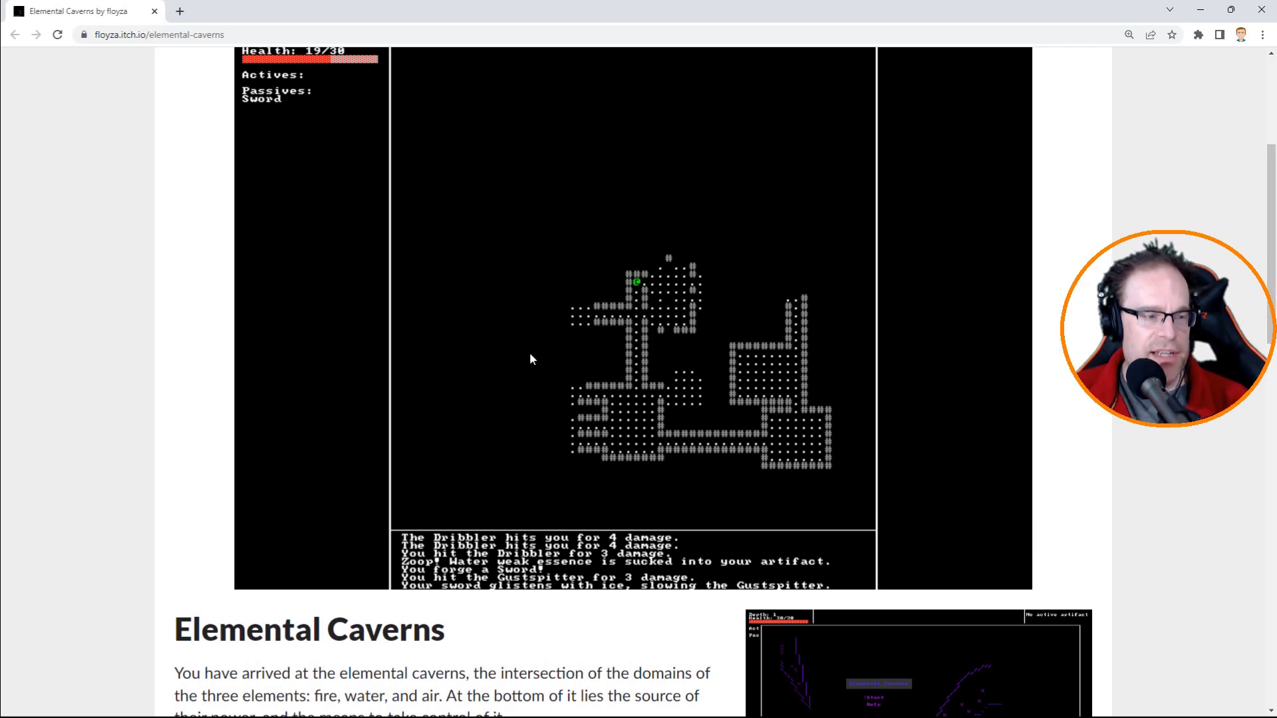
{"action": "mouse_move", "coordinate": [542, 297]}
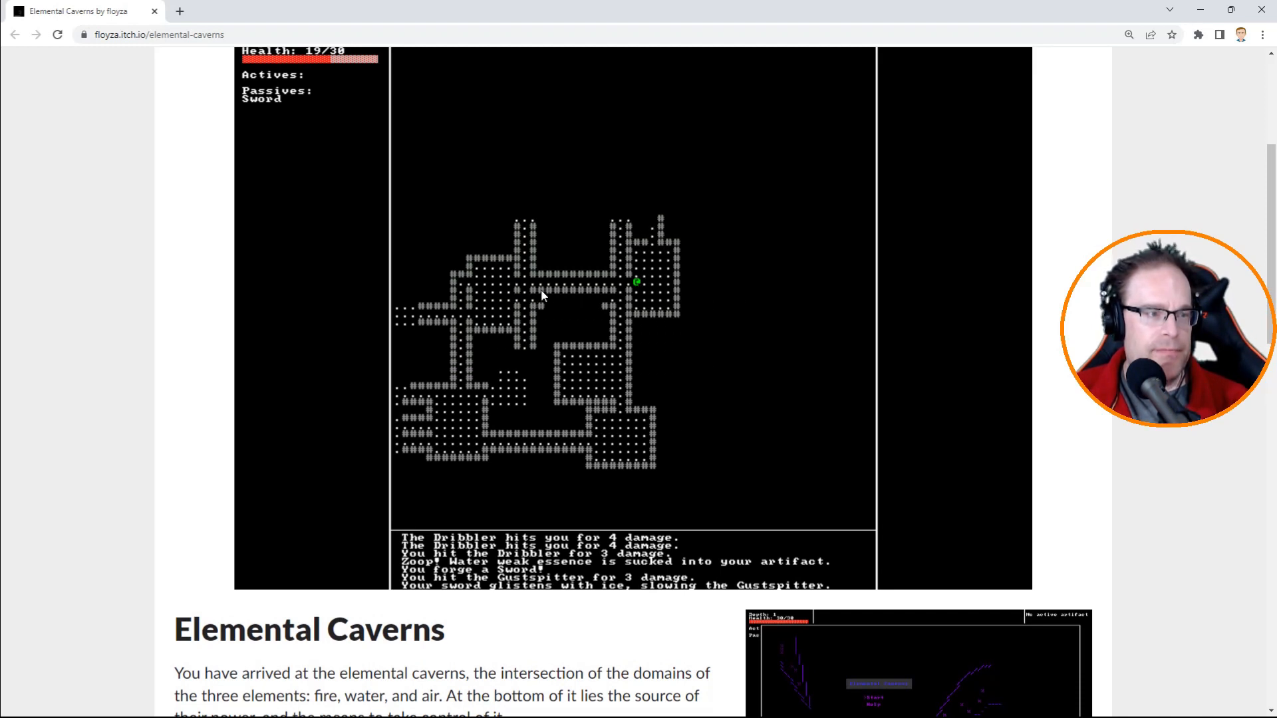
{"action": "scroll", "scroll_direction": "up", "scroll_amount": 3}
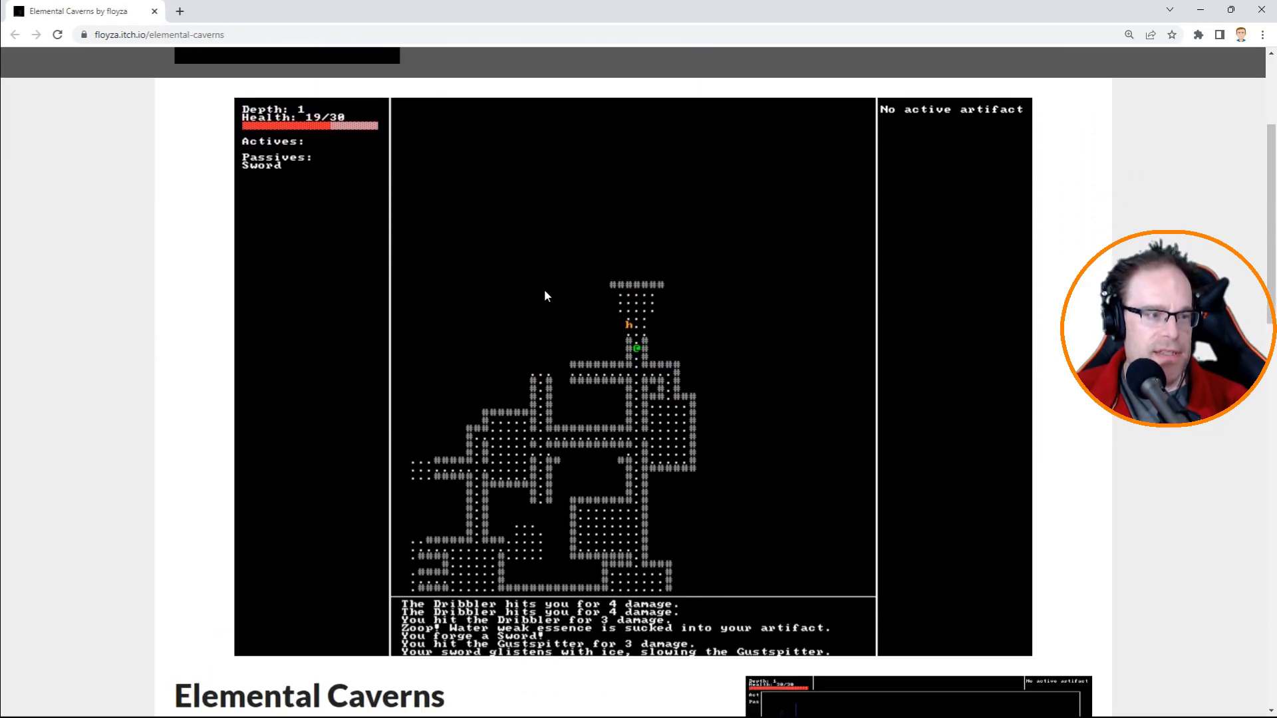
{"action": "scroll", "scroll_direction": "down", "scroll_amount": 3}
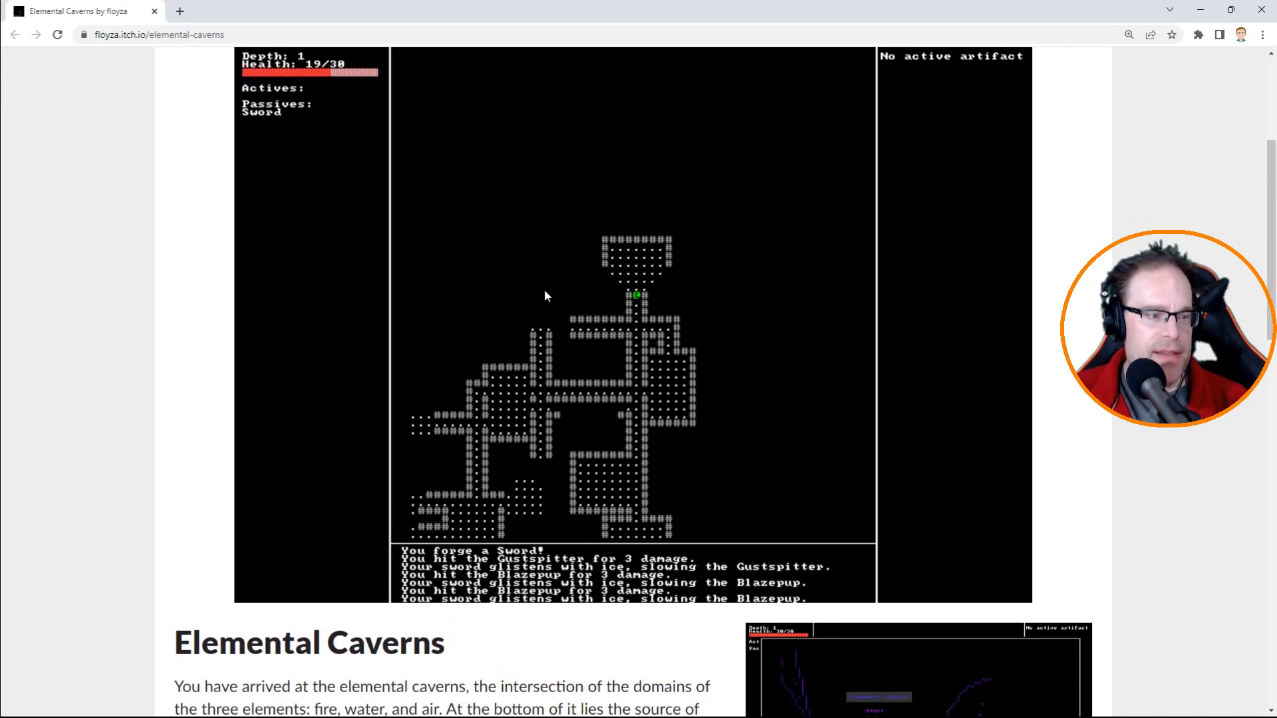
{"action": "scroll", "scroll_direction": "up", "scroll_amount": 3}
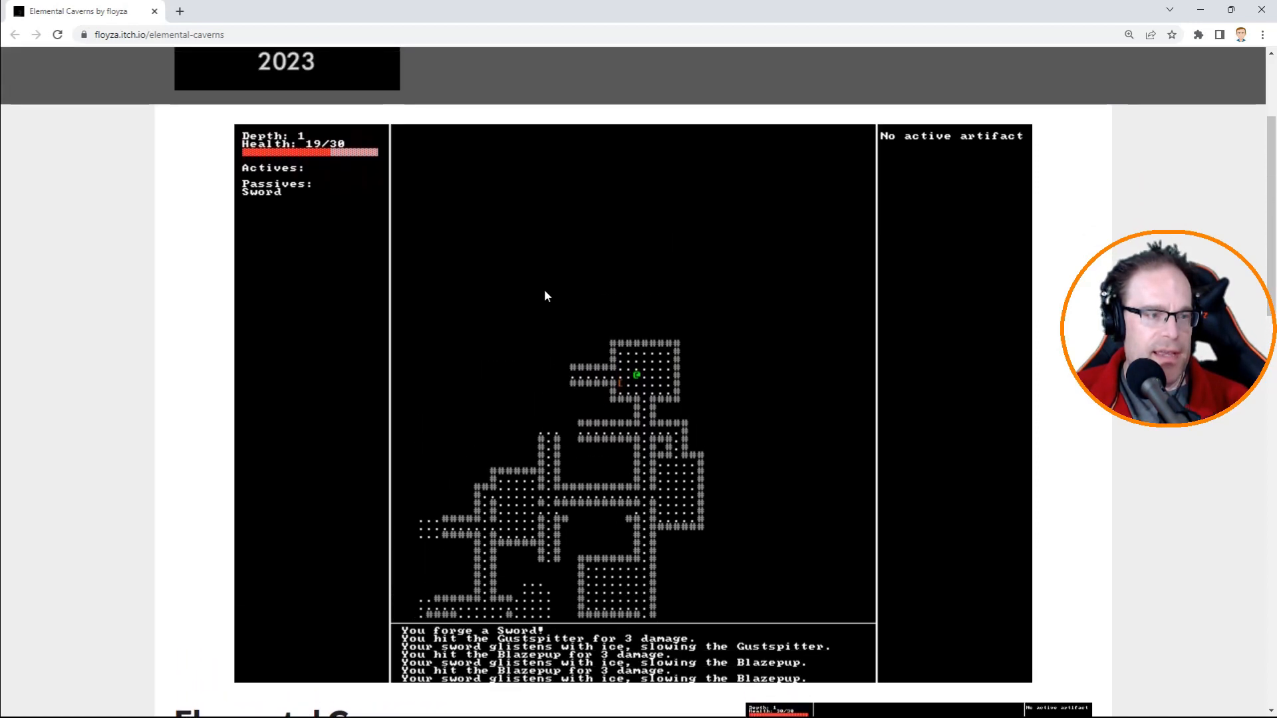
Defeat the Blazepup and Gustspitter, pick up Armor, and descend to Depth 2 at 26/30 health.
{"action": "scroll", "scroll_direction": "down", "scroll_amount": 3}
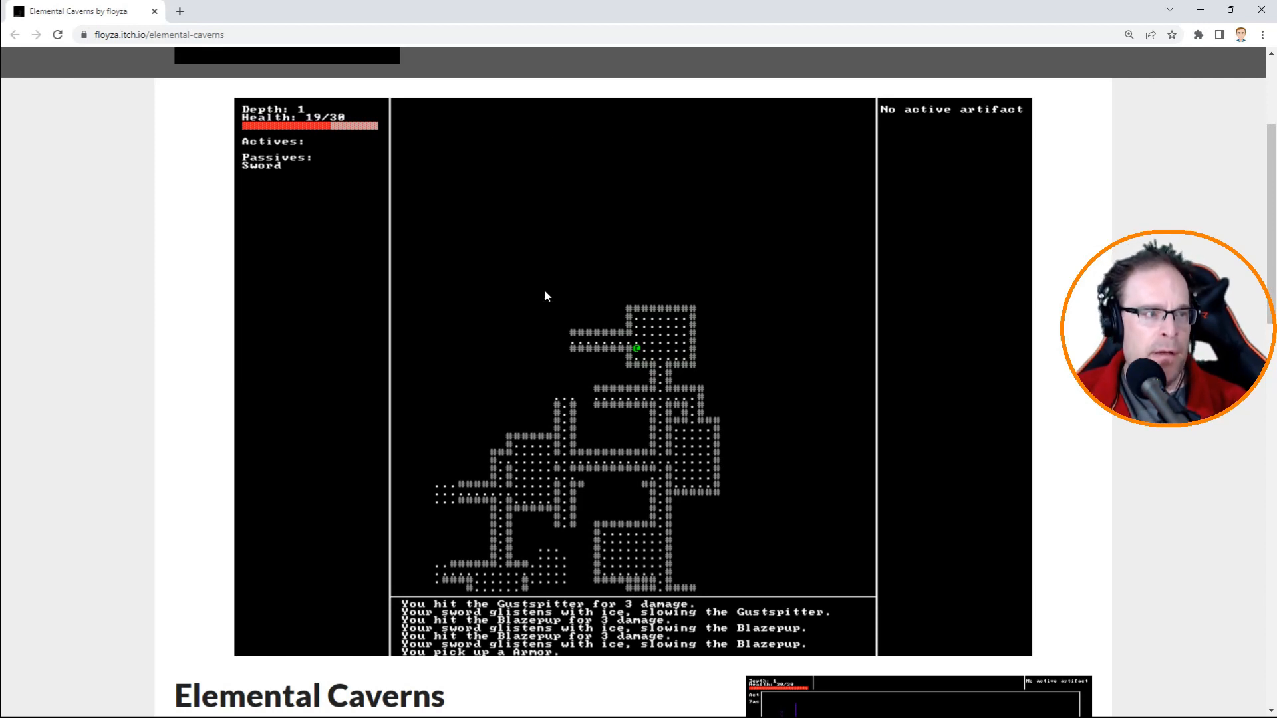
{"action": "scroll", "scroll_direction": "down", "scroll_amount": 3}
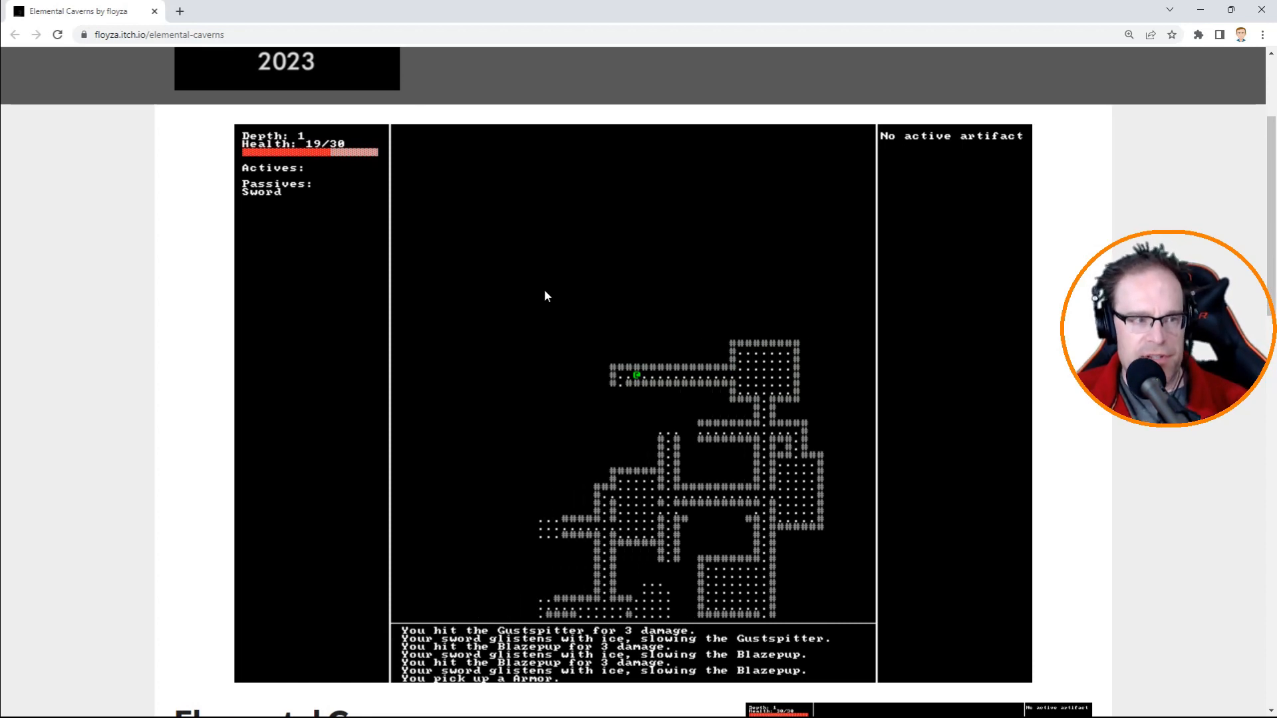
{"action": "scroll", "scroll_direction": "down", "scroll_amount": 3}
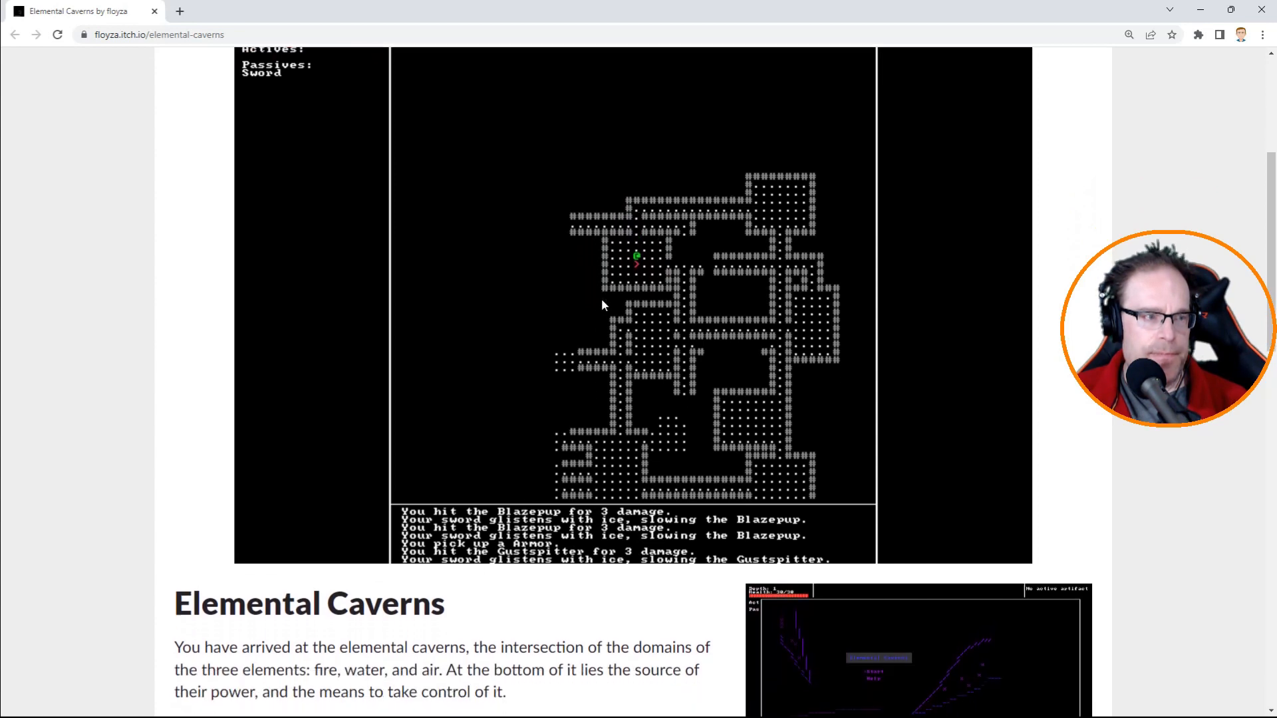
{"action": "scroll", "scroll_direction": "up", "scroll_amount": 3}
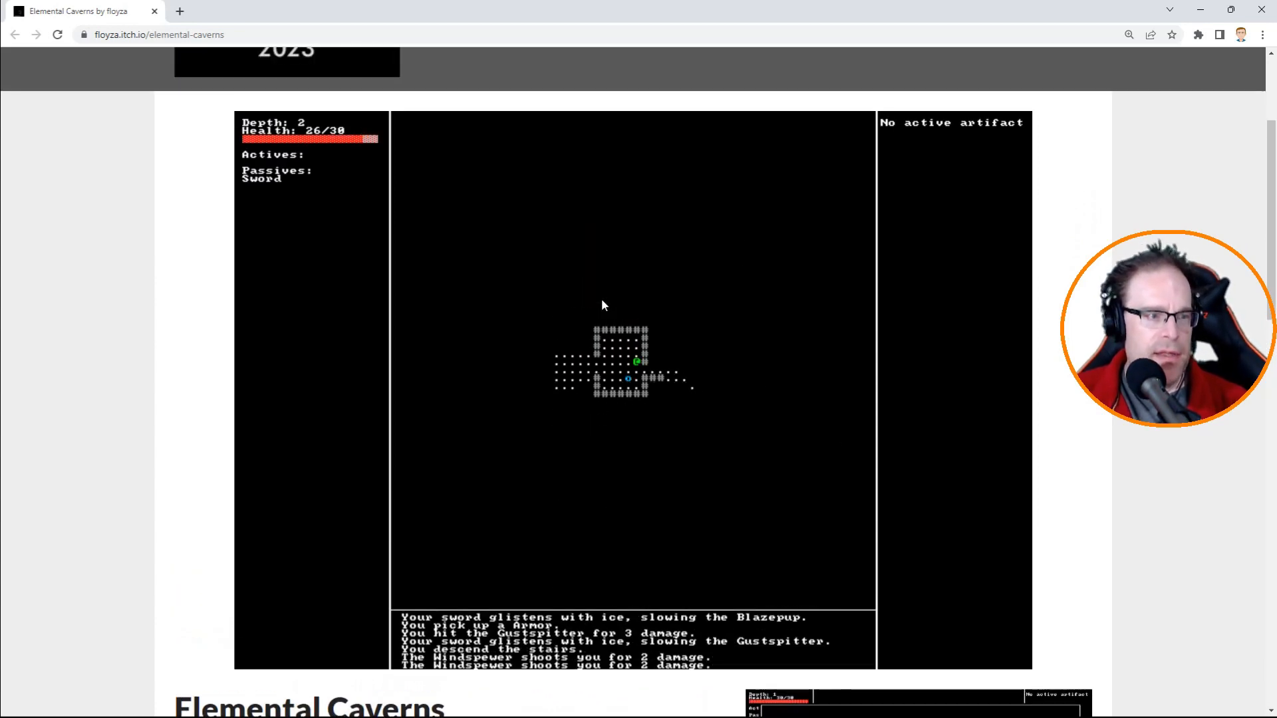
Battle a Windspewer and Gustspitter on Depth 2 until health hits 0/30 and YOU DIED appears.
{"action": "scroll", "scroll_direction": "down", "scroll_amount": 3}
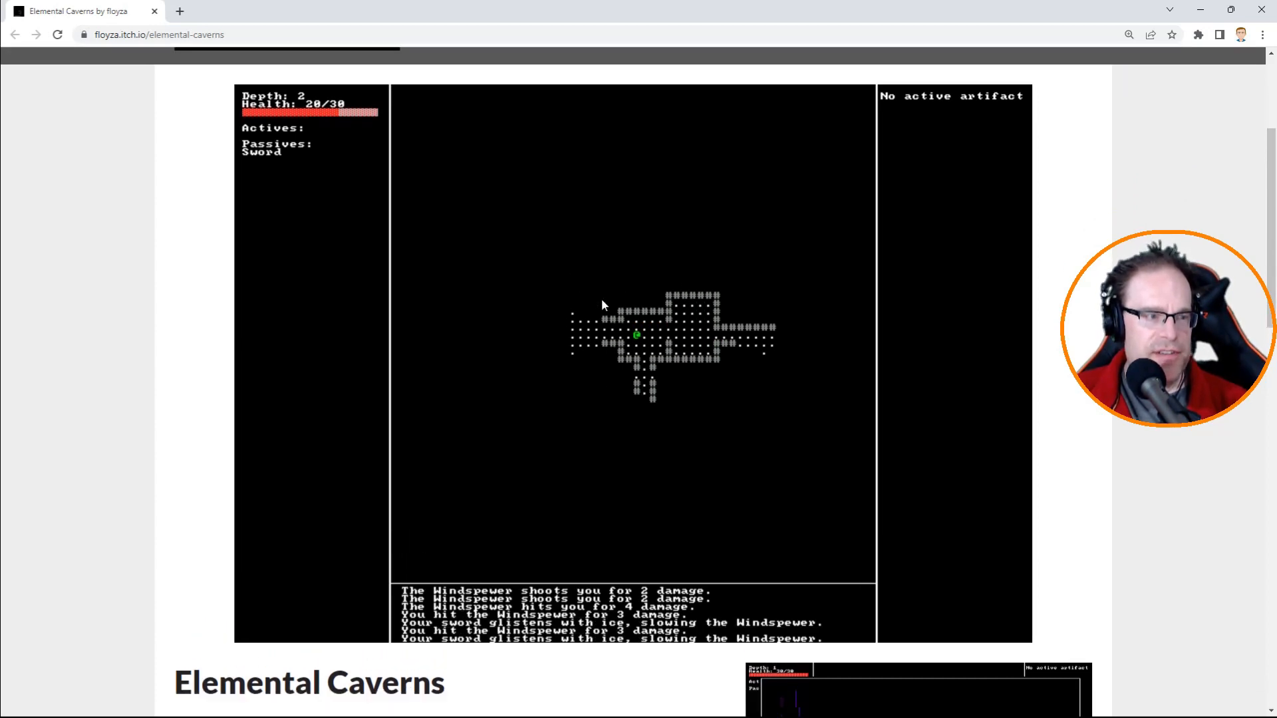
{"action": "scroll", "scroll_direction": "down", "scroll_amount": 3}
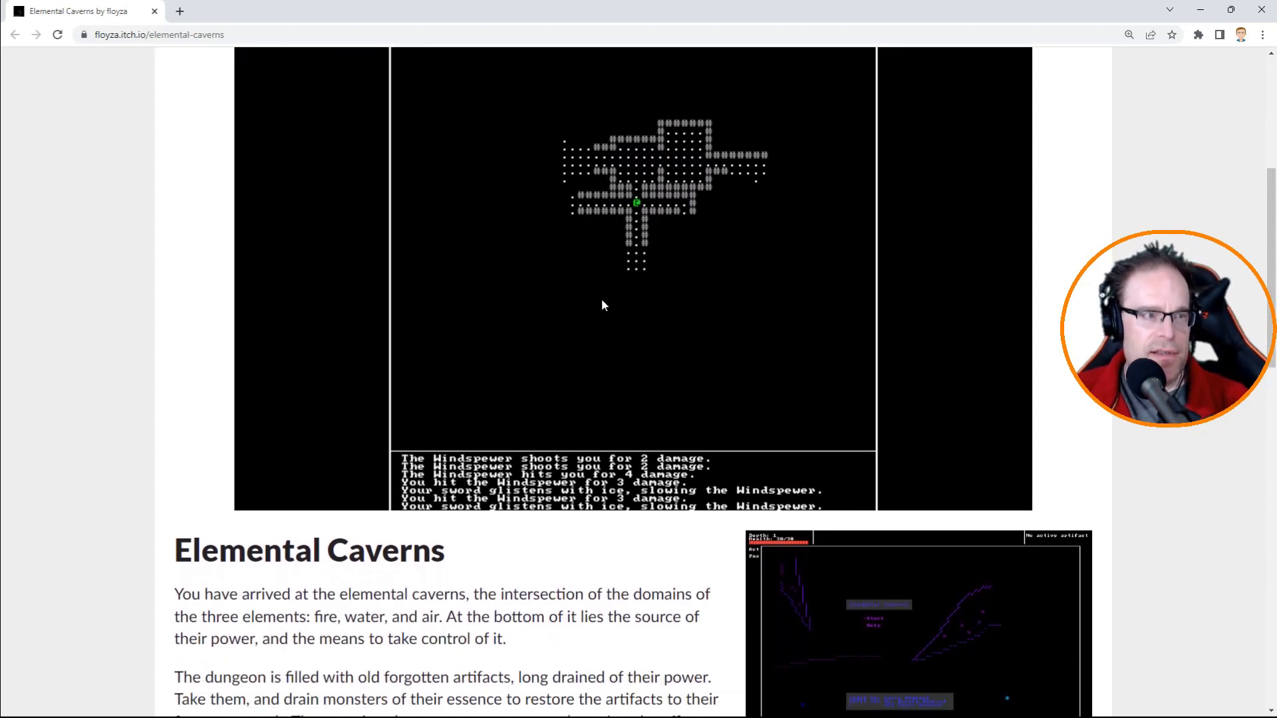
{"action": "scroll", "scroll_direction": "up", "scroll_amount": 3}
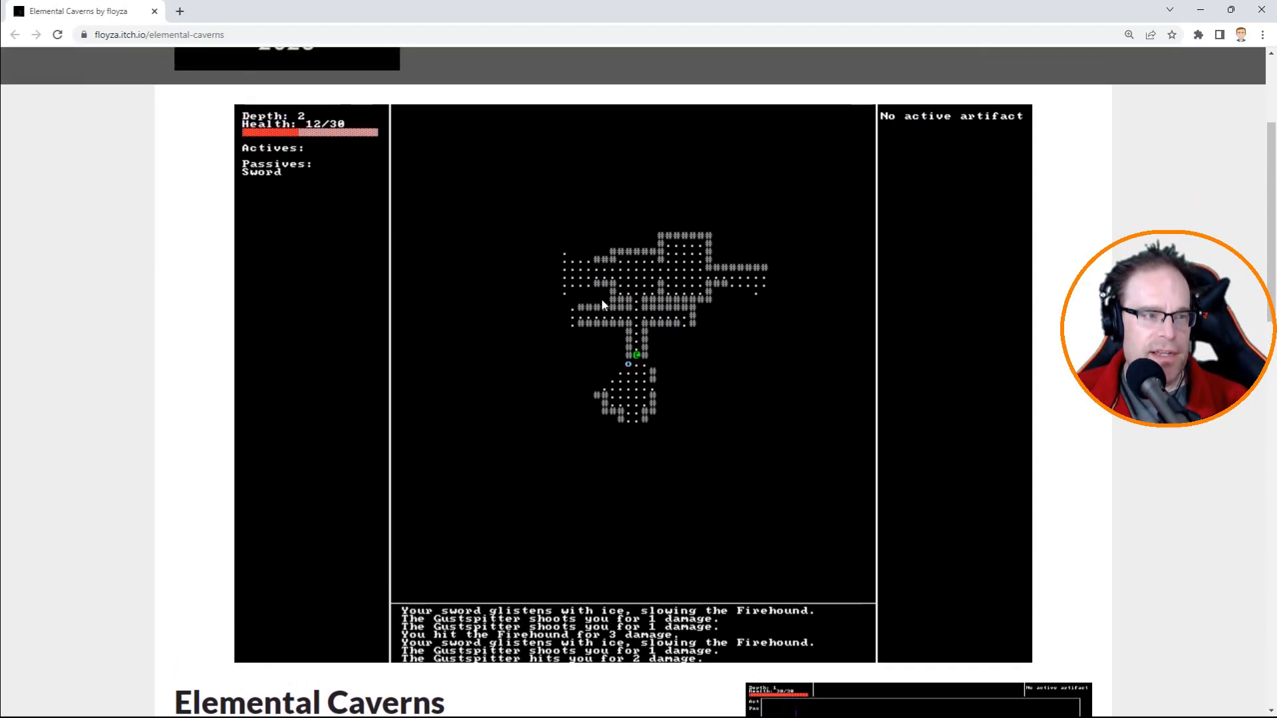
{"action": "scroll", "scroll_direction": "down", "scroll_amount": 3}
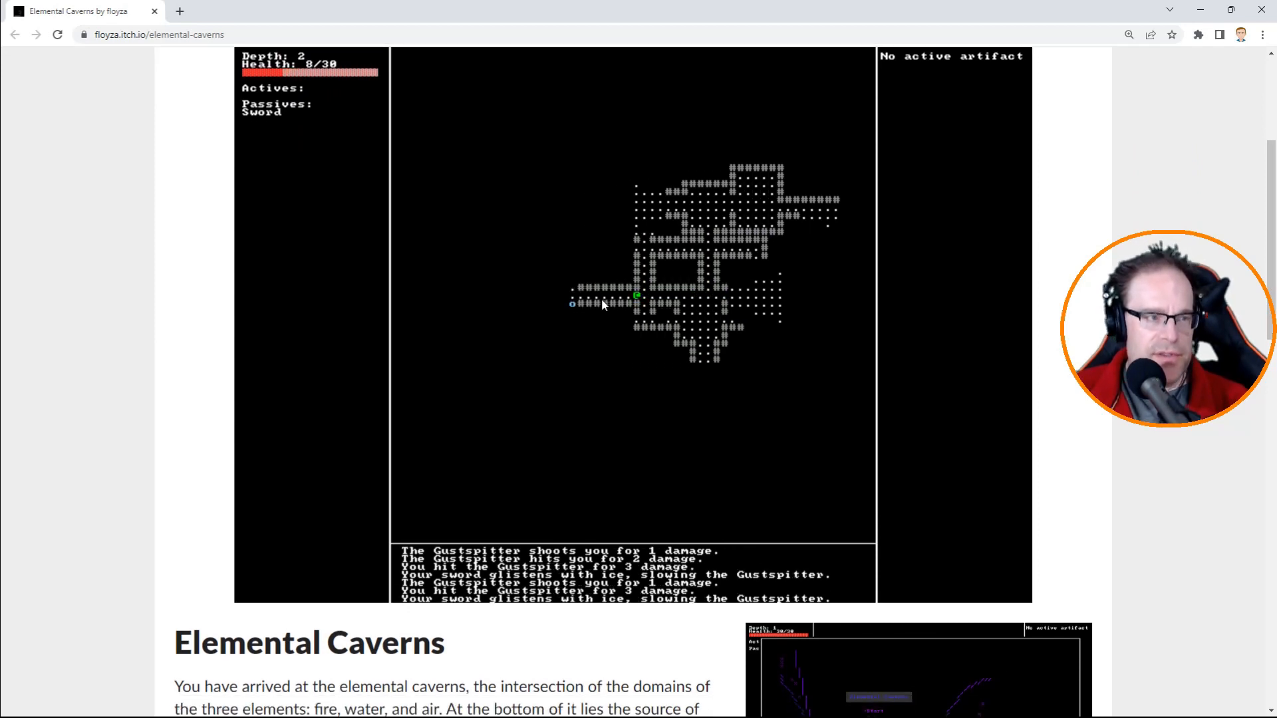
{"action": "scroll", "scroll_direction": "down", "scroll_amount": 3}
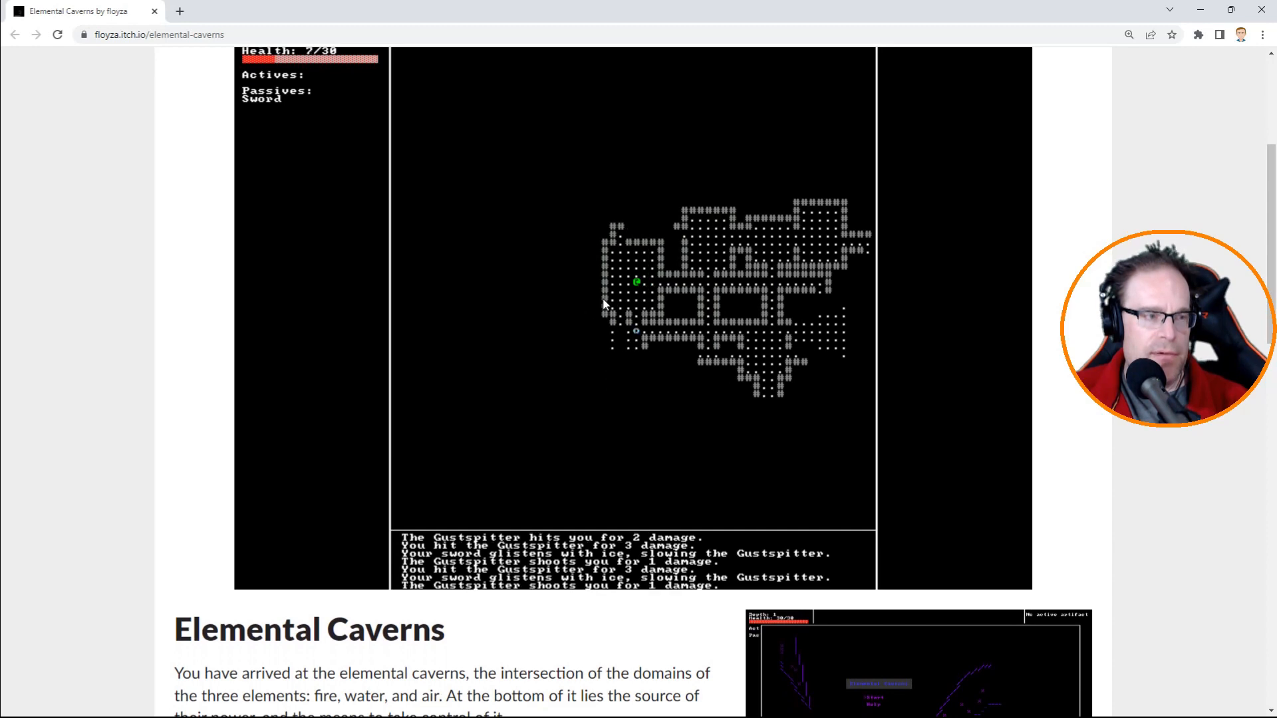
{"action": "scroll", "scroll_direction": "down", "scroll_amount": 3}
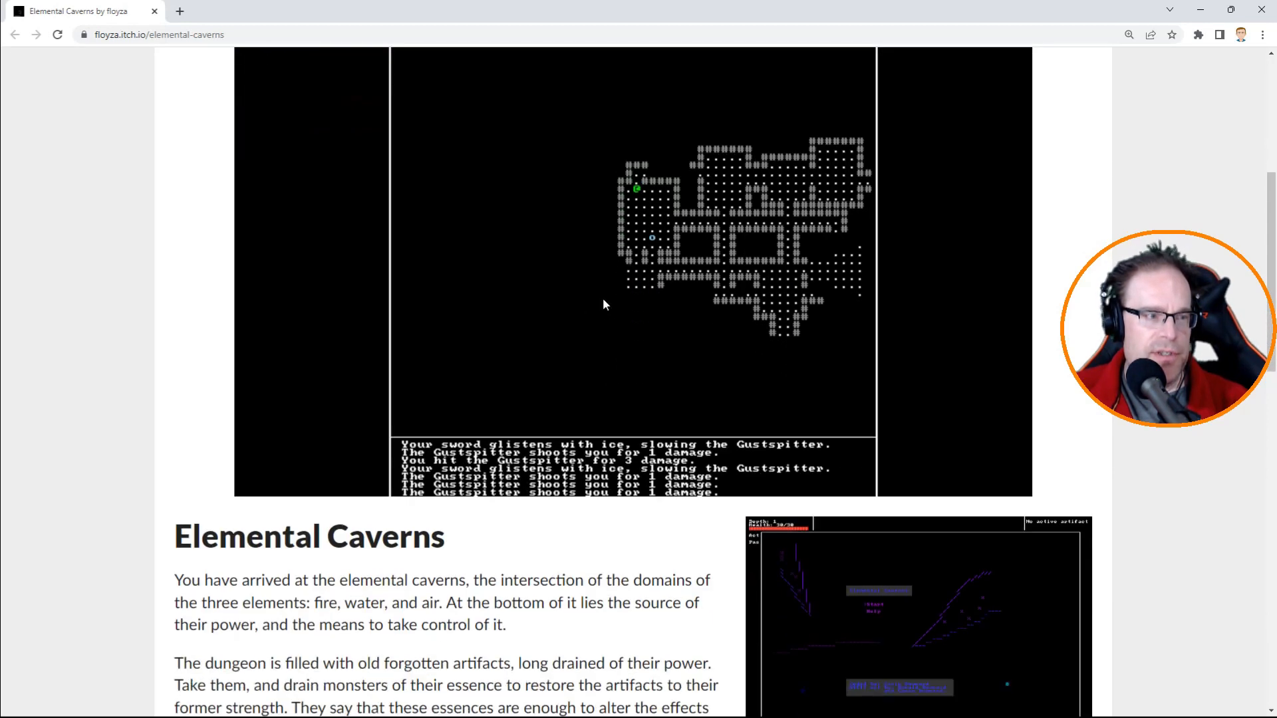
{"action": "scroll", "scroll_direction": "down", "scroll_amount": 3}
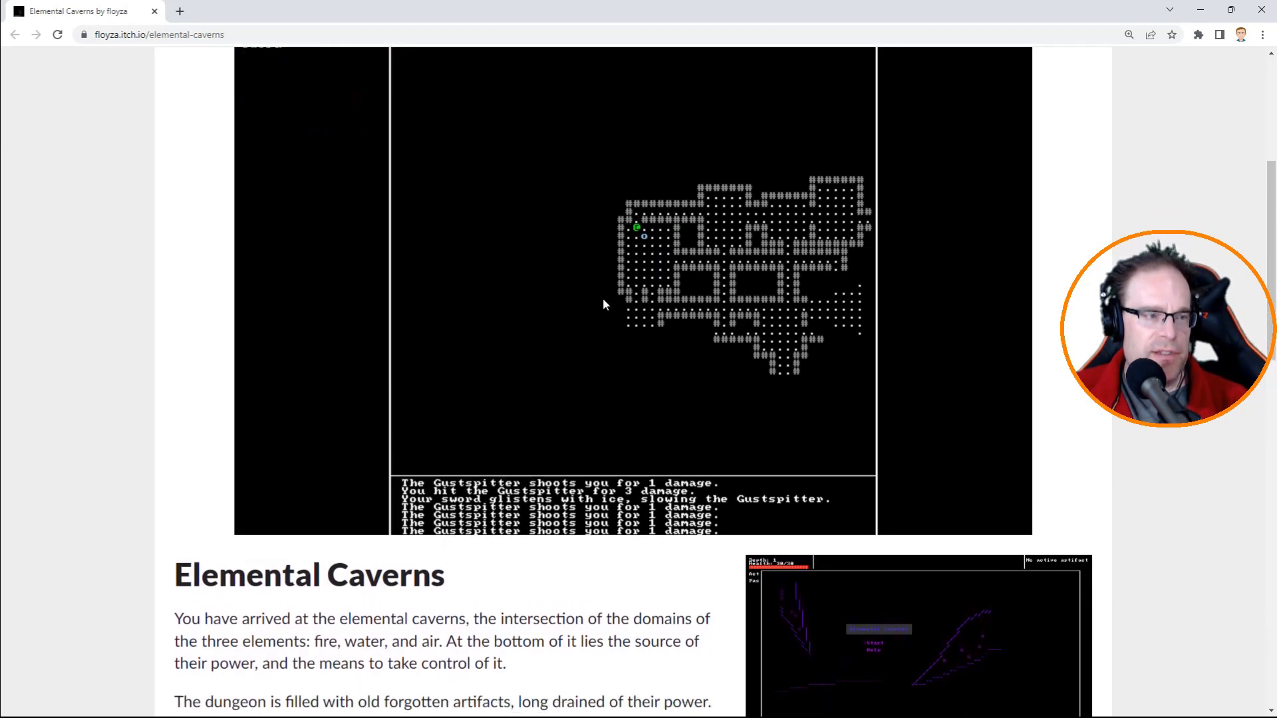
{"action": "scroll", "scroll_direction": "down", "scroll_amount": 3}
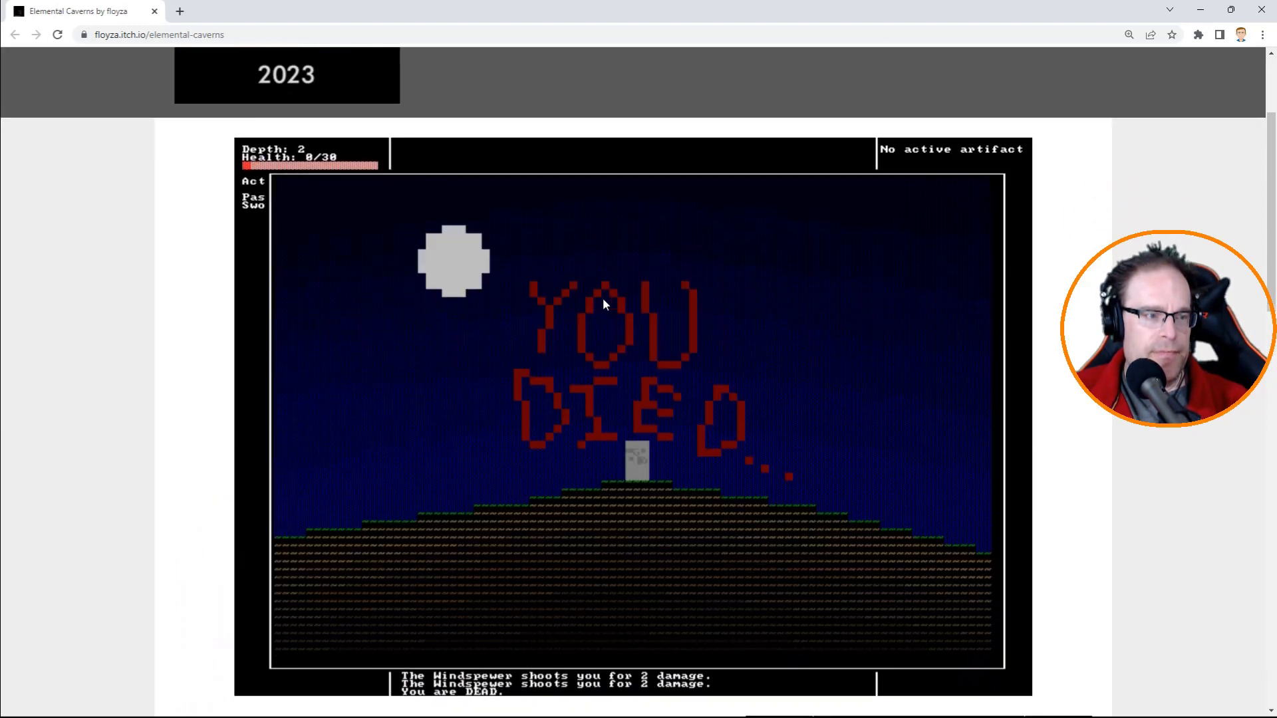
{"action": "scroll", "scroll_direction": "down", "scroll_amount": 3}
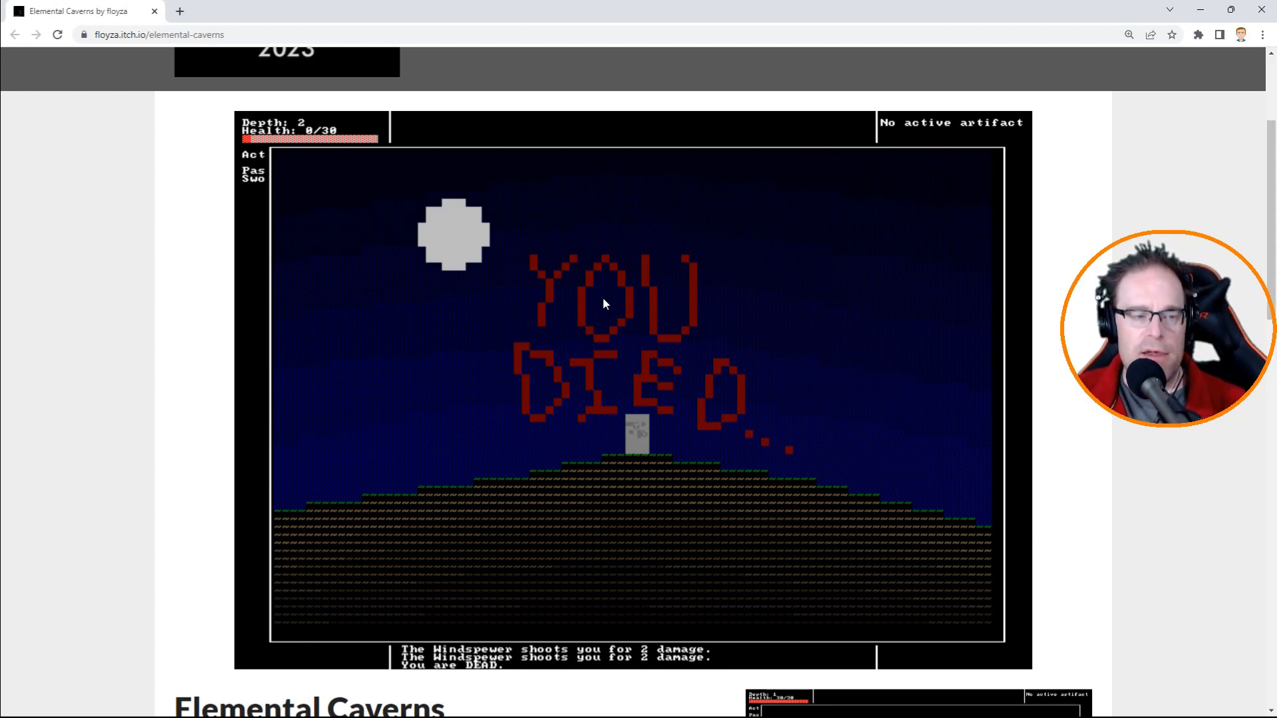
{"action": "mouse_move", "coordinate": [601, 298]}
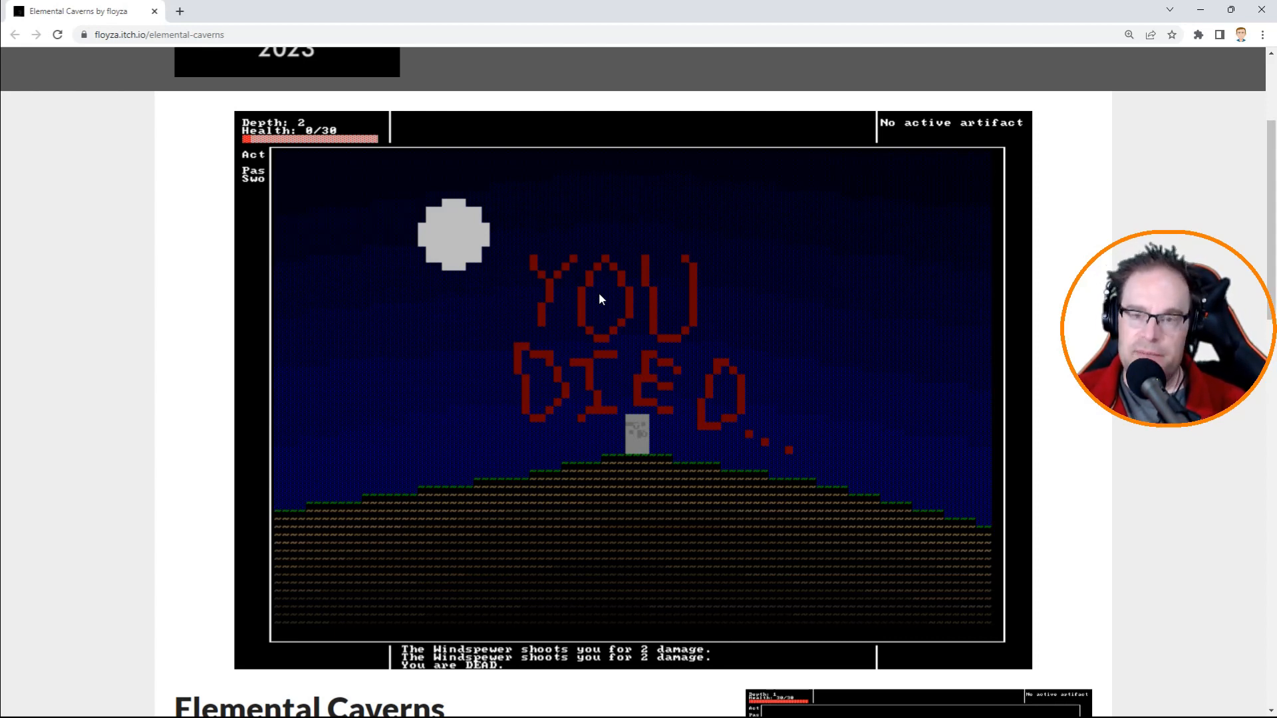
{"action": "left_click", "coordinate": [243, 11]}
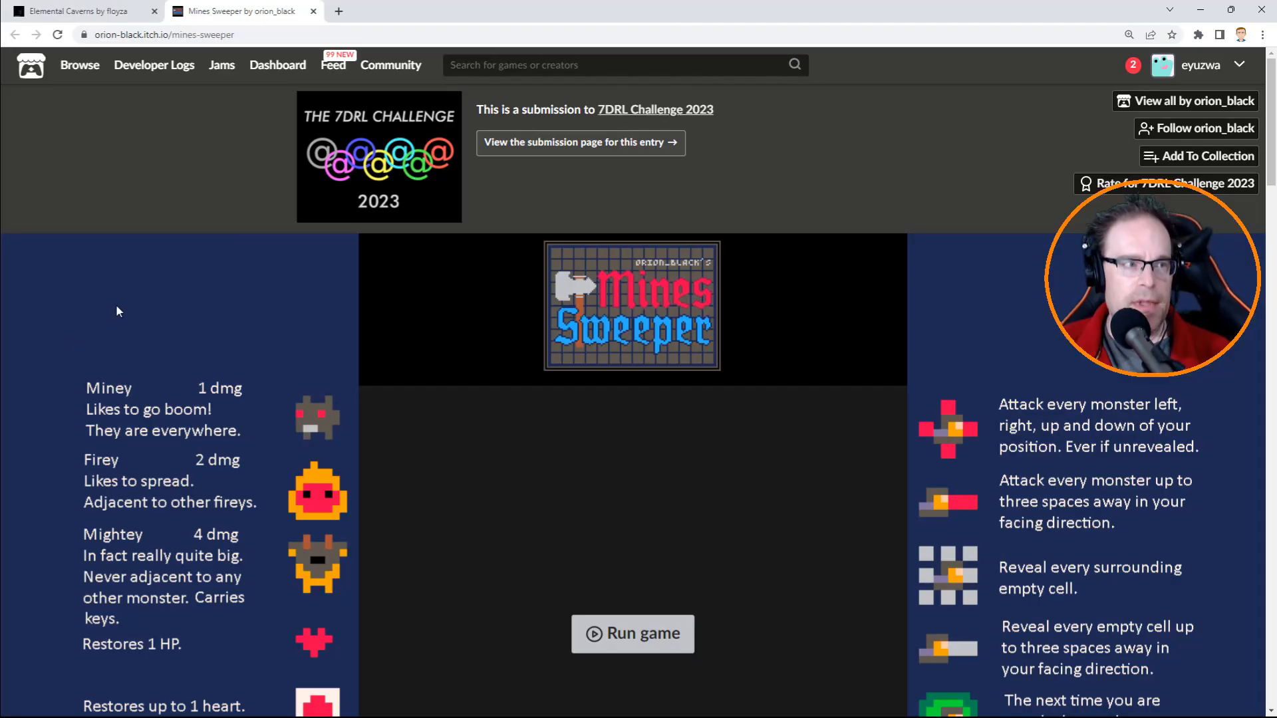
{"action": "mouse_move", "coordinate": [126, 309]}
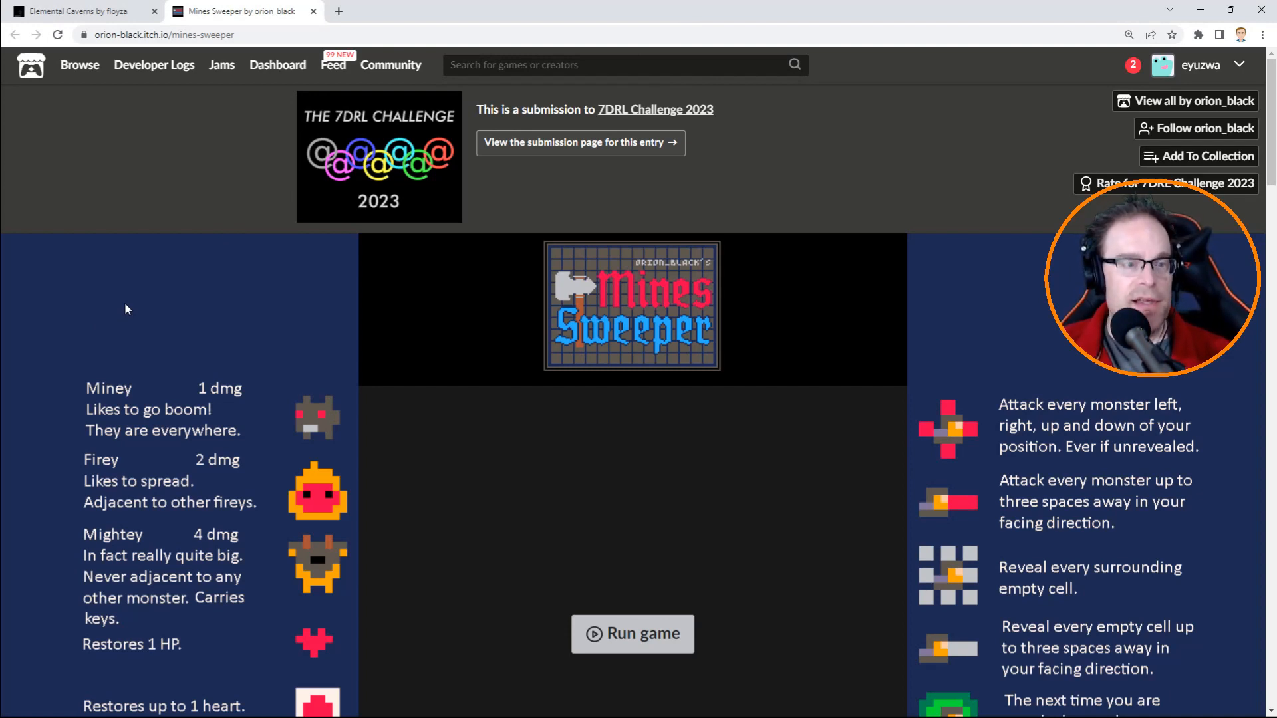
{"action": "scroll", "scroll_direction": "down", "scroll_amount": 3}
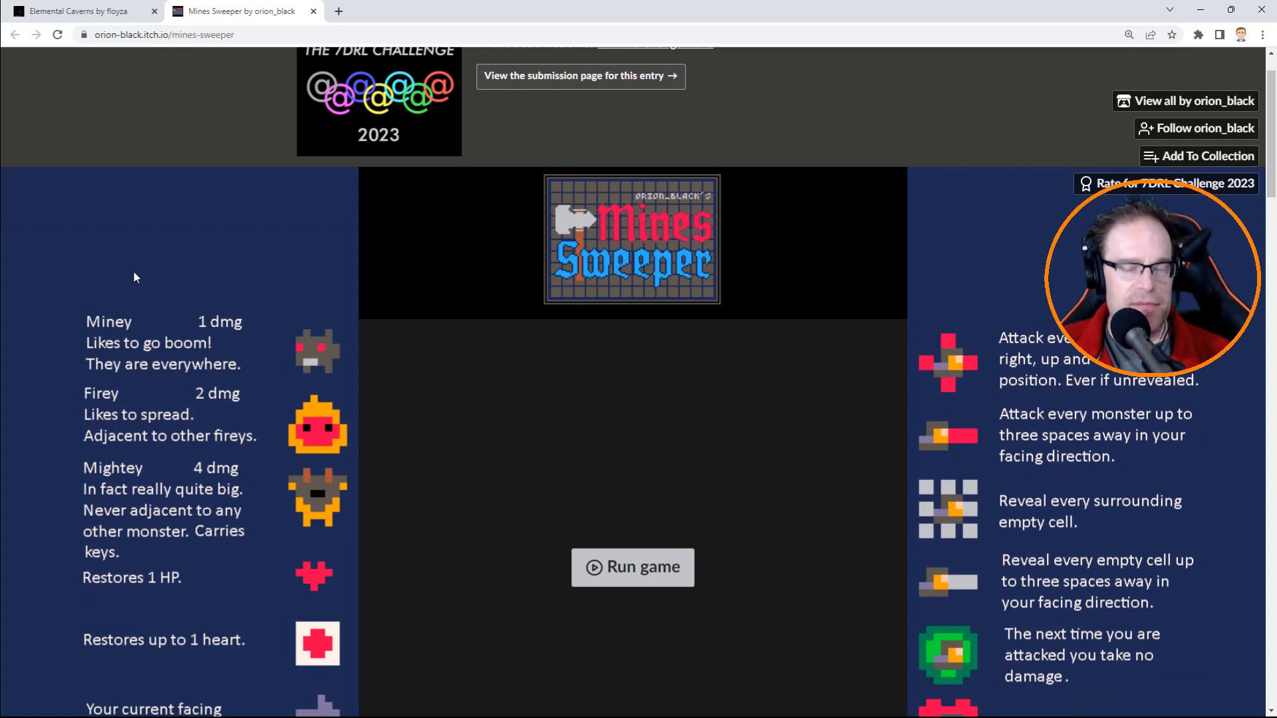
{"action": "scroll", "scroll_direction": "down", "scroll_amount": 3}
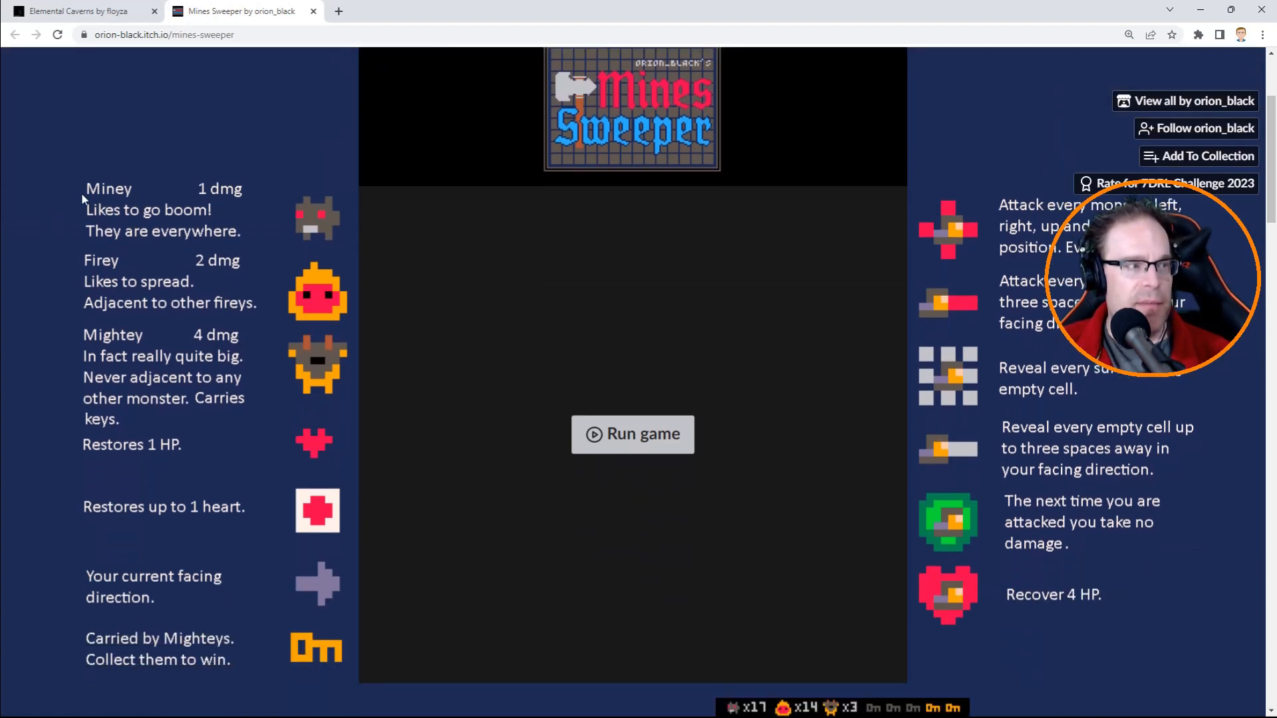
{"action": "mouse_move", "coordinate": [225, 213]}
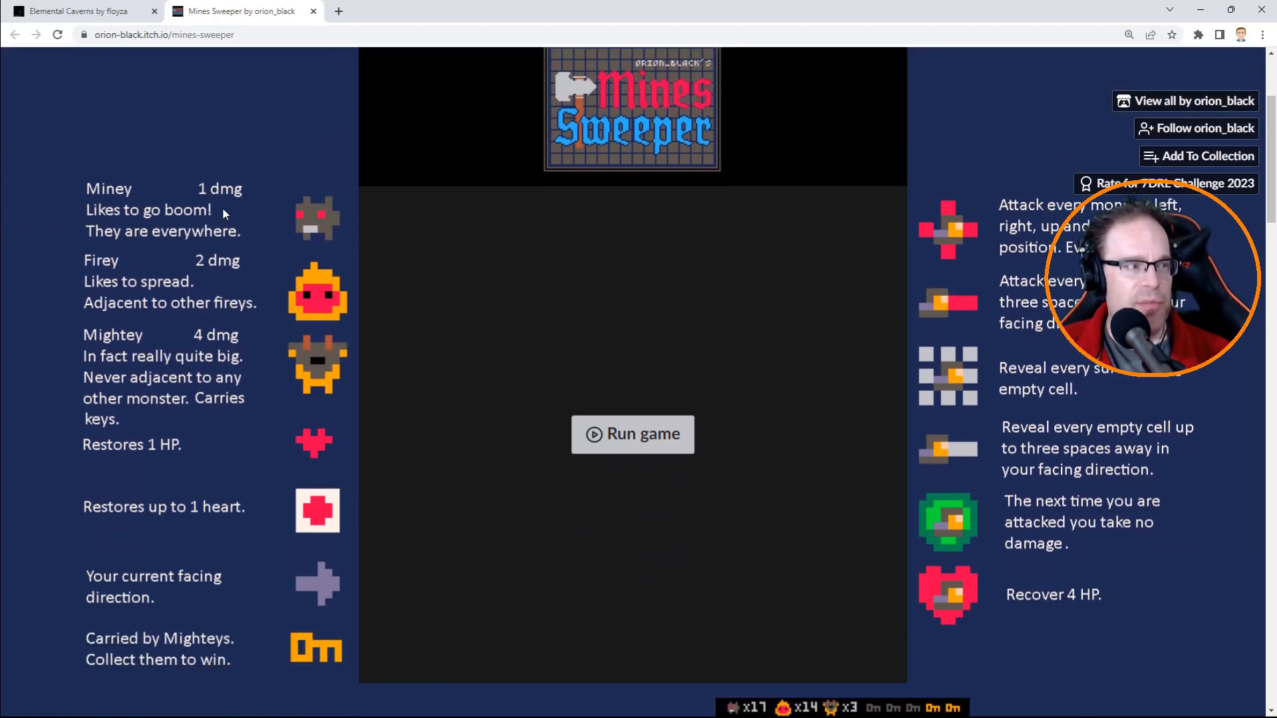
{"action": "mouse_move", "coordinate": [47, 288]}
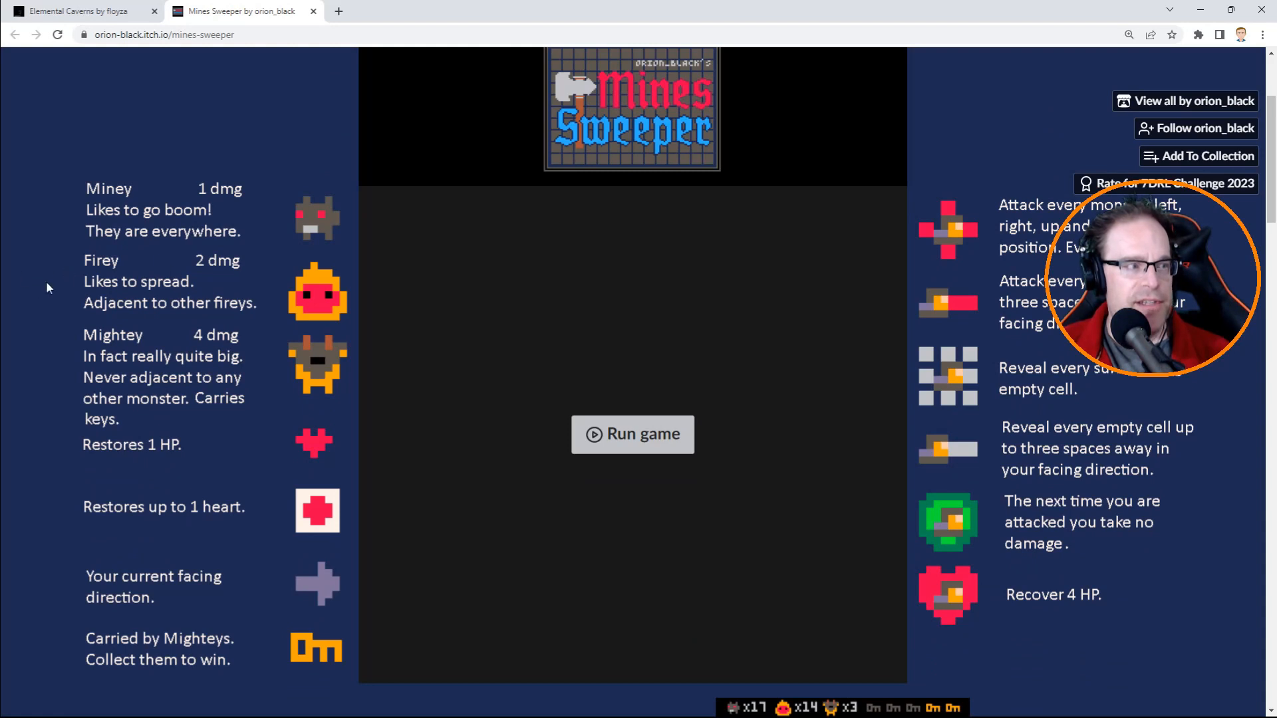
{"action": "mouse_move", "coordinate": [242, 300]}
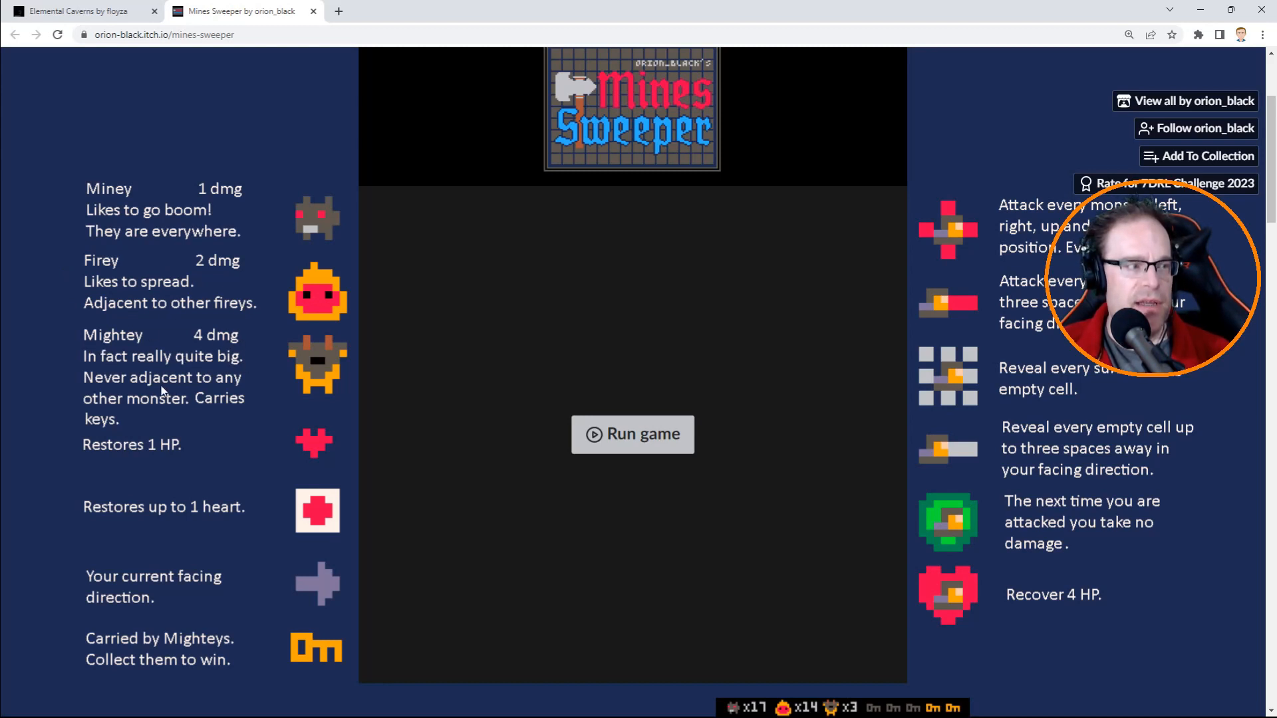
{"action": "mouse_move", "coordinate": [185, 410]}
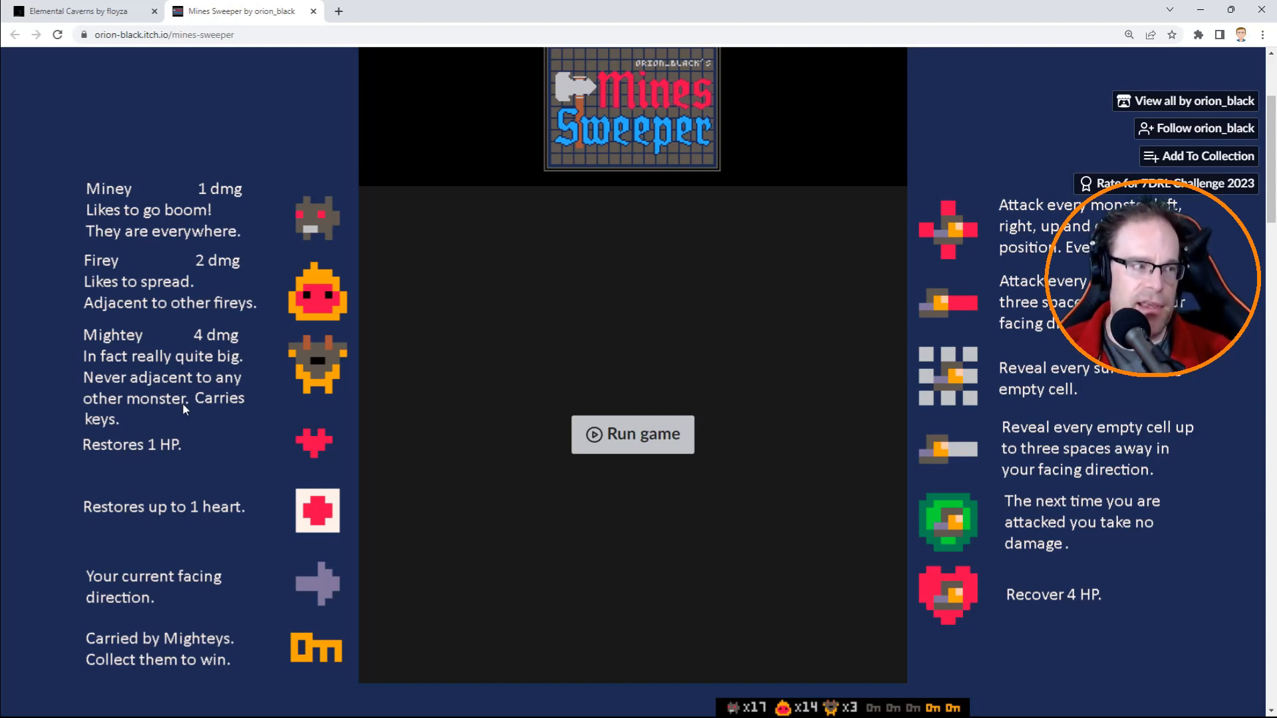
{"action": "mouse_move", "coordinate": [323, 445]}
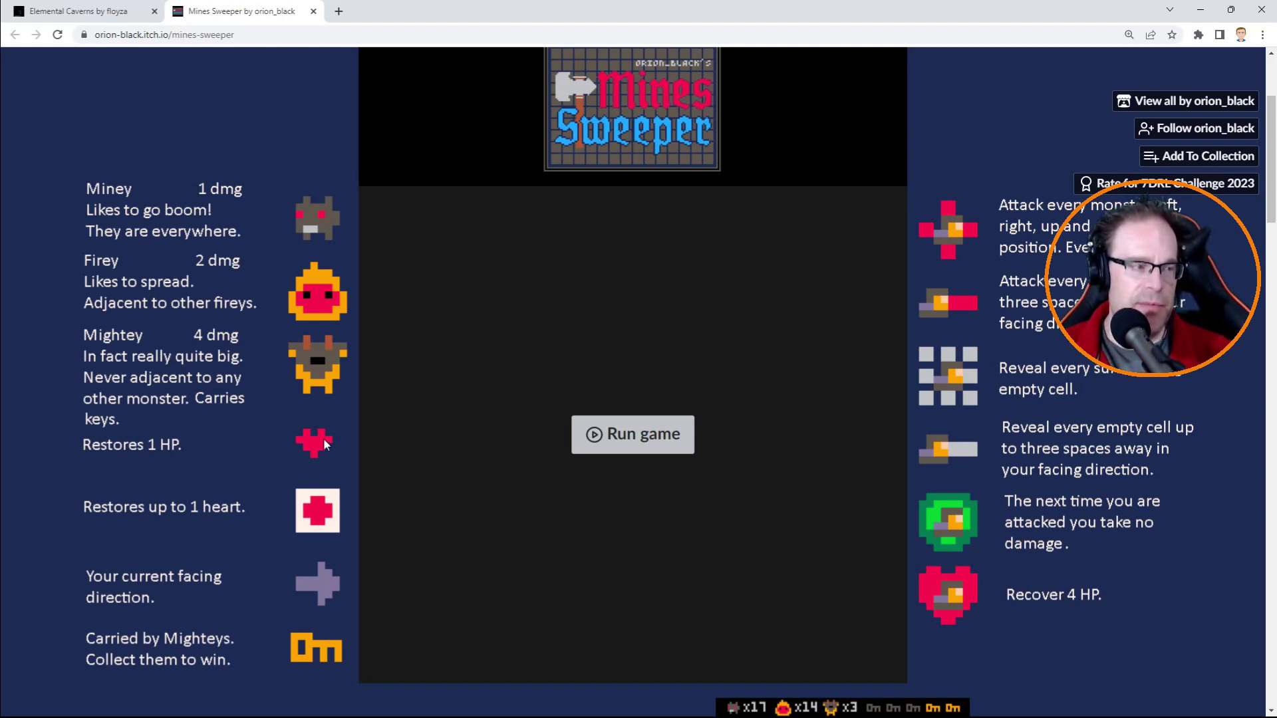
{"action": "mouse_move", "coordinate": [292, 513]}
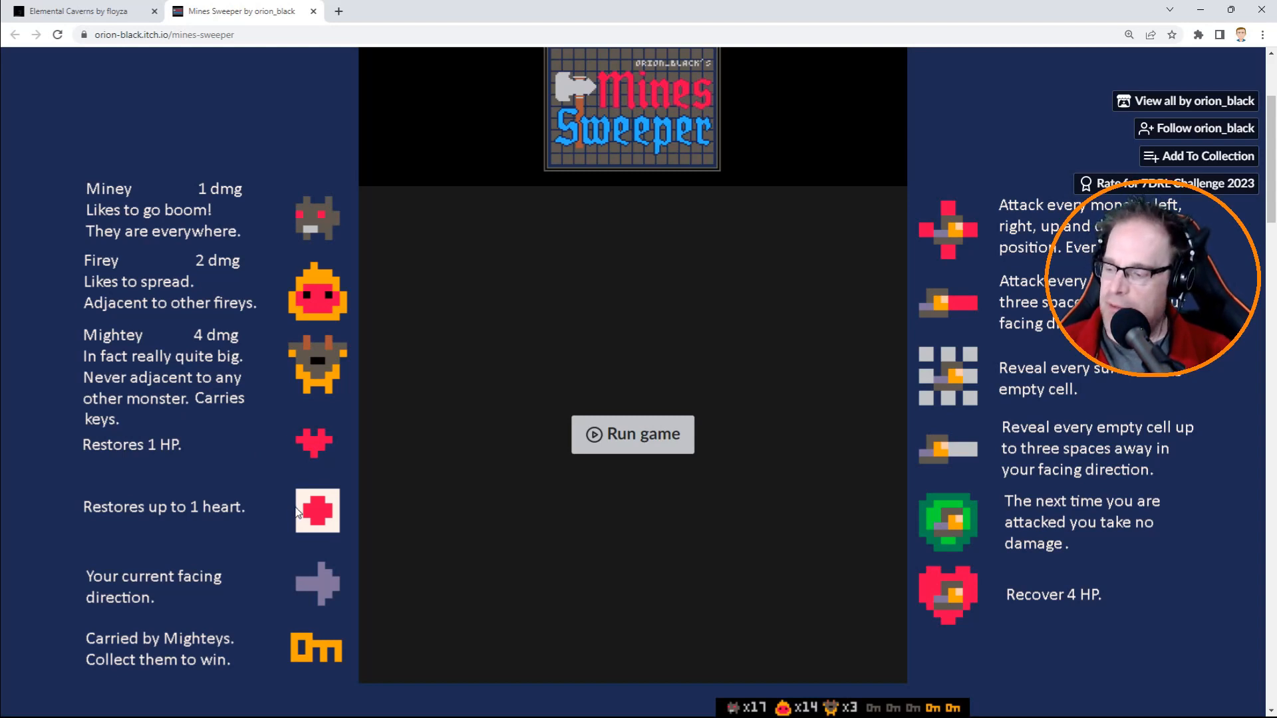
{"action": "mouse_move", "coordinate": [118, 570]}
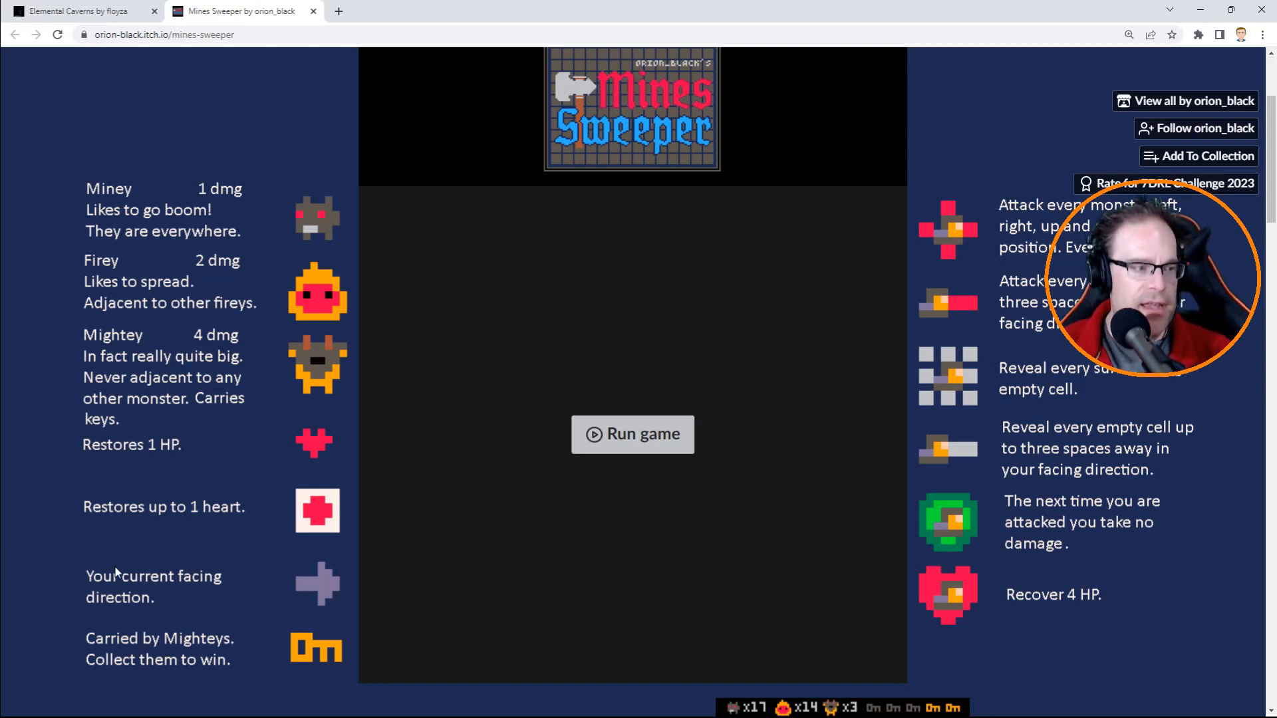
{"action": "scroll", "scroll_direction": "down", "scroll_amount": 3}
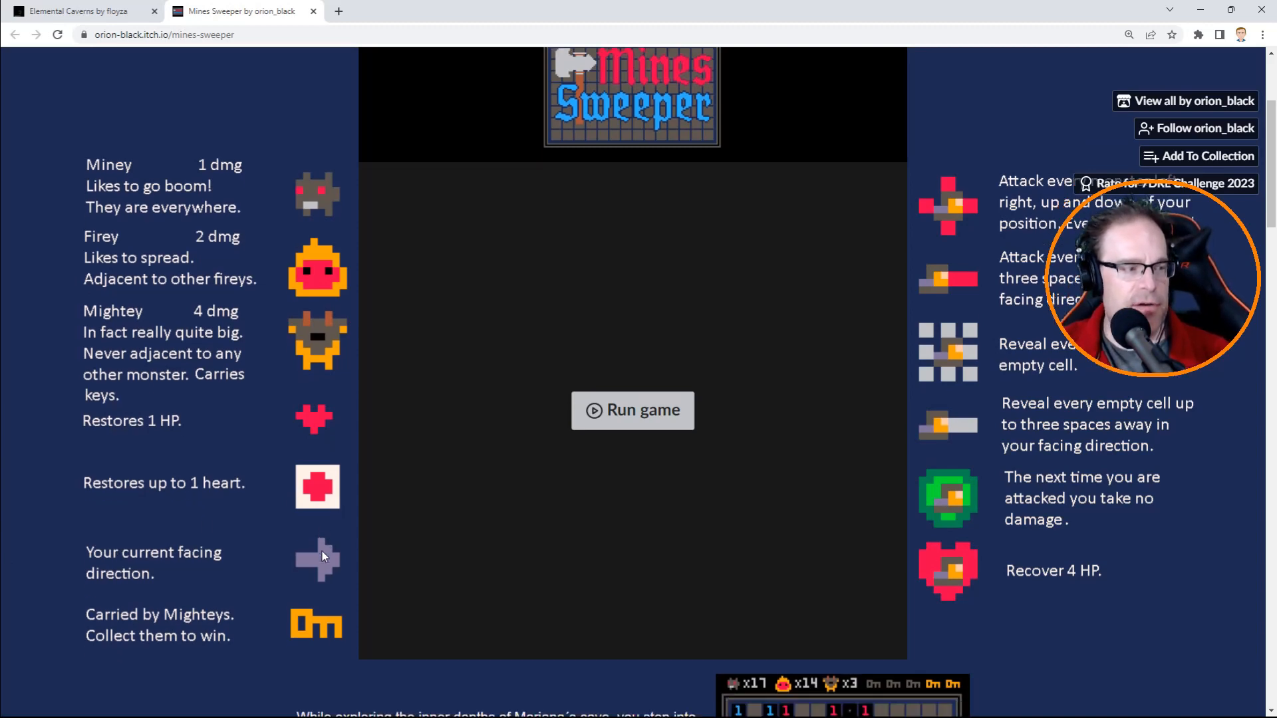
{"action": "scroll", "scroll_direction": "down", "scroll_amount": 3}
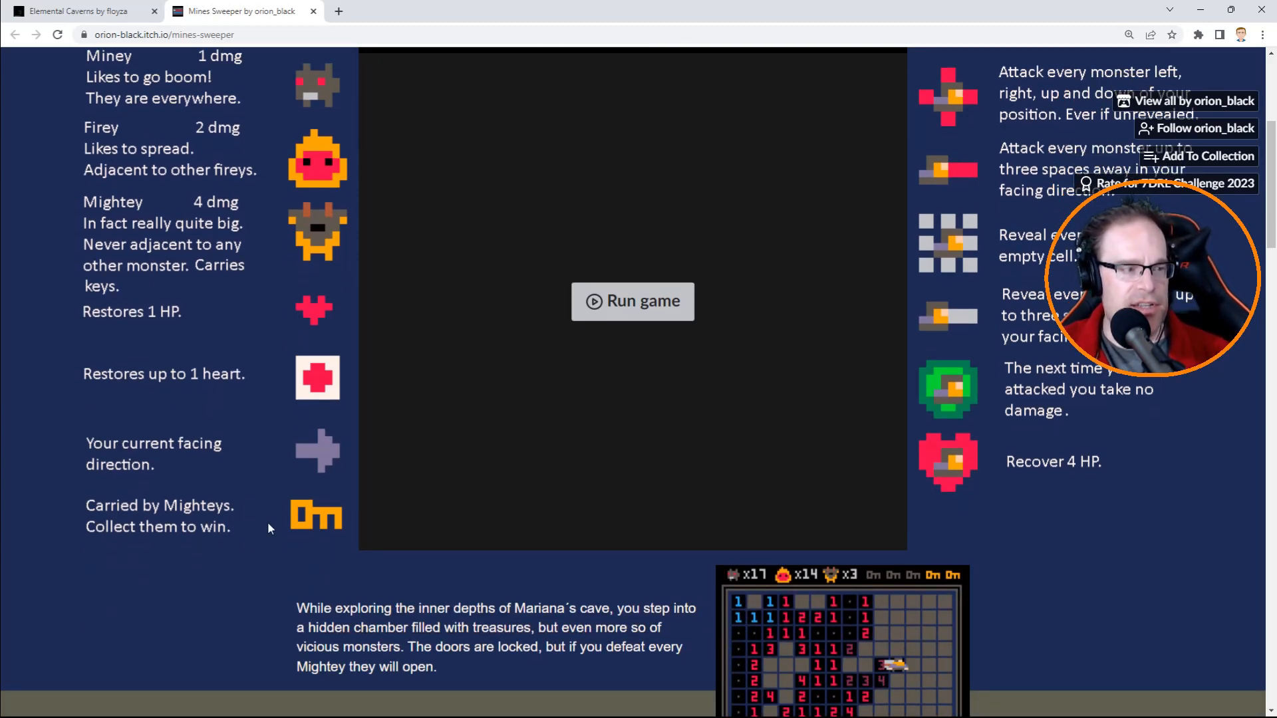
{"action": "scroll", "scroll_direction": "up", "scroll_amount": 3}
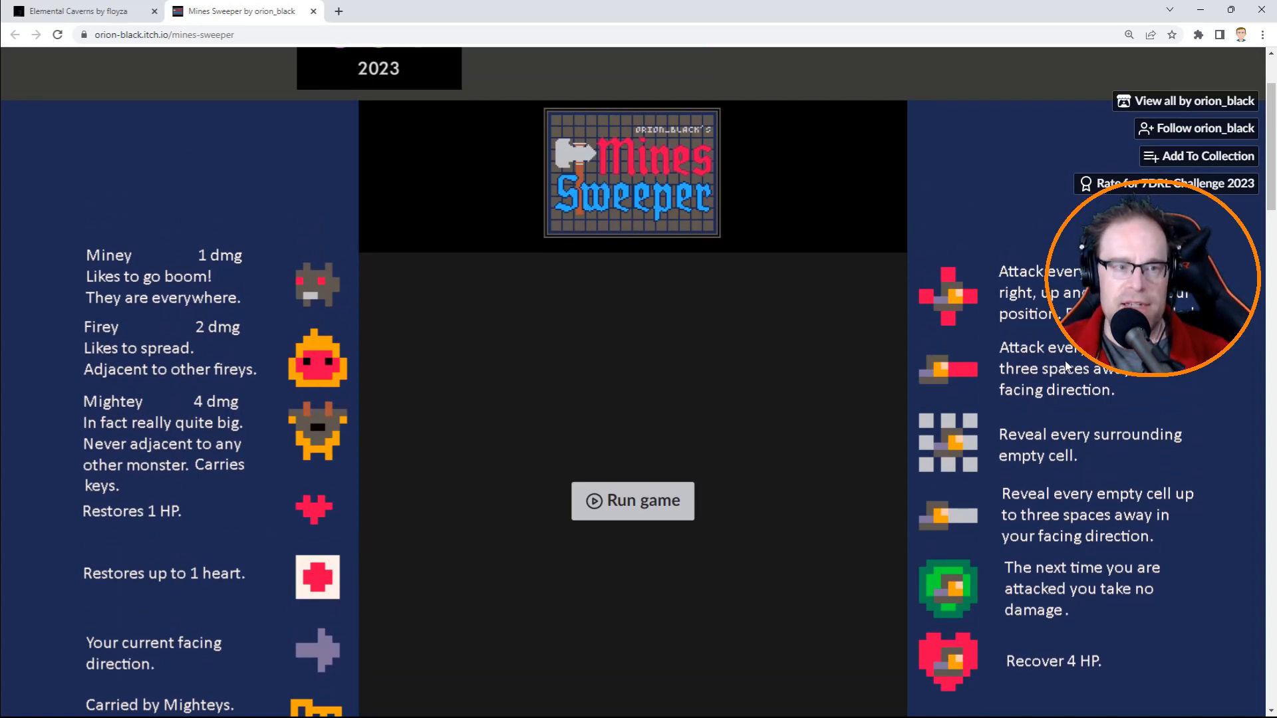
{"action": "mouse_move", "coordinate": [1051, 389]}
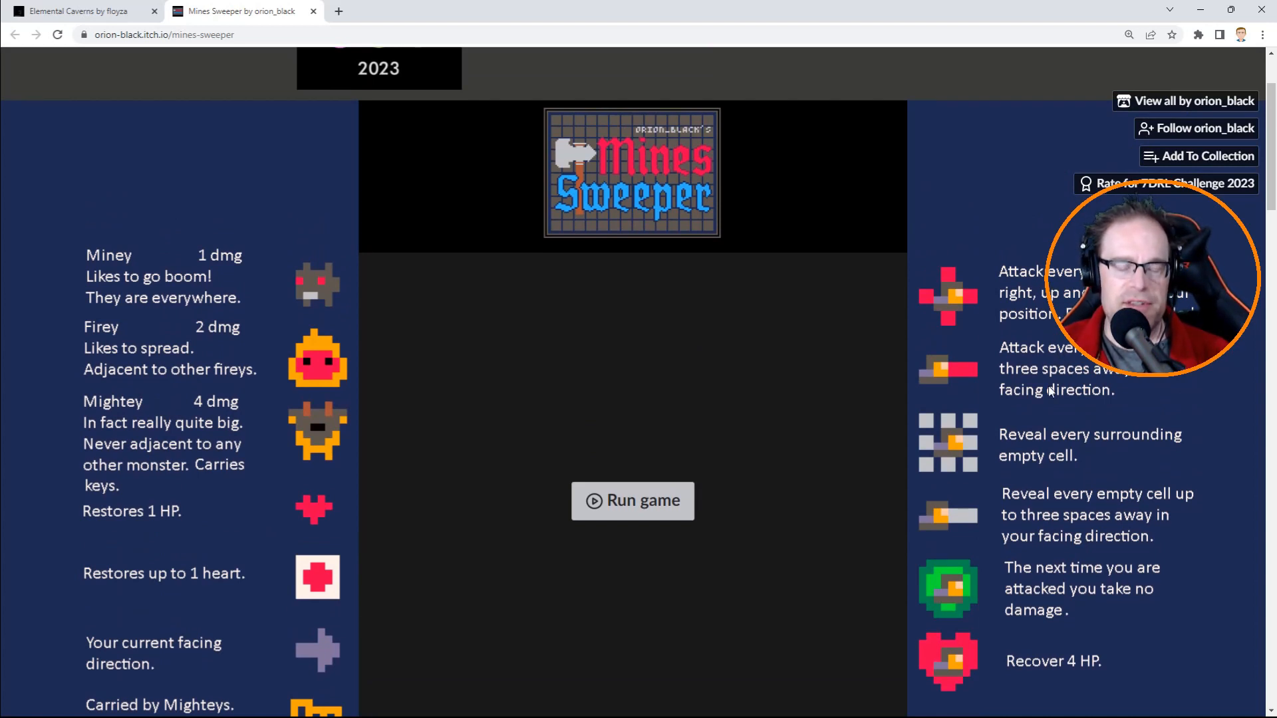
{"action": "mouse_move", "coordinate": [1051, 391]}
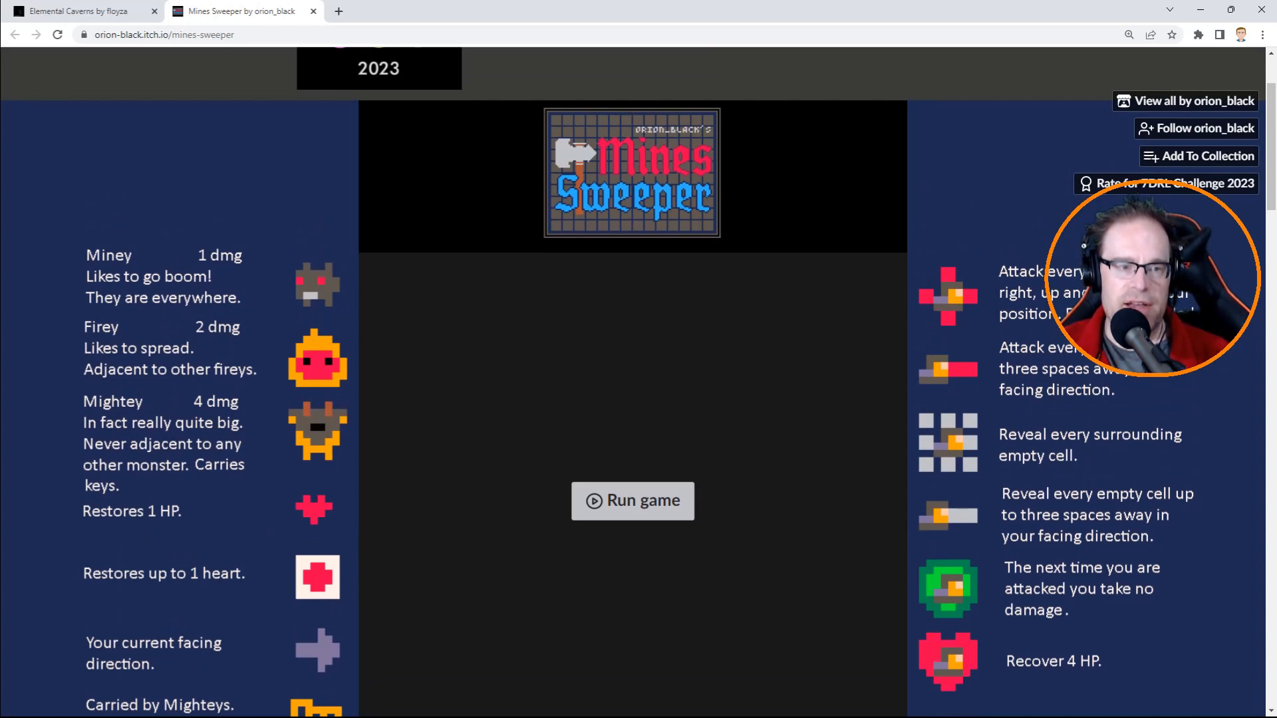
{"action": "scroll", "scroll_direction": "down", "scroll_amount": 3}
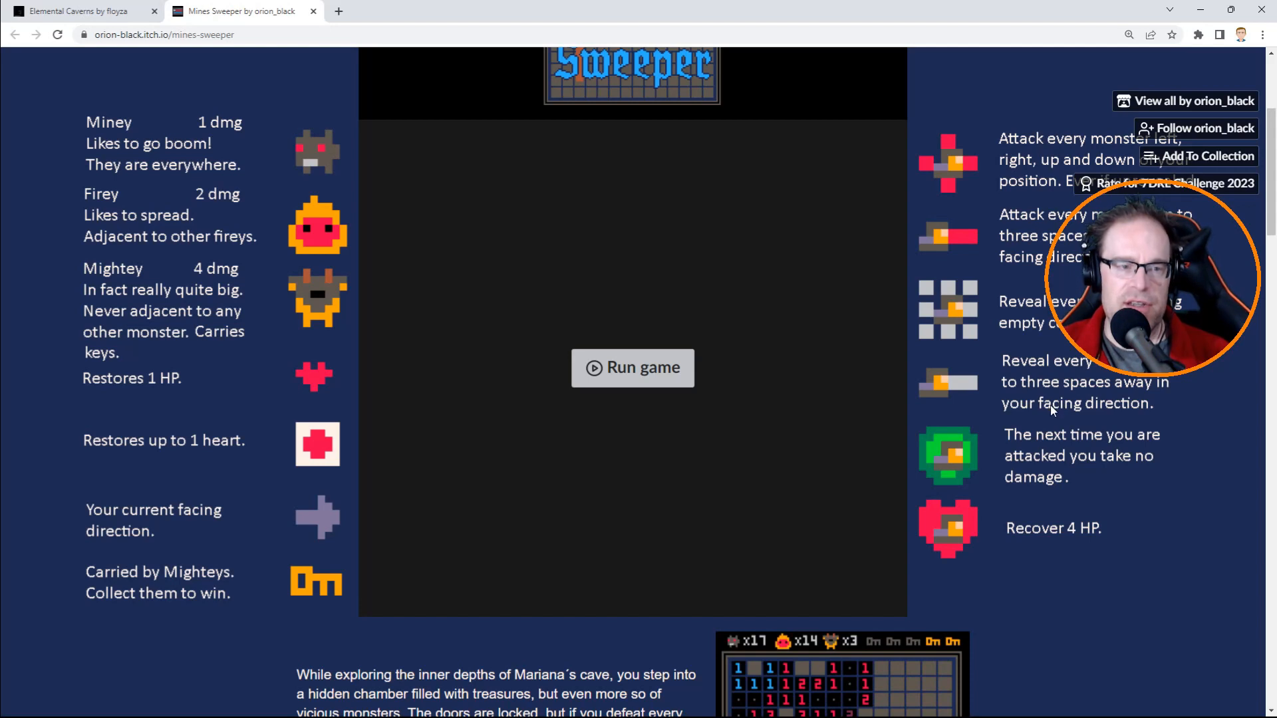
{"action": "mouse_move", "coordinate": [986, 464]}
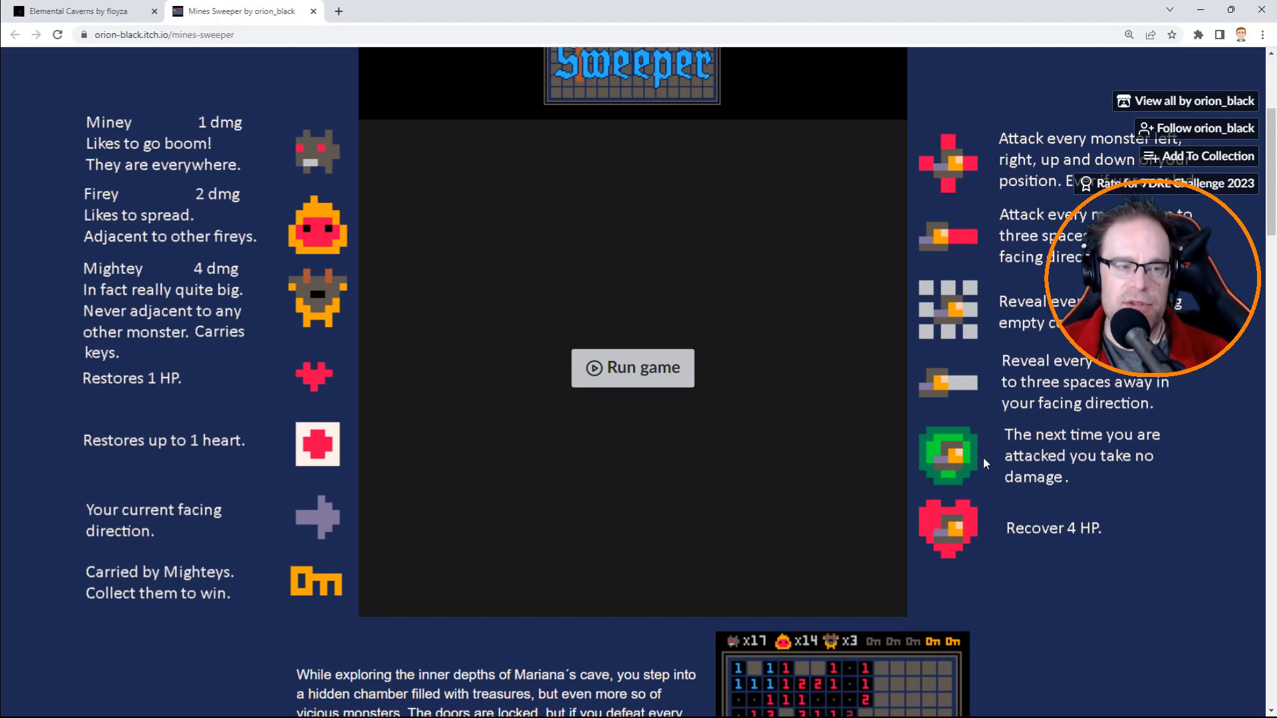
{"action": "mouse_move", "coordinate": [1104, 476]}
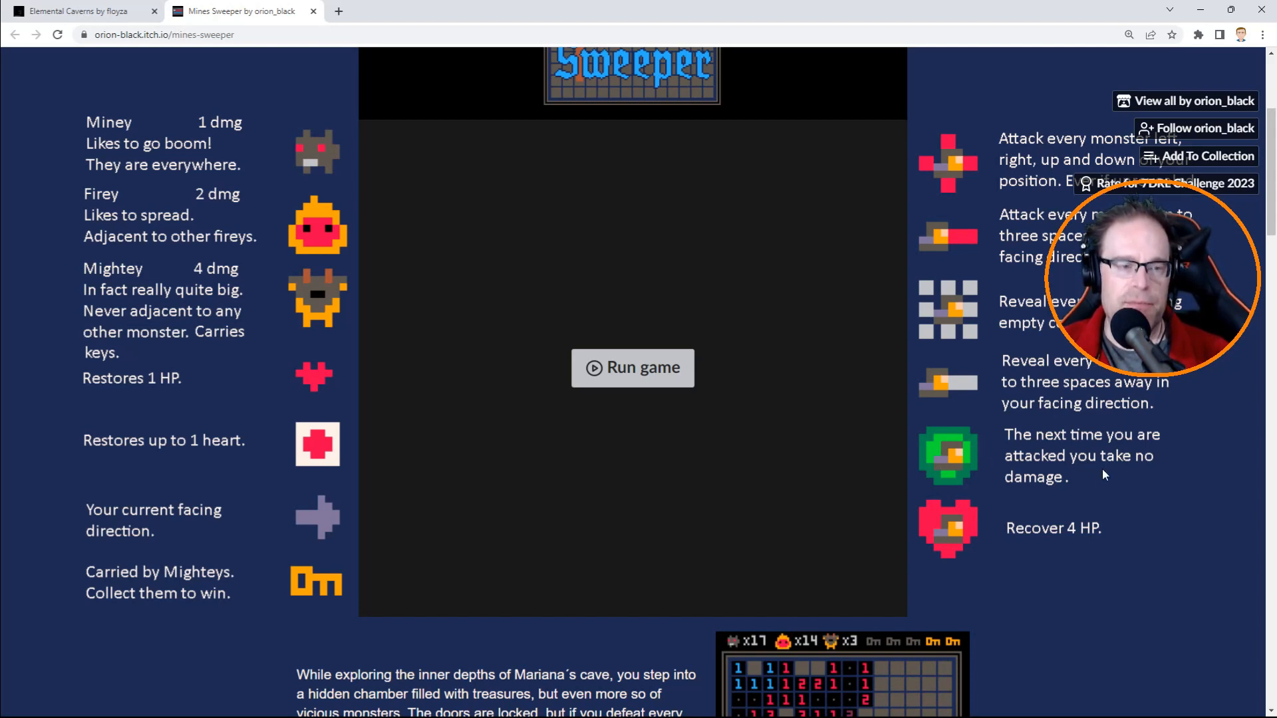
{"action": "mouse_move", "coordinate": [952, 527]}
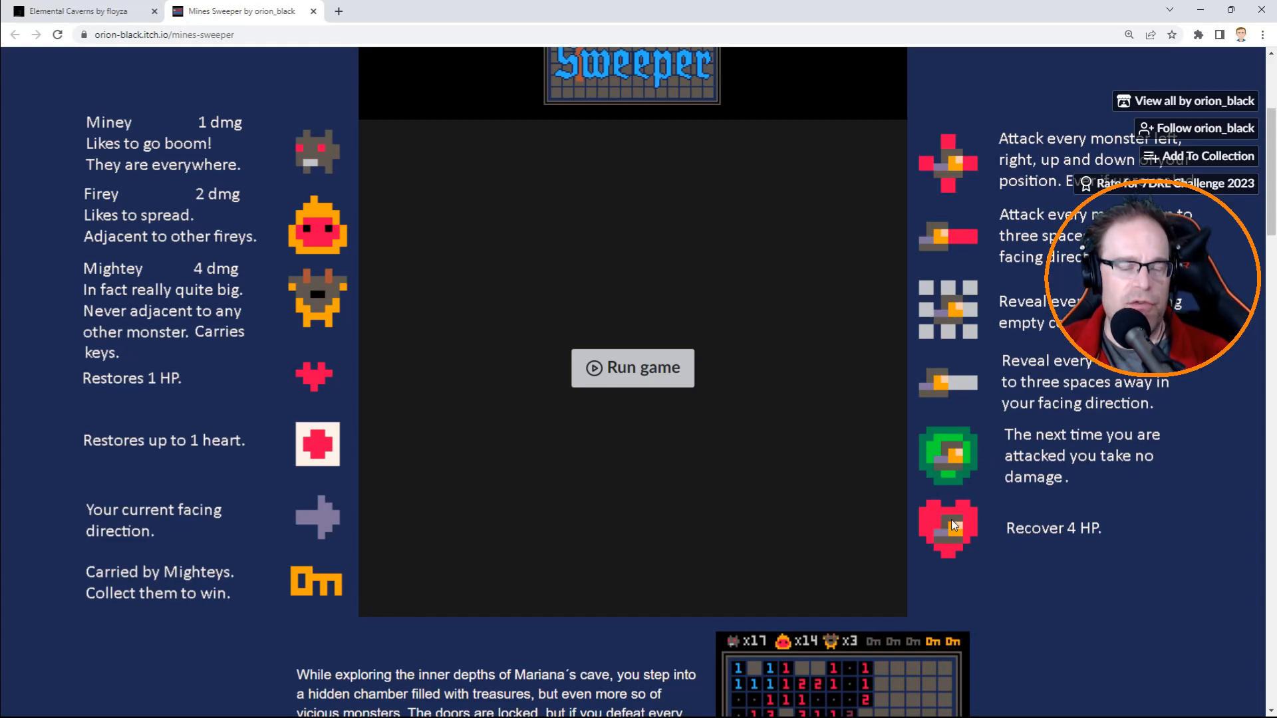
{"action": "mouse_move", "coordinate": [614, 505]}
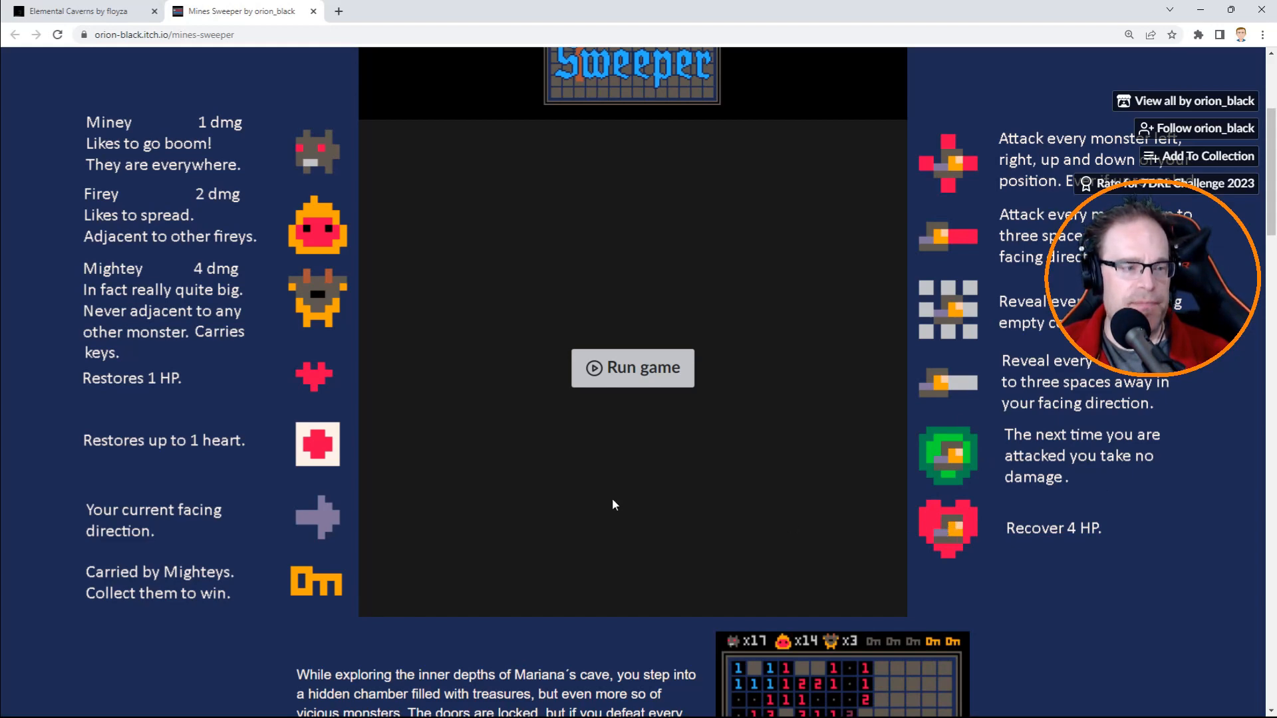
{"action": "scroll", "scroll_direction": "down", "scroll_amount": 3}
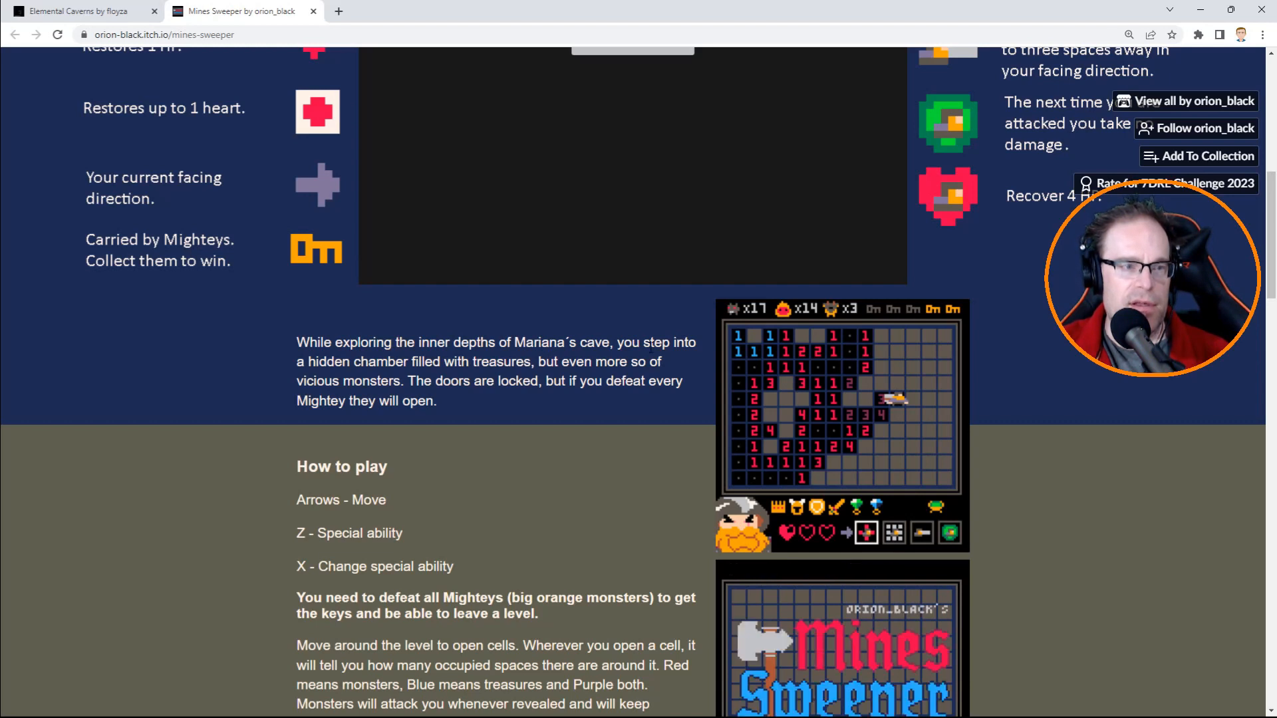
{"action": "scroll", "scroll_direction": "down", "scroll_amount": 3}
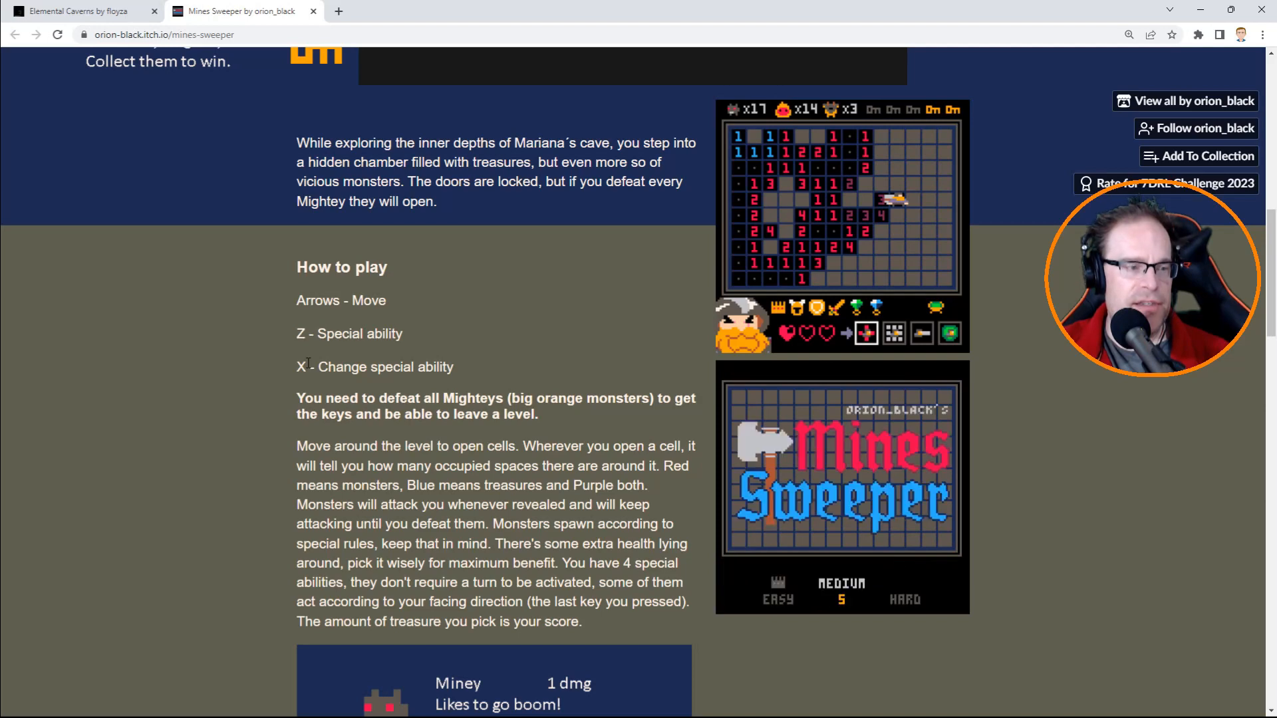
{"action": "left_click", "coordinate": [903, 599]}
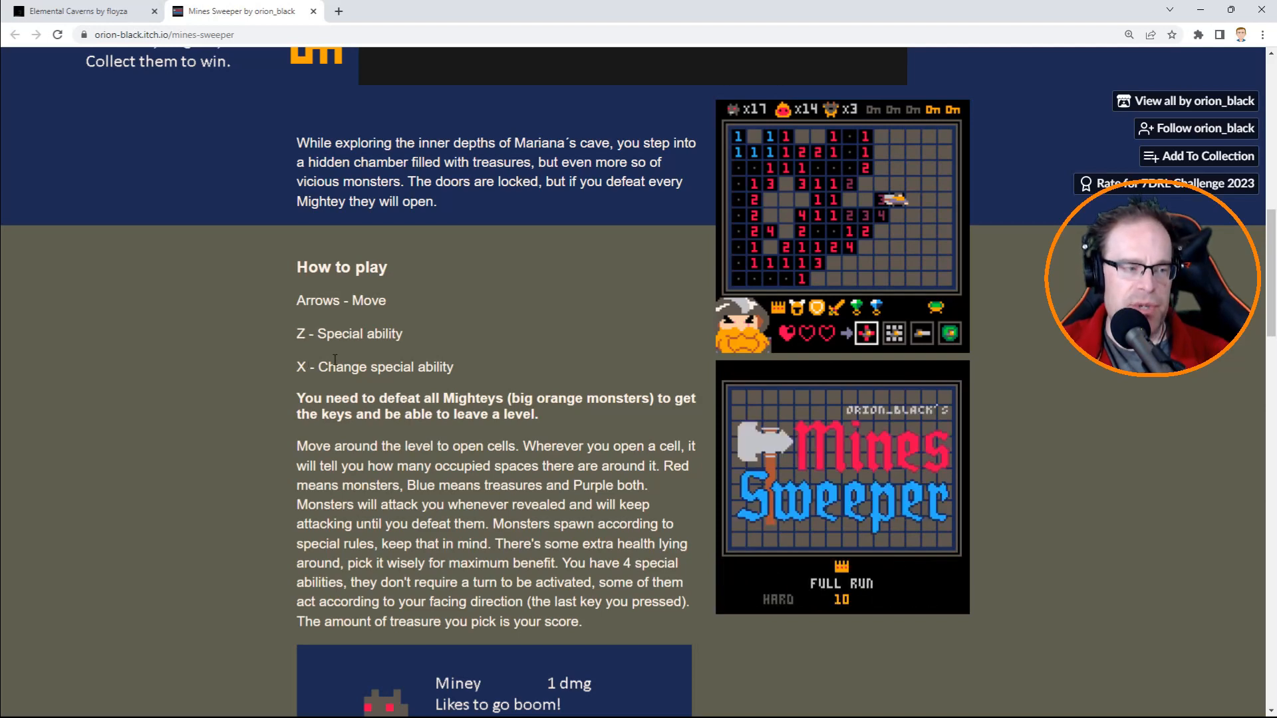
{"action": "scroll", "scroll_direction": "down", "scroll_amount": 3}
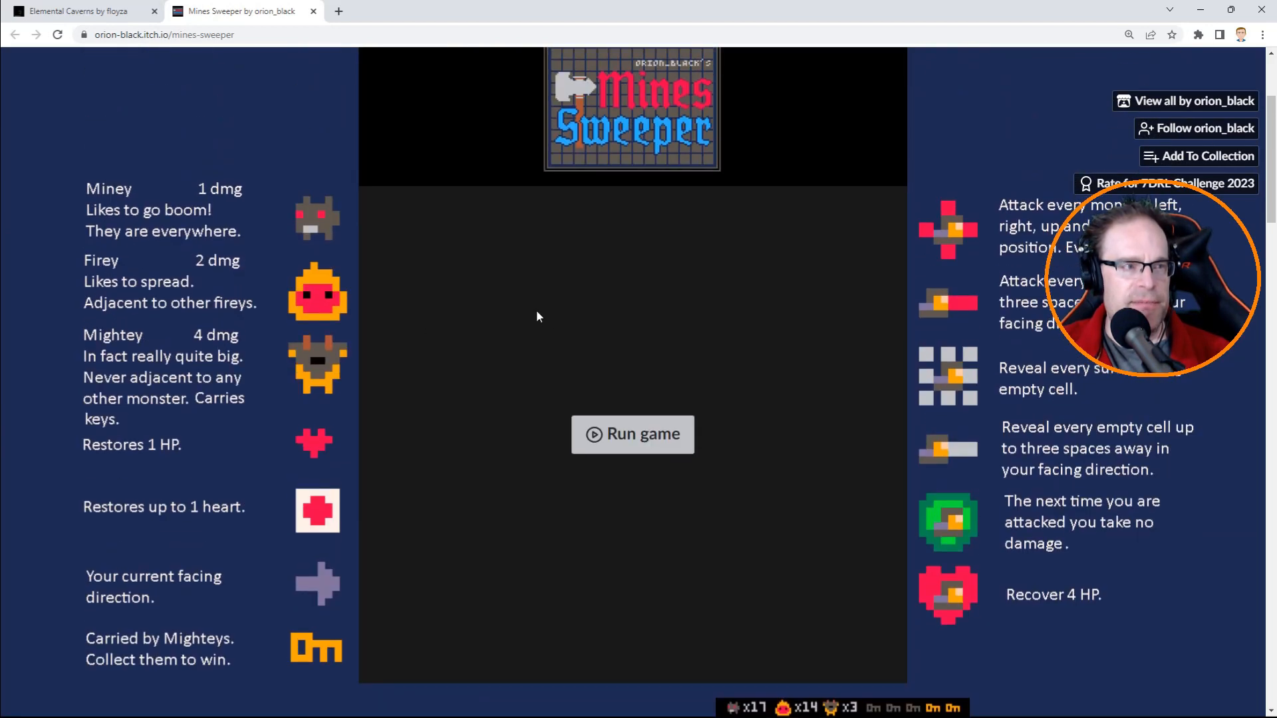
{"action": "mouse_move", "coordinate": [633, 435]}
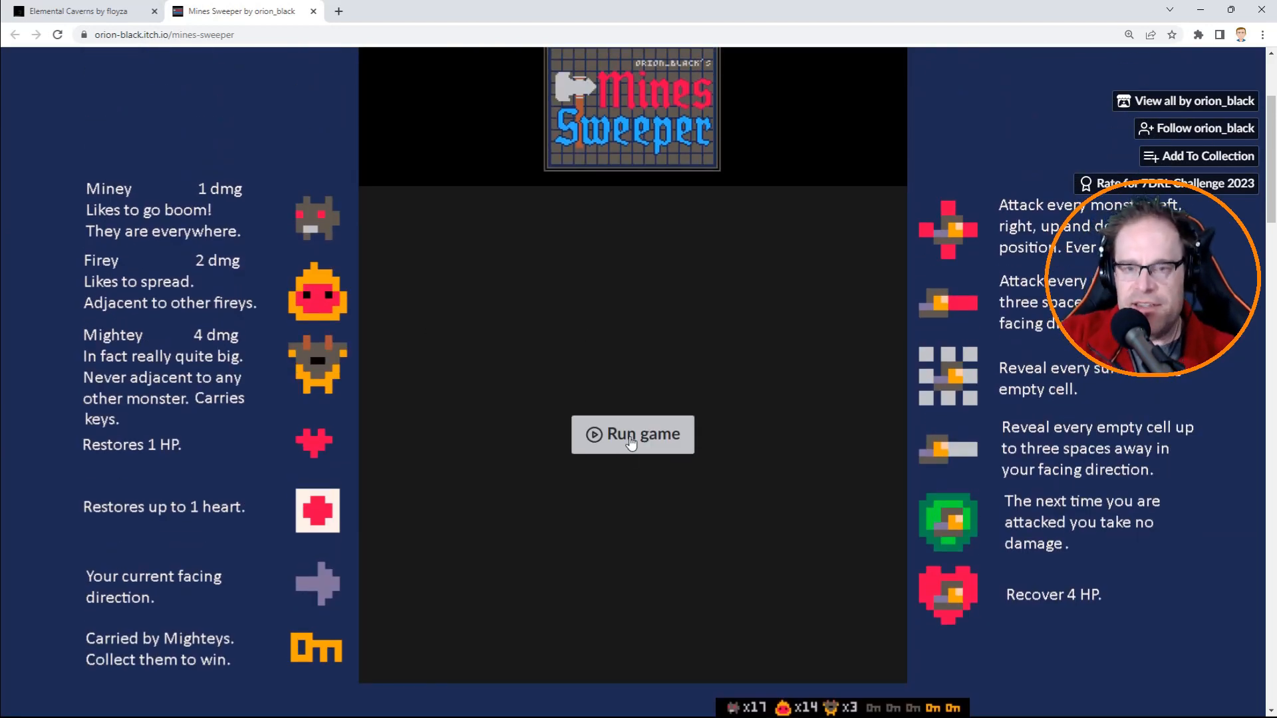
Run the embedded Mines Sweeper, launch it from its title screen and close the pause menu.
{"action": "left_click", "coordinate": [631, 434]}
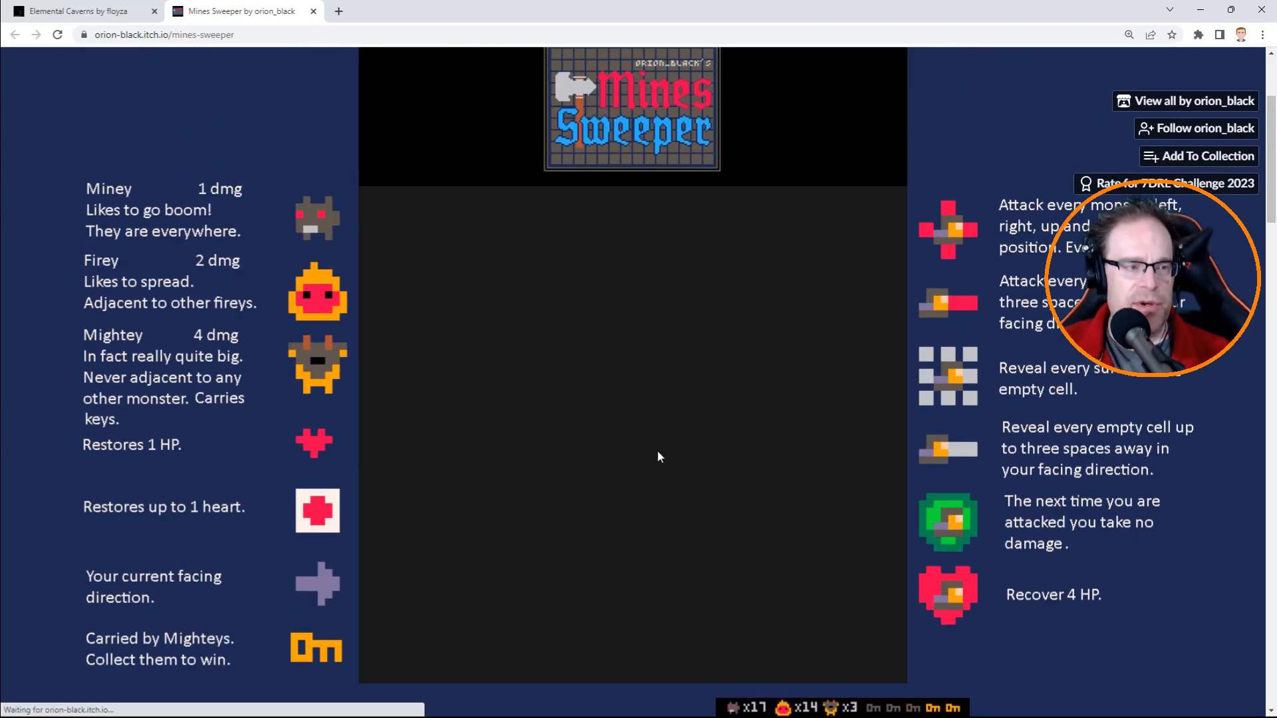
{"action": "left_click", "coordinate": [660, 456]}
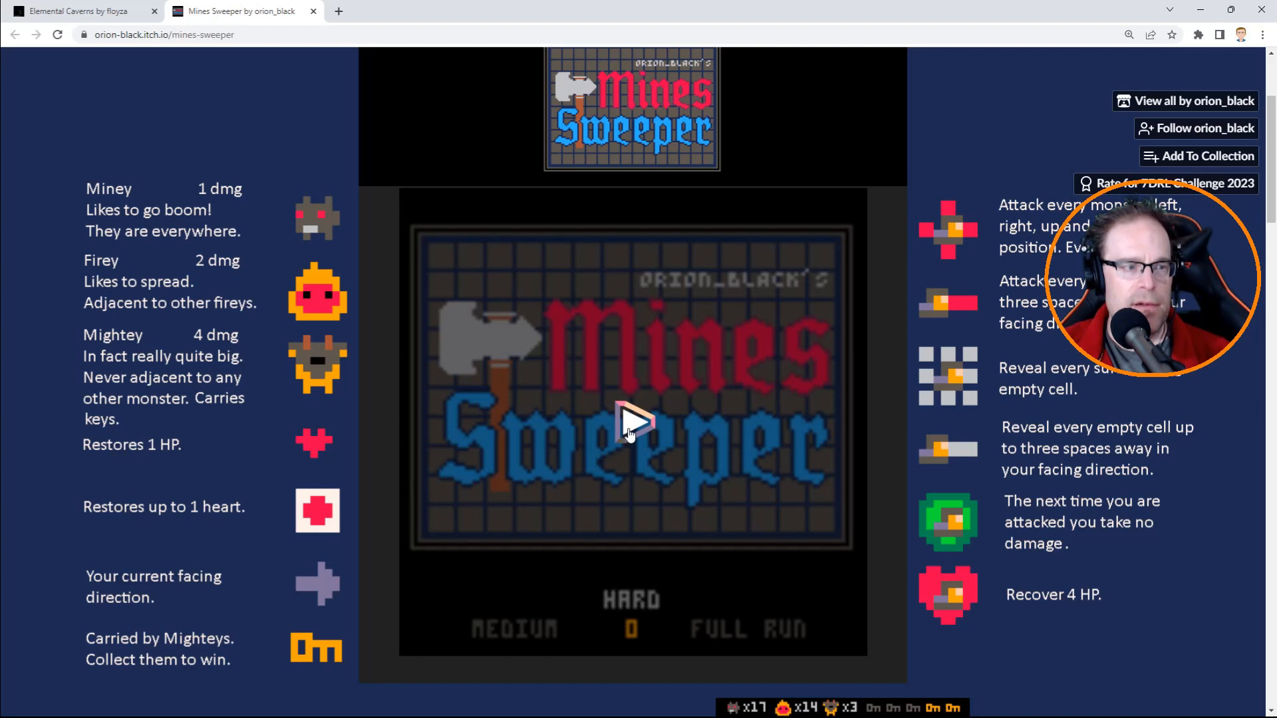
{"action": "left_click", "coordinate": [631, 421]}
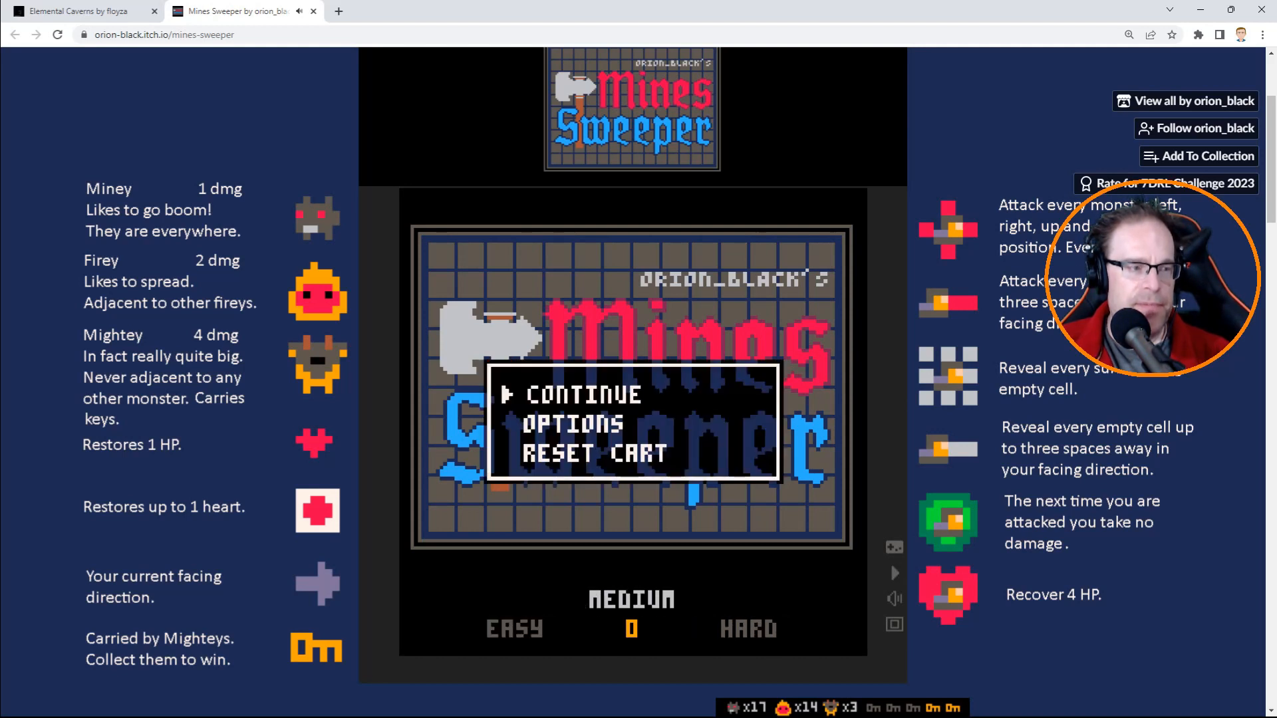
{"action": "left_click", "coordinate": [584, 395]}
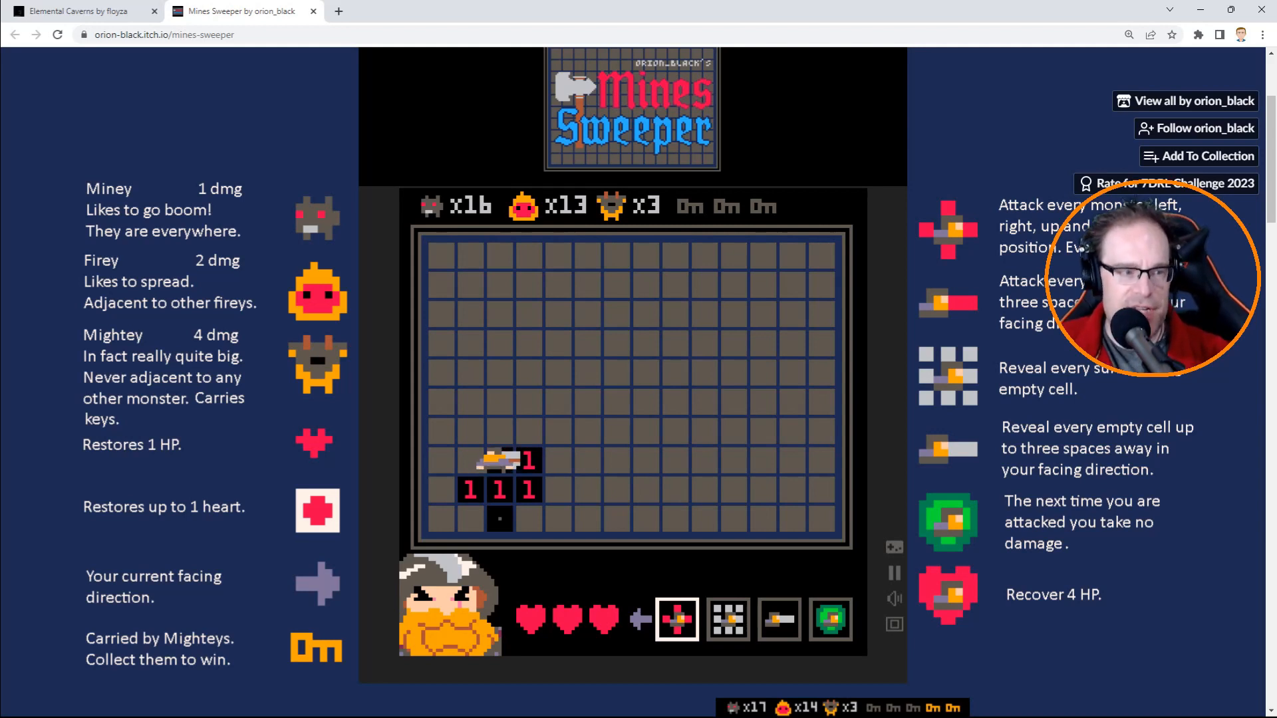
Play a Medium Mines Sweeper round to Game Over with score −1, then return to the menu.
{"action": "left_click", "coordinate": [830, 620]}
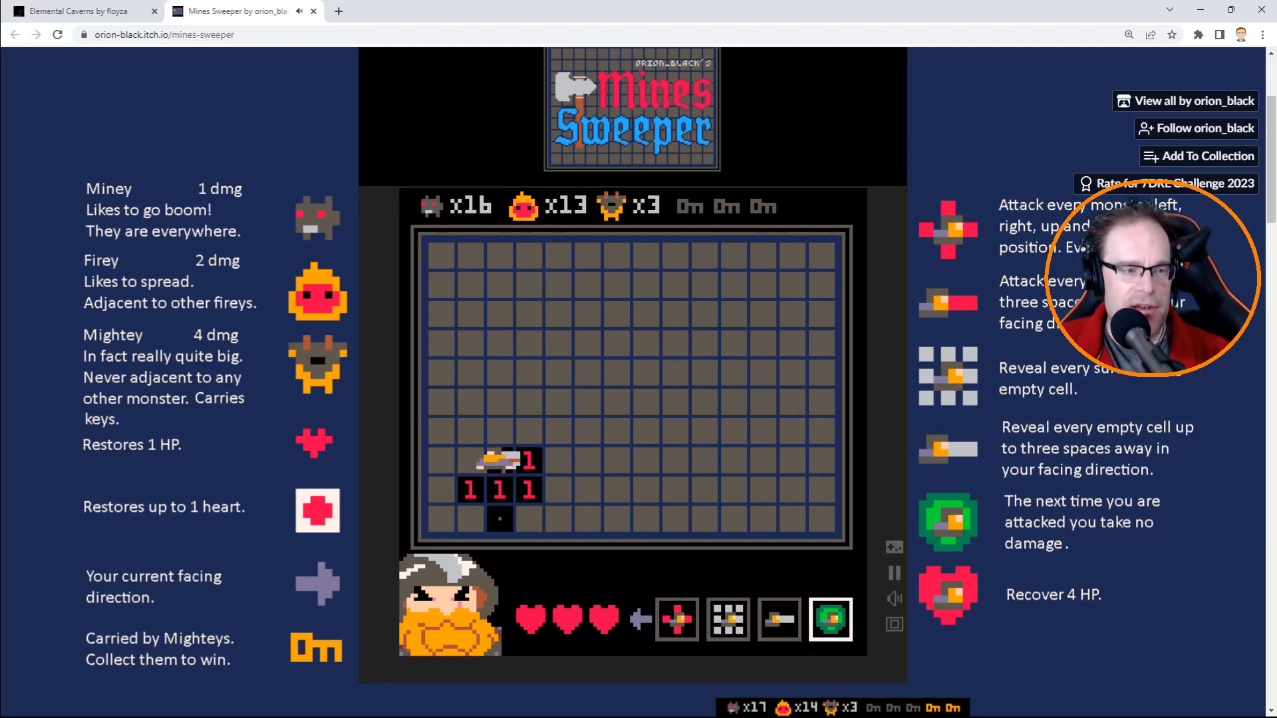
{"action": "left_click", "coordinate": [677, 620]}
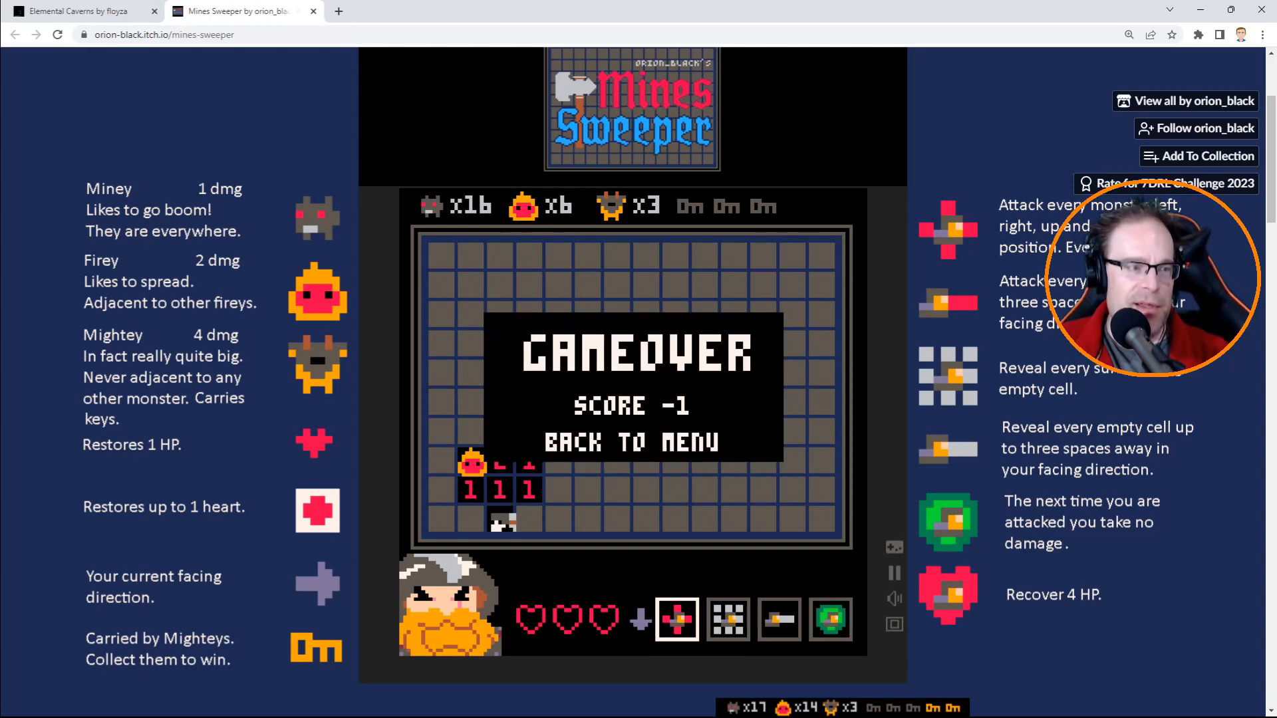
{"action": "left_click", "coordinate": [631, 443]}
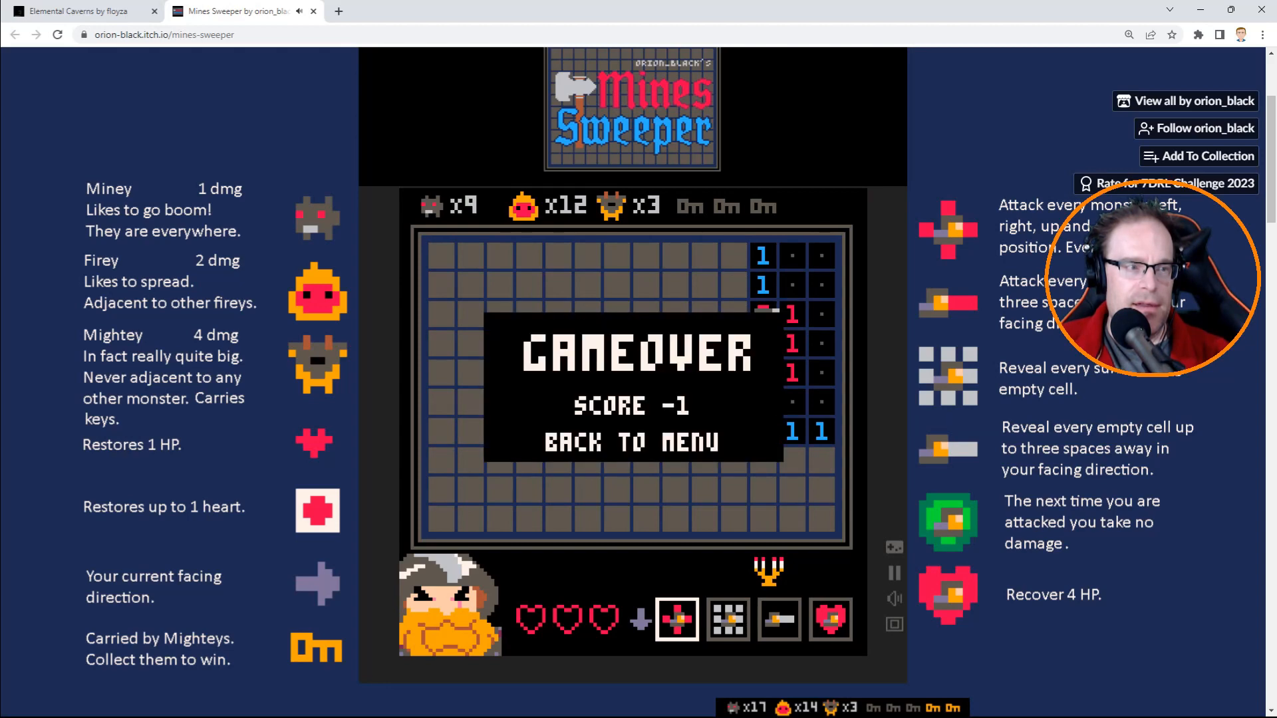
{"action": "left_click", "coordinate": [632, 442]}
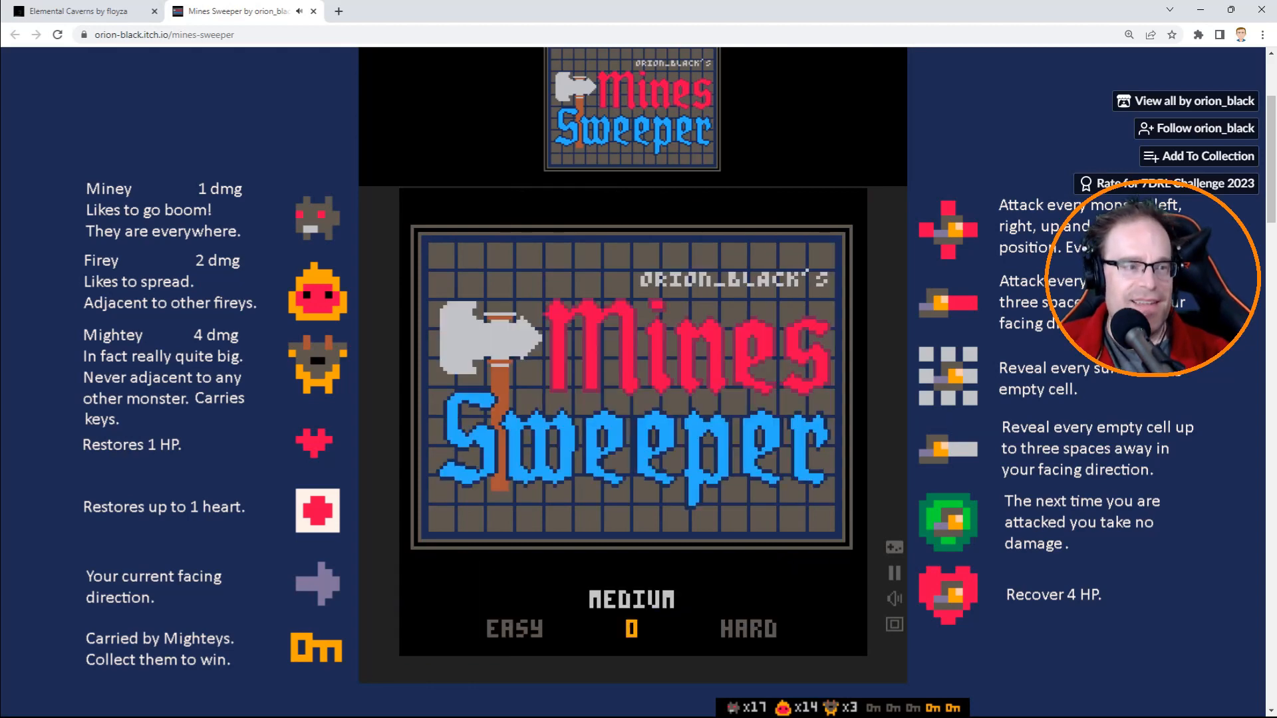
Start a new Mines Sweeper game from the menu and explore until Game Over.
{"action": "left_click", "coordinate": [514, 630]}
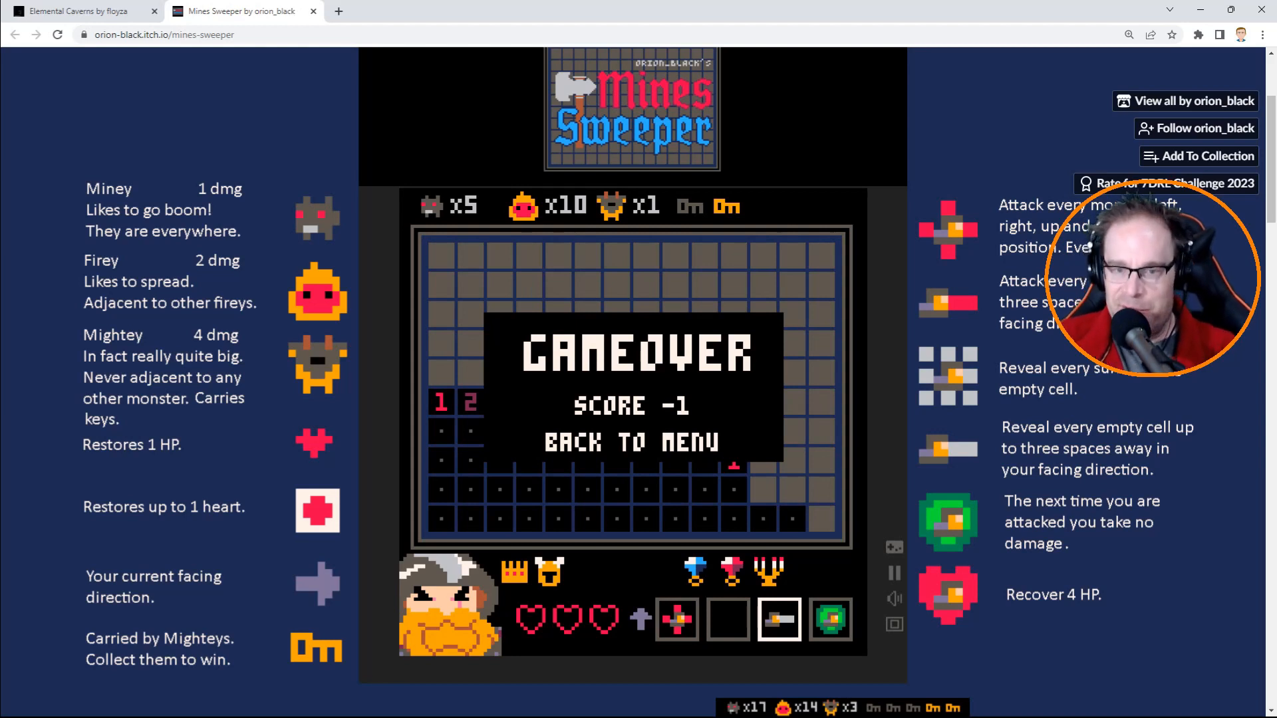
Leave Game Over for a new round and defeat the adjacent Miney, dropping to one heart.
{"action": "left_click", "coordinate": [631, 442]}
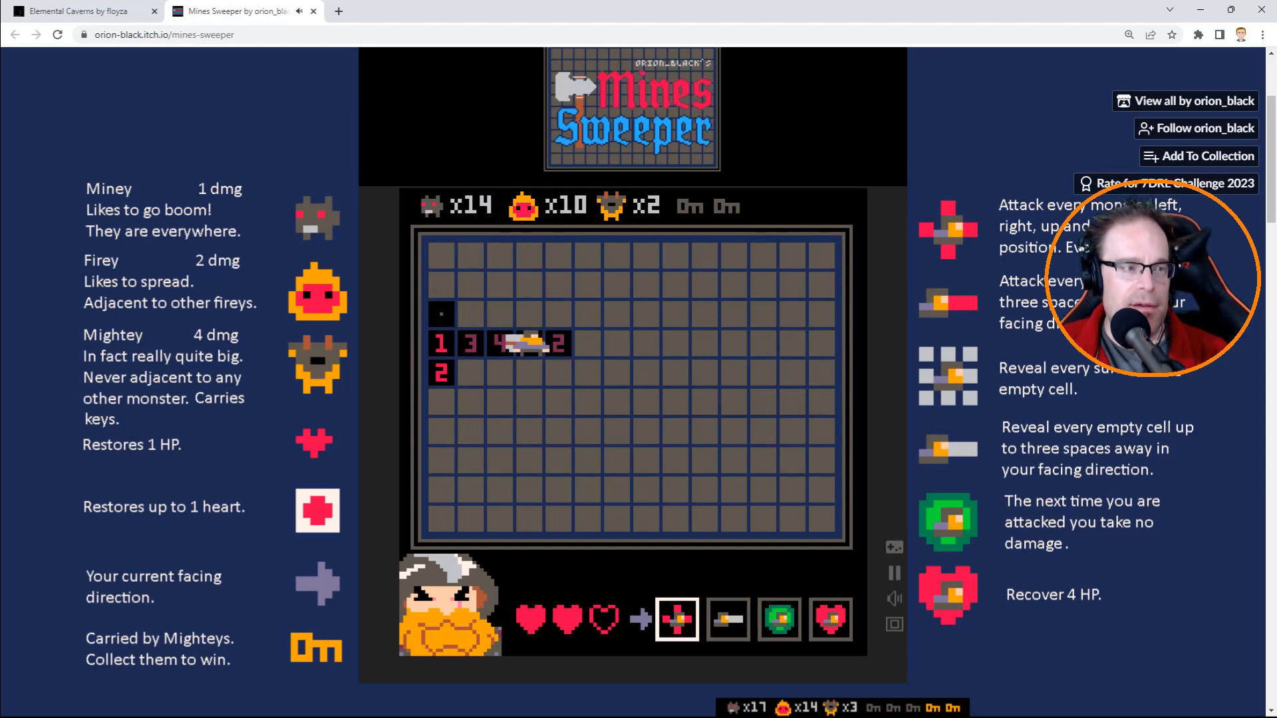
{"action": "left_click", "coordinate": [779, 619]}
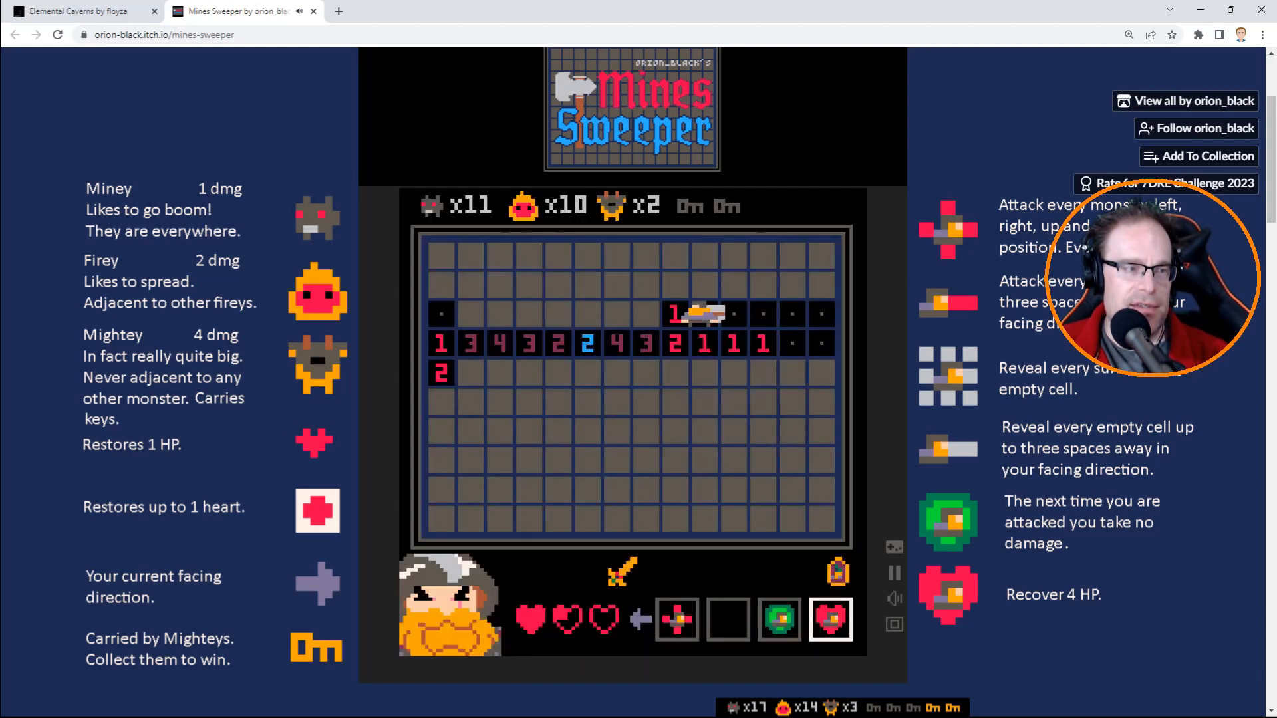
{"action": "left_click", "coordinate": [779, 619]}
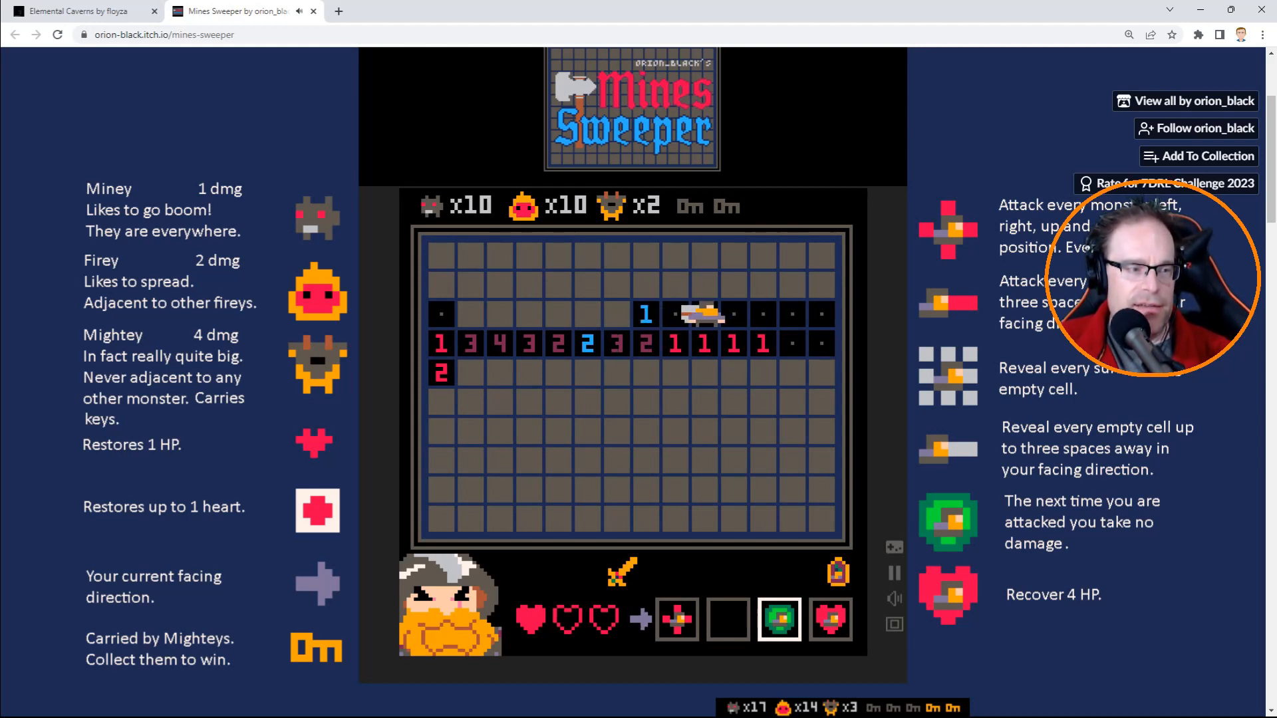
Focus the game and clear the top rows, defeating a Firey and grabbing a helmet and green gem.
{"action": "left_click", "coordinate": [830, 620]}
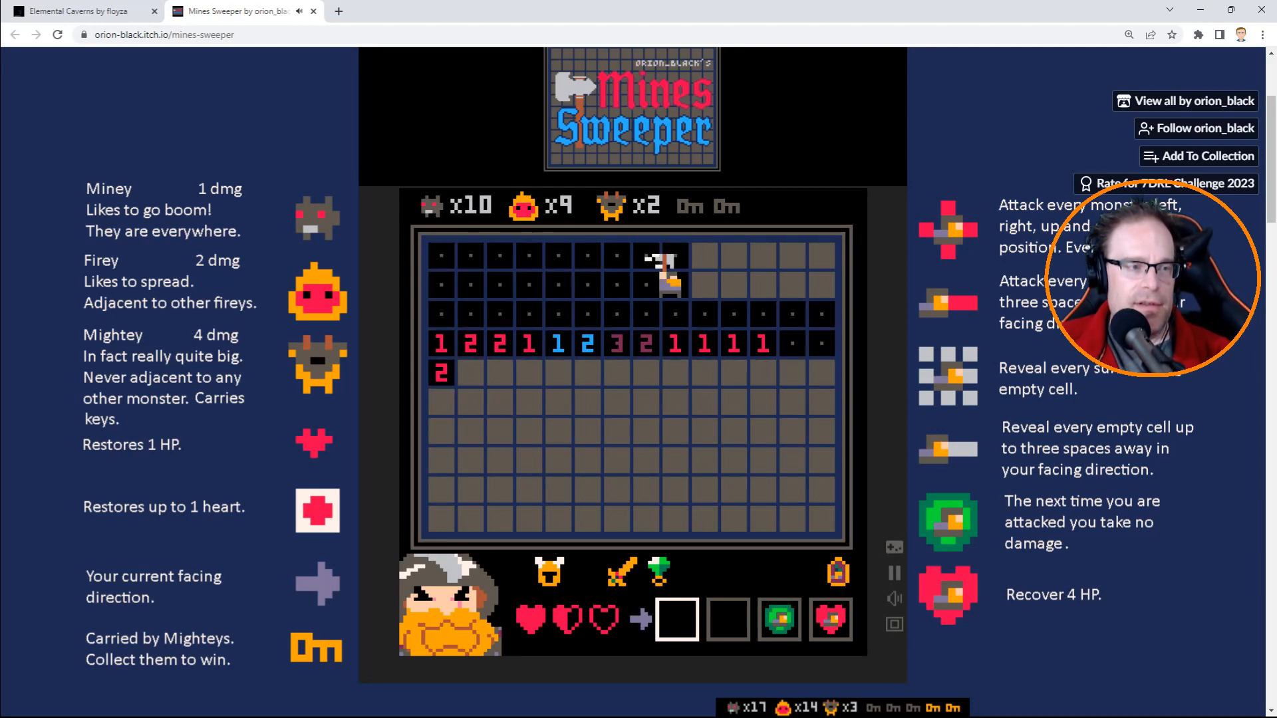
Walk the dwarf across the remaining top cells and down the right edge, collecting a candelabra and coin.
{"action": "key", "text": "up"}
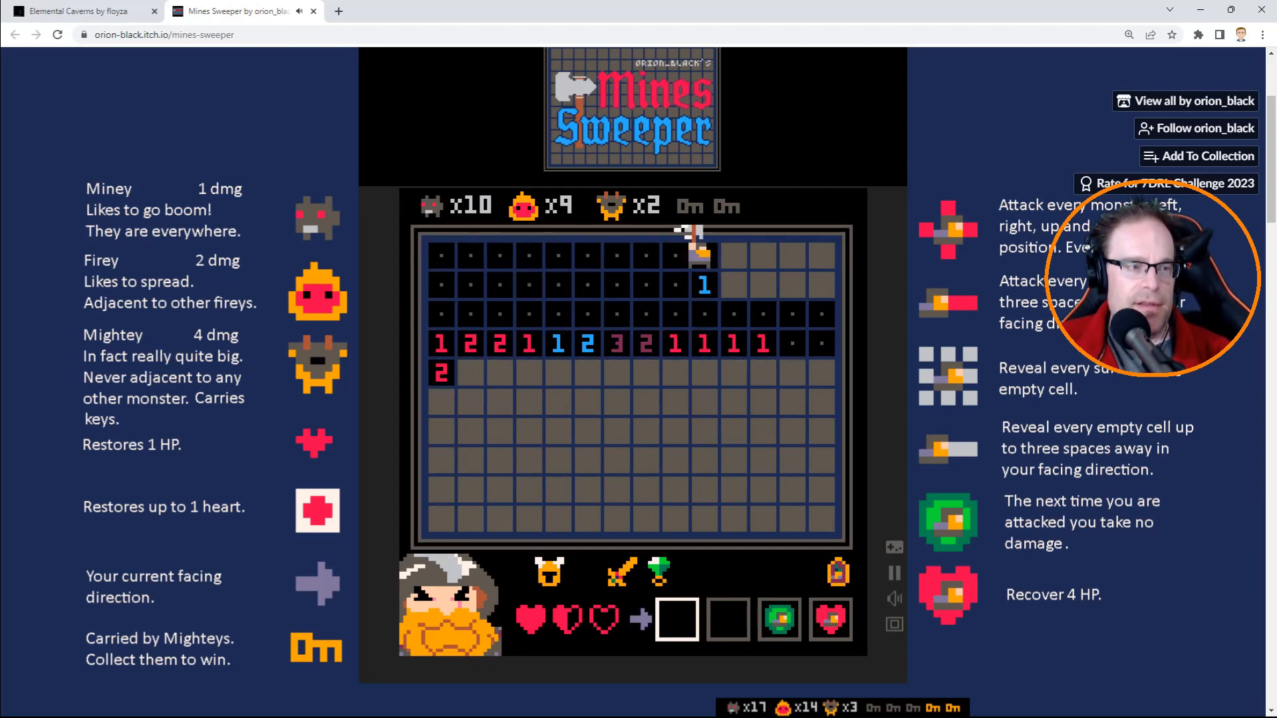
{"action": "key", "text": "down"}
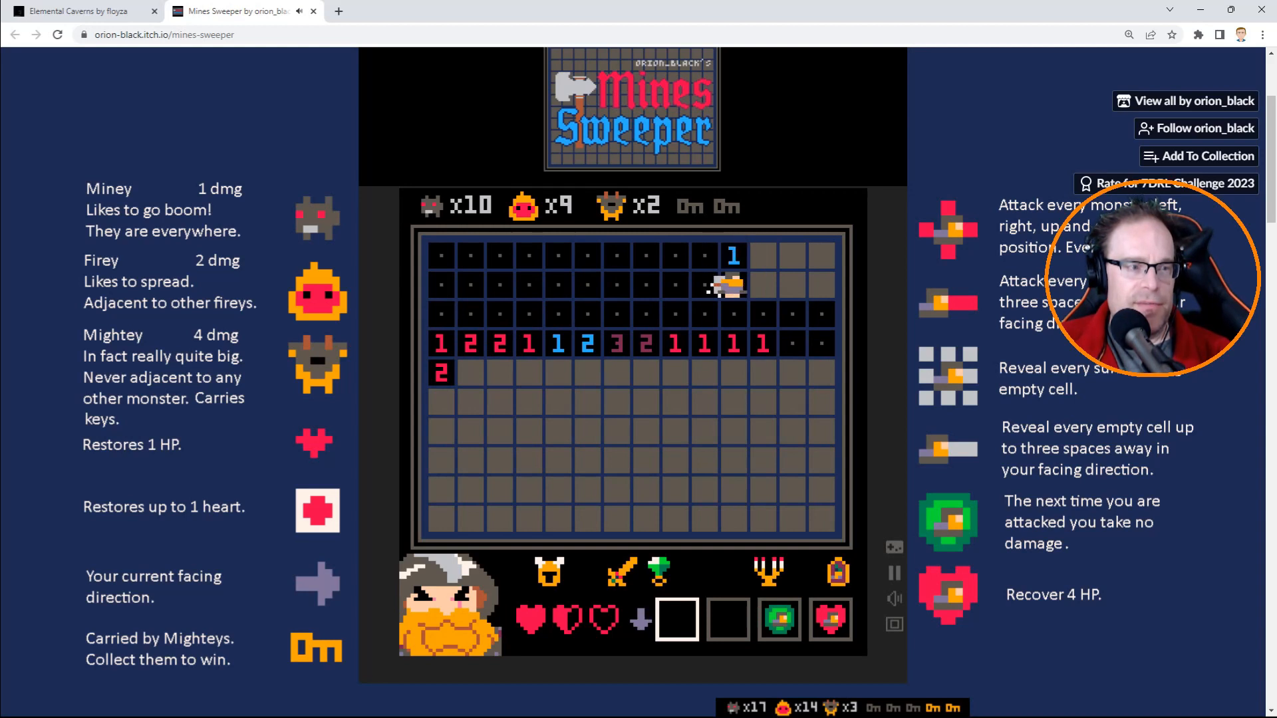
{"action": "key", "text": "up"}
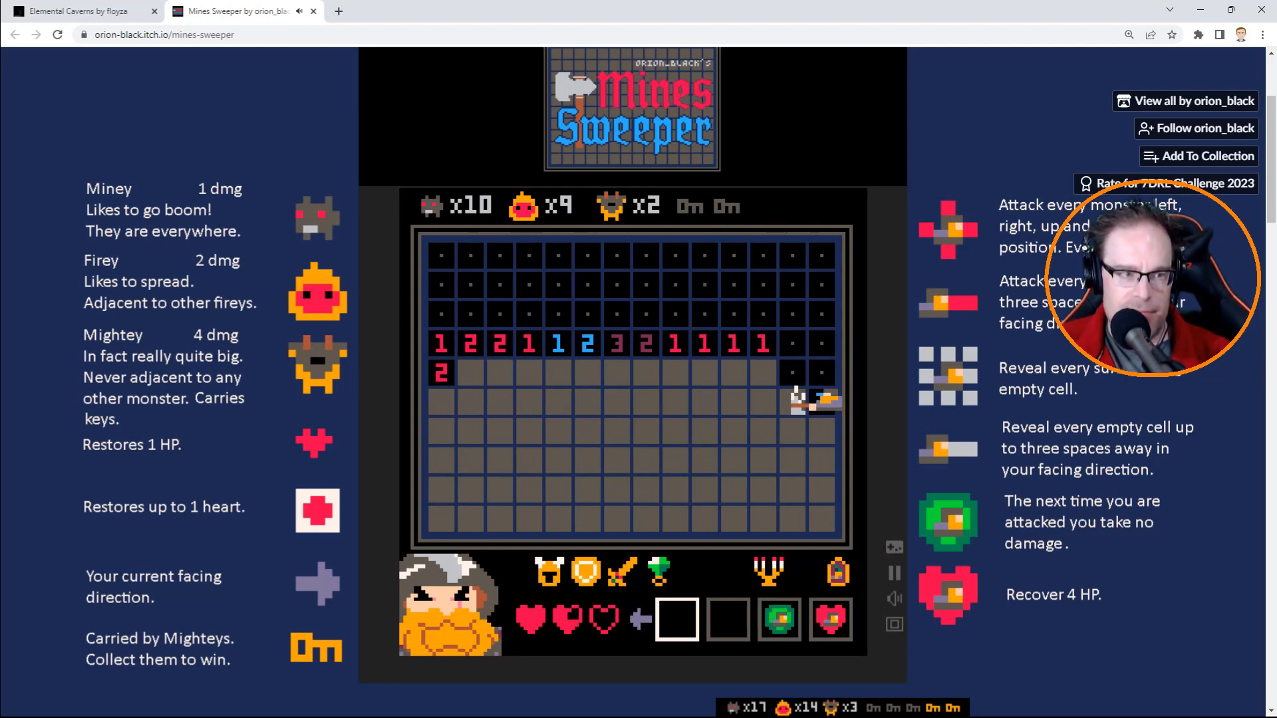
{"action": "key", "text": "Down"}
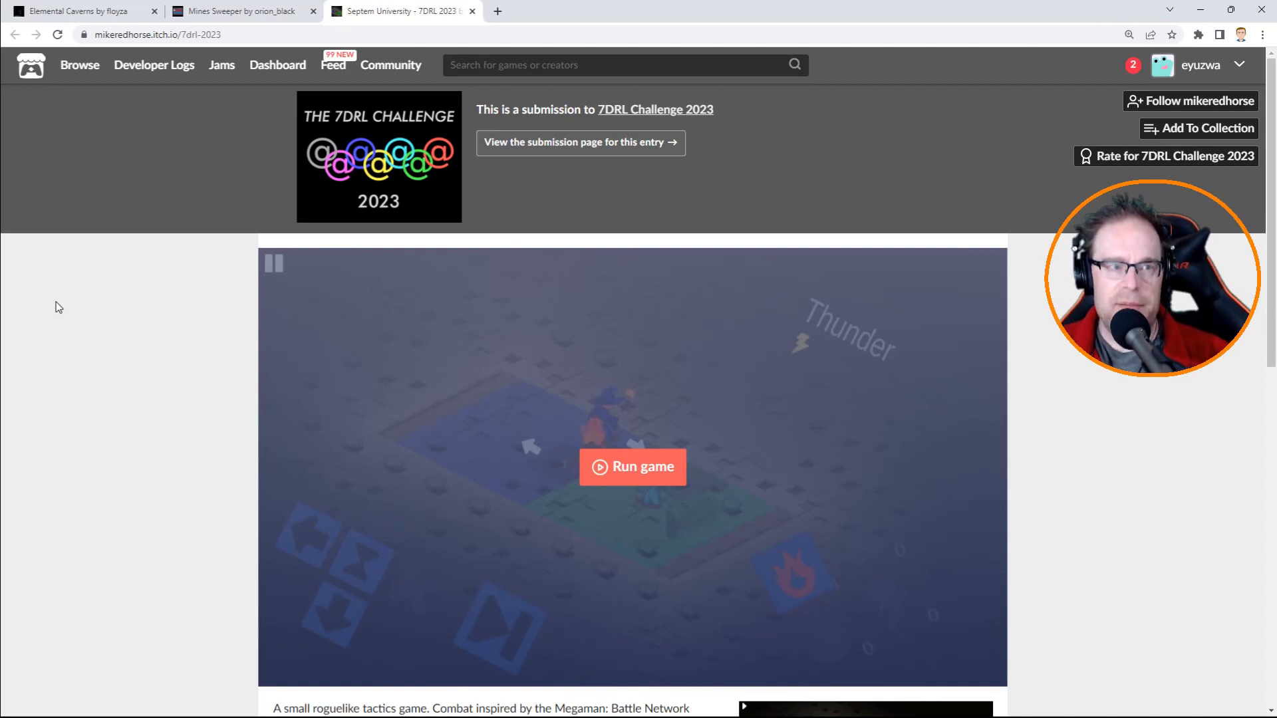
{"action": "mouse_move", "coordinate": [93, 351]}
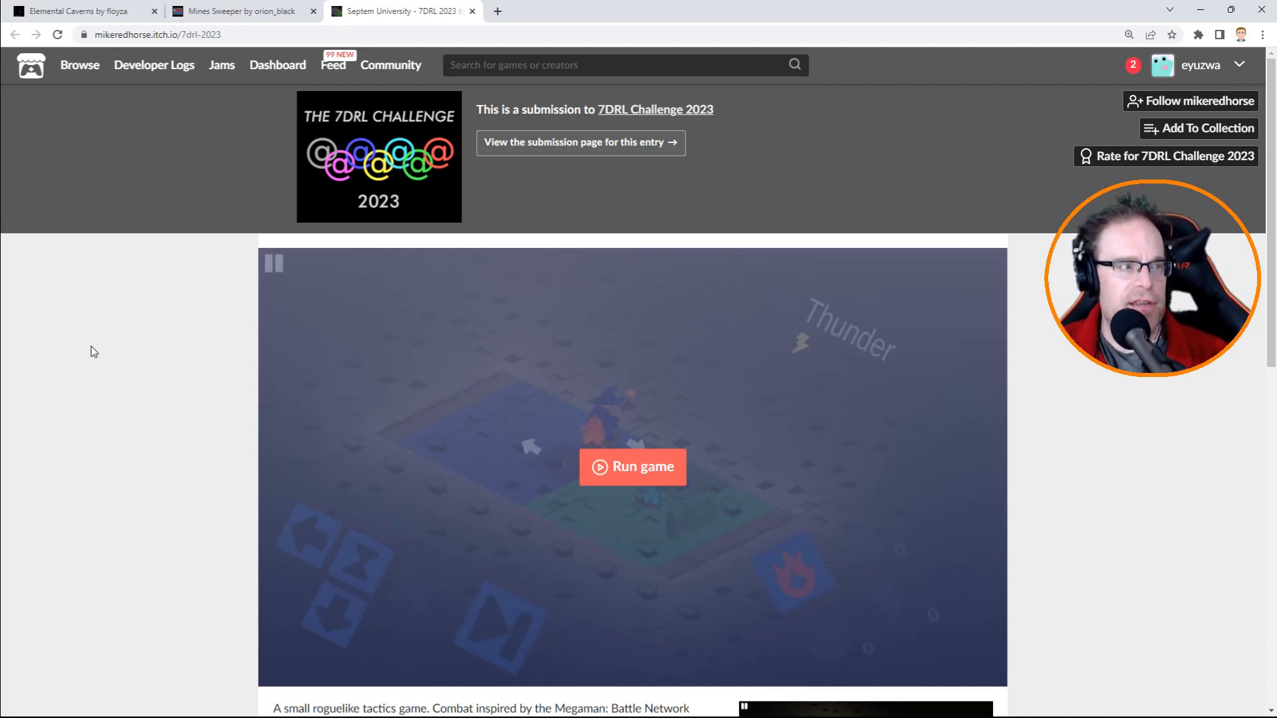
{"action": "mouse_move", "coordinate": [163, 341]}
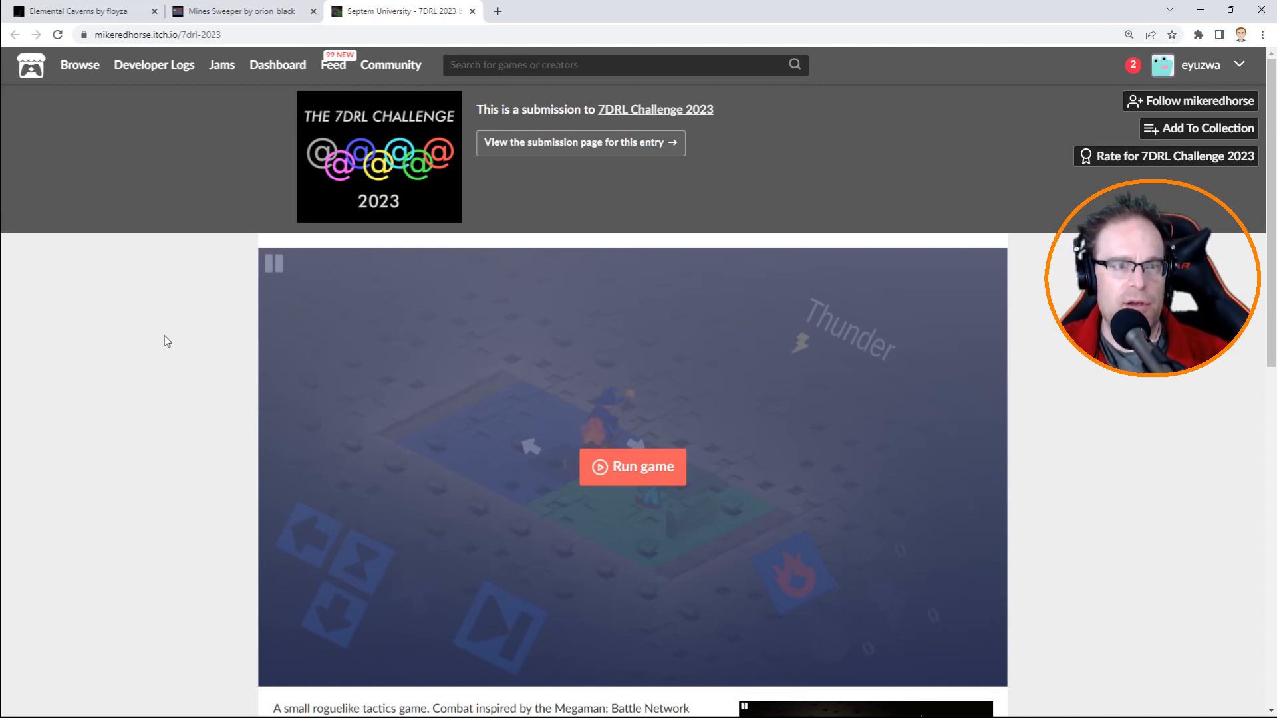
{"action": "mouse_move", "coordinate": [193, 319]}
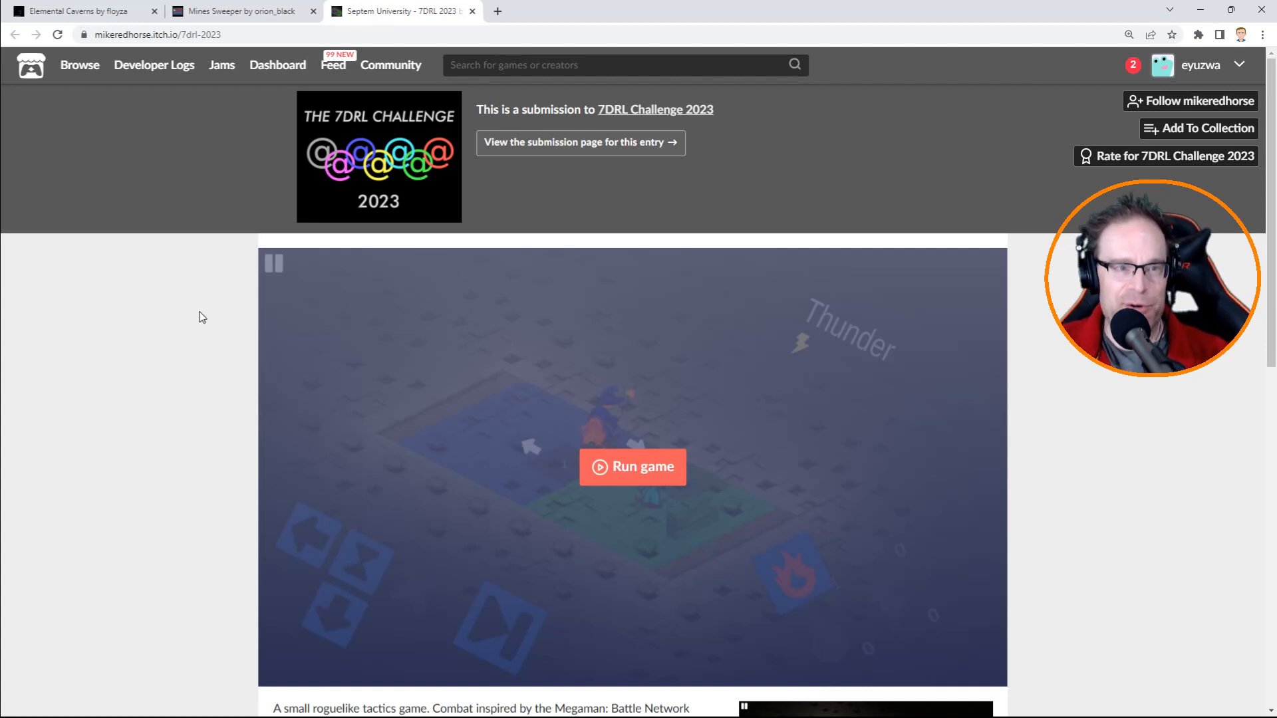
{"action": "mouse_move", "coordinate": [117, 288]}
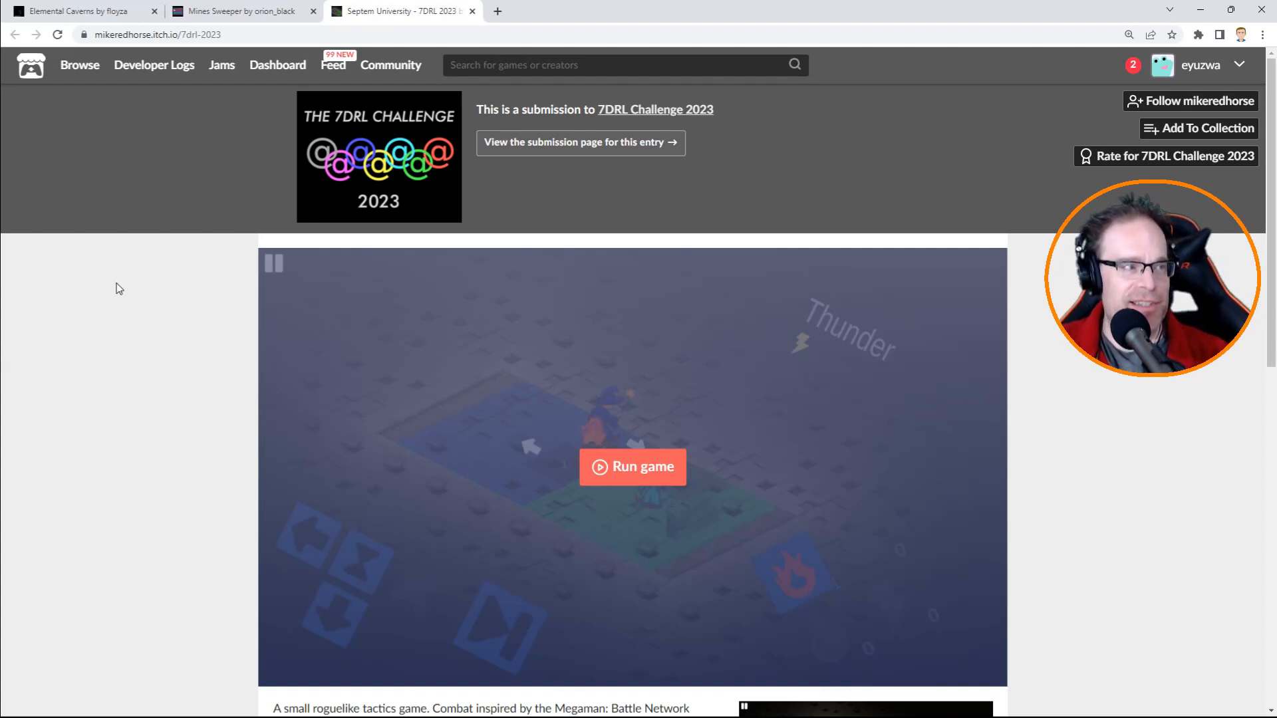
{"action": "scroll", "scroll_direction": "down", "scroll_amount": 3}
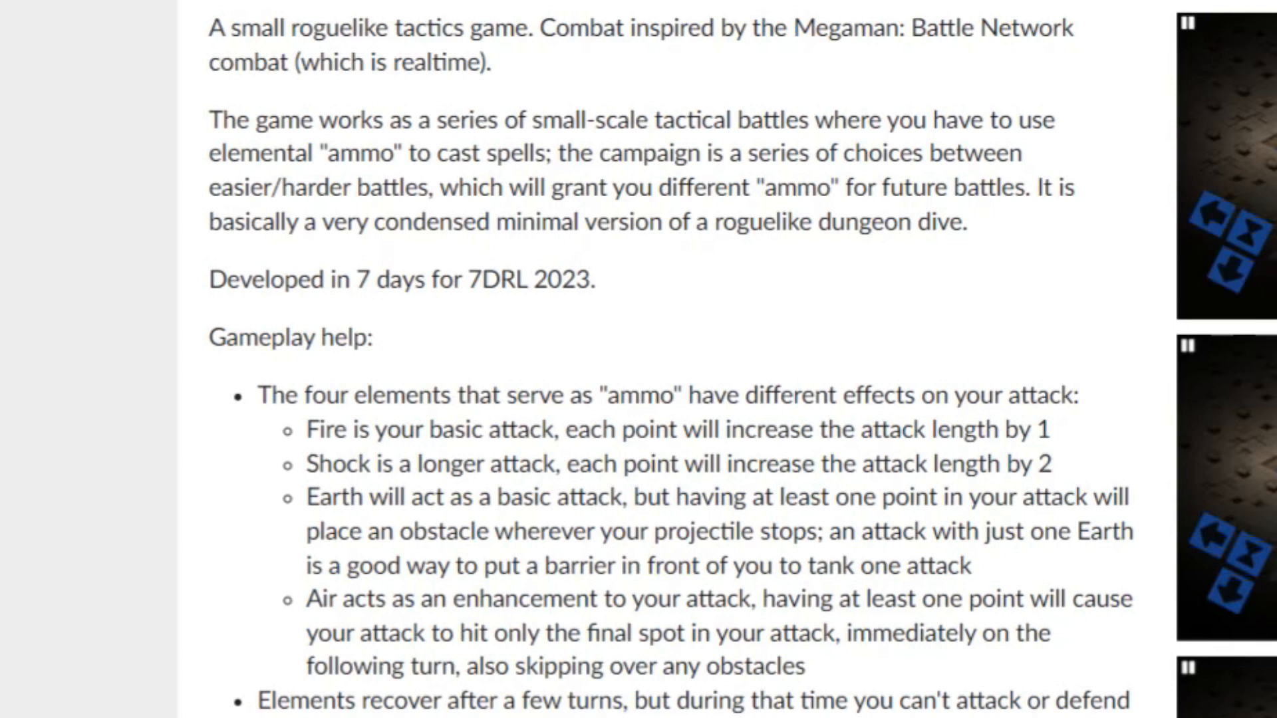
{"action": "left_click", "coordinate": [1186, 22]}
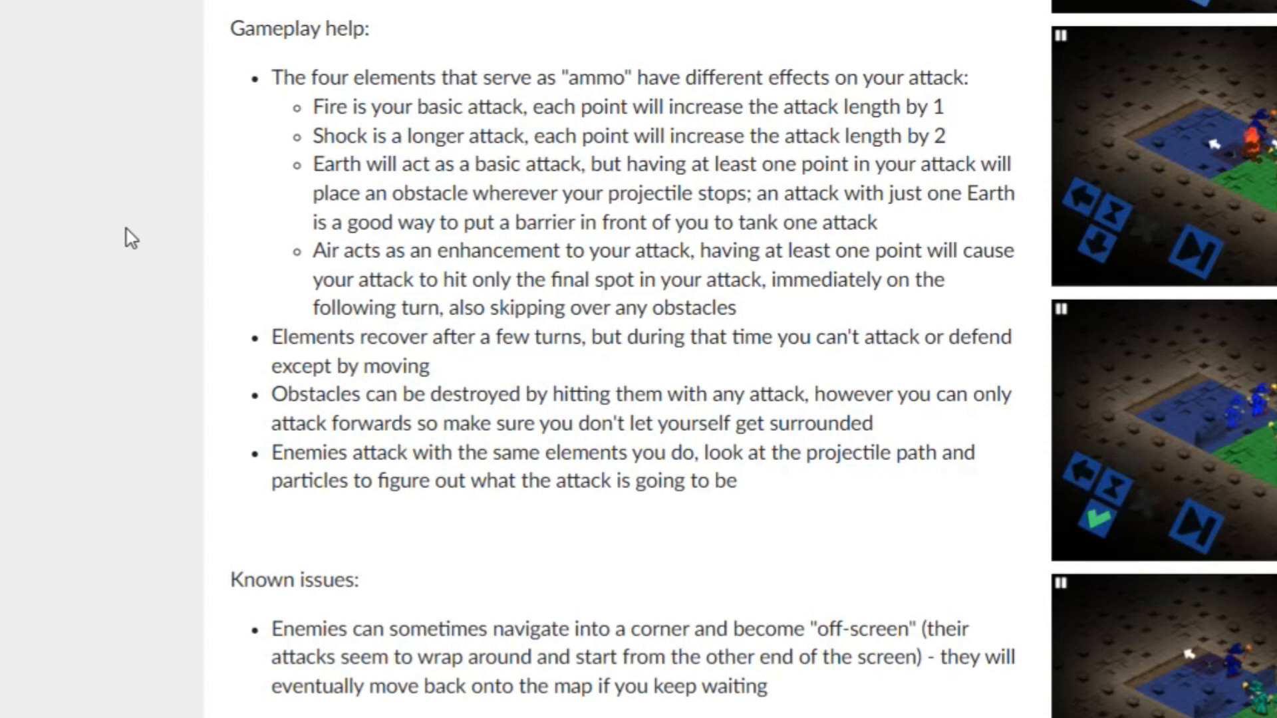
{"action": "scroll", "scroll_direction": "down", "scroll_amount": 3}
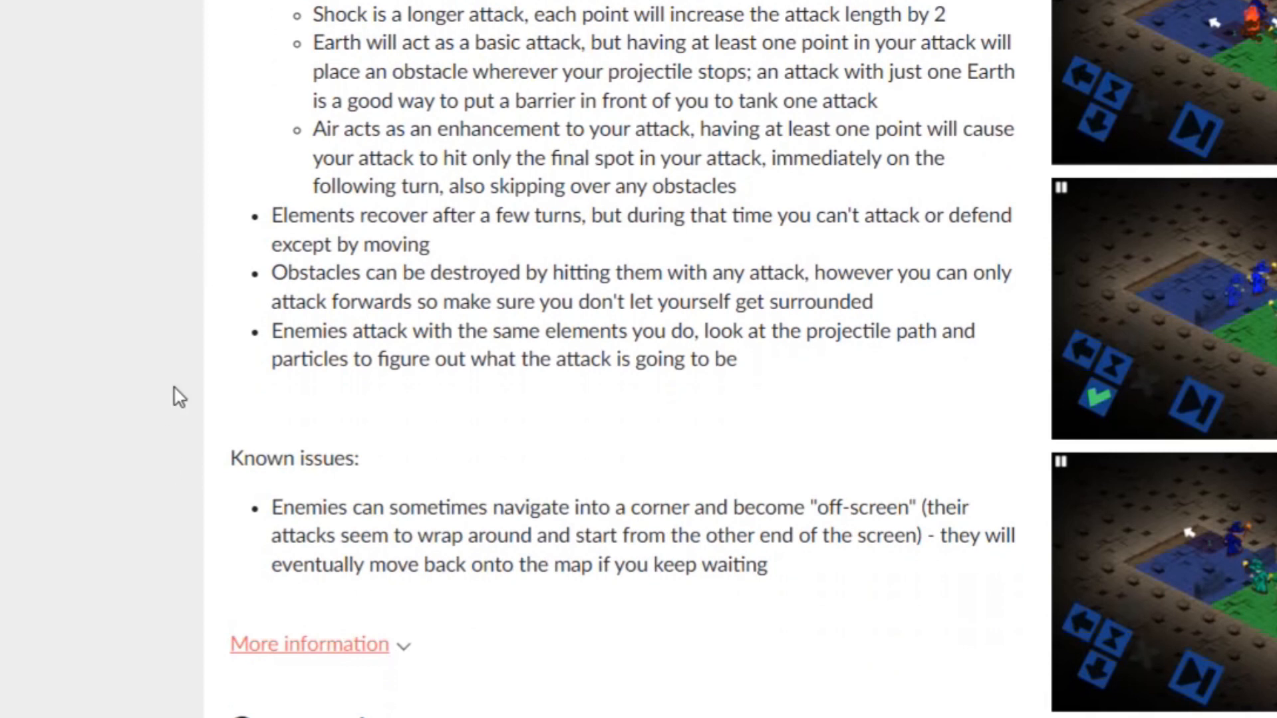
{"action": "scroll", "scroll_direction": "up", "scroll_amount": 3}
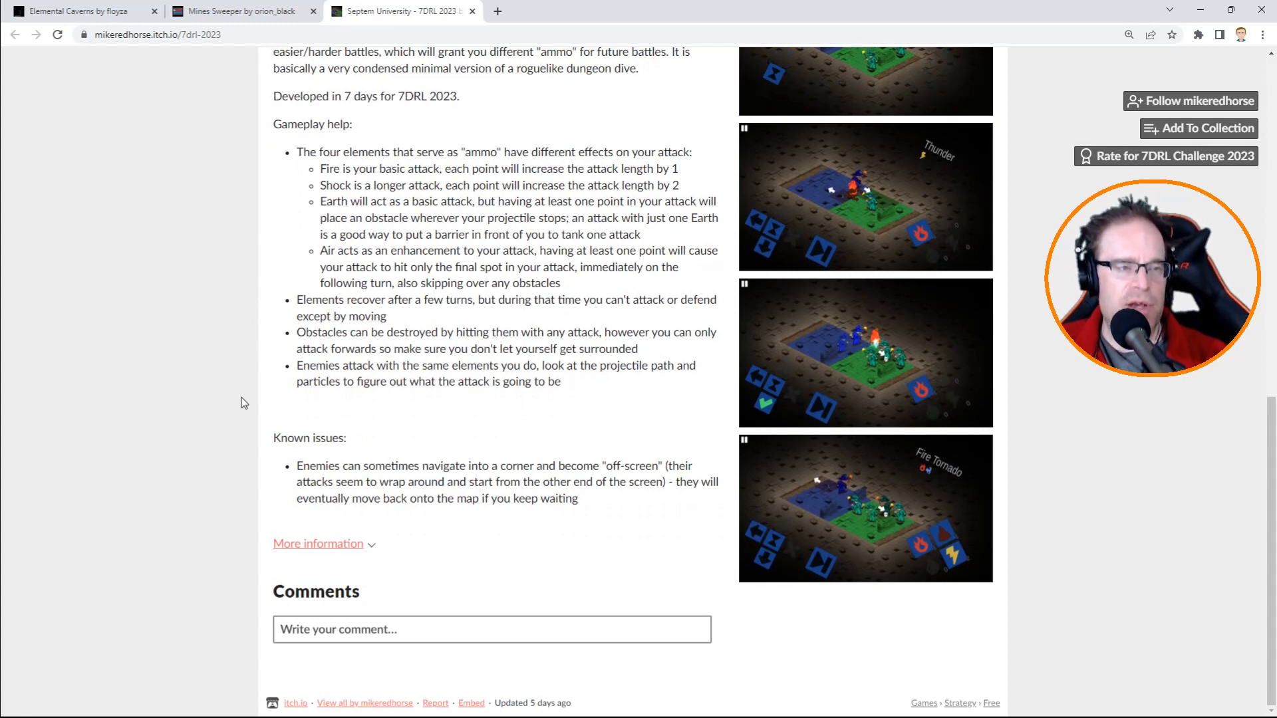
{"action": "scroll", "scroll_direction": "up", "scroll_amount": 3}
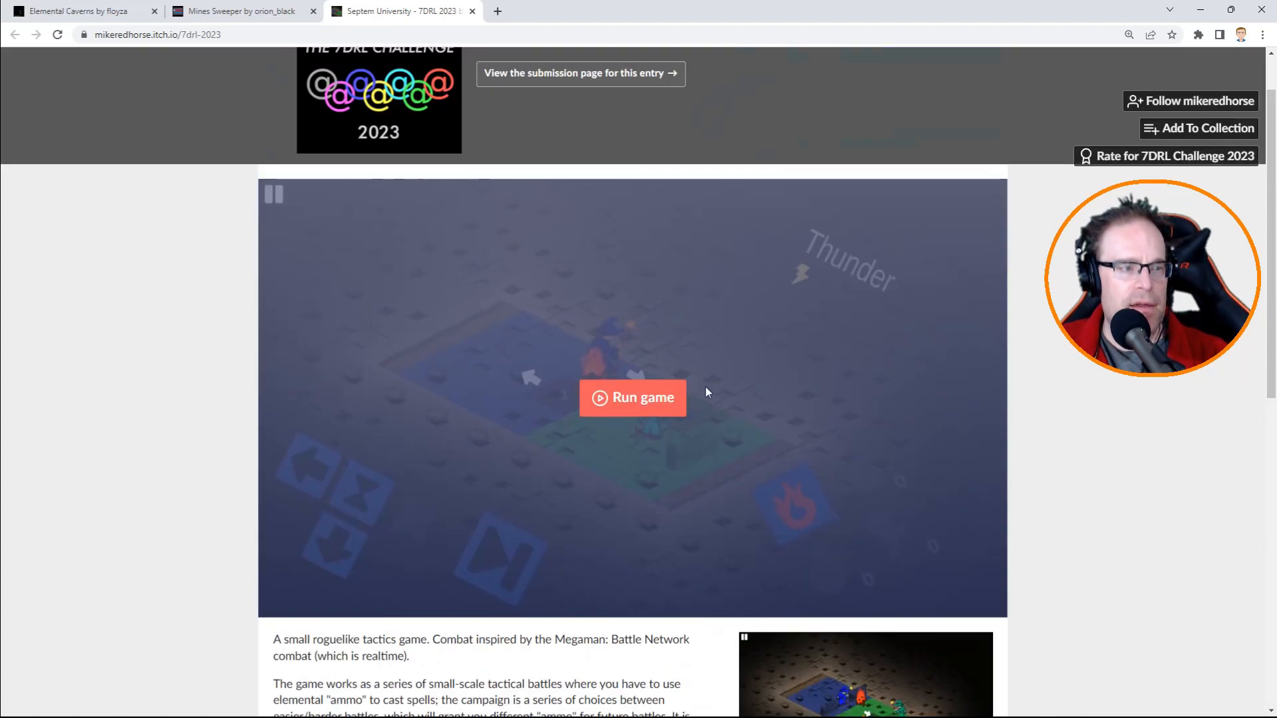
Run Septem University in the page and toggle browser full screen on and back off.
{"action": "left_click", "coordinate": [631, 397]}
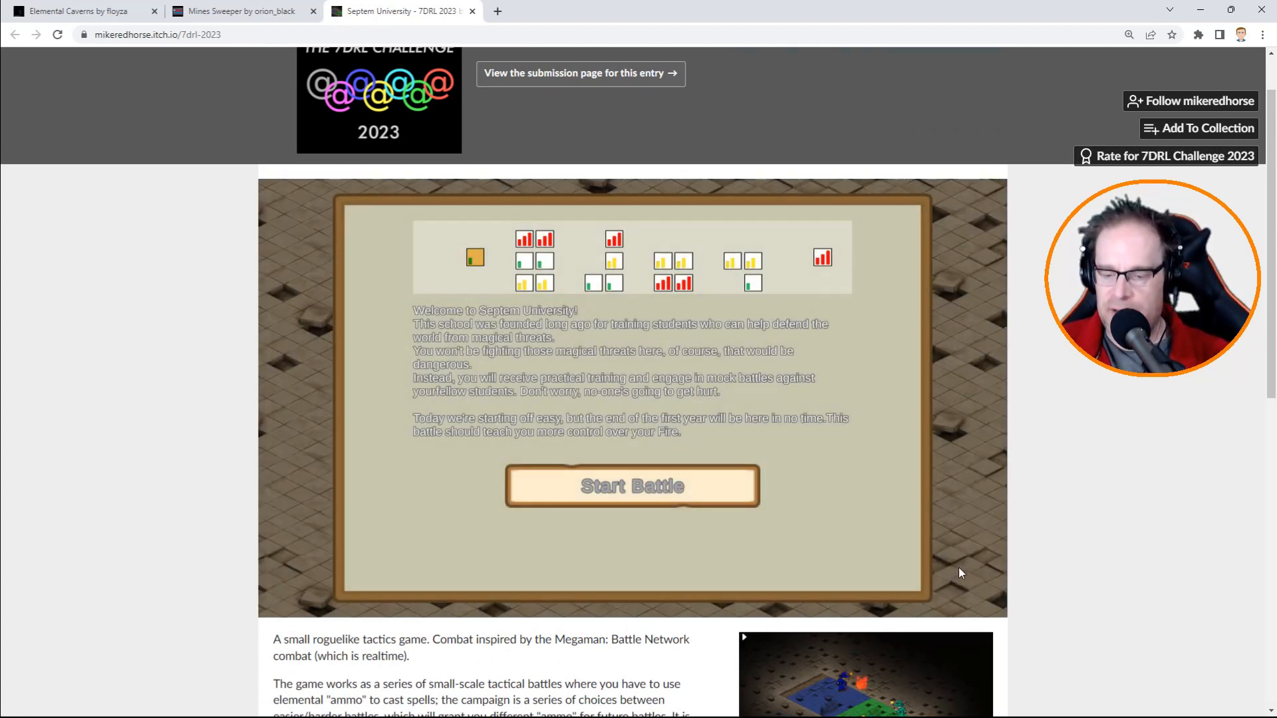
{"action": "key", "text": "f11"}
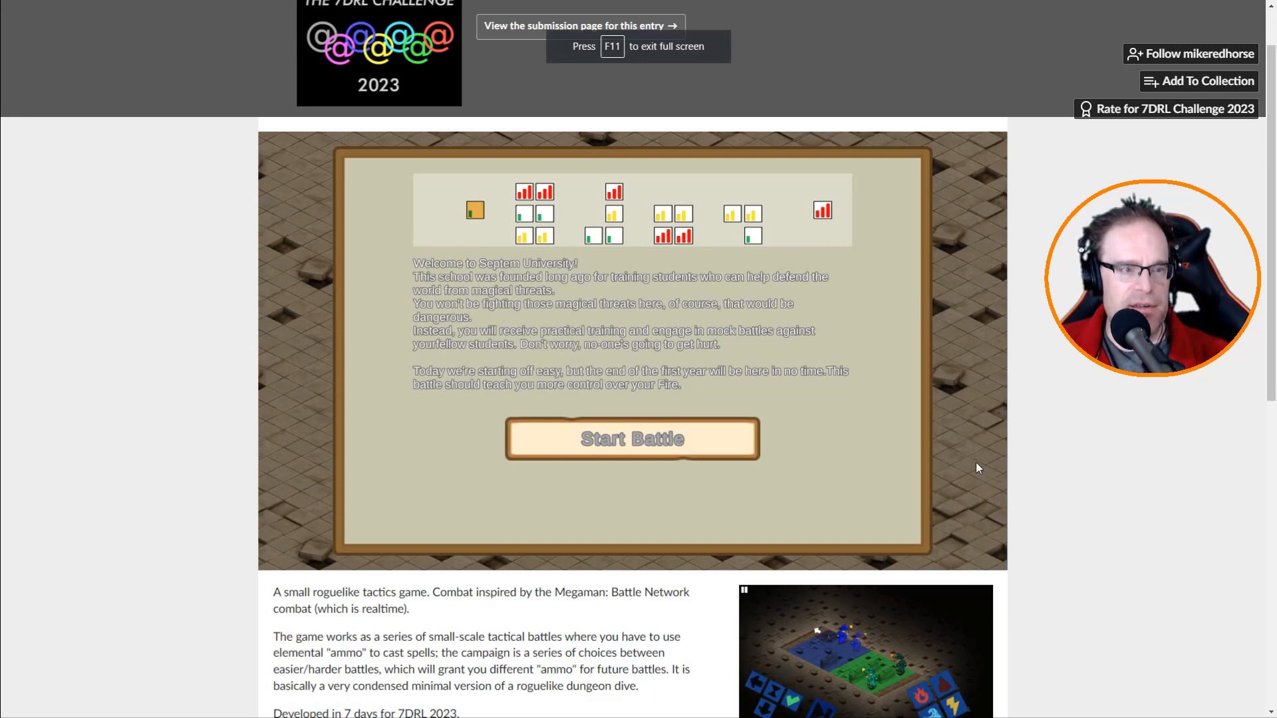
{"action": "key", "text": "f11"}
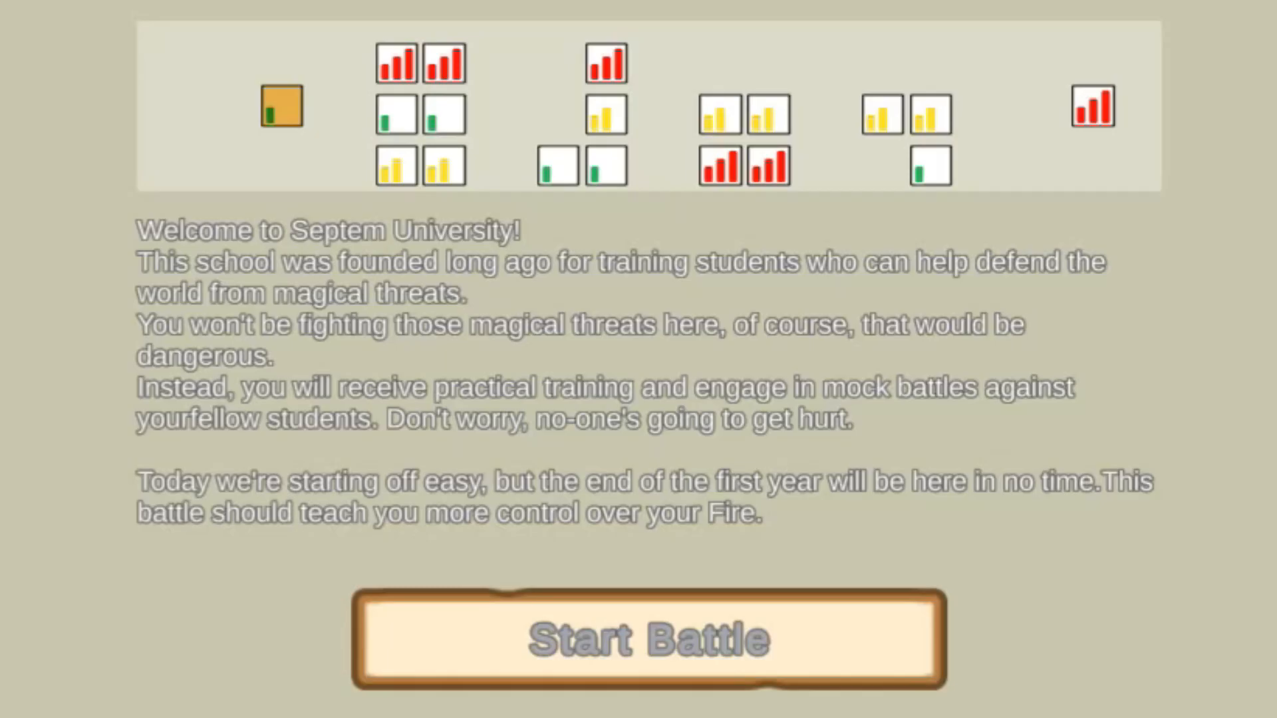
{"action": "mouse_move", "coordinate": [151, 298]}
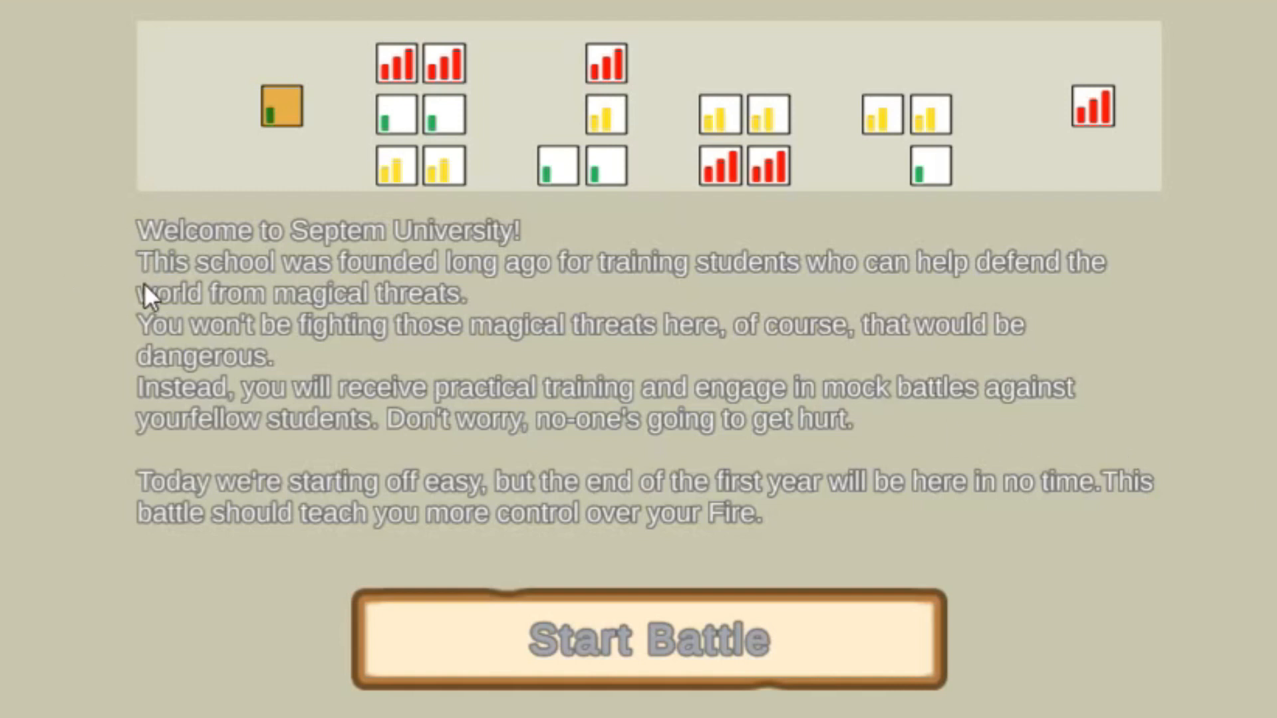
{"action": "mouse_move", "coordinate": [131, 276]}
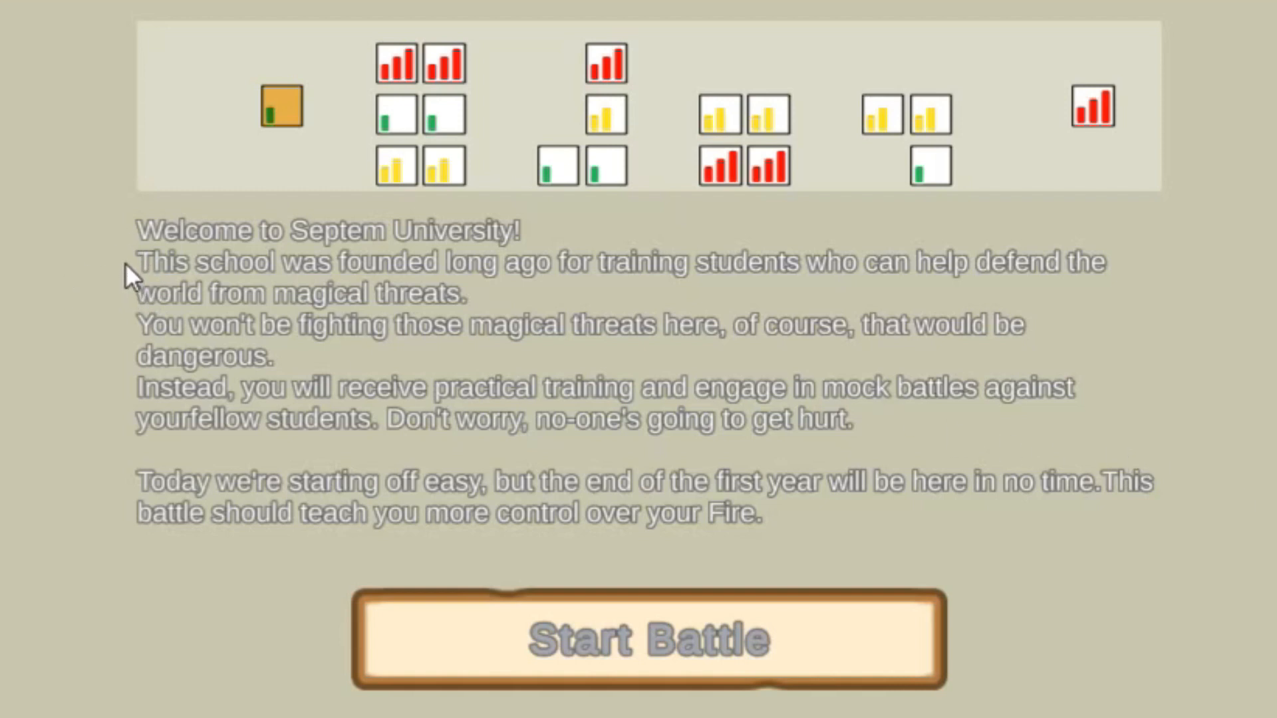
{"action": "mouse_move", "coordinate": [120, 344]}
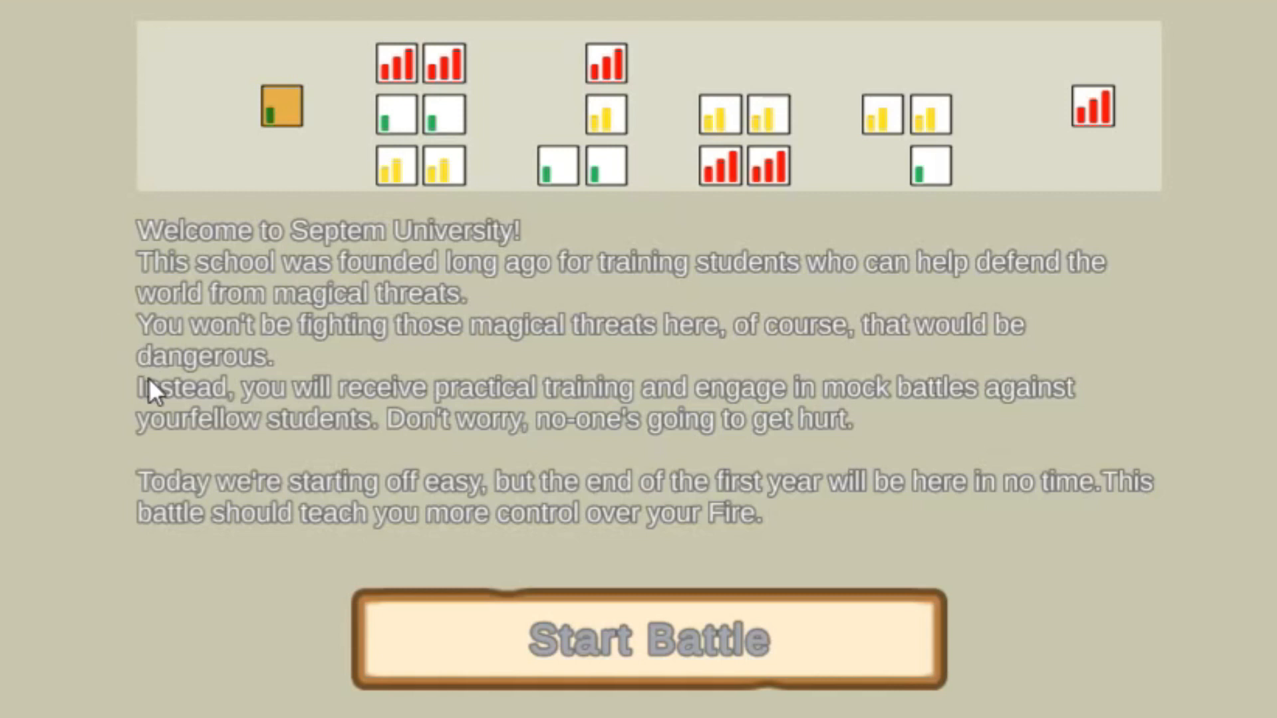
{"action": "mouse_move", "coordinate": [741, 383]}
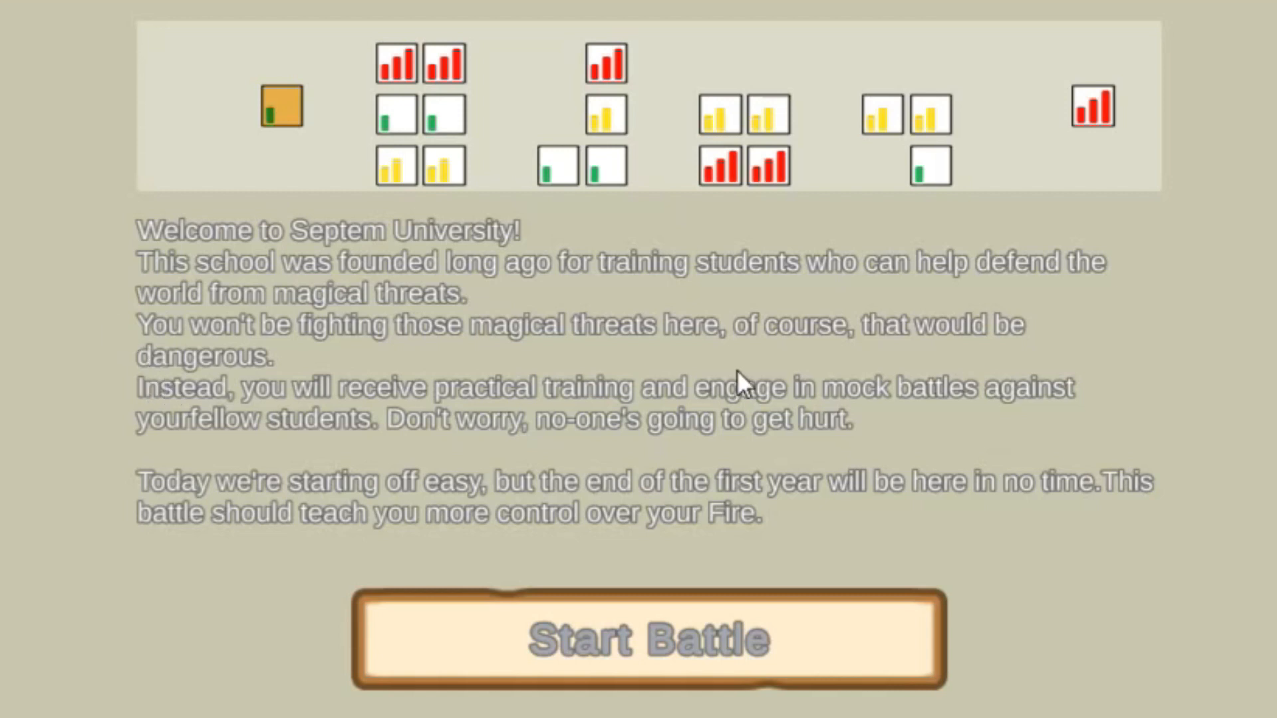
{"action": "mouse_move", "coordinate": [745, 392]}
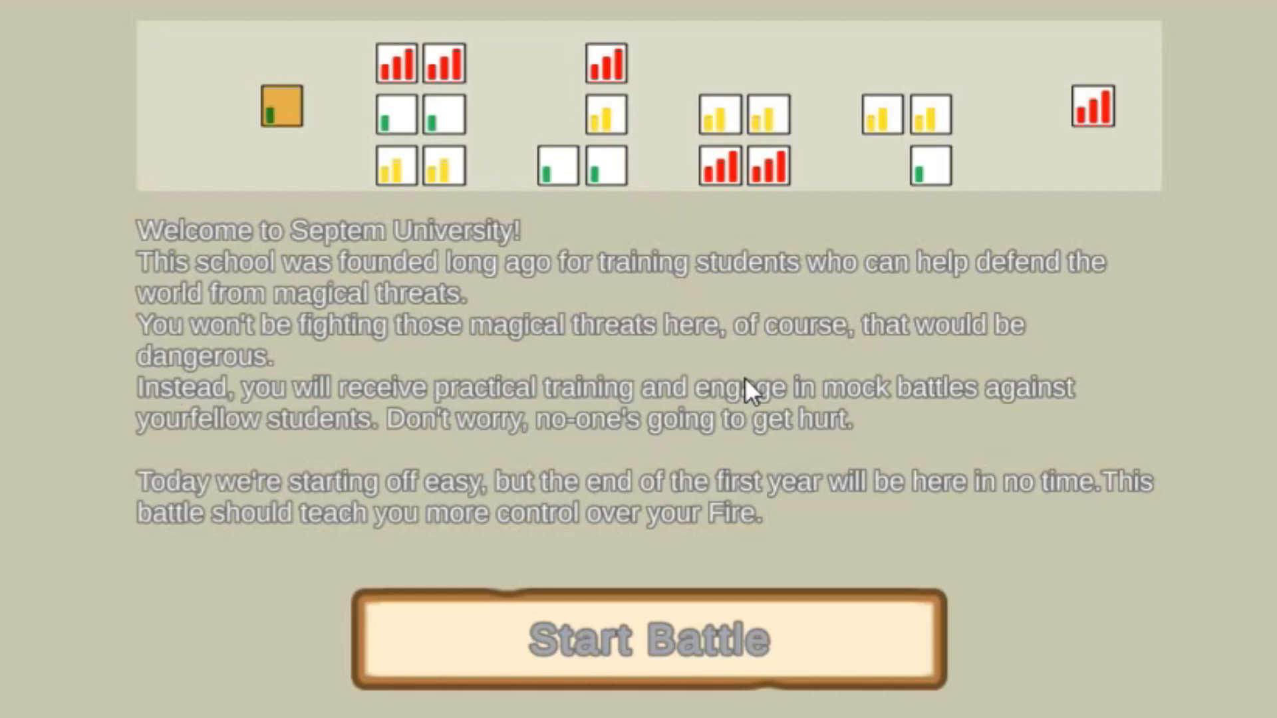
{"action": "mouse_move", "coordinate": [485, 468]}
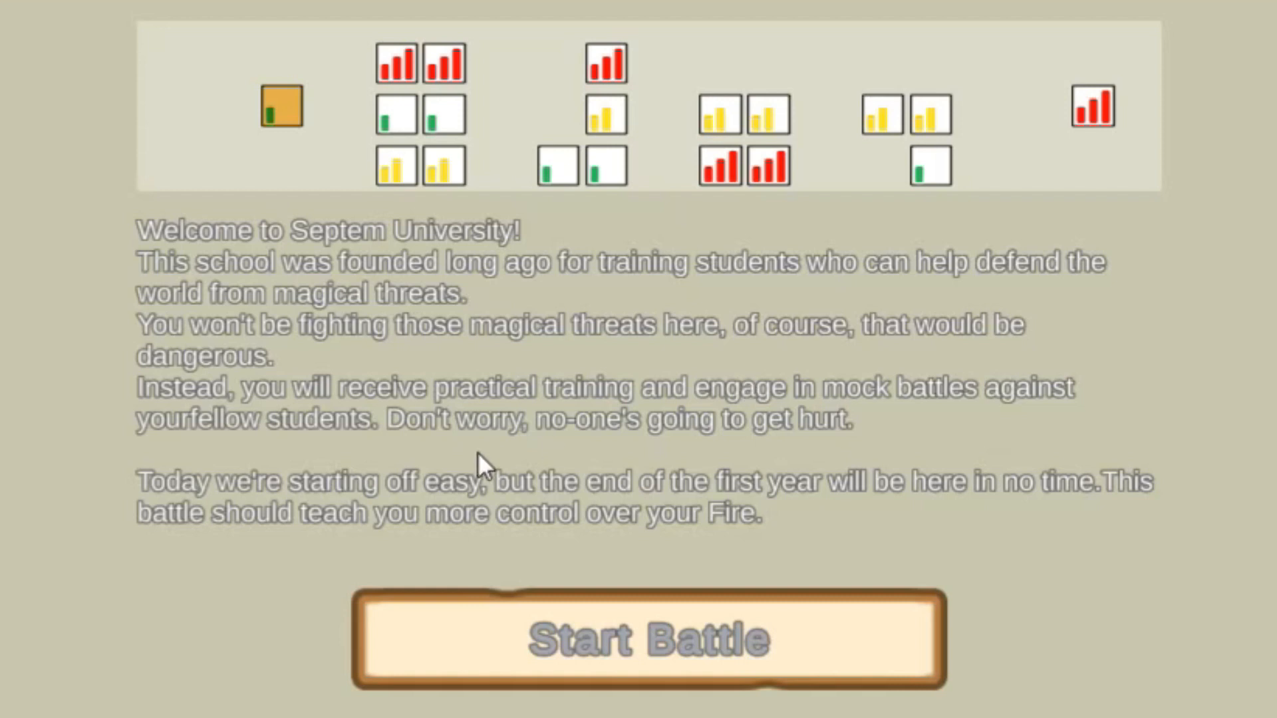
{"action": "mouse_move", "coordinate": [297, 415]}
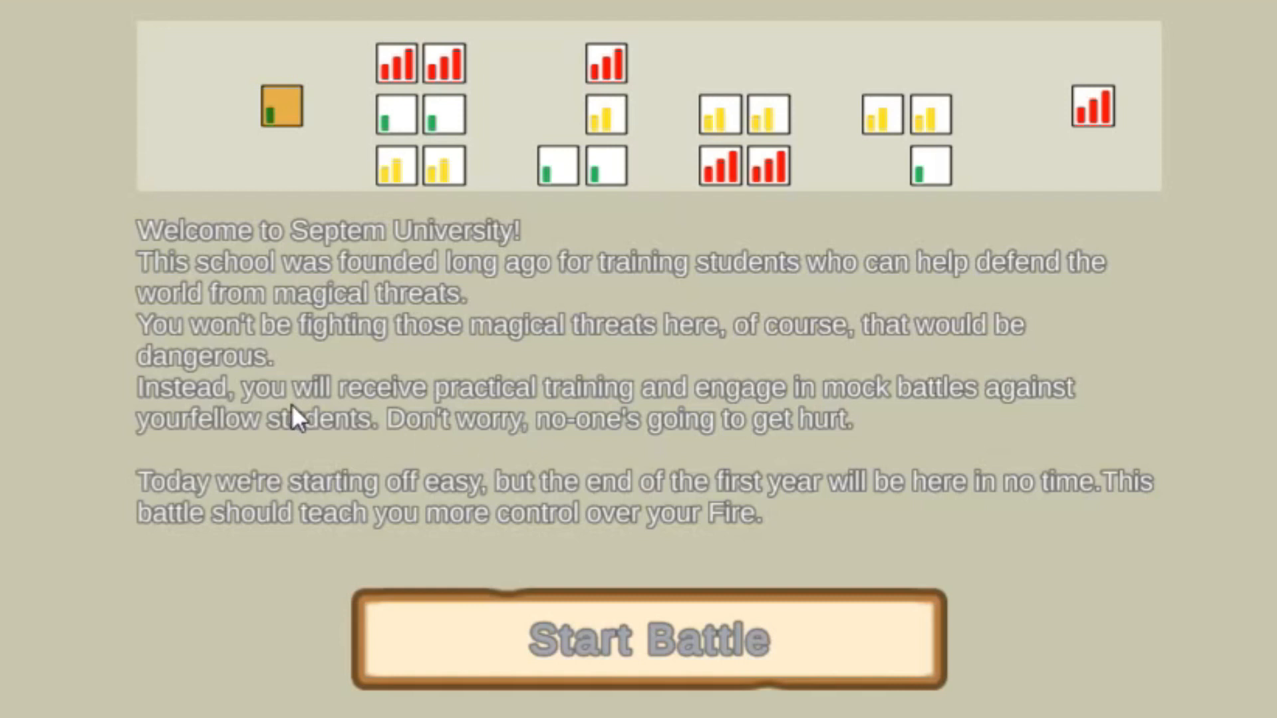
{"action": "mouse_move", "coordinate": [407, 485]}
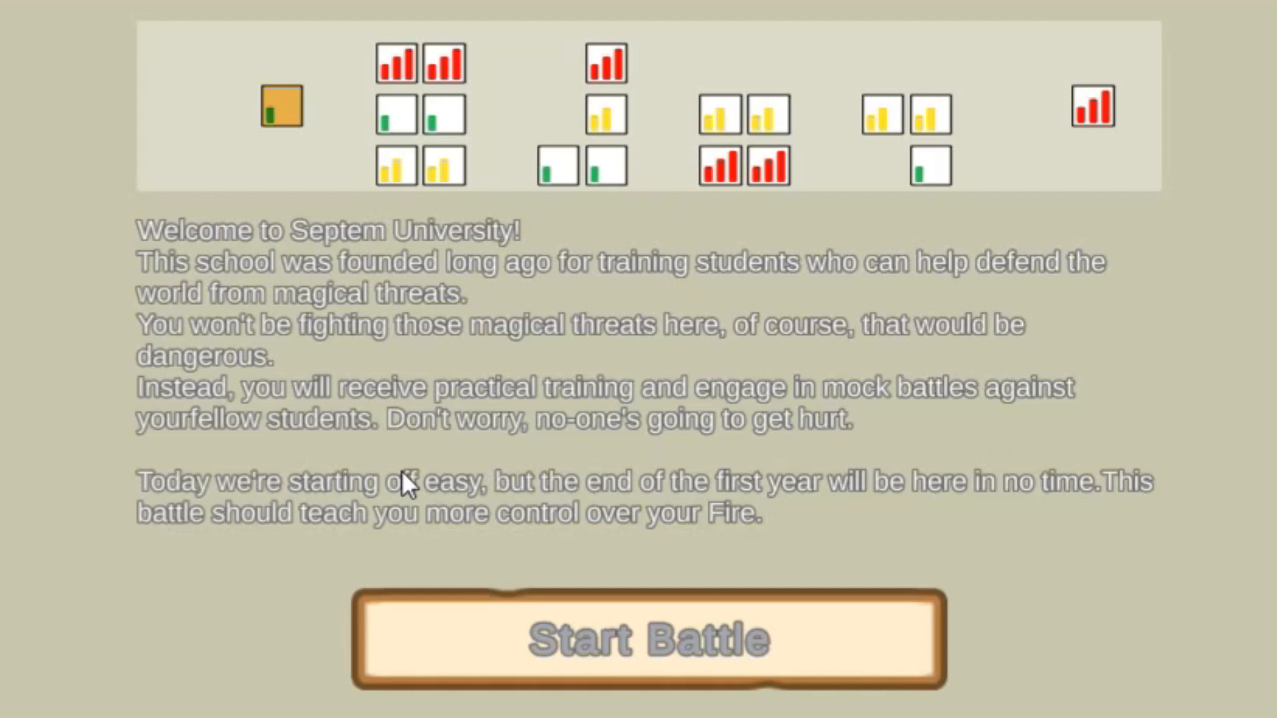
{"action": "mouse_move", "coordinate": [577, 355]}
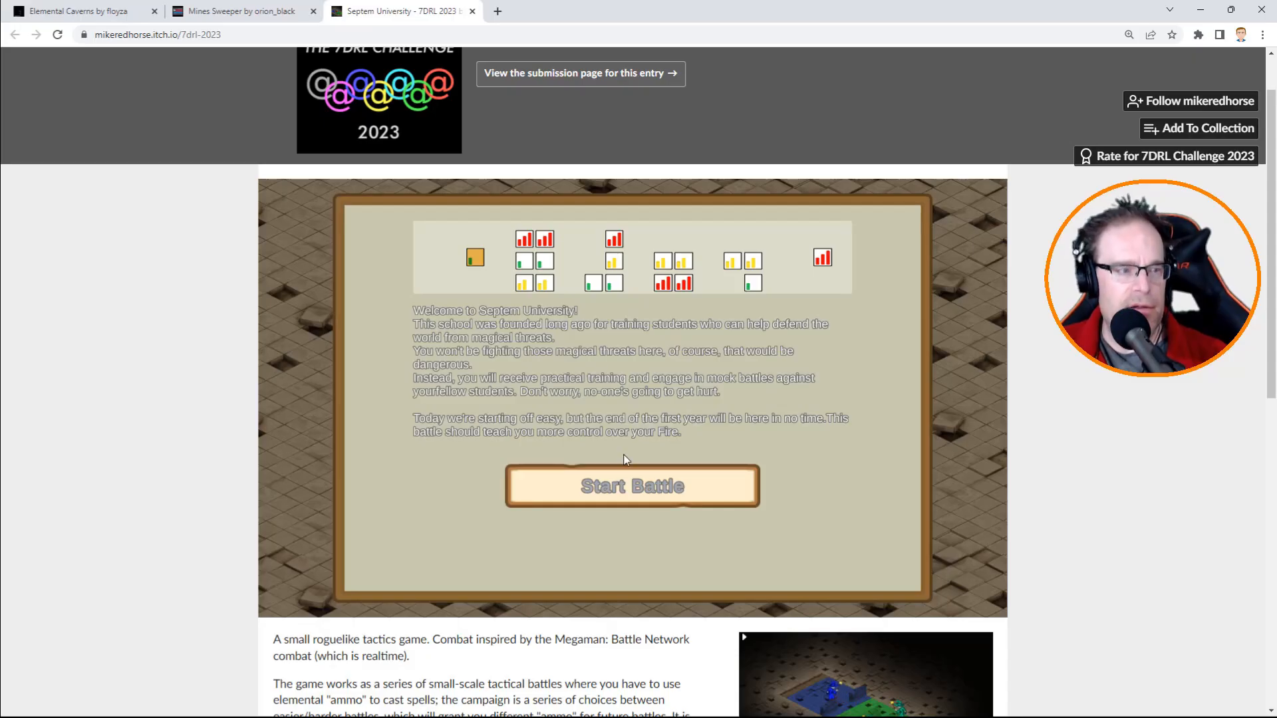
Start the first battle and plan a one-tile move for the blue wizard.
{"action": "left_click", "coordinate": [632, 486]}
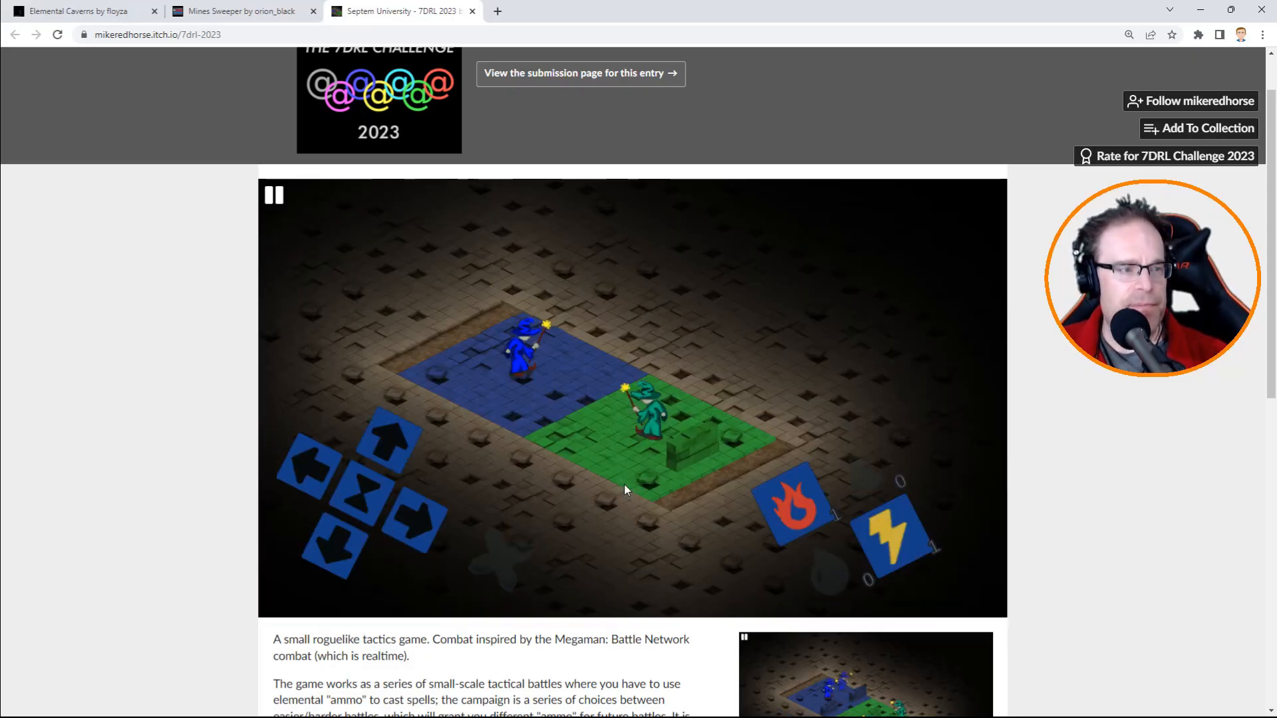
{"action": "mouse_move", "coordinate": [459, 405]}
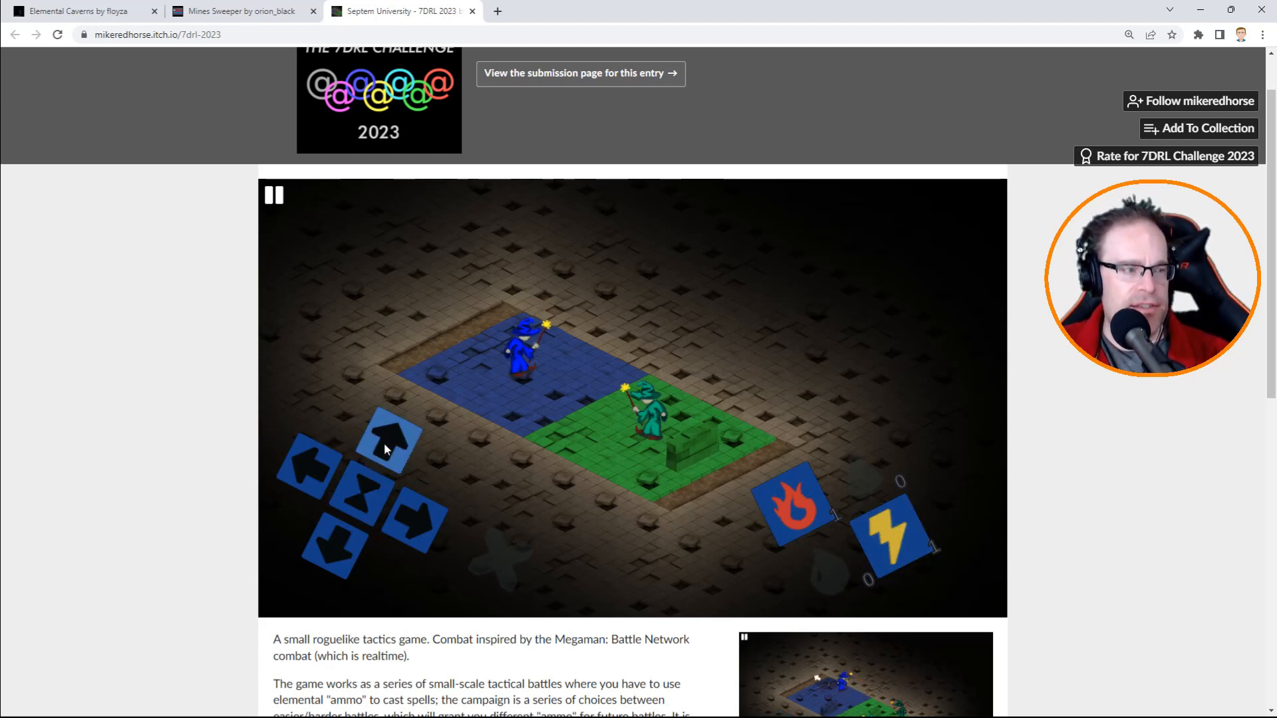
{"action": "left_click", "coordinate": [387, 441]}
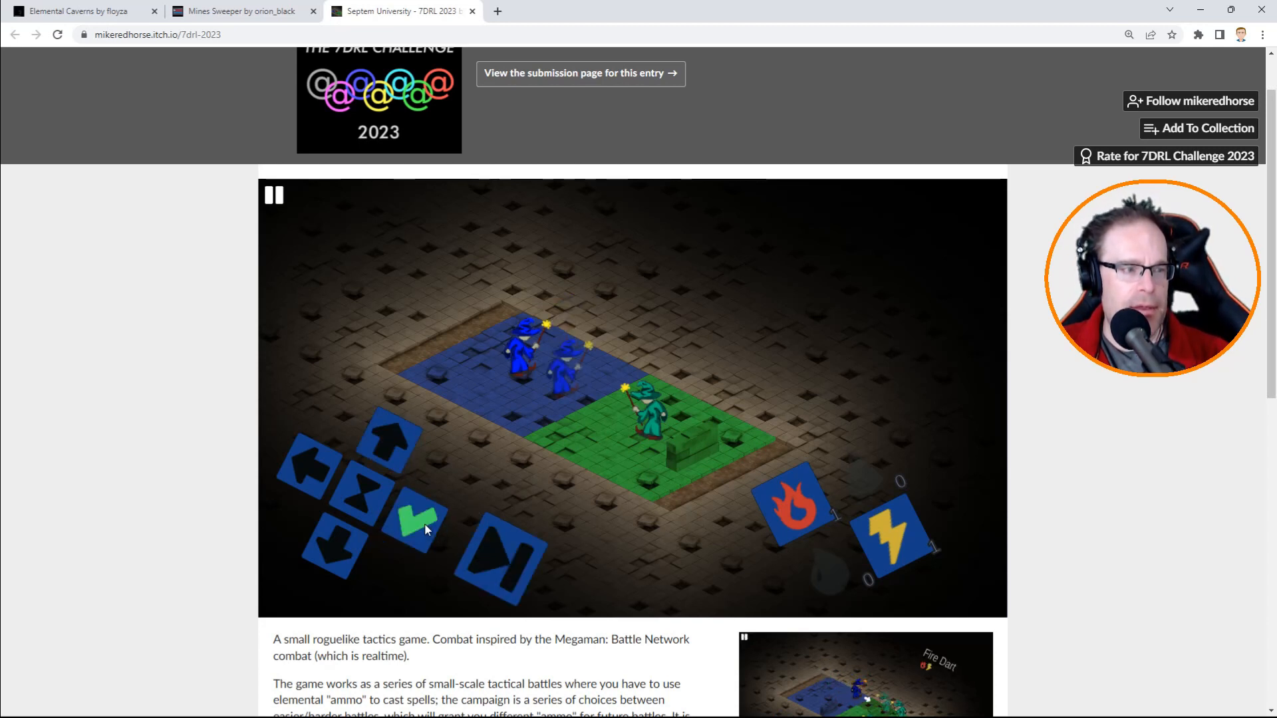
{"action": "mouse_move", "coordinate": [504, 558]}
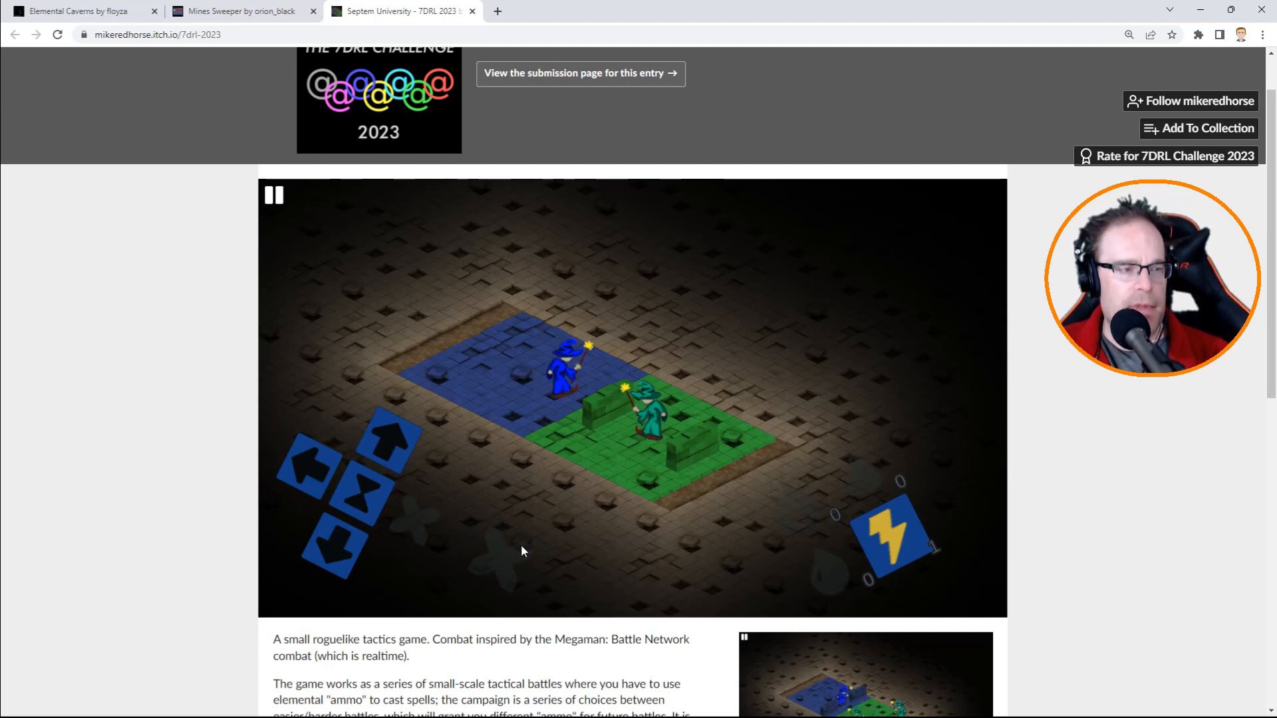
{"action": "mouse_move", "coordinate": [432, 512]}
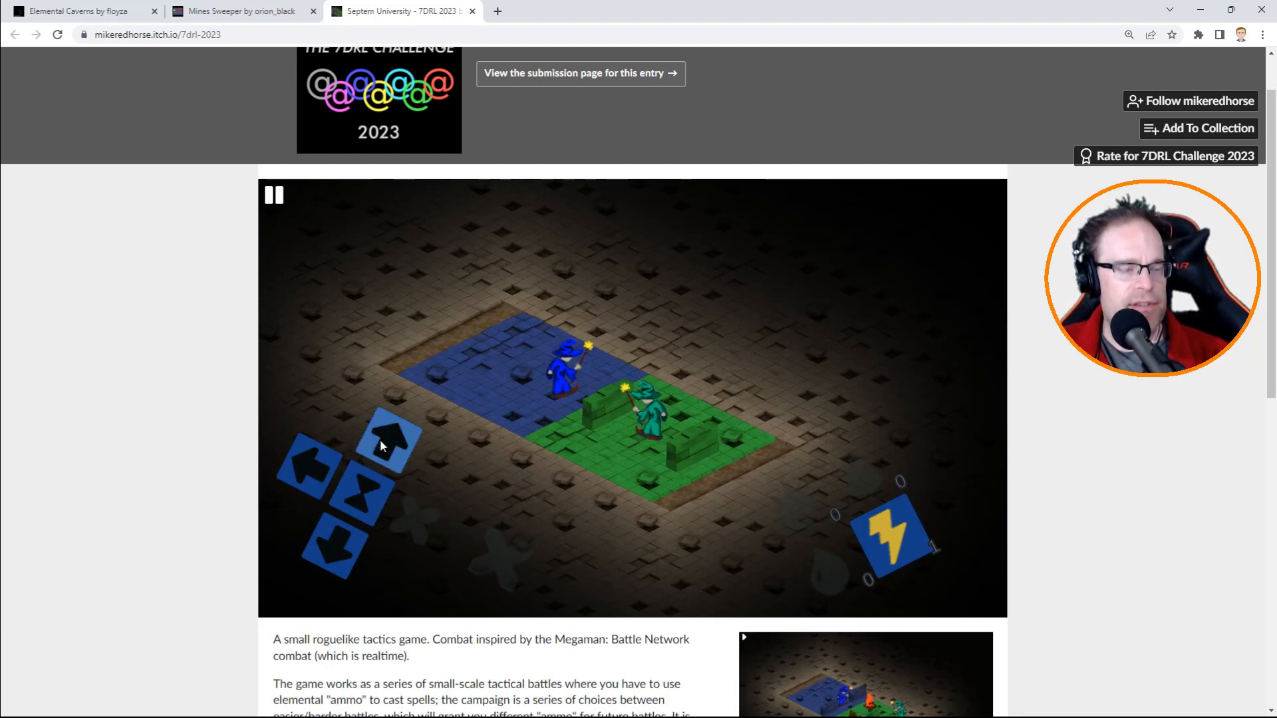
End the turn to carry out the planned move and ready a Thunder attack.
{"action": "left_click", "coordinate": [391, 442]}
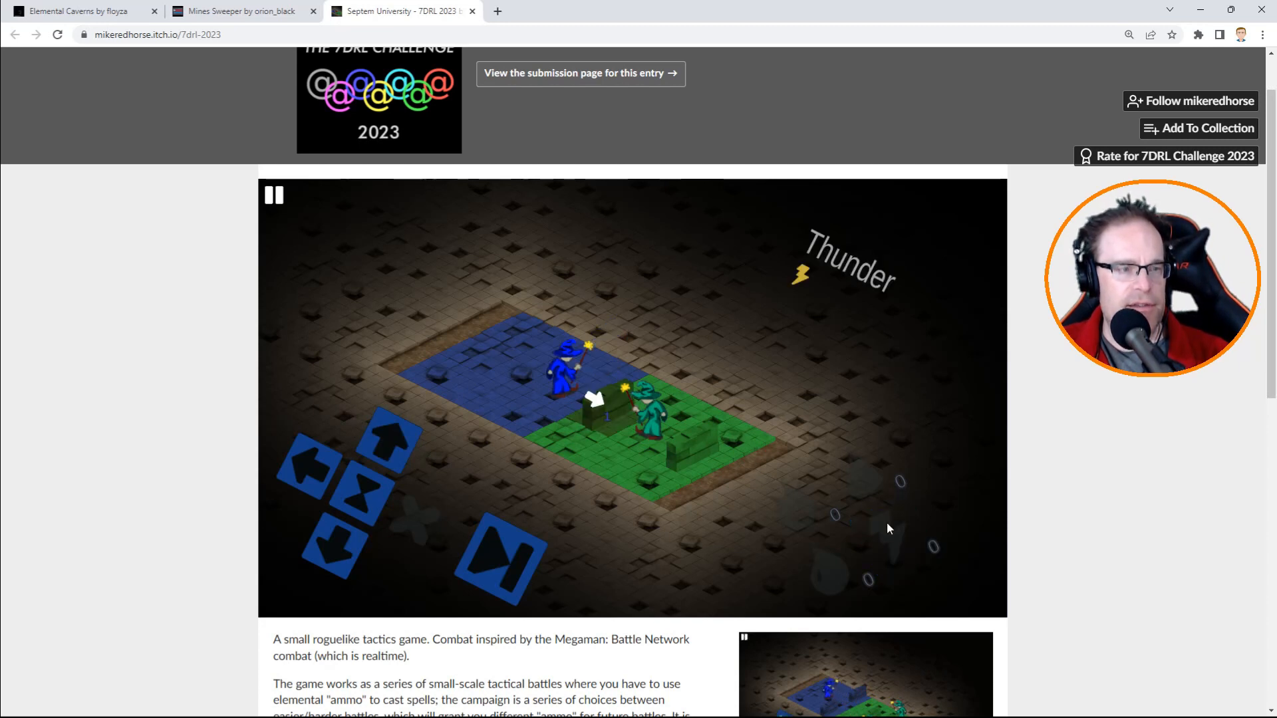
{"action": "mouse_move", "coordinate": [606, 434]}
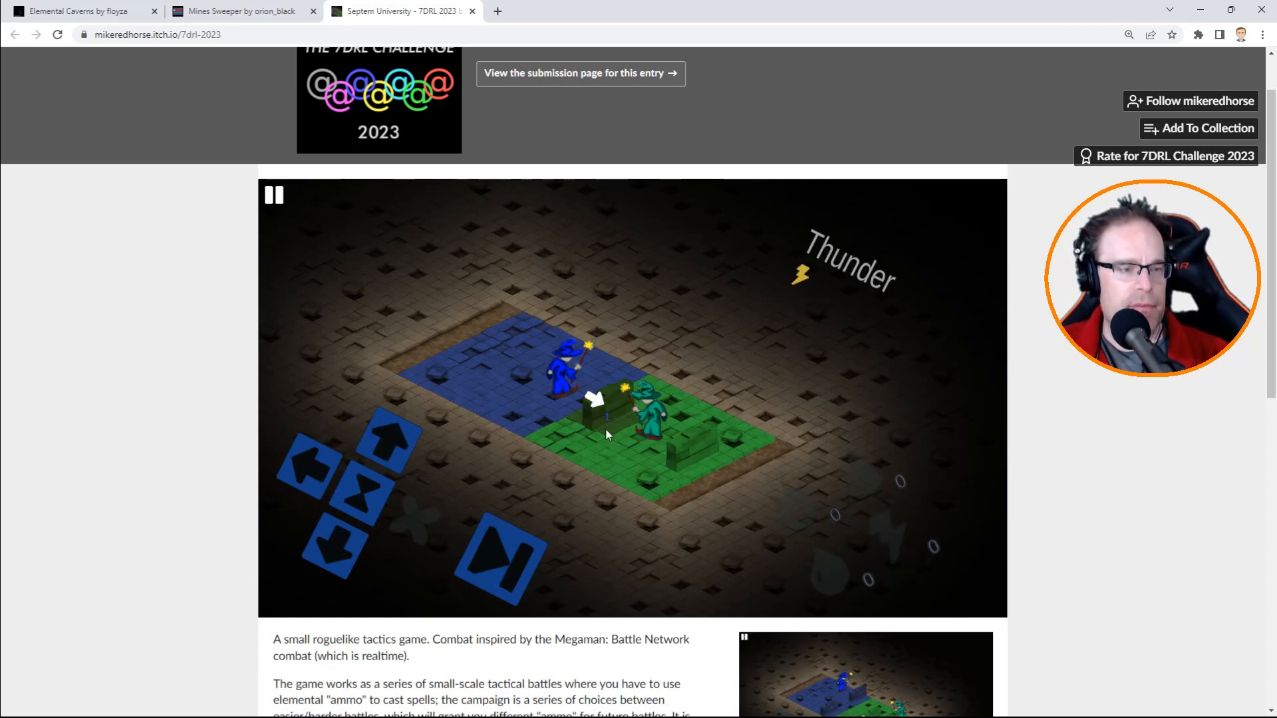
{"action": "mouse_move", "coordinate": [439, 511]}
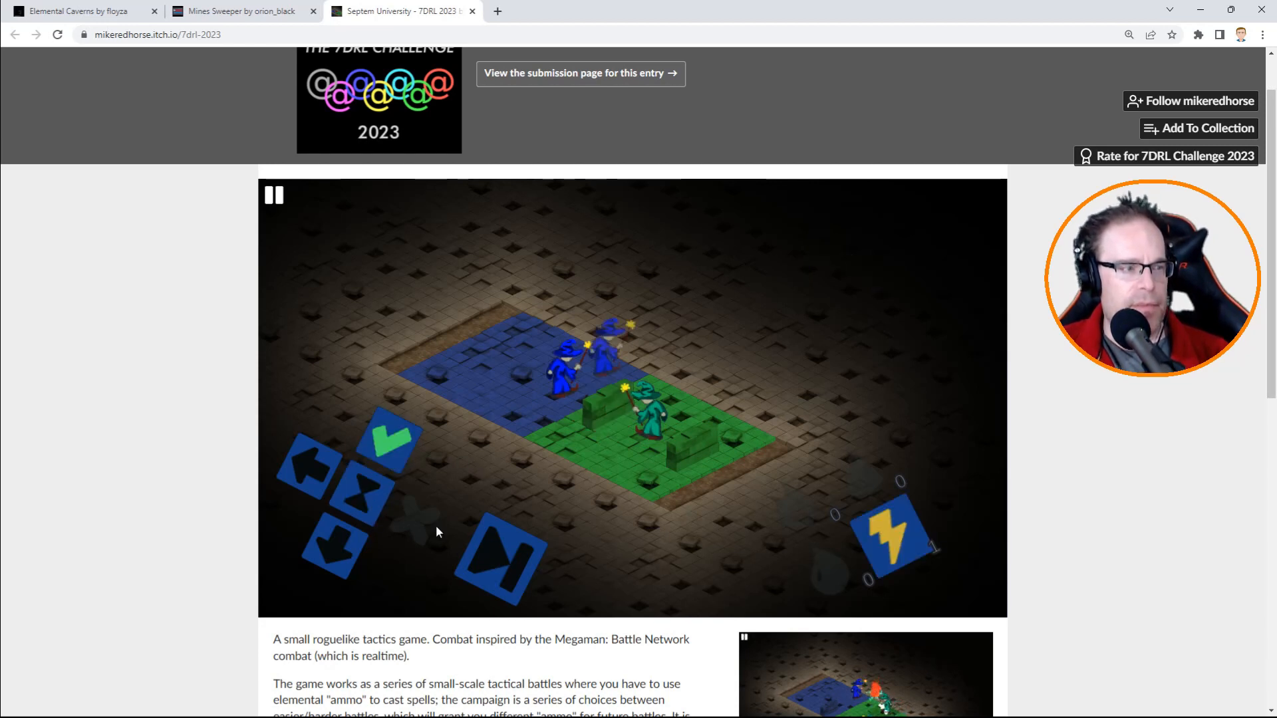
{"action": "left_click", "coordinate": [274, 195]}
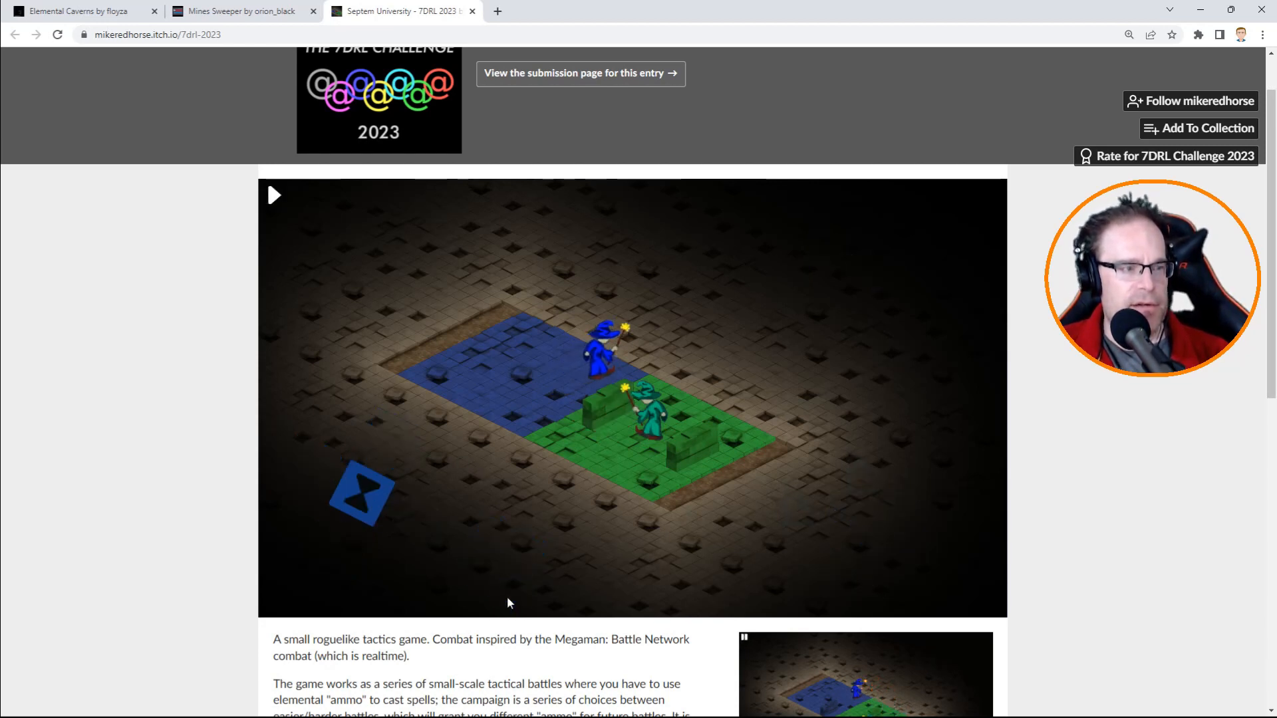
{"action": "left_click", "coordinate": [273, 195]}
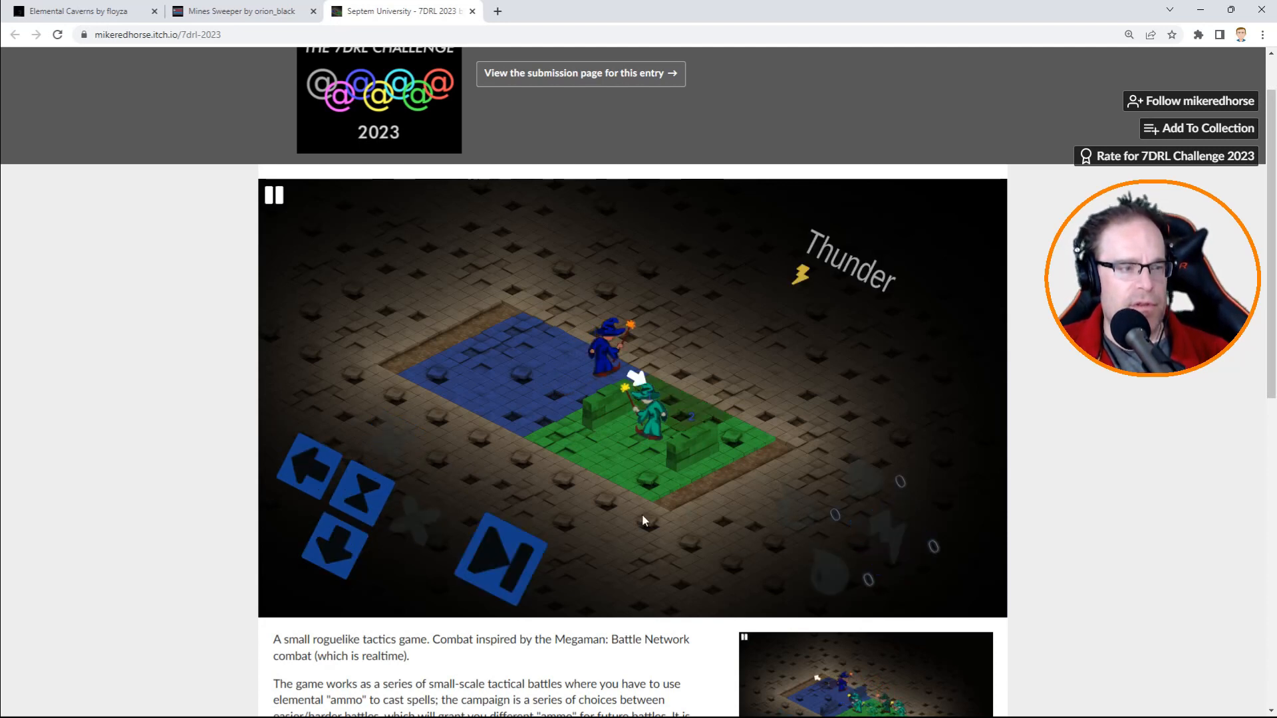
{"action": "mouse_move", "coordinate": [616, 440]}
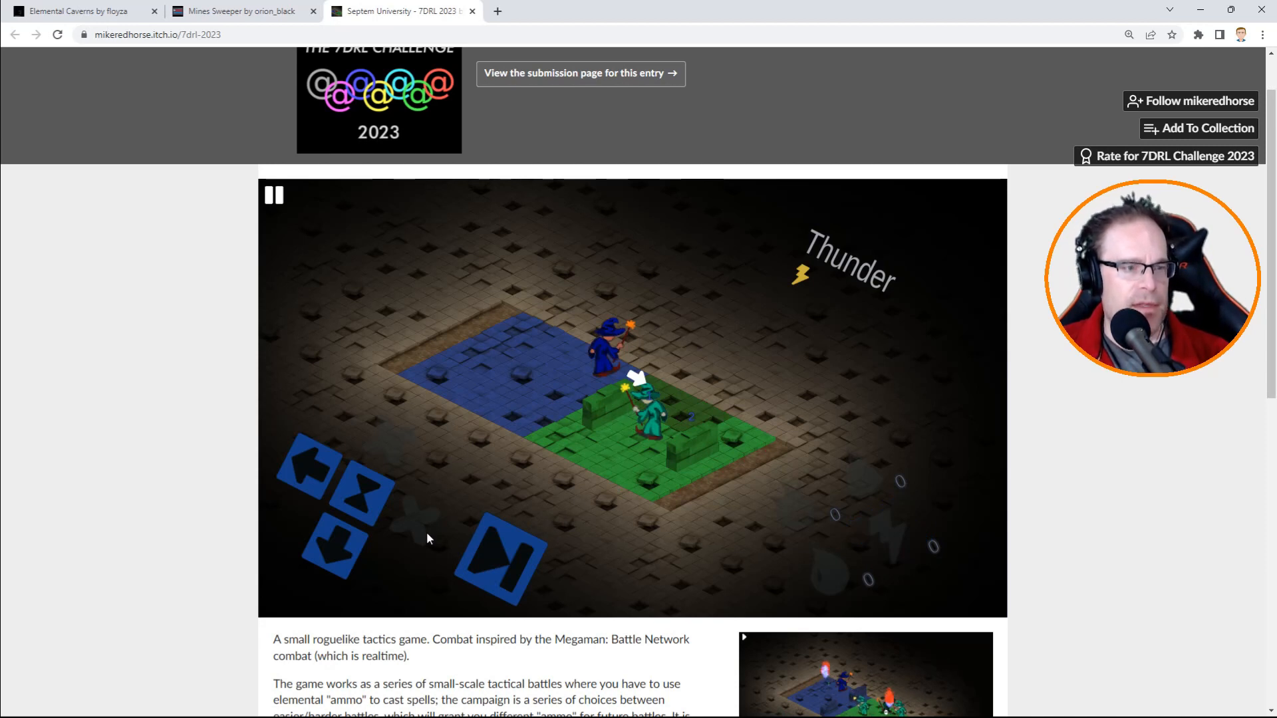
{"action": "left_click", "coordinate": [335, 550]}
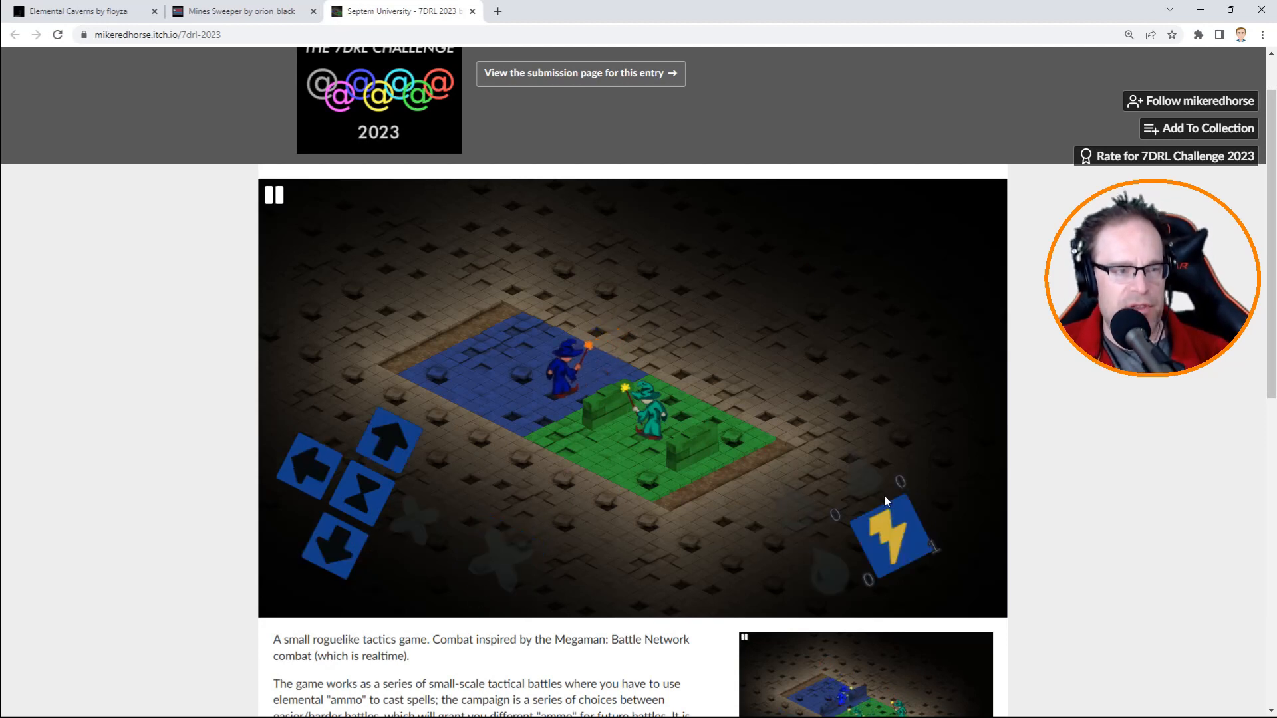
Cast shock and fire spells at the green wizard, then move the blue wizard down a tile.
{"action": "left_click", "coordinate": [274, 195]}
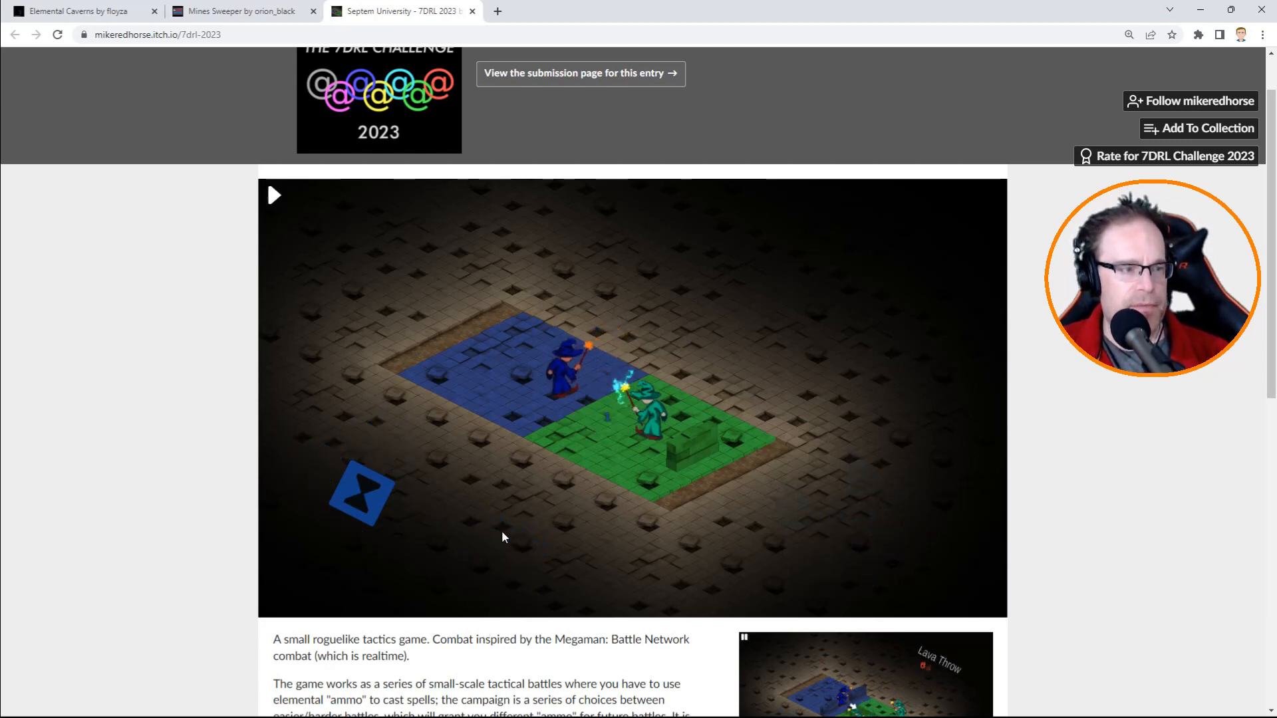
{"action": "left_click", "coordinate": [275, 194]}
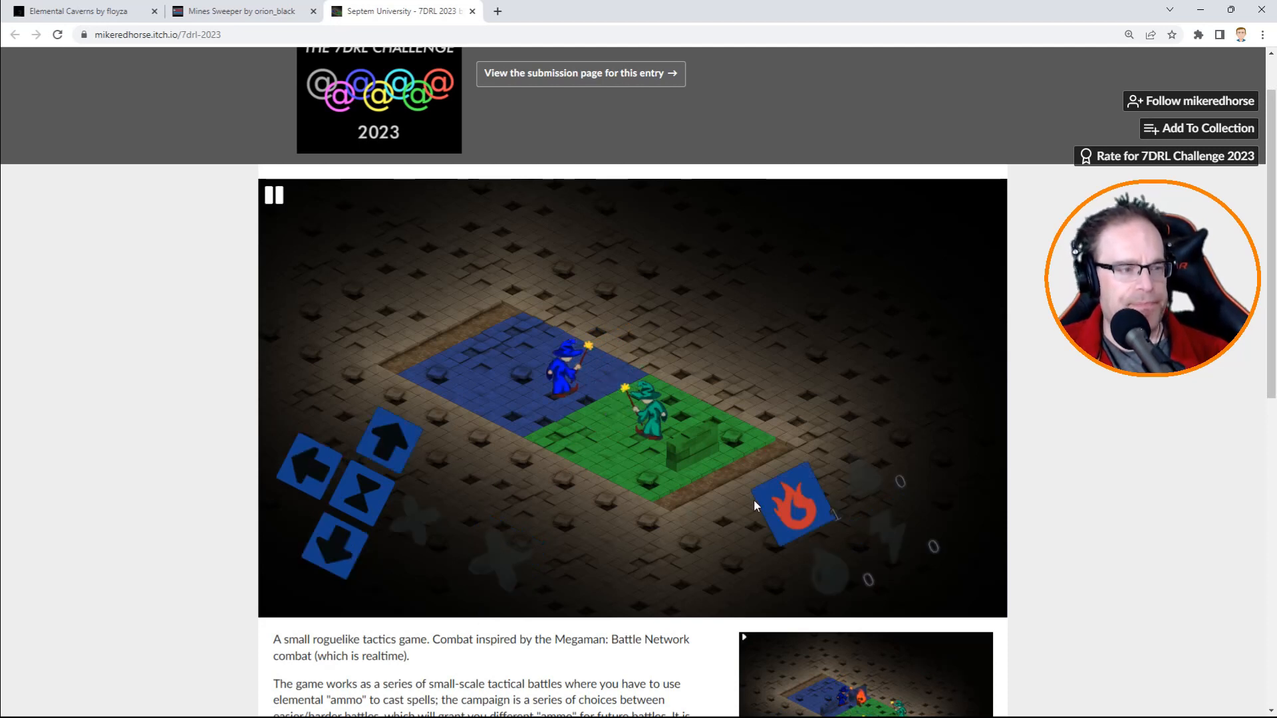
{"action": "left_click", "coordinate": [794, 501]}
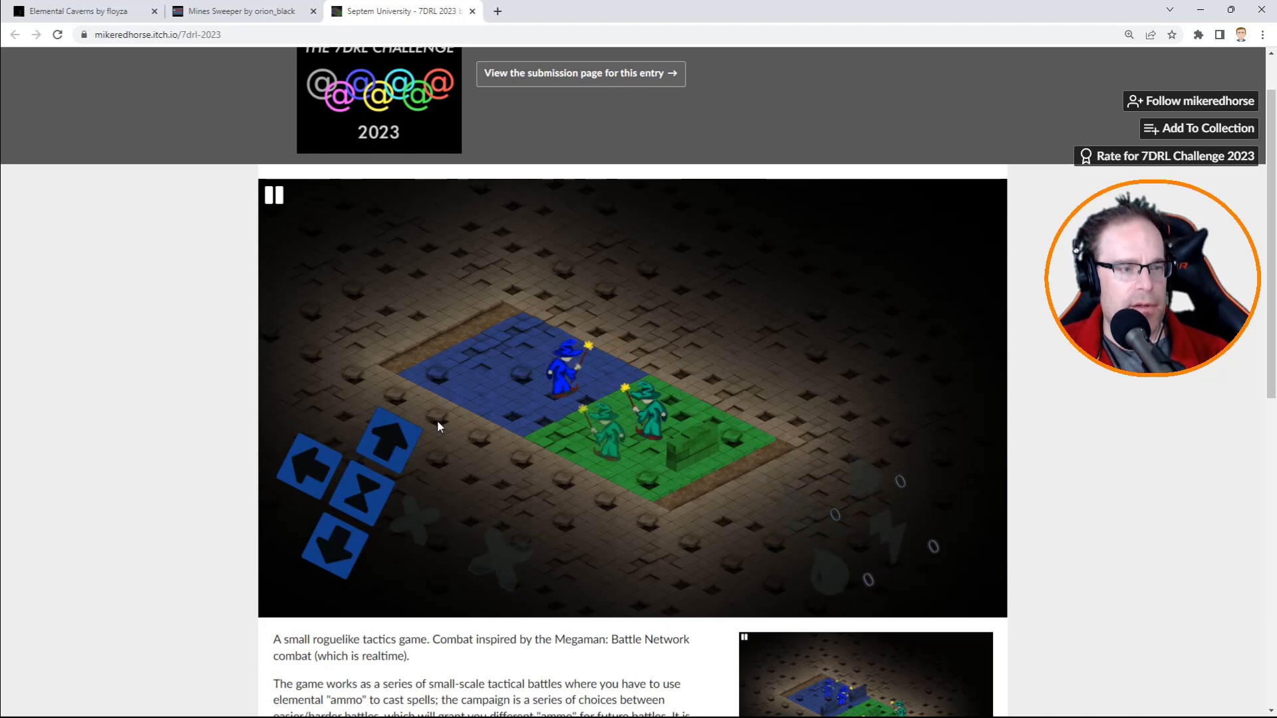
{"action": "mouse_move", "coordinate": [613, 418]}
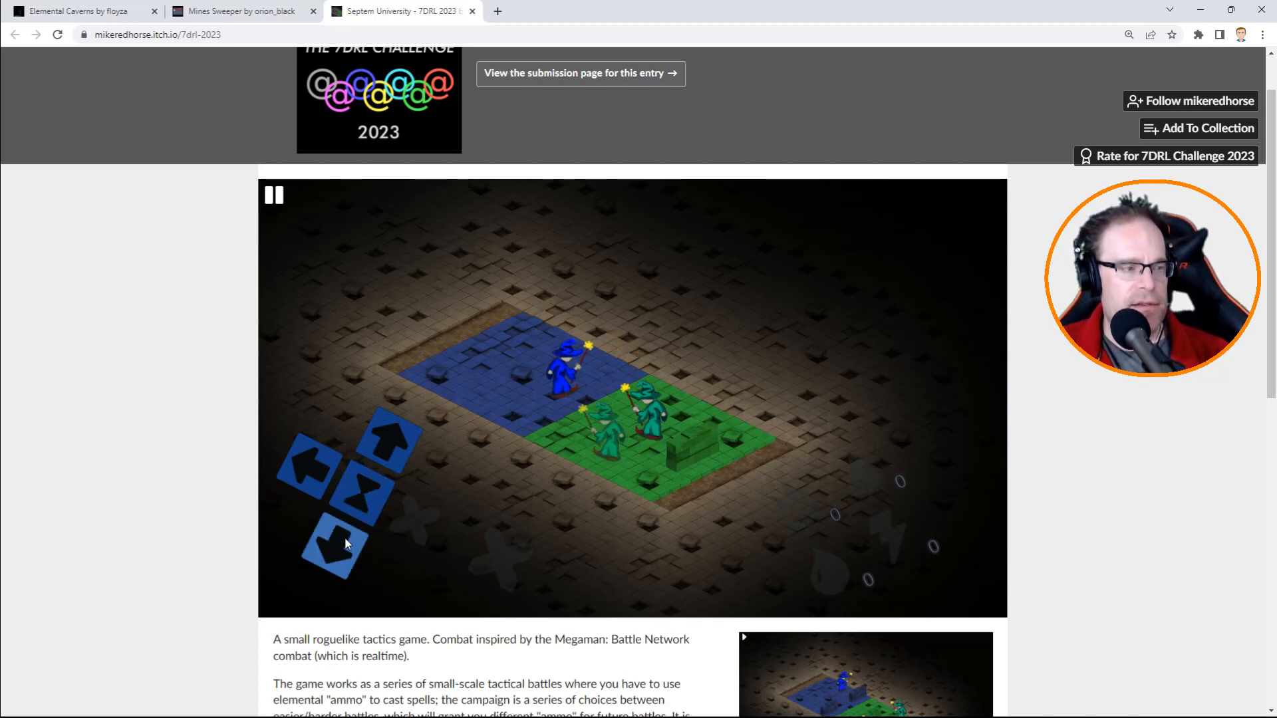
{"action": "left_click", "coordinate": [334, 545]}
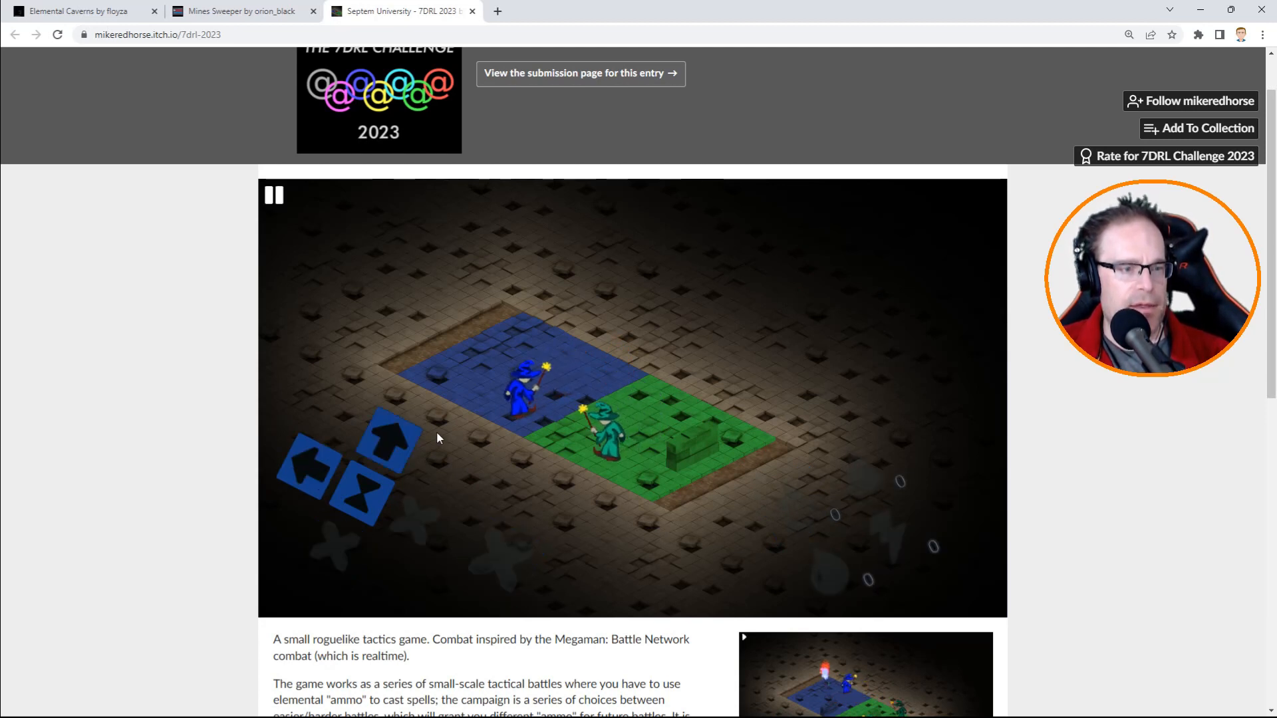
{"action": "mouse_move", "coordinate": [460, 496]}
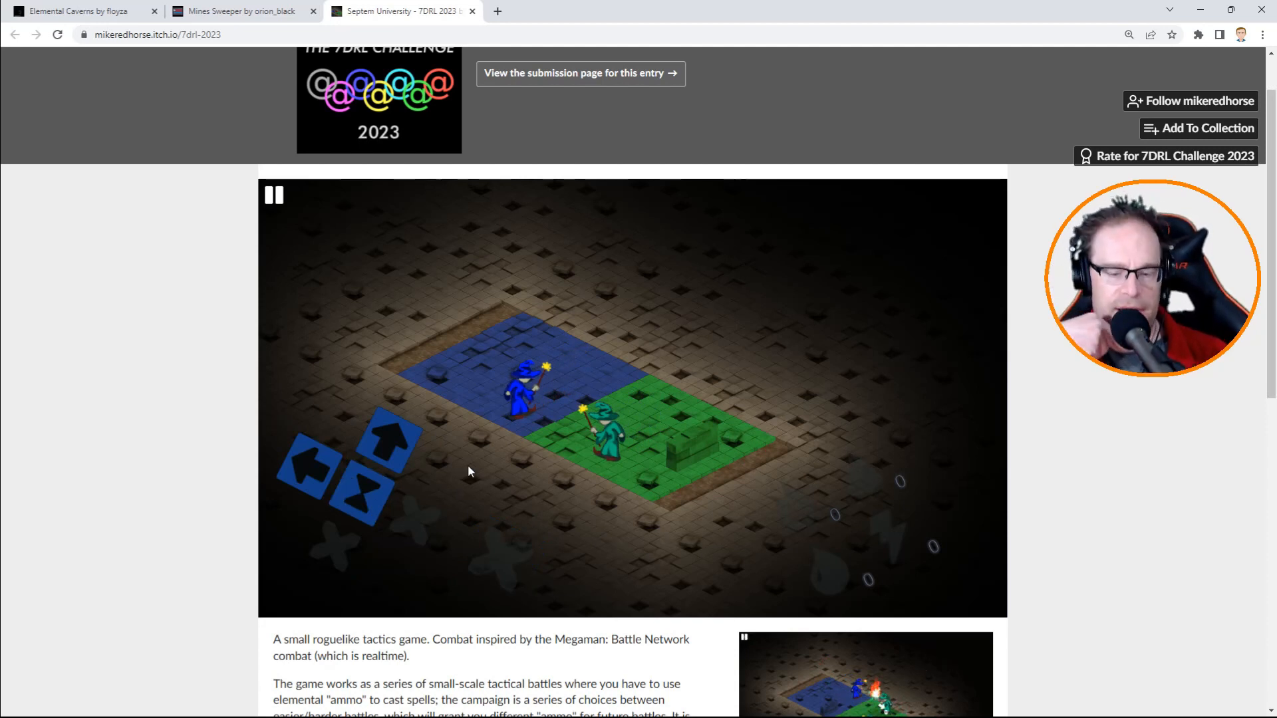
{"action": "scroll", "scroll_direction": "down", "scroll_amount": 3}
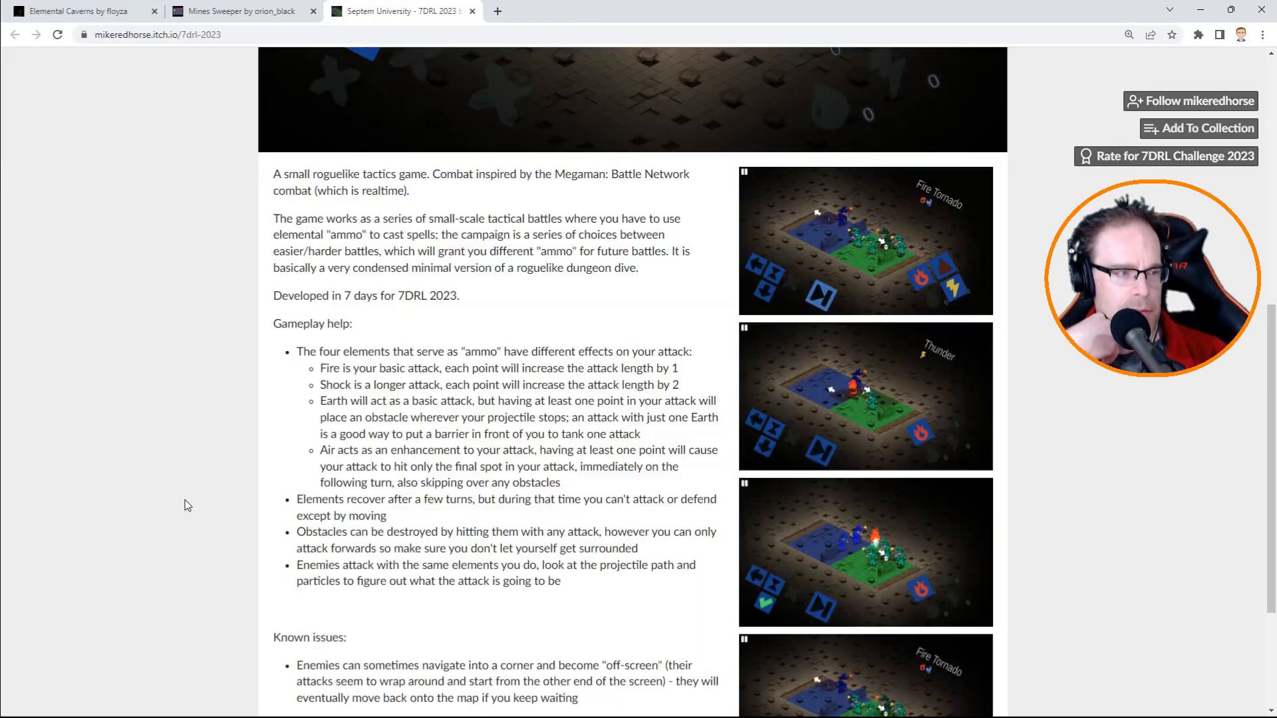
{"action": "scroll", "scroll_direction": "up", "scroll_amount": 3}
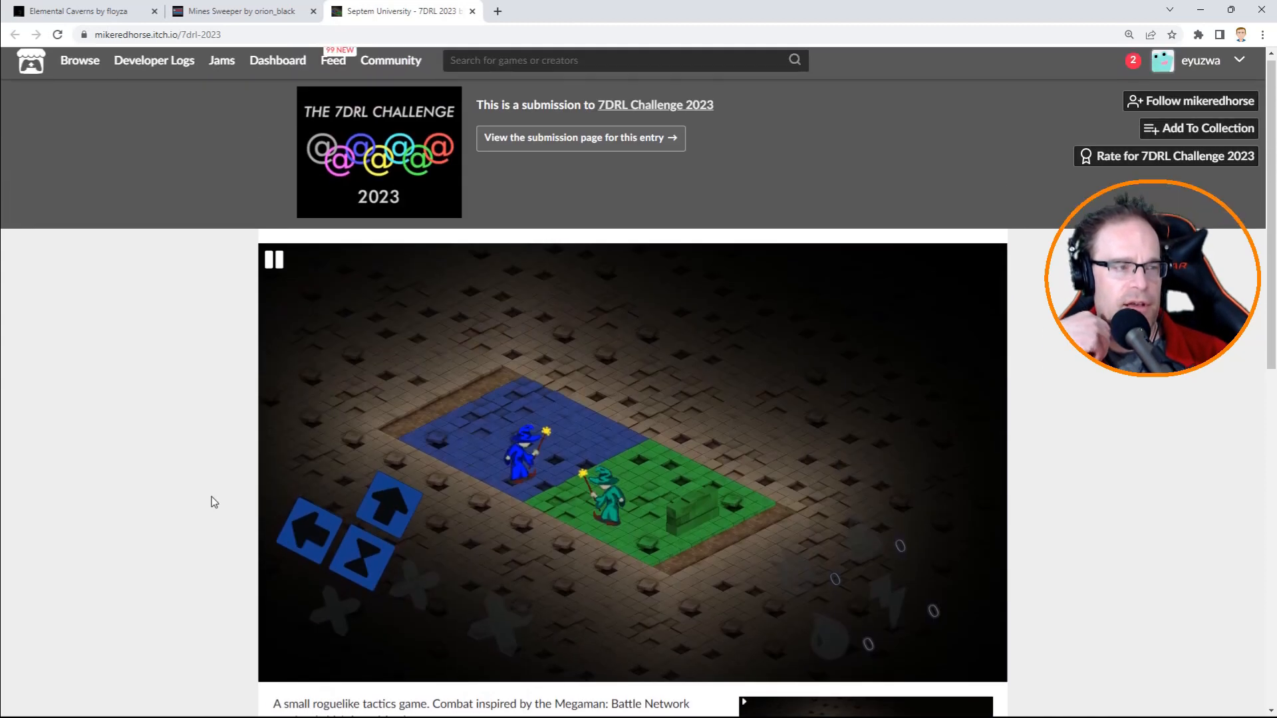
Wait several turns with the hourglass and cast fire at the adjacent enemy until Game Over.
{"action": "scroll", "scroll_direction": "down", "scroll_amount": 3}
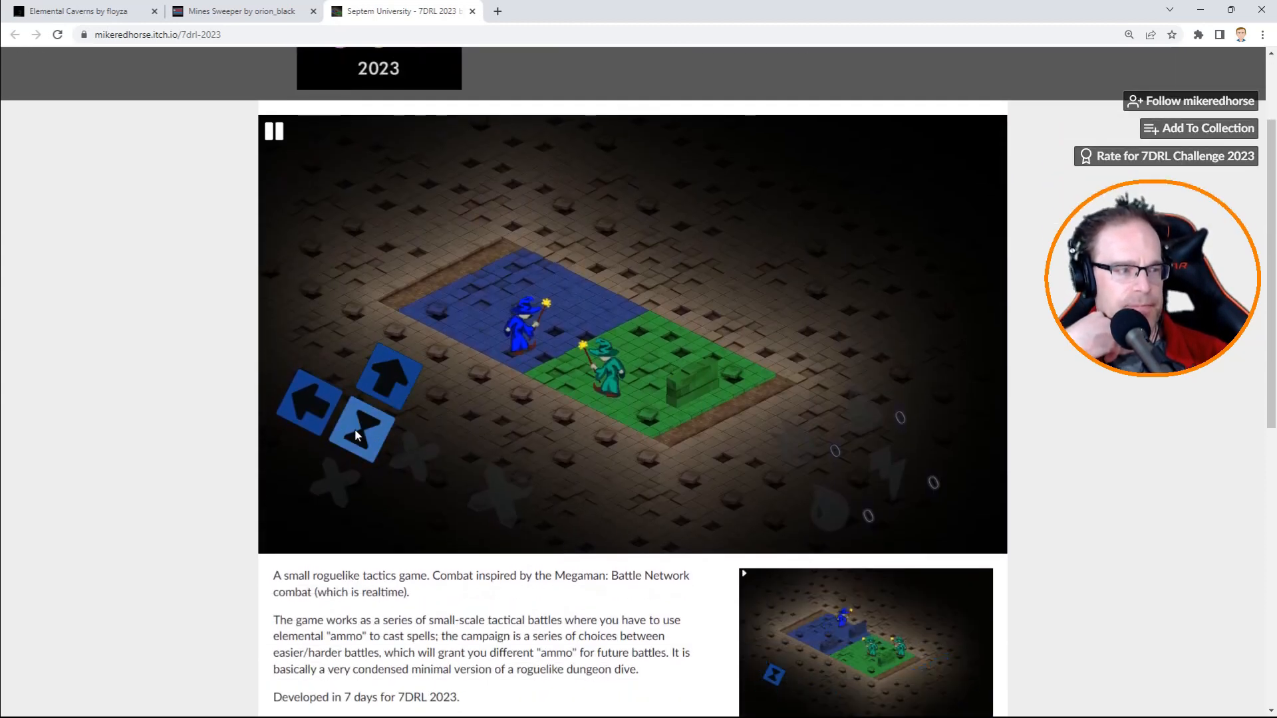
{"action": "left_click", "coordinate": [273, 131]}
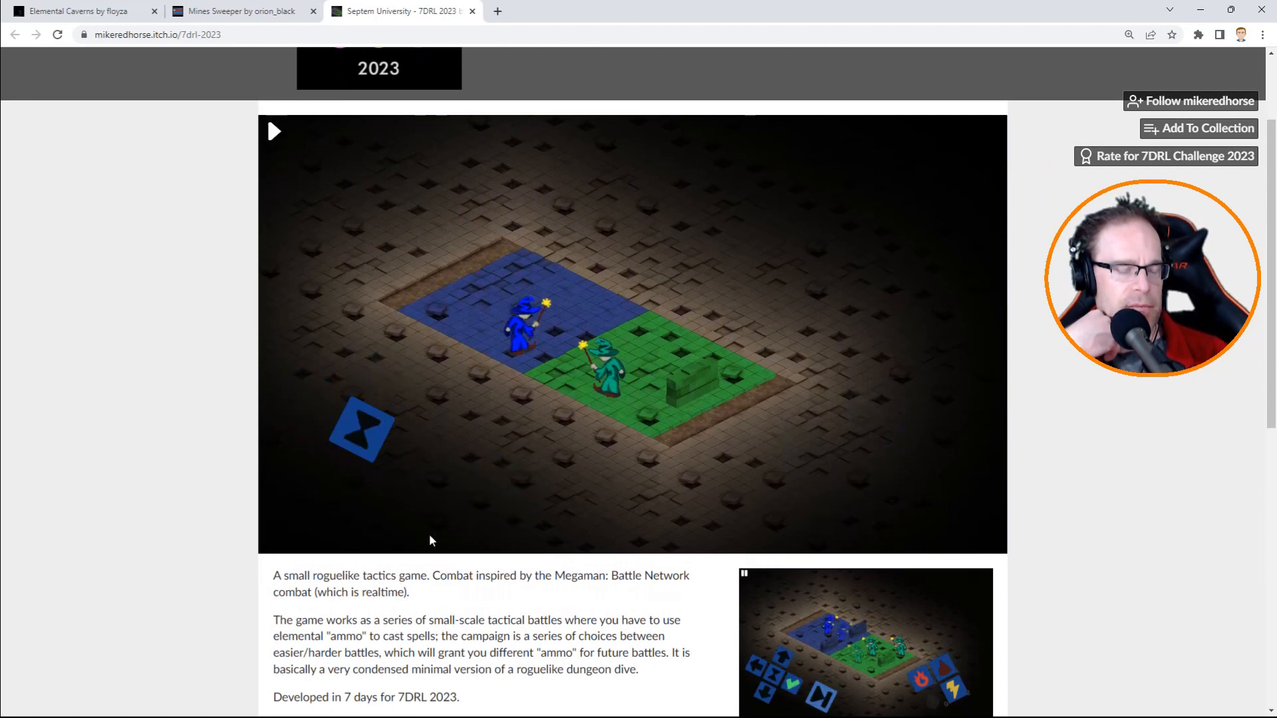
{"action": "left_click", "coordinate": [275, 131]}
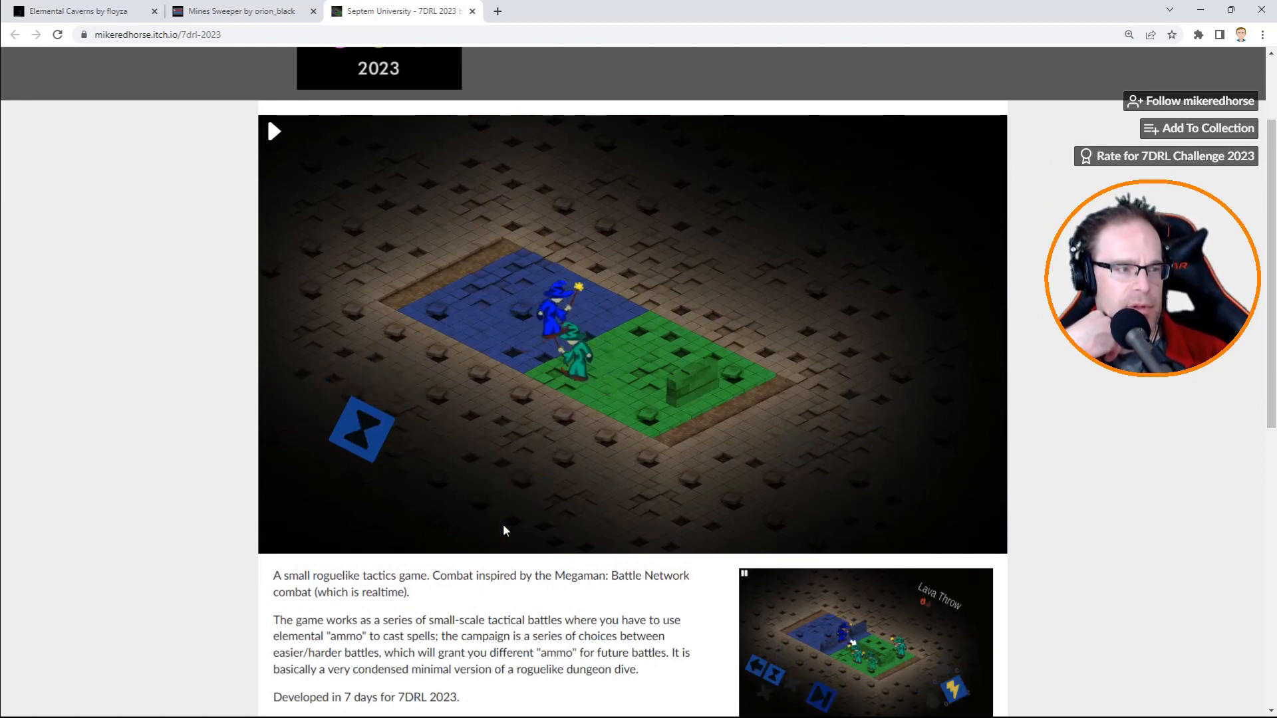
{"action": "left_click", "coordinate": [275, 132]}
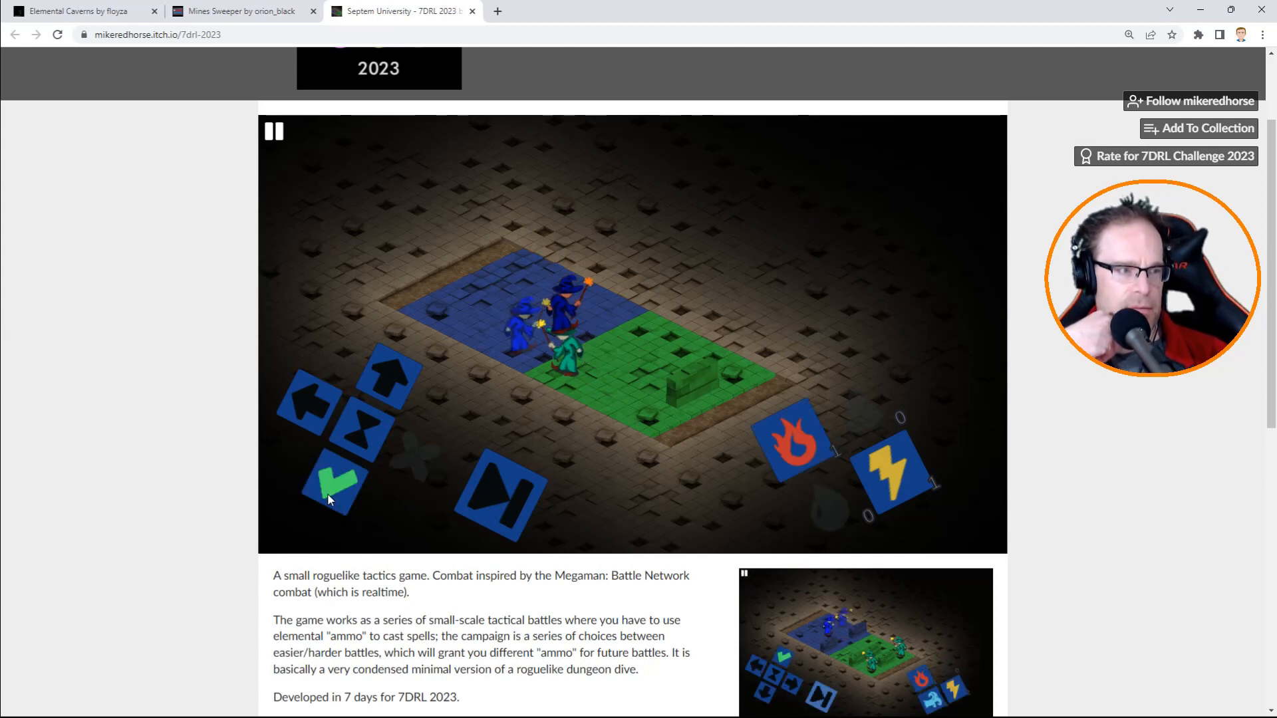
{"action": "mouse_move", "coordinate": [498, 456]}
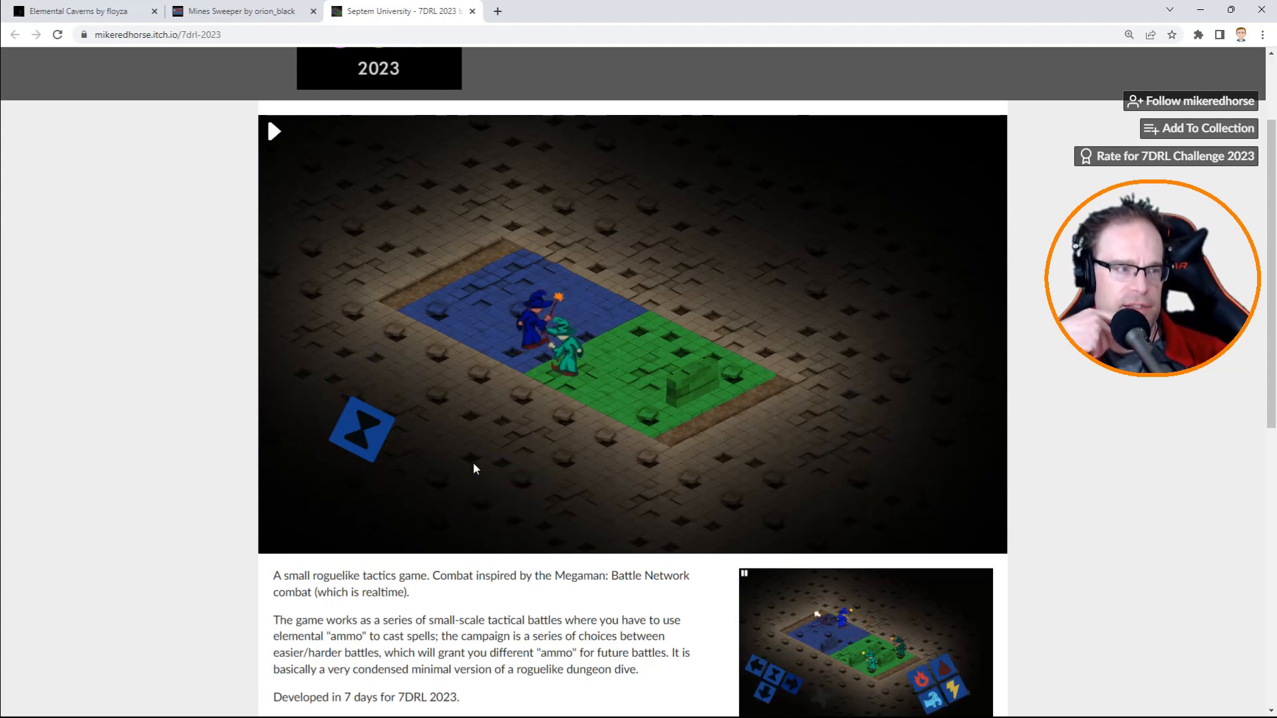
{"action": "left_click", "coordinate": [274, 131]}
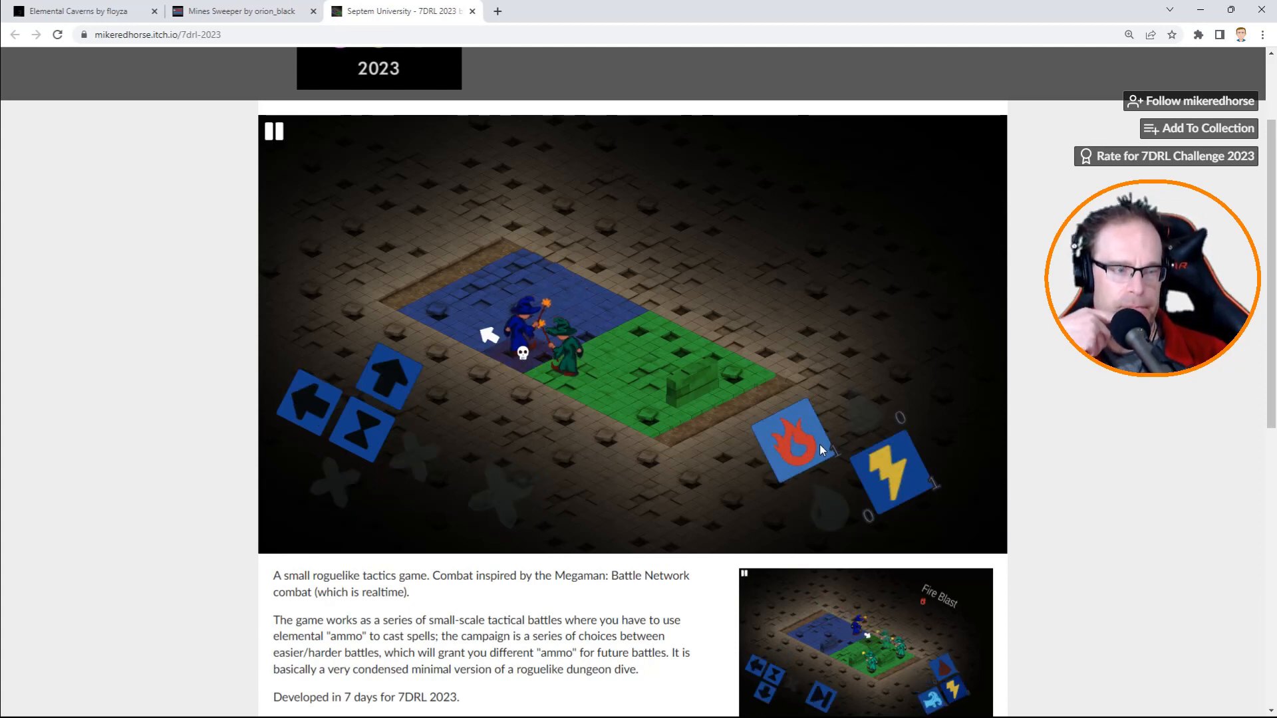
{"action": "left_click", "coordinate": [790, 448]}
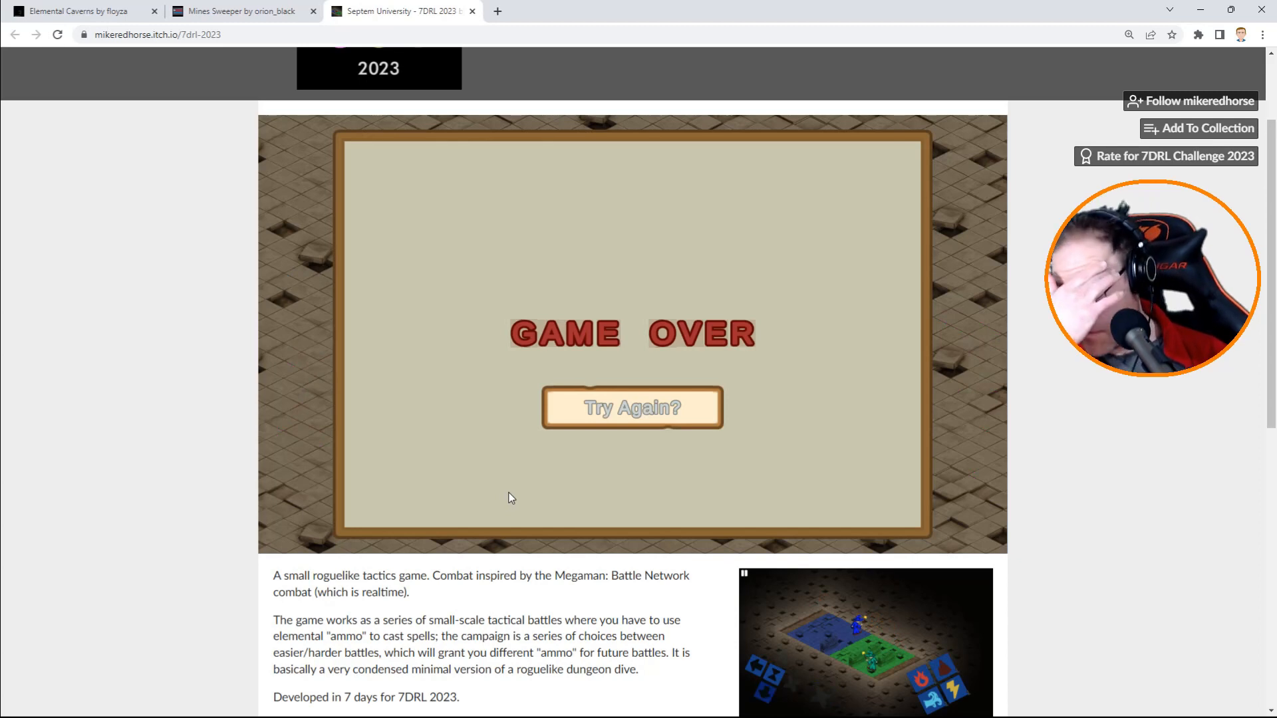
{"action": "mouse_move", "coordinate": [572, 461]}
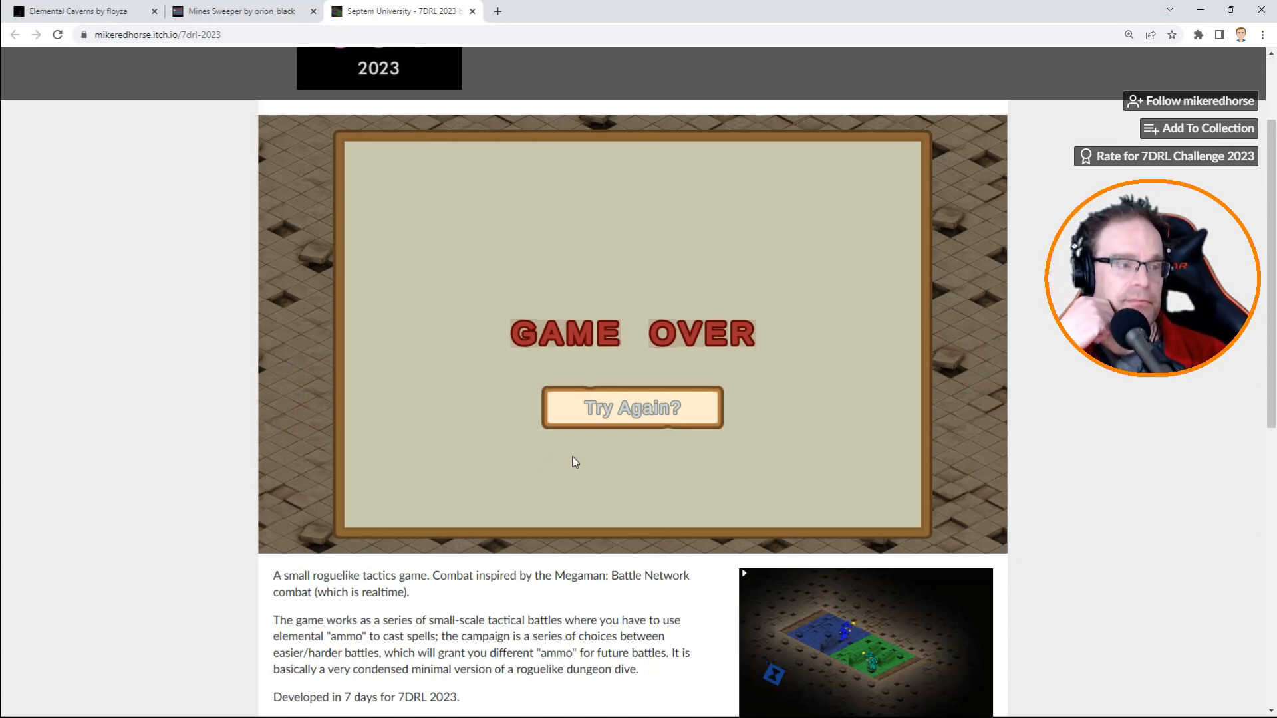
Retry the lost battle and make the blue wizard's first four moves against two green wizards.
{"action": "left_click", "coordinate": [631, 407]}
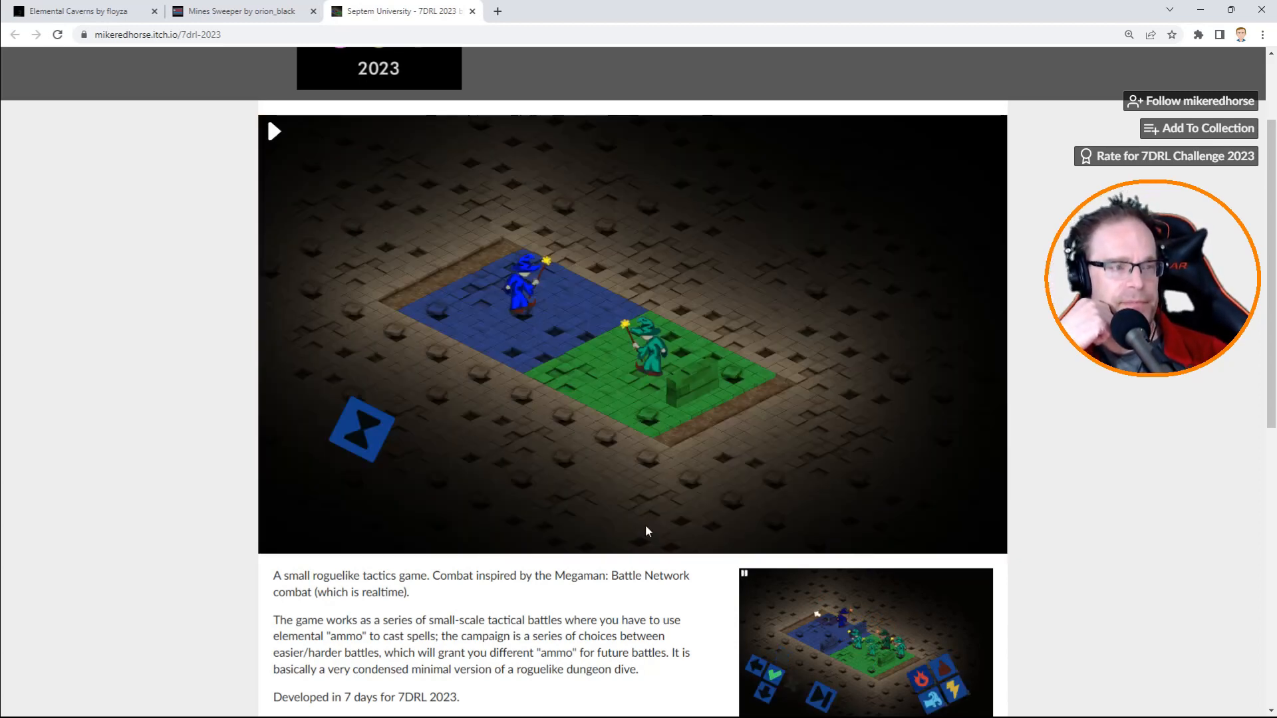
{"action": "left_click", "coordinate": [274, 131]}
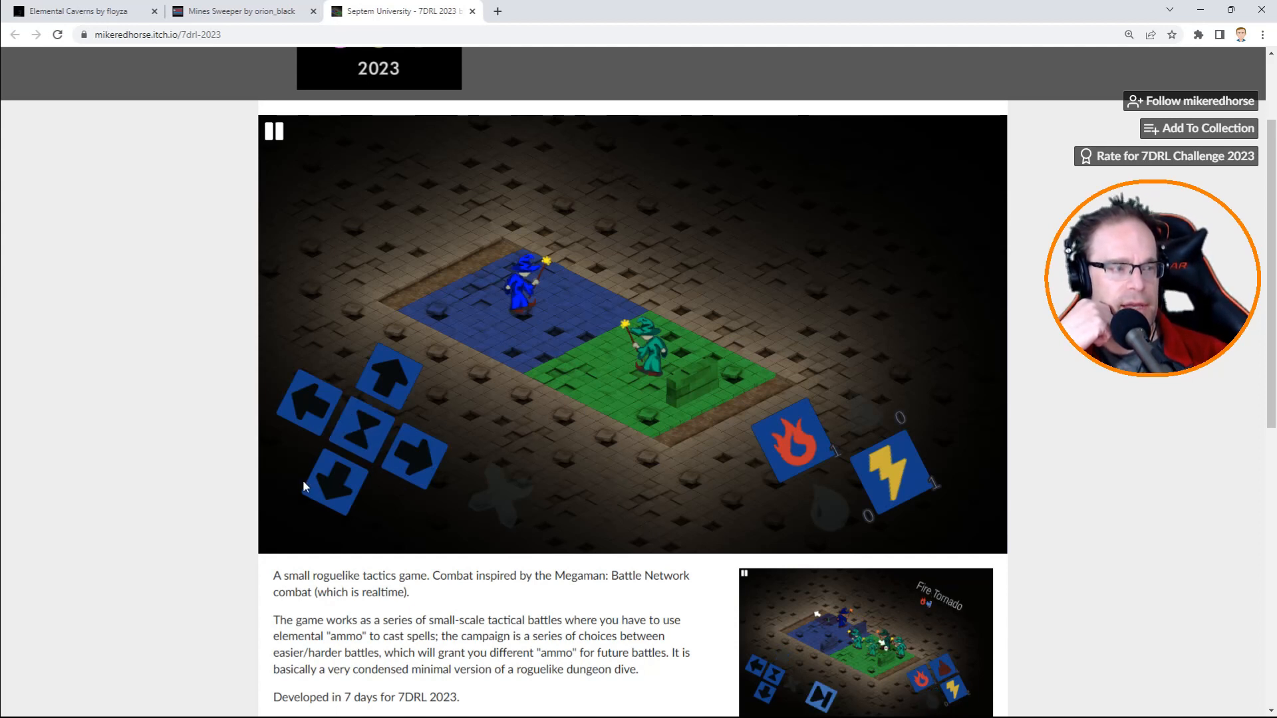
{"action": "left_click", "coordinate": [273, 131]}
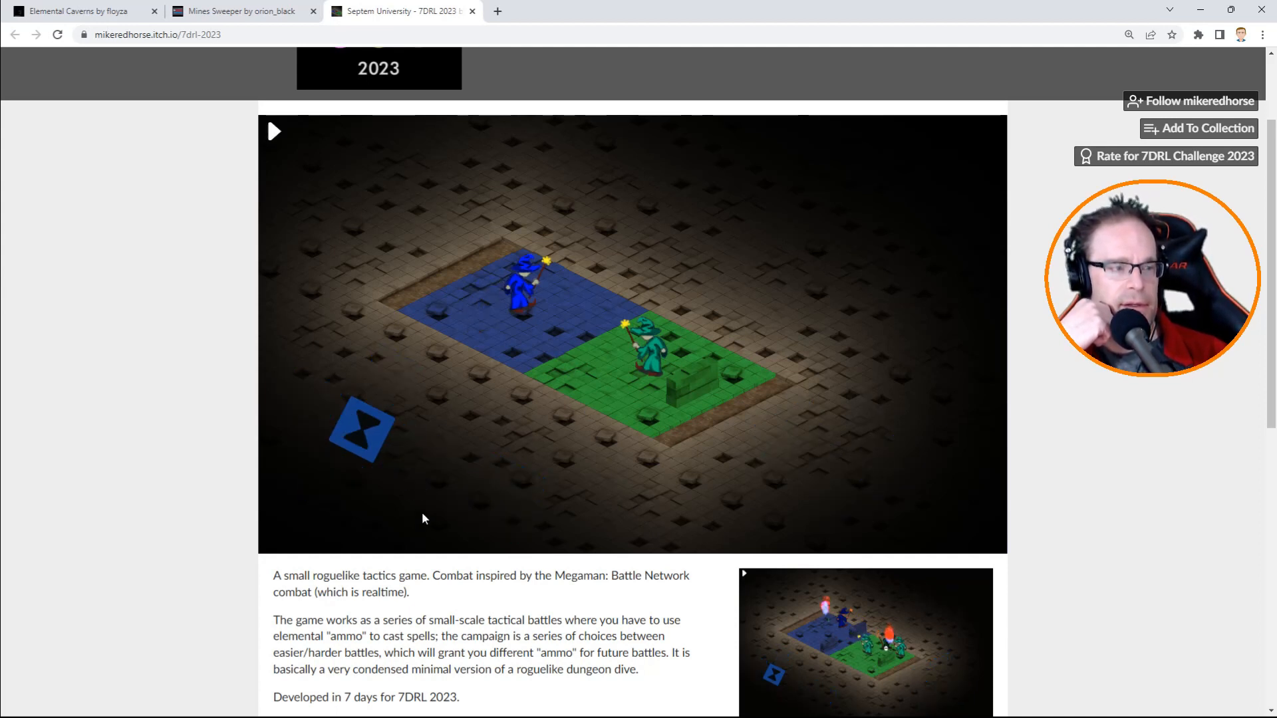
{"action": "left_click", "coordinate": [275, 131]}
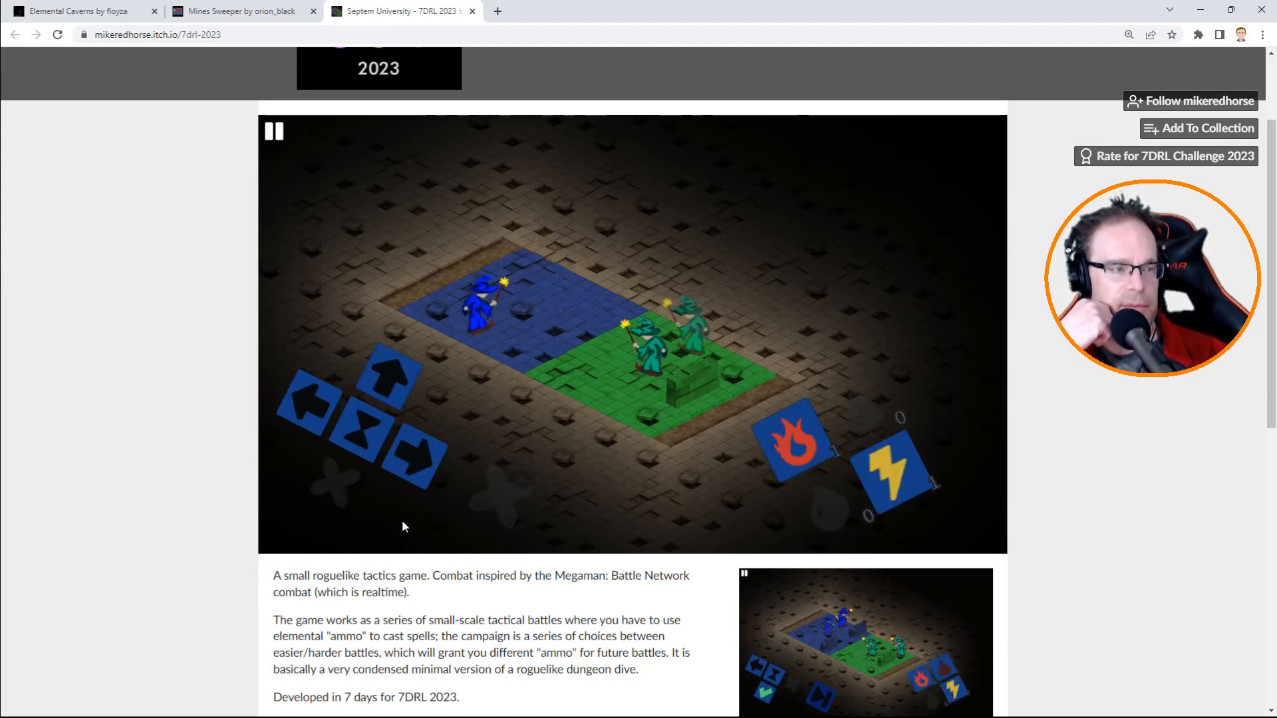
{"action": "left_click", "coordinate": [274, 131]}
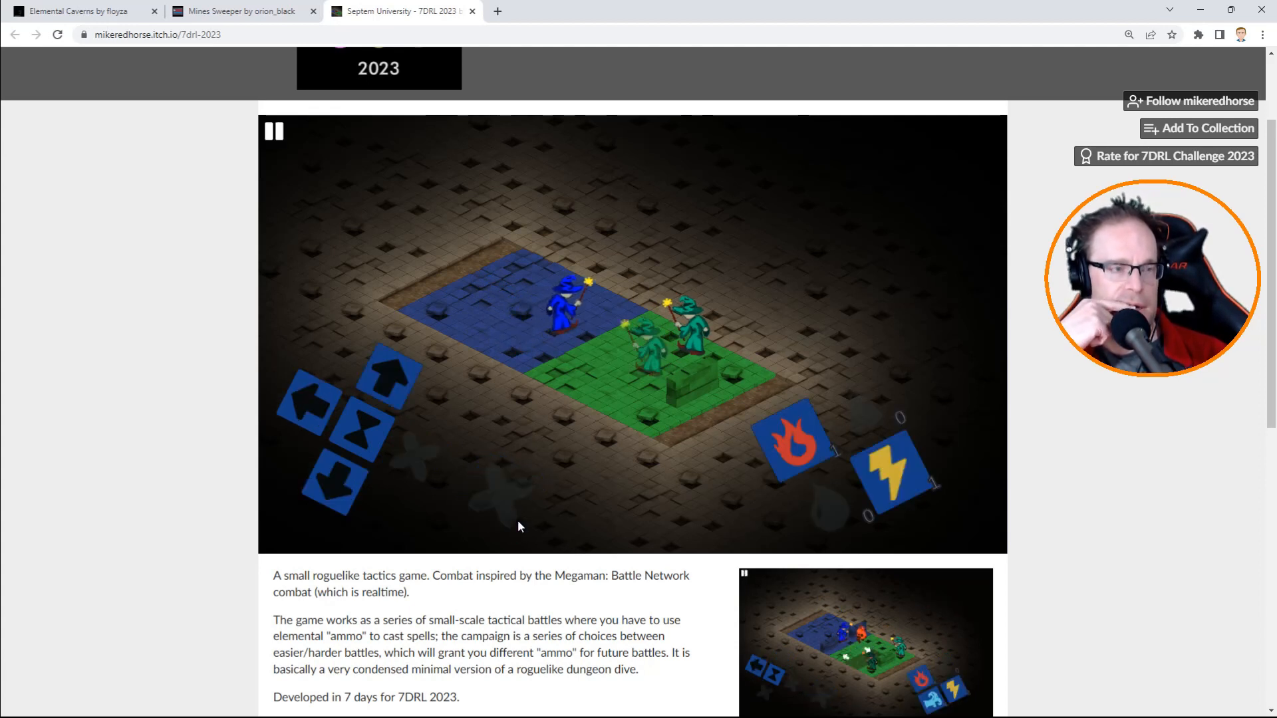
{"action": "mouse_move", "coordinate": [892, 472]}
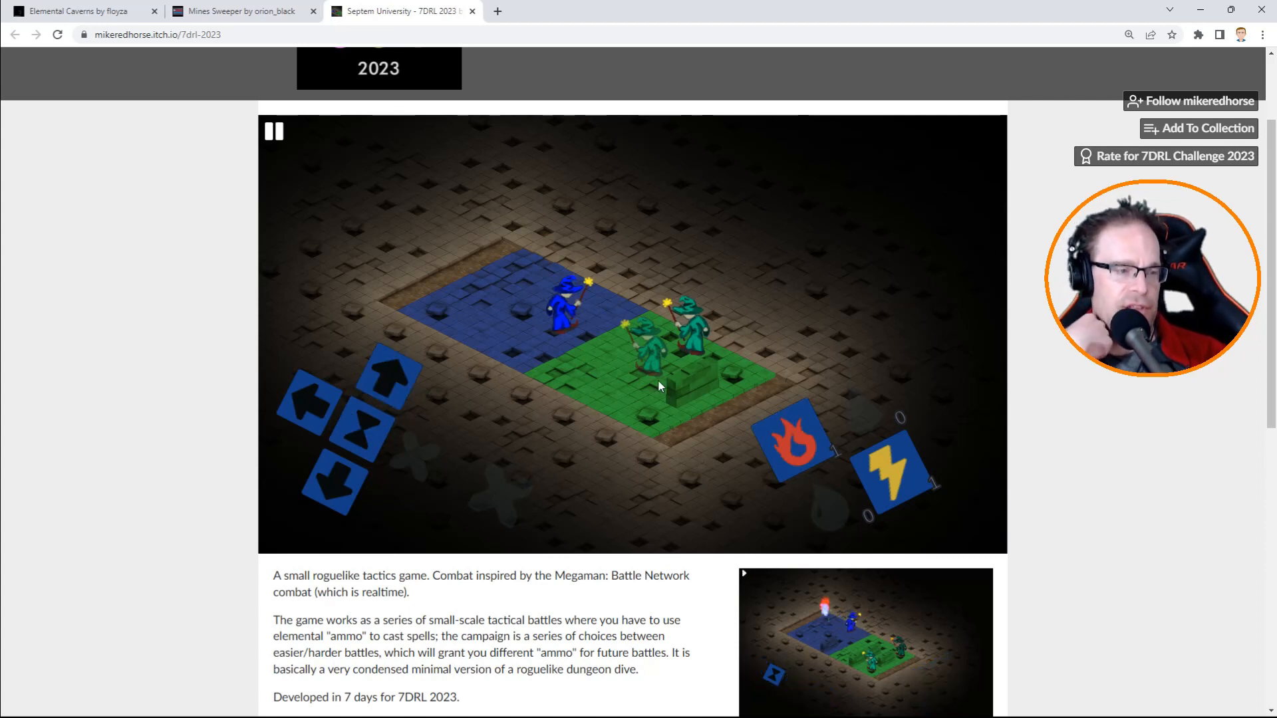
{"action": "scroll", "scroll_direction": "down", "scroll_amount": 3}
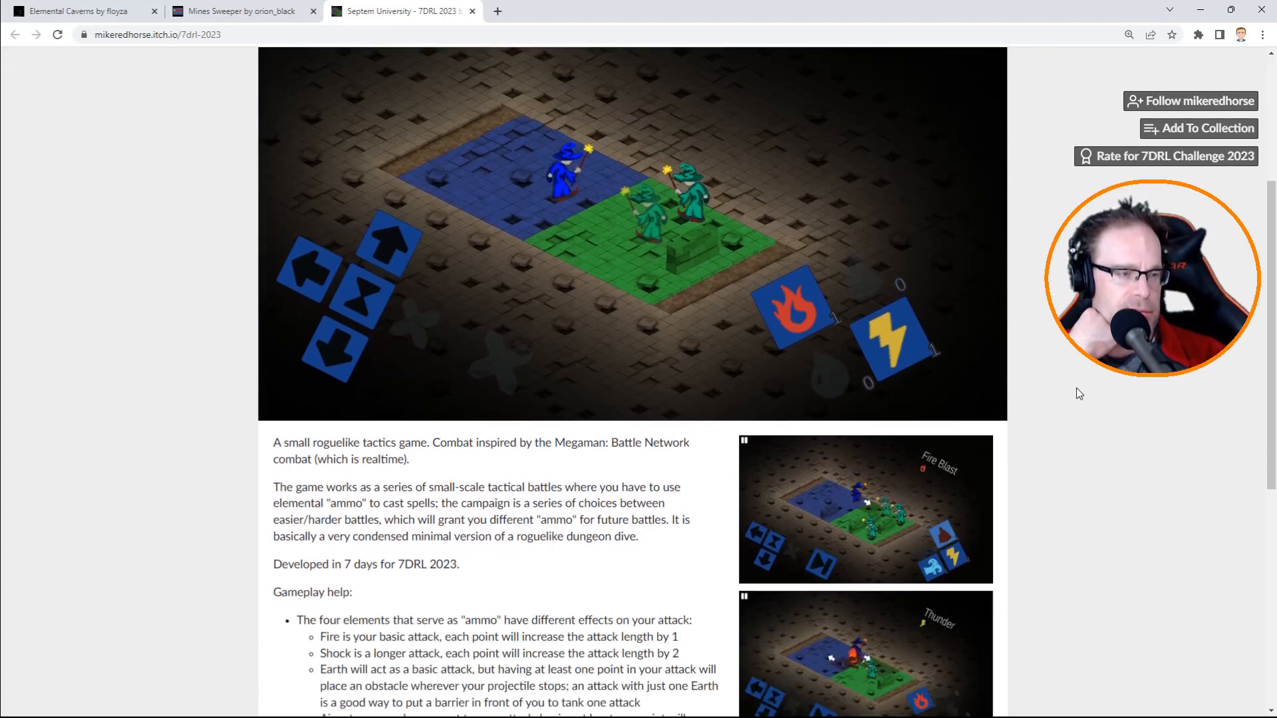
{"action": "scroll", "scroll_direction": "down", "scroll_amount": 3}
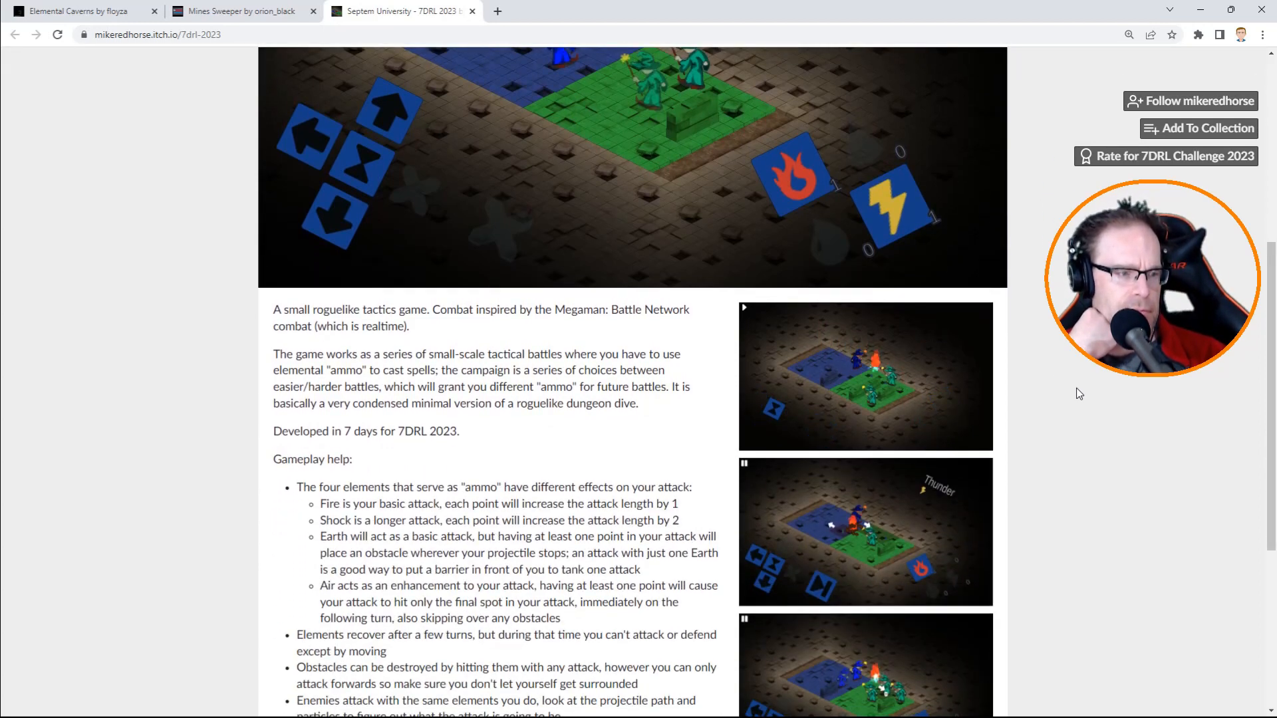
{"action": "scroll", "scroll_direction": "up", "scroll_amount": 3}
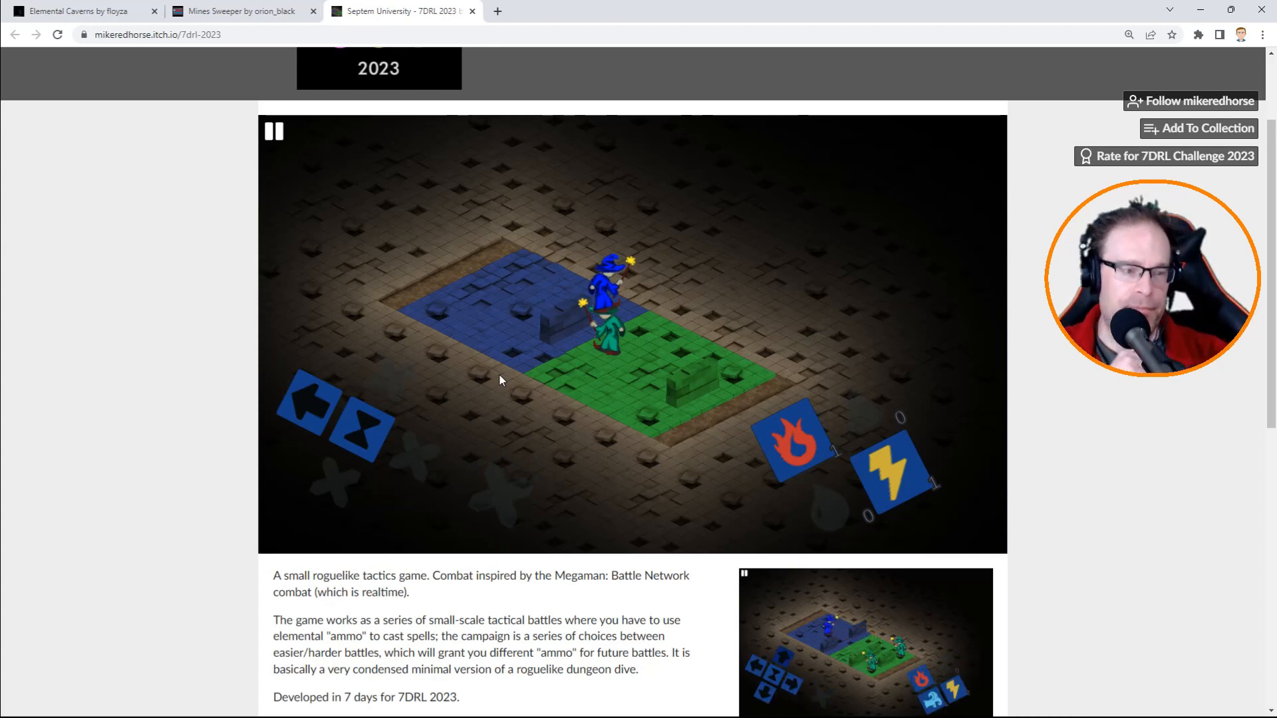
{"action": "mouse_move", "coordinate": [524, 340]}
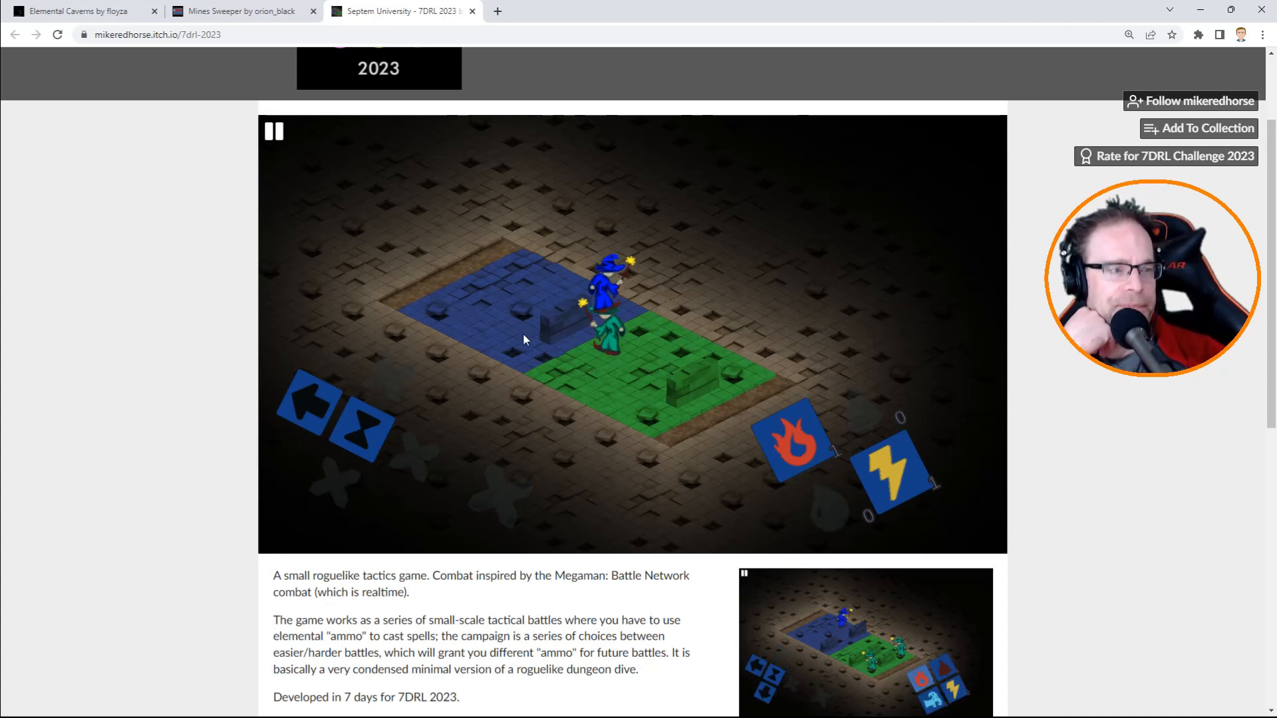
{"action": "mouse_move", "coordinate": [387, 437]}
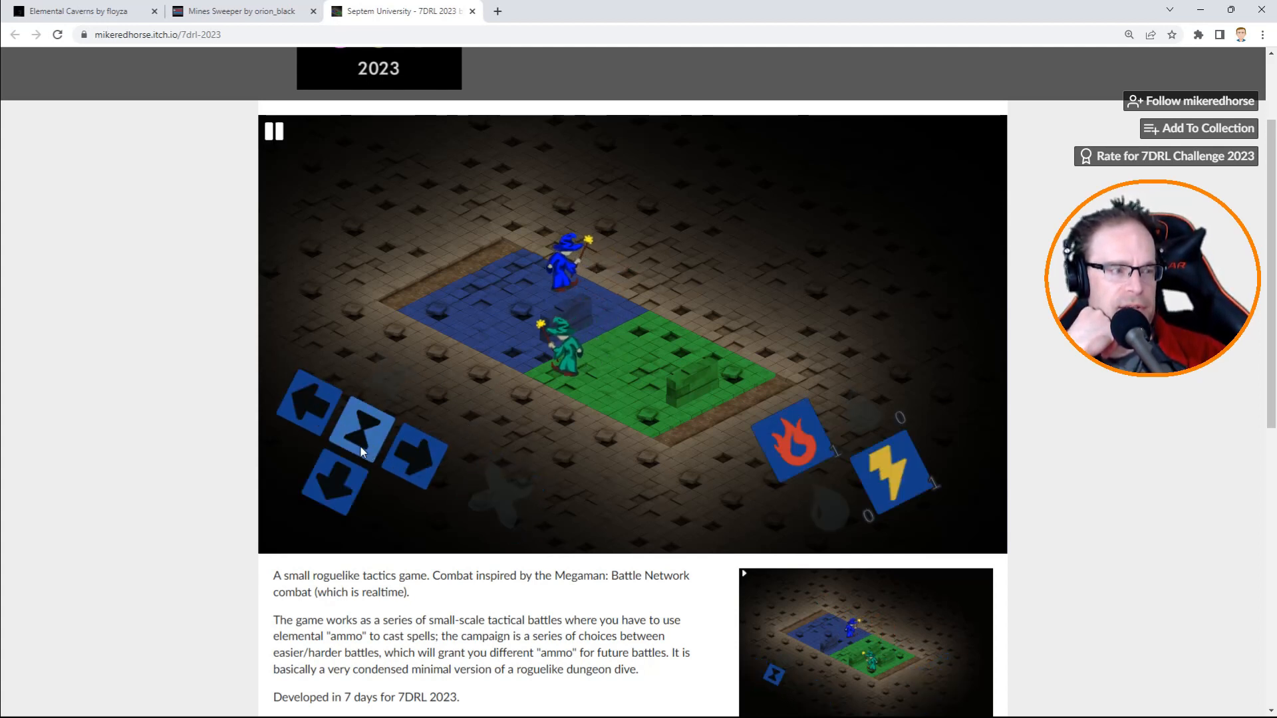
Wait a turn, then confirm the next planned action against the green wizards.
{"action": "left_click", "coordinate": [273, 131]}
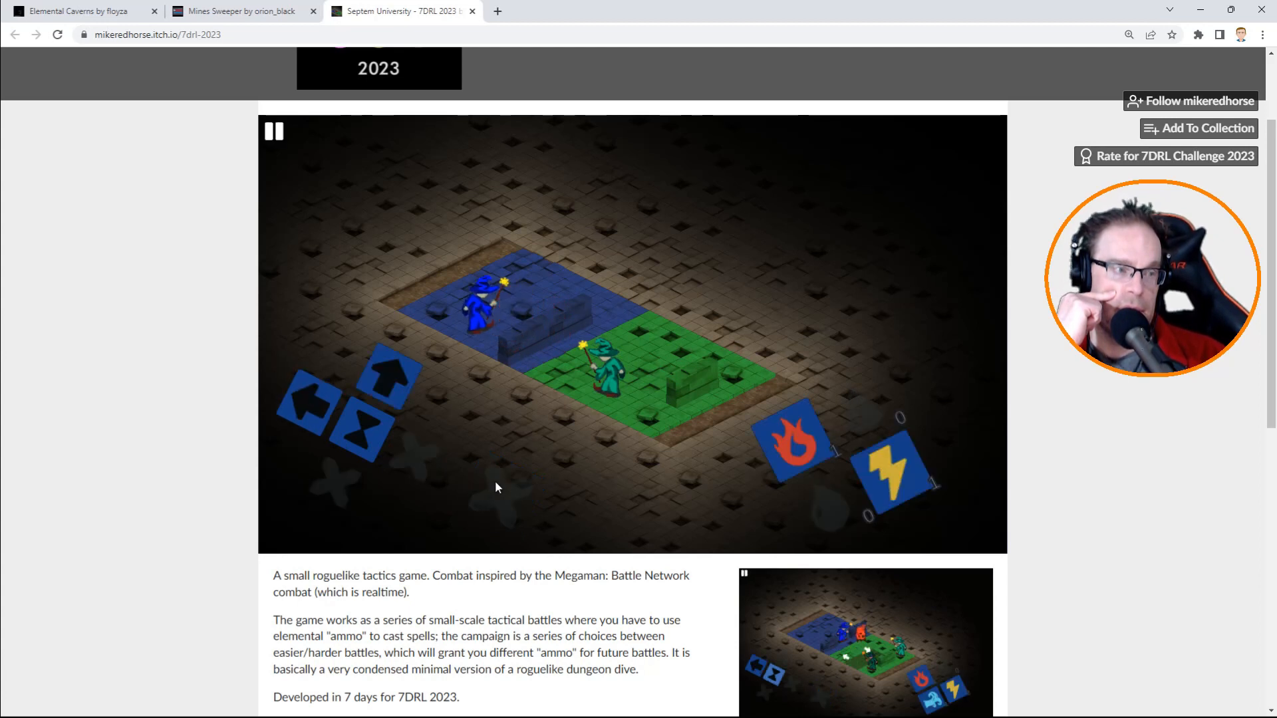
{"action": "mouse_move", "coordinate": [389, 380]}
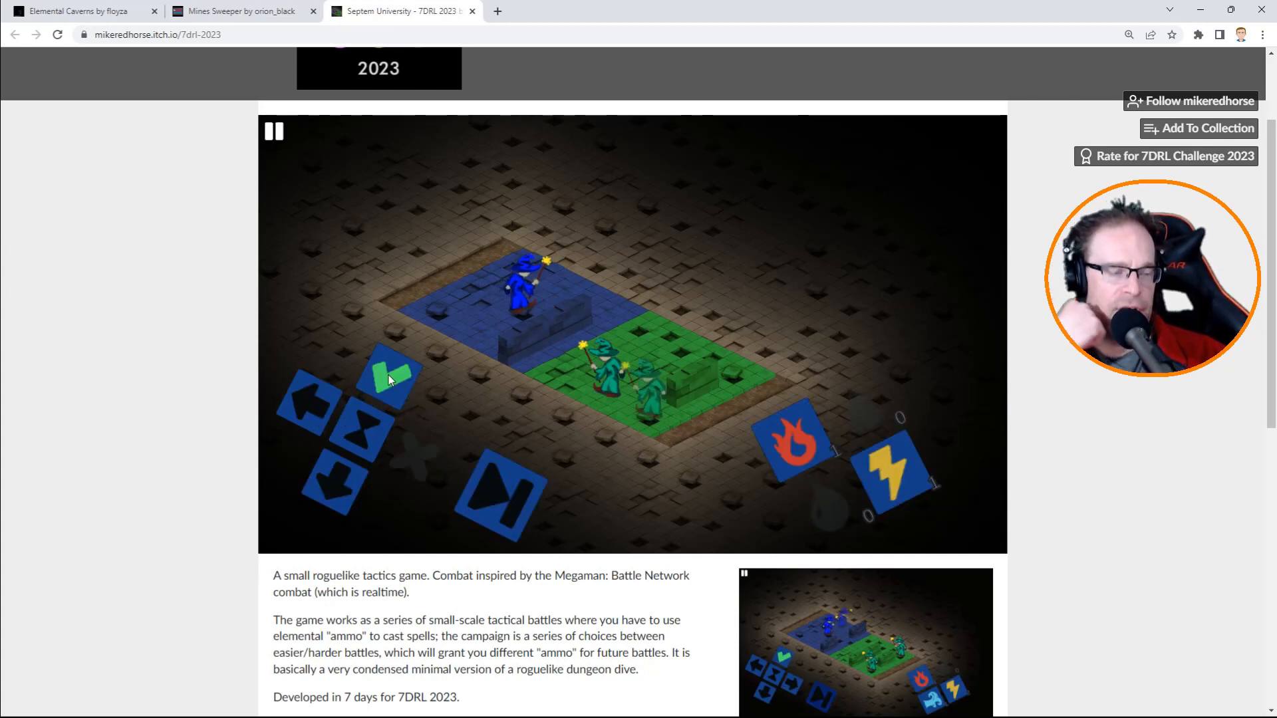
{"action": "left_click", "coordinate": [273, 132]}
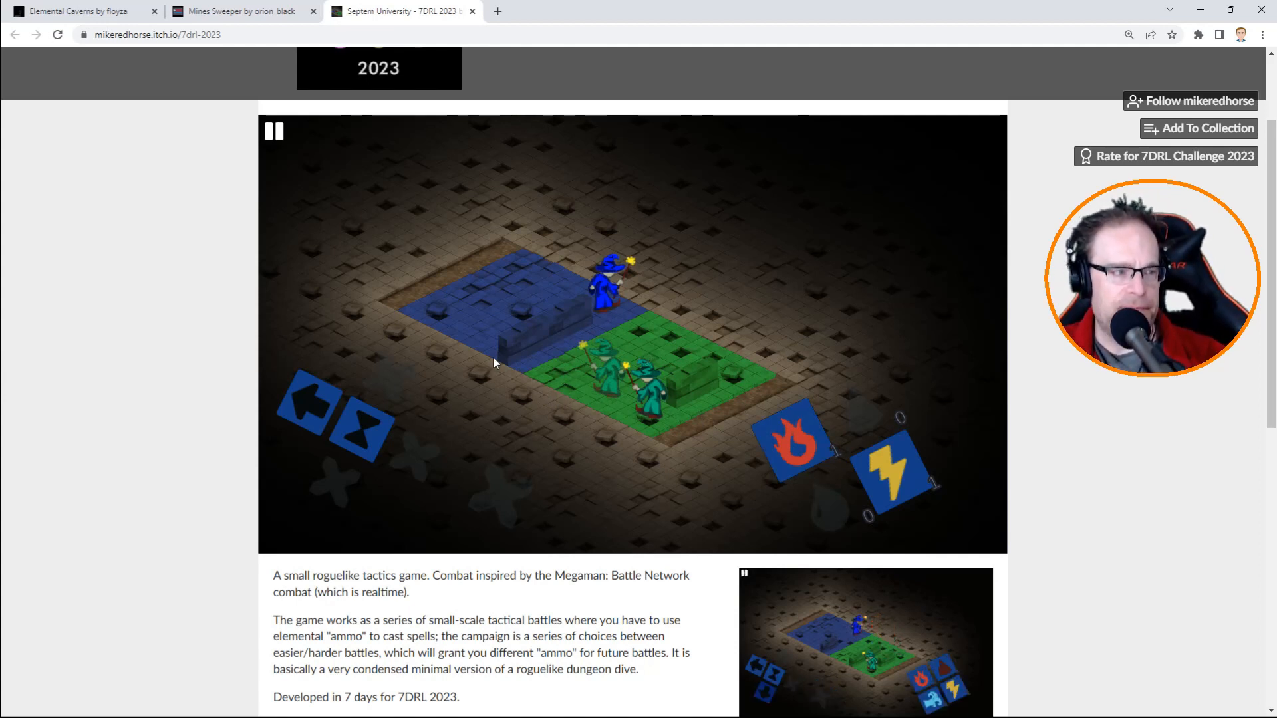
{"action": "mouse_move", "coordinate": [316, 413]}
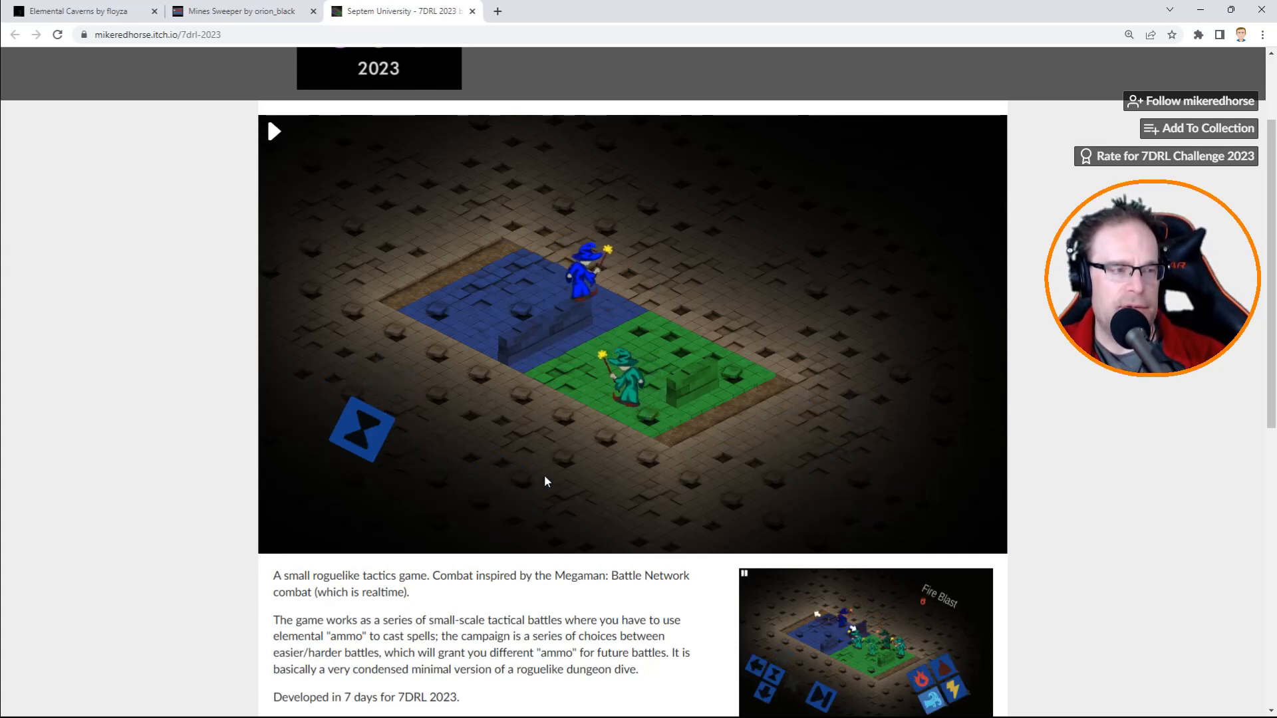
{"action": "left_click", "coordinate": [274, 131]}
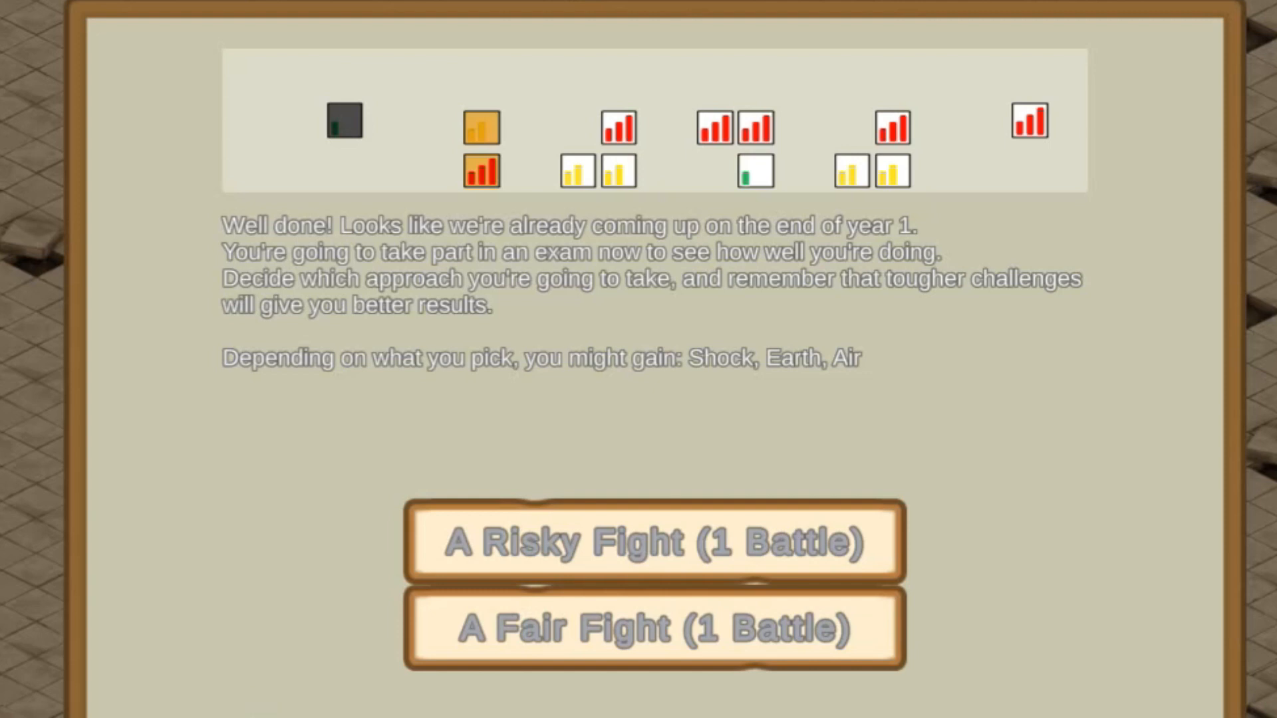
{"action": "mouse_move", "coordinate": [1124, 117]}
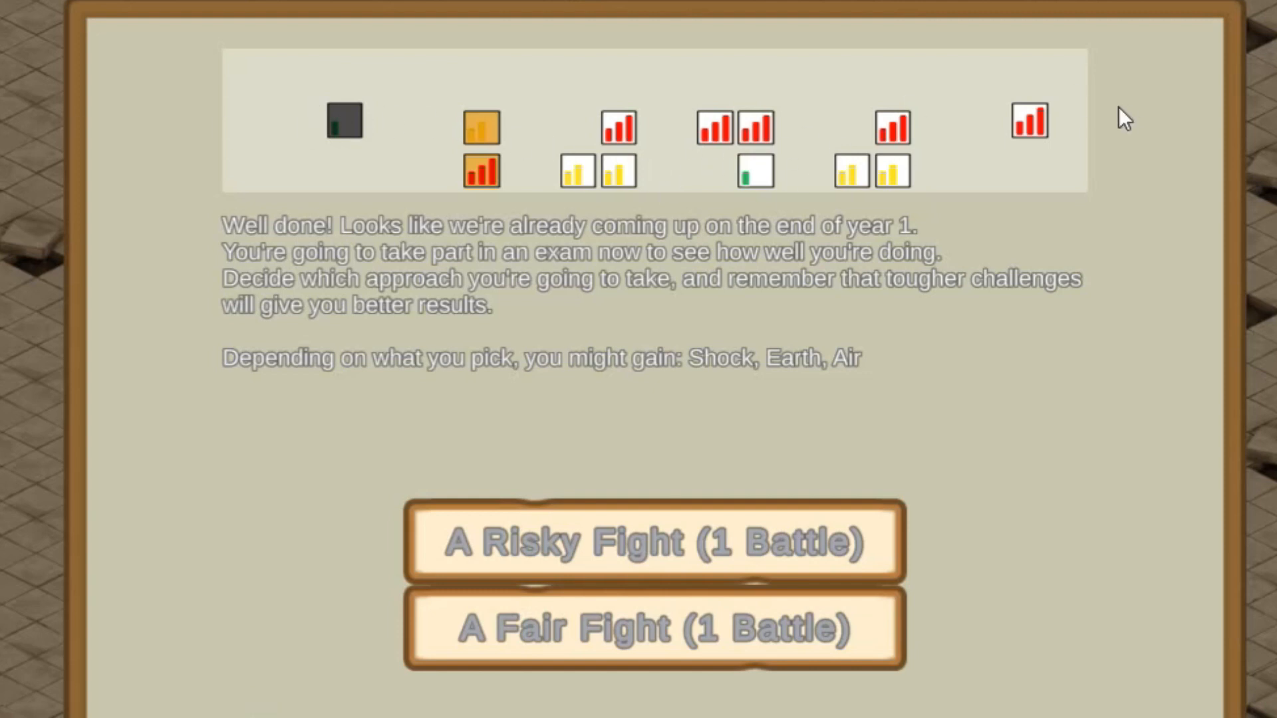
{"action": "mouse_move", "coordinate": [421, 141]}
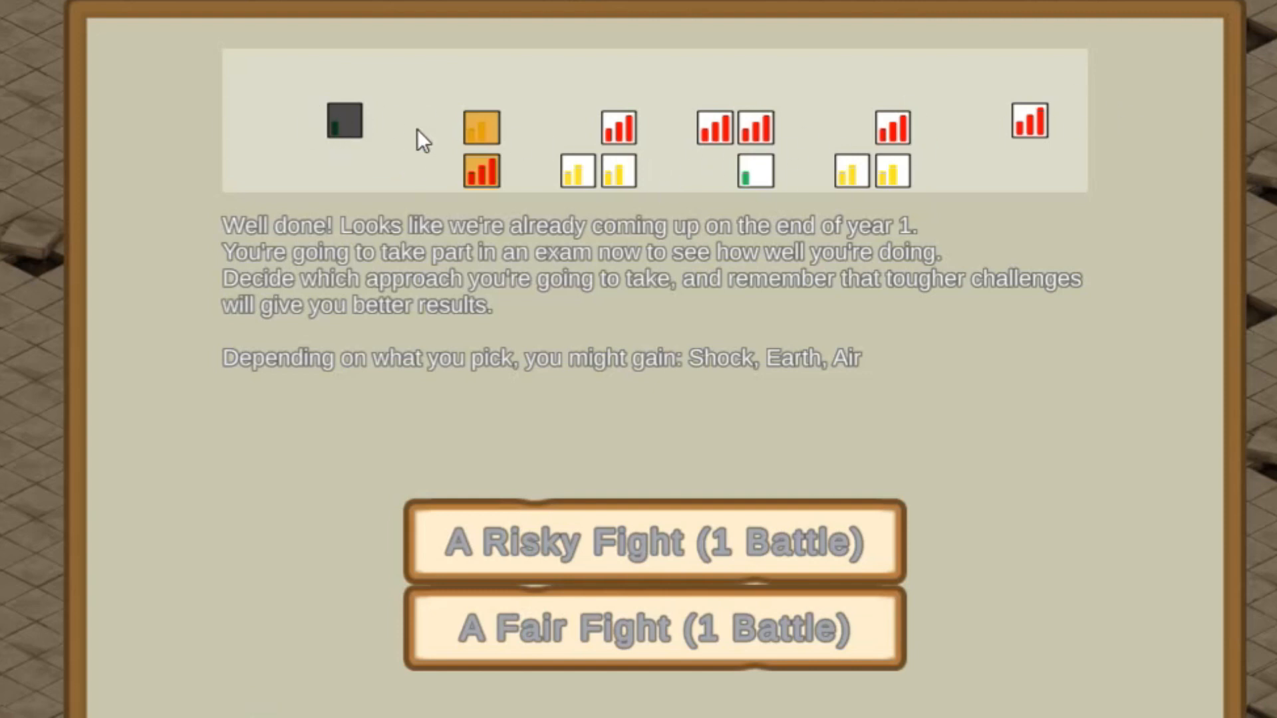
{"action": "mouse_move", "coordinate": [635, 169]}
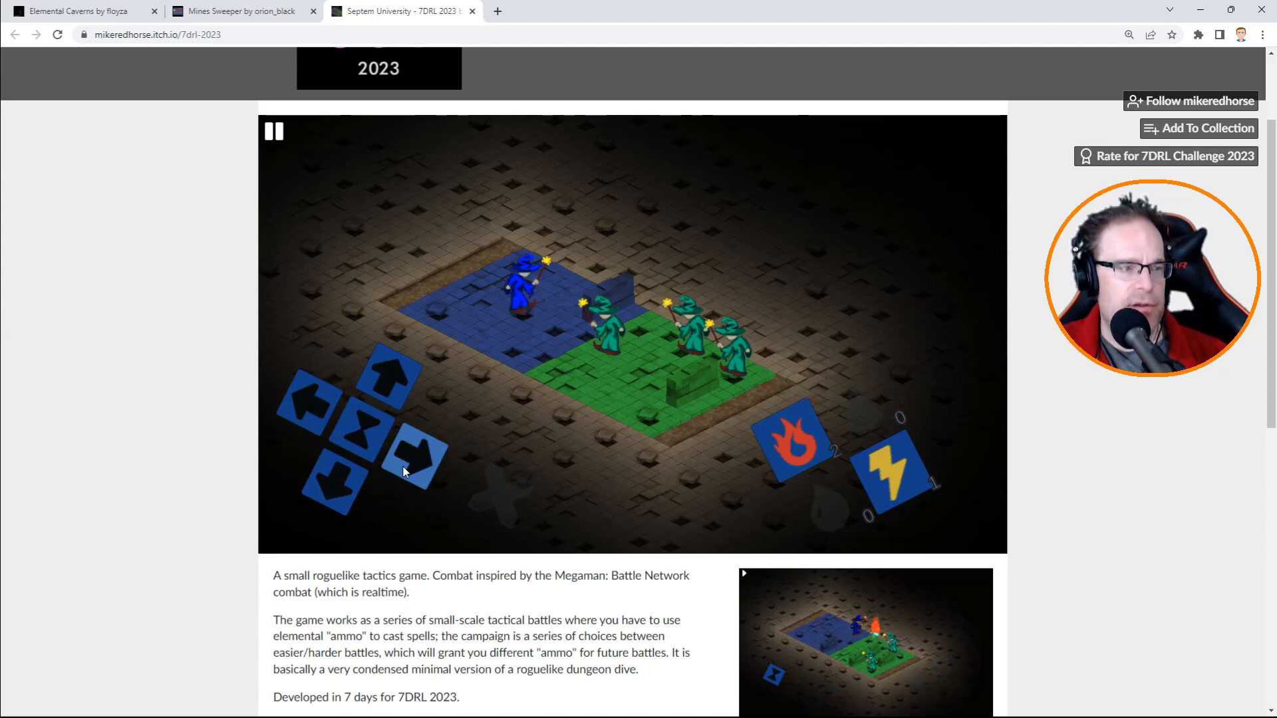
Move the wizard toward the enemies and down a row, letting the turns play out.
{"action": "left_click", "coordinate": [274, 131]}
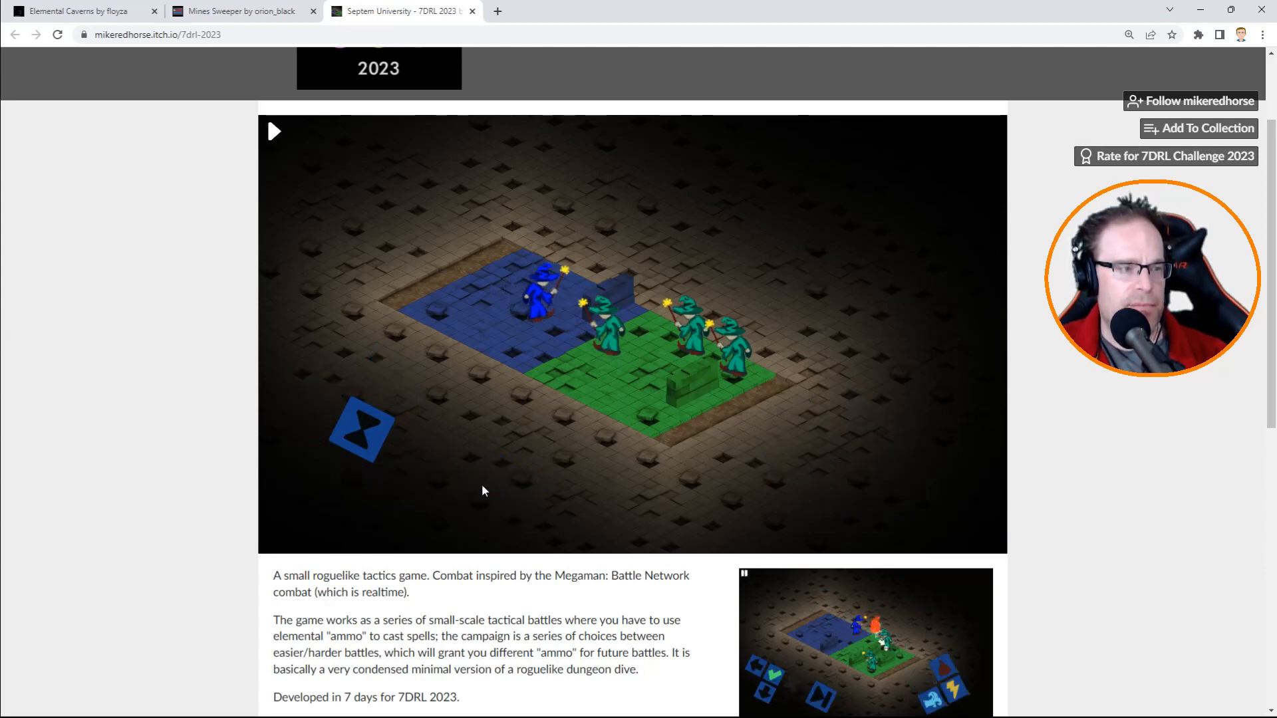
{"action": "left_click", "coordinate": [274, 131]}
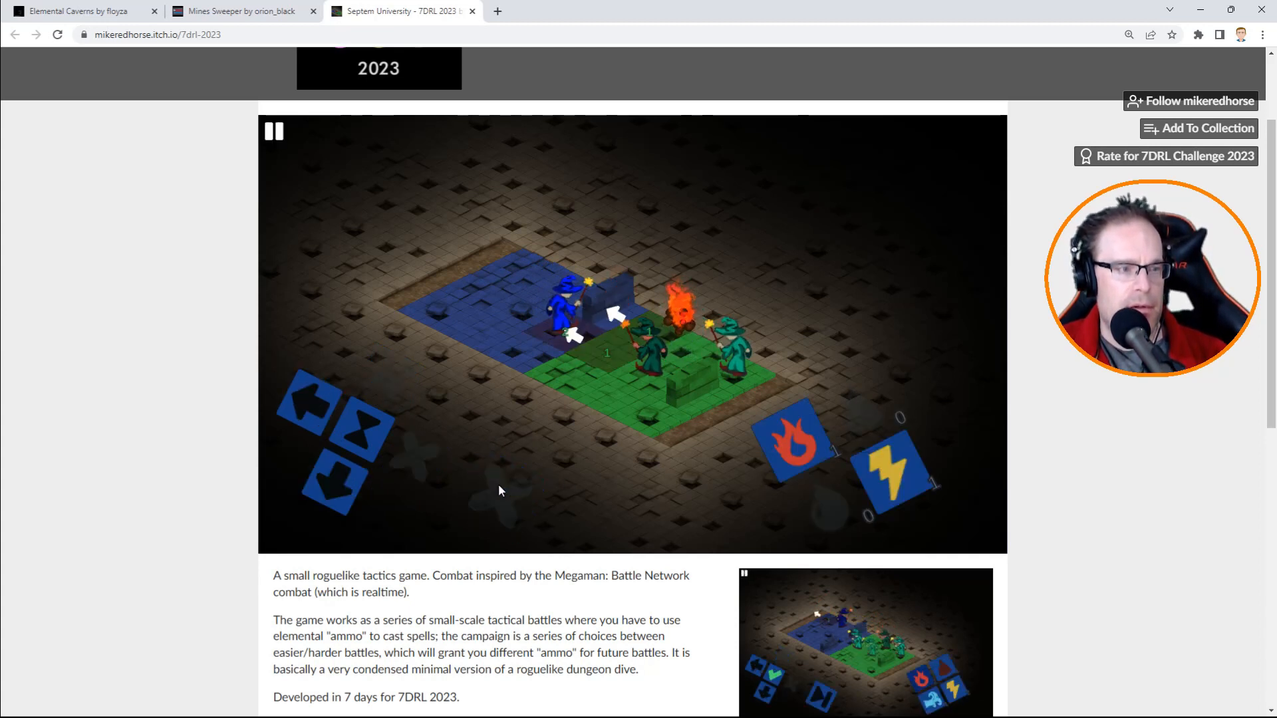
{"action": "mouse_move", "coordinate": [370, 498]}
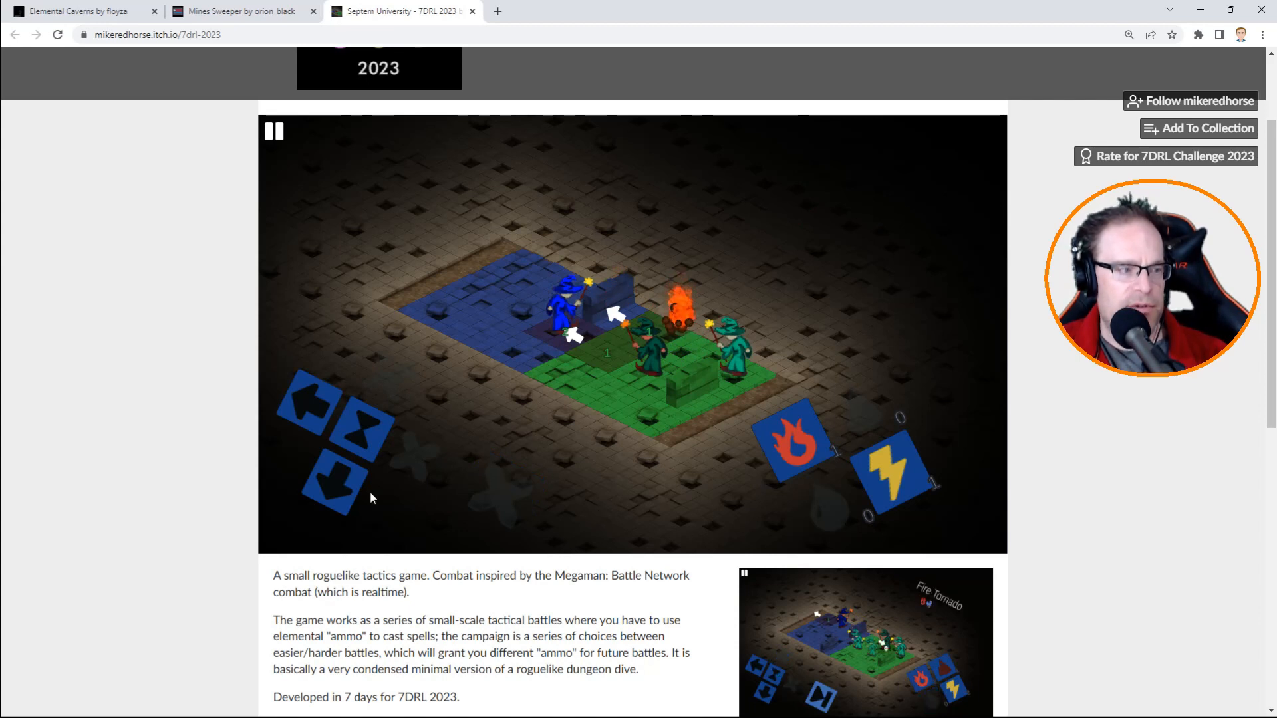
{"action": "left_click", "coordinate": [274, 131]}
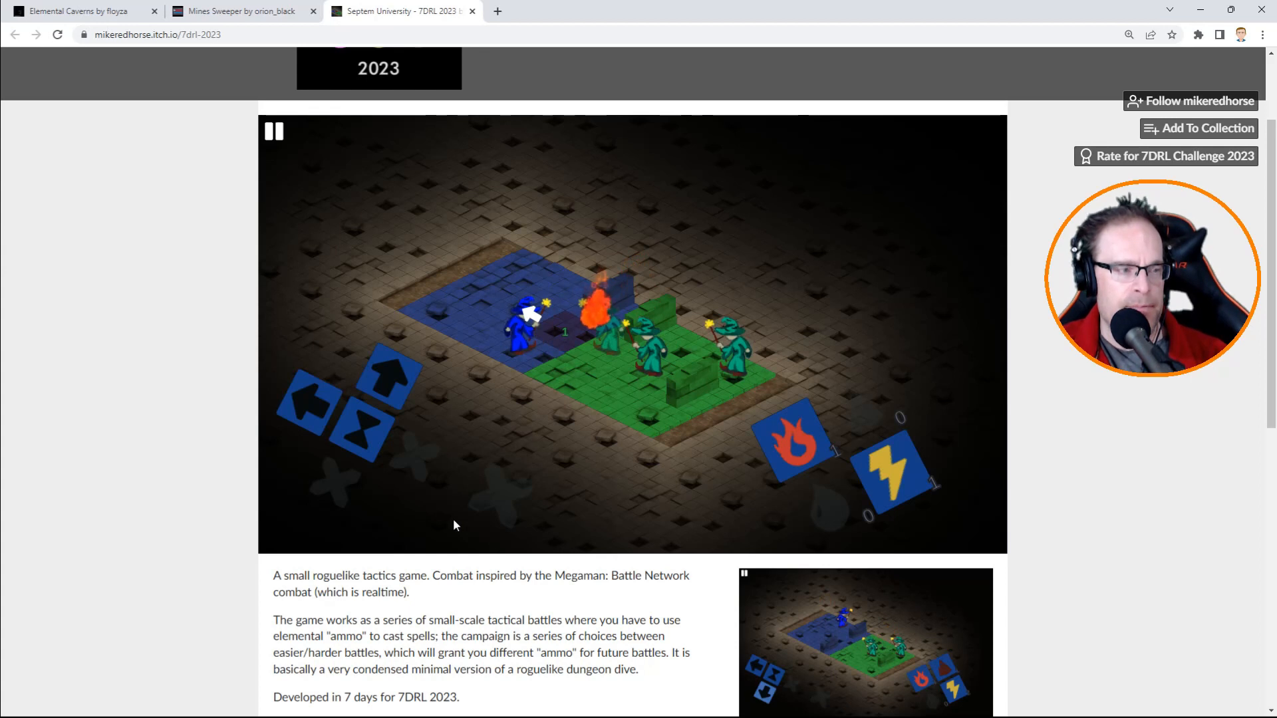
{"action": "left_click", "coordinate": [273, 131]}
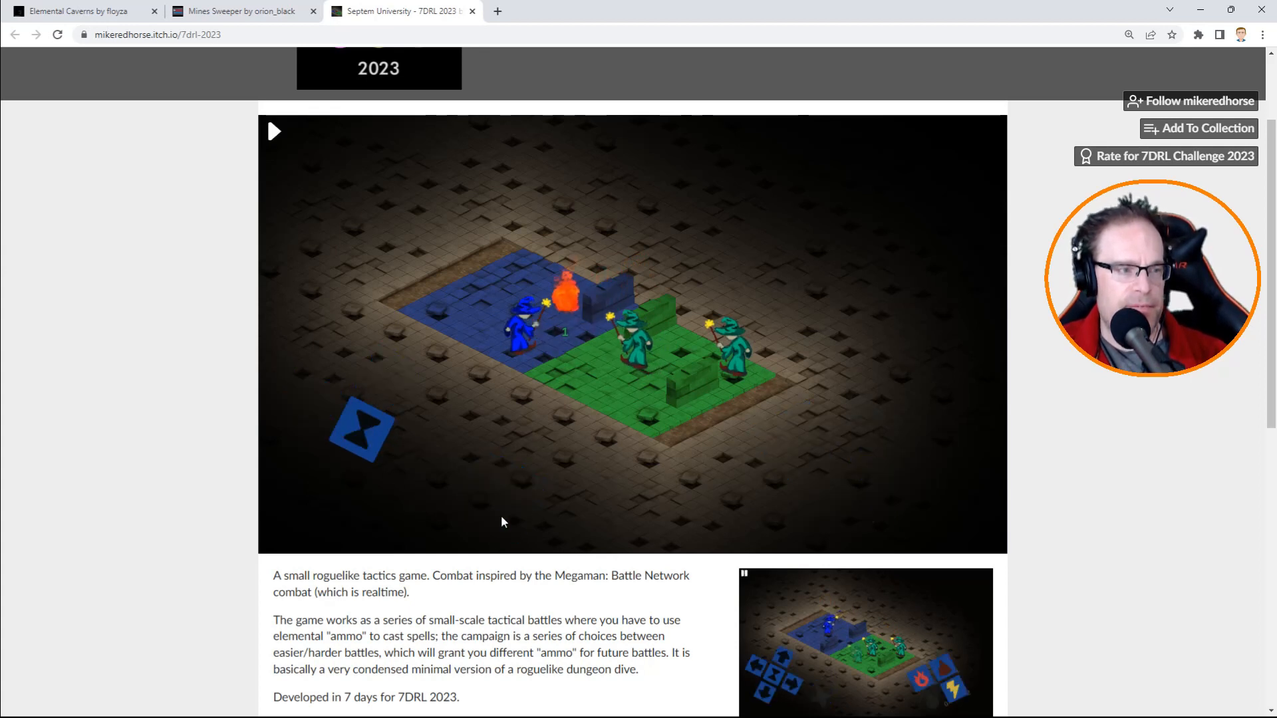
Cast the fire spell at the enemies, step down a row, and play out turns.
{"action": "left_click", "coordinate": [274, 132]}
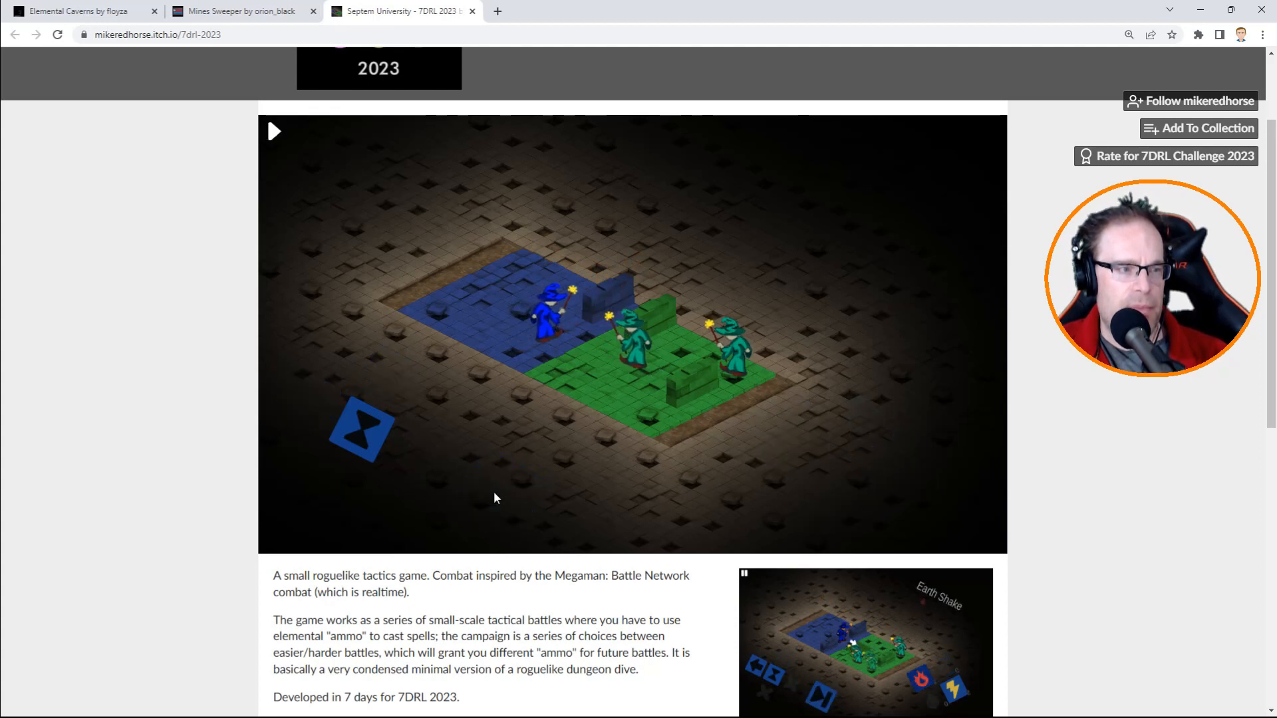
{"action": "left_click", "coordinate": [274, 131]}
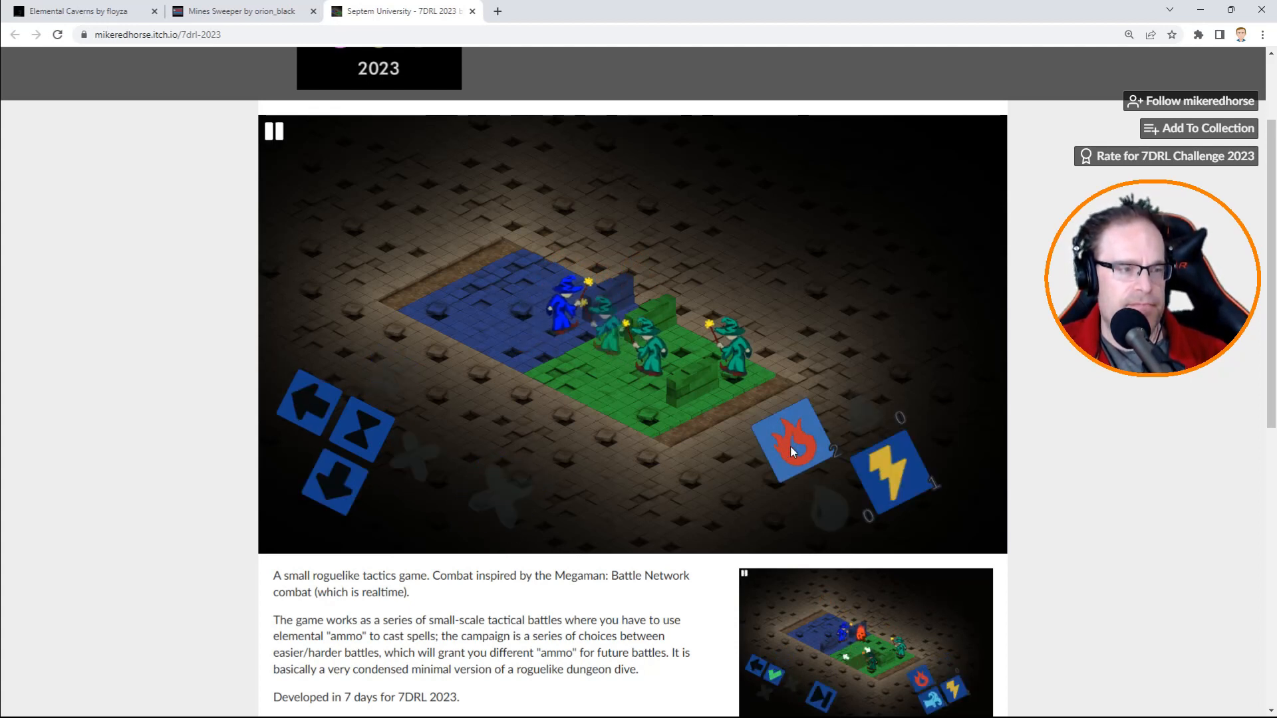
{"action": "left_click", "coordinate": [794, 448]}
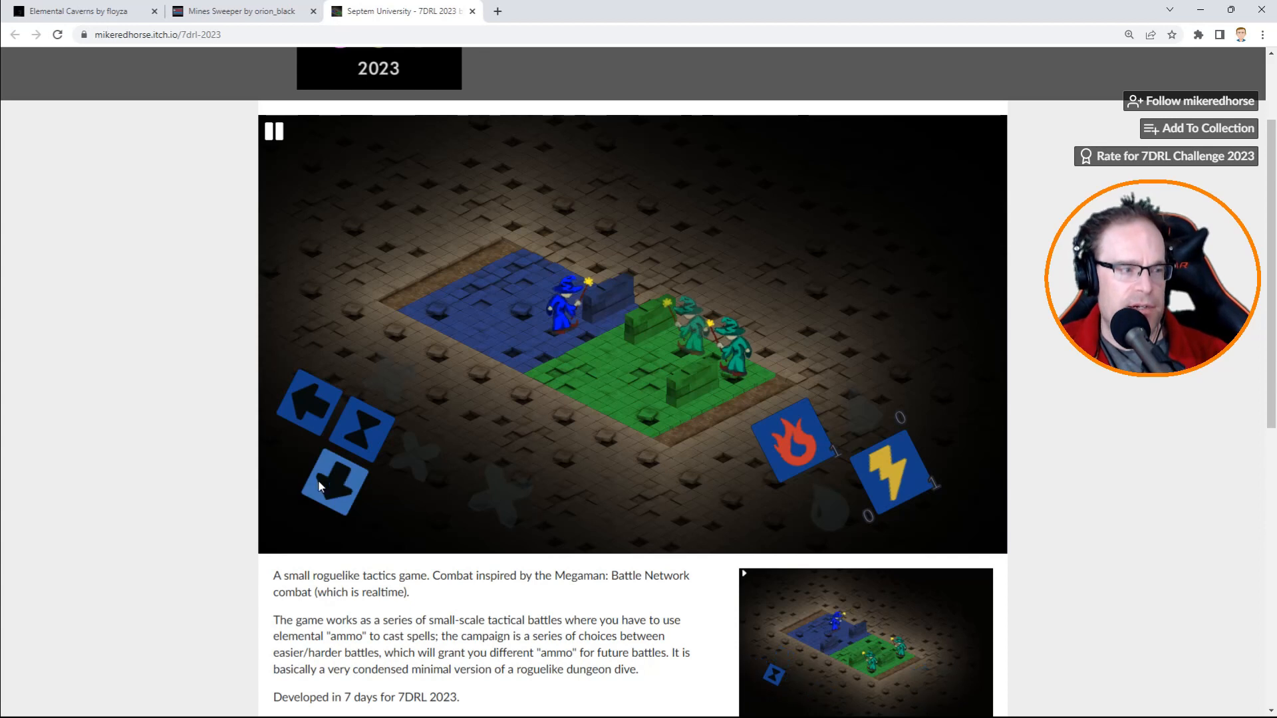
{"action": "left_click", "coordinate": [274, 131]}
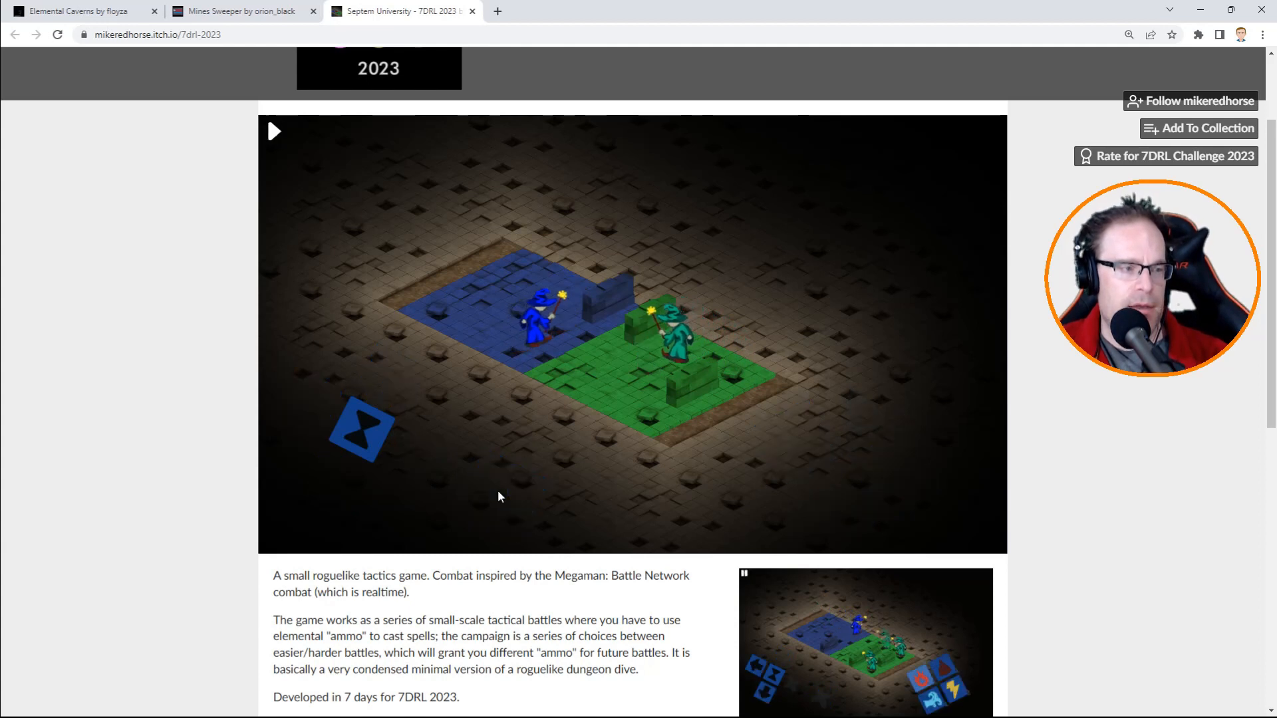
{"action": "left_click", "coordinate": [273, 131]}
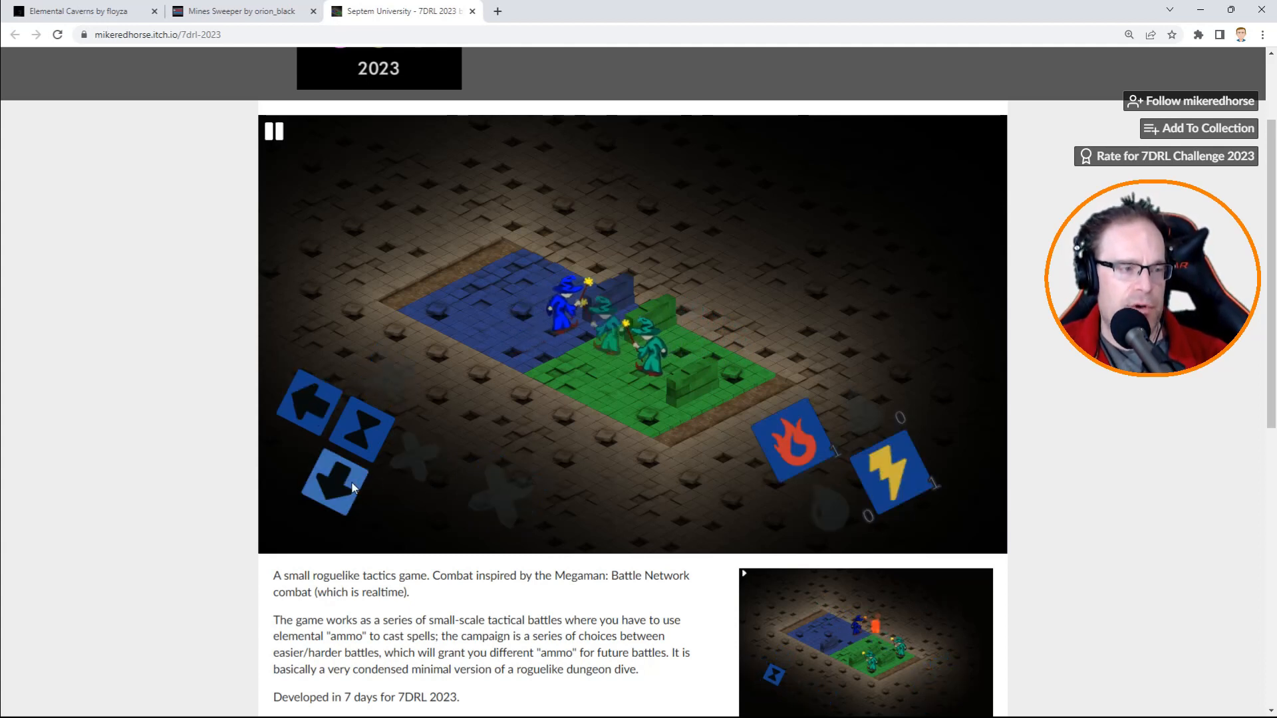
{"action": "mouse_move", "coordinate": [727, 435]}
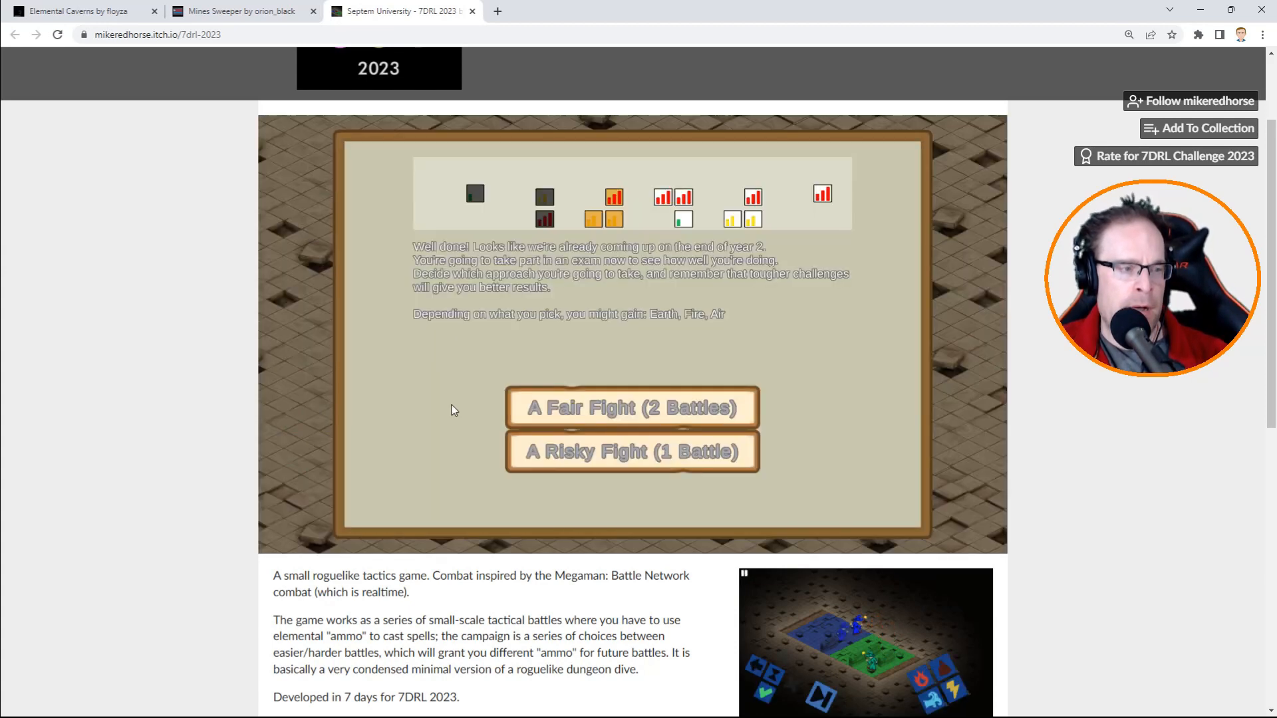
{"action": "mouse_move", "coordinate": [442, 386]}
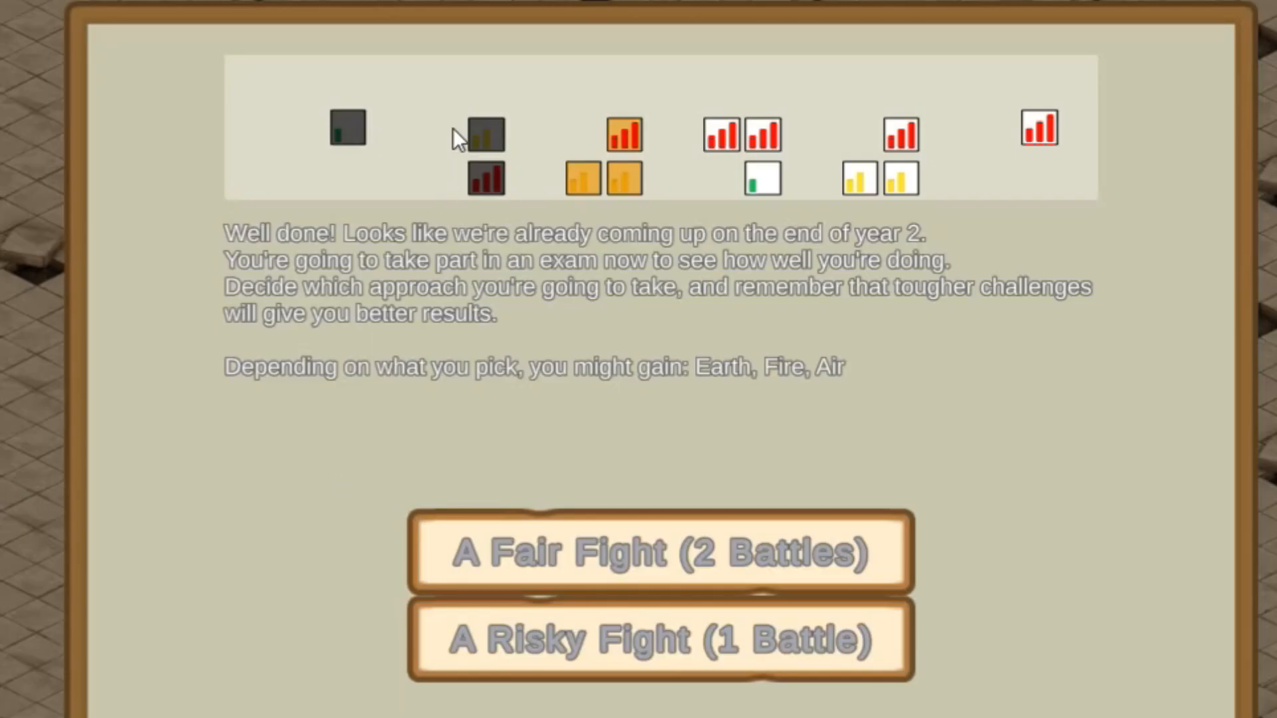
{"action": "mouse_move", "coordinate": [994, 135]}
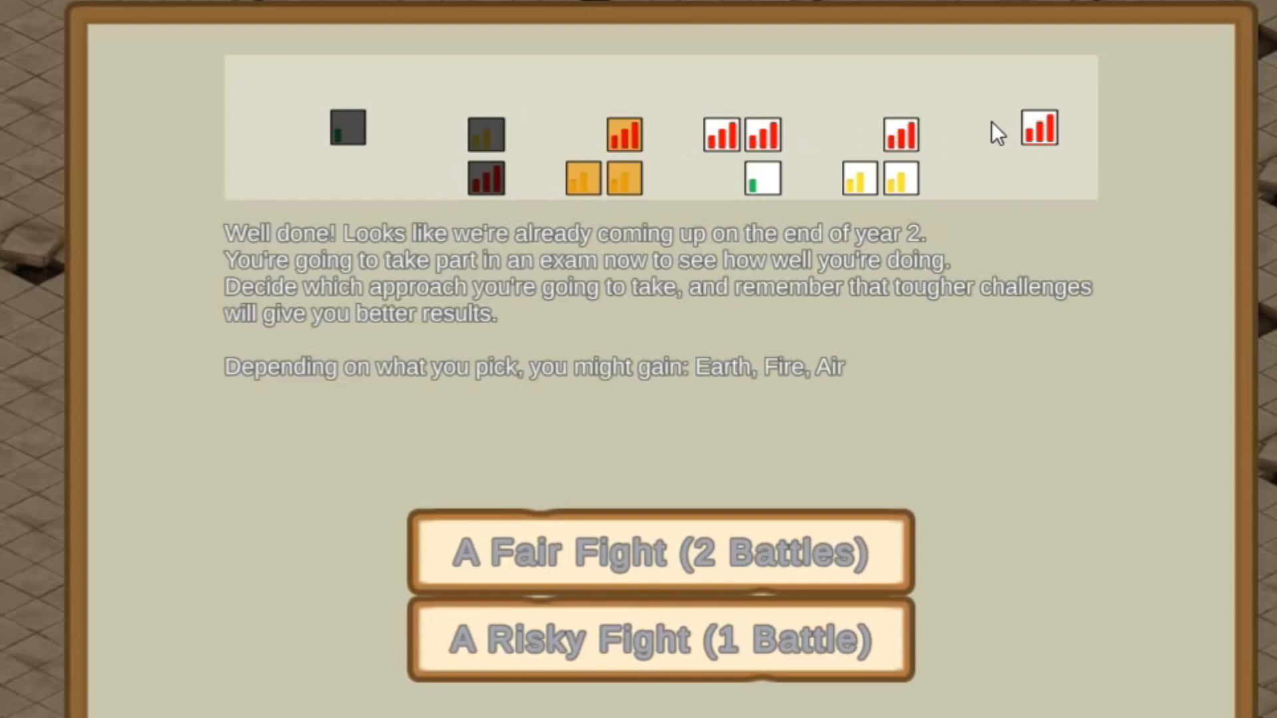
{"action": "mouse_move", "coordinate": [580, 106]}
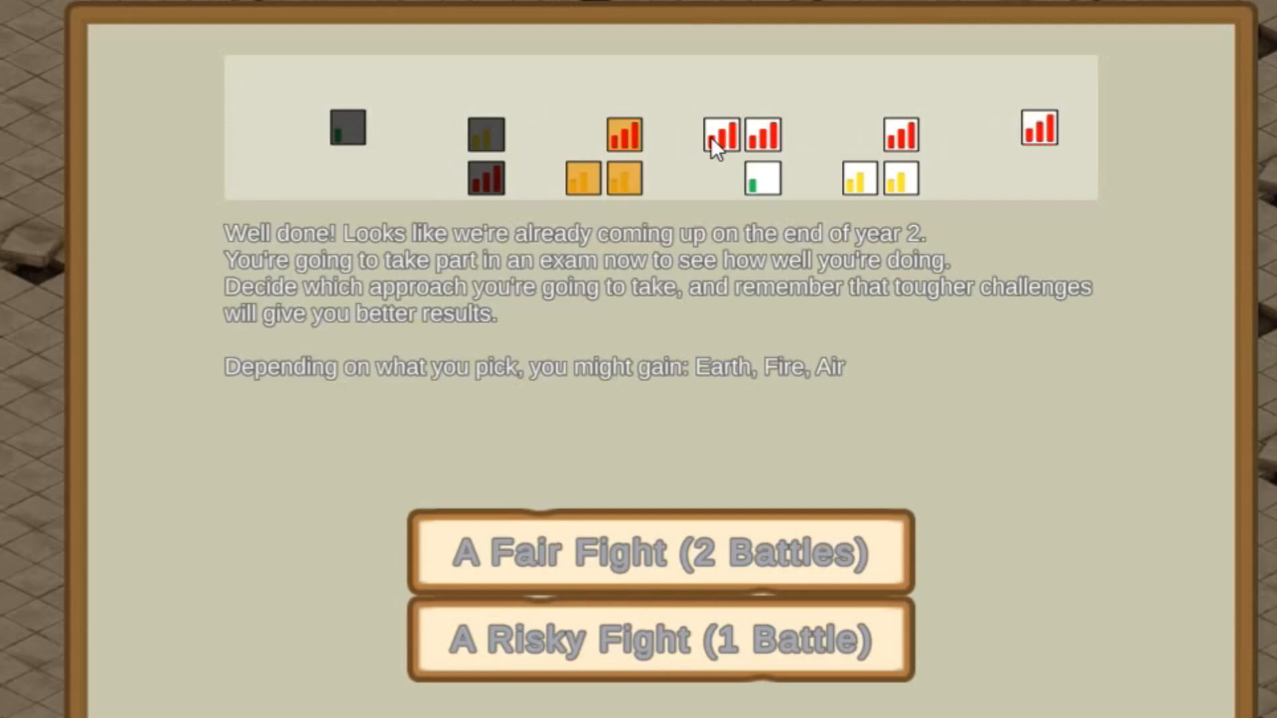
{"action": "mouse_move", "coordinate": [1039, 129]}
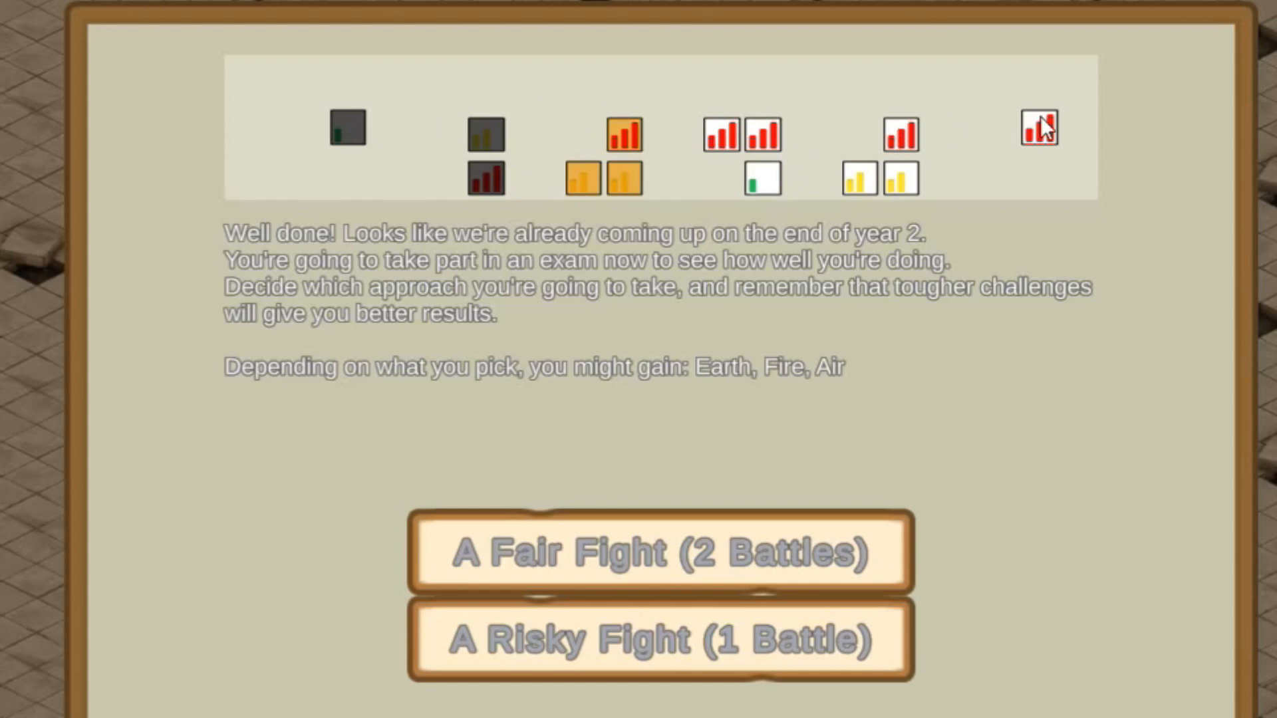
{"action": "mouse_move", "coordinate": [223, 505]}
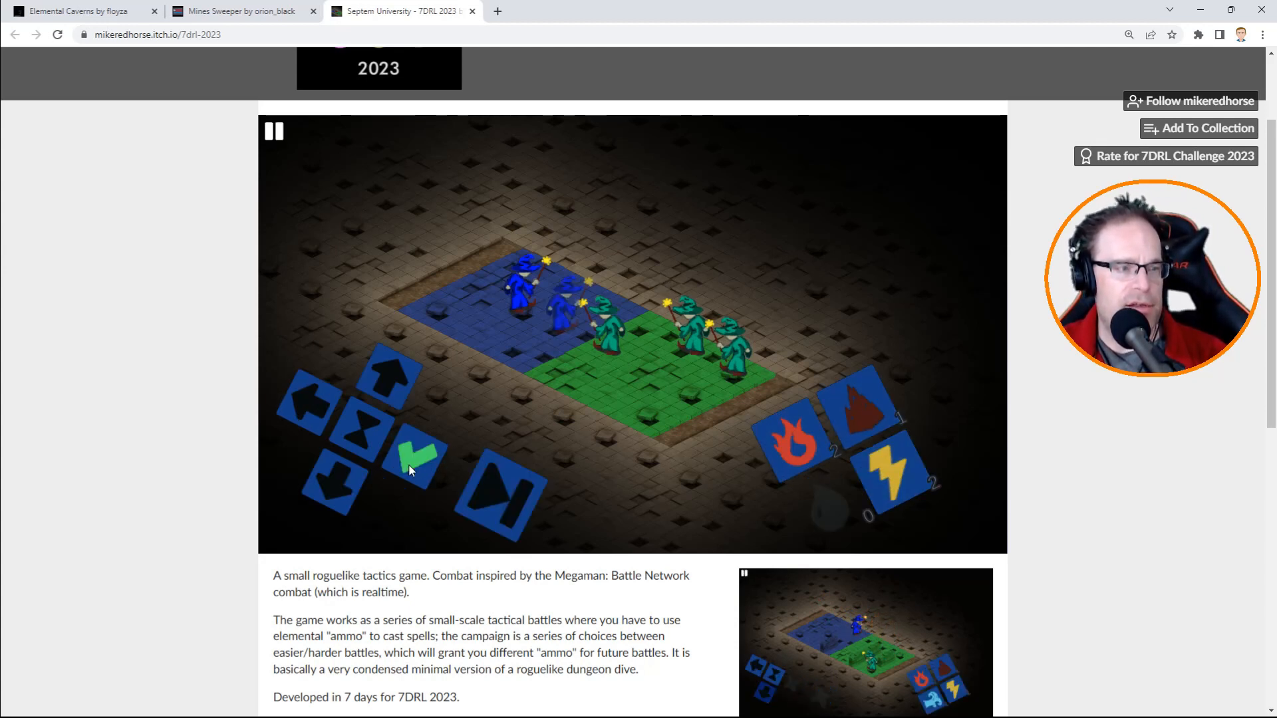
Reposition the blue wizard up and down rows over several turns.
{"action": "left_click", "coordinate": [274, 131]}
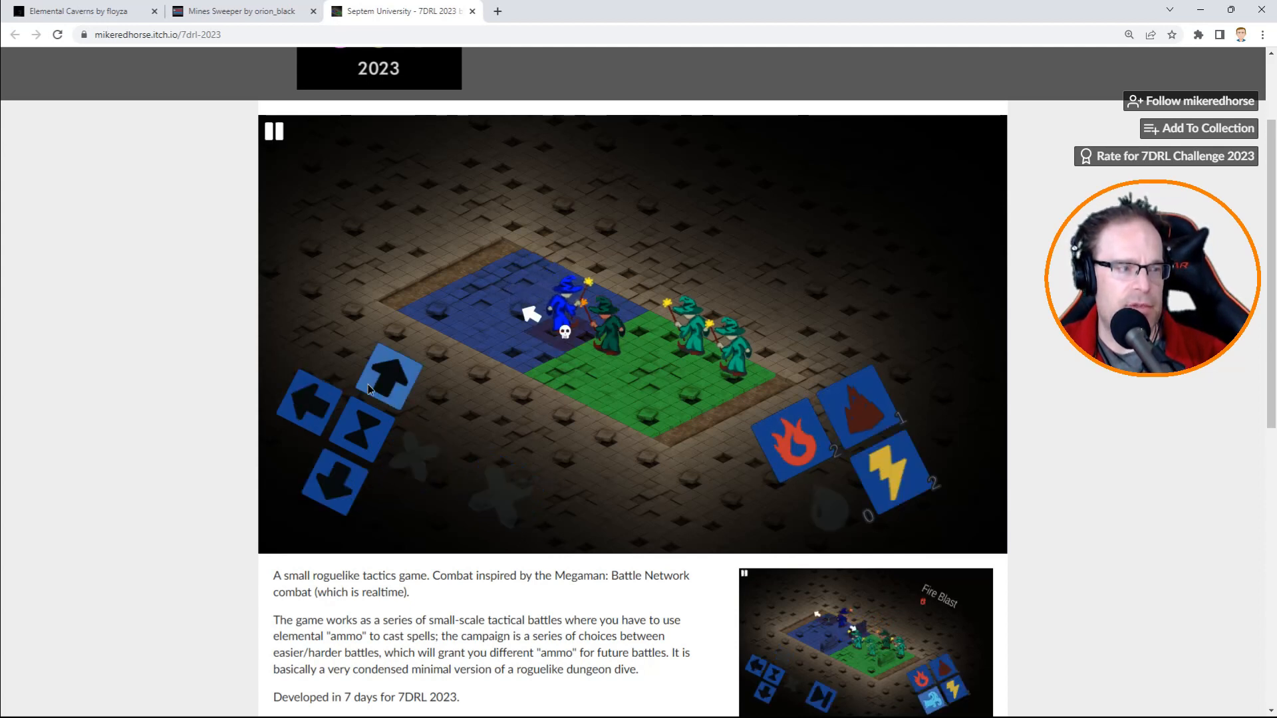
{"action": "left_click", "coordinate": [273, 131]}
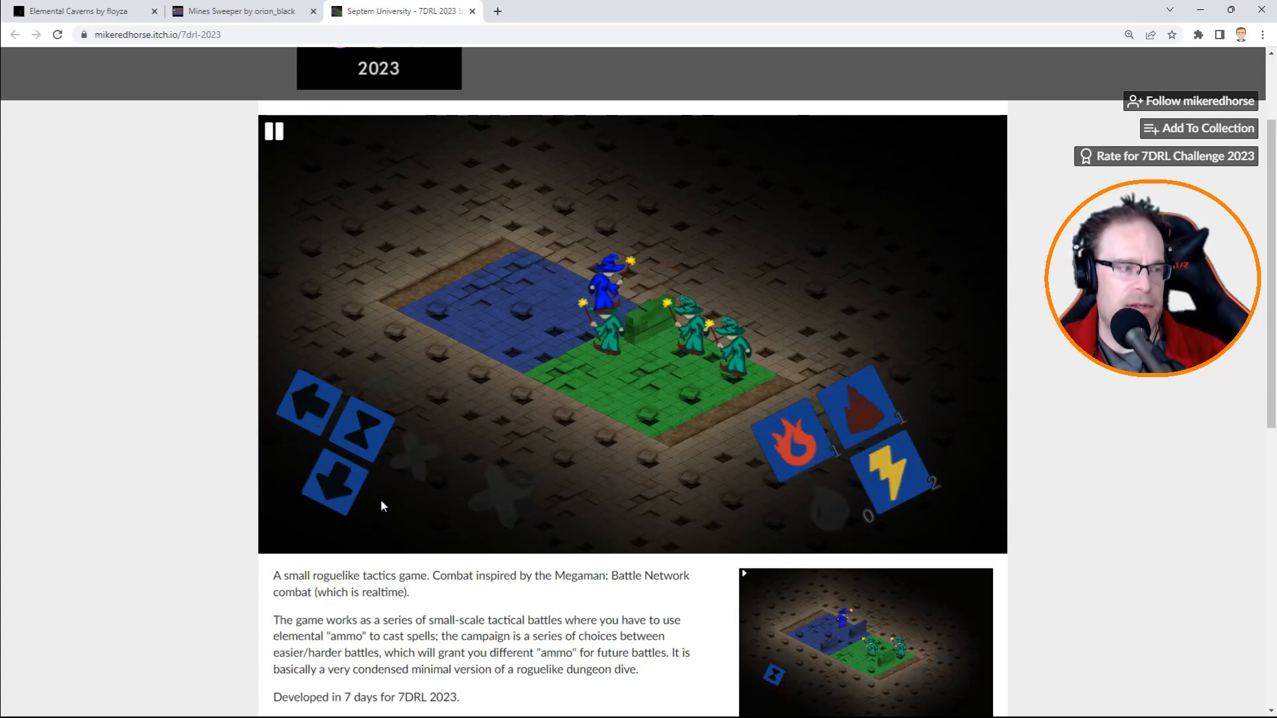
{"action": "left_click", "coordinate": [274, 131]}
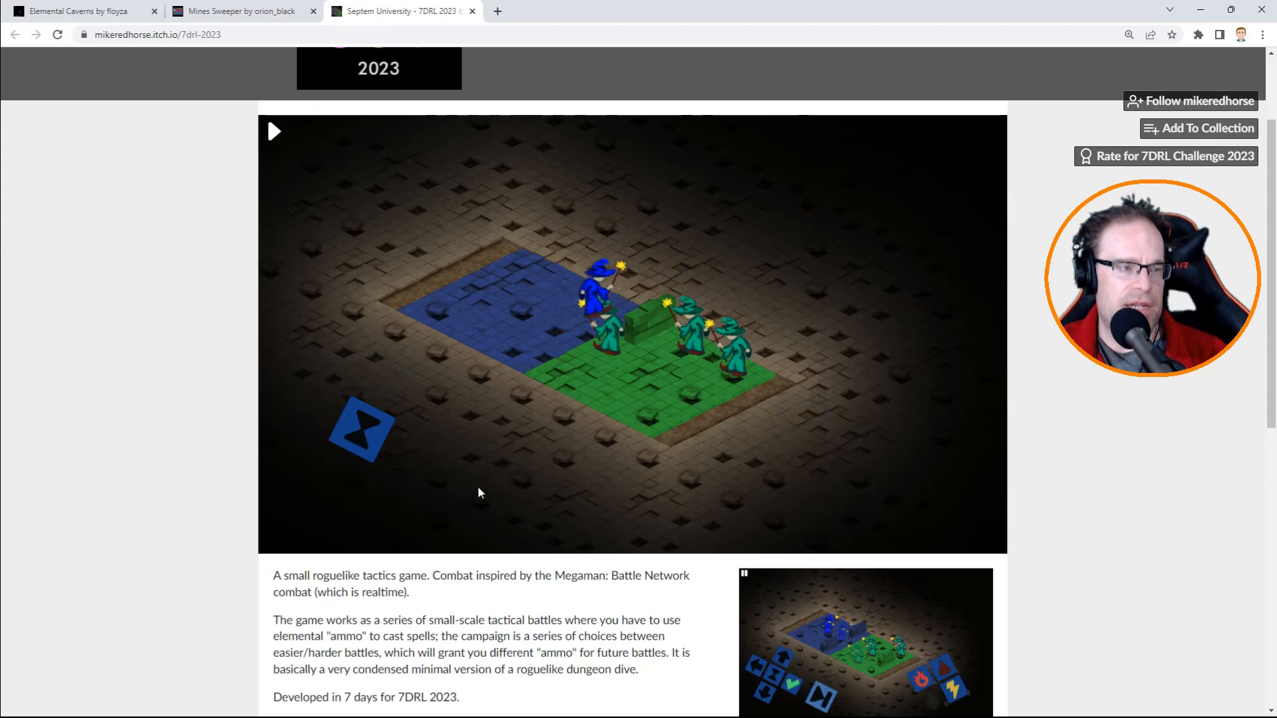
{"action": "left_click", "coordinate": [275, 131]}
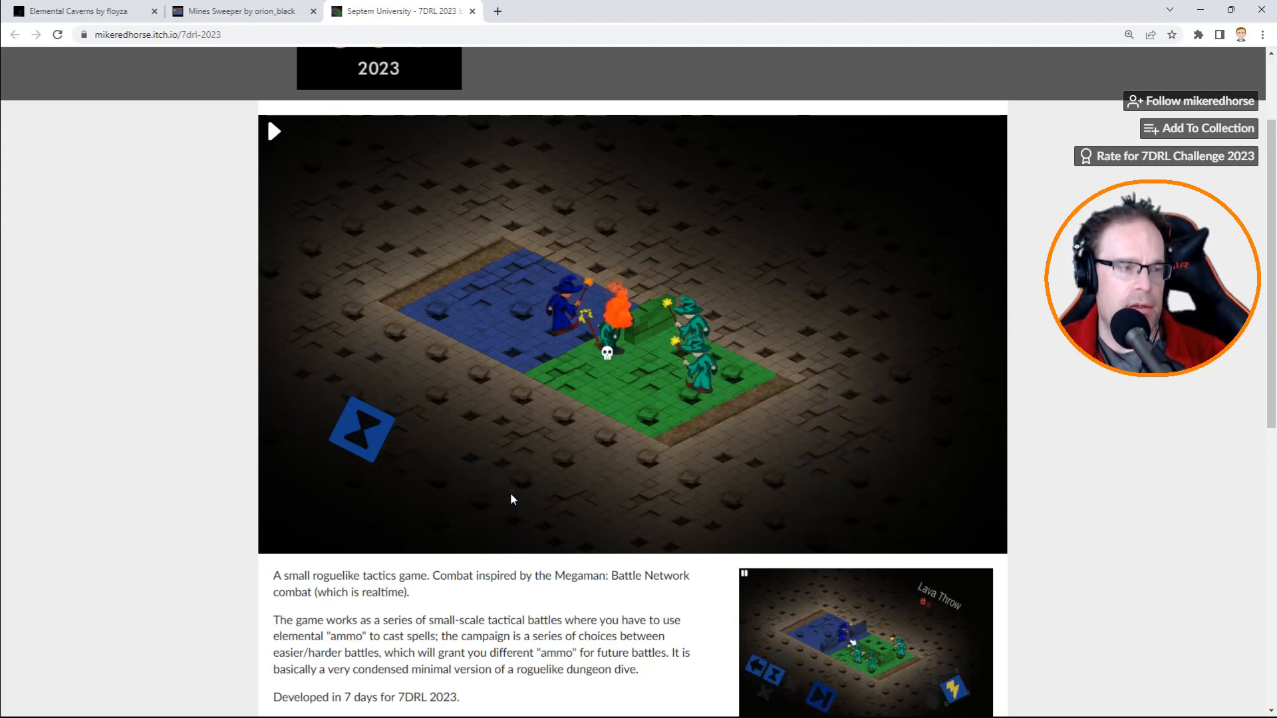
{"action": "left_click", "coordinate": [274, 131]}
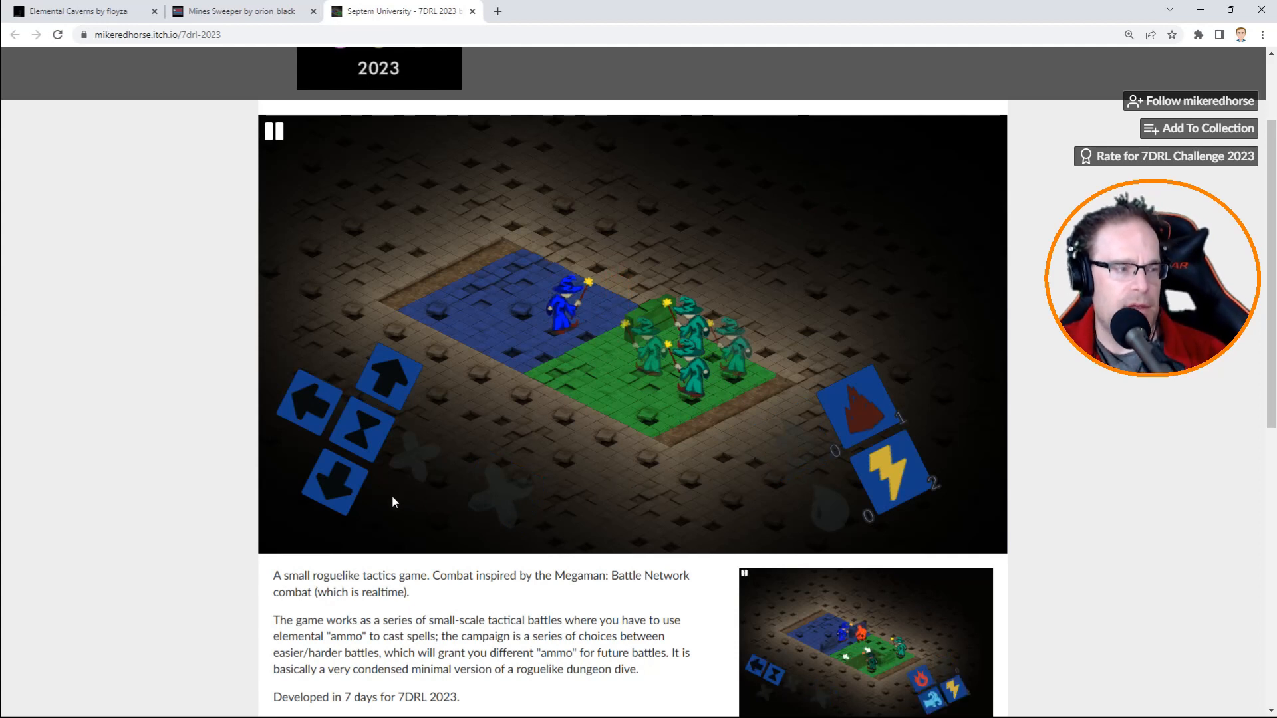
{"action": "left_click", "coordinate": [273, 131]}
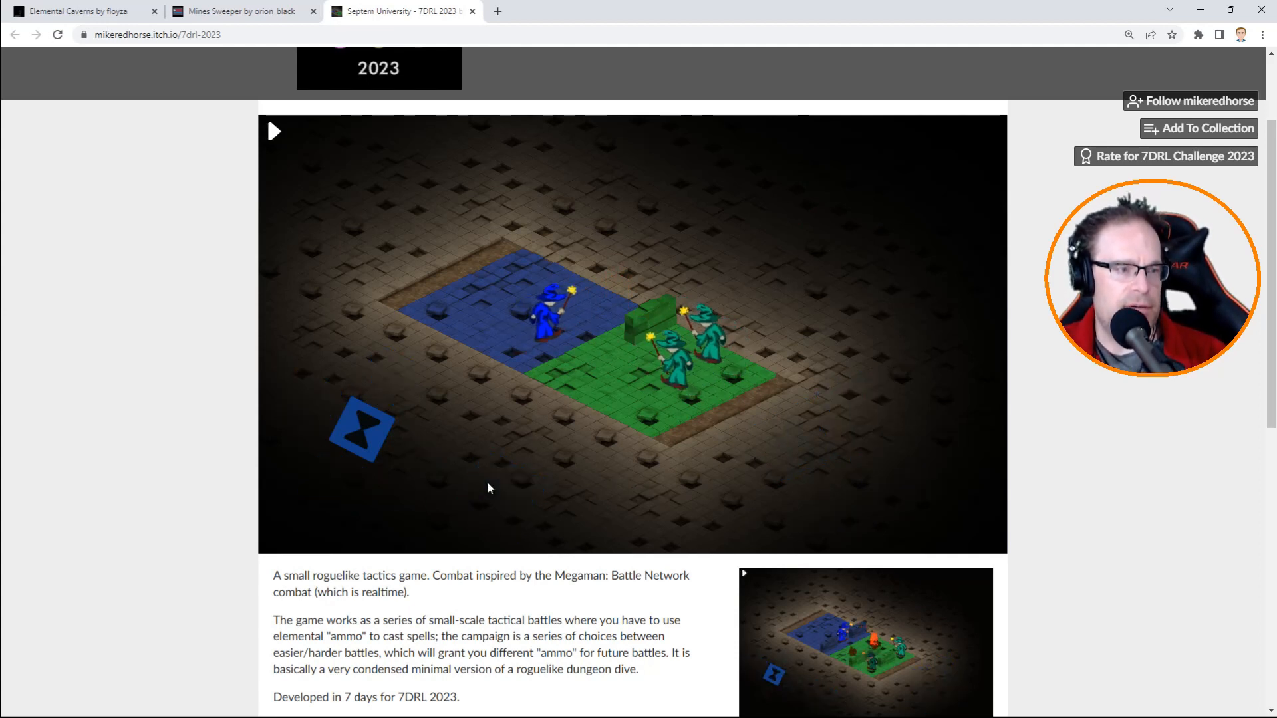
{"action": "left_click", "coordinate": [274, 131]}
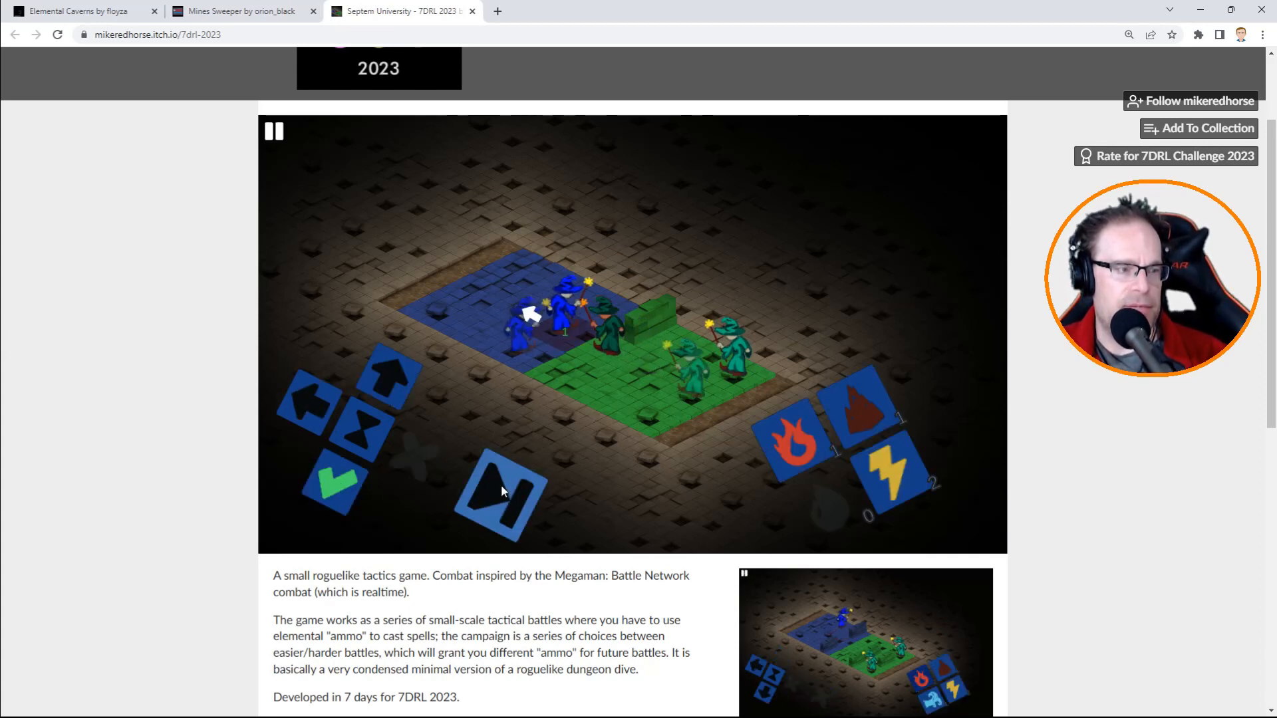
Confirm the Fire Blast and let the following turns play out.
{"action": "left_click", "coordinate": [501, 489]}
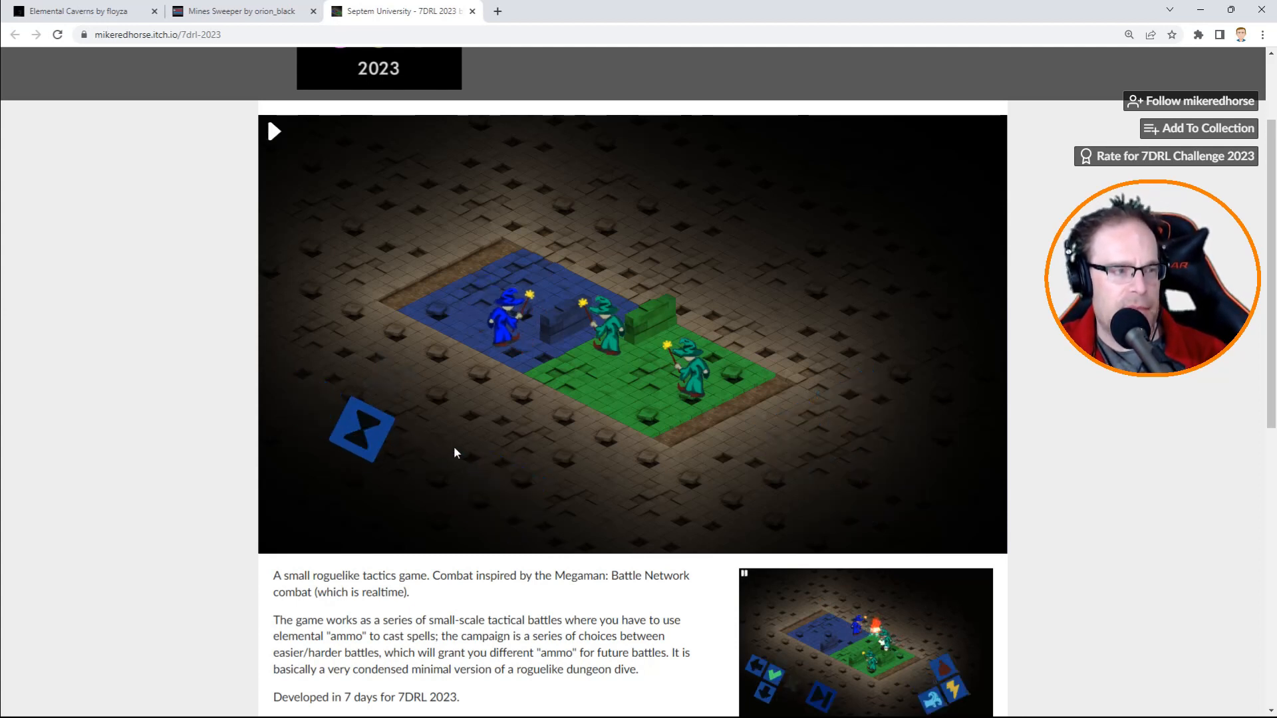
{"action": "left_click", "coordinate": [275, 131]}
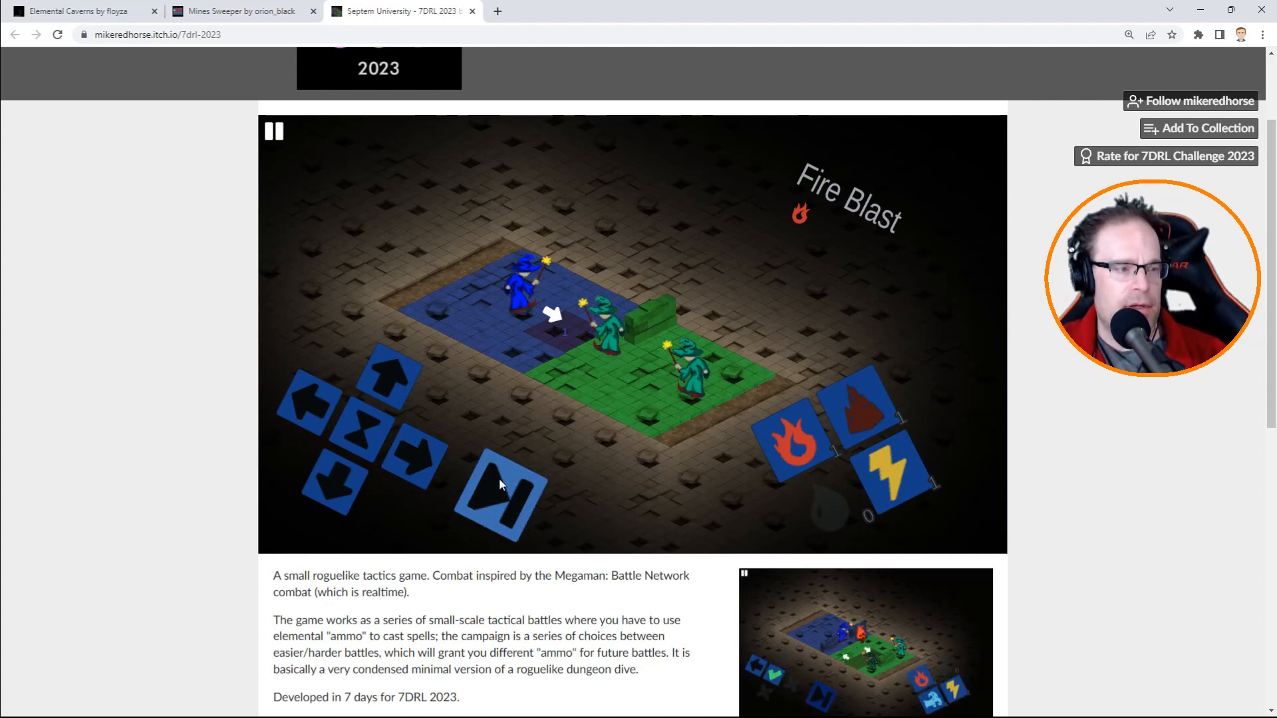
{"action": "mouse_move", "coordinate": [444, 399]}
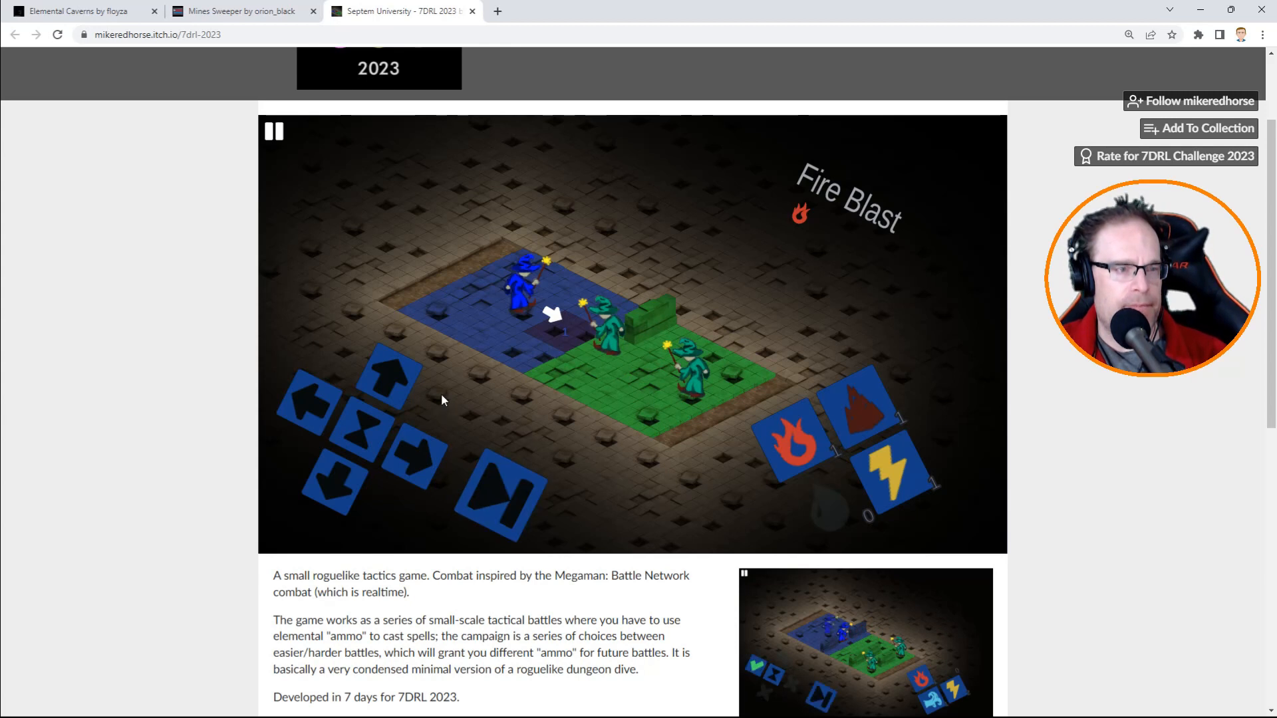
{"action": "mouse_move", "coordinate": [364, 438]}
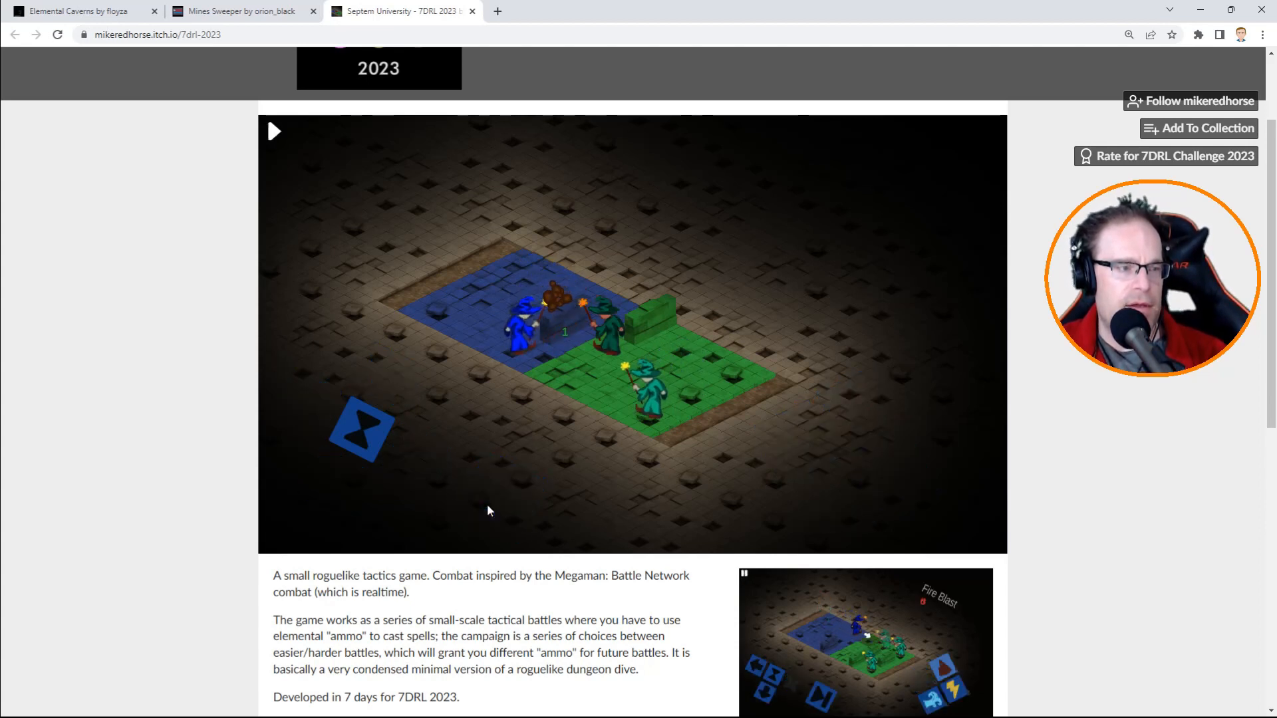
{"action": "left_click", "coordinate": [275, 131]}
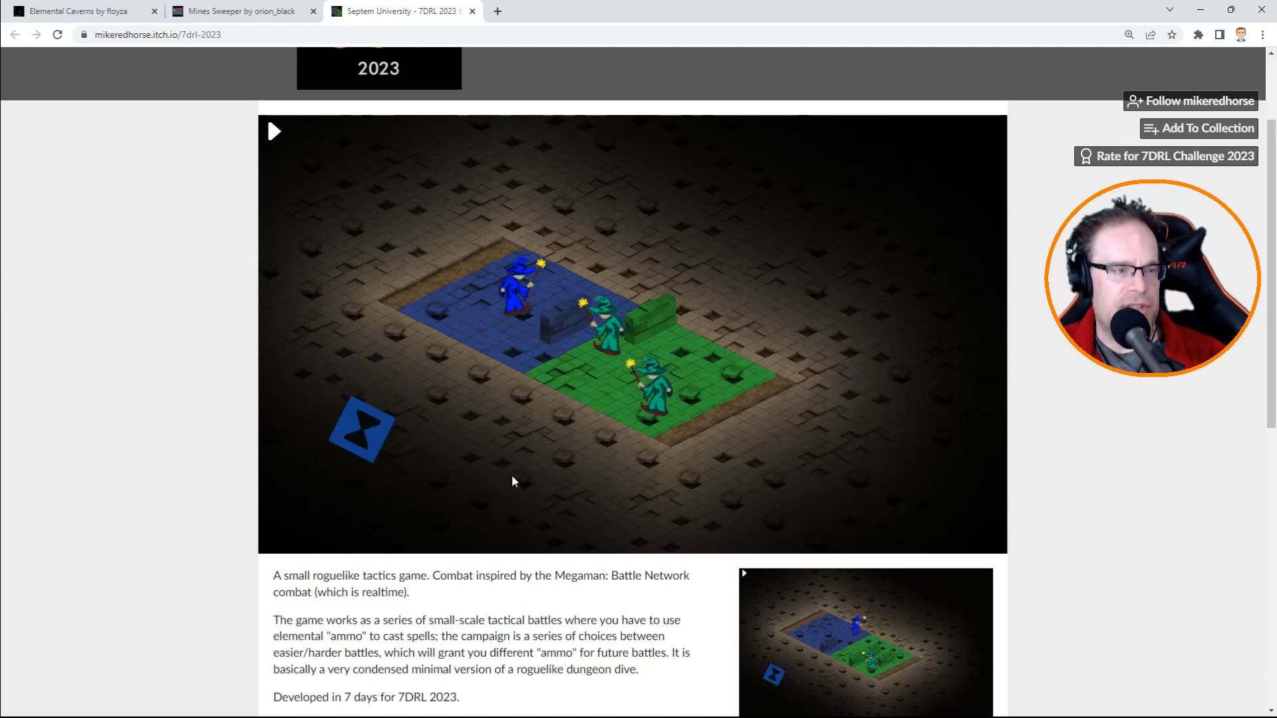
Add fire to attack the green wizards, wait out the enemy turn, and step one tile.
{"action": "left_click", "coordinate": [275, 131]}
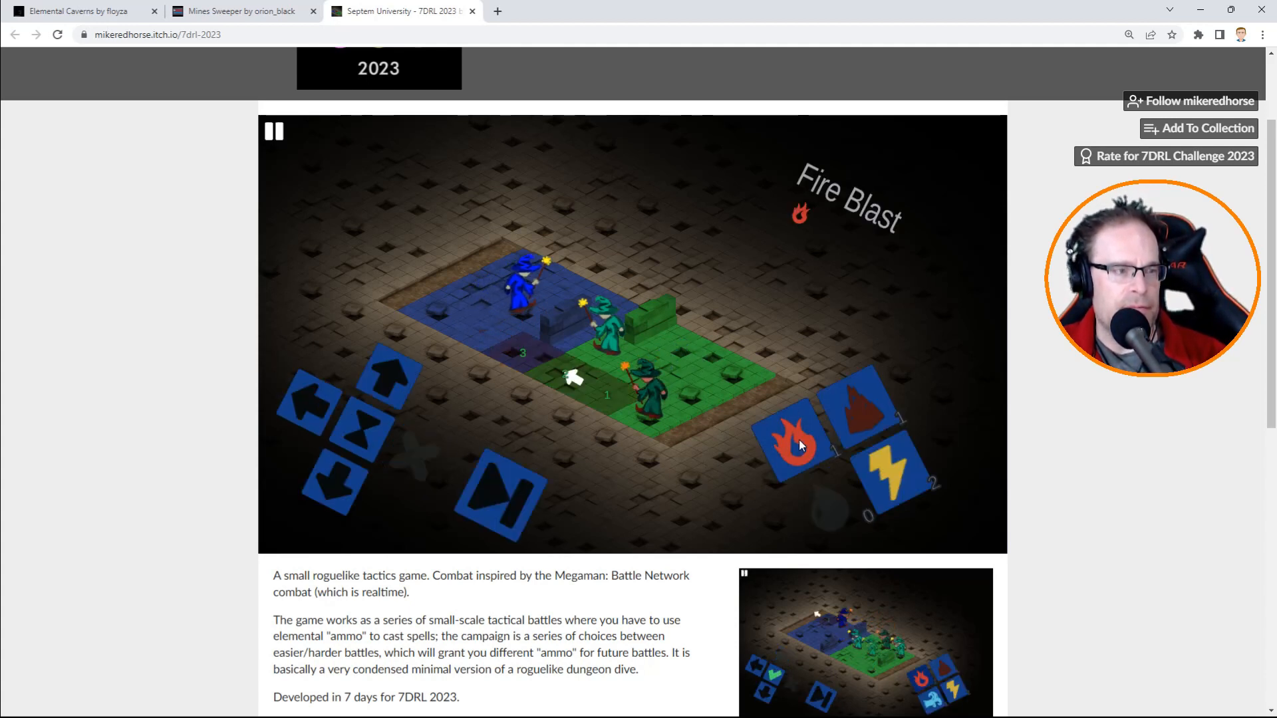
{"action": "left_click", "coordinate": [790, 443]}
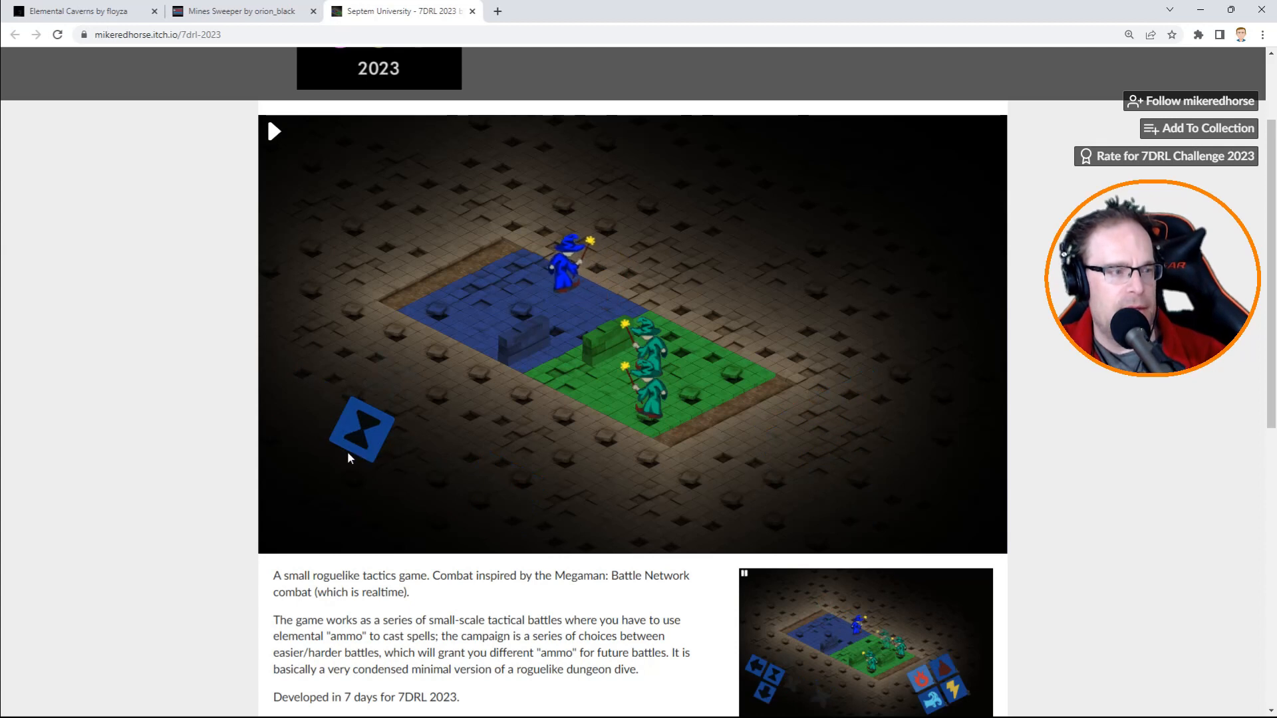
{"action": "left_click", "coordinate": [275, 131]}
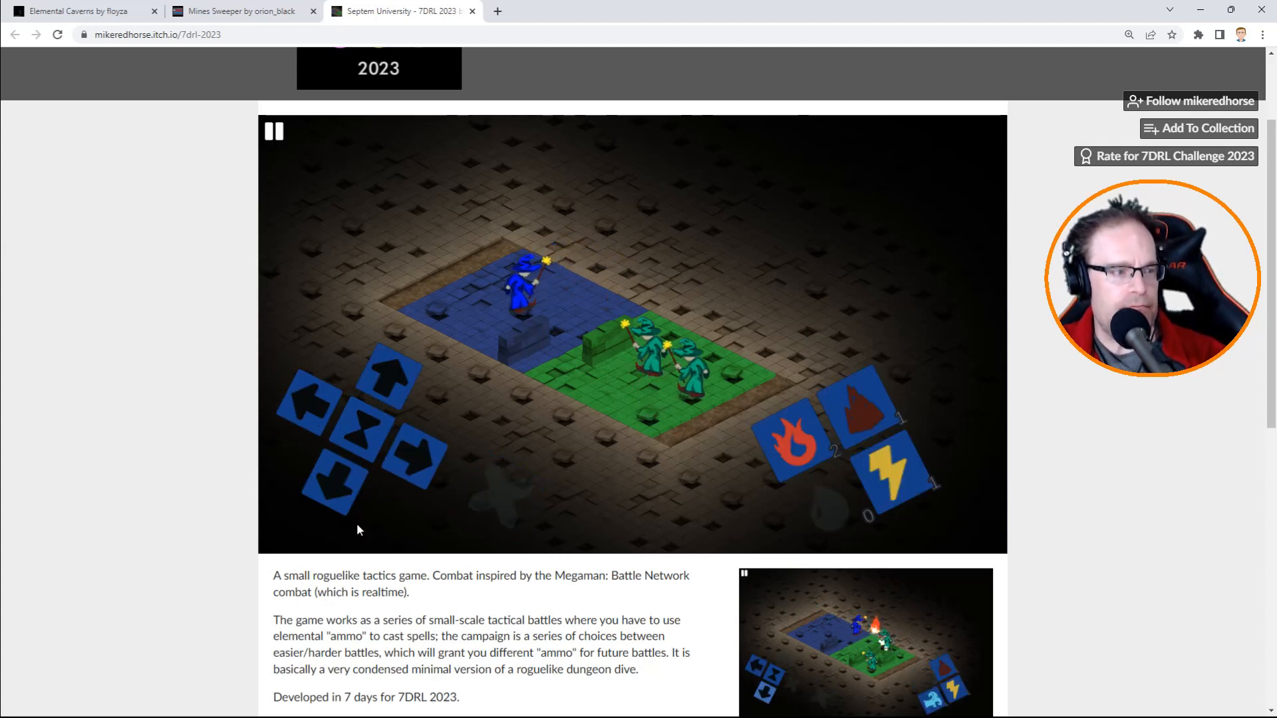
{"action": "left_click", "coordinate": [273, 131]}
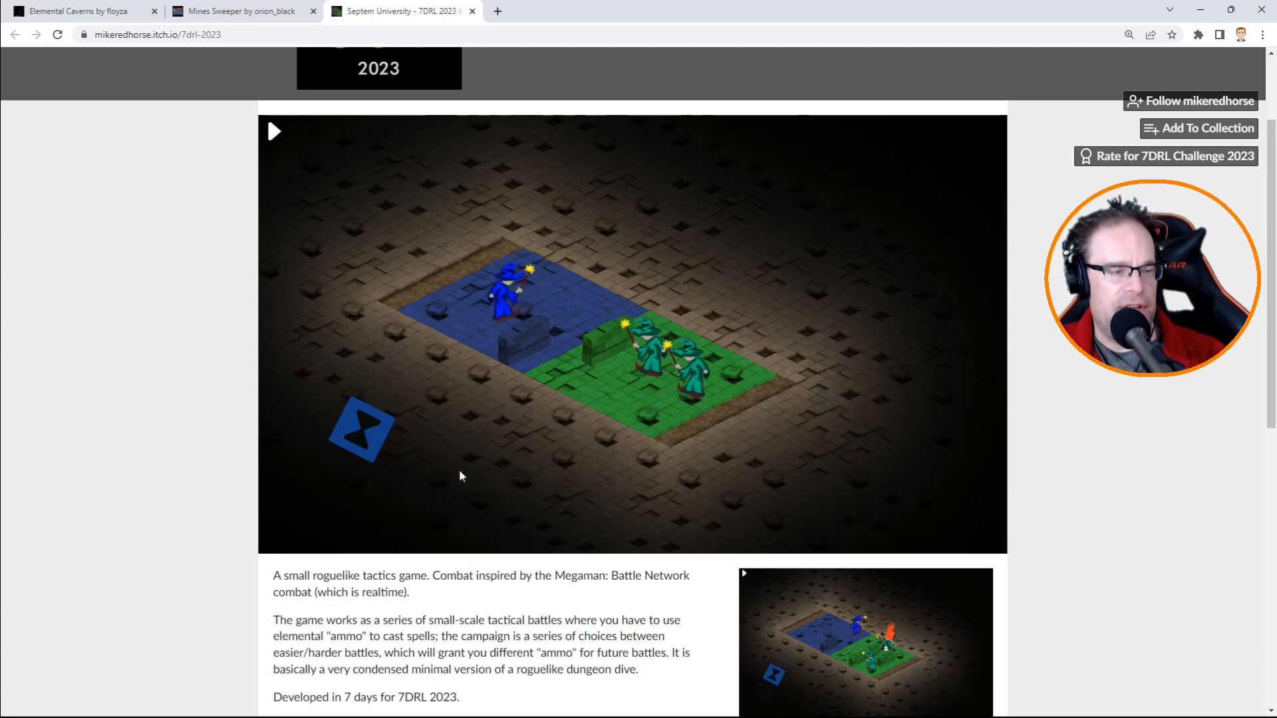
{"action": "left_click", "coordinate": [274, 131]}
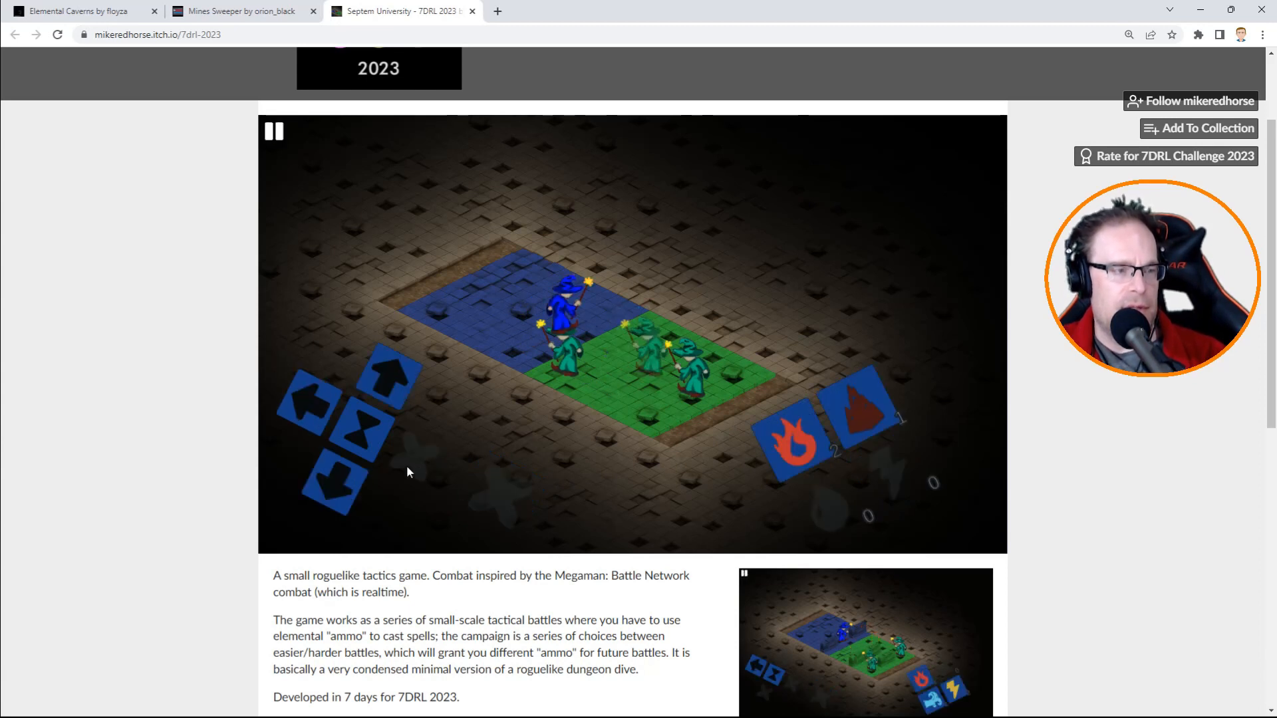
Move the blue wizard down a tile and wait through the enemy turns.
{"action": "left_click", "coordinate": [407, 473]}
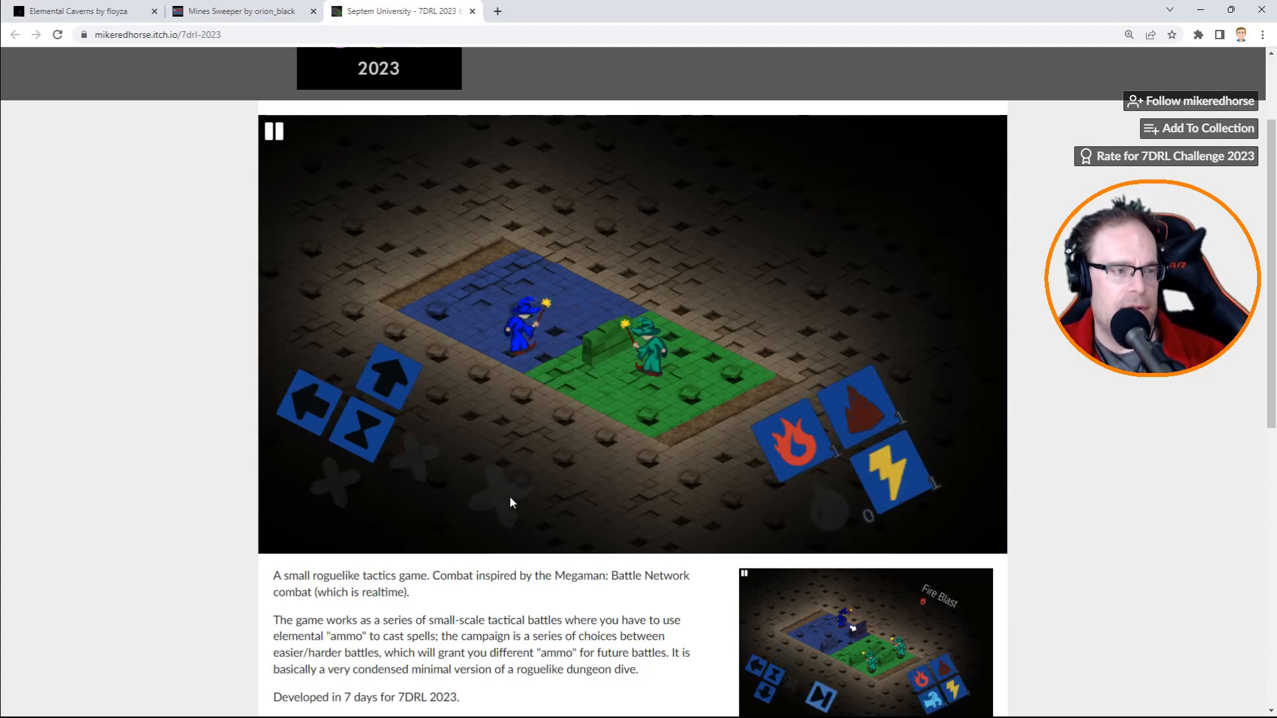
{"action": "left_click", "coordinate": [385, 384]}
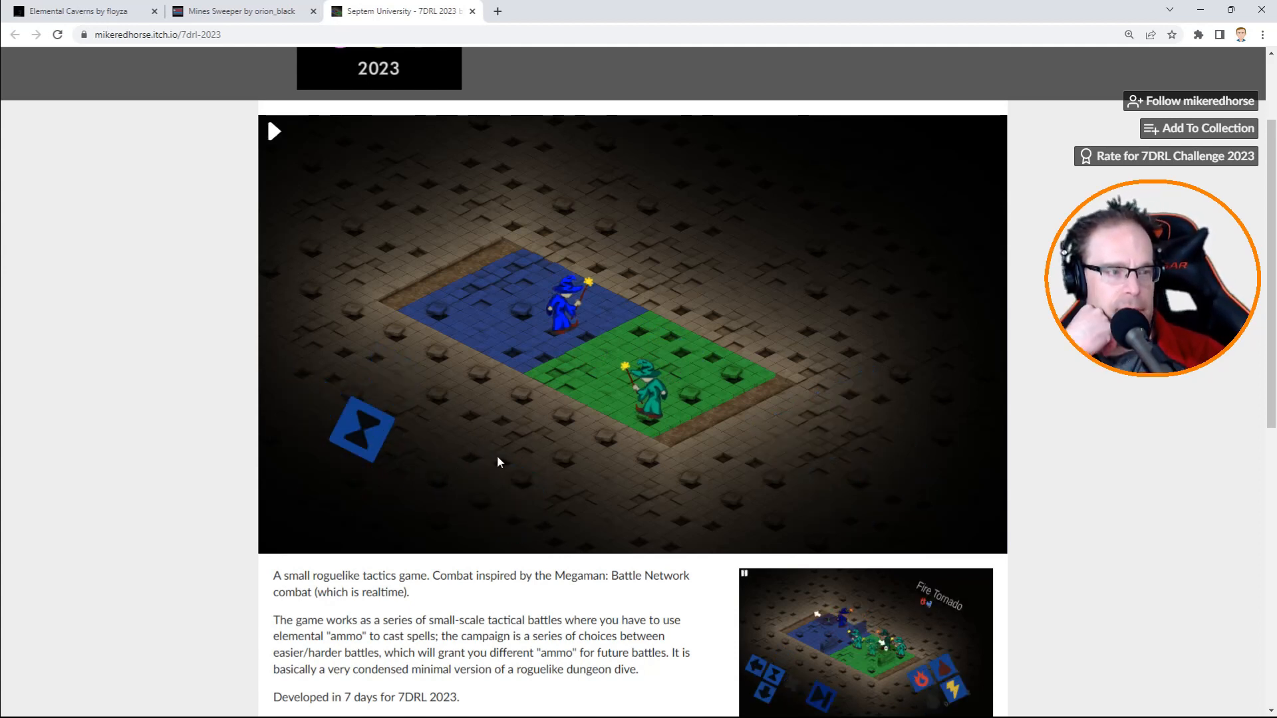
{"action": "left_click", "coordinate": [274, 131]}
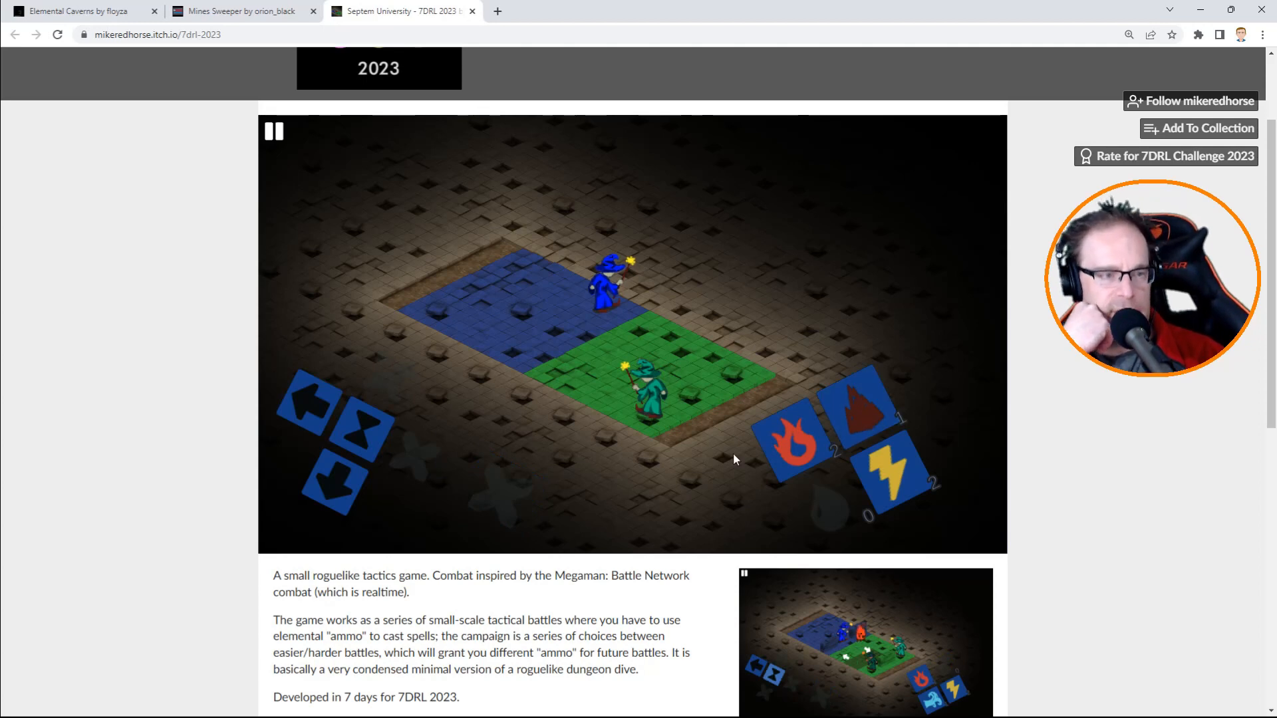
Scroll down to the Gameplay help and Known issues, then back up to the game.
{"action": "scroll", "scroll_direction": "down", "scroll_amount": 3}
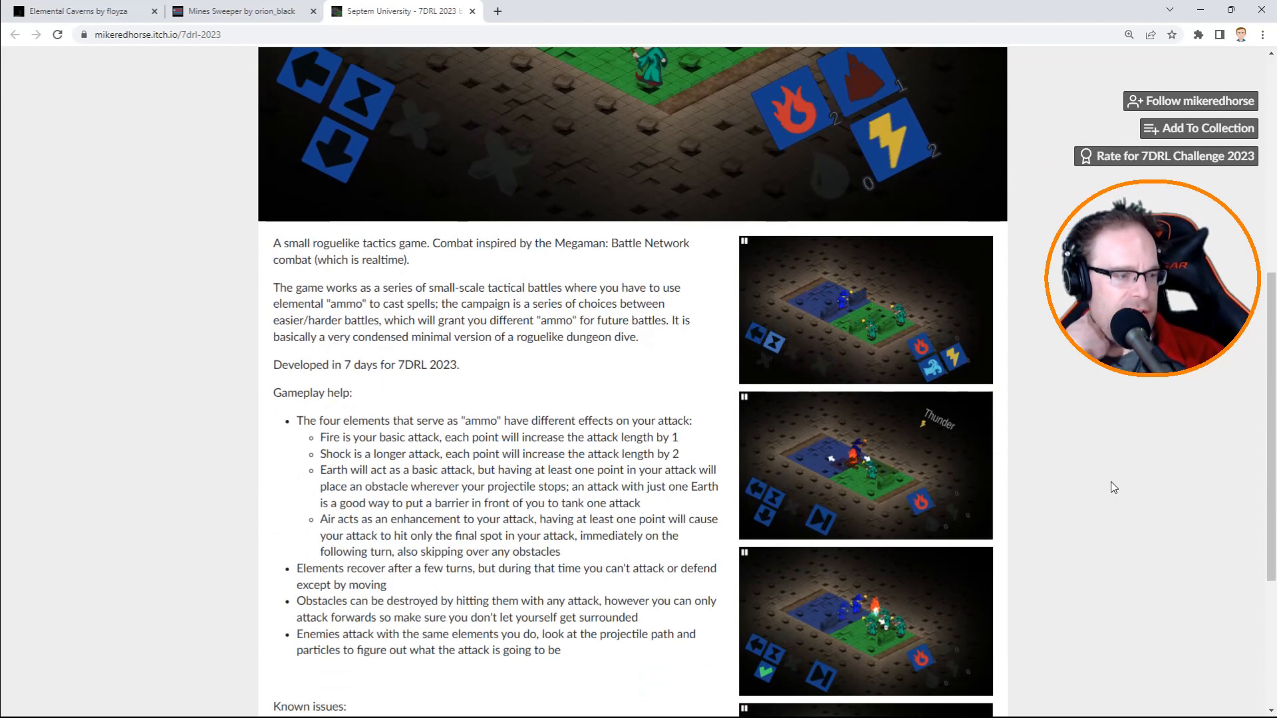
{"action": "scroll", "scroll_direction": "down", "scroll_amount": 3}
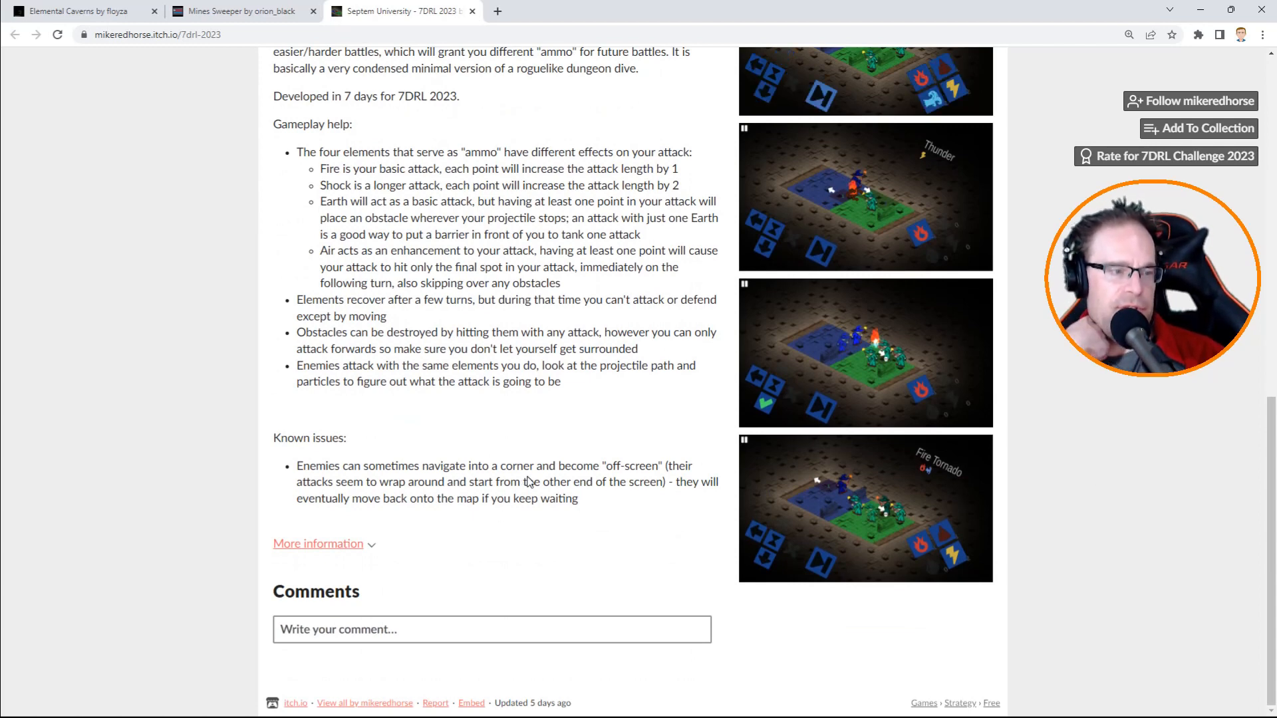
{"action": "scroll", "scroll_direction": "up", "scroll_amount": 3}
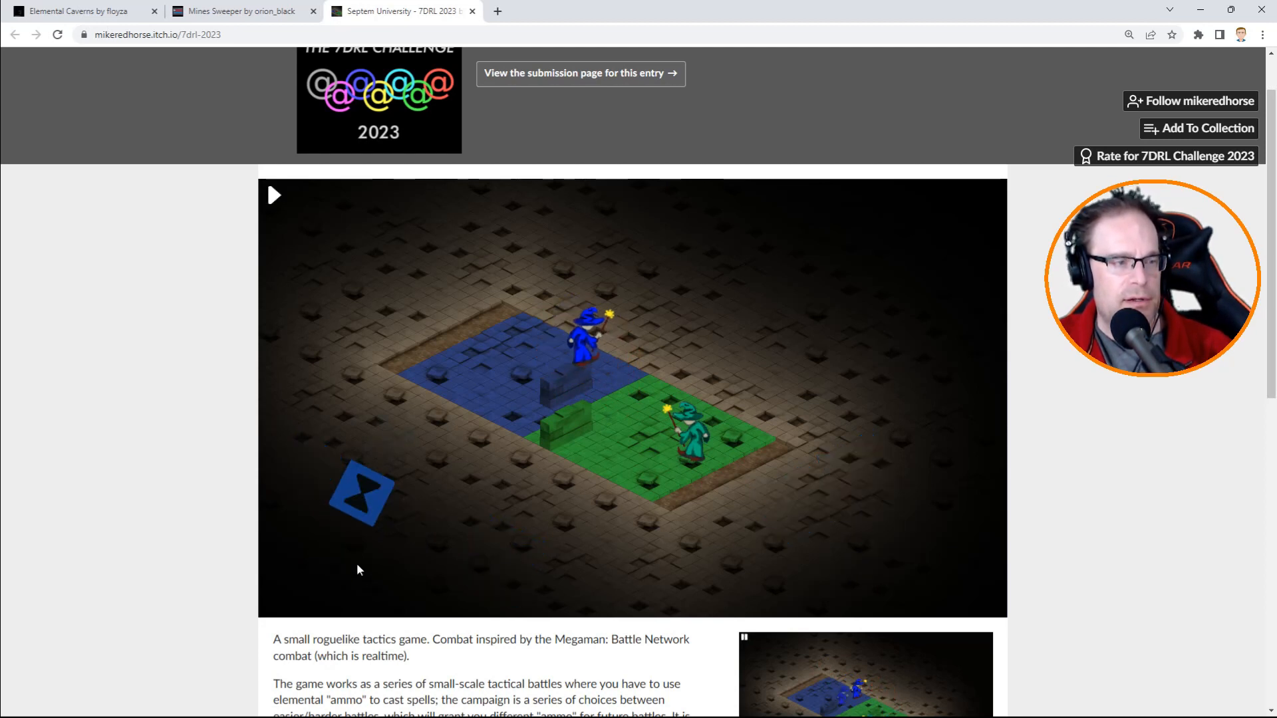
Cast Thunder at the green wizards and move the blue wizard one tile right.
{"action": "left_click", "coordinate": [275, 195]}
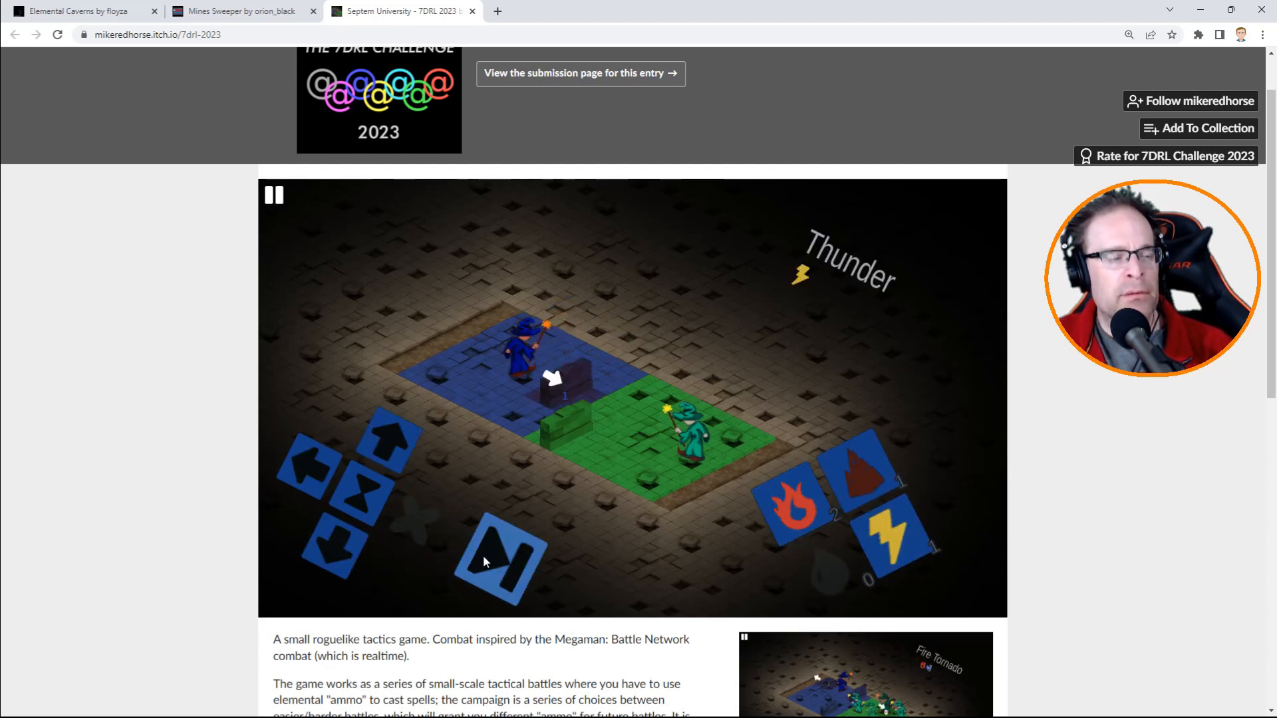
{"action": "left_click", "coordinate": [501, 558]}
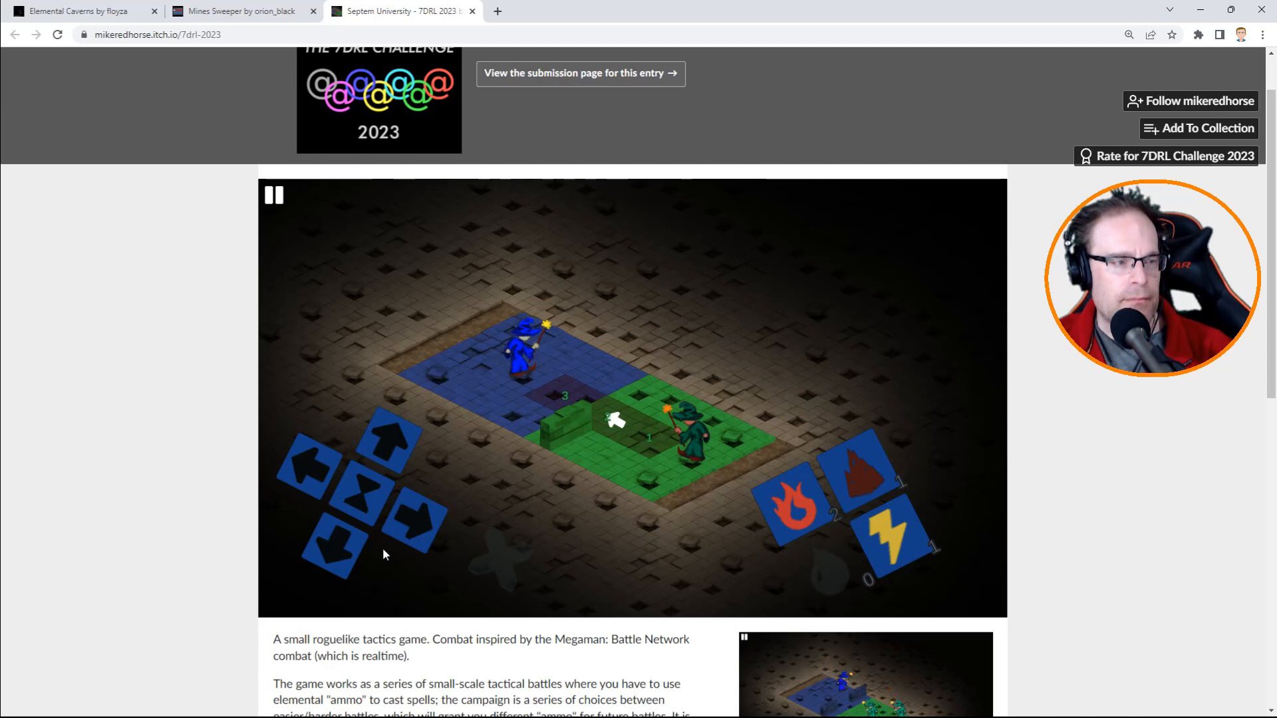
{"action": "left_click", "coordinate": [394, 447]}
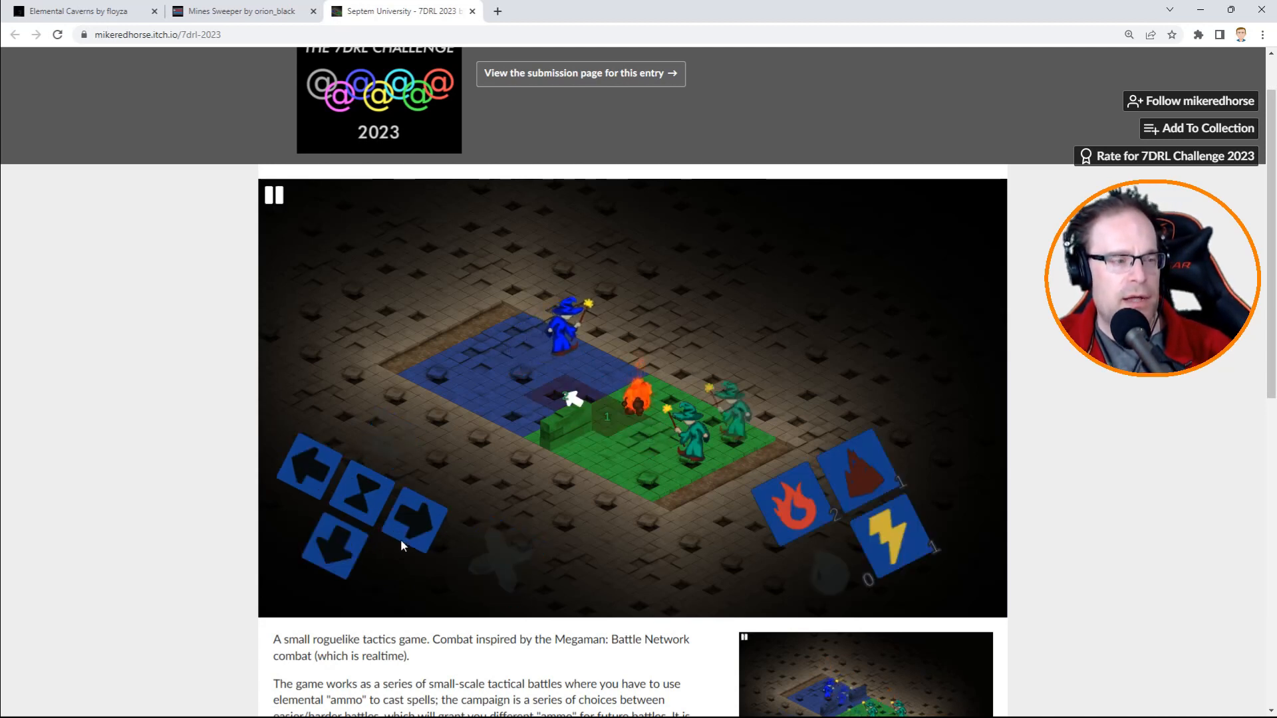
{"action": "left_click", "coordinate": [274, 195]}
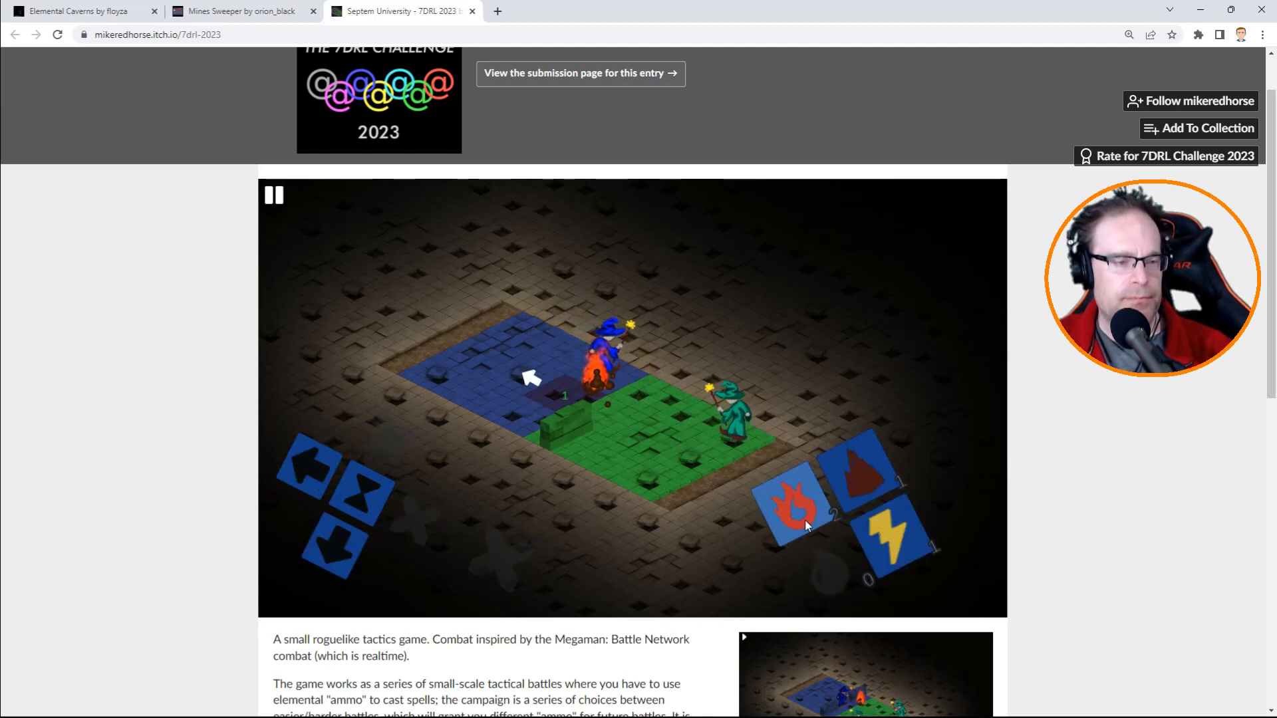
Add fire, wait a turn, then combine shock and fire for Fire Dart.
{"action": "left_click", "coordinate": [788, 503]}
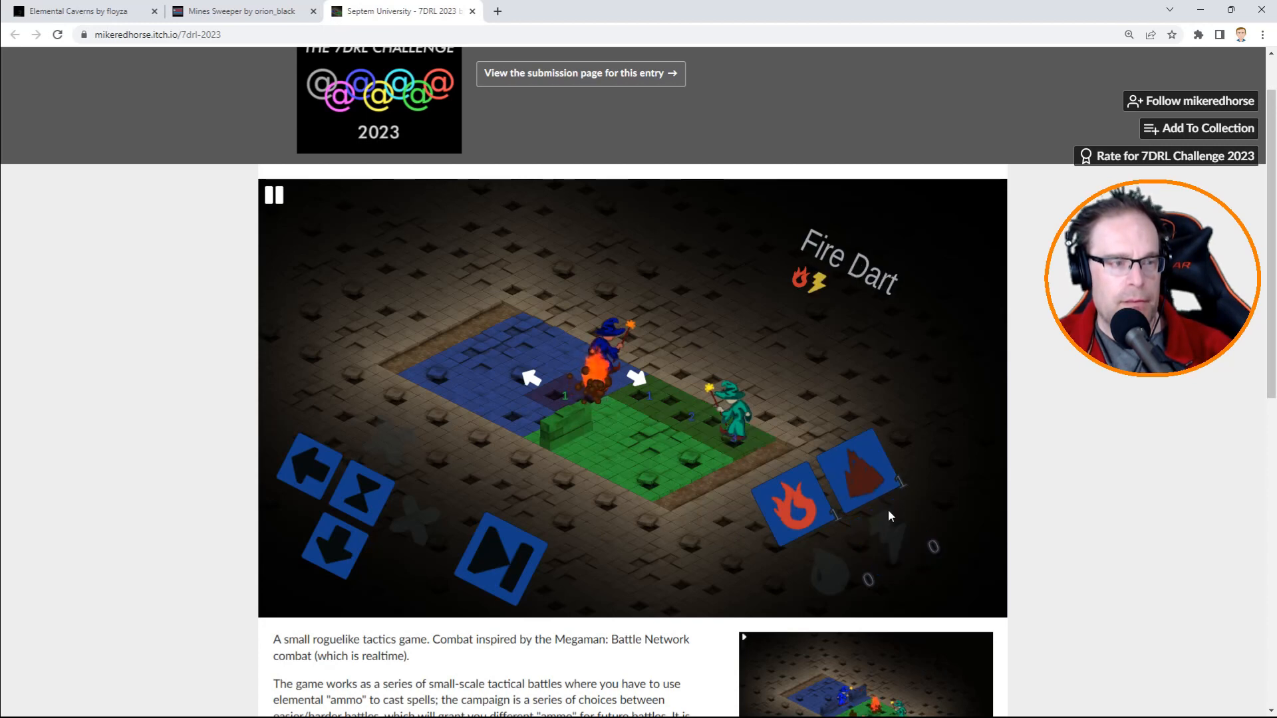
{"action": "mouse_move", "coordinate": [483, 597]}
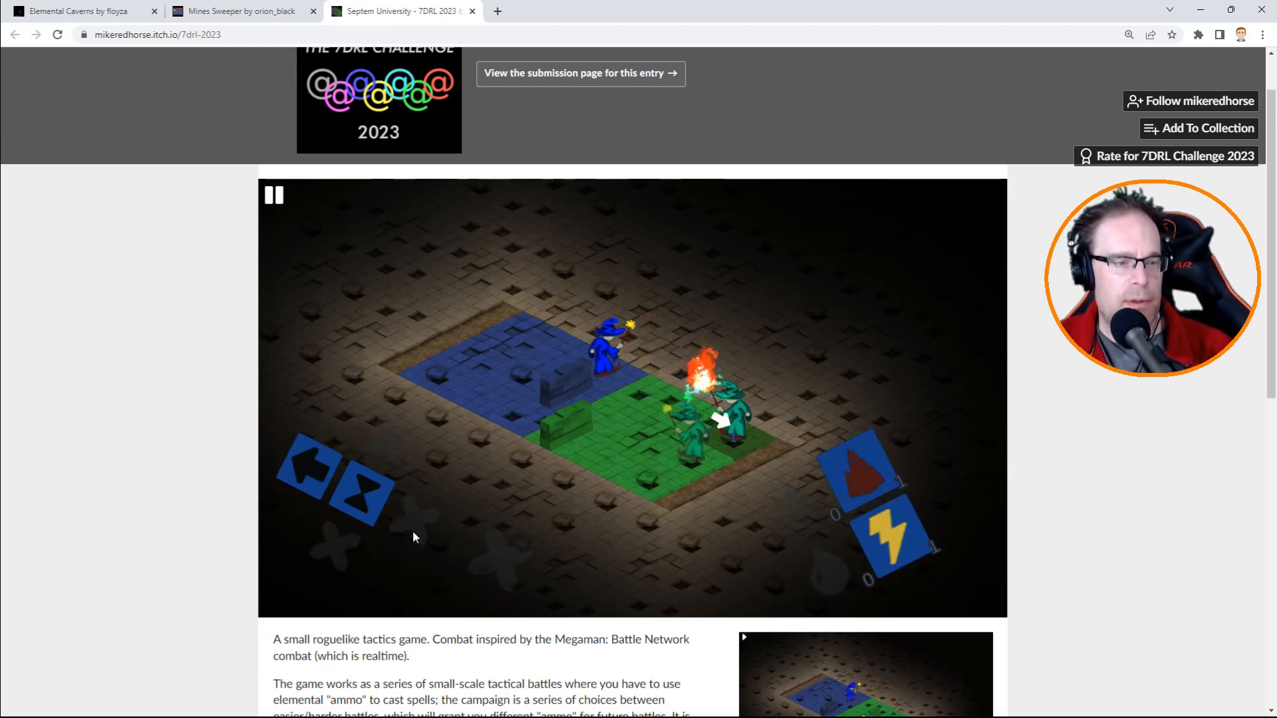
{"action": "left_click", "coordinate": [274, 195]}
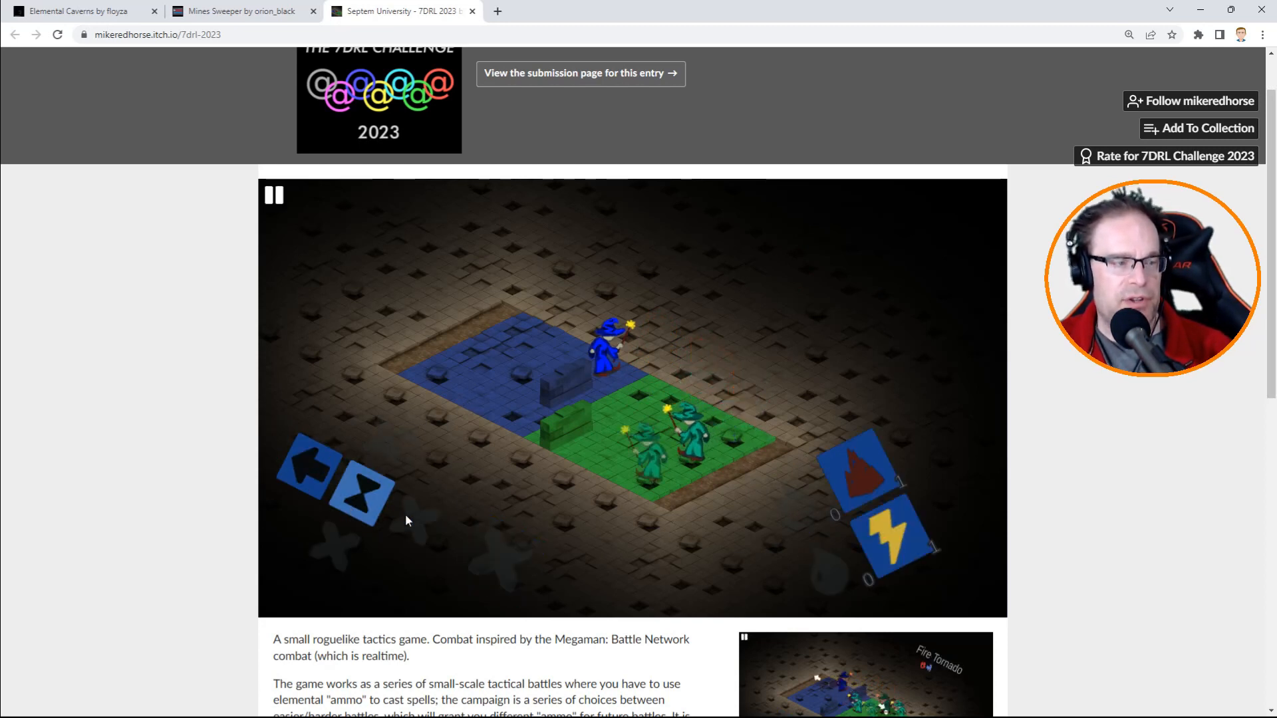
{"action": "left_click", "coordinate": [273, 195]}
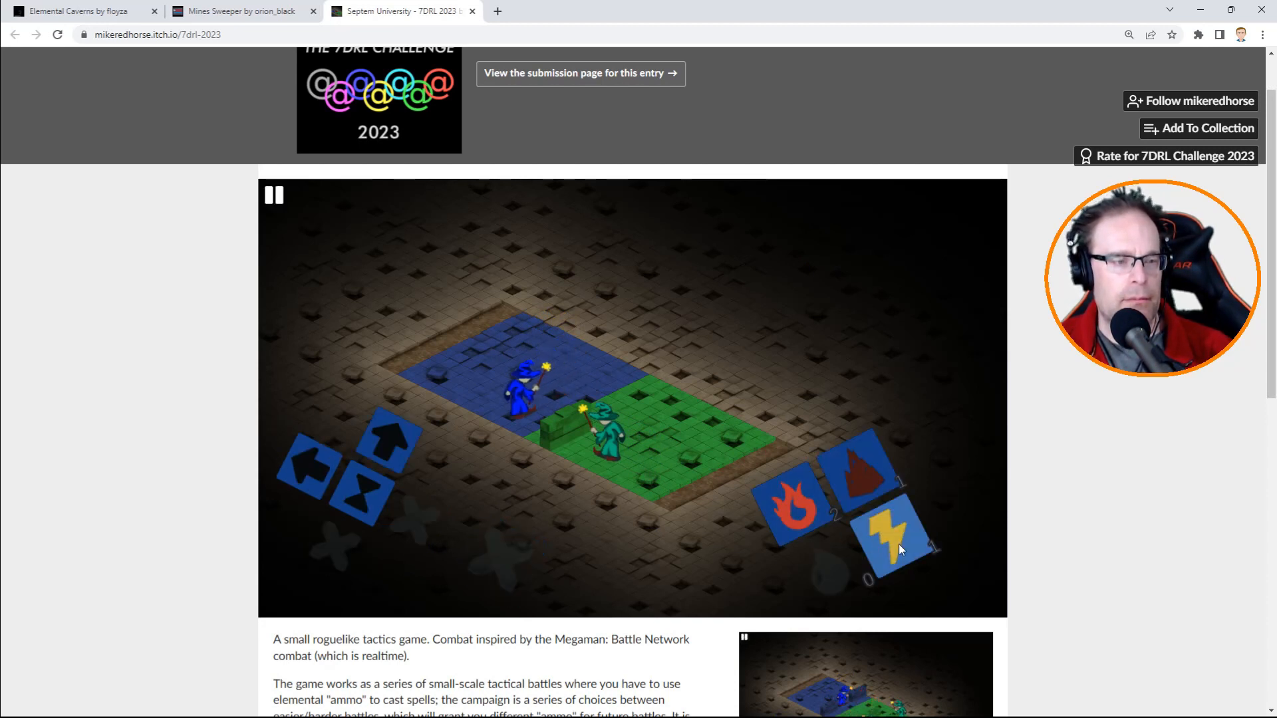
{"action": "left_click", "coordinate": [896, 541]}
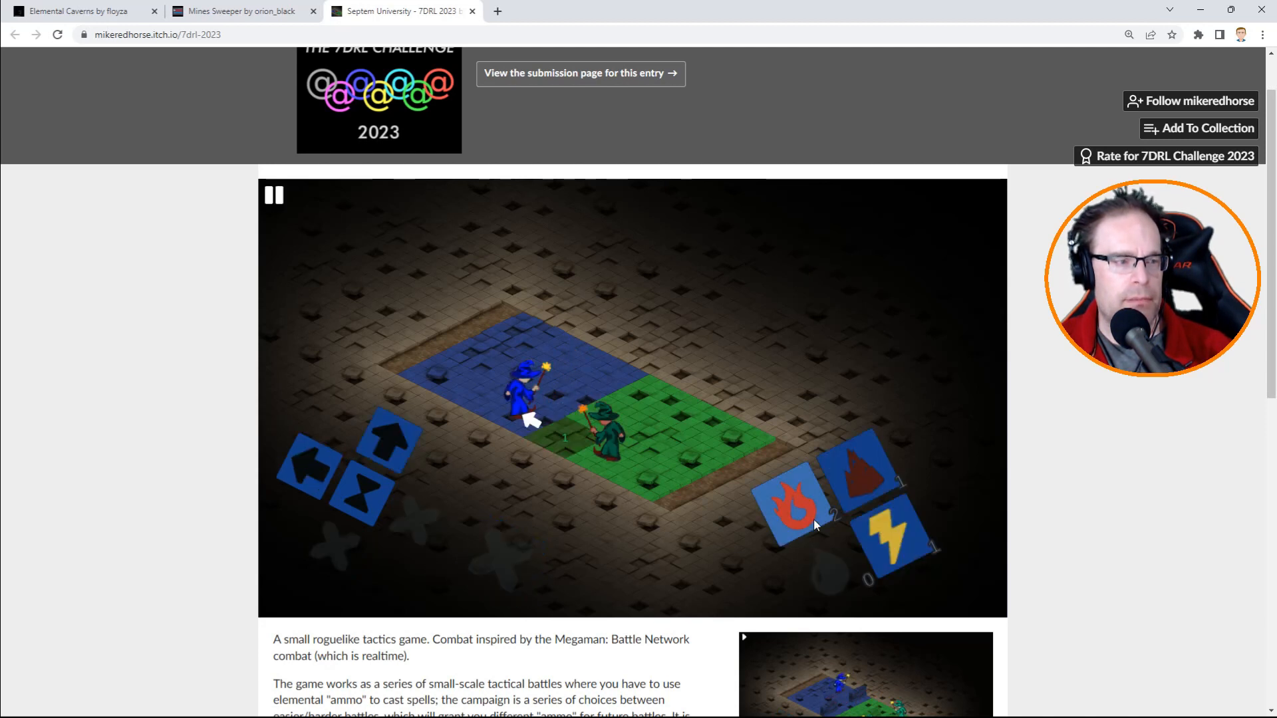
{"action": "left_click", "coordinate": [796, 504]}
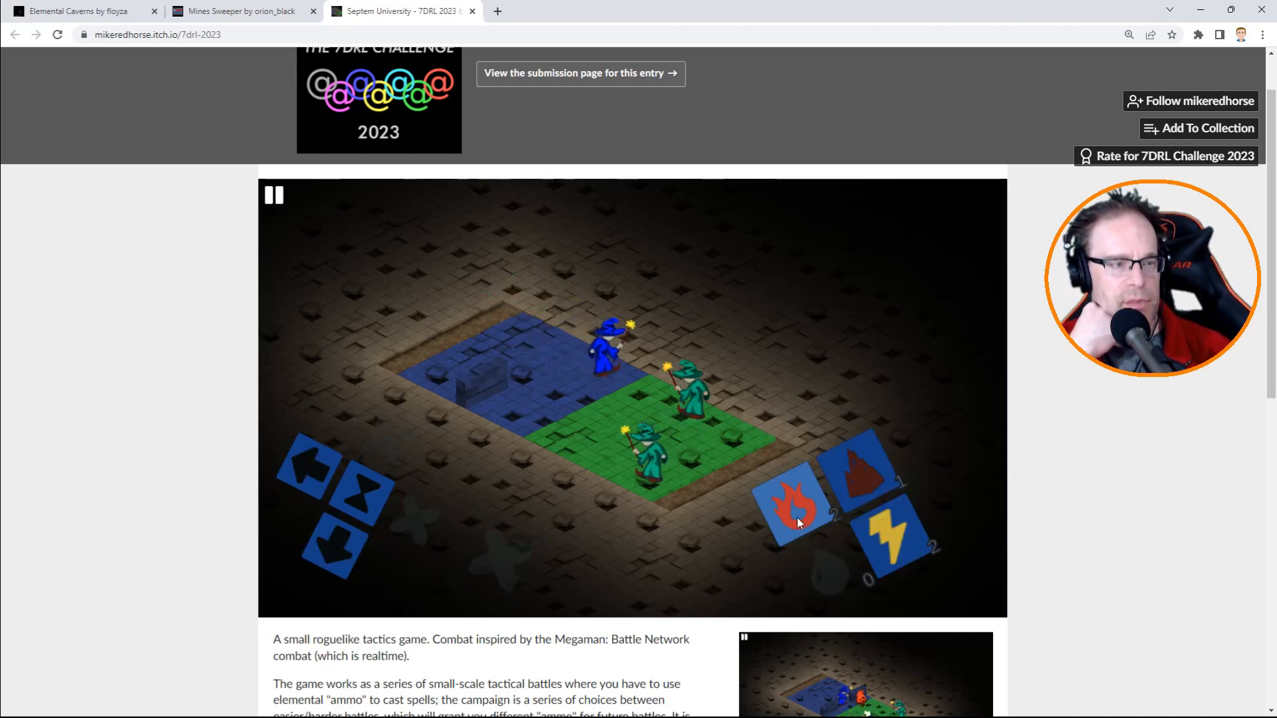
Combine fire, earth and shock, and cast fire at the enemy wizard.
{"action": "left_click", "coordinate": [794, 501]}
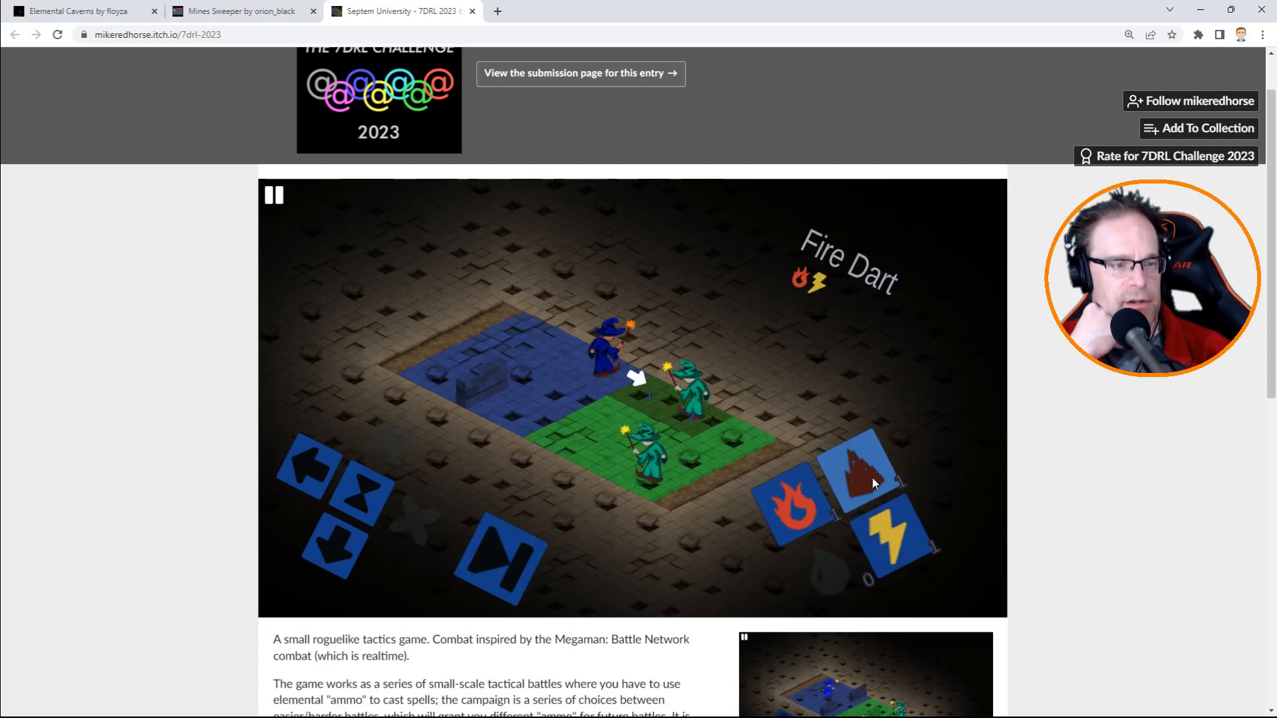
{"action": "left_click", "coordinate": [859, 468]}
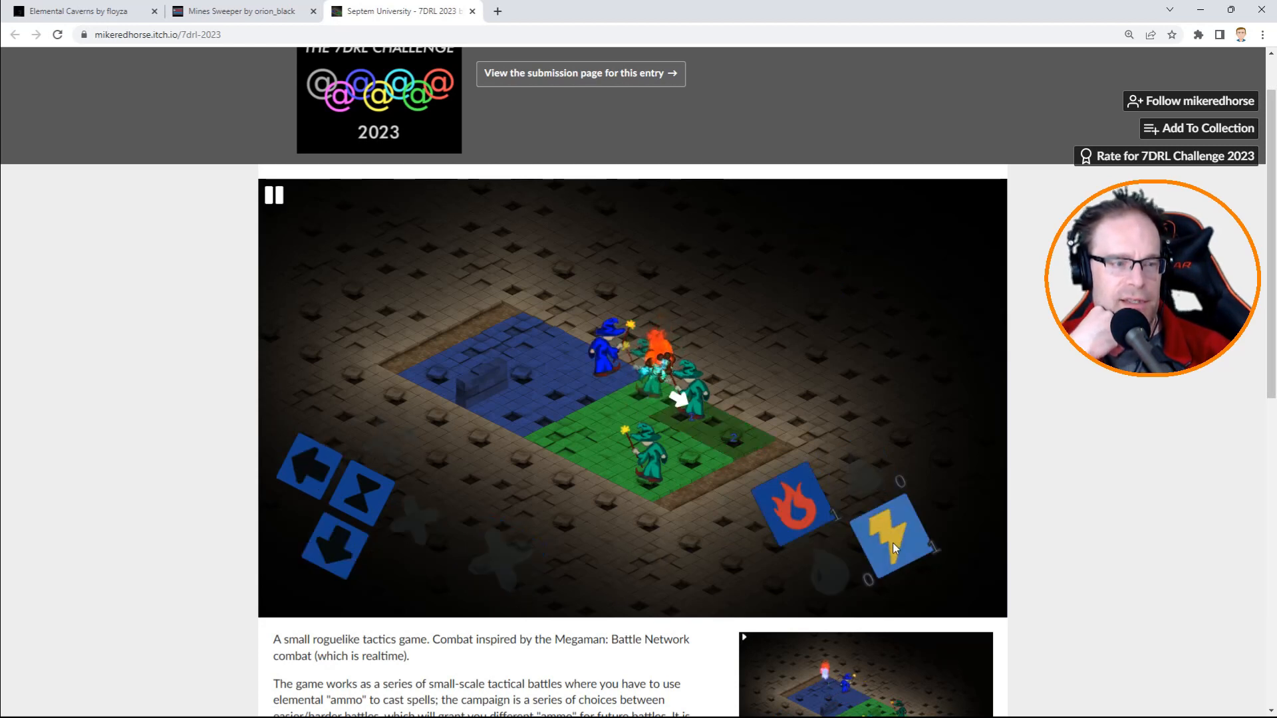
{"action": "left_click", "coordinate": [273, 195]}
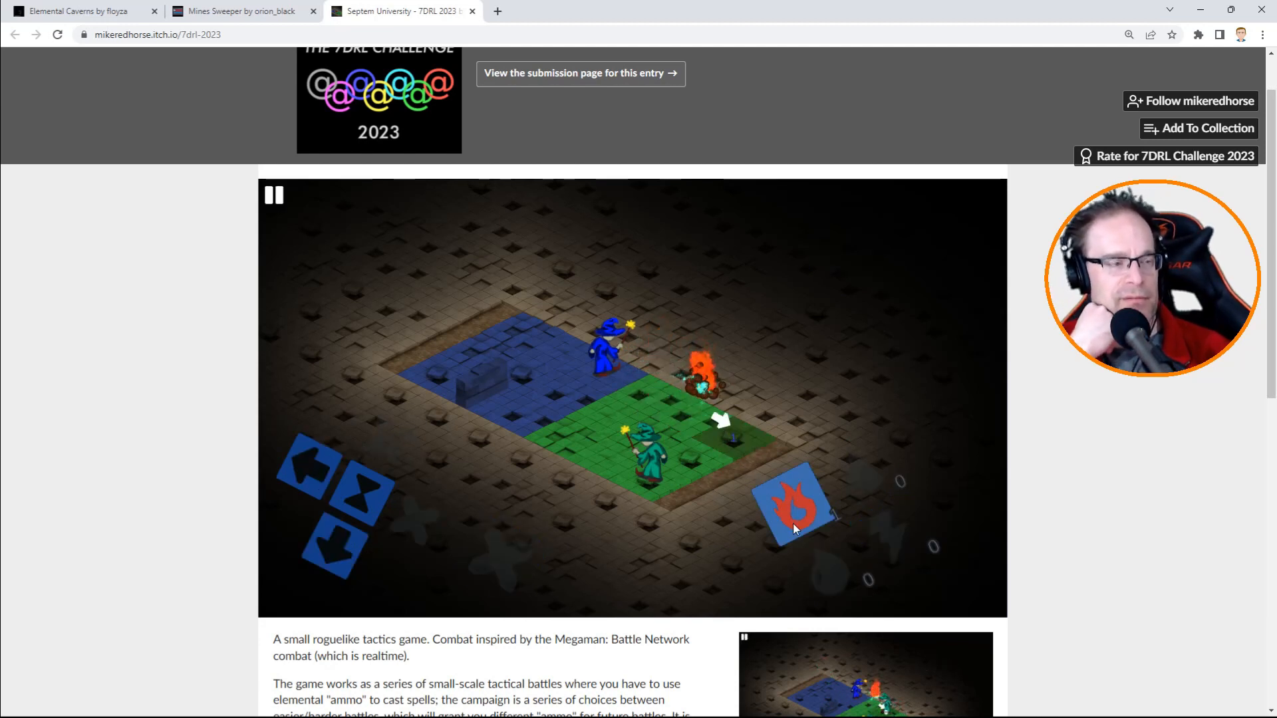
{"action": "left_click", "coordinate": [274, 195]}
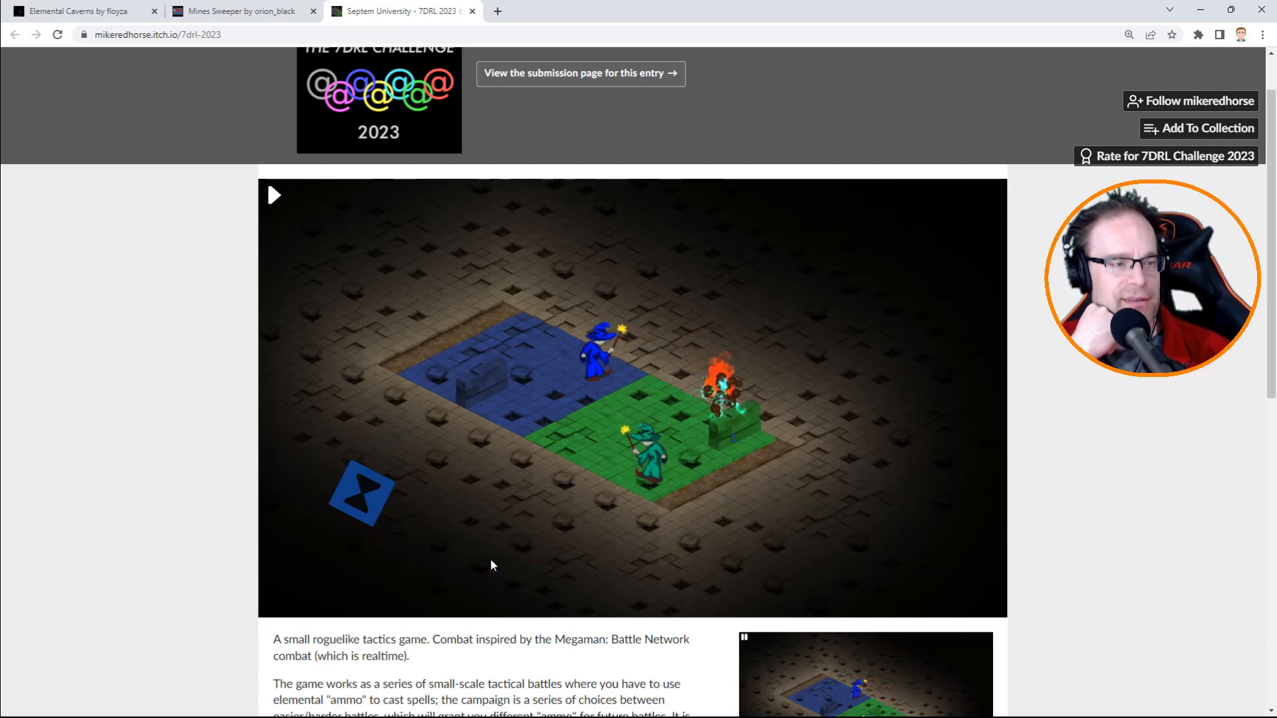
{"action": "left_click", "coordinate": [274, 195]}
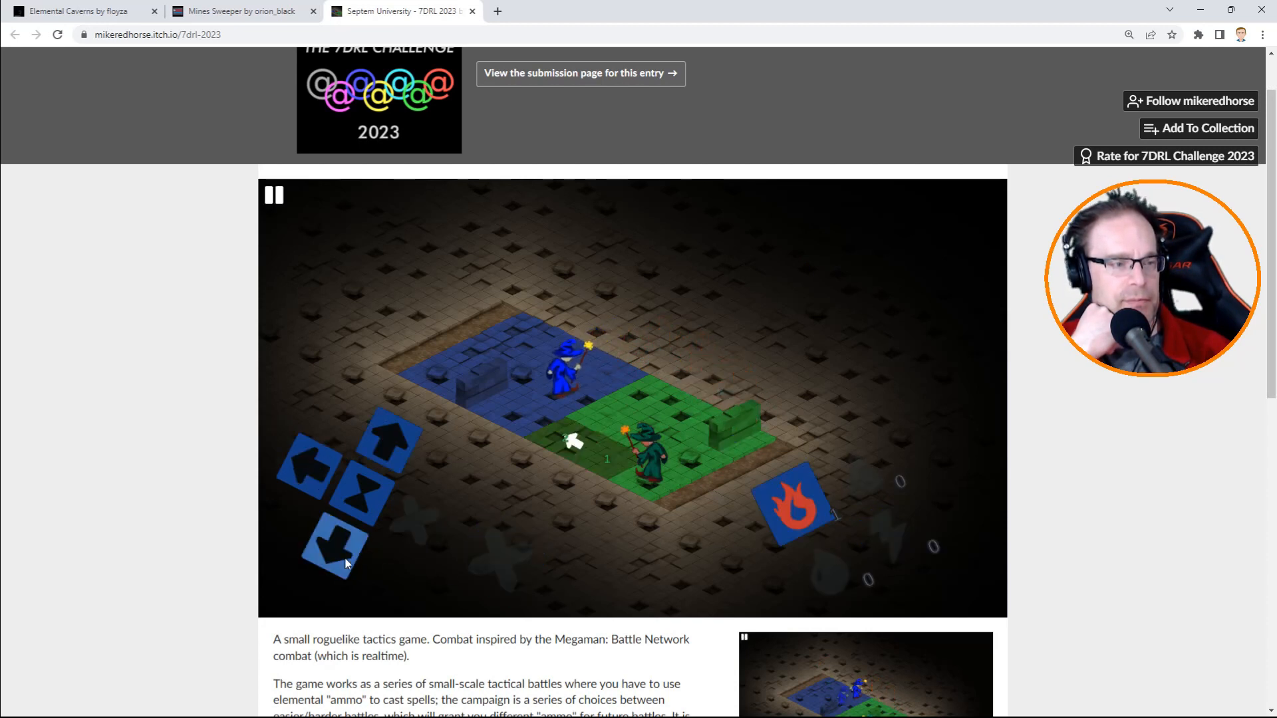
Move the wizard down two tiles, cast Fire Blast, and wait until the enemy dies.
{"action": "left_click", "coordinate": [334, 552]}
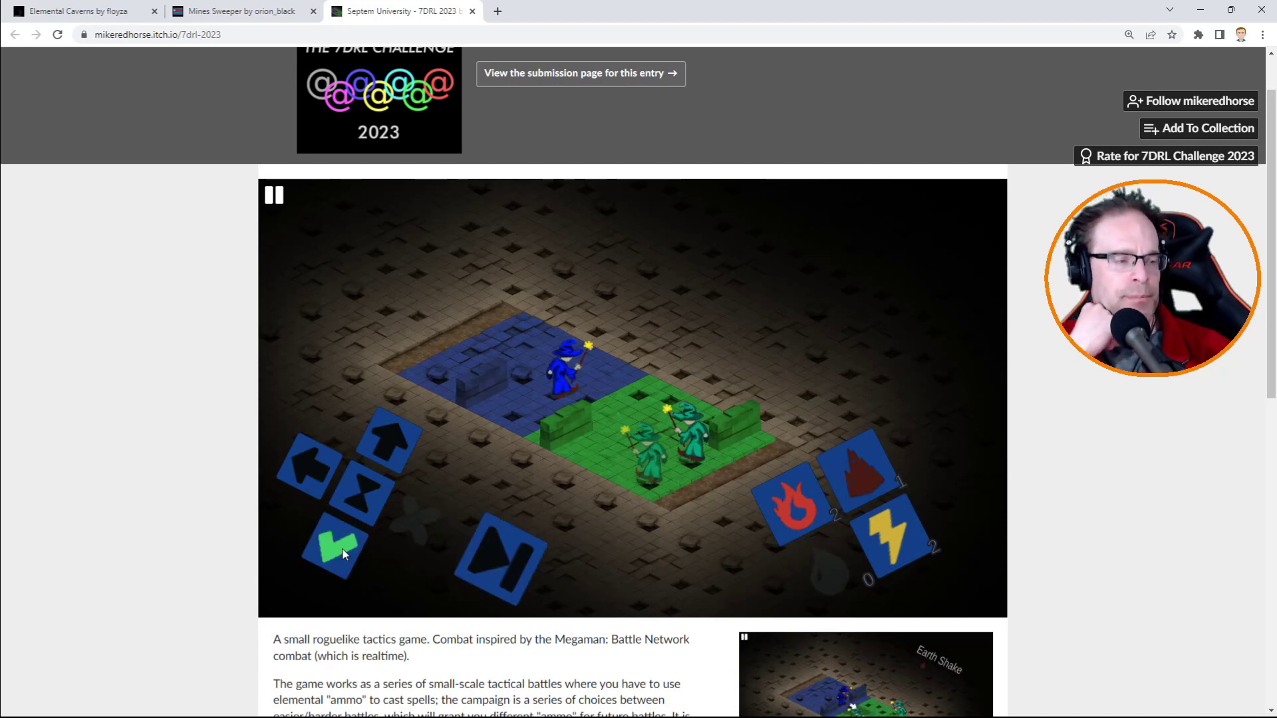
{"action": "left_click", "coordinate": [273, 194]}
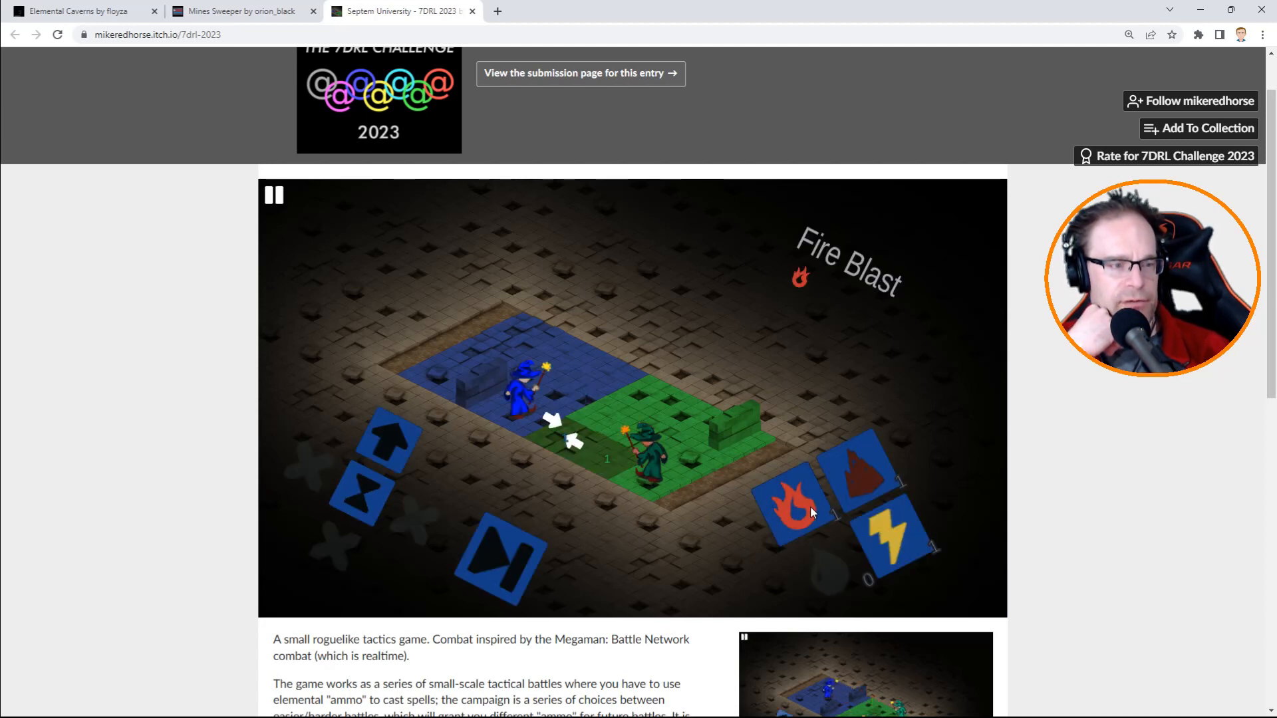
{"action": "left_click", "coordinate": [787, 501]}
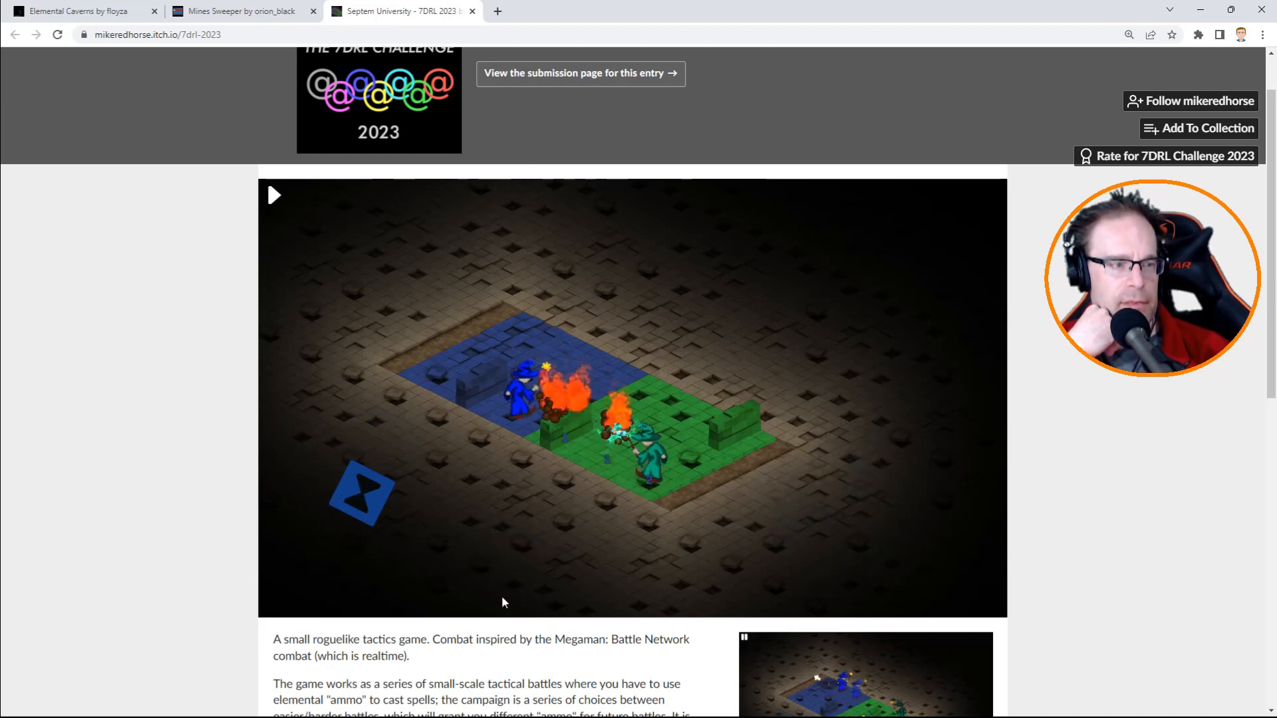
{"action": "left_click", "coordinate": [275, 195]}
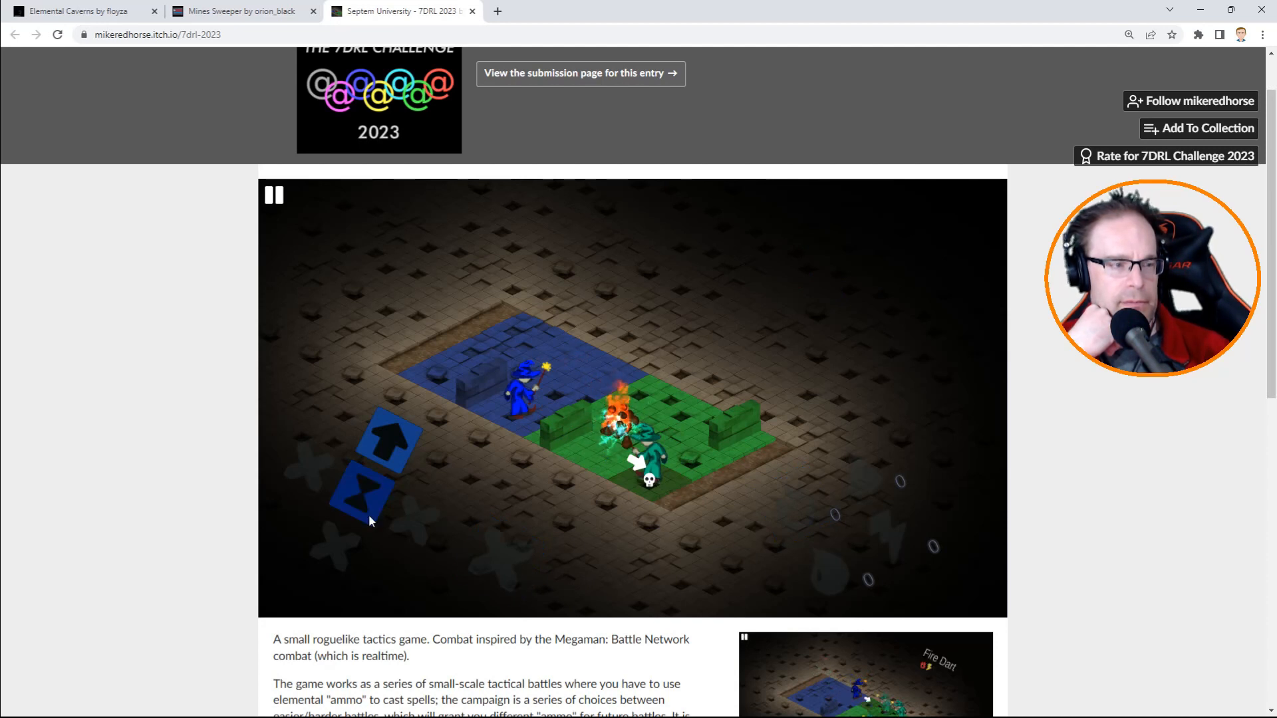
{"action": "left_click", "coordinate": [273, 195]}
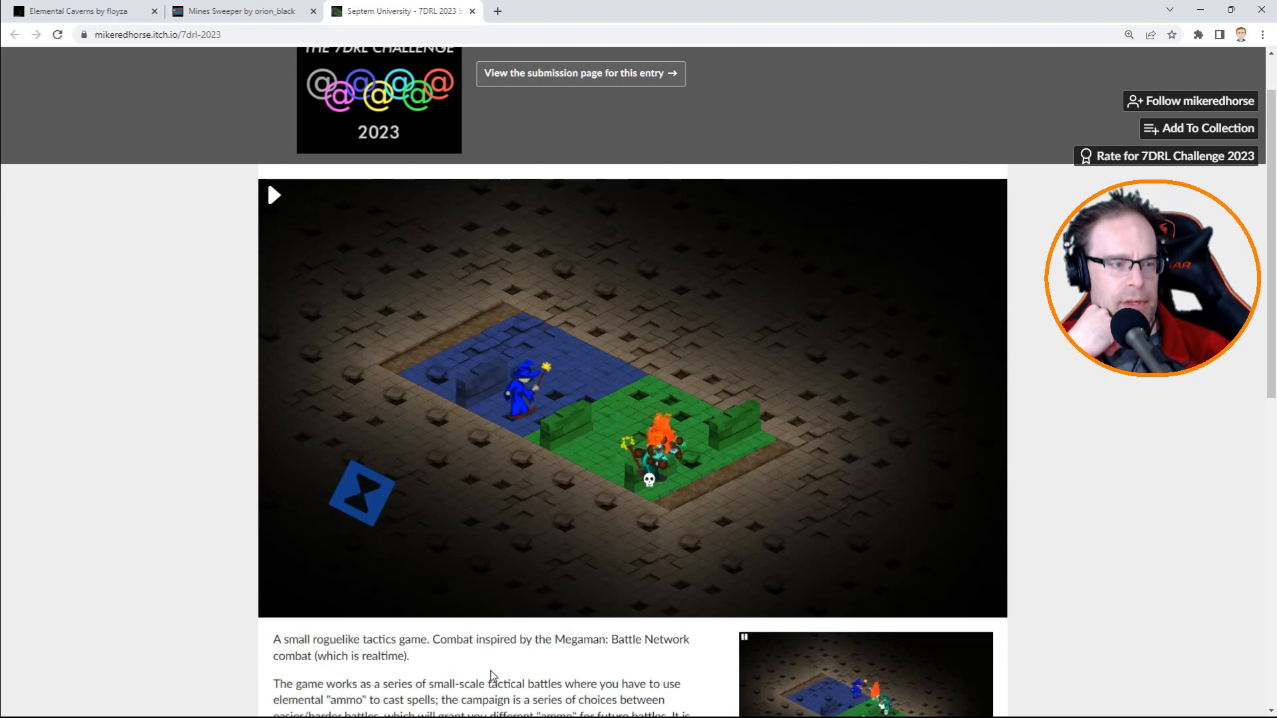
{"action": "left_click", "coordinate": [275, 195]}
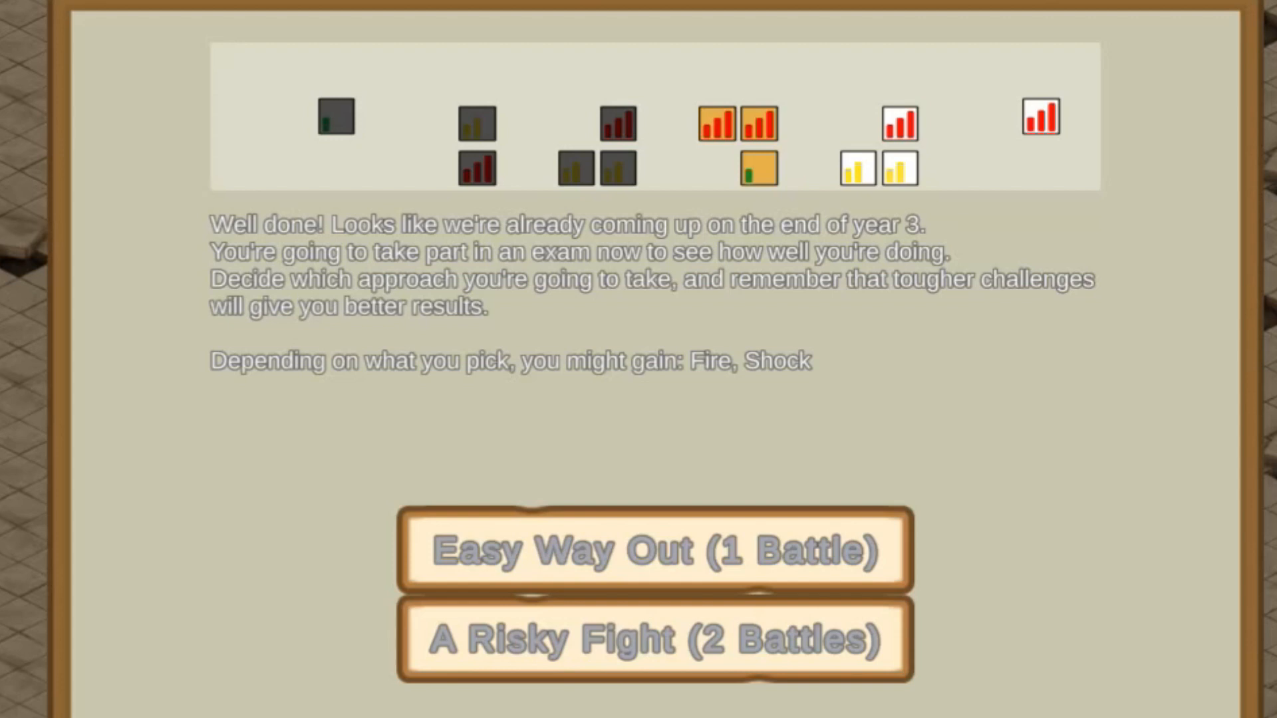
{"action": "mouse_move", "coordinate": [822, 392]}
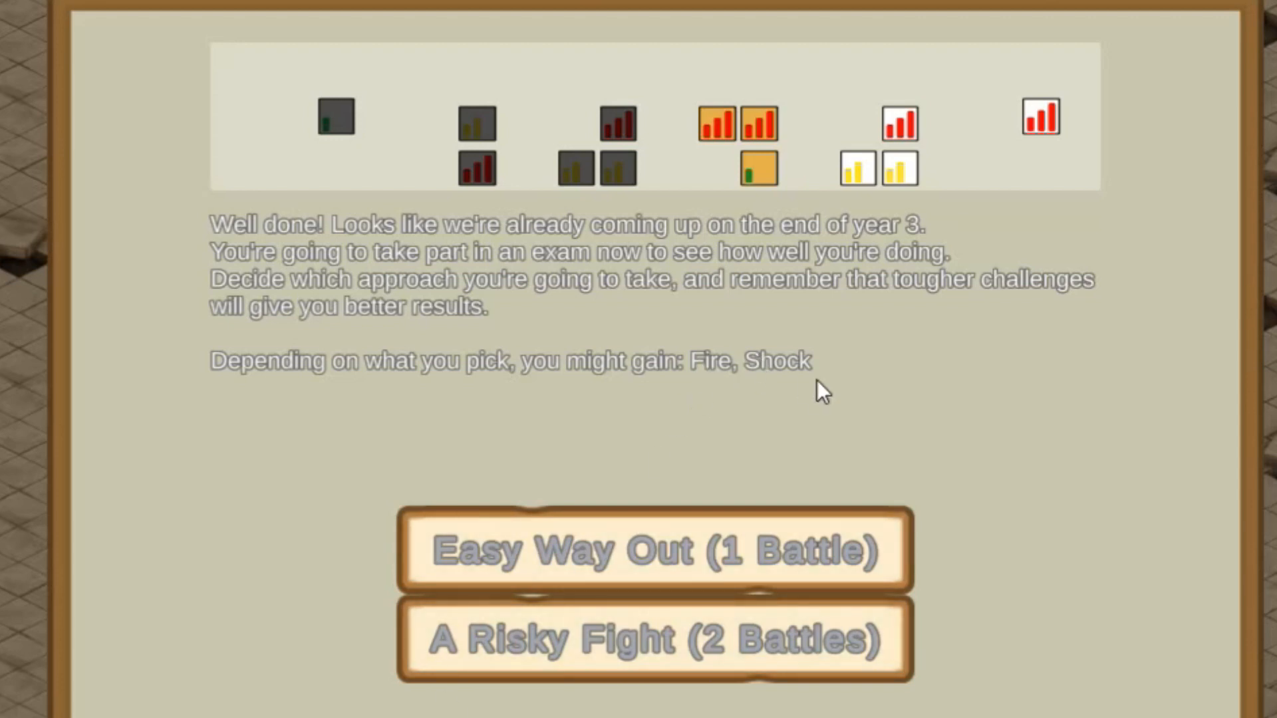
{"action": "mouse_move", "coordinate": [545, 578]}
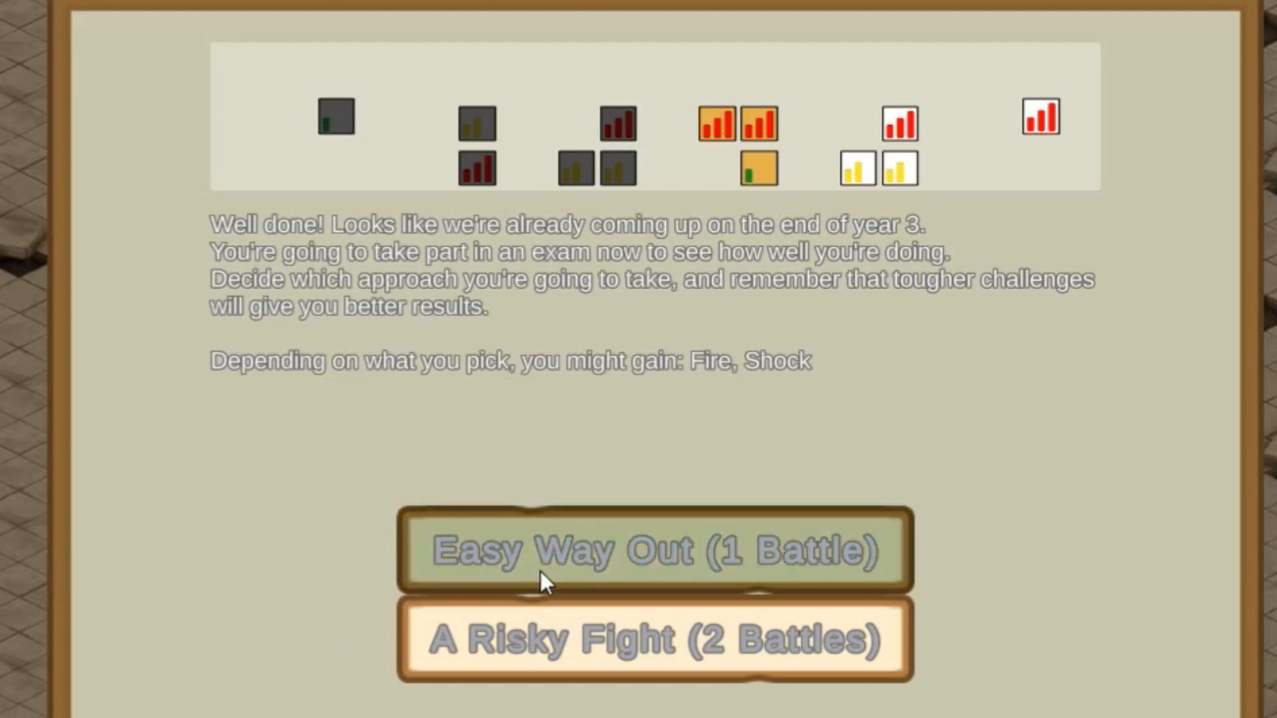
{"action": "mouse_move", "coordinate": [559, 674]}
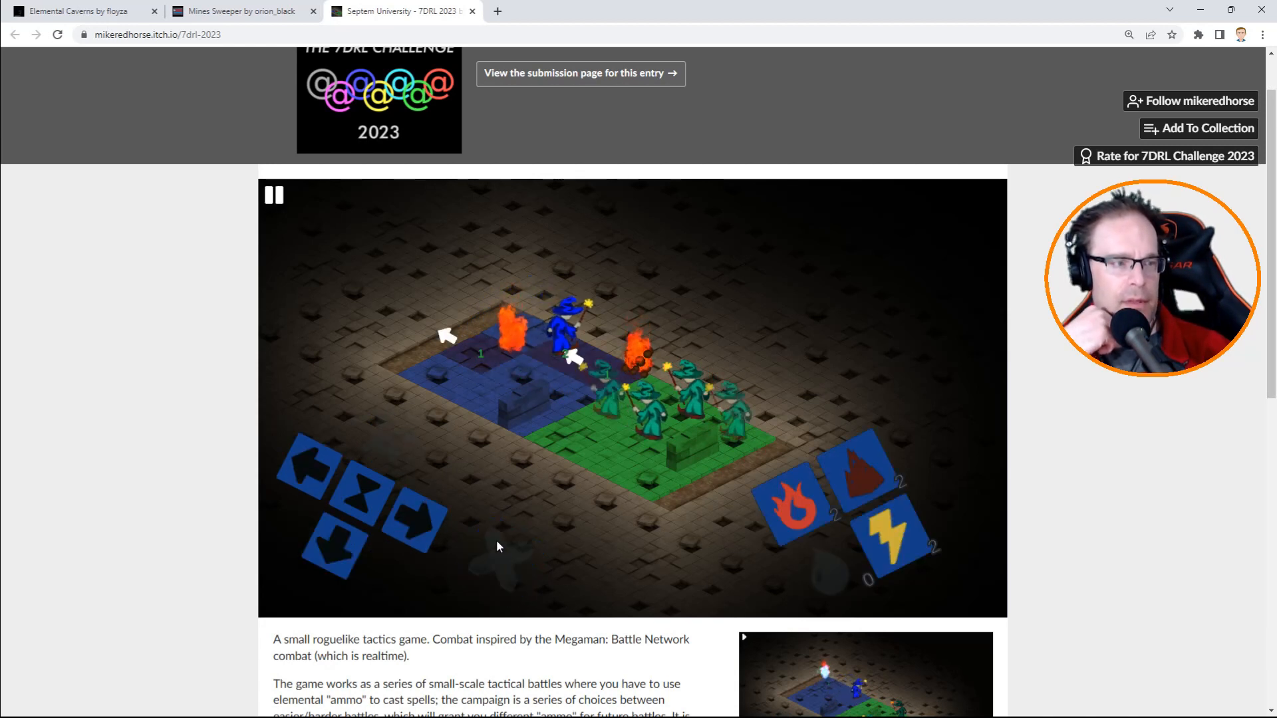
Advance three turns, cast fire at the nearby green wizard, and wait out the turn.
{"action": "left_click", "coordinate": [274, 194]}
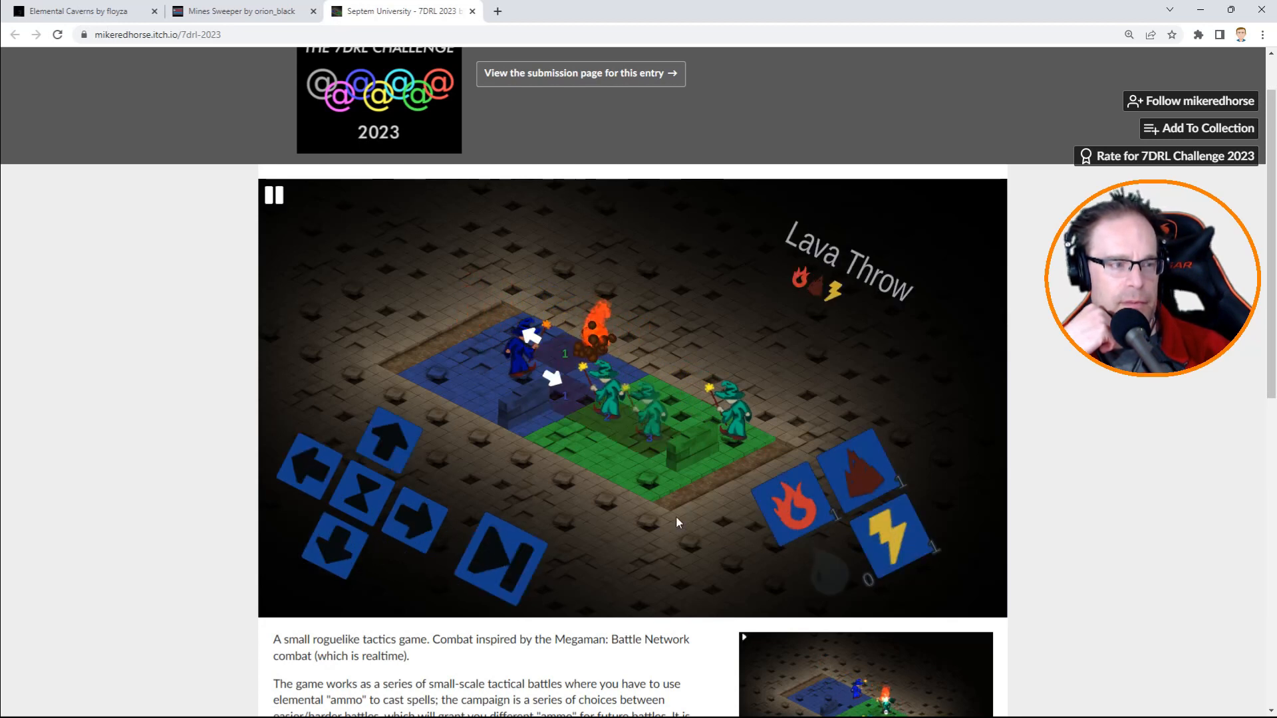
{"action": "left_click", "coordinate": [273, 195]}
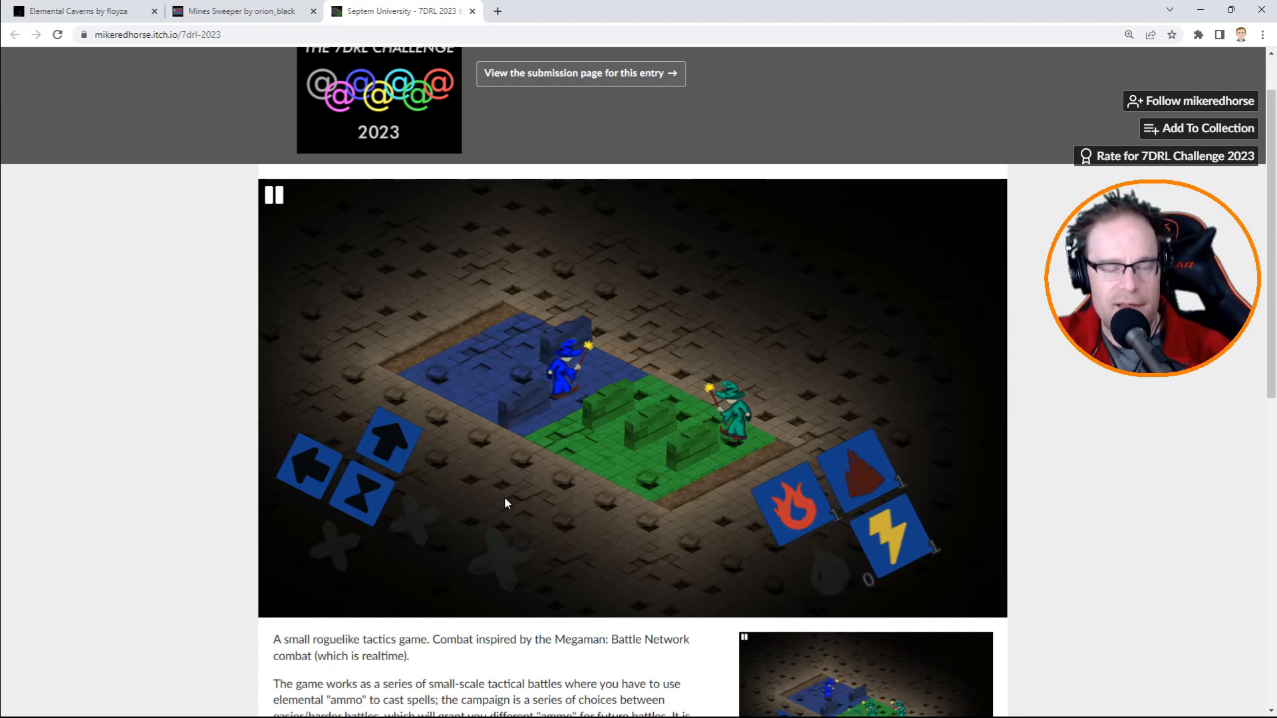
{"action": "left_click", "coordinate": [273, 196]}
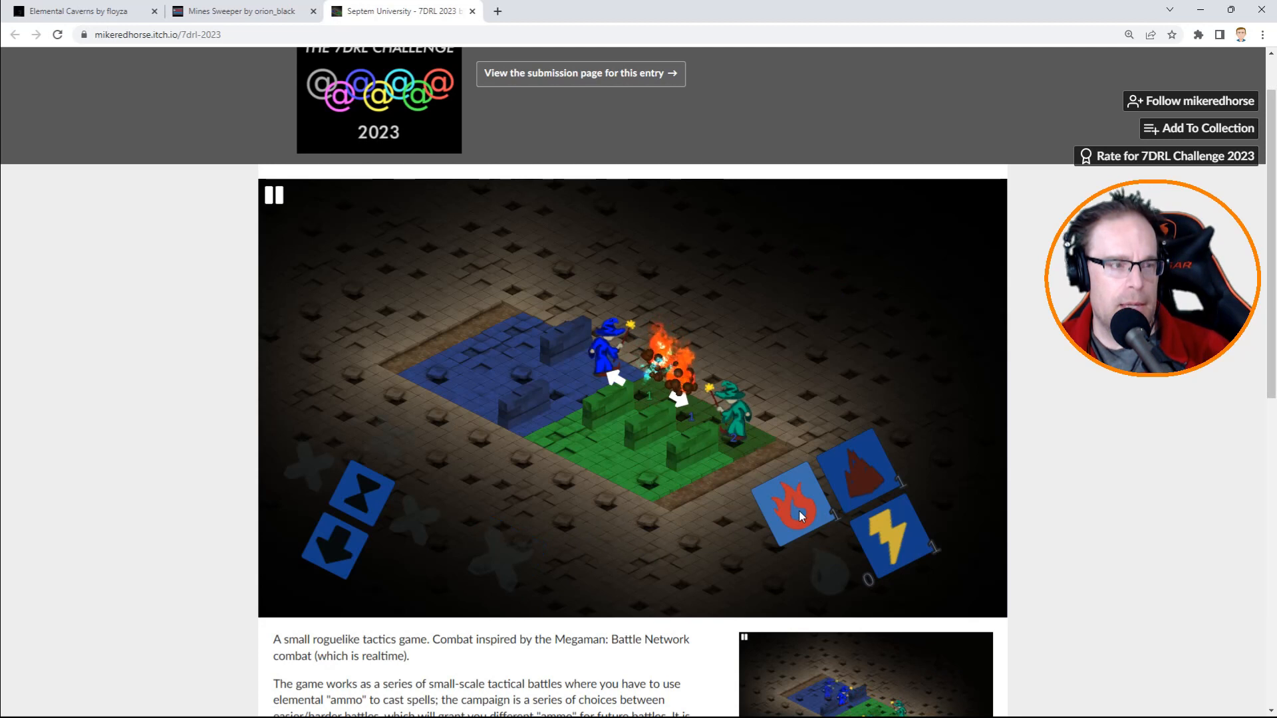
{"action": "left_click", "coordinate": [794, 509]}
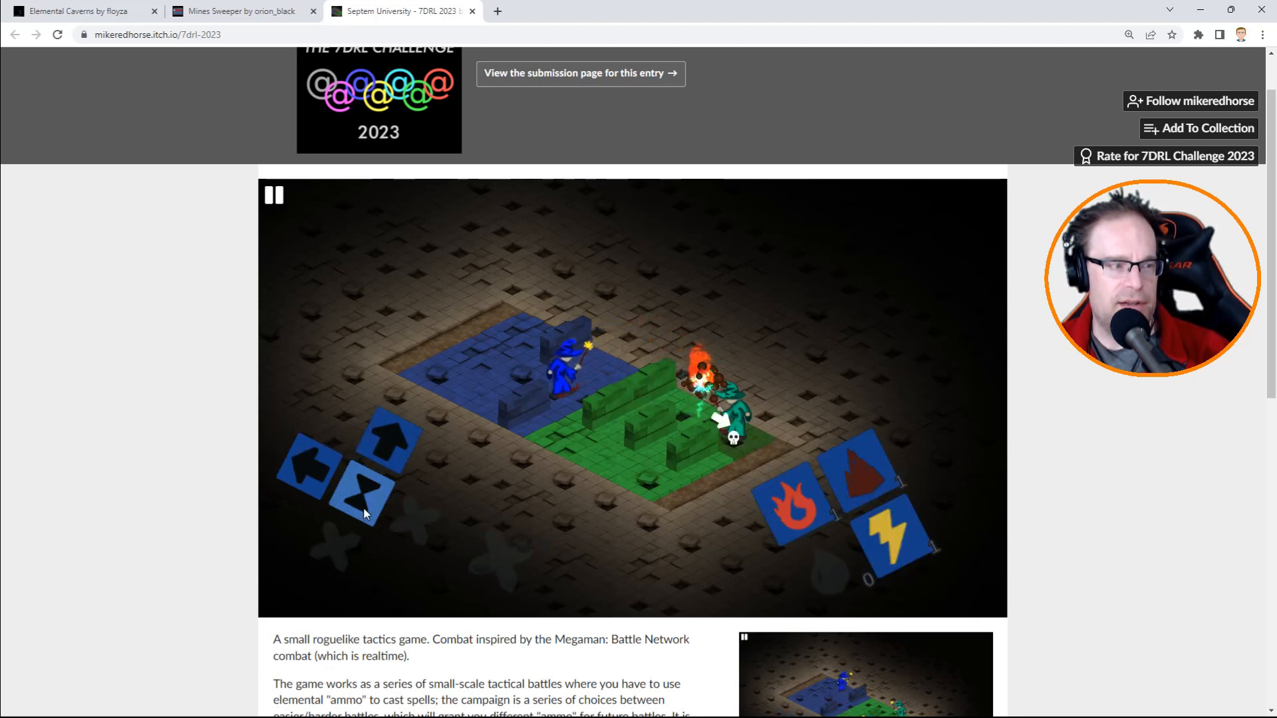
{"action": "left_click", "coordinate": [273, 195]}
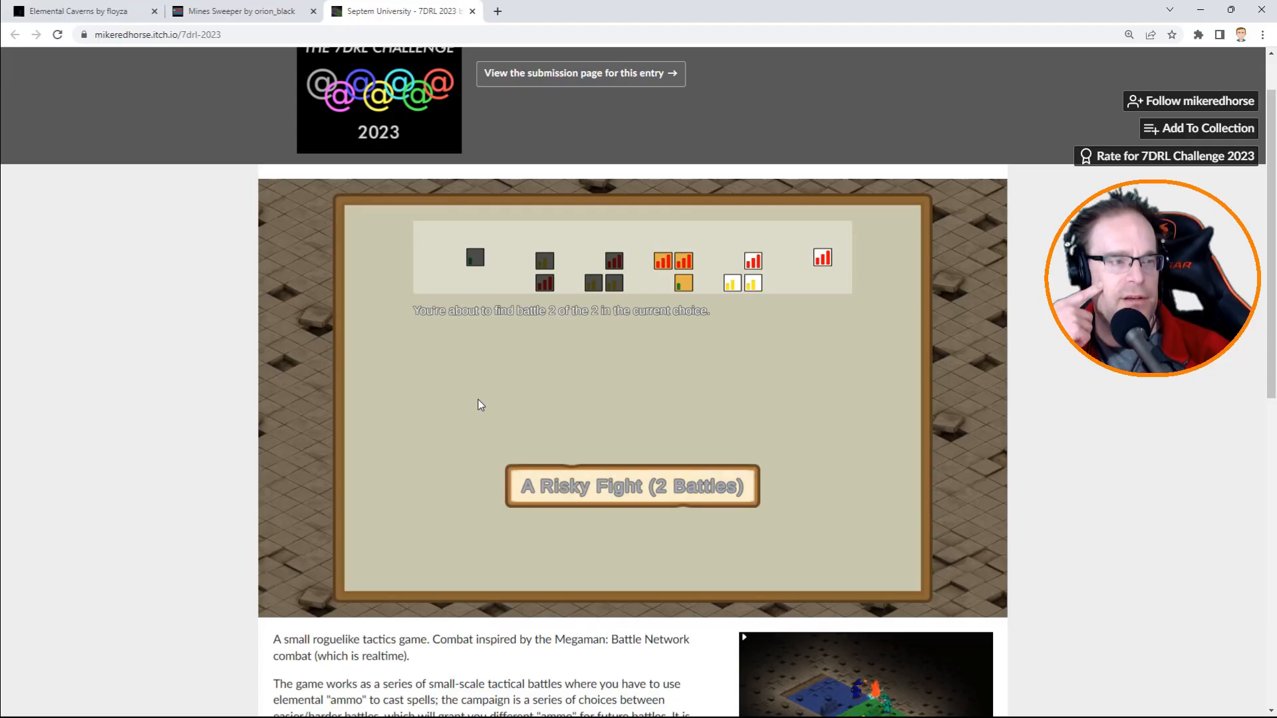
Start the second risky battle, cast a spell at the enemy line and move down.
{"action": "left_click", "coordinate": [632, 487]}
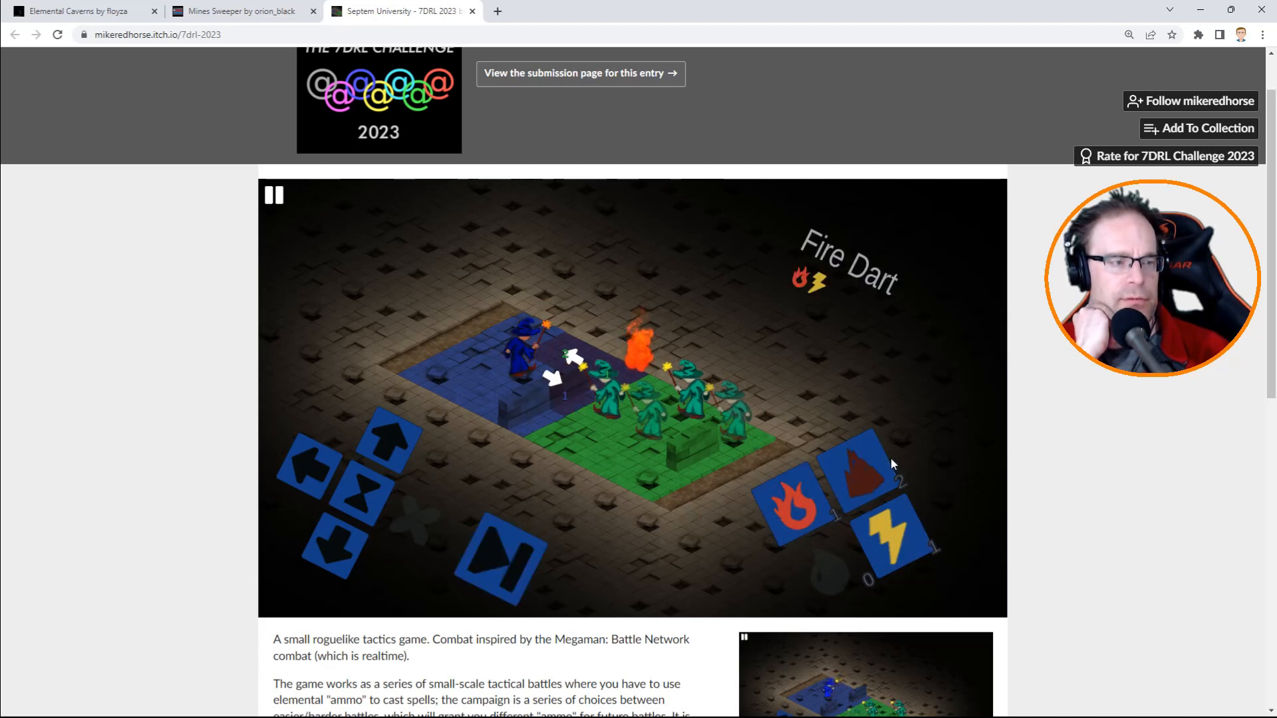
{"action": "left_click", "coordinate": [273, 195]}
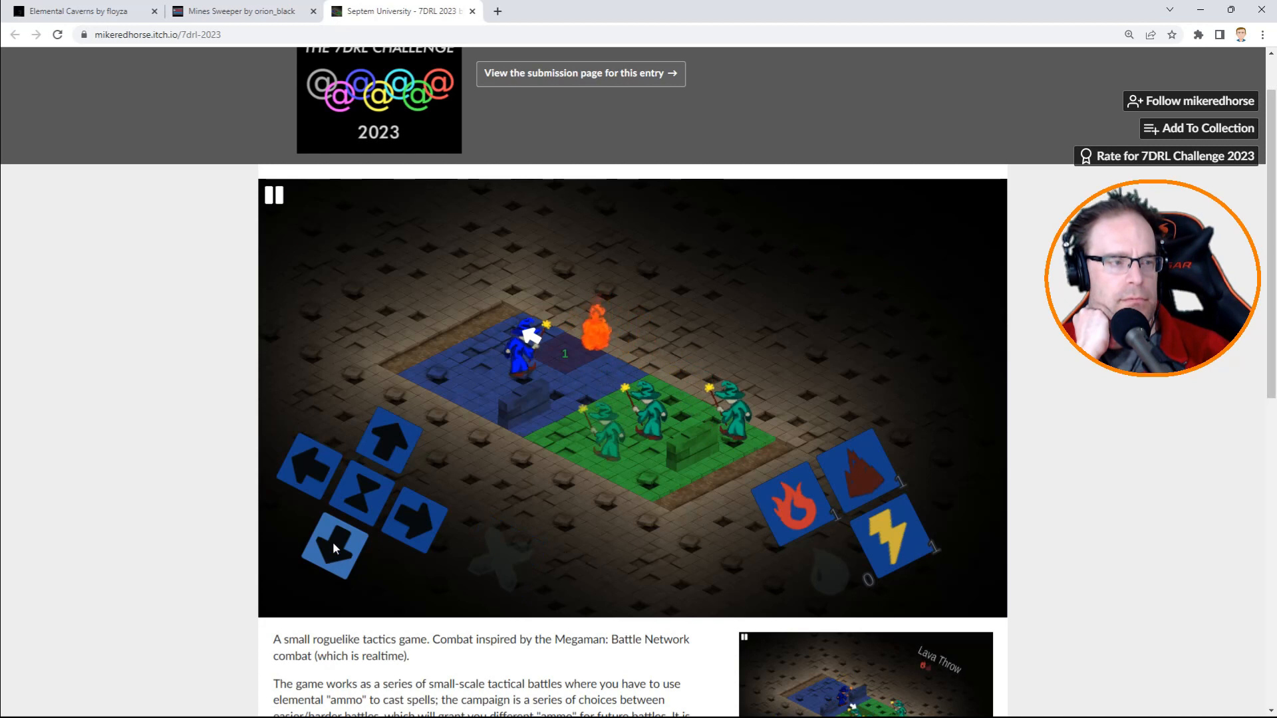
{"action": "left_click", "coordinate": [334, 542]}
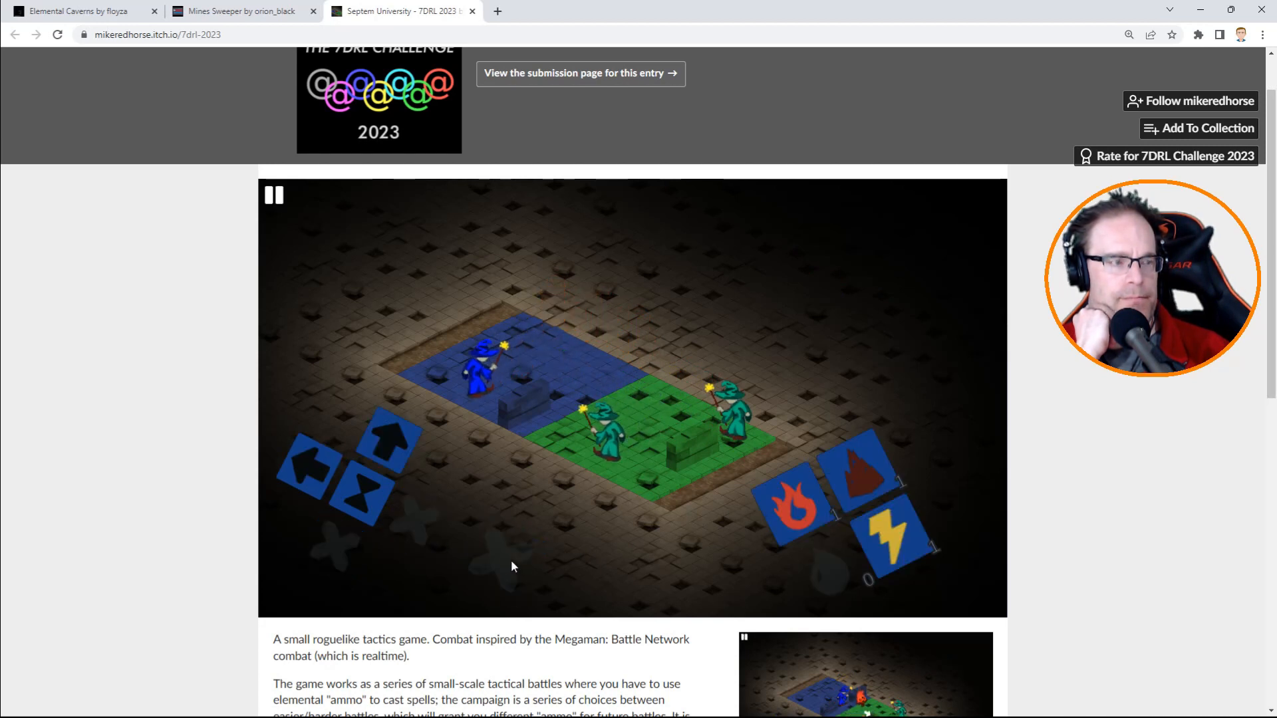
{"action": "left_click", "coordinate": [273, 195]}
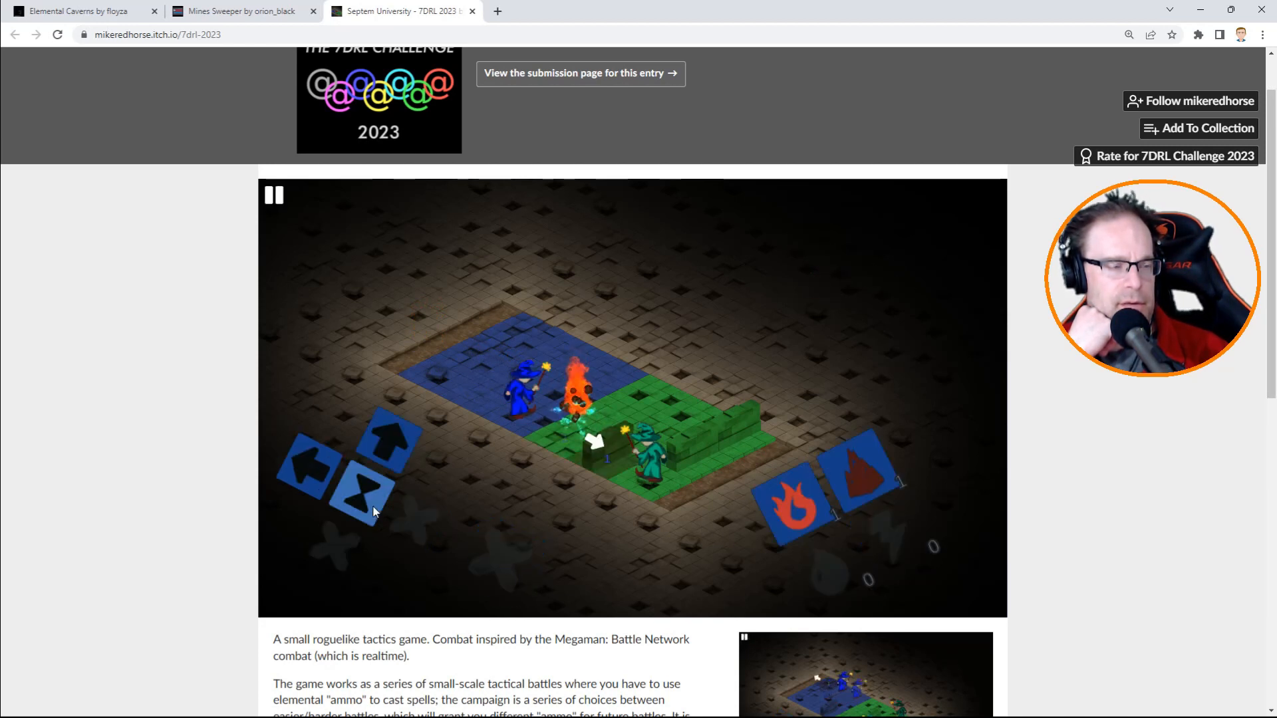
Wait out turns, cast fire at the green wizard and end the turn to win.
{"action": "left_click", "coordinate": [274, 195]}
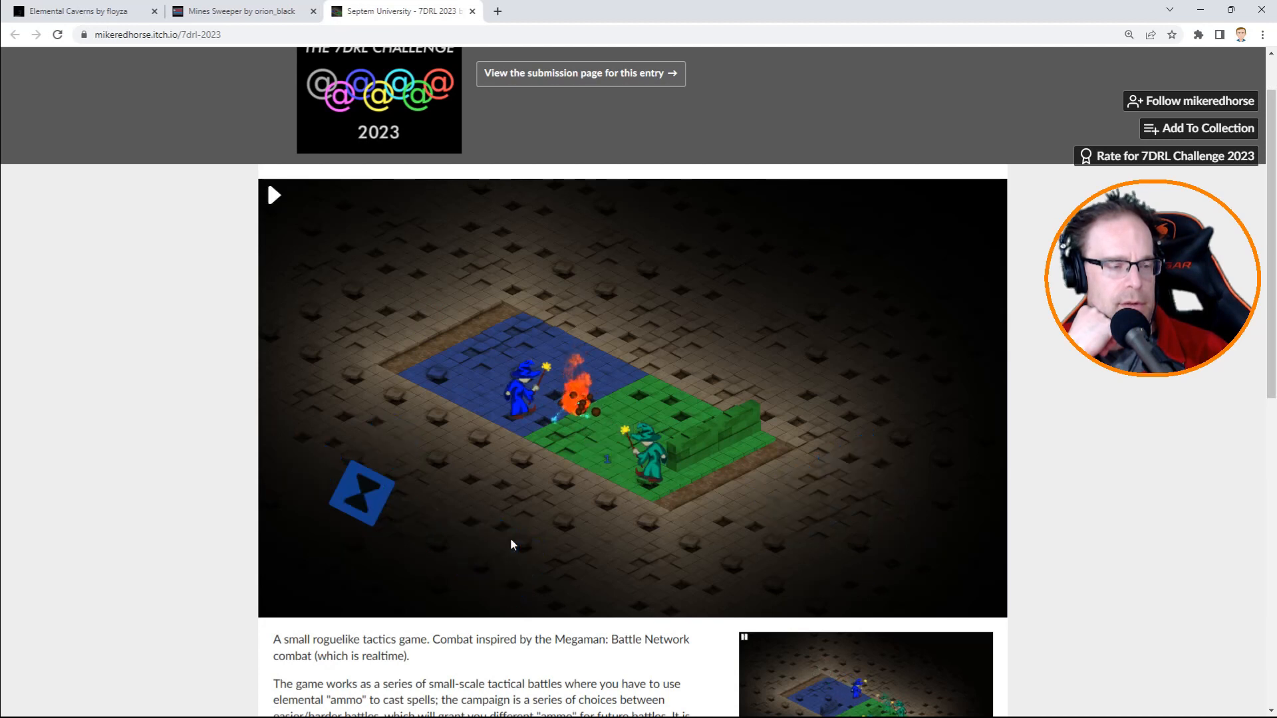
{"action": "left_click", "coordinate": [274, 195]}
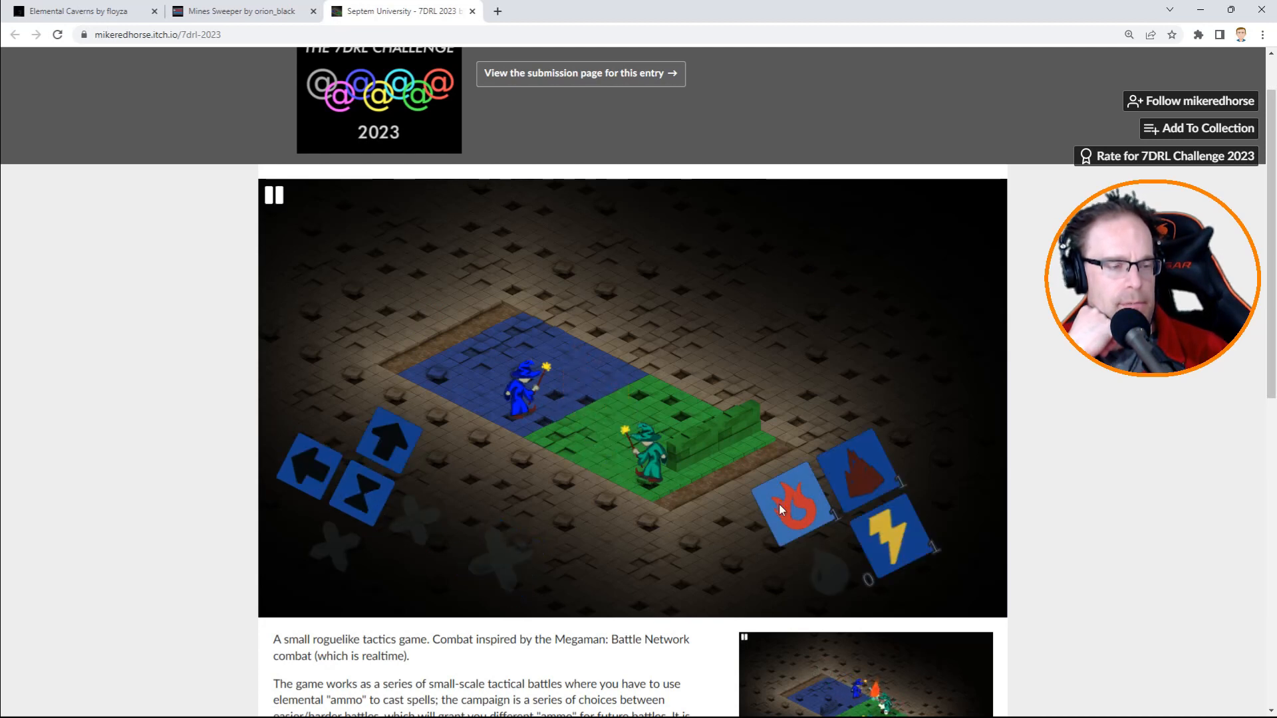
{"action": "left_click", "coordinate": [791, 501]}
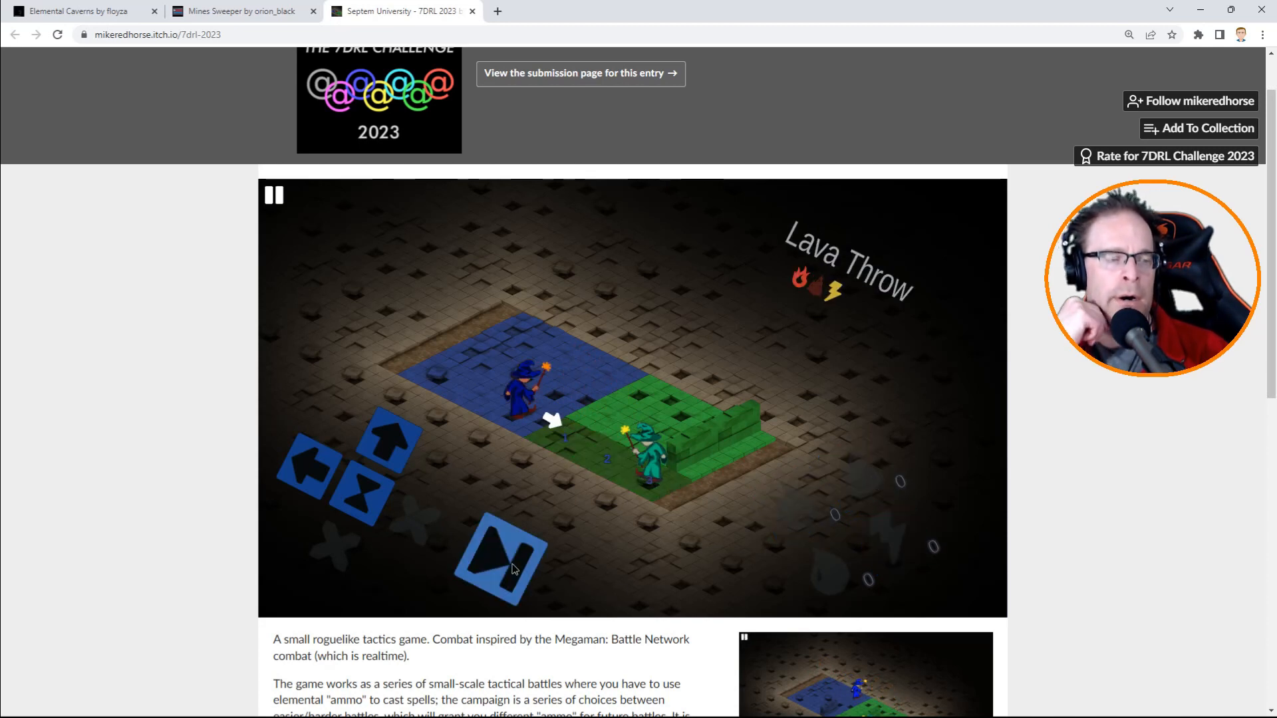
{"action": "left_click", "coordinate": [505, 562]}
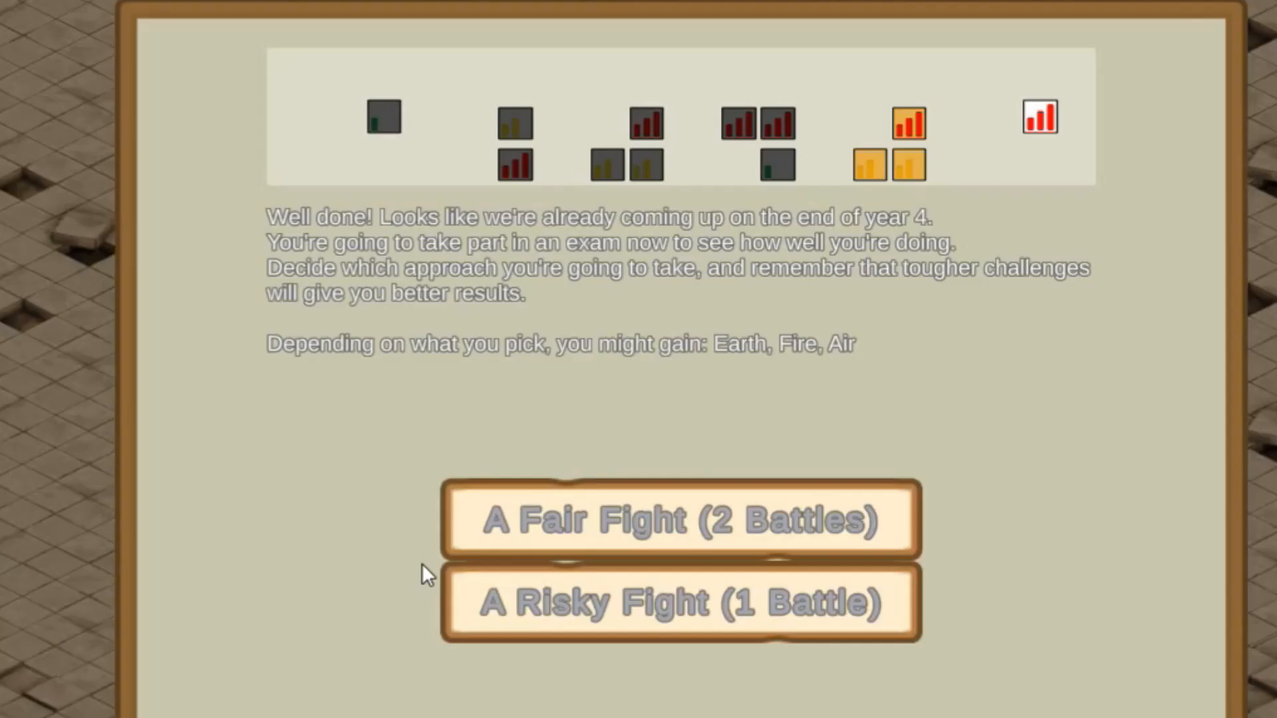
{"action": "mouse_move", "coordinate": [257, 536]}
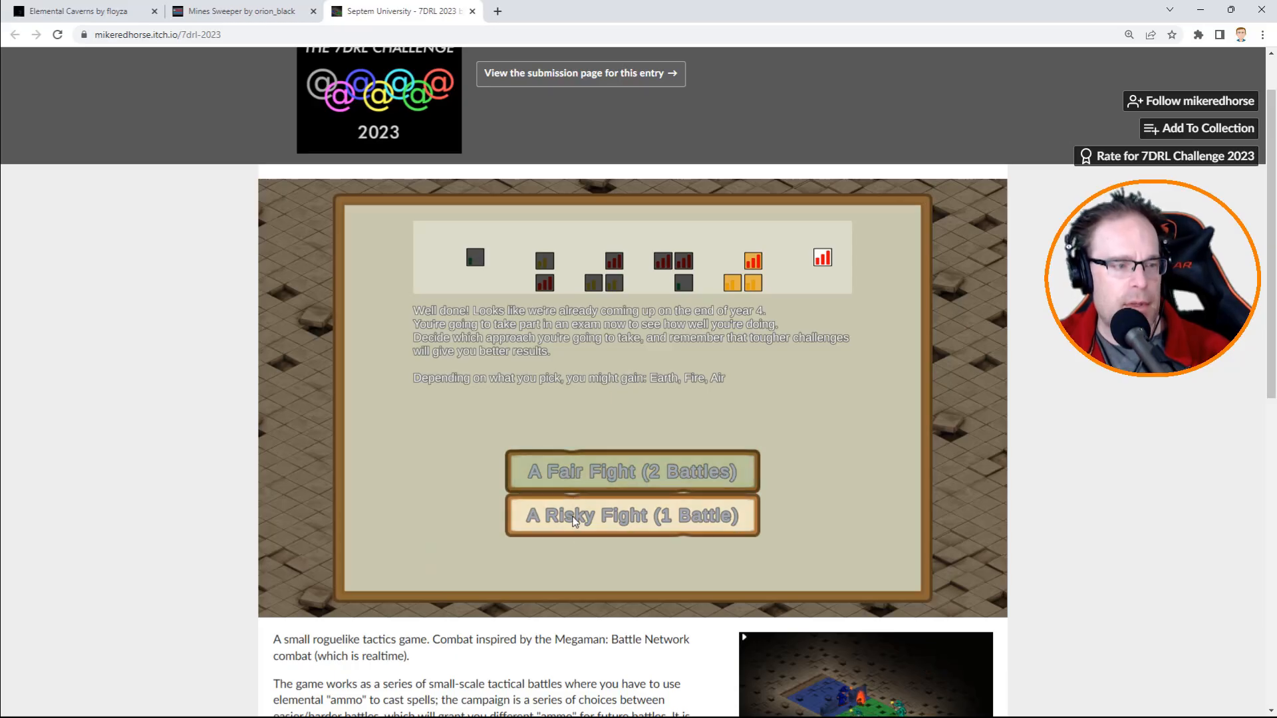
Pick 'A Risky Fight (1 Battle)' on the year-4 exam screen.
{"action": "left_click", "coordinate": [631, 515]}
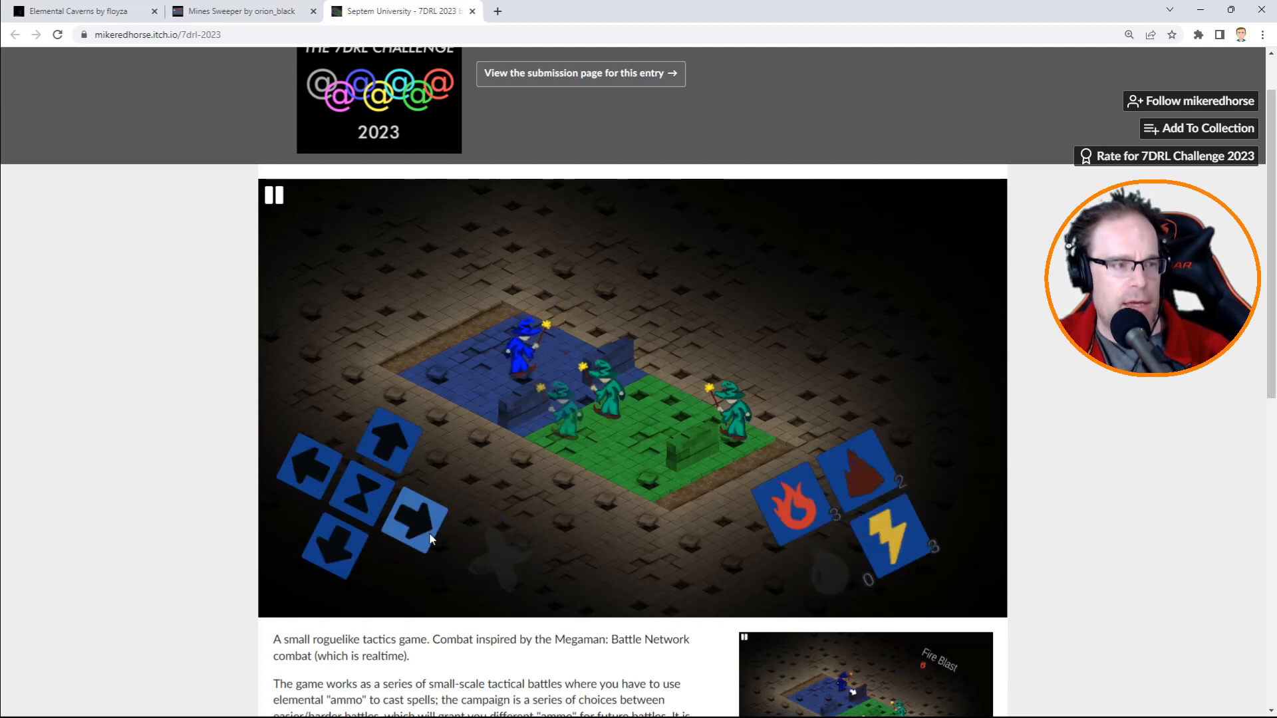
{"action": "mouse_move", "coordinate": [740, 513]}
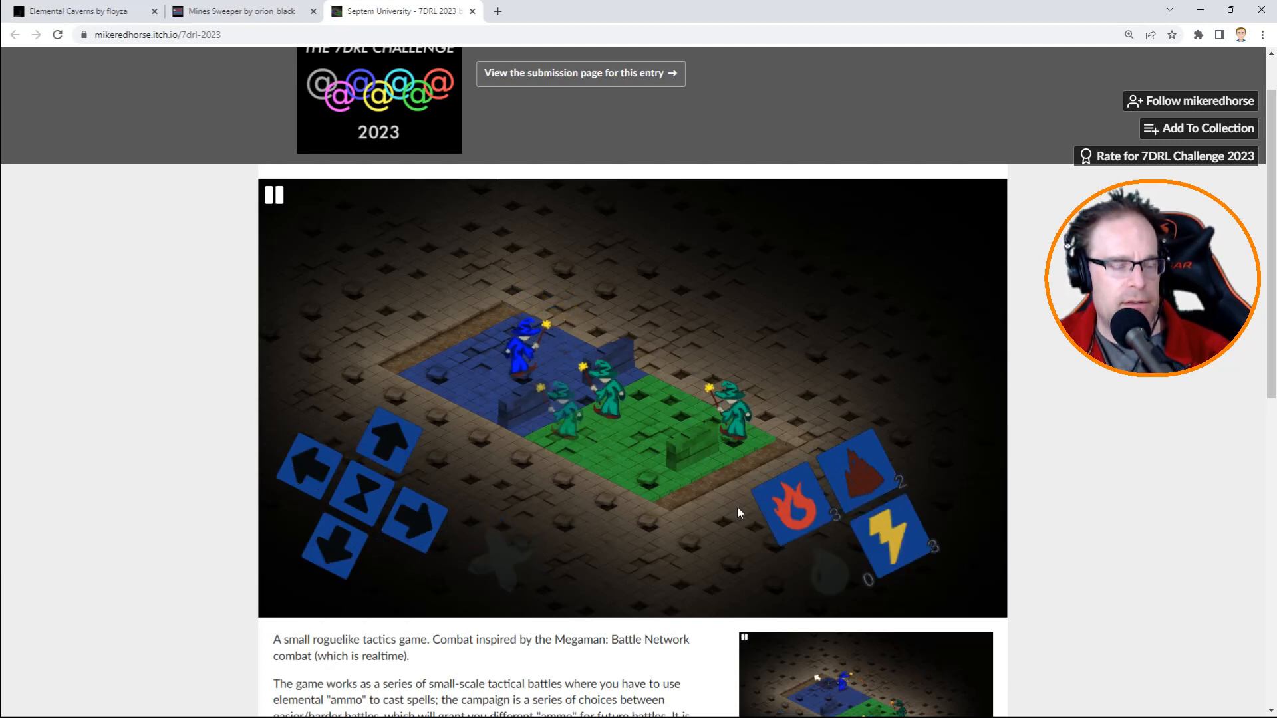
Build a fire and shock attack and move the wizard forward.
{"action": "left_click", "coordinate": [274, 195]}
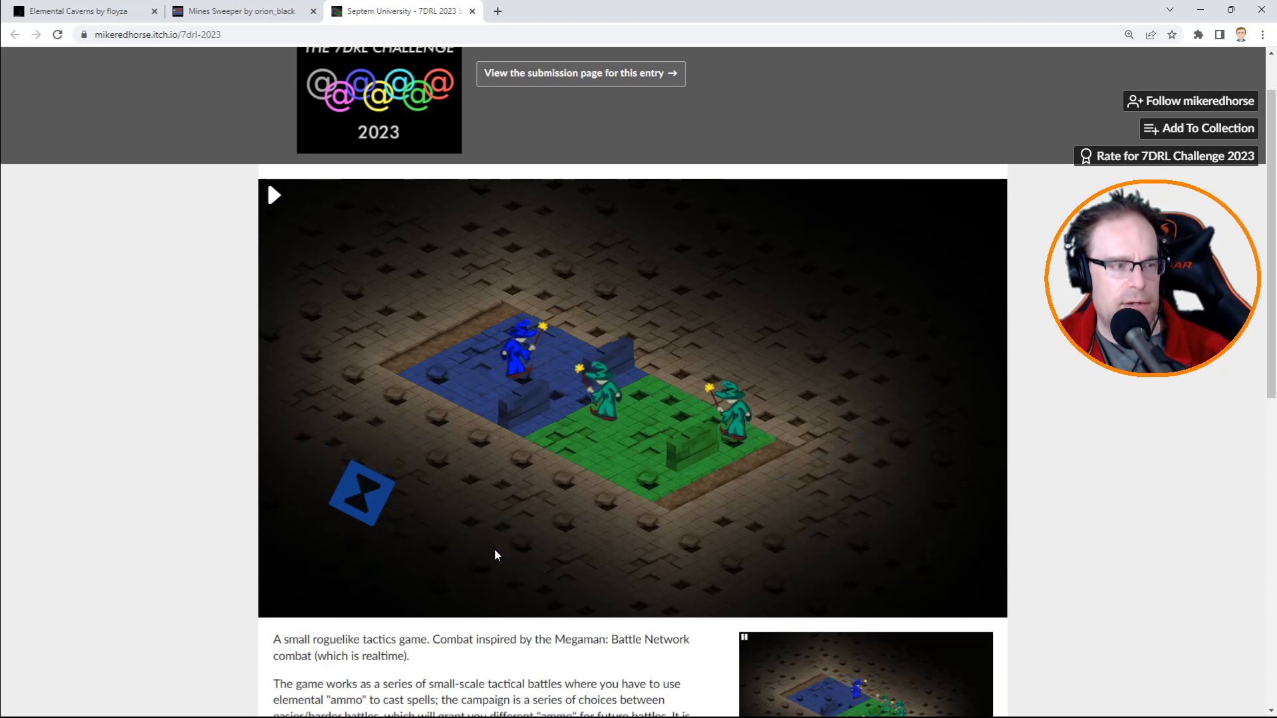
{"action": "left_click", "coordinate": [273, 195]}
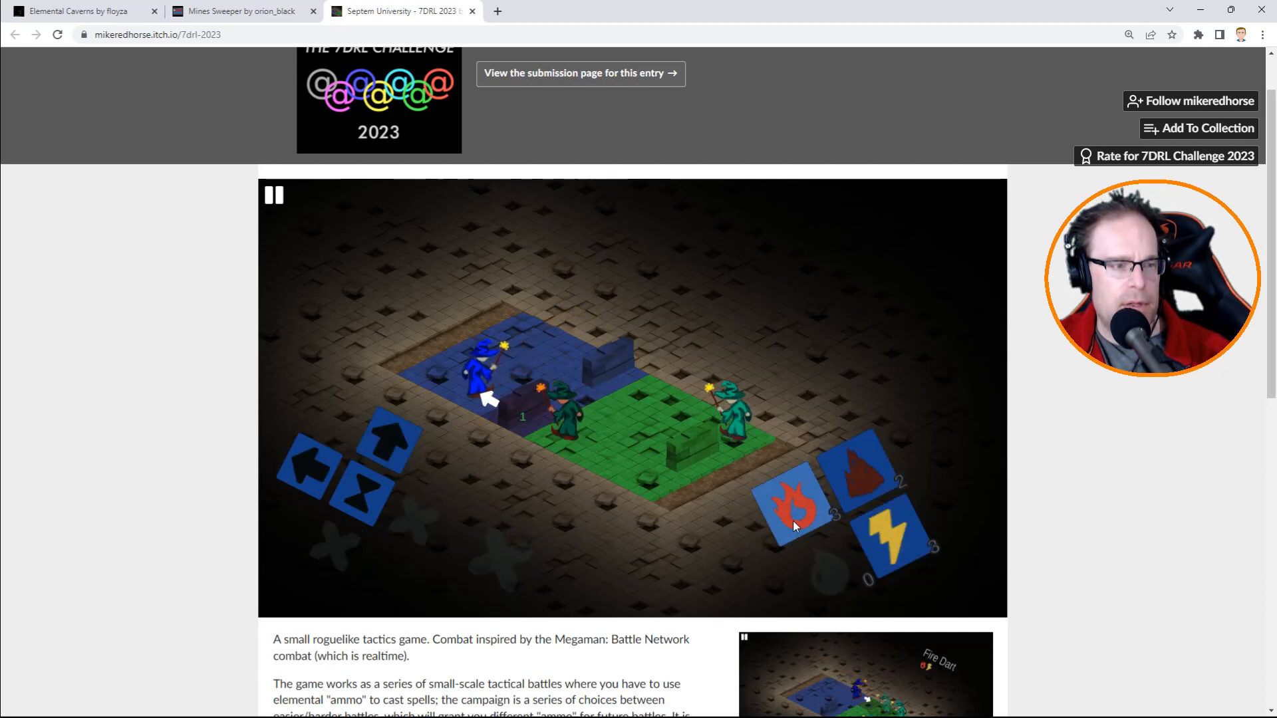
{"action": "left_click", "coordinate": [795, 505]}
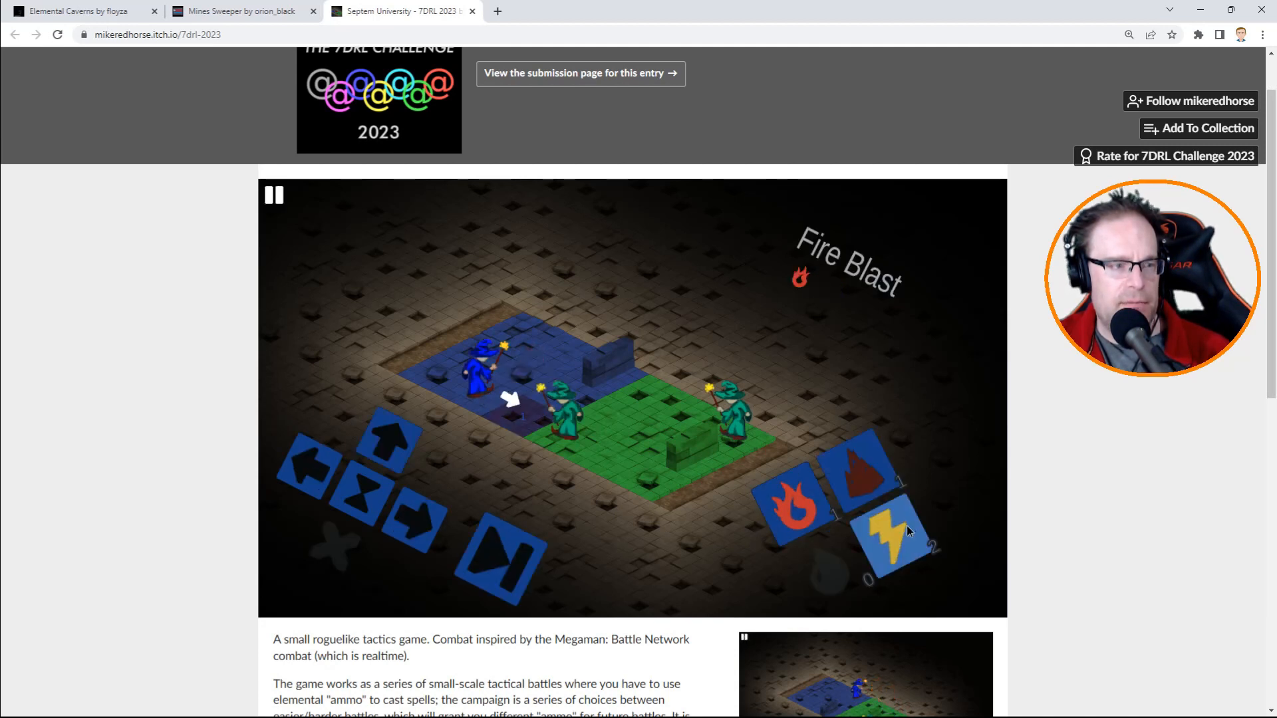
{"action": "left_click", "coordinate": [797, 512]}
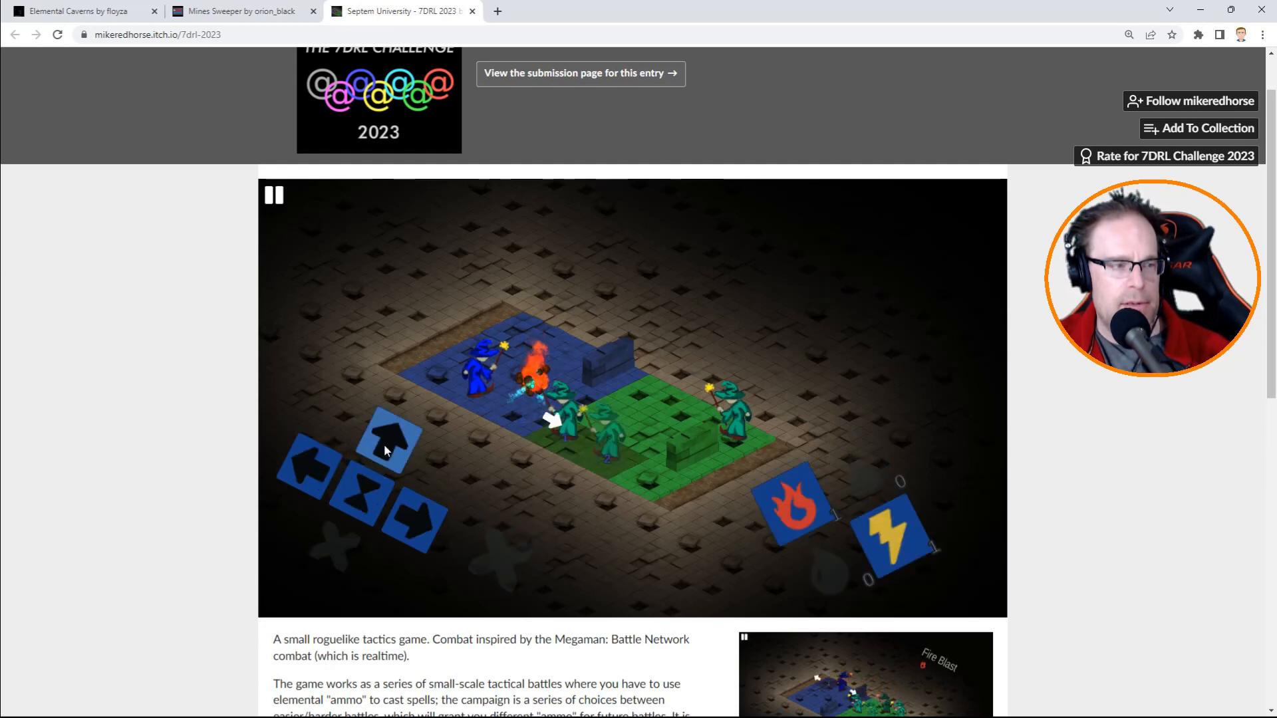
{"action": "left_click", "coordinate": [273, 195]}
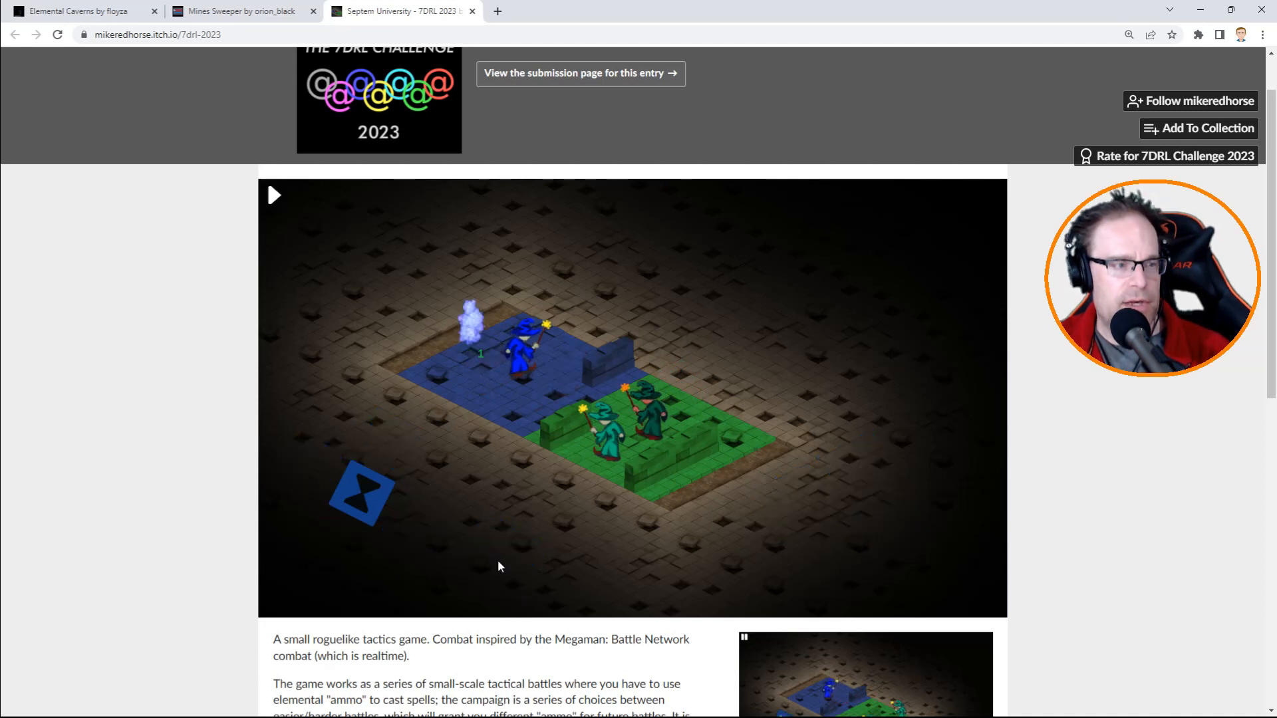
Retreat out of range, add fire and wait a turn to launch the attack.
{"action": "left_click", "coordinate": [275, 195]}
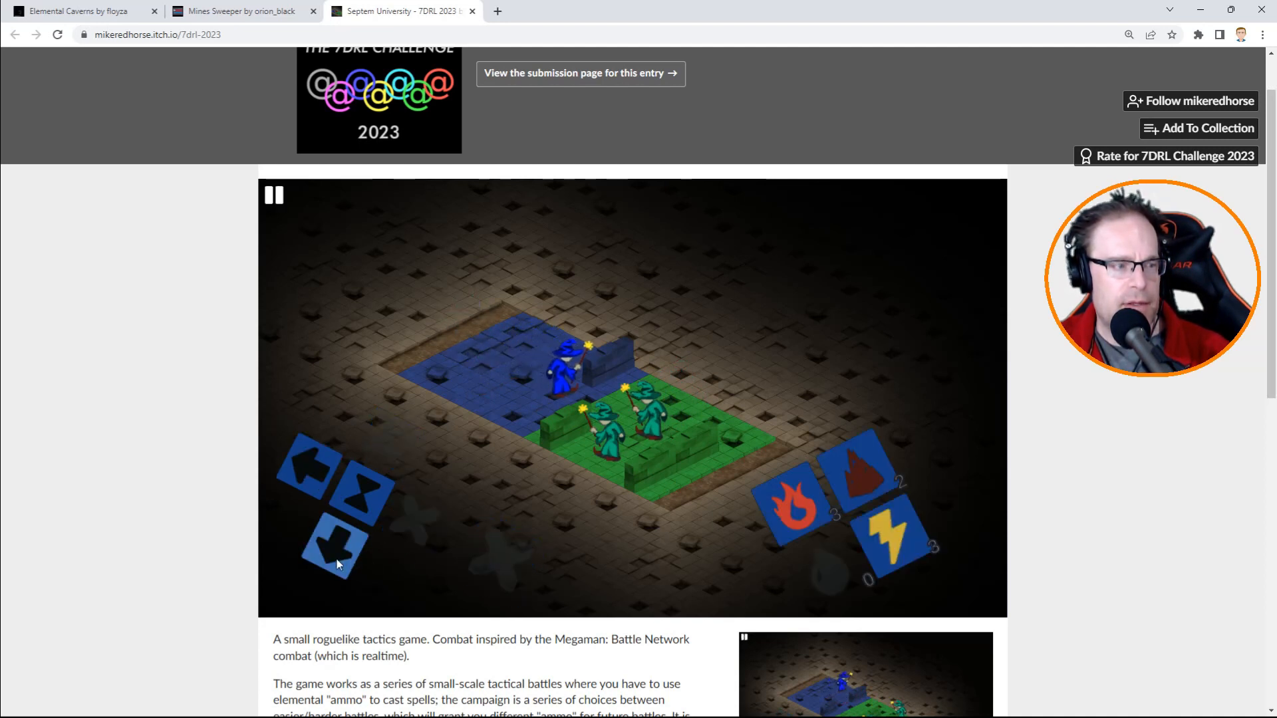
{"action": "left_click", "coordinate": [333, 545]}
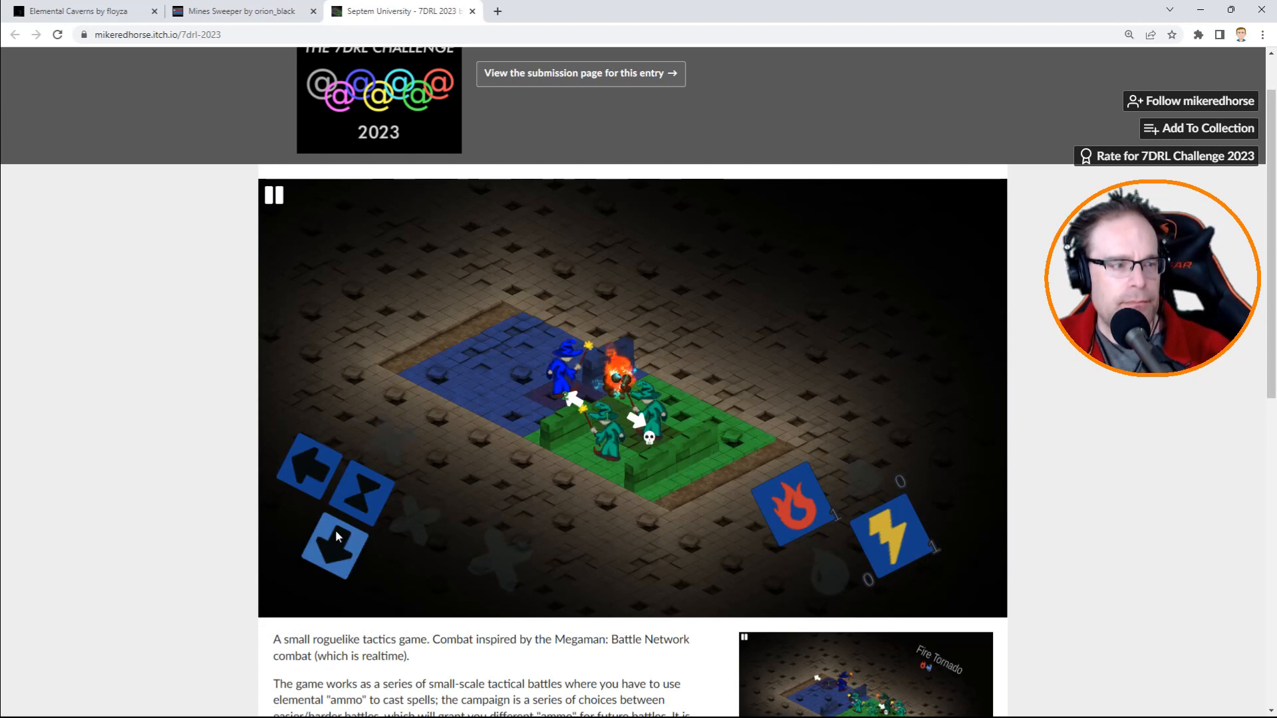
{"action": "left_click", "coordinate": [273, 194]}
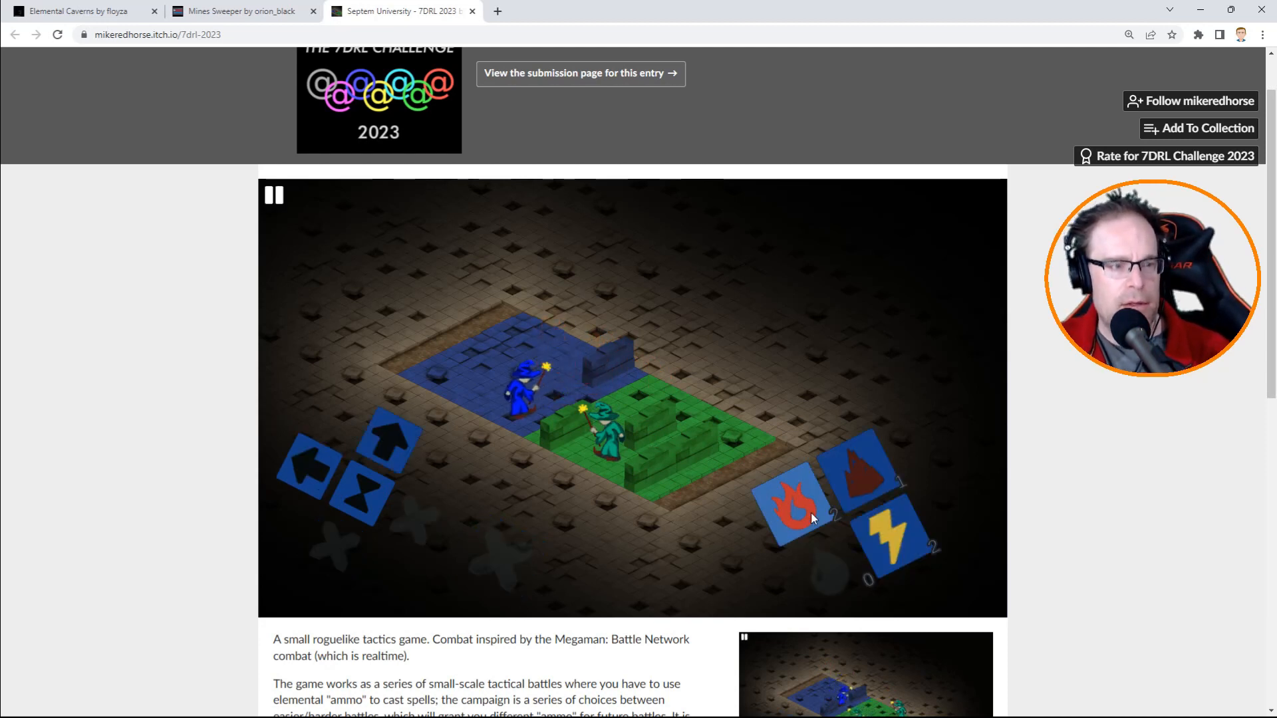
{"action": "left_click", "coordinate": [788, 505]}
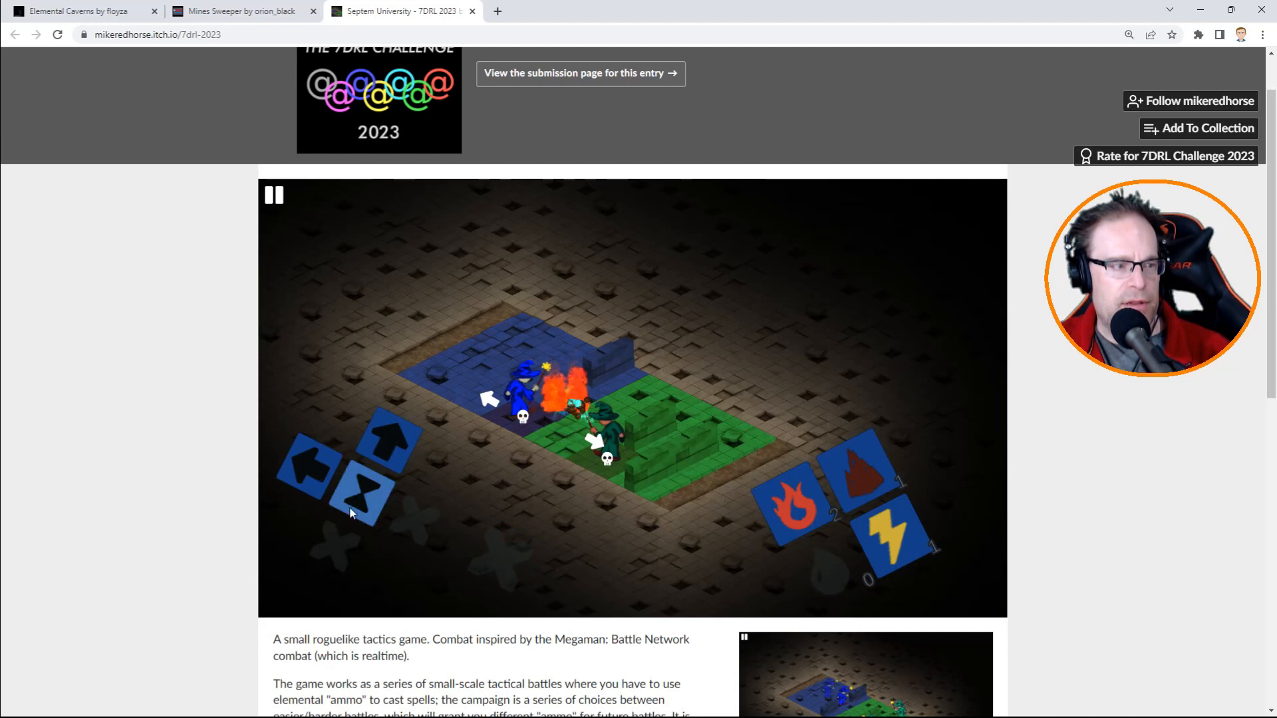
{"action": "left_click", "coordinate": [273, 195]}
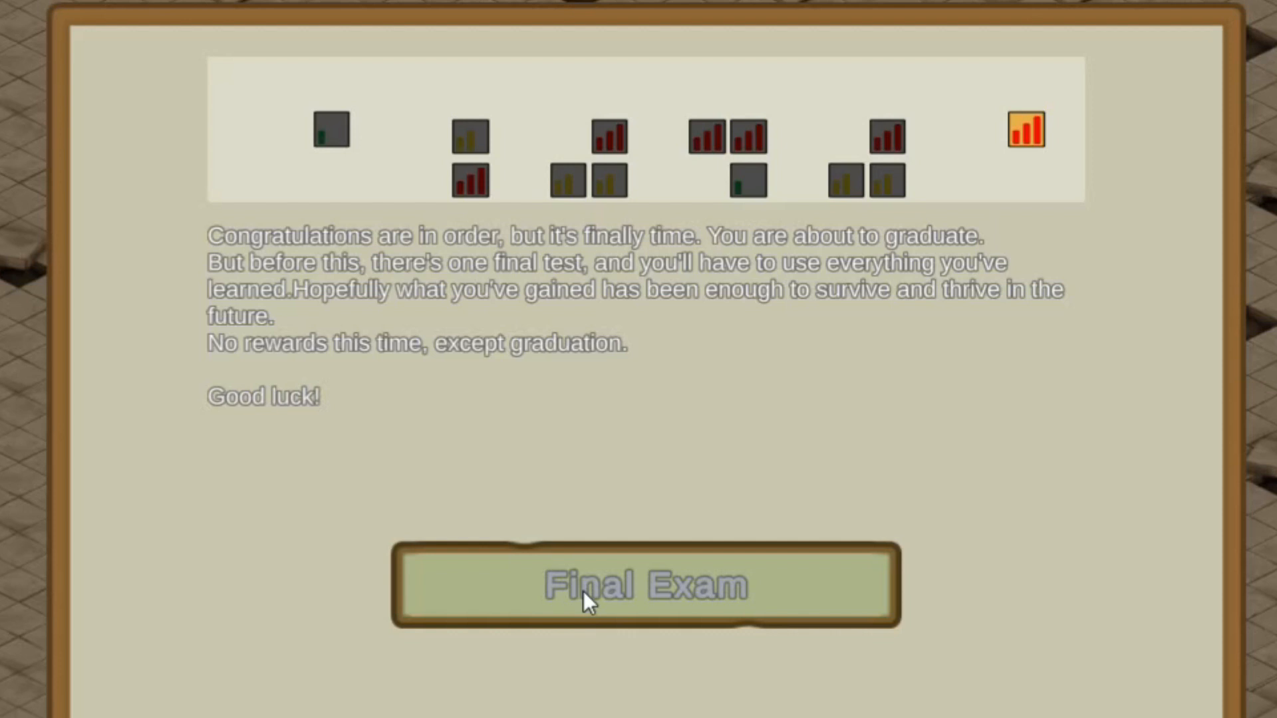
{"action": "mouse_move", "coordinate": [567, 574]}
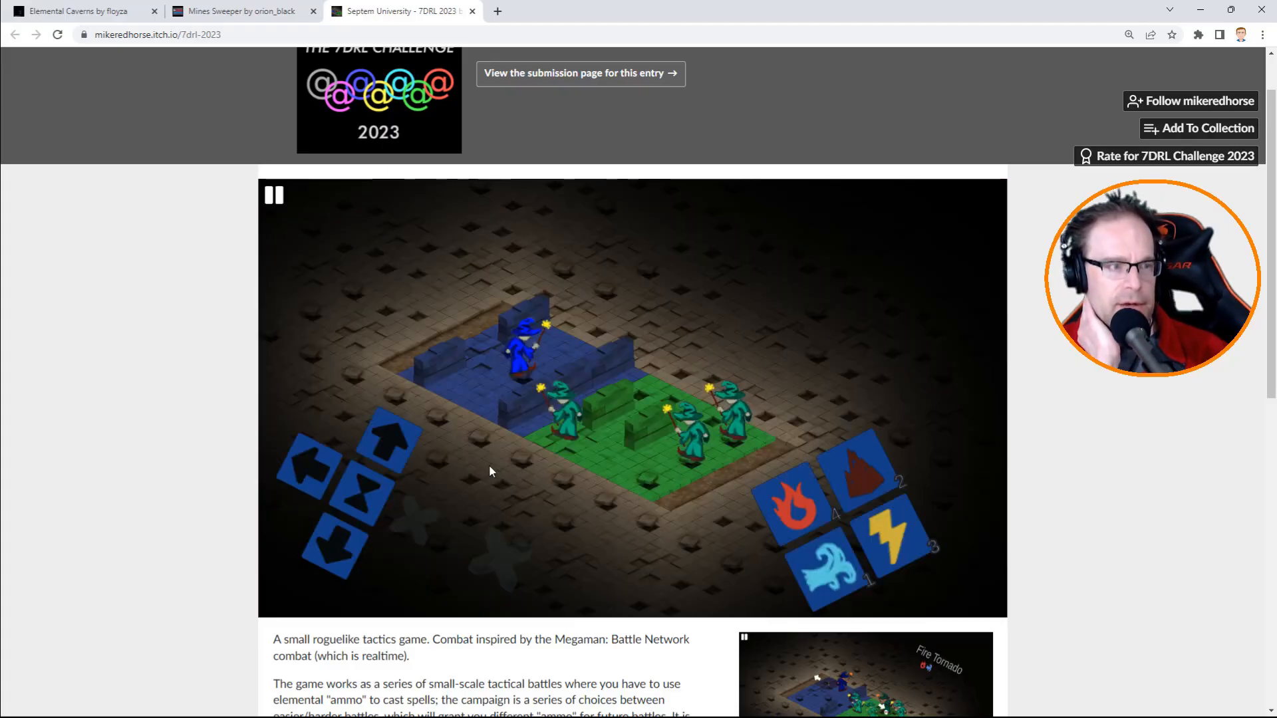
{"action": "mouse_move", "coordinate": [508, 581]}
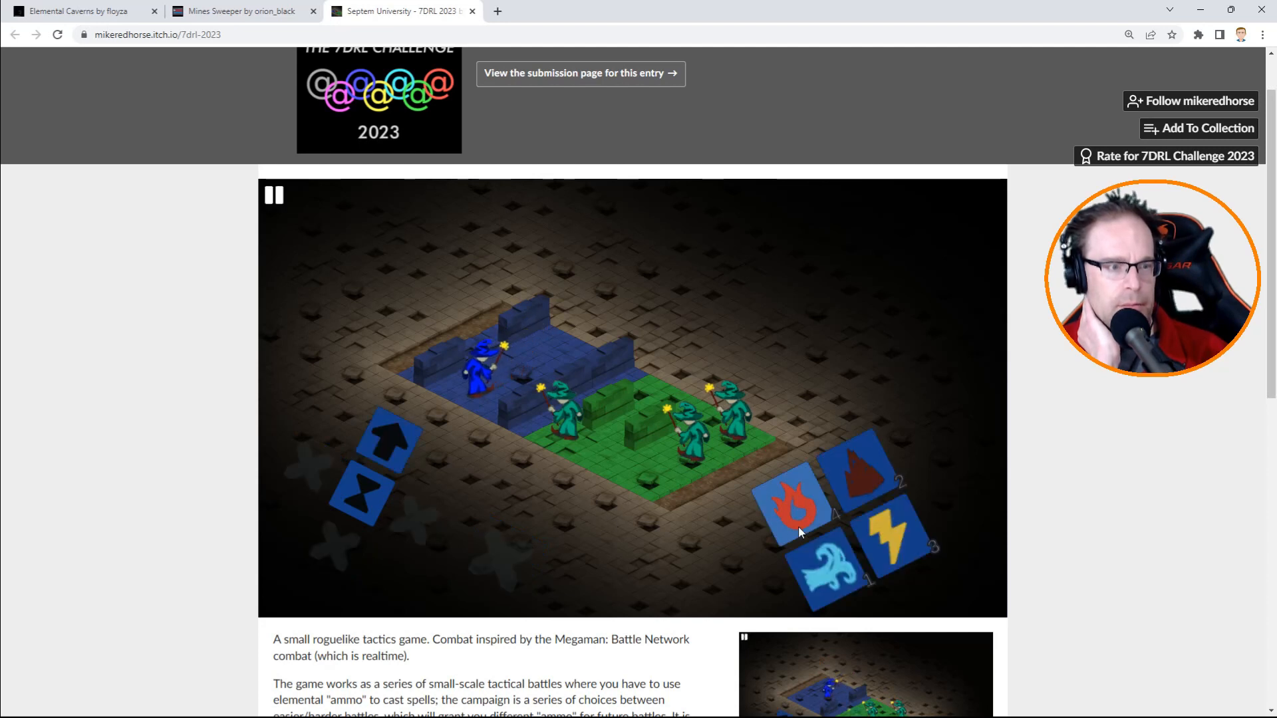
{"action": "mouse_move", "coordinate": [884, 542]}
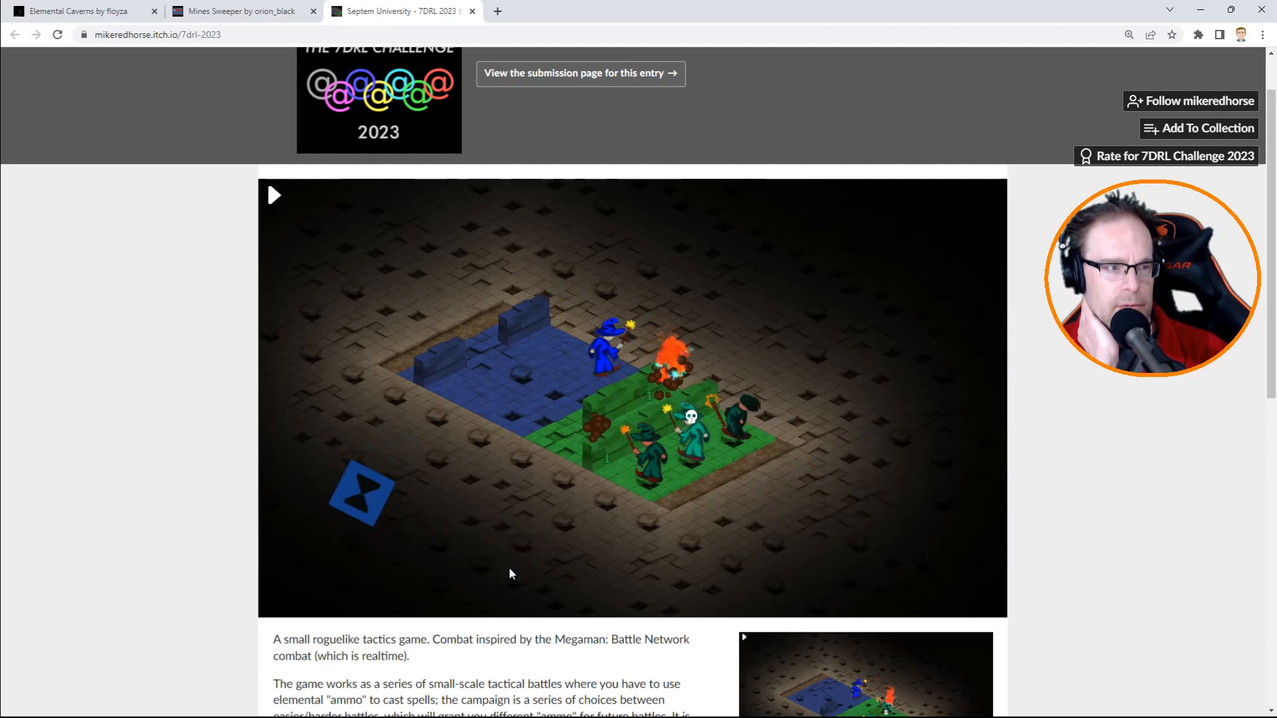
Launch a Raging Winds air attack, move, add fire and wait to defeat the Final Exam enemies.
{"action": "left_click", "coordinate": [274, 196]}
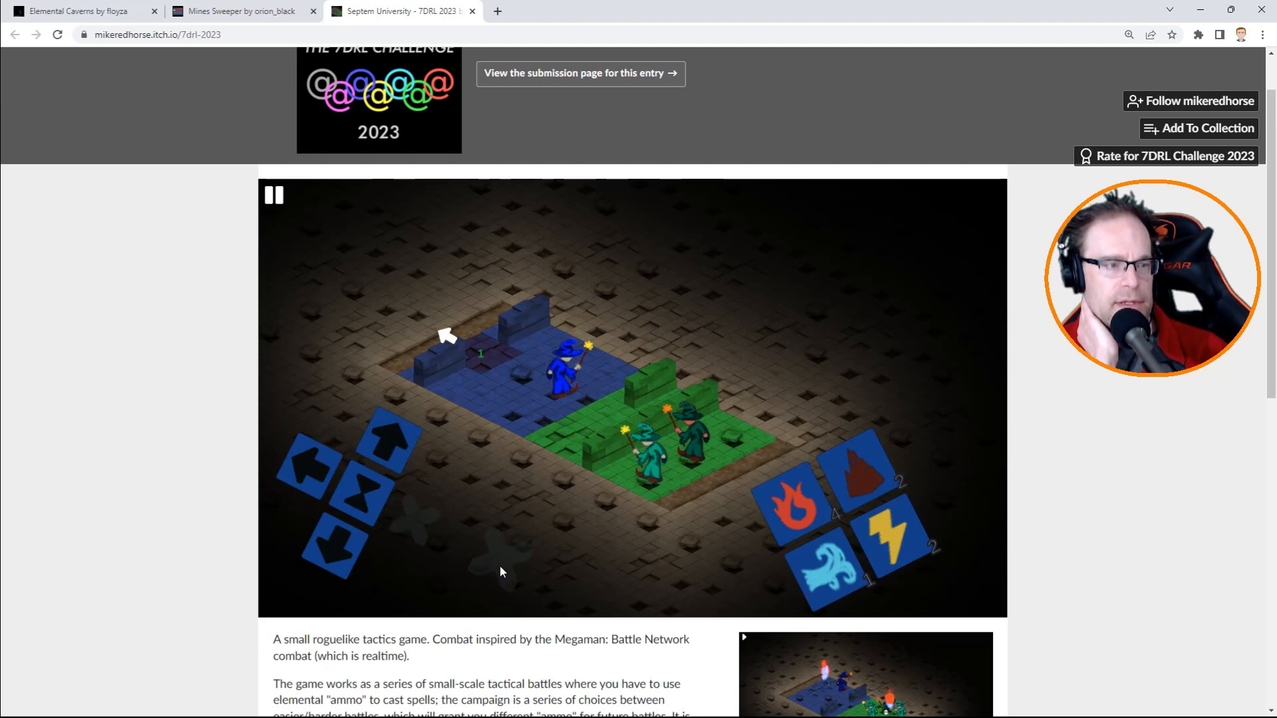
{"action": "mouse_move", "coordinate": [363, 490]}
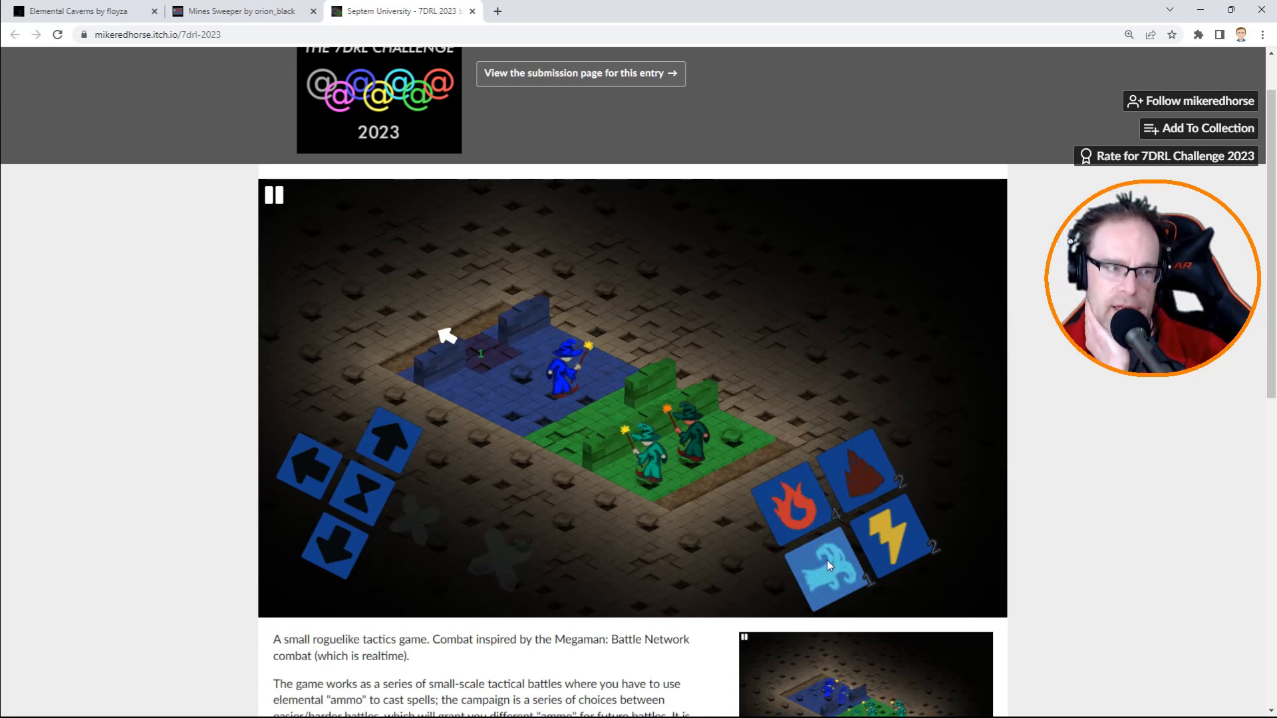
{"action": "left_click", "coordinate": [827, 566]}
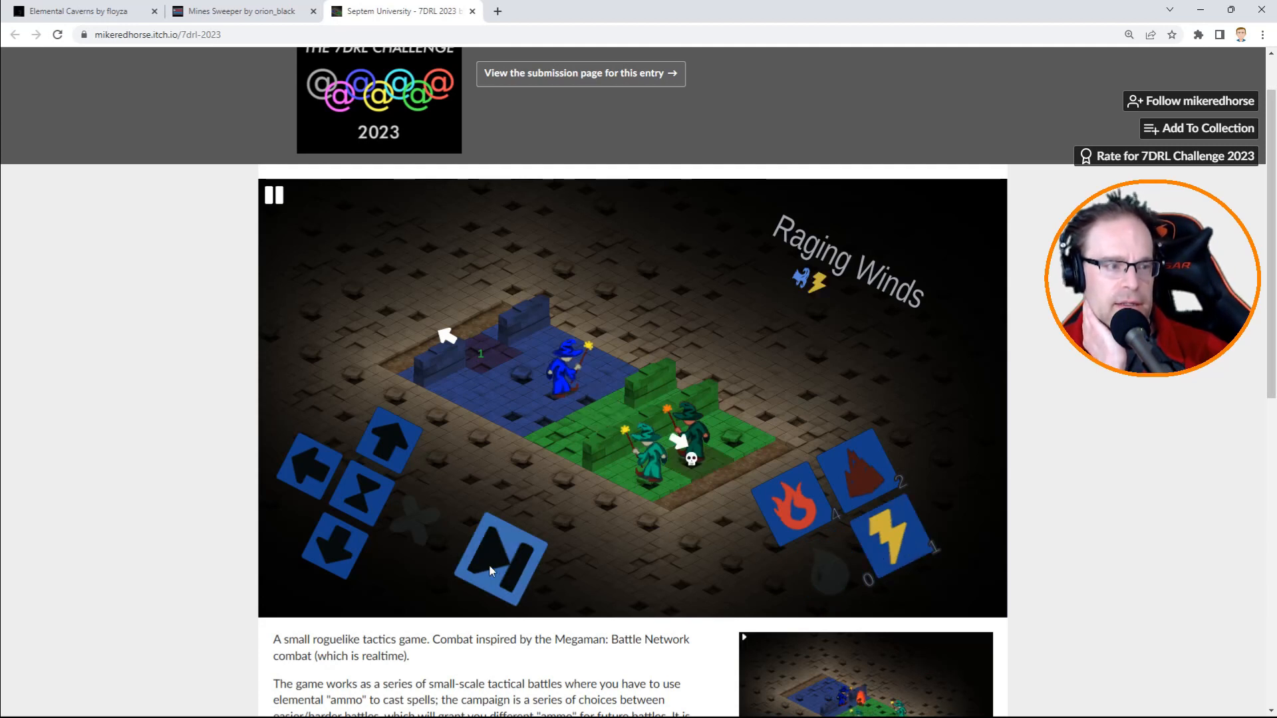
{"action": "left_click", "coordinate": [500, 558]}
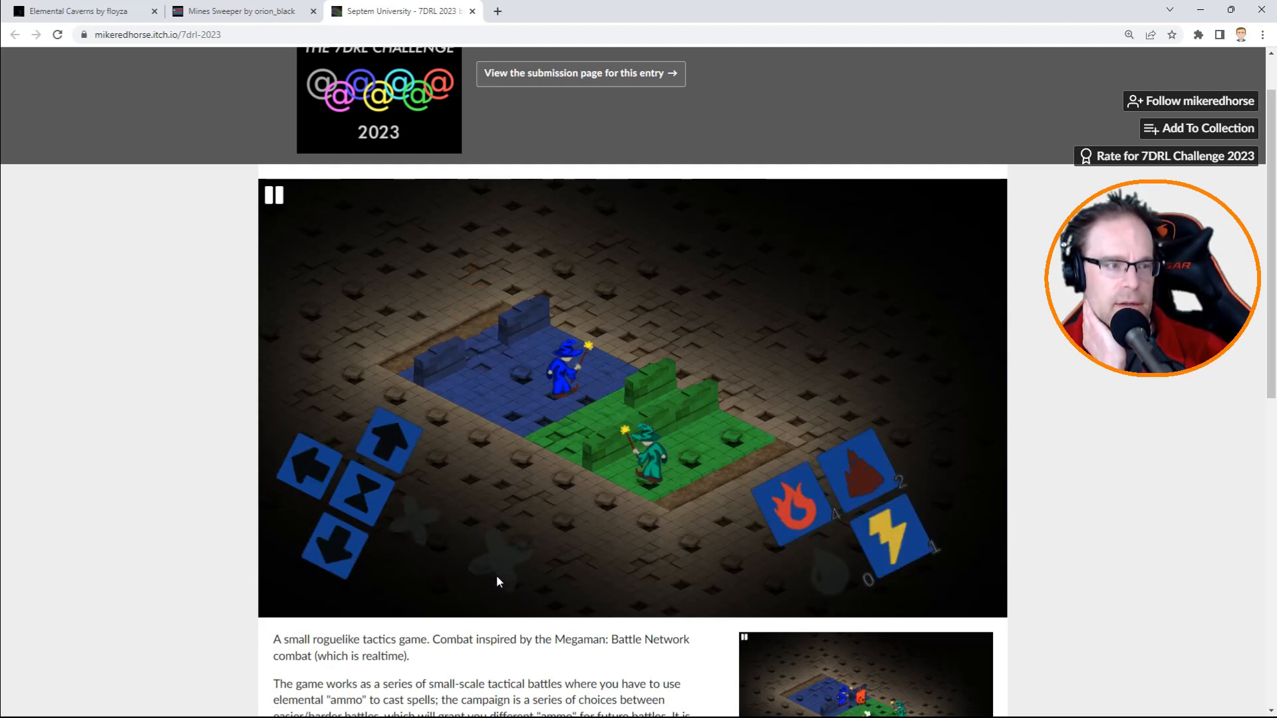
{"action": "mouse_move", "coordinate": [429, 535]}
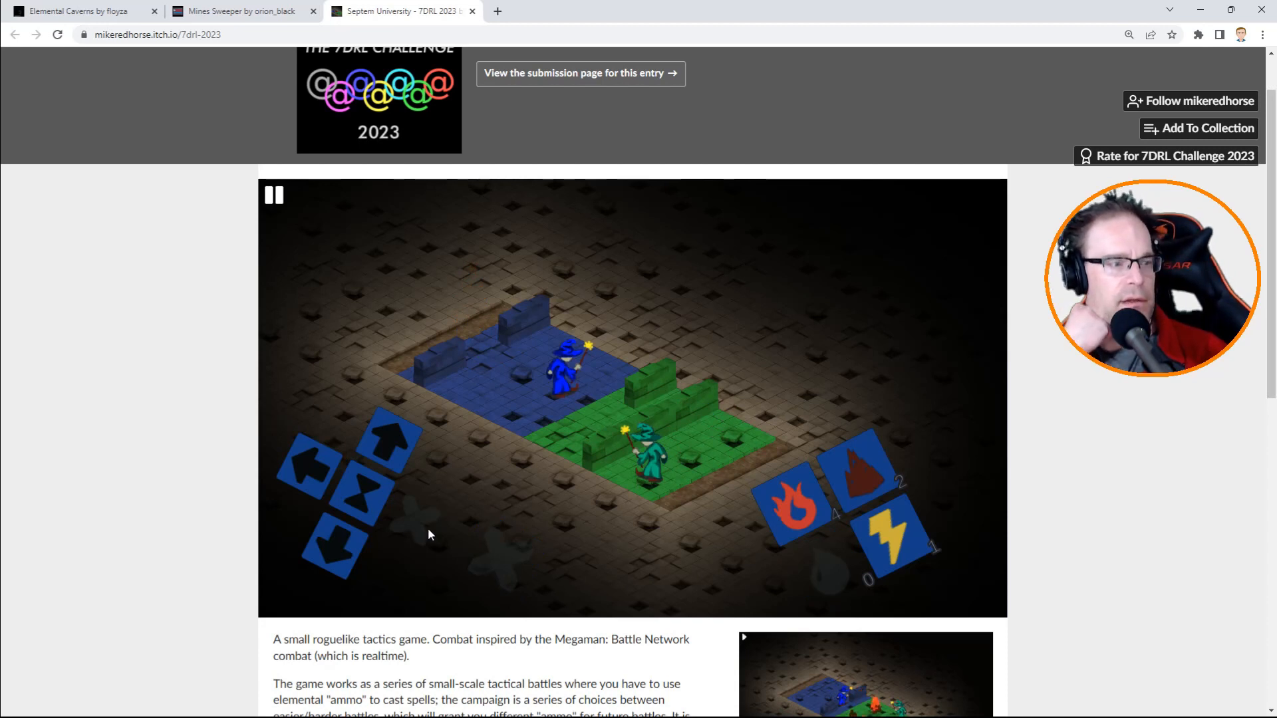
{"action": "left_click", "coordinate": [338, 541]}
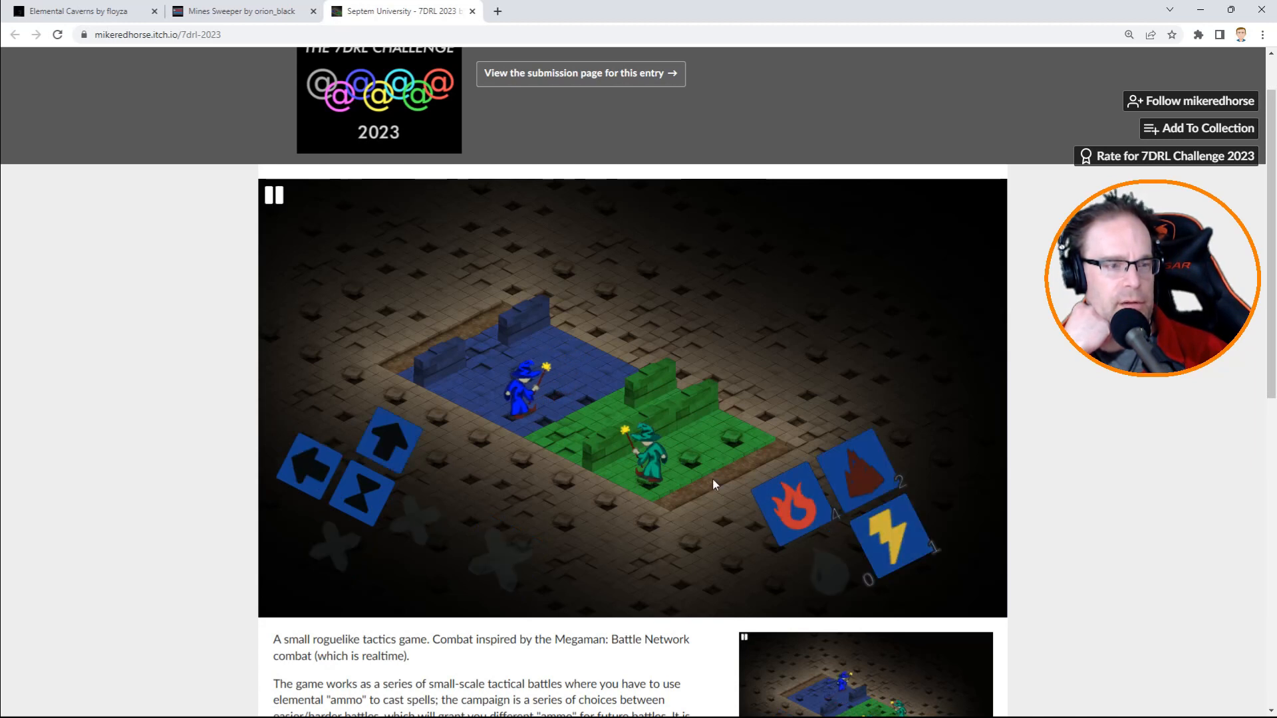
{"action": "left_click", "coordinate": [786, 501]}
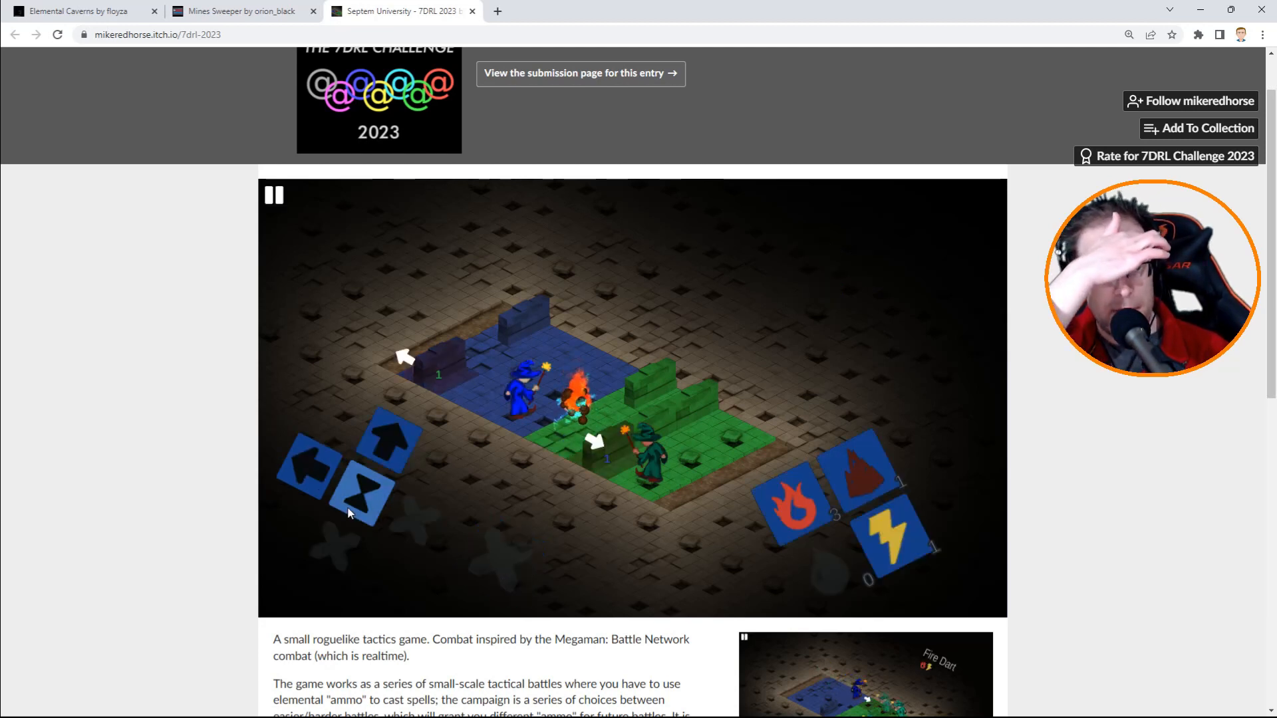
{"action": "left_click", "coordinate": [274, 195]}
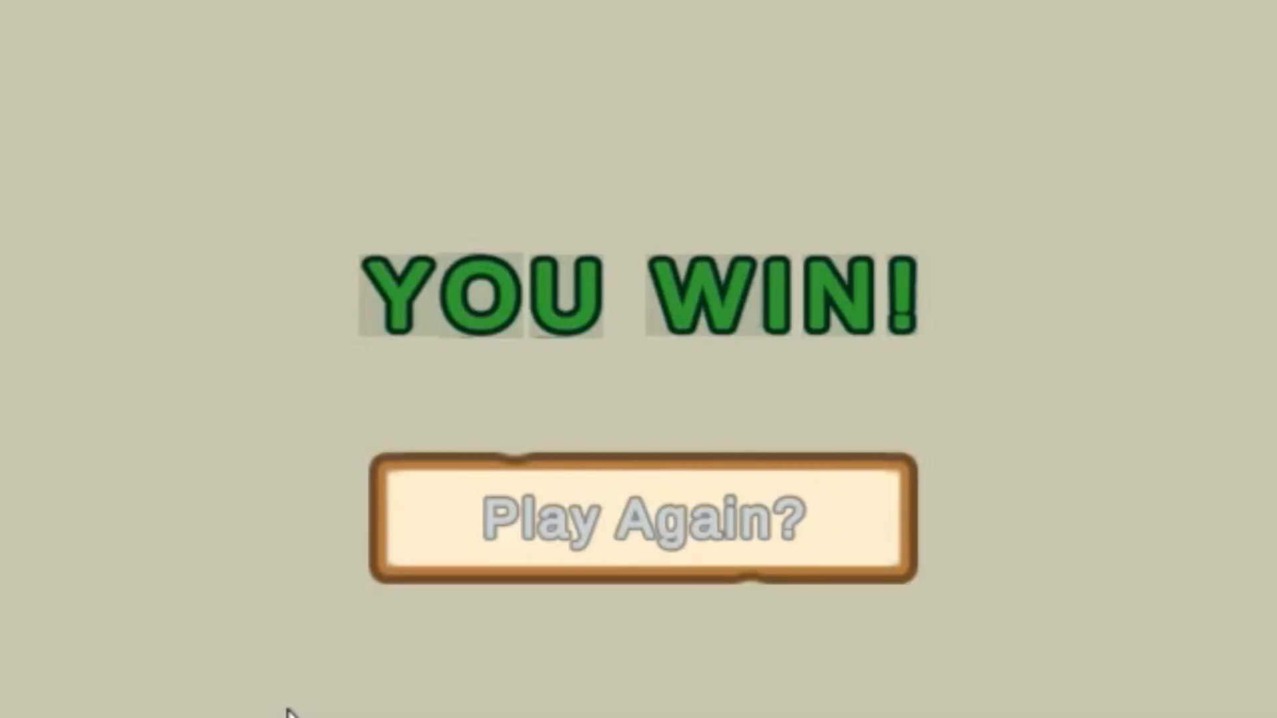
{"action": "mouse_move", "coordinate": [16, 261]}
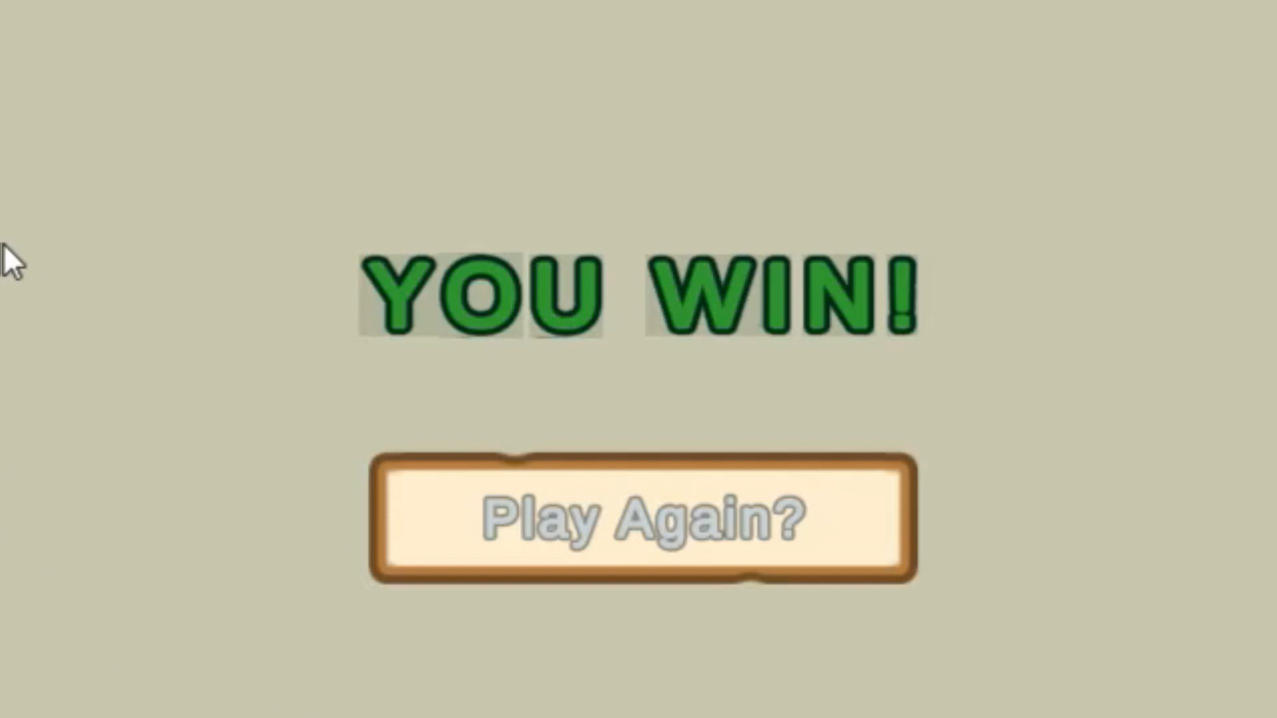
{"action": "key", "text": "Escape"}
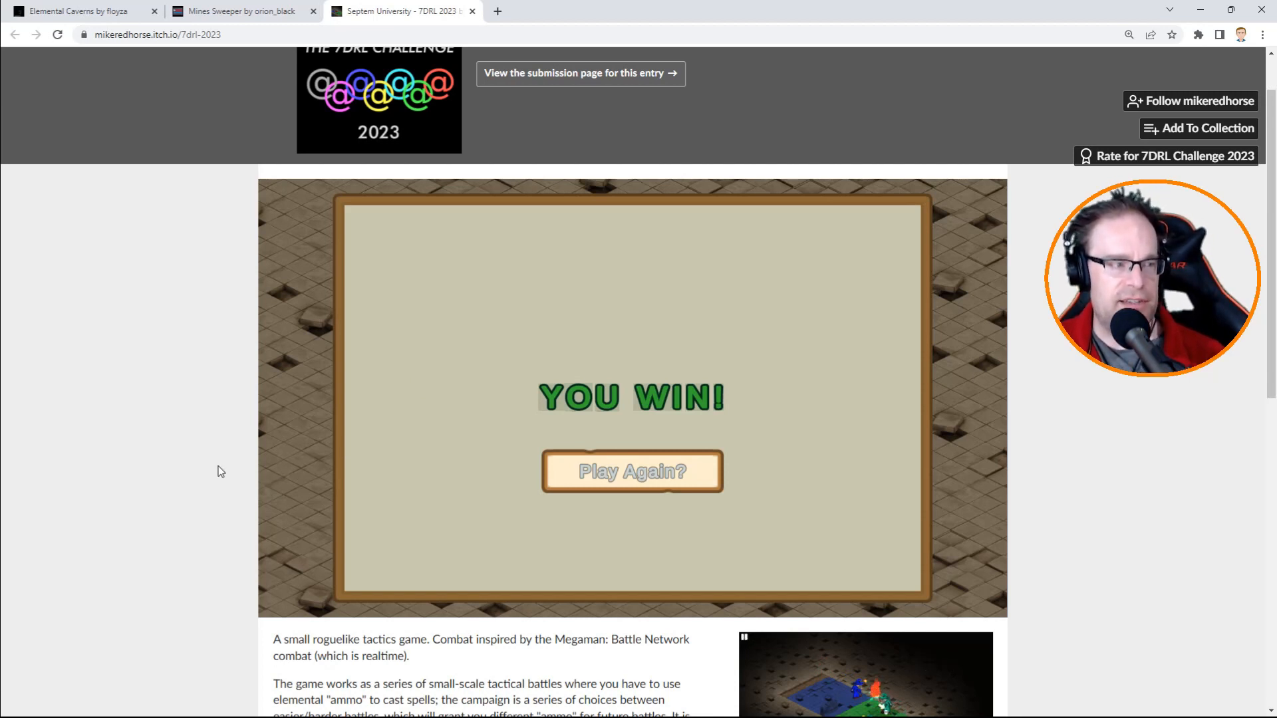
Scroll down to the Septem University description and gameplay help, then back up.
{"action": "scroll", "scroll_direction": "down", "scroll_amount": 3}
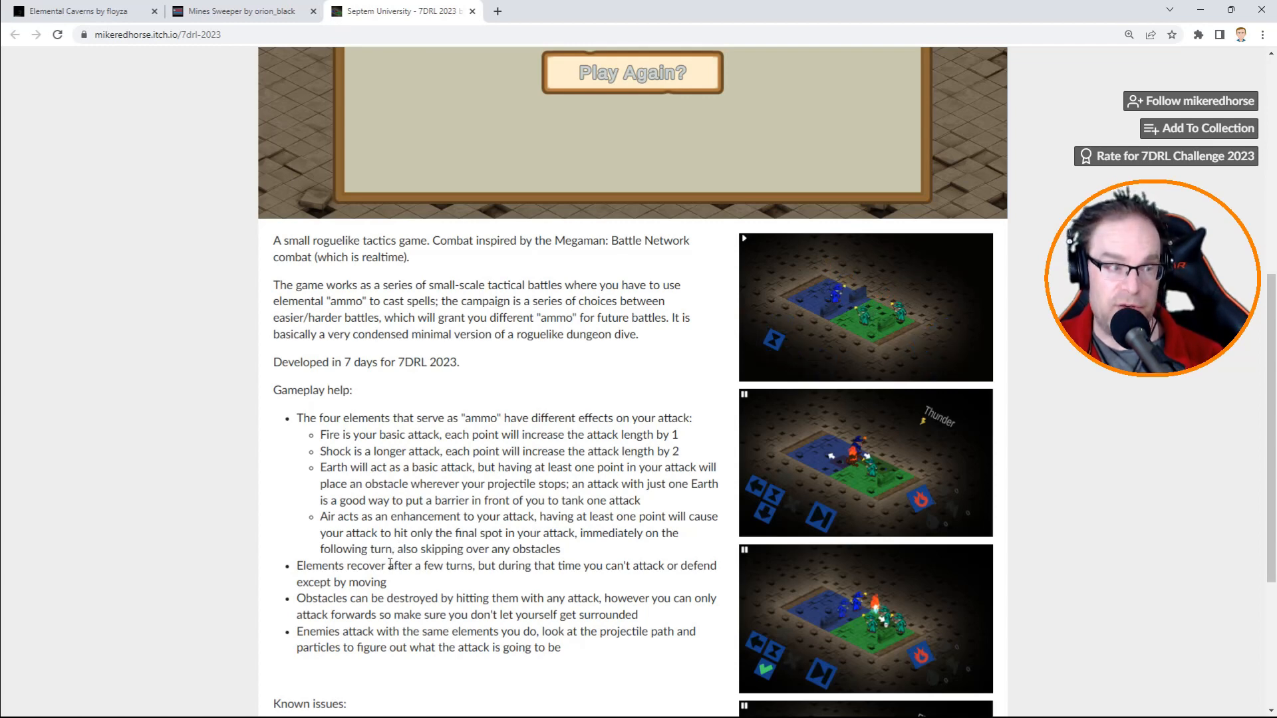
{"action": "scroll", "scroll_direction": "up", "scroll_amount": 3}
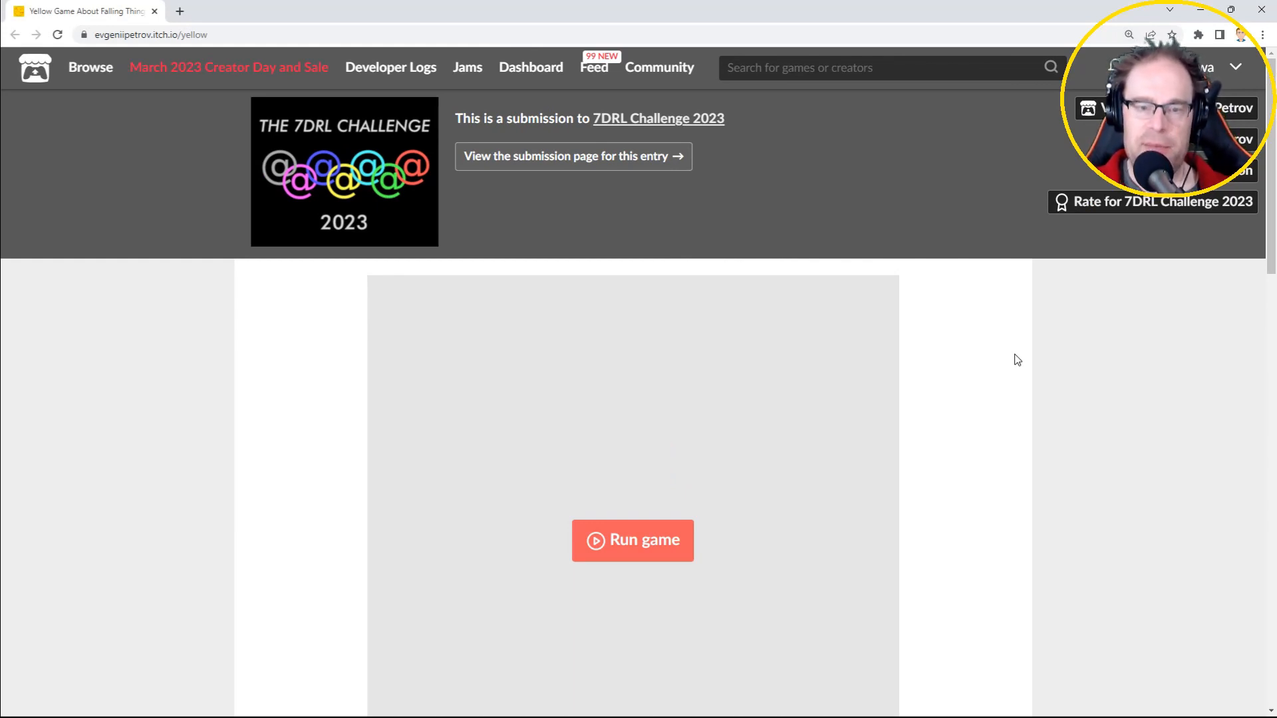
{"action": "mouse_move", "coordinate": [987, 366]}
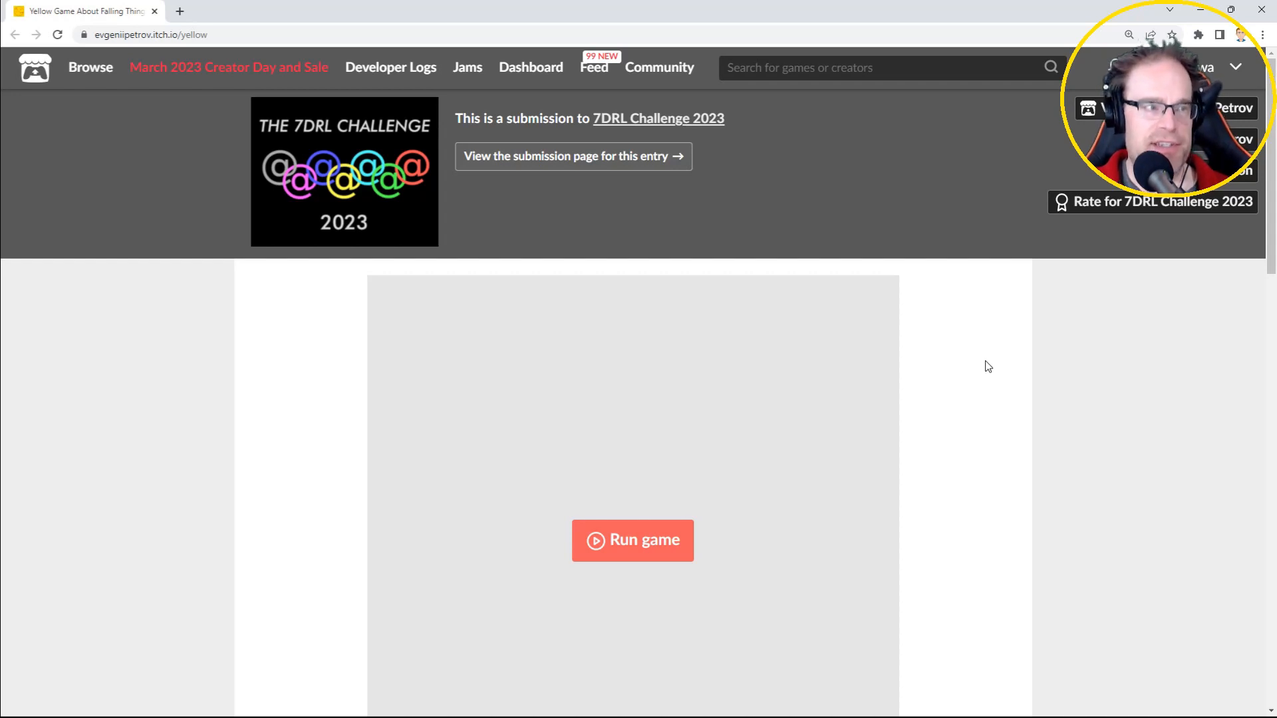
{"action": "mouse_move", "coordinate": [1048, 258]}
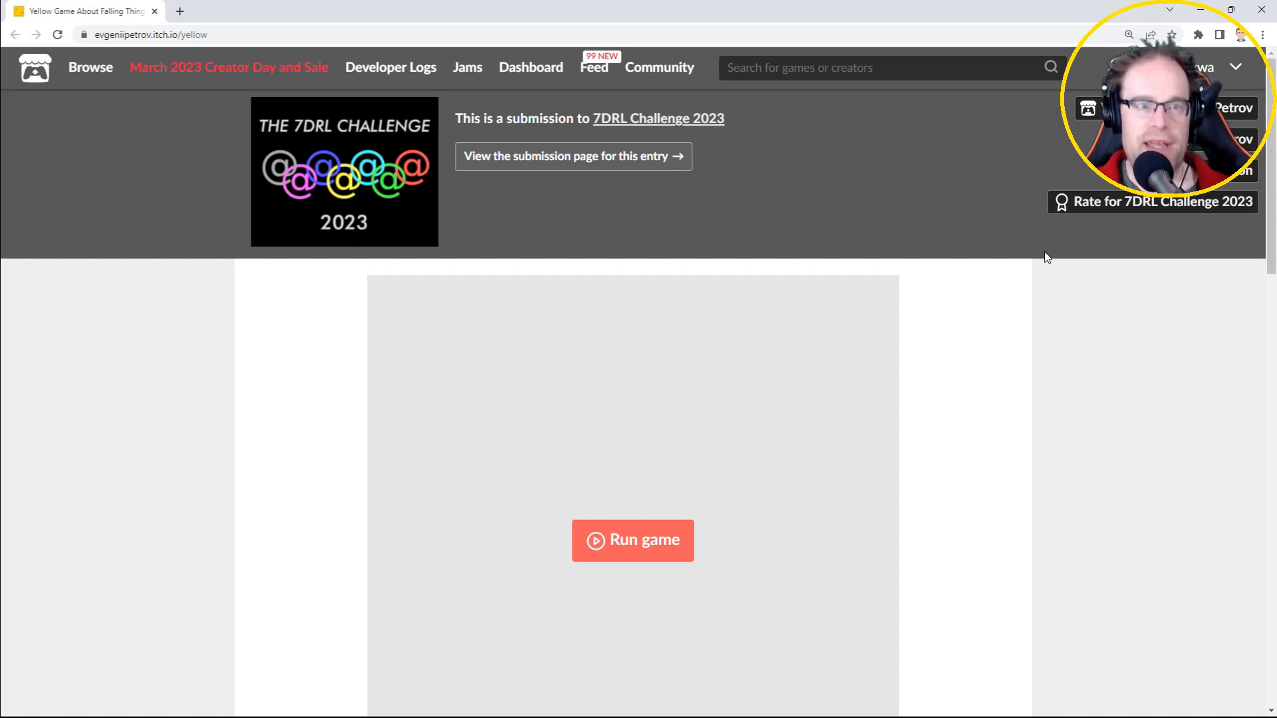
{"action": "mouse_move", "coordinate": [1077, 356]}
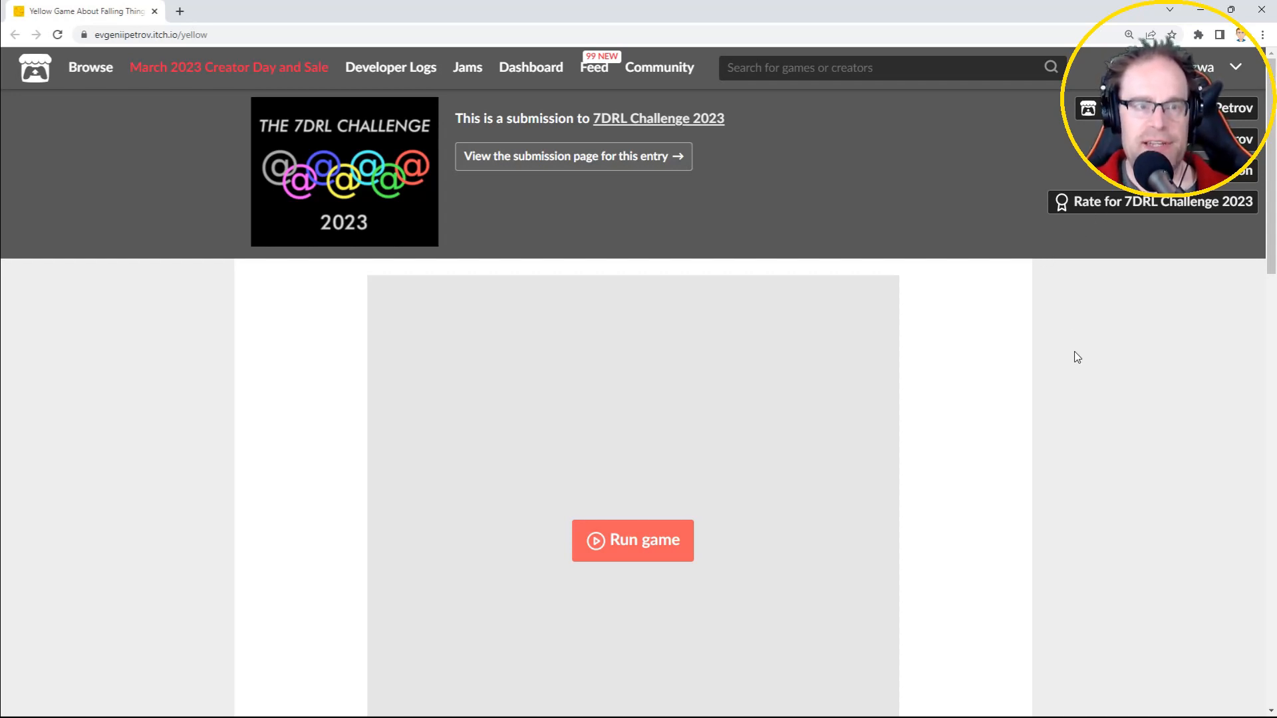
Scroll through Yellow Game's comment and screenshots, then back up to the game.
{"action": "scroll", "scroll_direction": "down", "scroll_amount": 3}
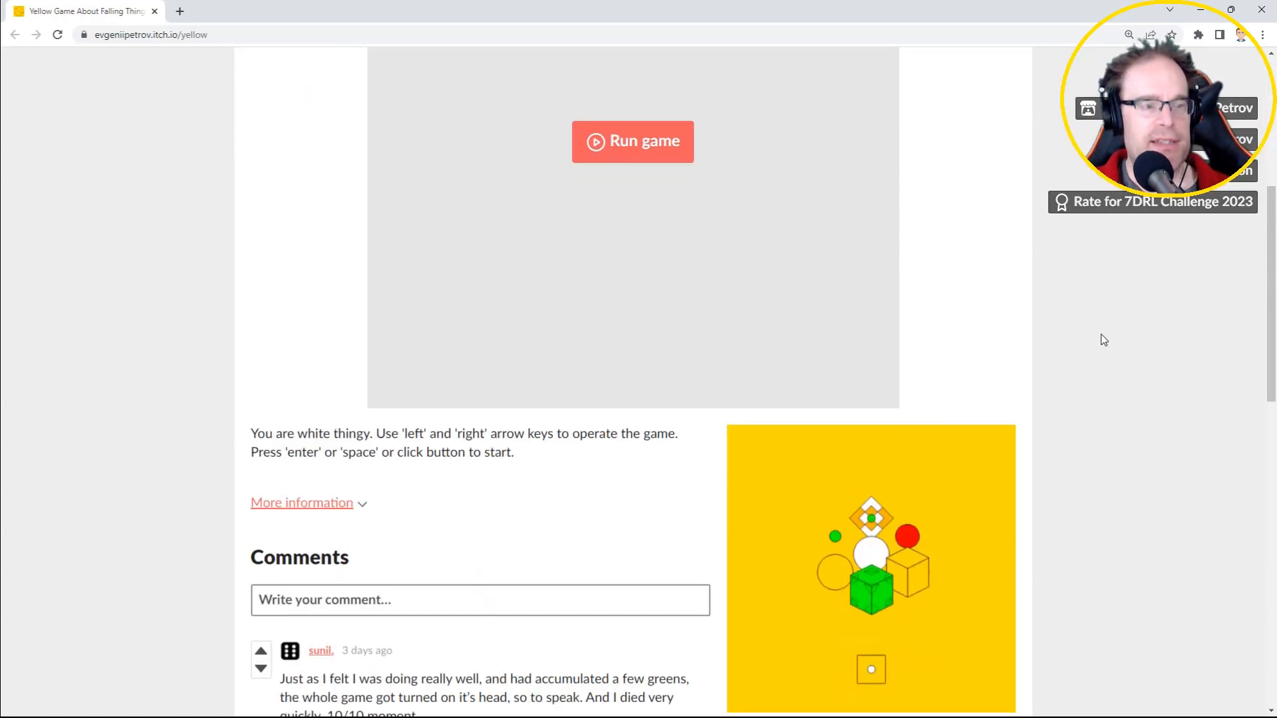
{"action": "scroll", "scroll_direction": "down", "scroll_amount": 3}
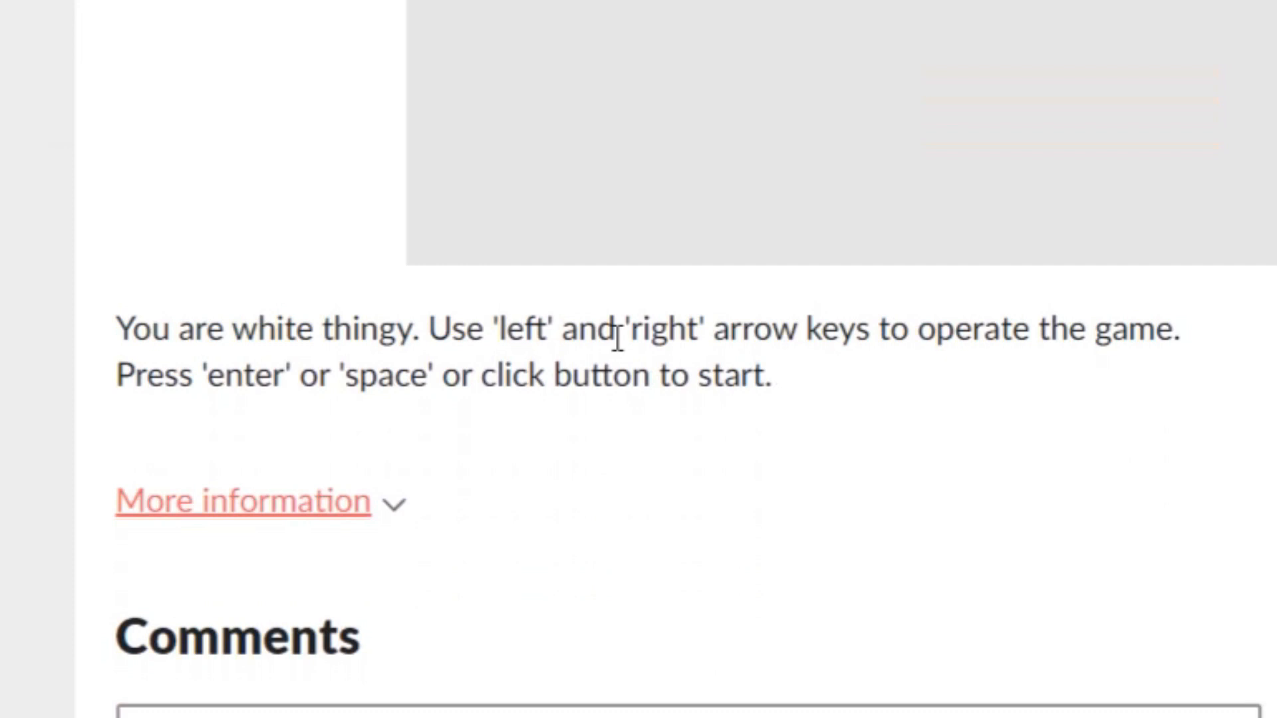
{"action": "mouse_move", "coordinate": [651, 371]}
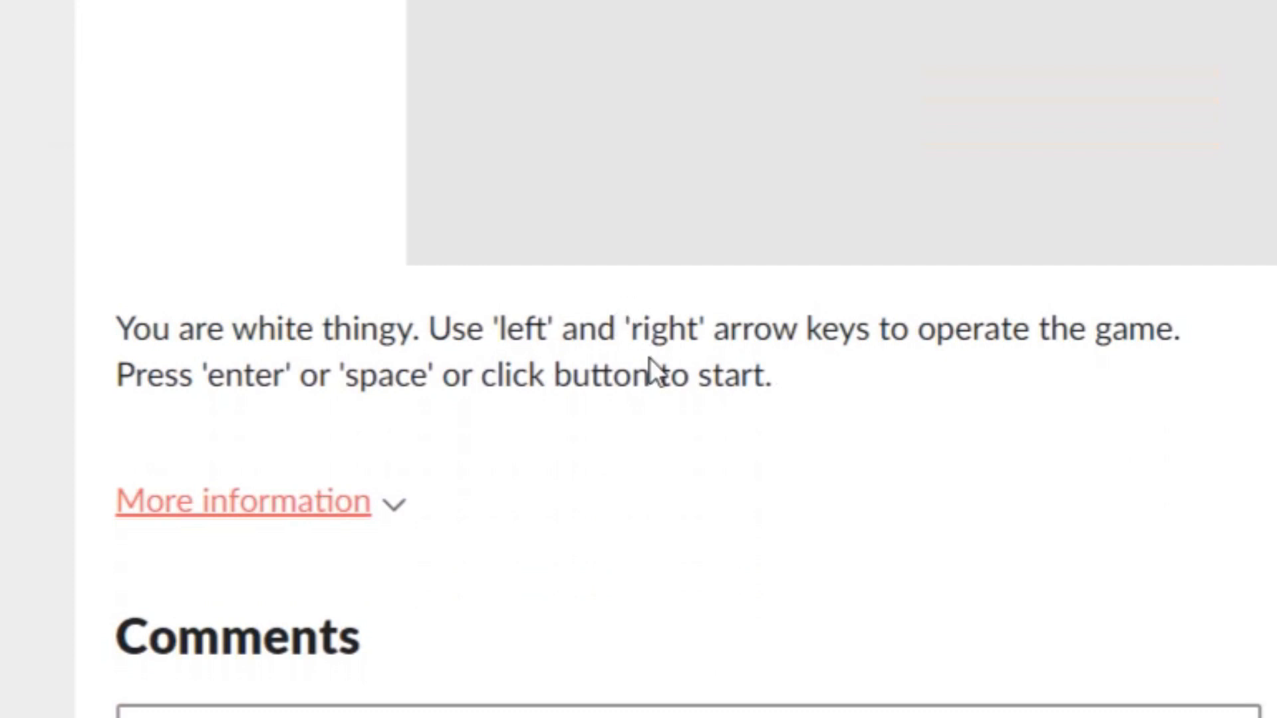
{"action": "mouse_move", "coordinate": [578, 380]}
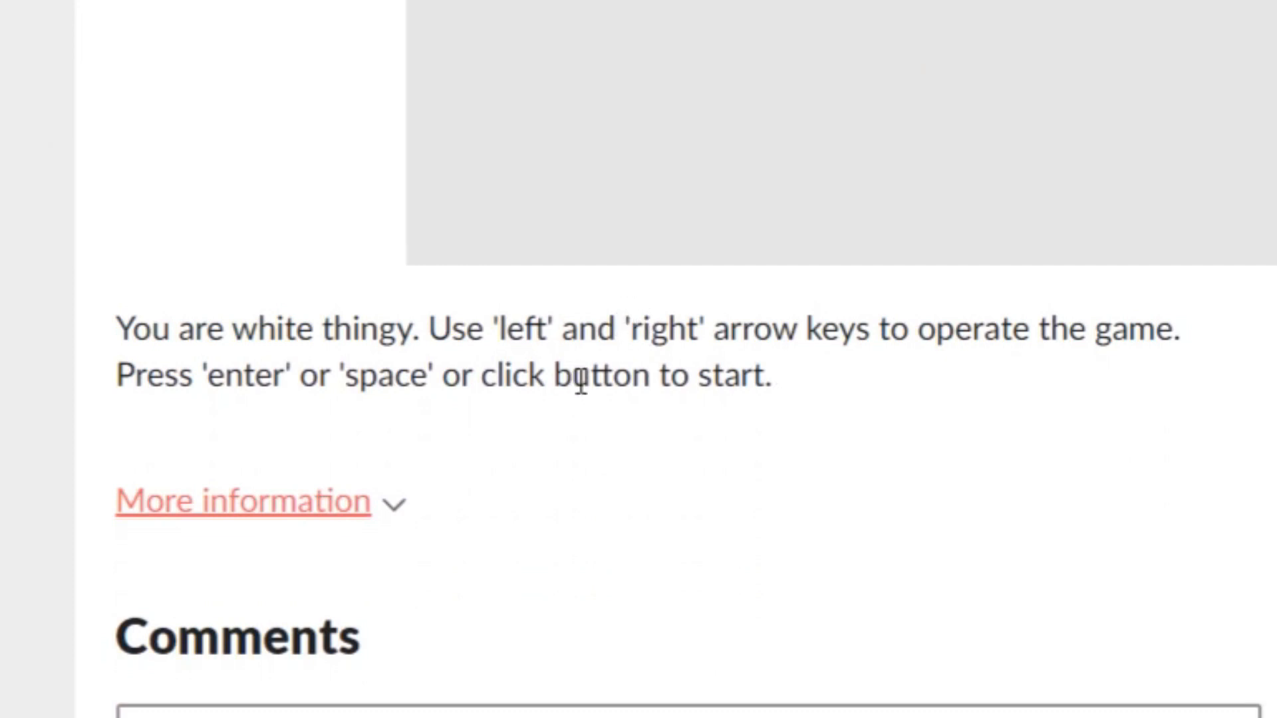
{"action": "scroll", "scroll_direction": "down", "scroll_amount": 3}
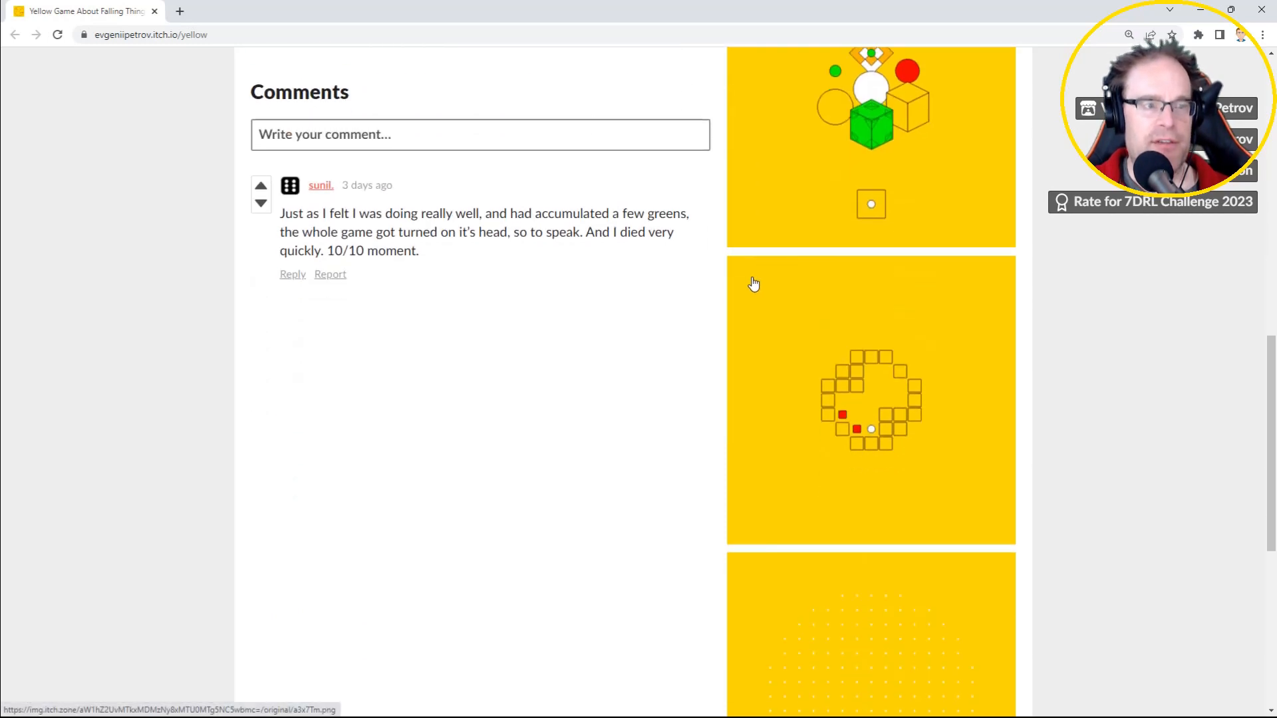
{"action": "scroll", "scroll_direction": "down", "scroll_amount": 3}
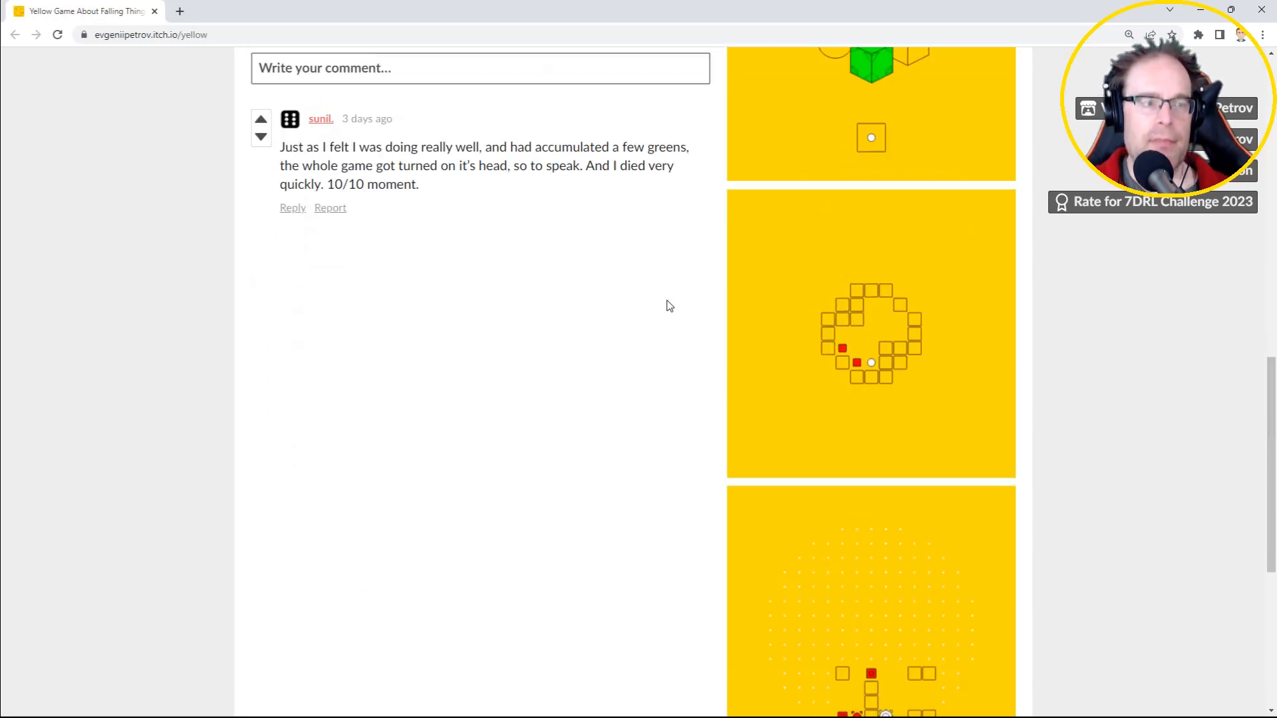
{"action": "scroll", "scroll_direction": "down", "scroll_amount": 3}
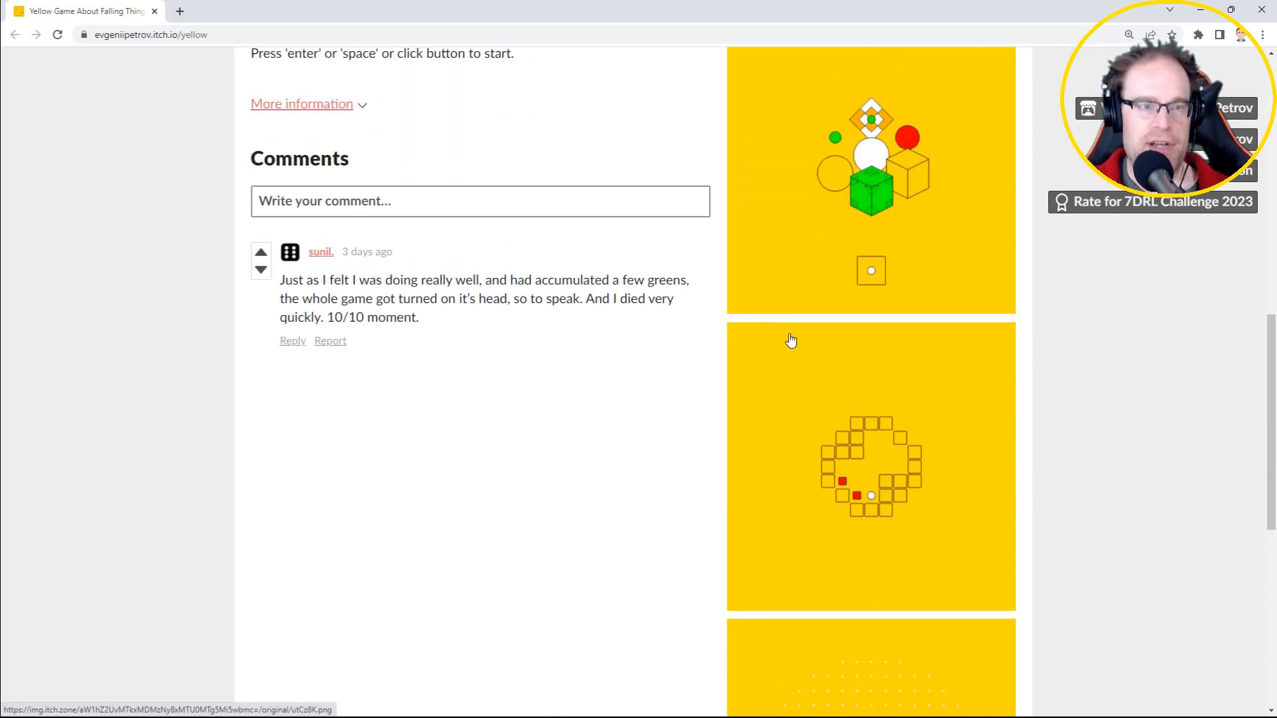
{"action": "scroll", "scroll_direction": "up", "scroll_amount": 3}
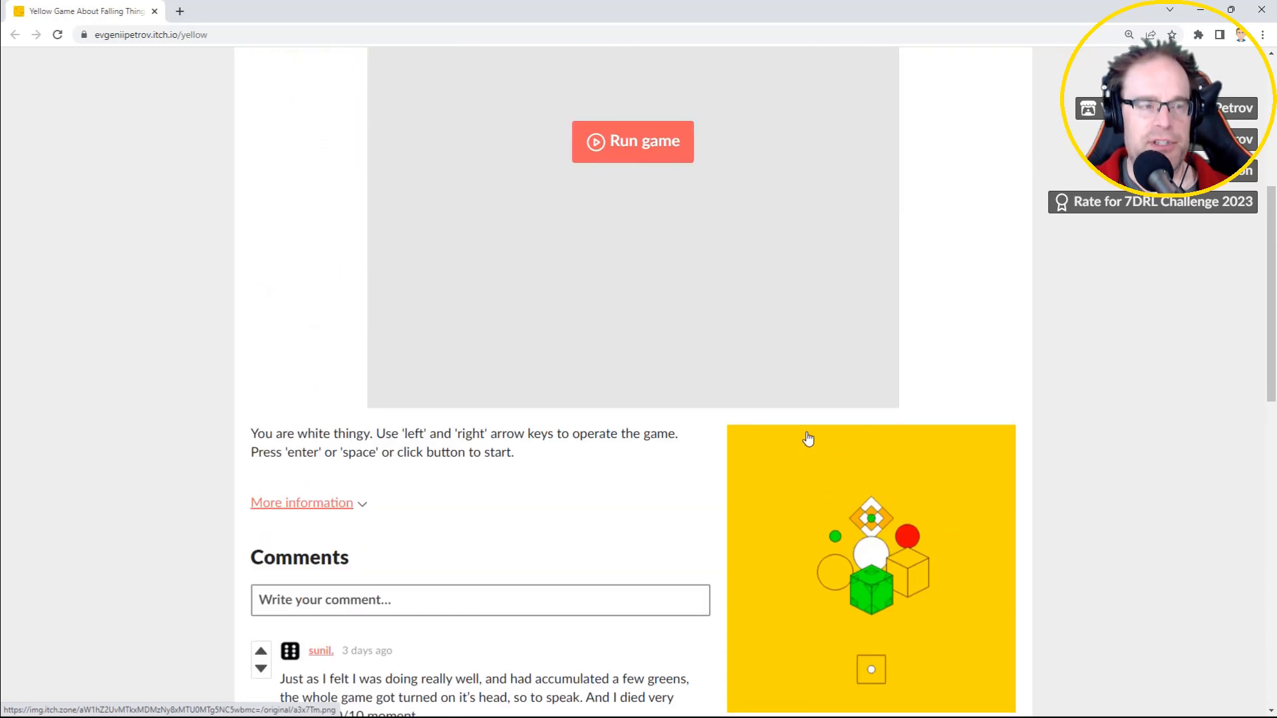
{"action": "scroll", "scroll_direction": "up", "scroll_amount": 3}
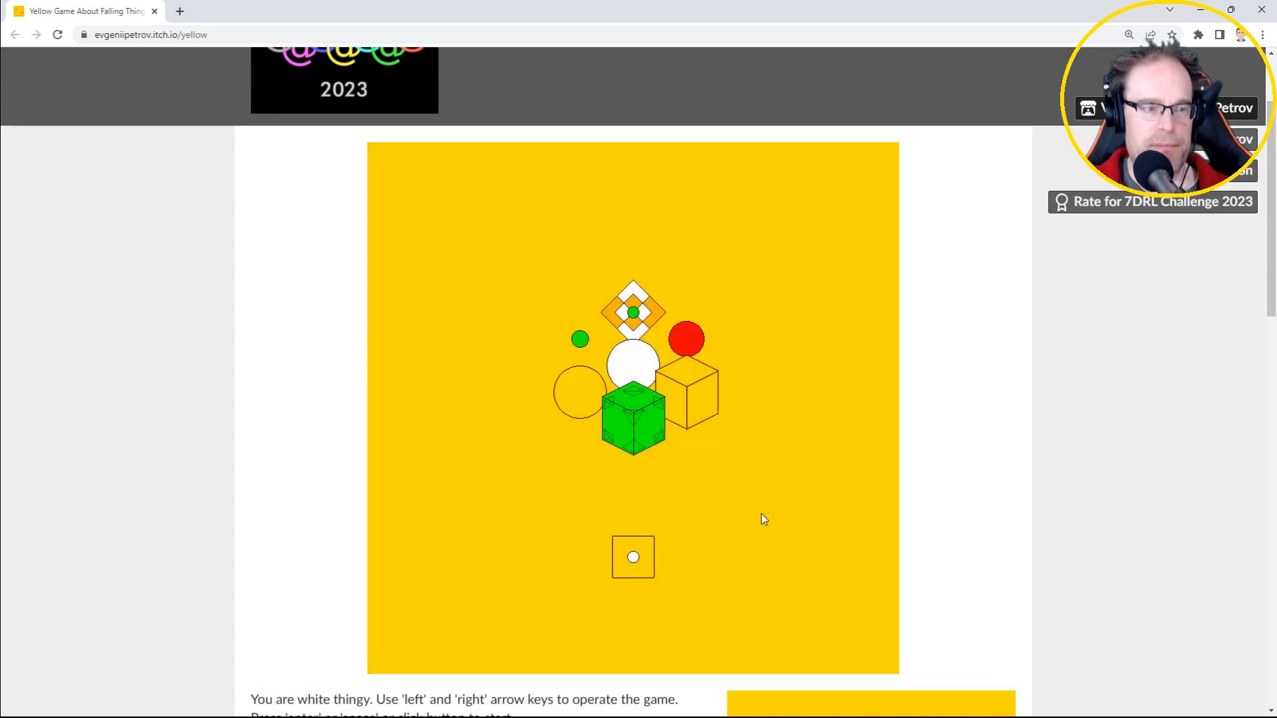
Toggle full screen on with F11 and off again.
{"action": "key", "text": "f11"}
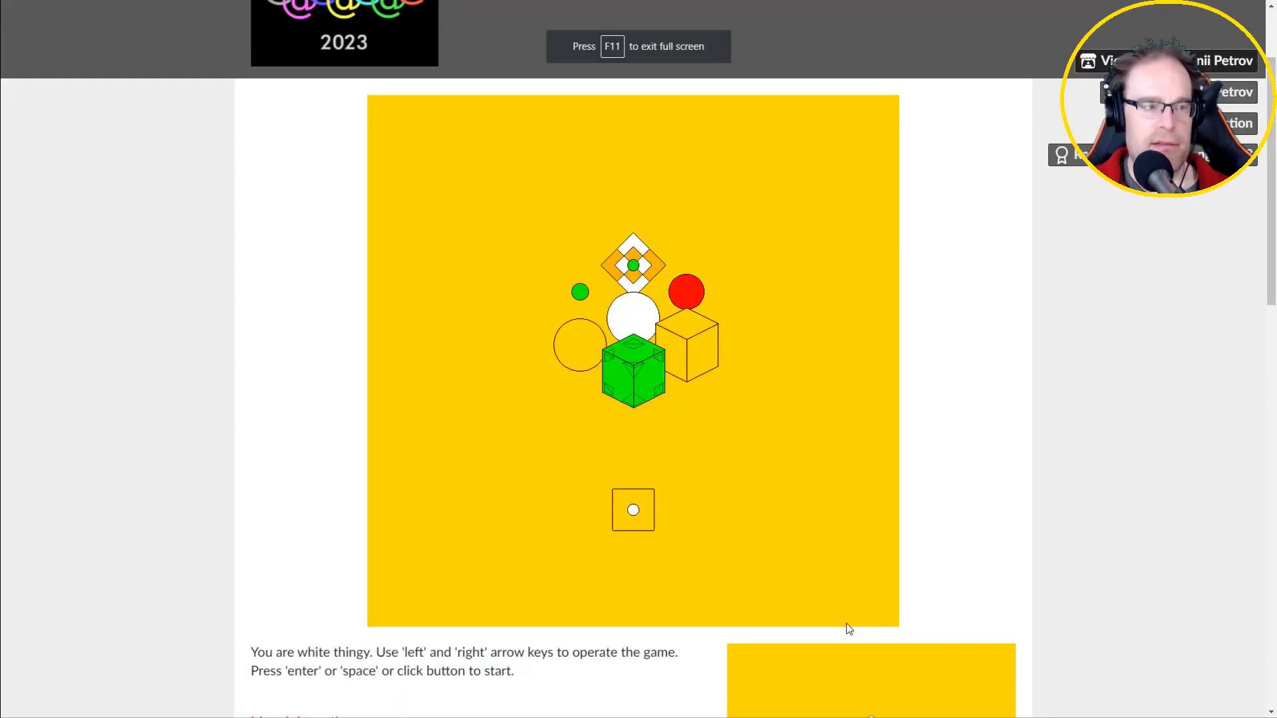
{"action": "mouse_move", "coordinate": [844, 613]}
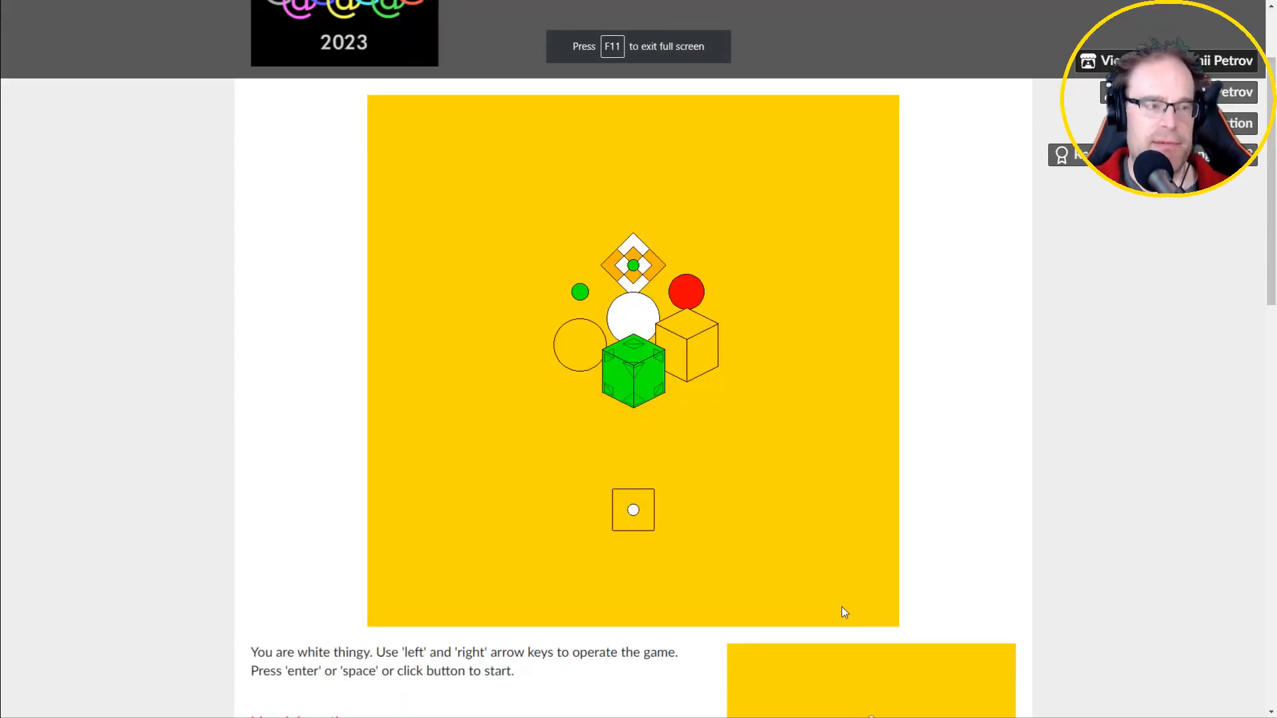
{"action": "key", "text": "f11"}
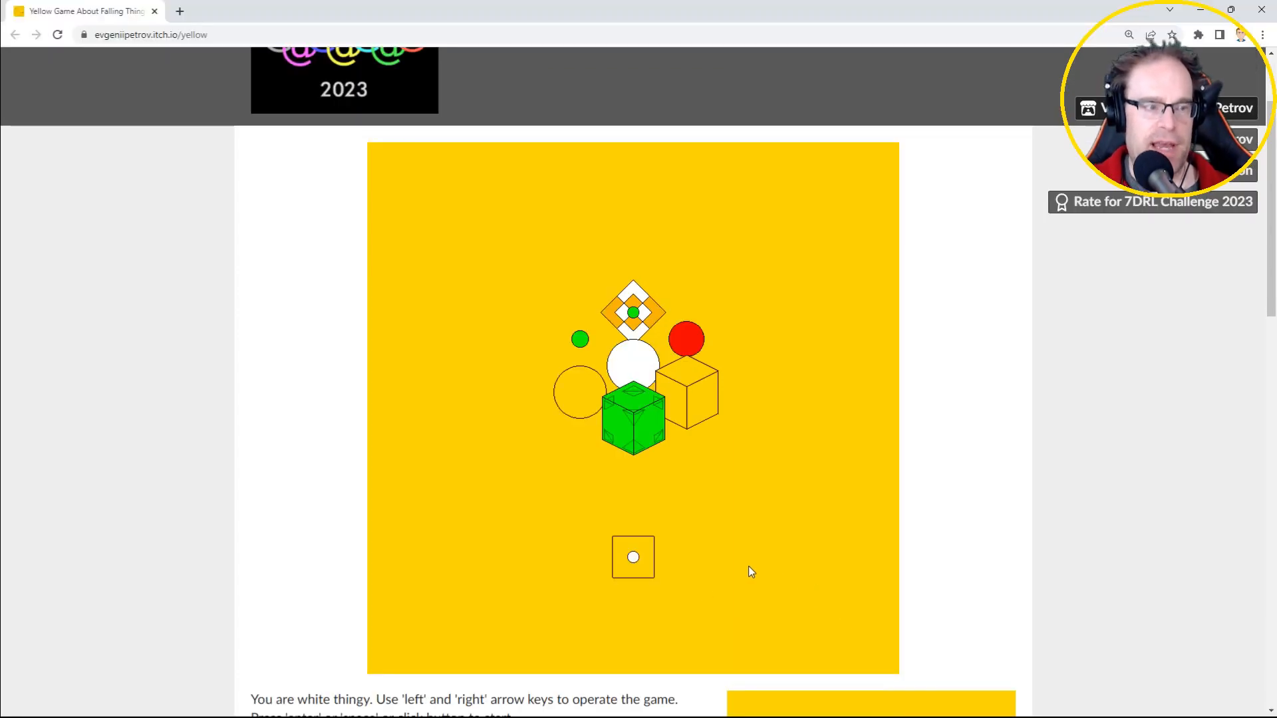
{"action": "mouse_move", "coordinate": [658, 391]}
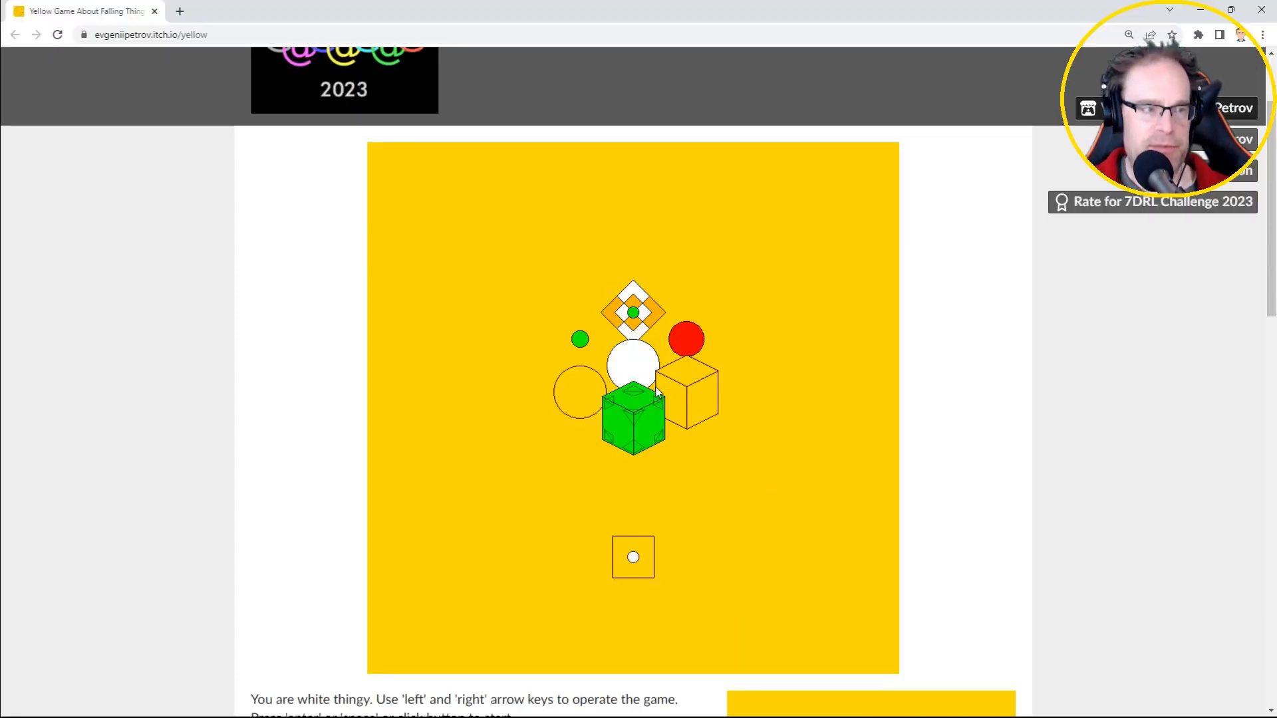
{"action": "mouse_move", "coordinate": [633, 558]}
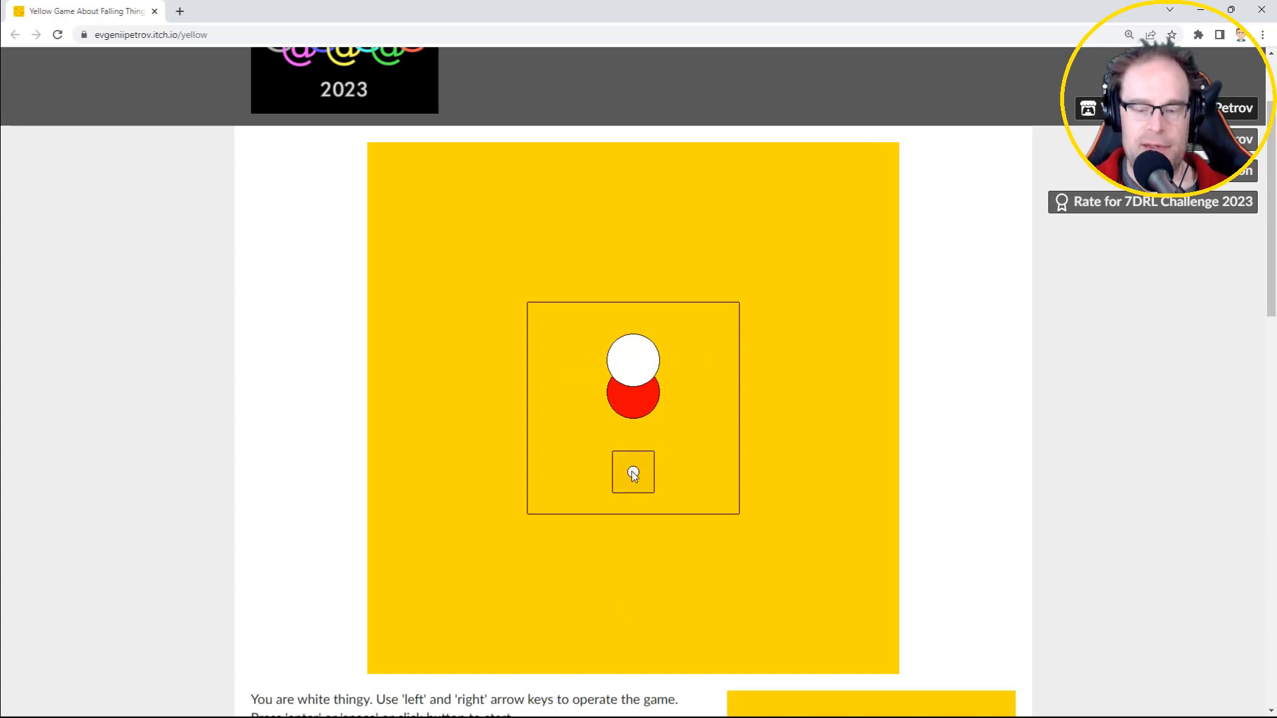
Start level one of Yellow Game, then begin the next level.
{"action": "left_click", "coordinate": [632, 472]}
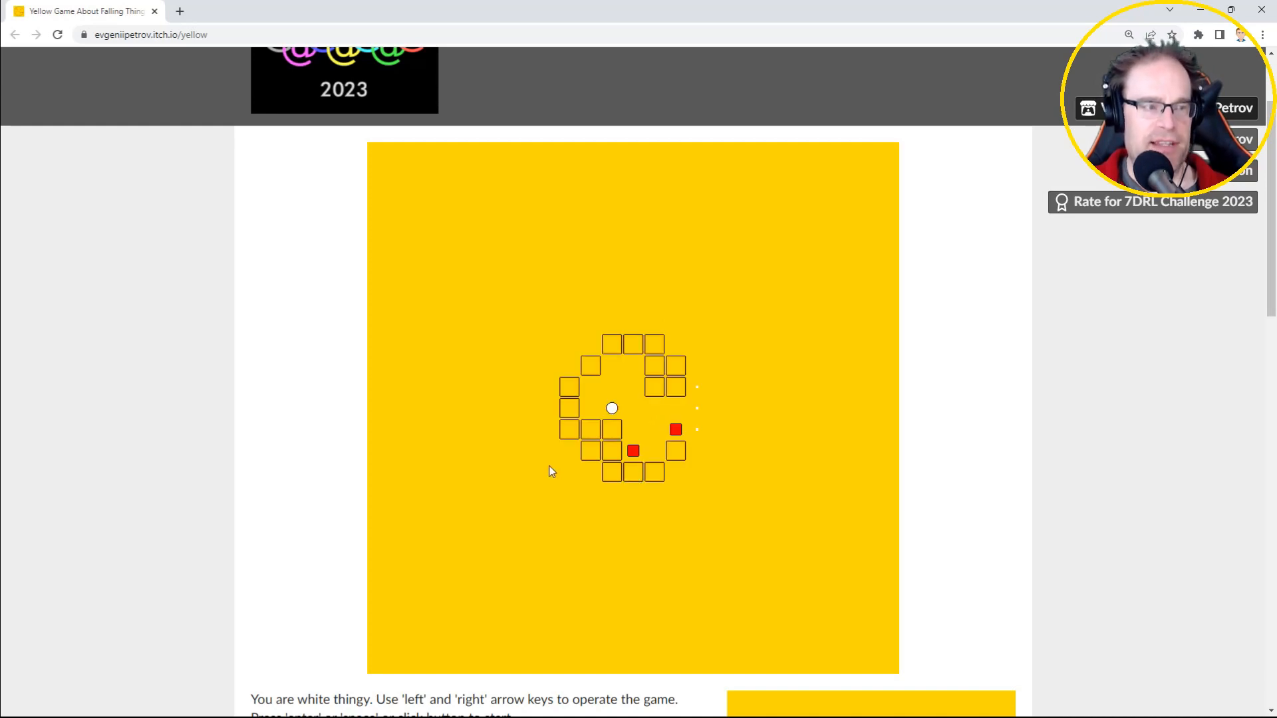
{"action": "mouse_move", "coordinate": [552, 387]}
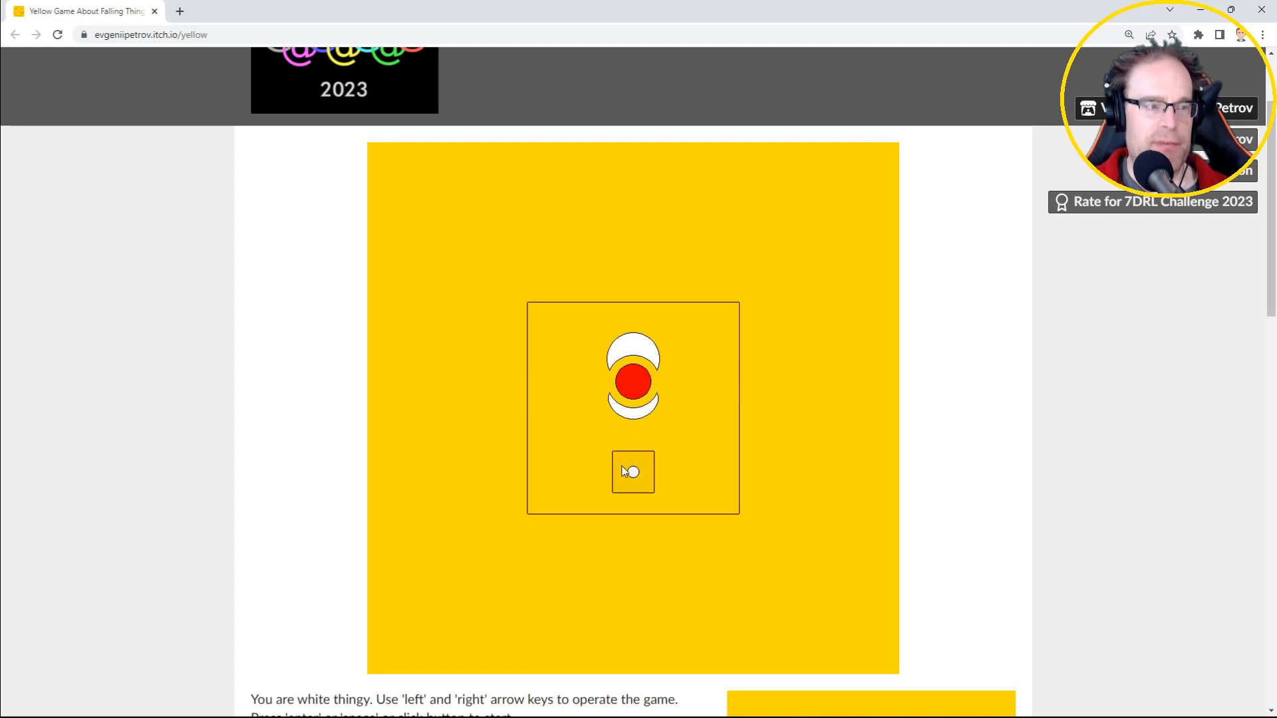
{"action": "left_click", "coordinate": [632, 473]}
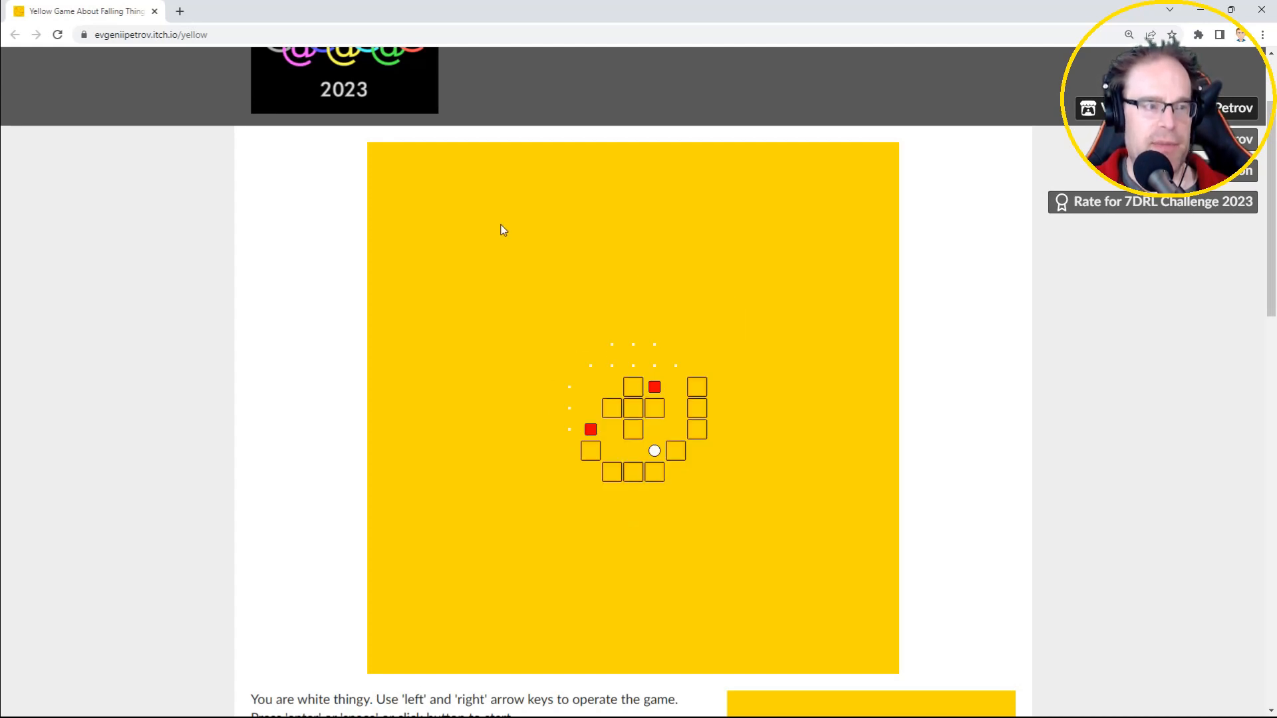
{"action": "mouse_move", "coordinate": [613, 365]}
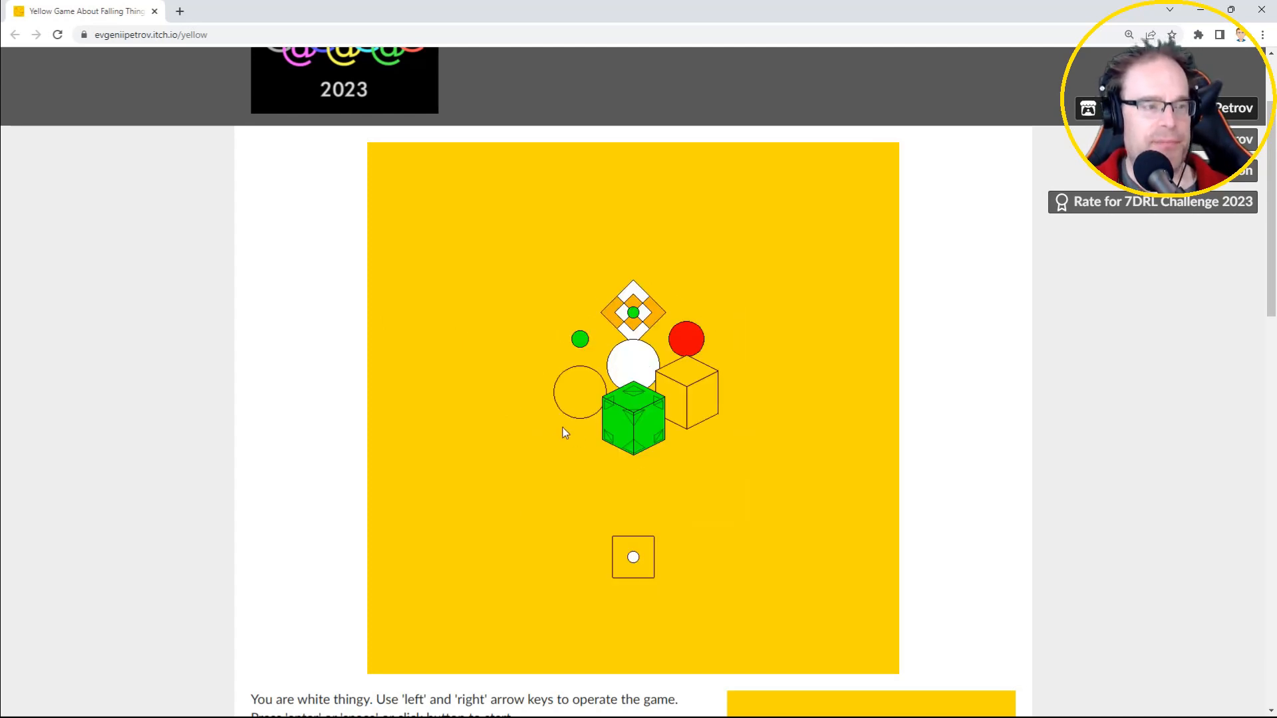
Start a new run from the title screen and begin level one.
{"action": "left_click", "coordinate": [633, 558]}
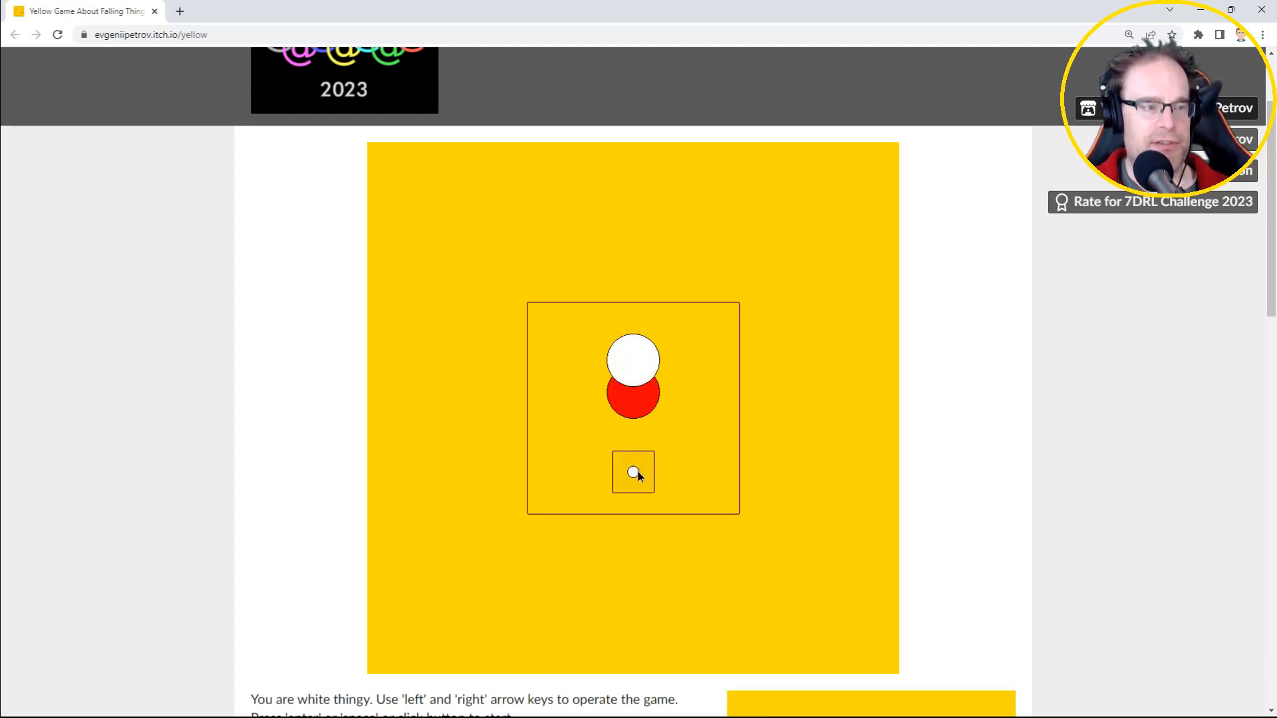
{"action": "left_click", "coordinate": [632, 473]}
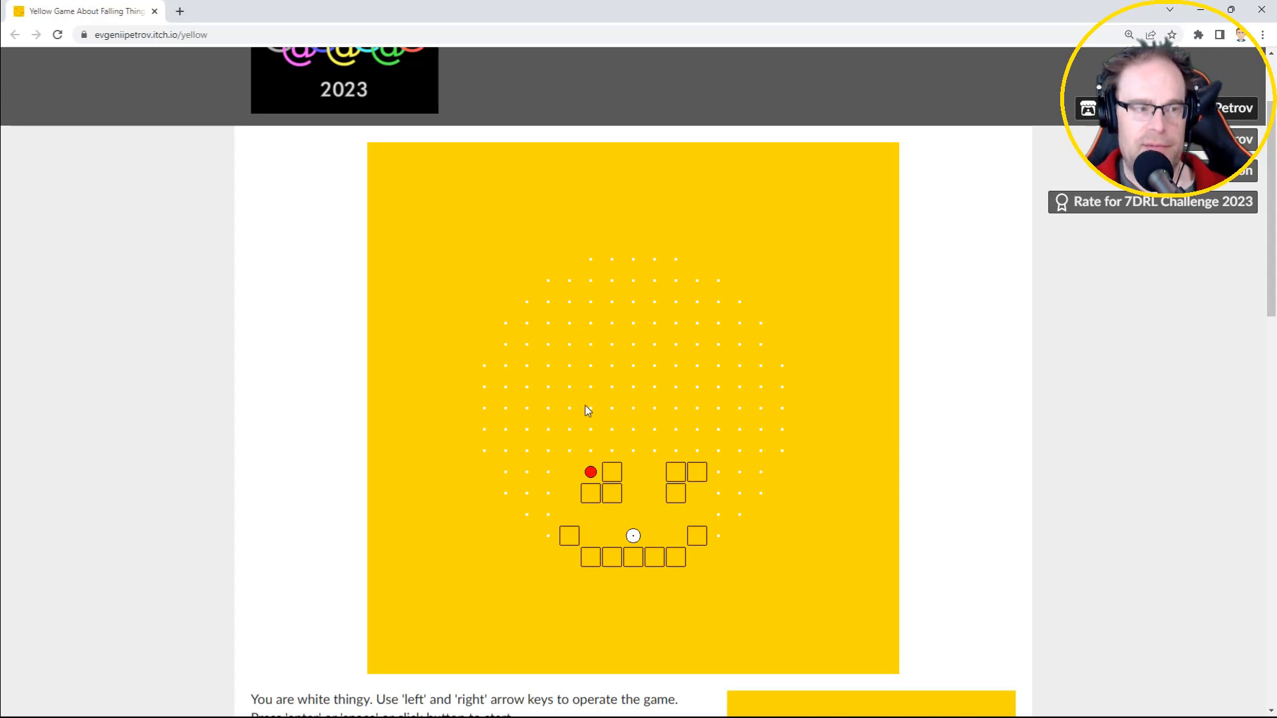
{"action": "mouse_move", "coordinate": [560, 368]}
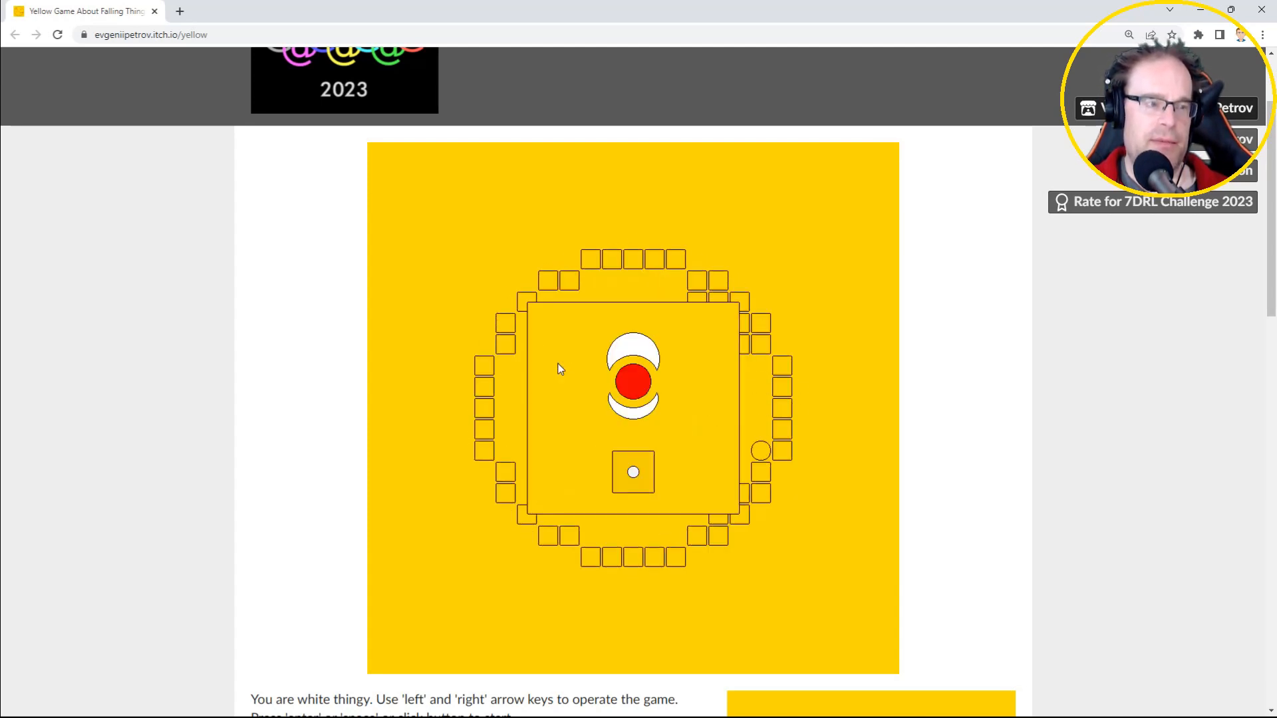
{"action": "mouse_move", "coordinate": [634, 418]}
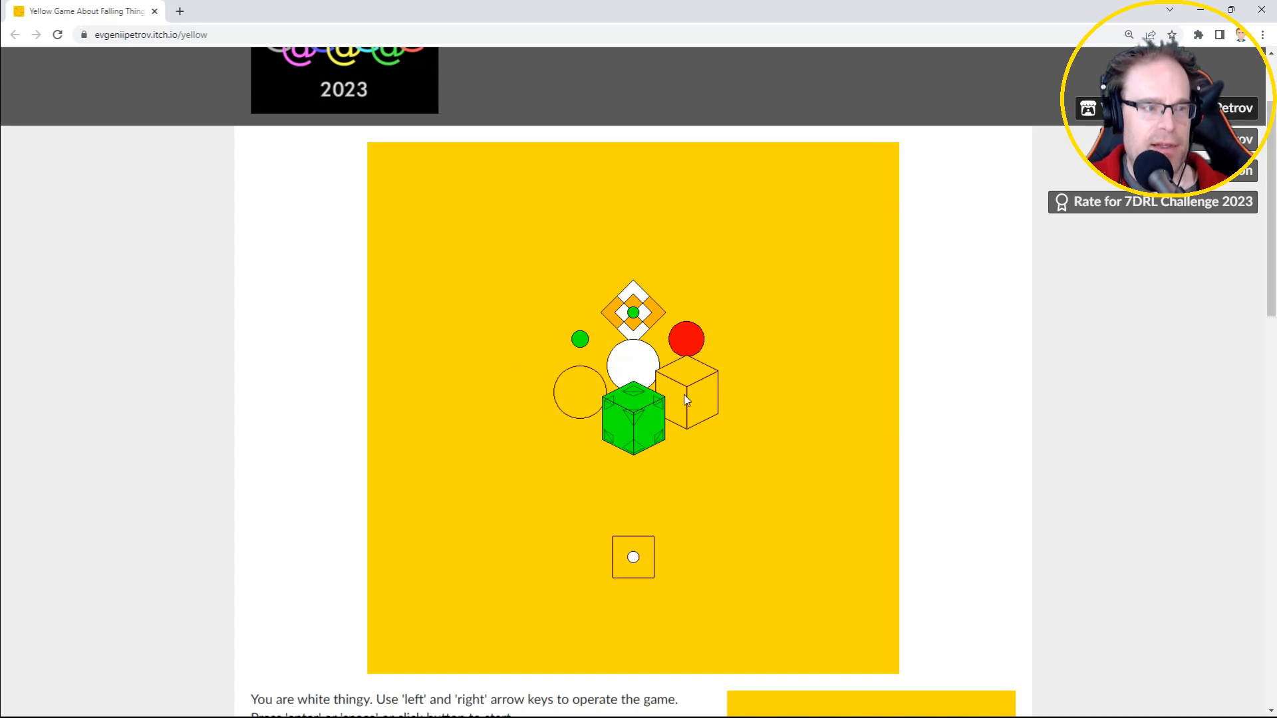
{"action": "mouse_move", "coordinate": [574, 346]}
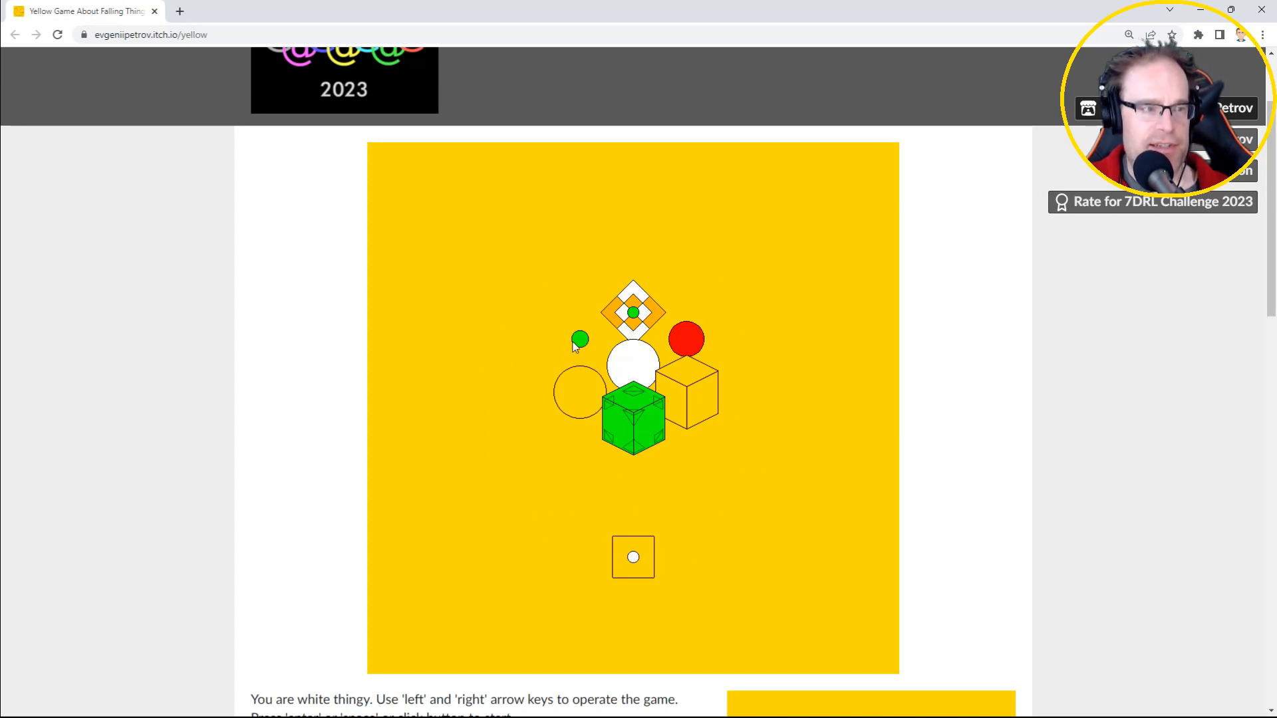
{"action": "mouse_move", "coordinate": [632, 557]}
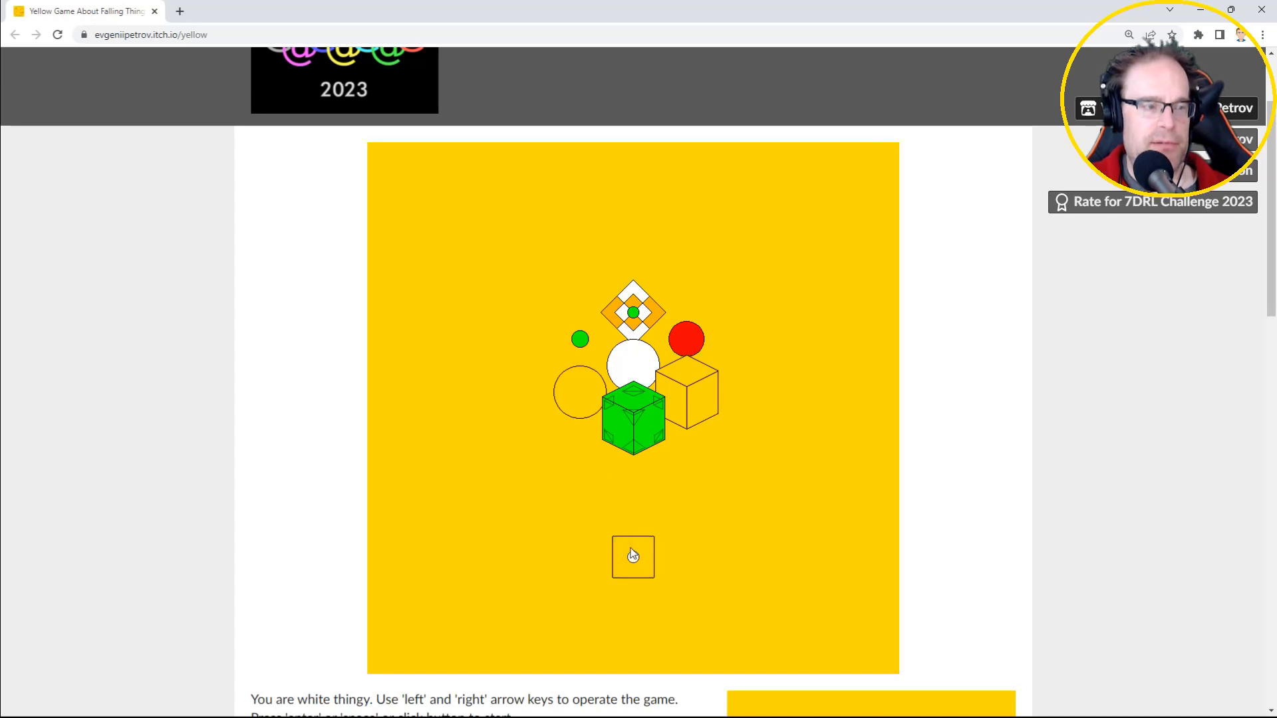
Click the title screen's start square to begin a fresh run.
{"action": "left_click", "coordinate": [632, 556]}
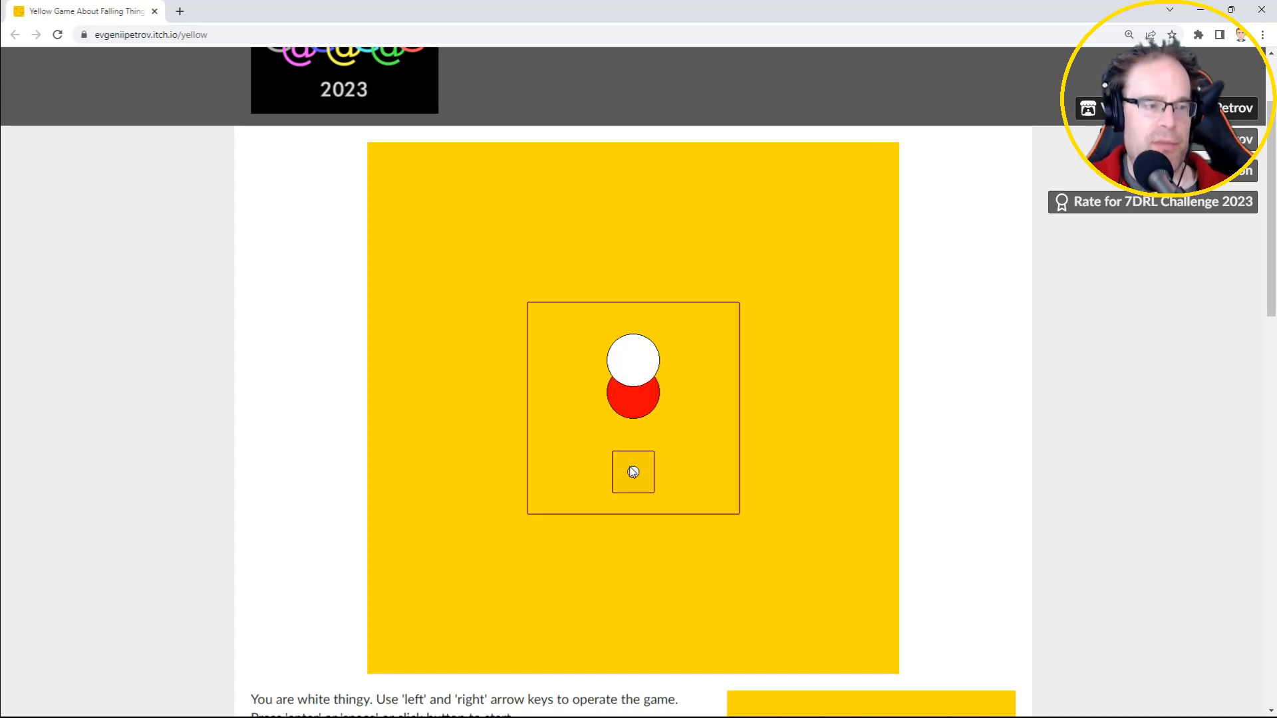
Dismiss the level intro to start playing level one of the new run.
{"action": "left_click", "coordinate": [633, 472]}
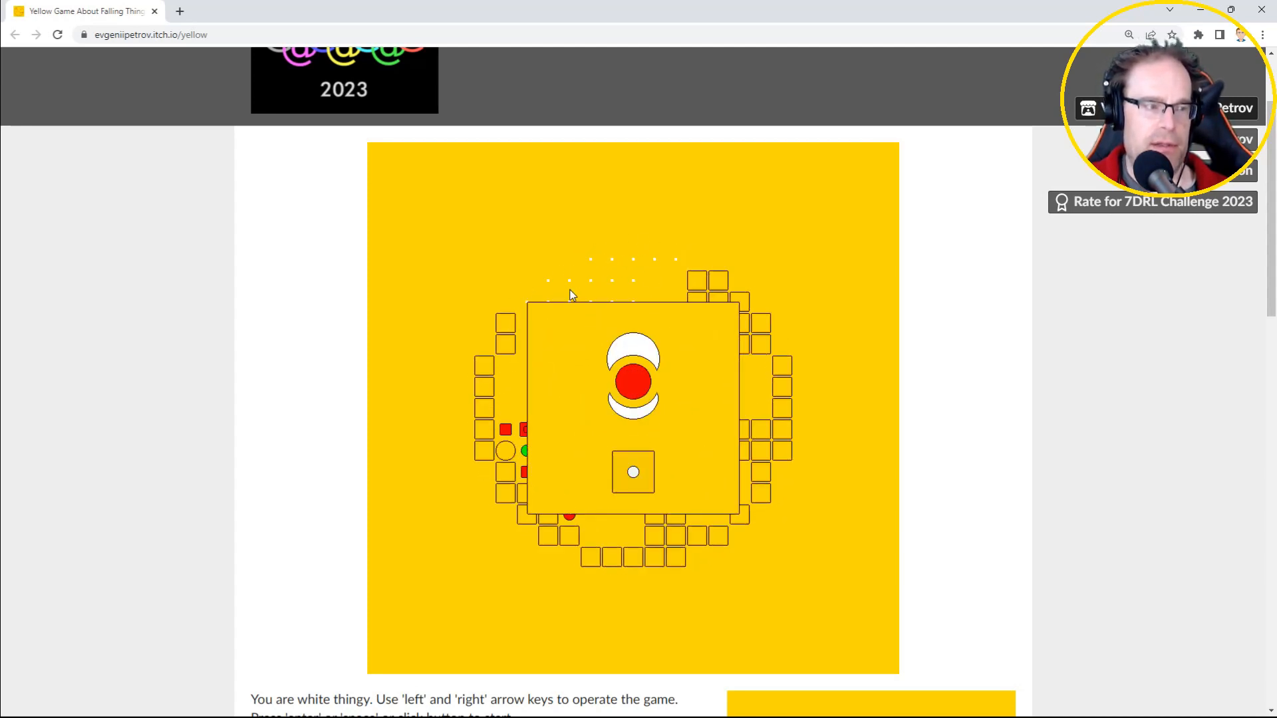
{"action": "mouse_move", "coordinate": [634, 475]}
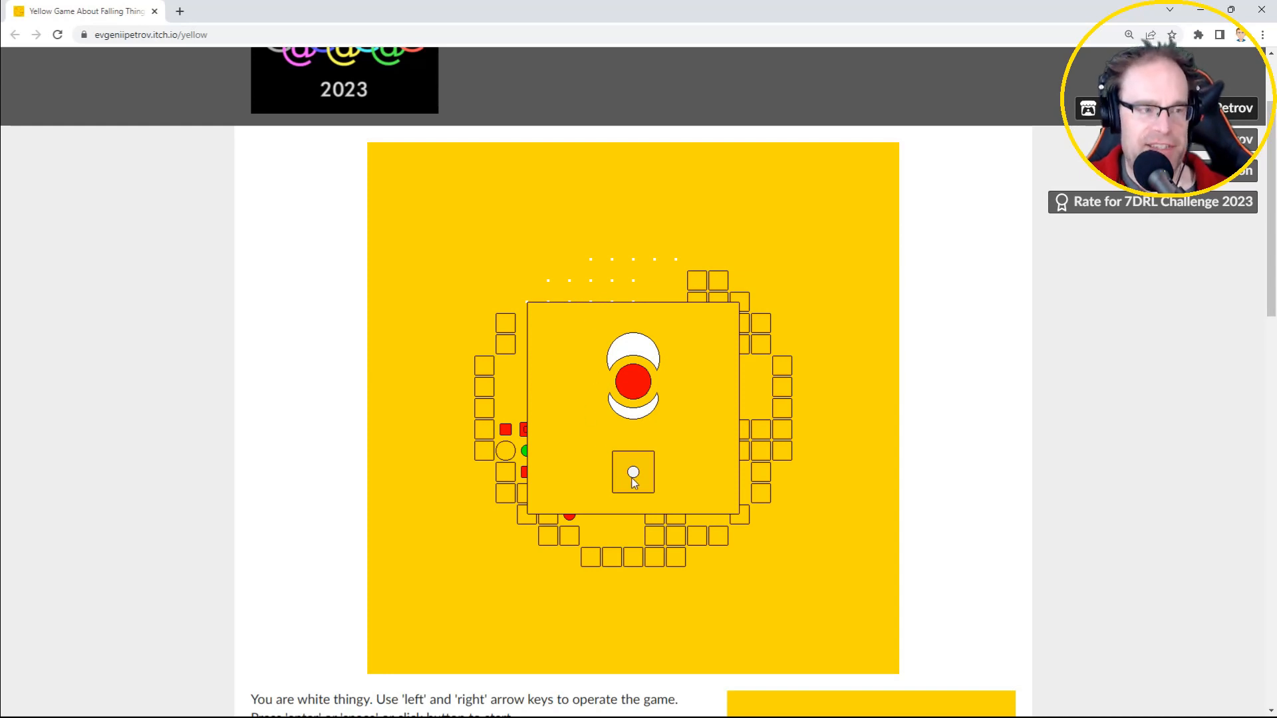
{"action": "mouse_move", "coordinate": [633, 479]}
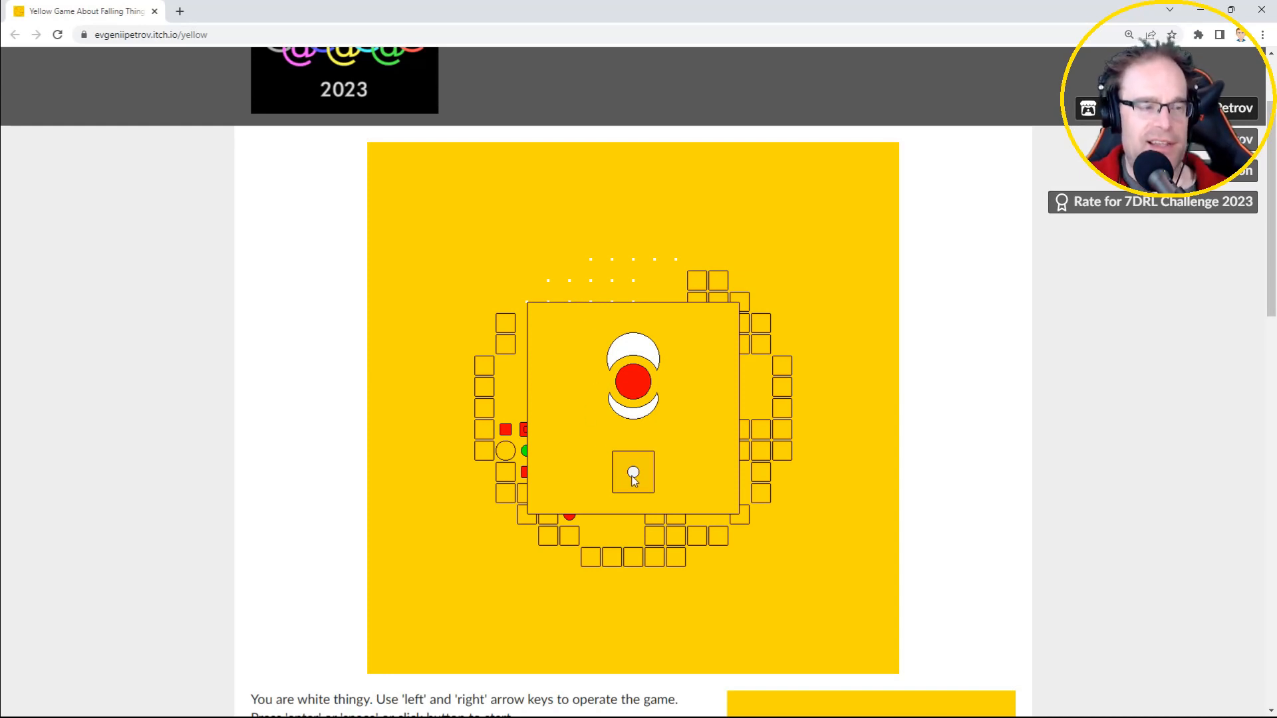
{"action": "mouse_move", "coordinate": [629, 476]}
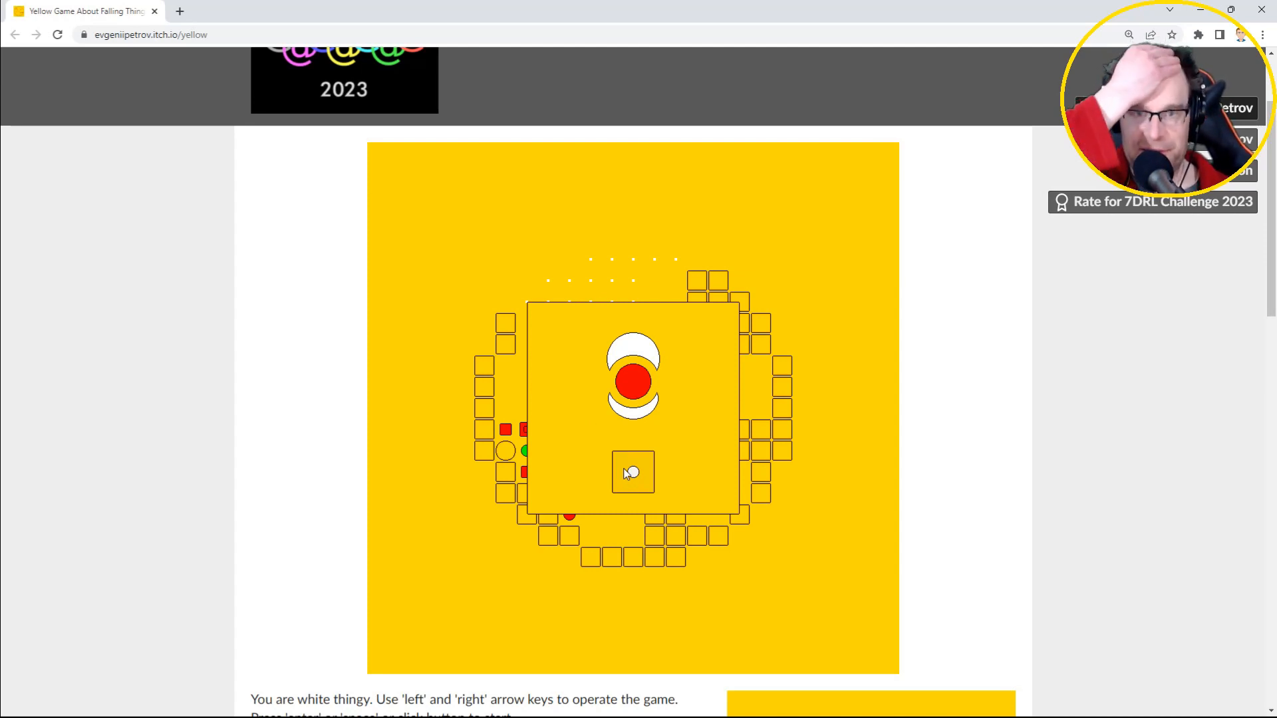
{"action": "mouse_move", "coordinate": [627, 470]}
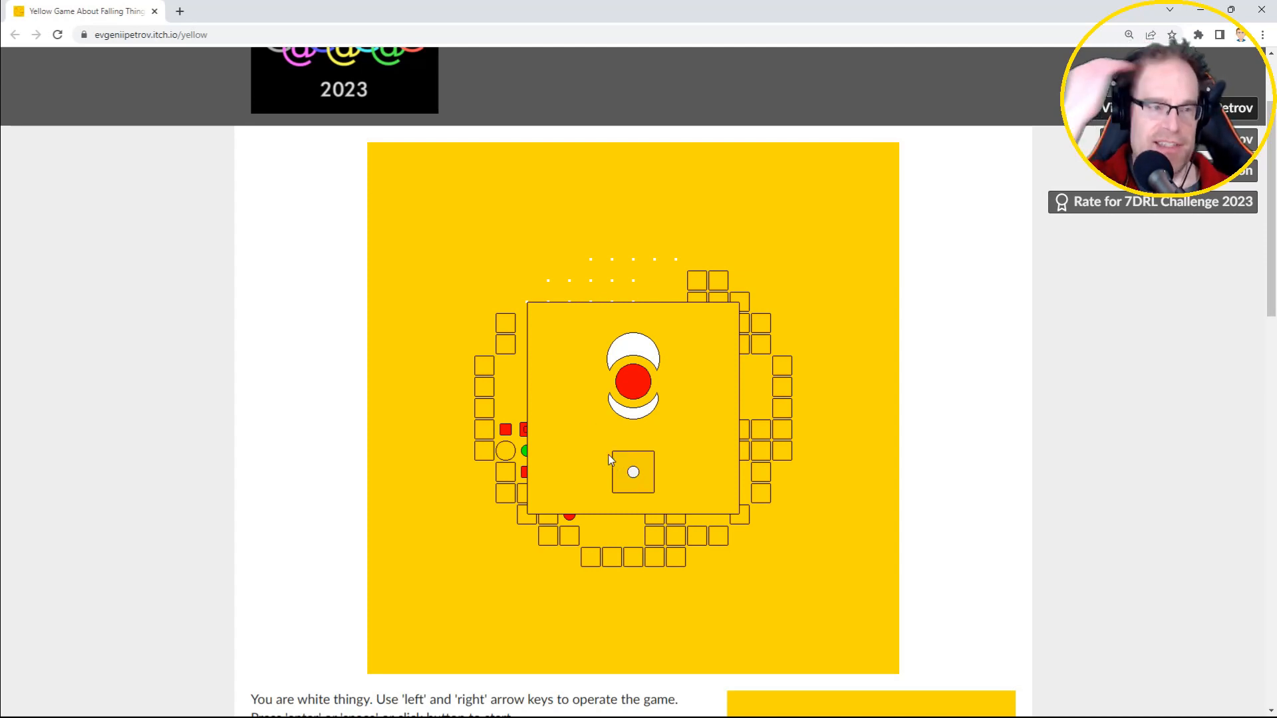